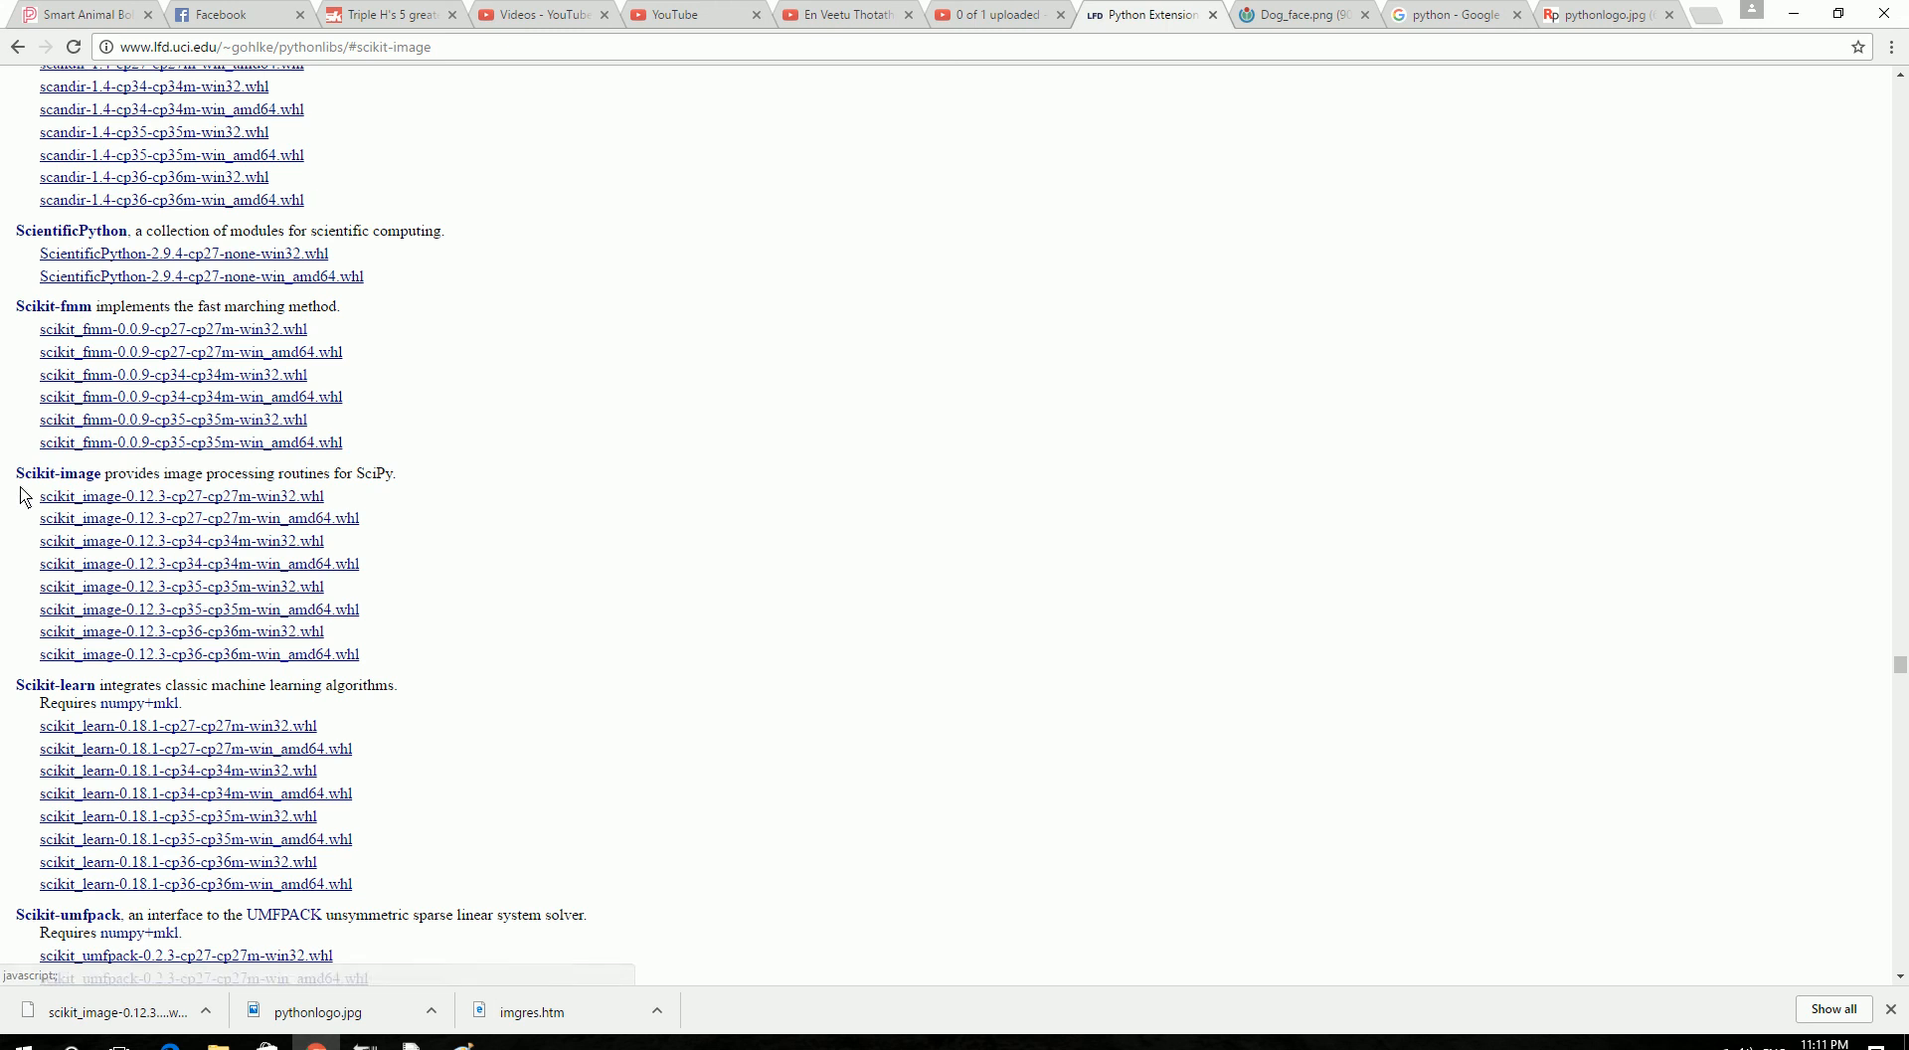
Launch Command Prompt from the taskbar.
click(196, 518)
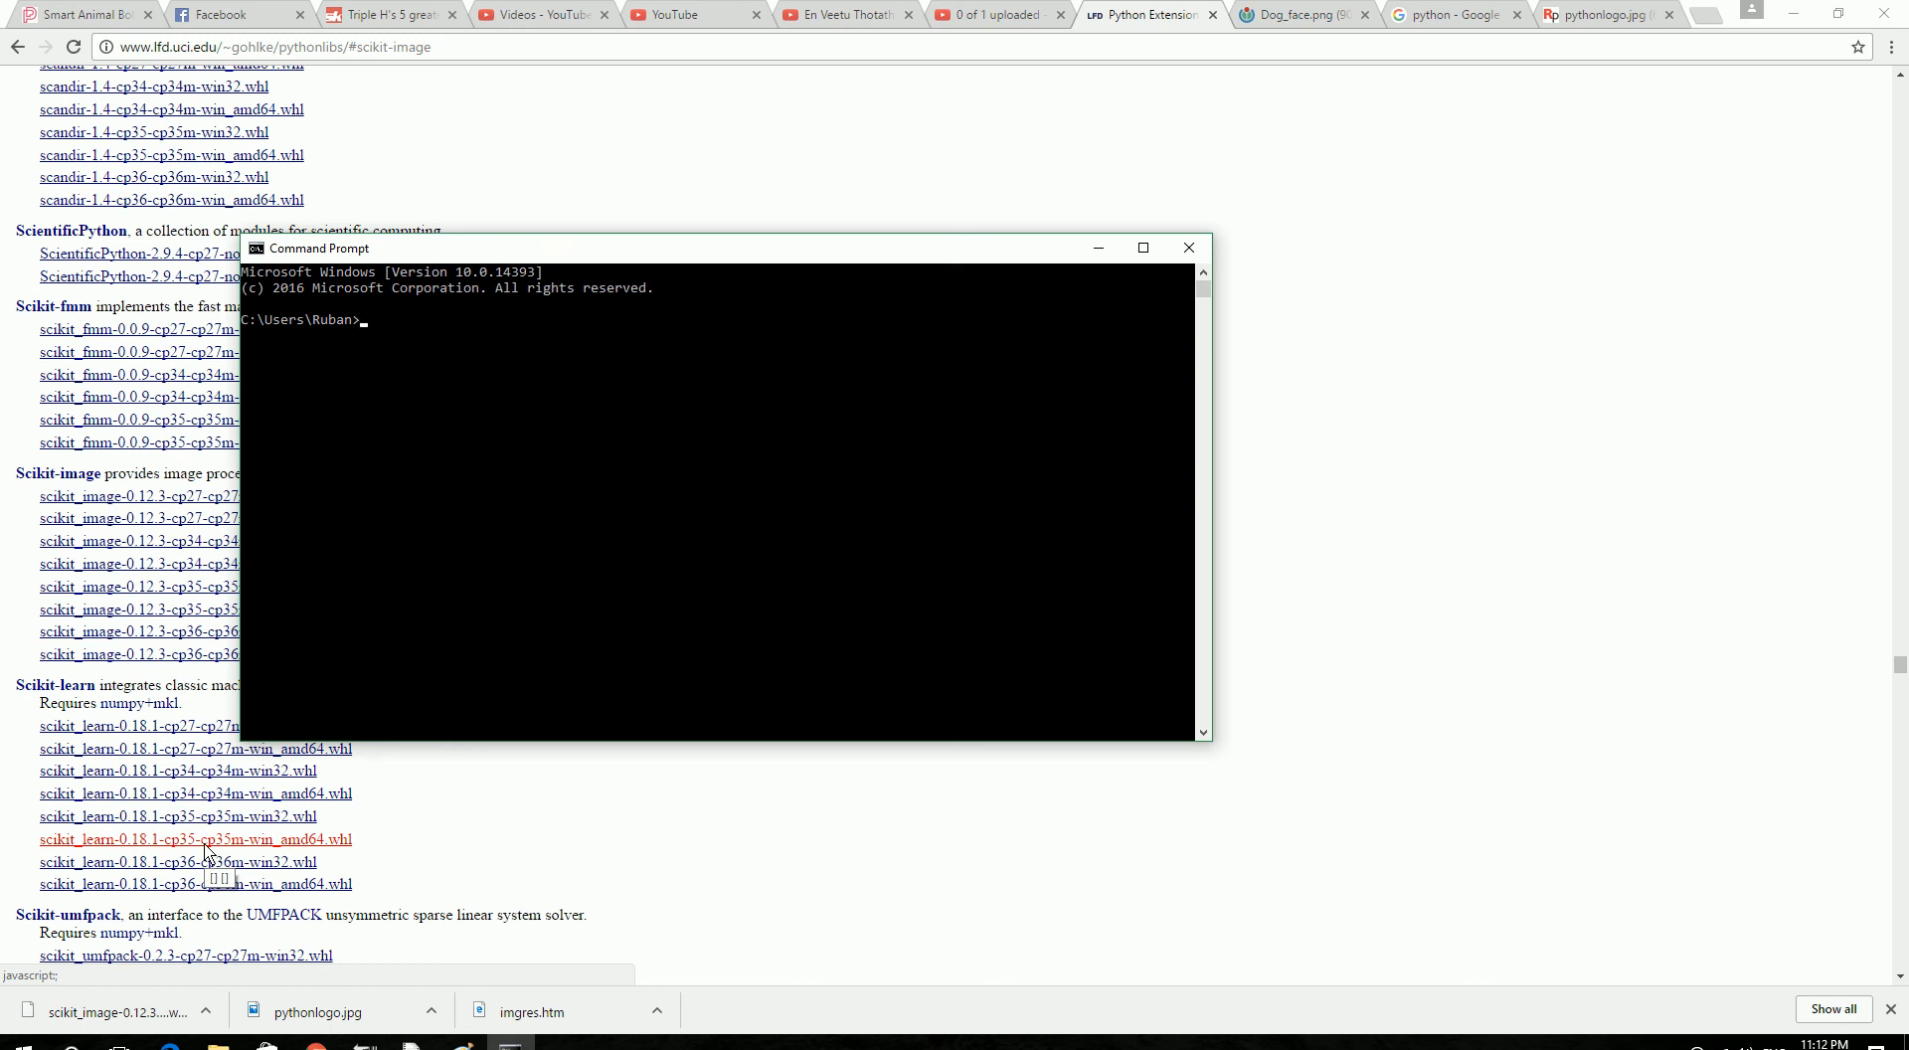
From Downloads, pip install scikit_image-0.12.3-cp27-cp27m-win32.whl and then matplotlib.
text(cd)
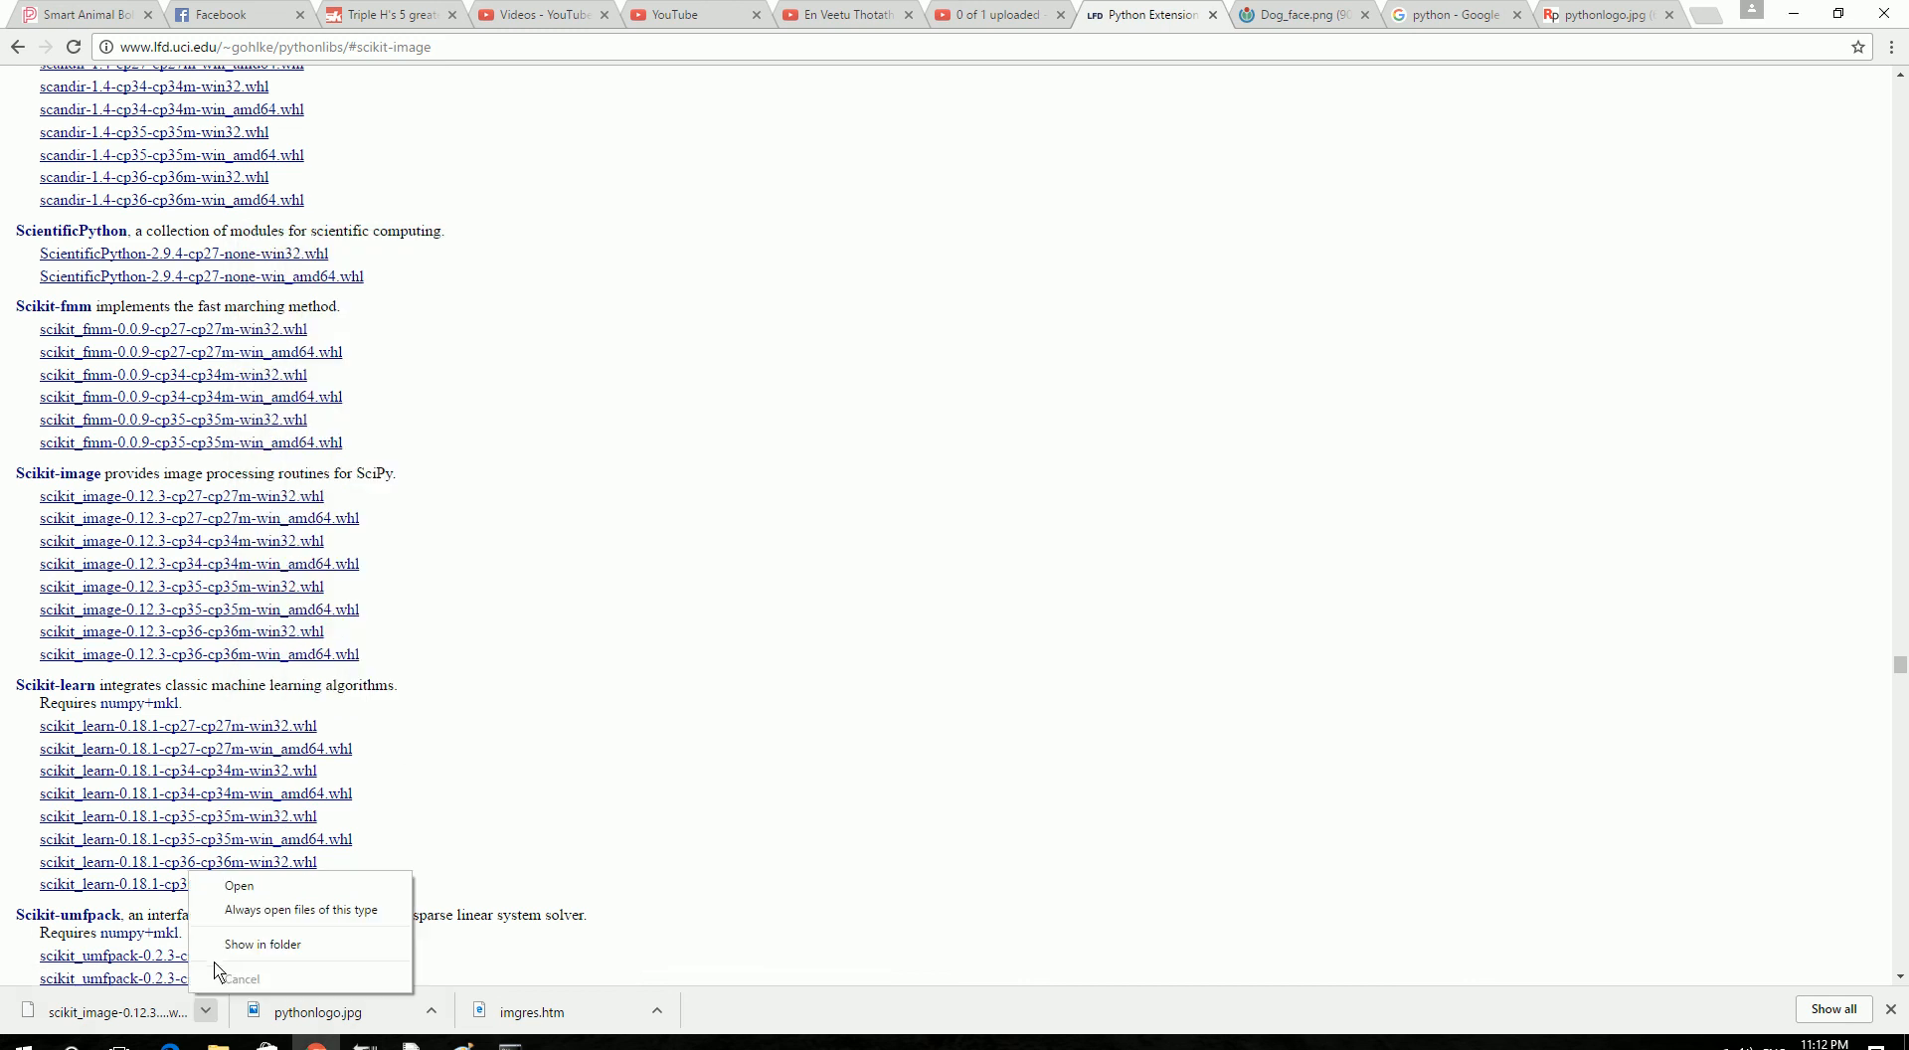
click(262, 943)
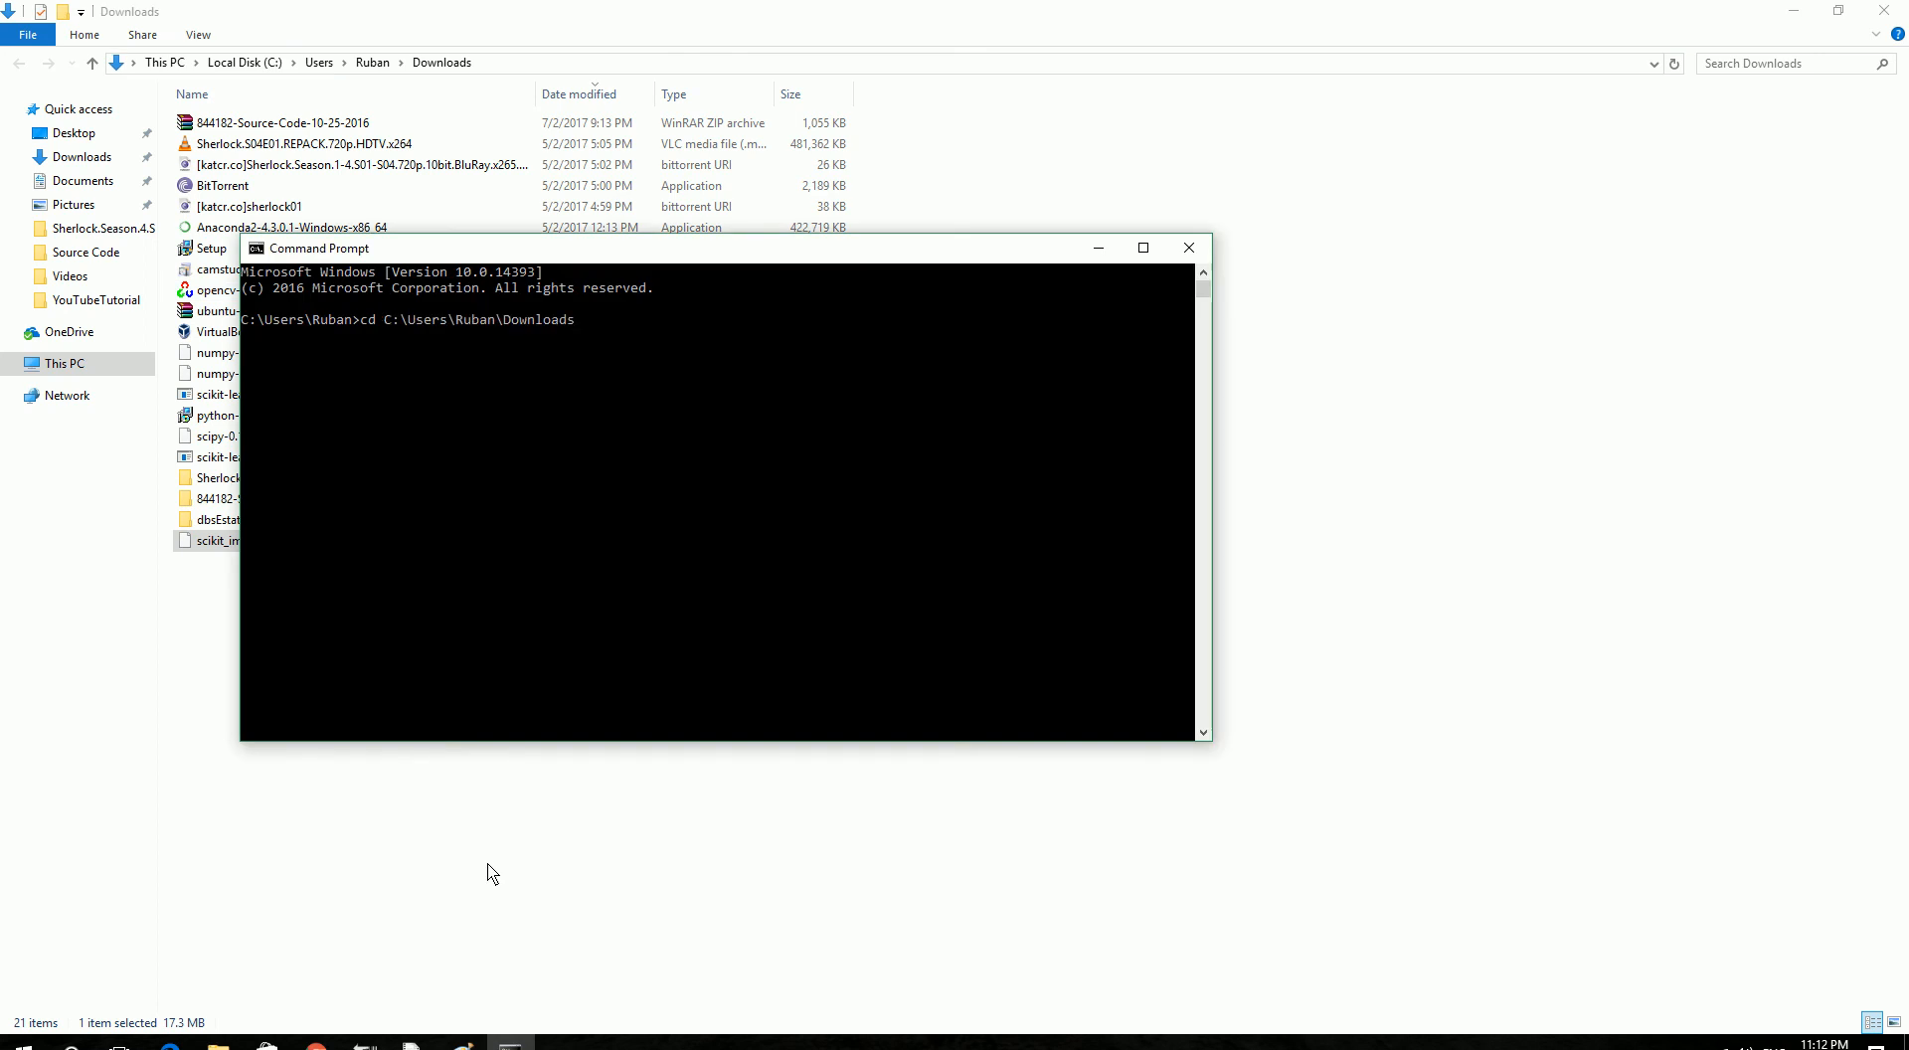
text(p)
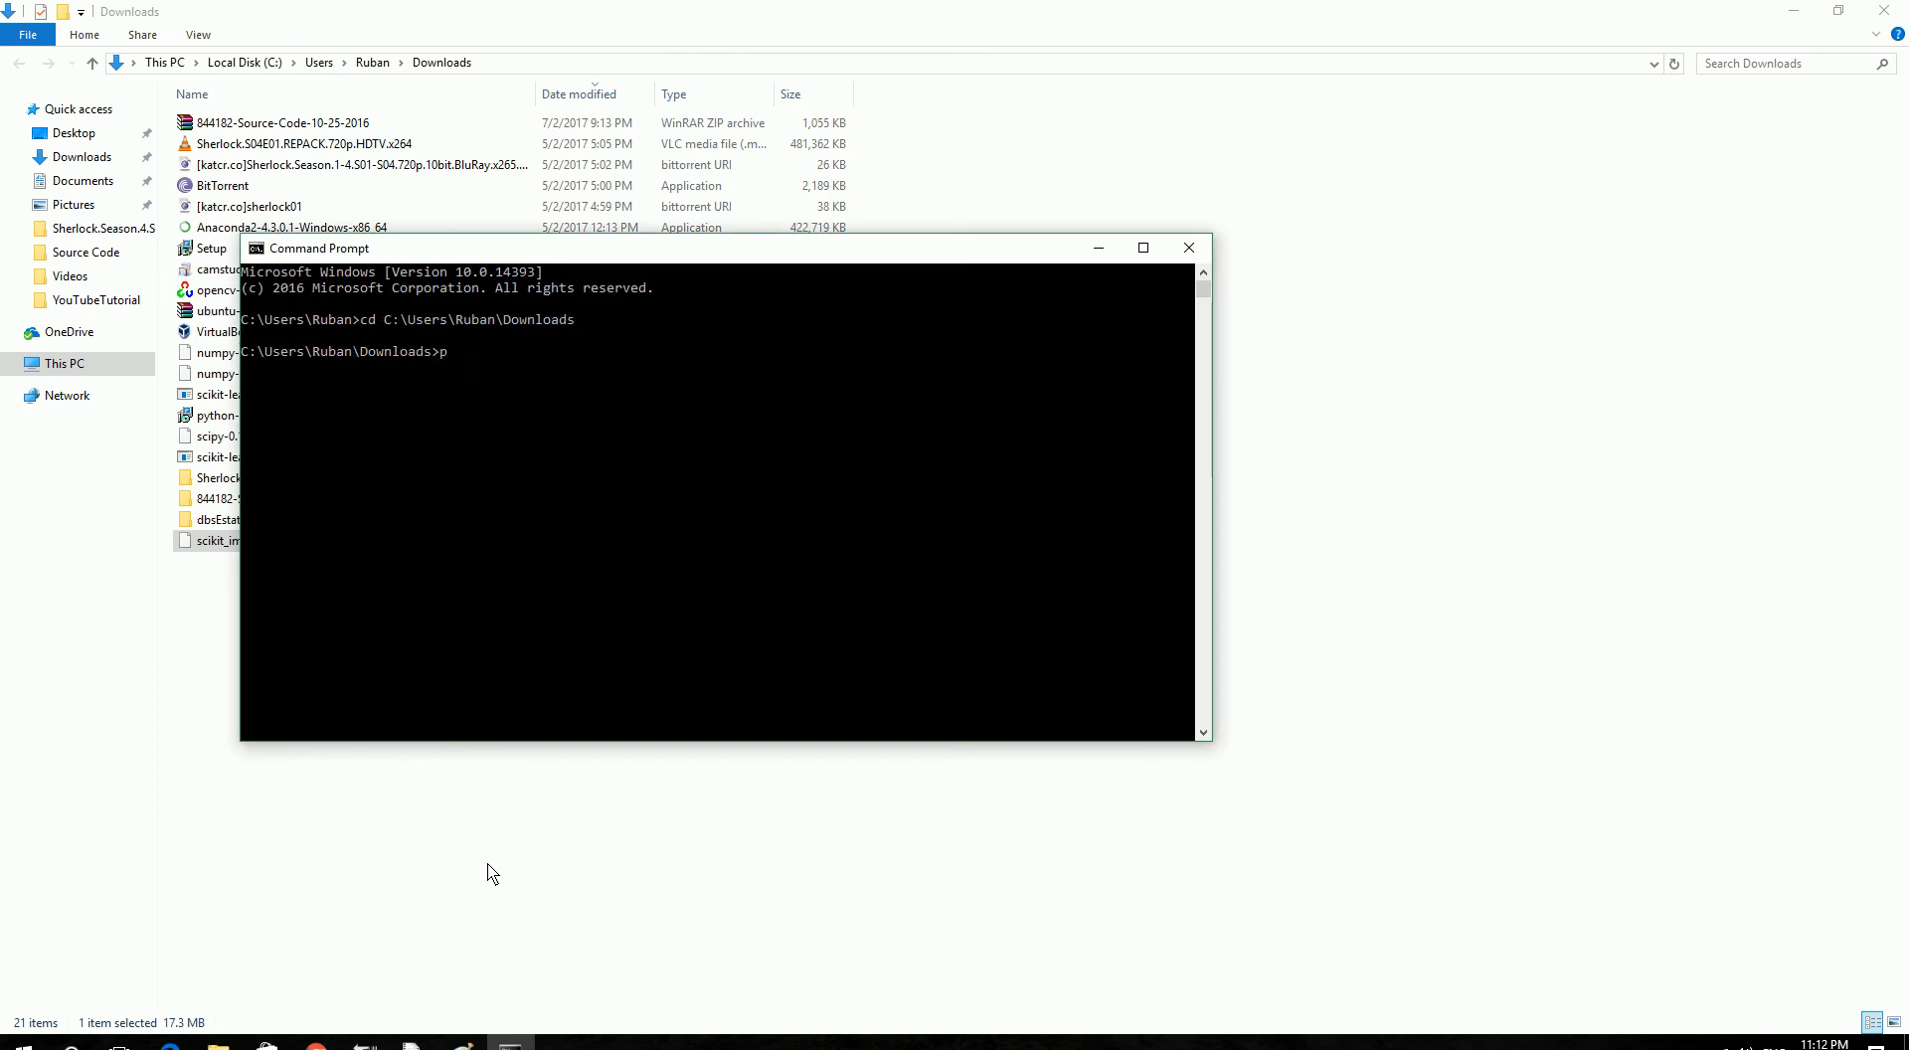
text(ip install)
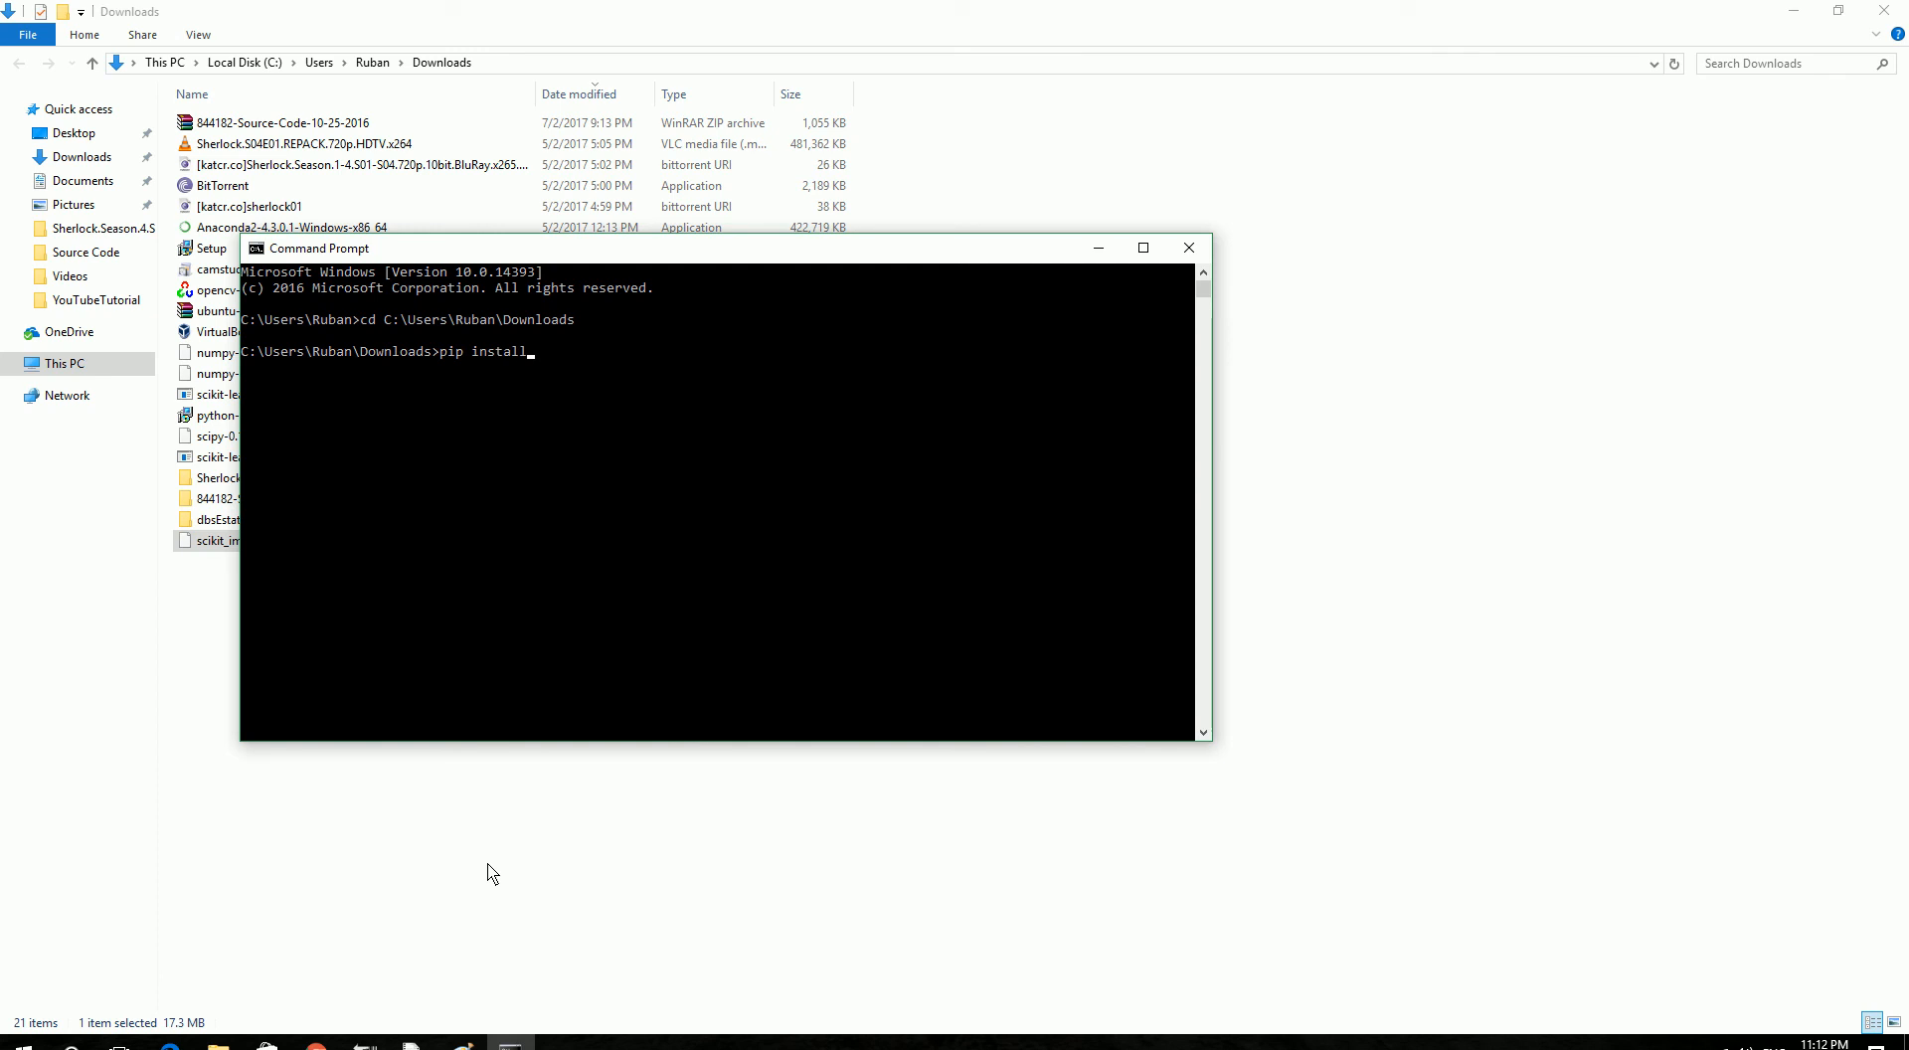
text(" ")
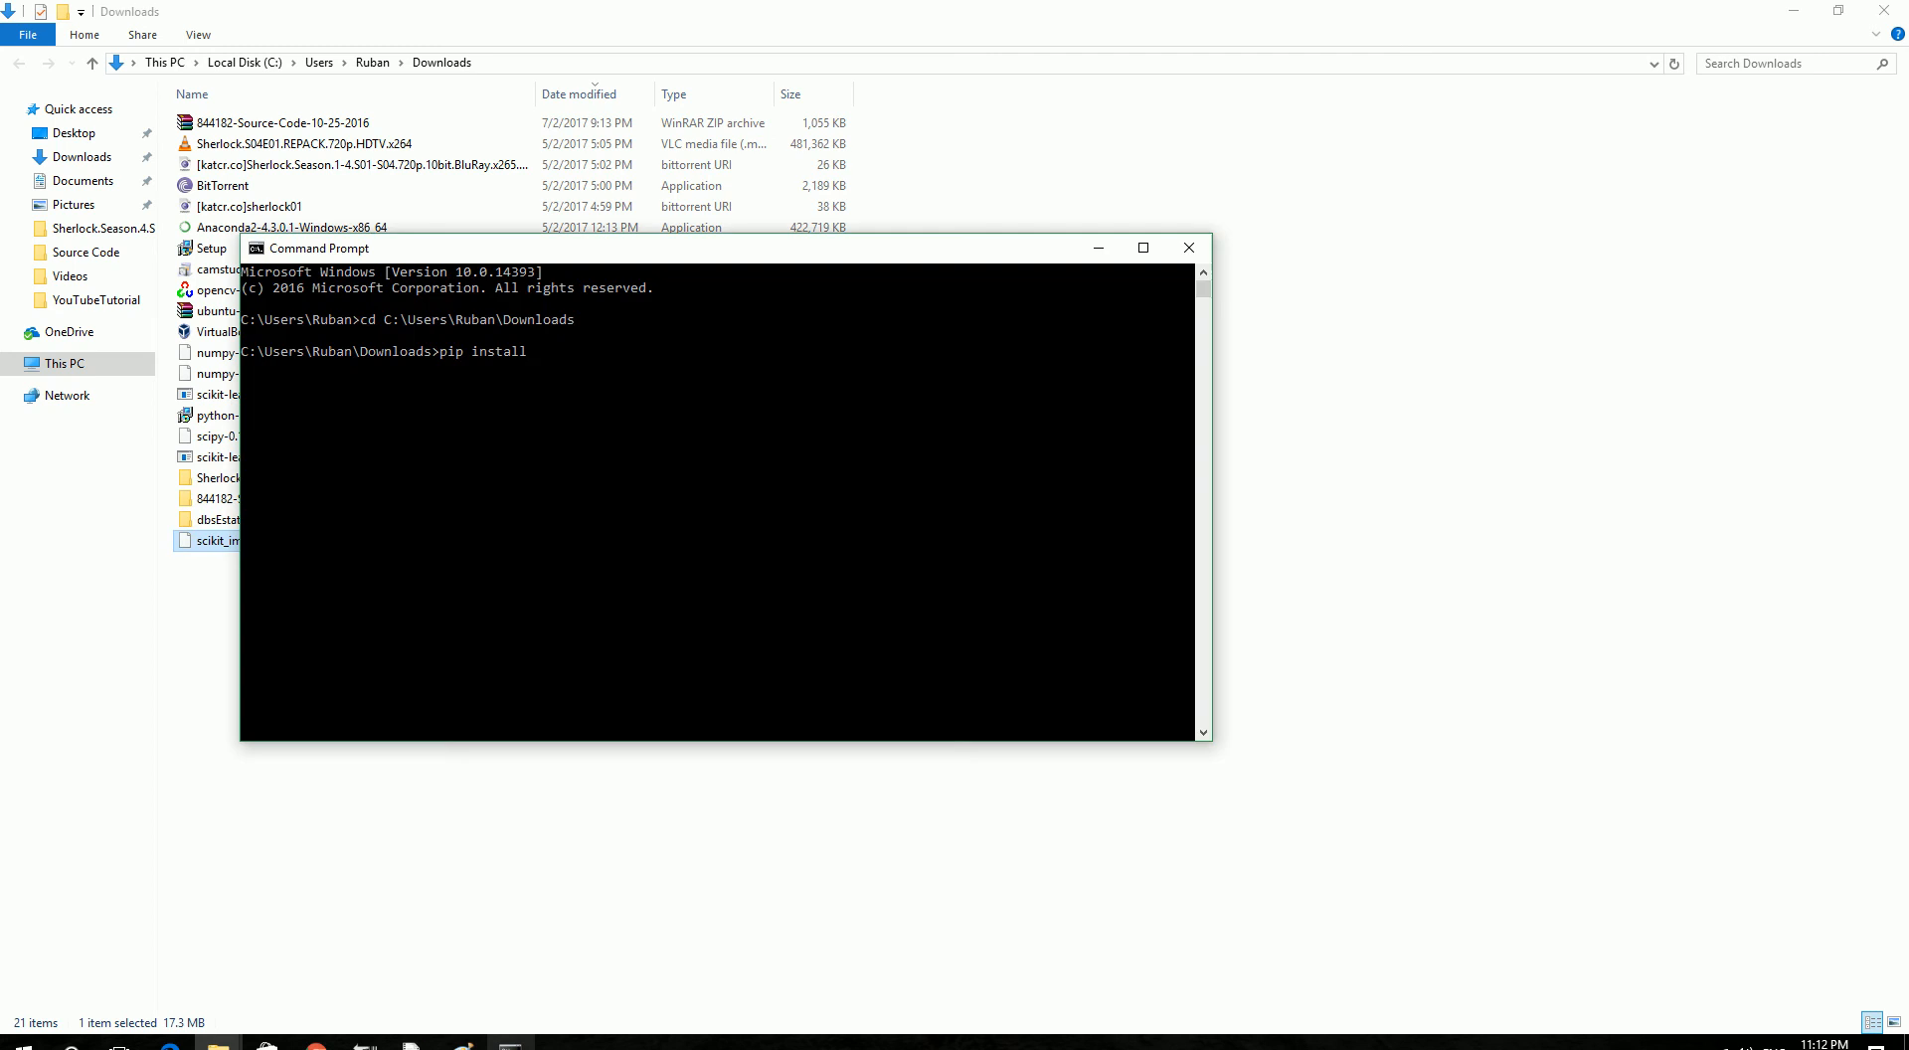
text(scikit_image-0.12.3-cp27-cp27m-win32.whl)
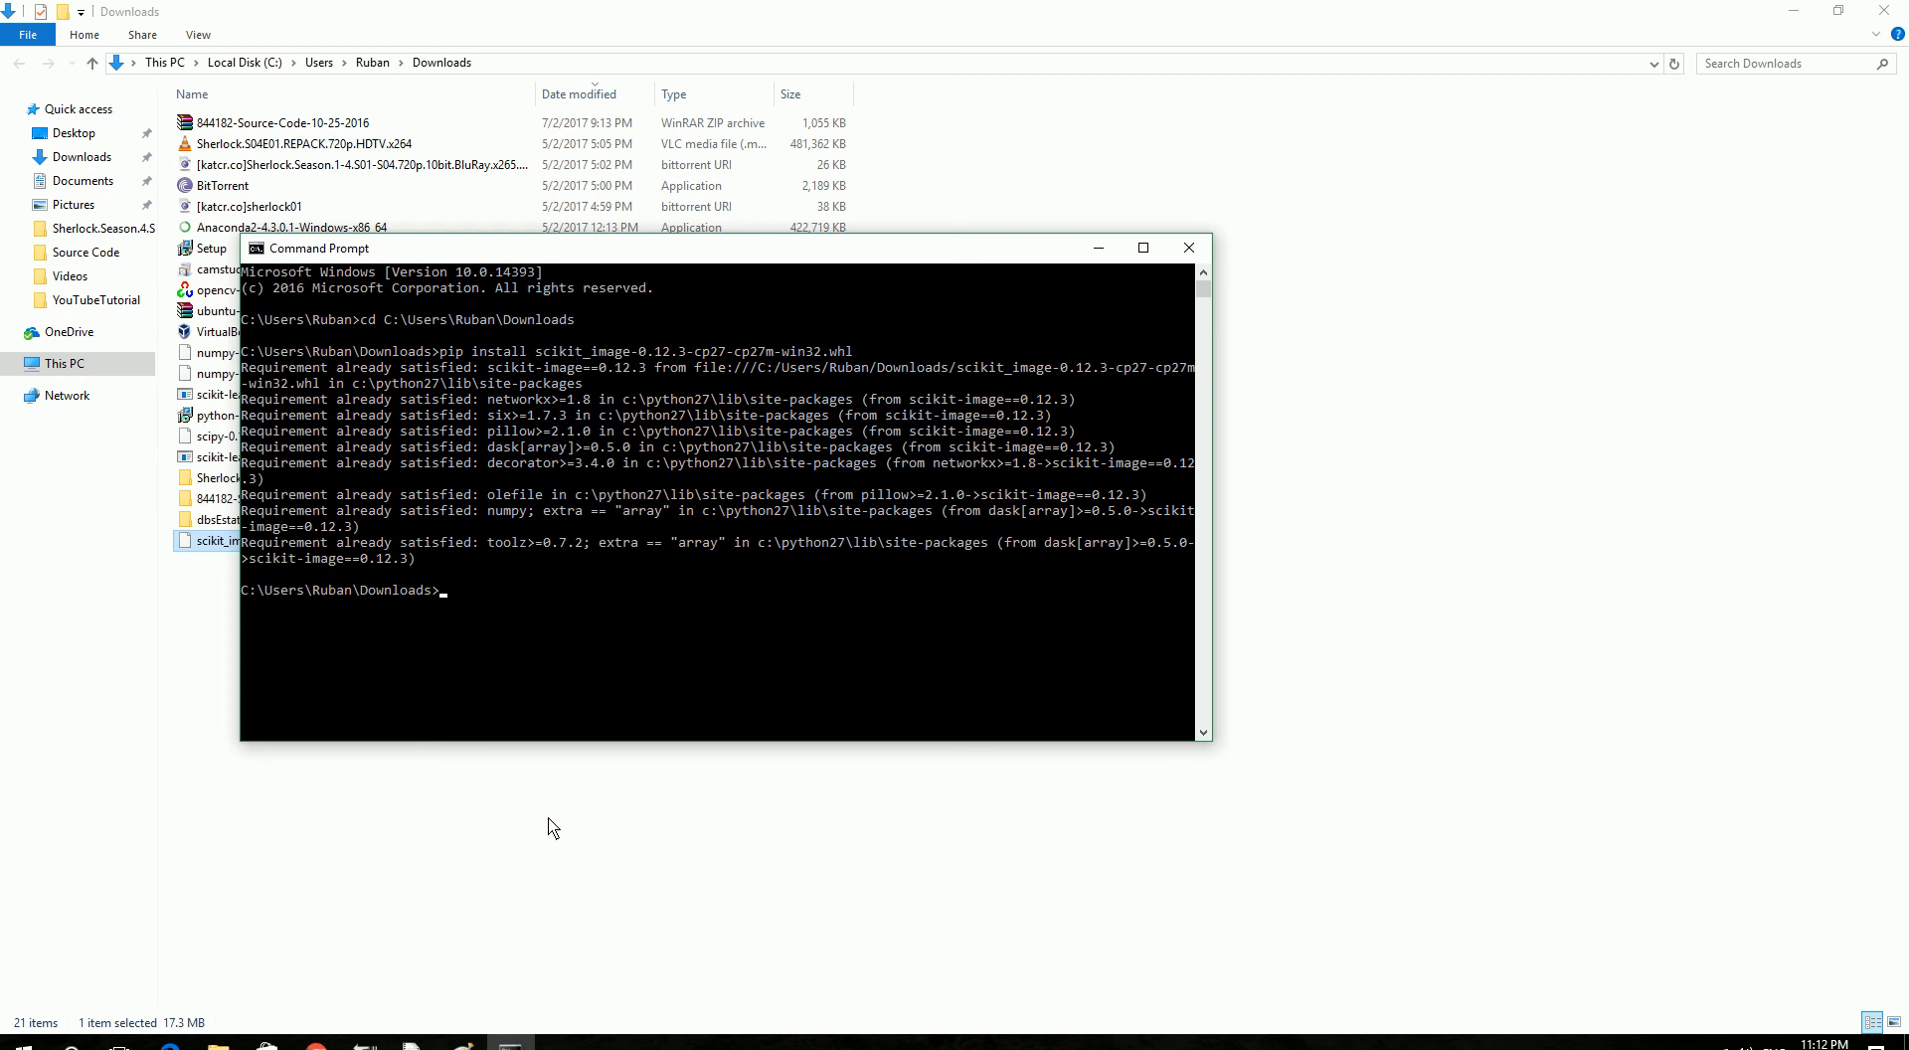
mouse_move(586, 839)
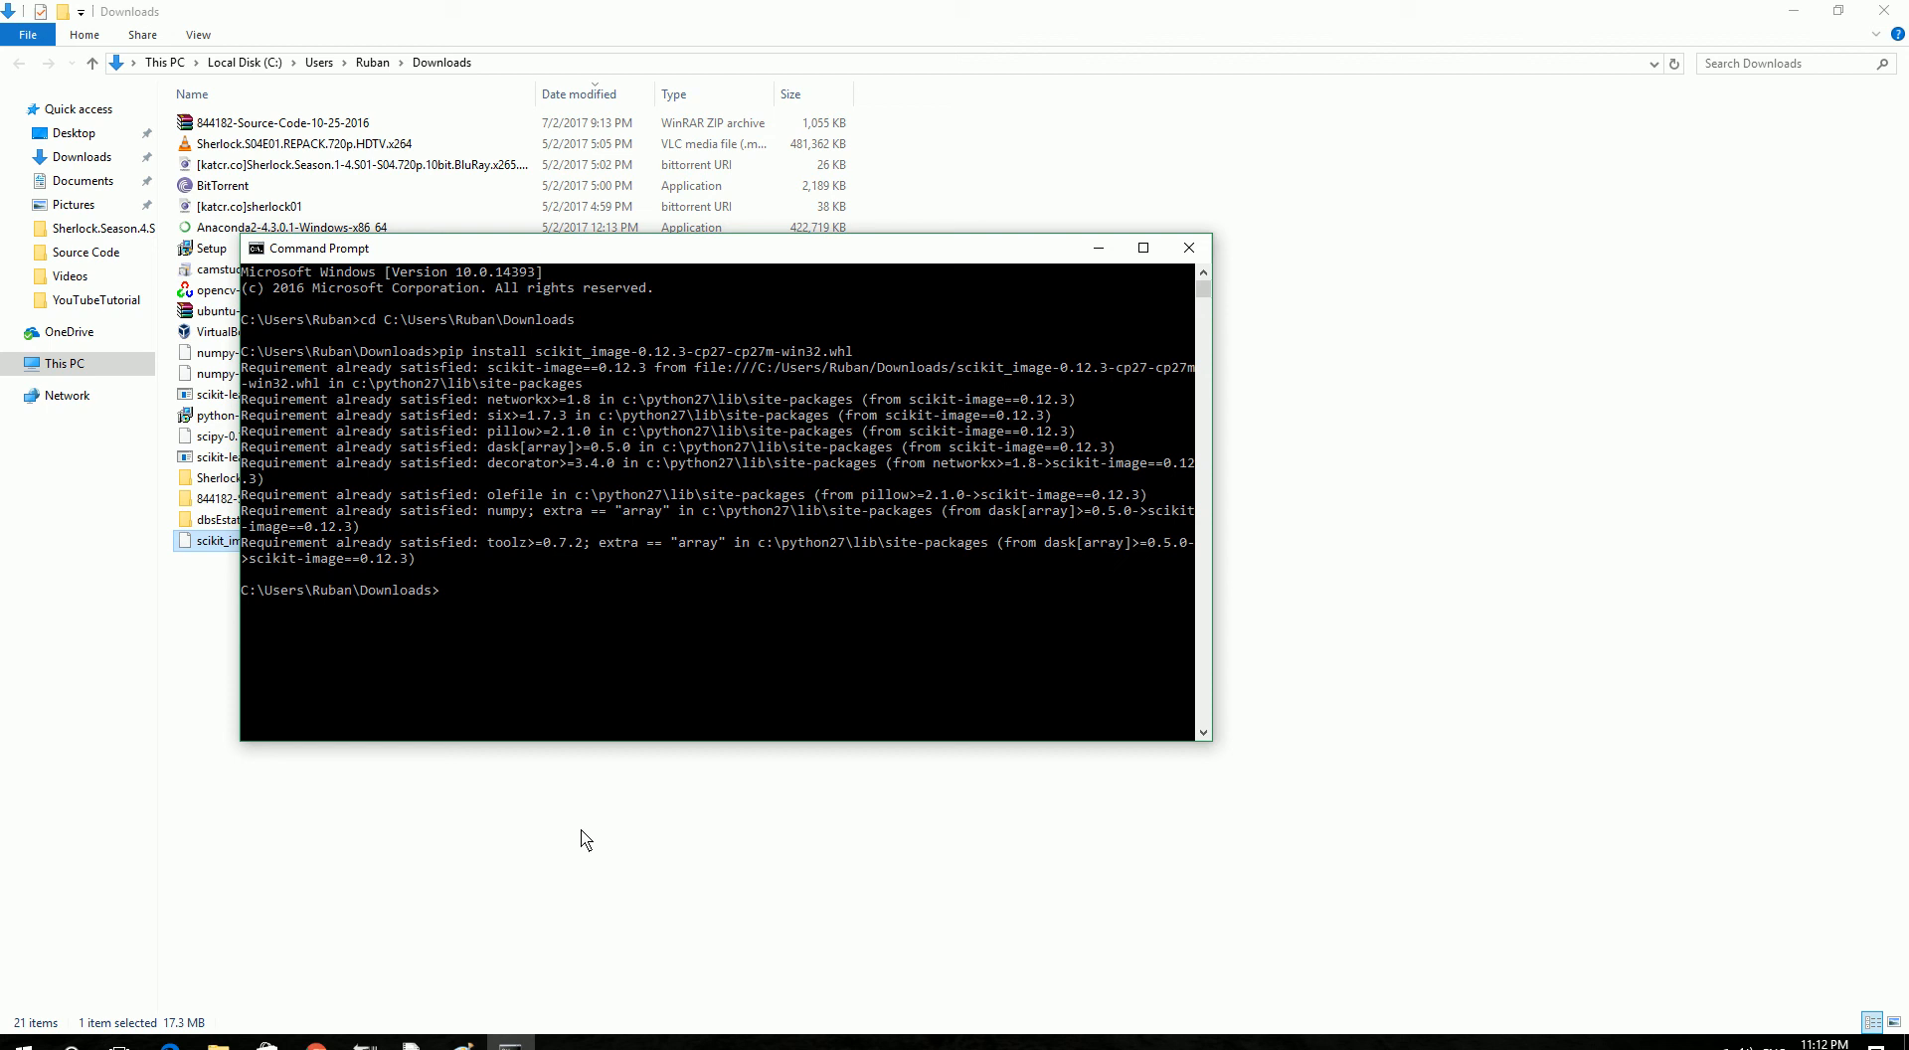
text(pip install matplotlib)
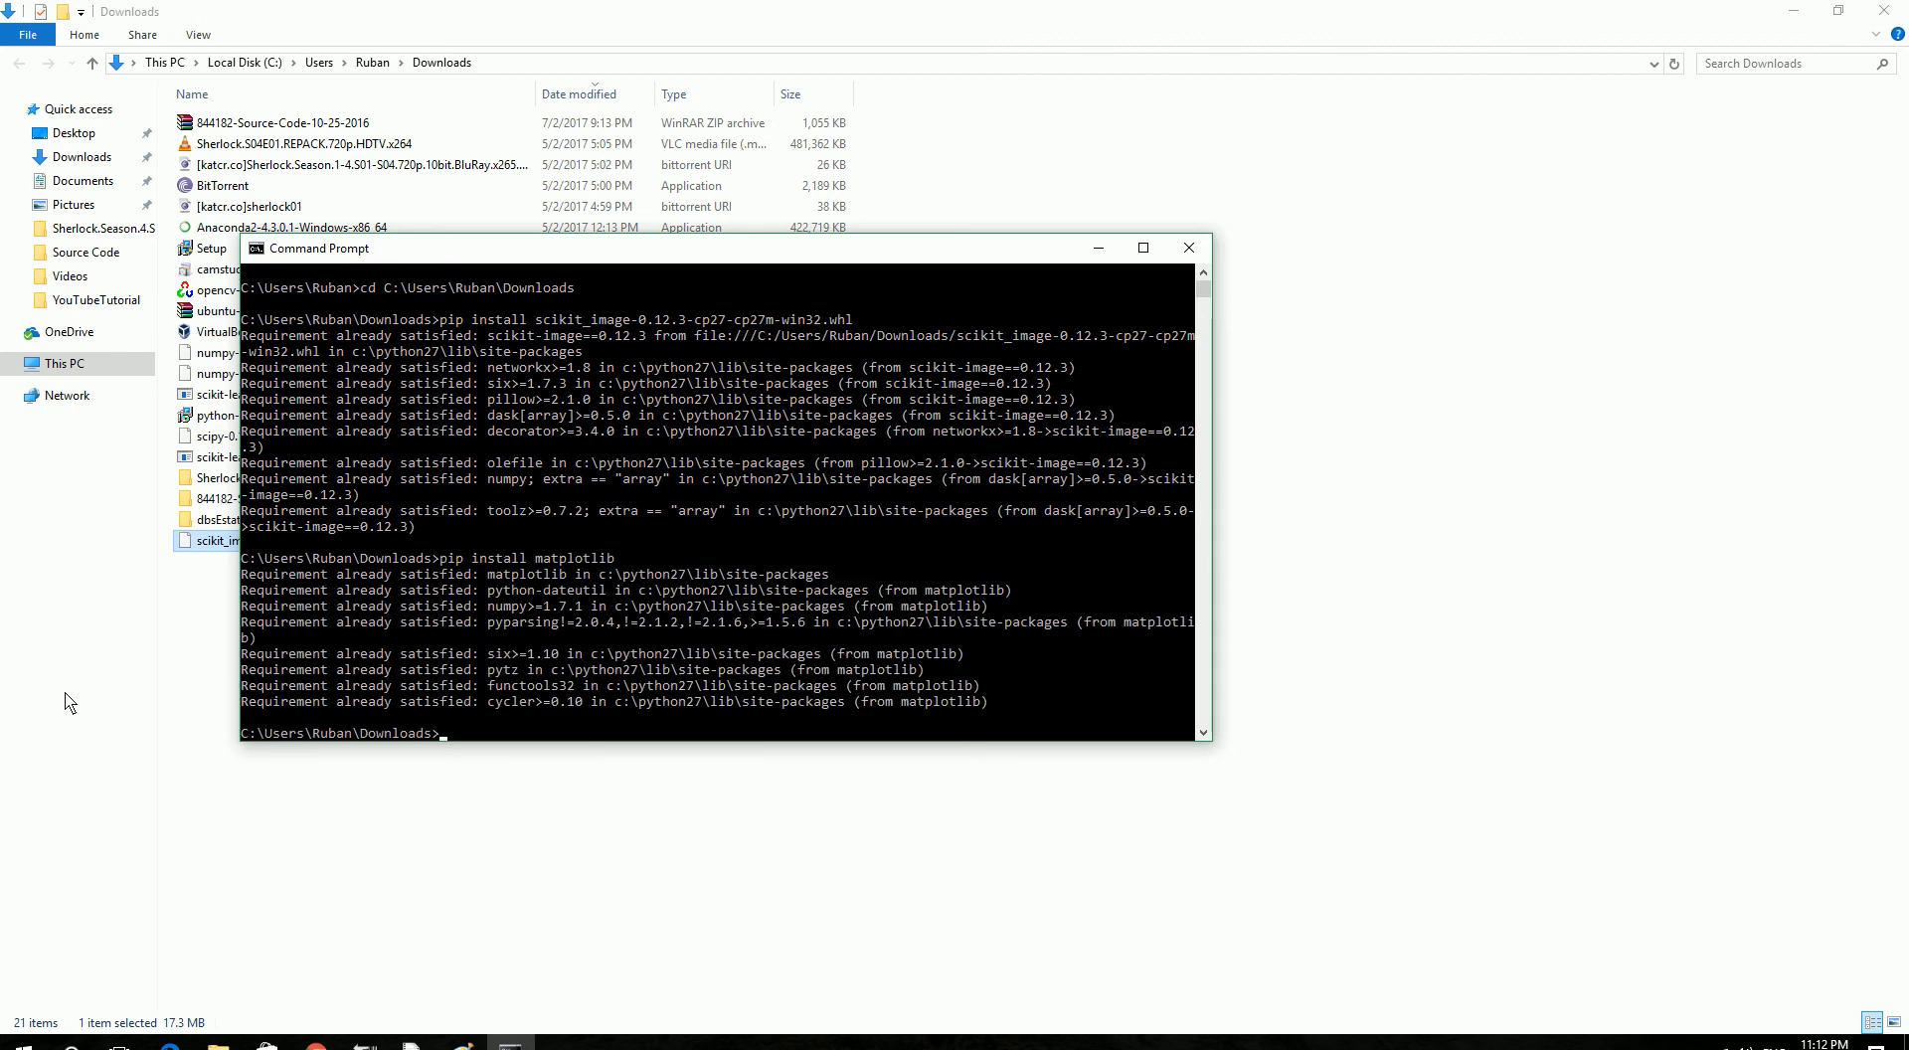
mouse_move(1188, 247)
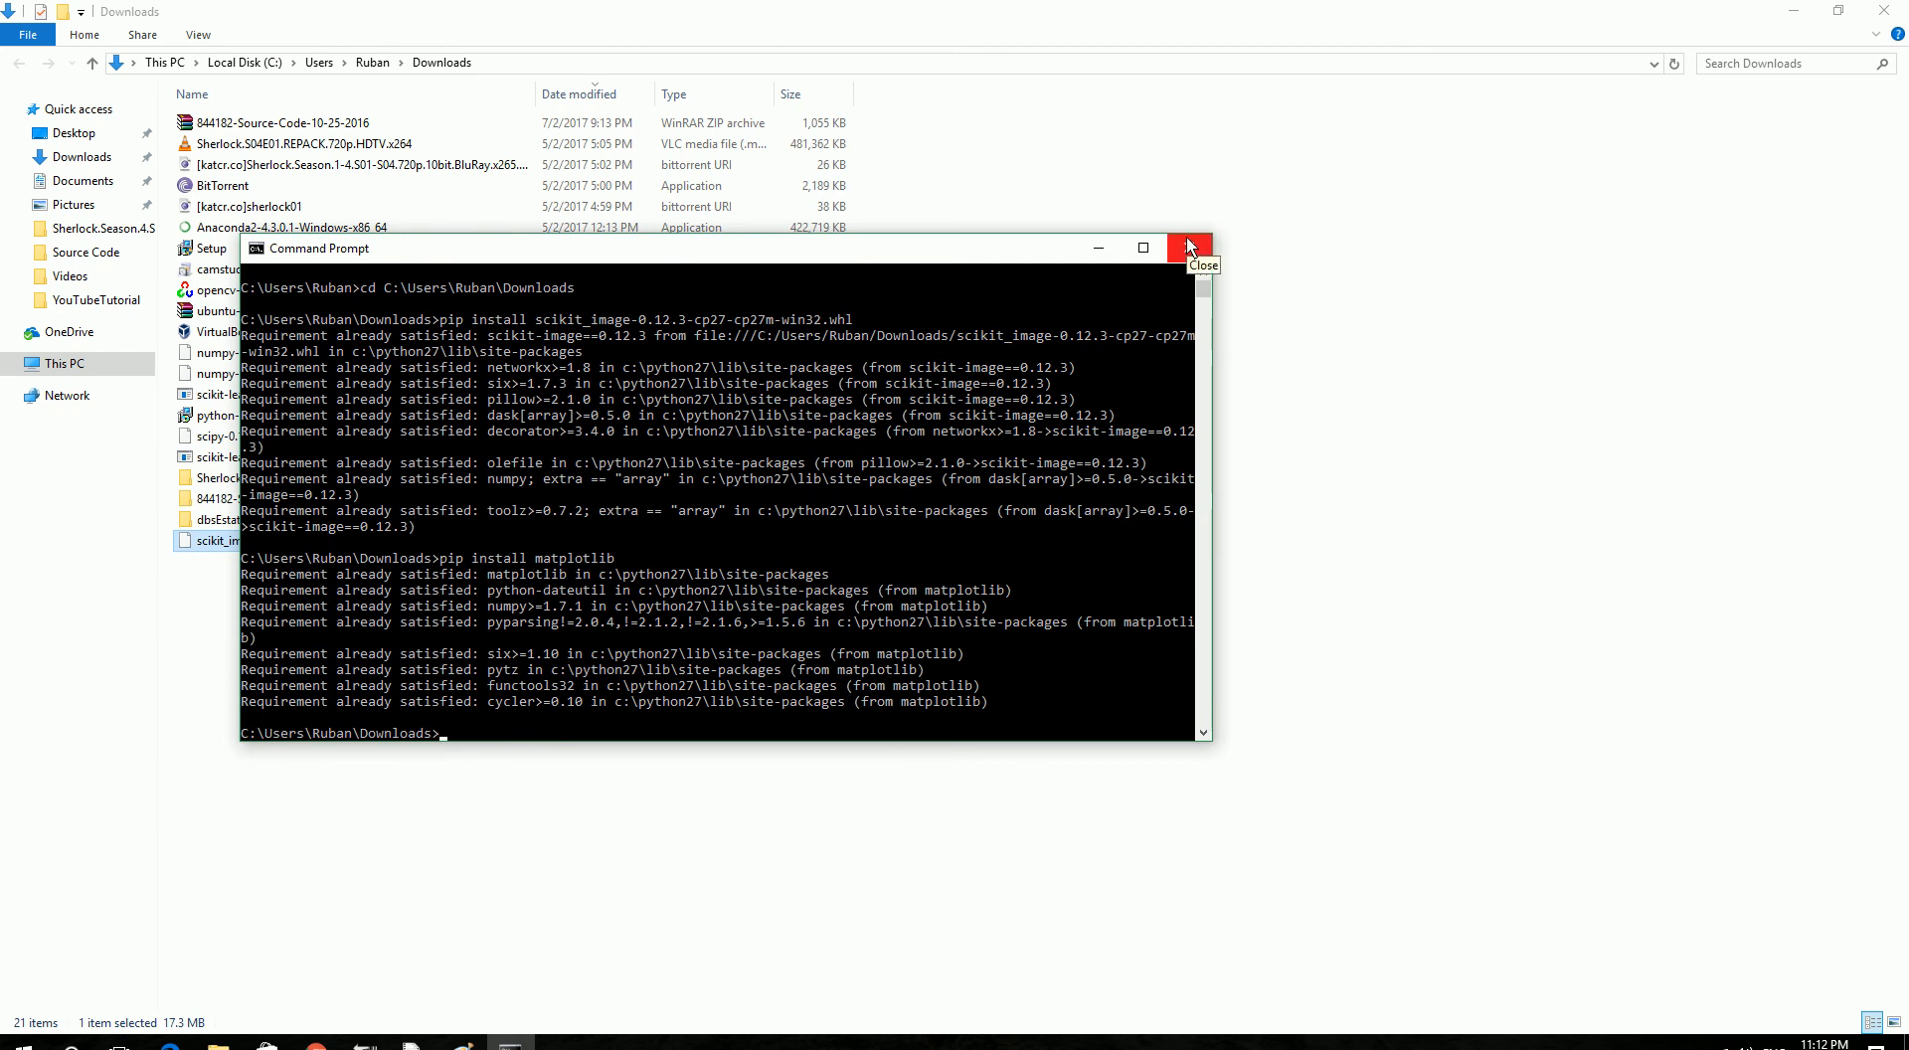
Close Command Prompt, view the Dog_face.png tab, then return to the Python Extensions page.
click(1189, 247)
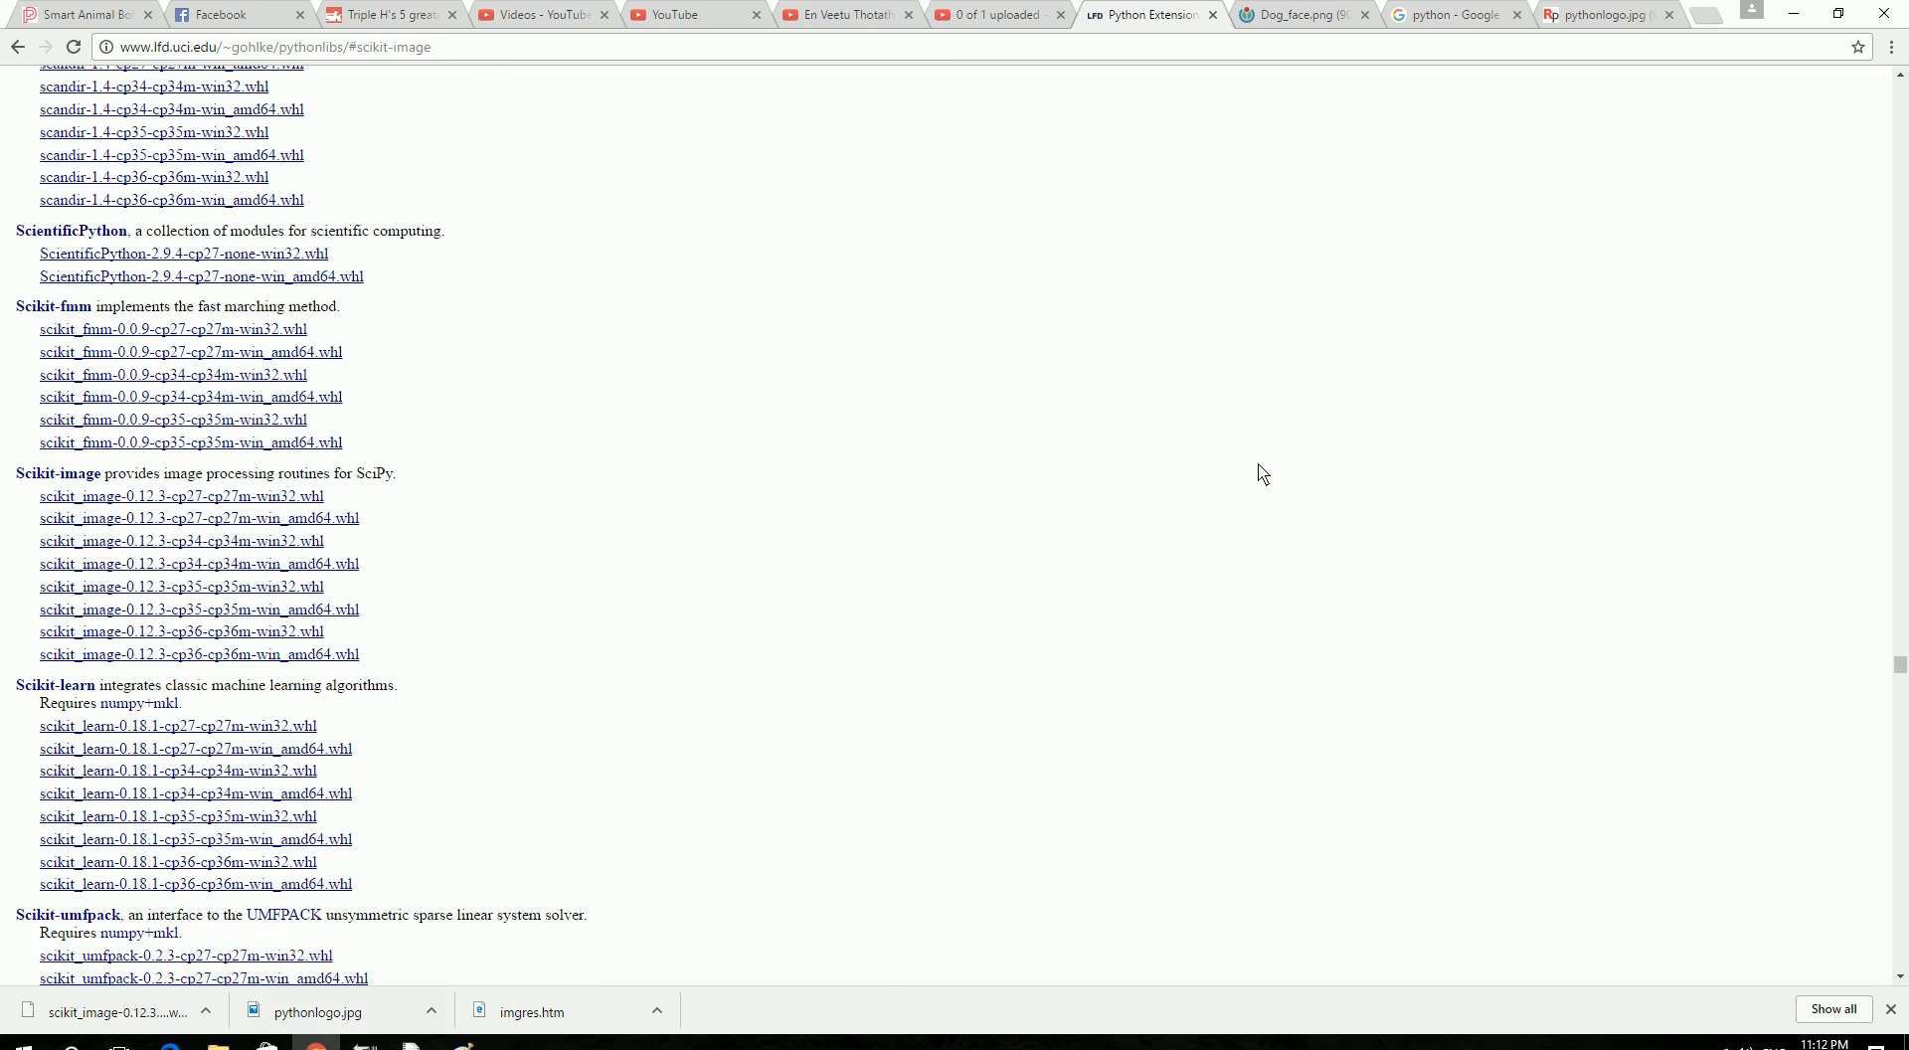
click(1302, 13)
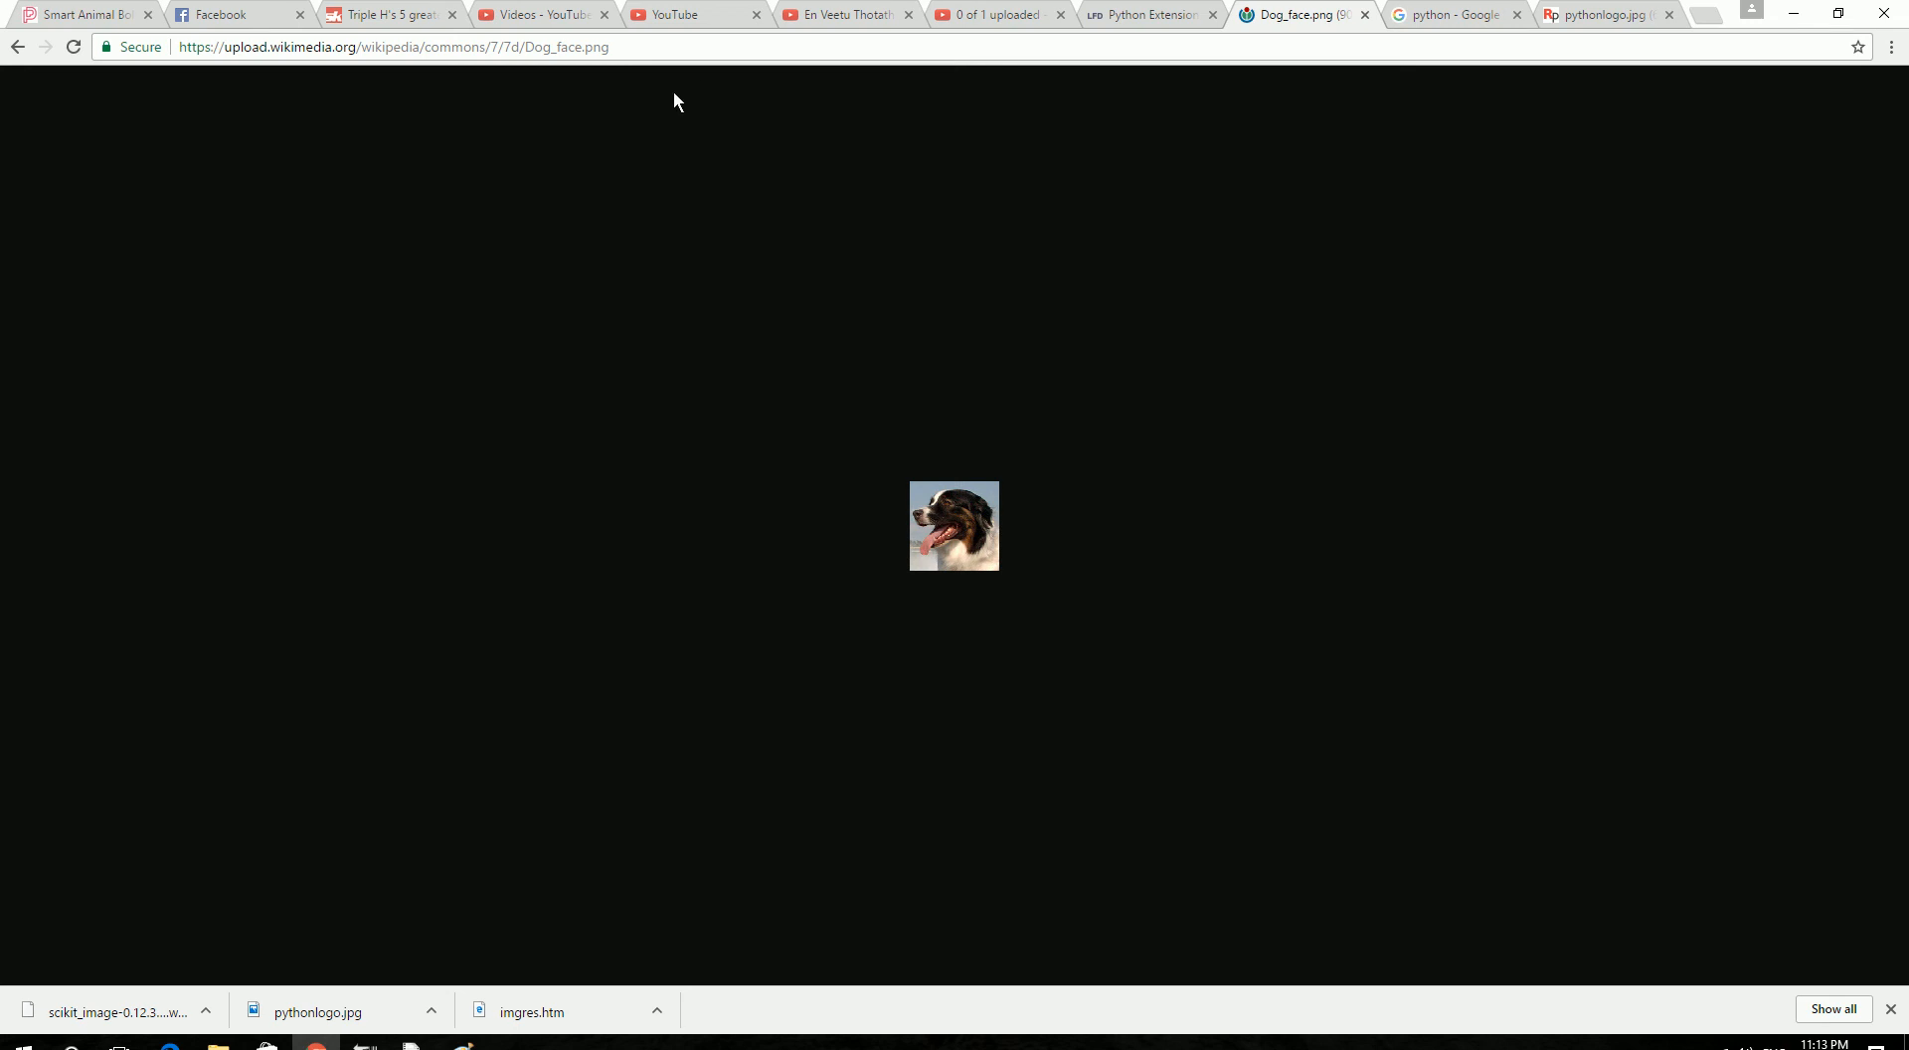
click(1144, 15)
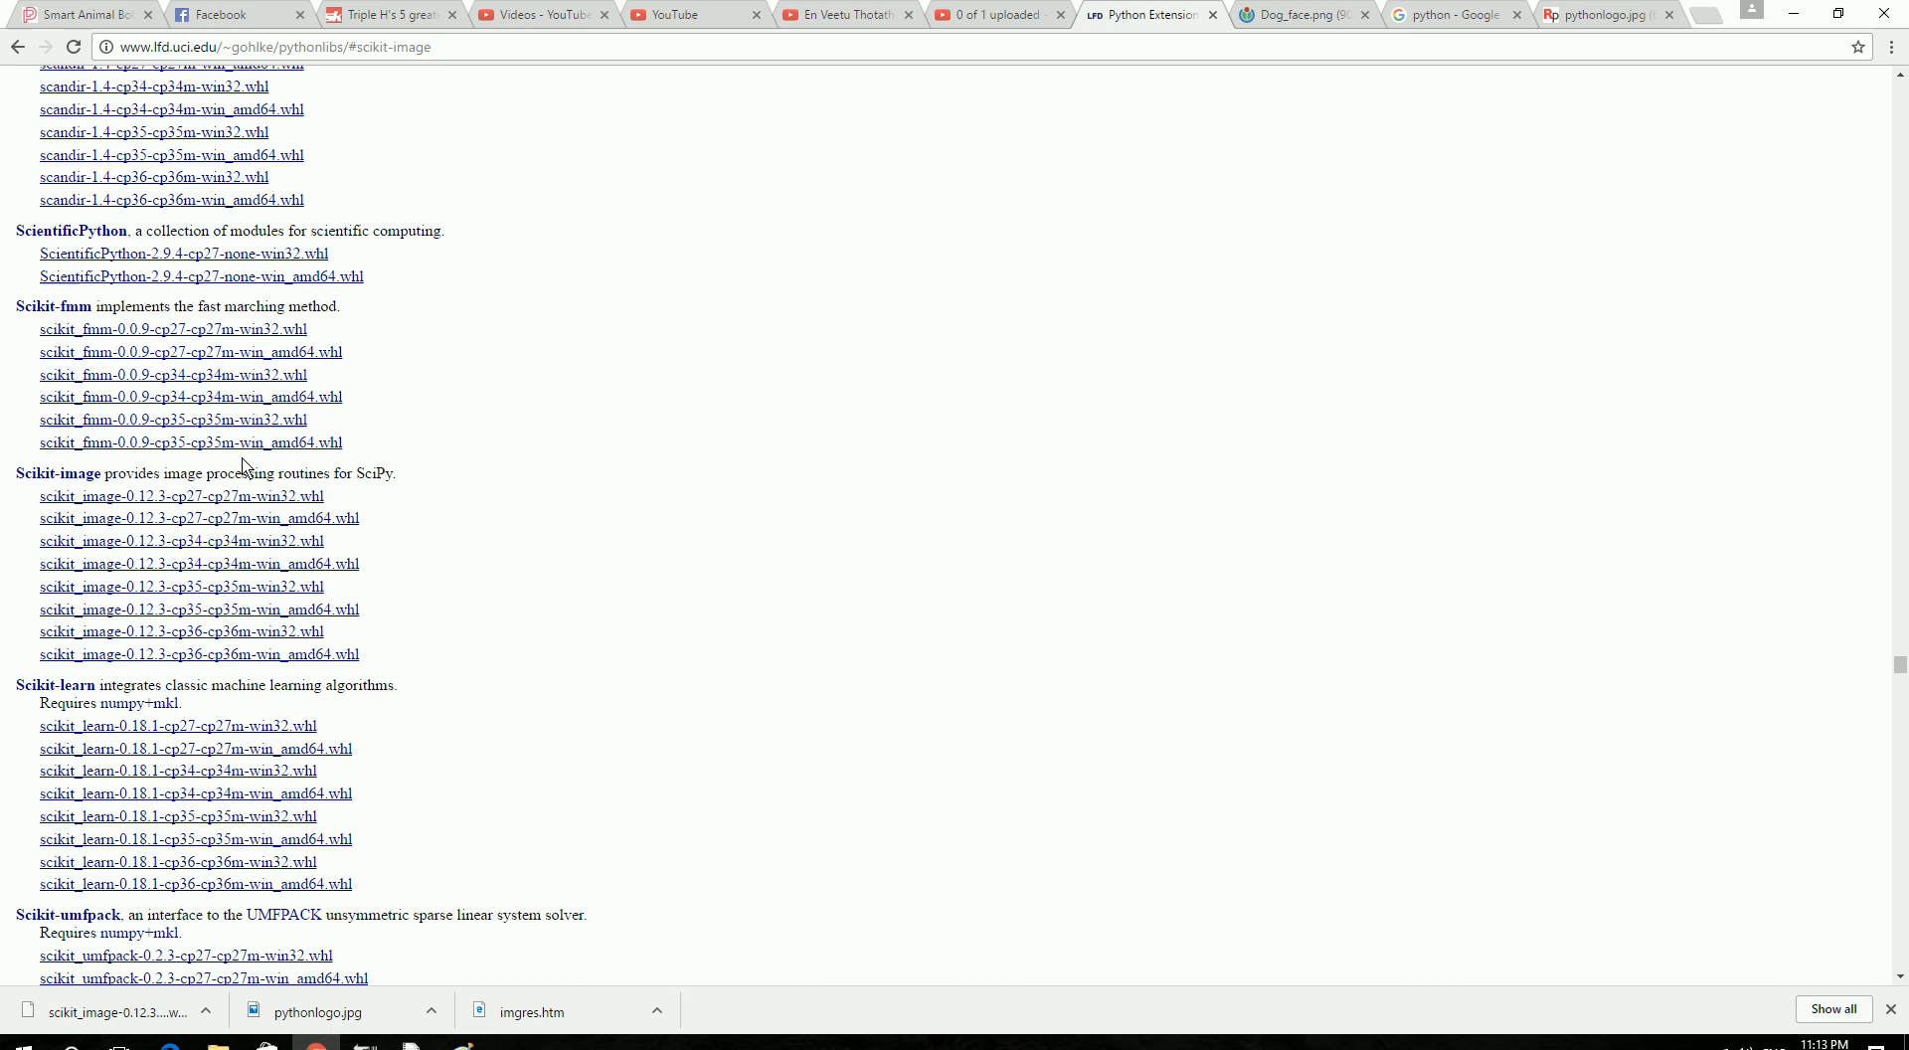
mouse_move(1383, 213)
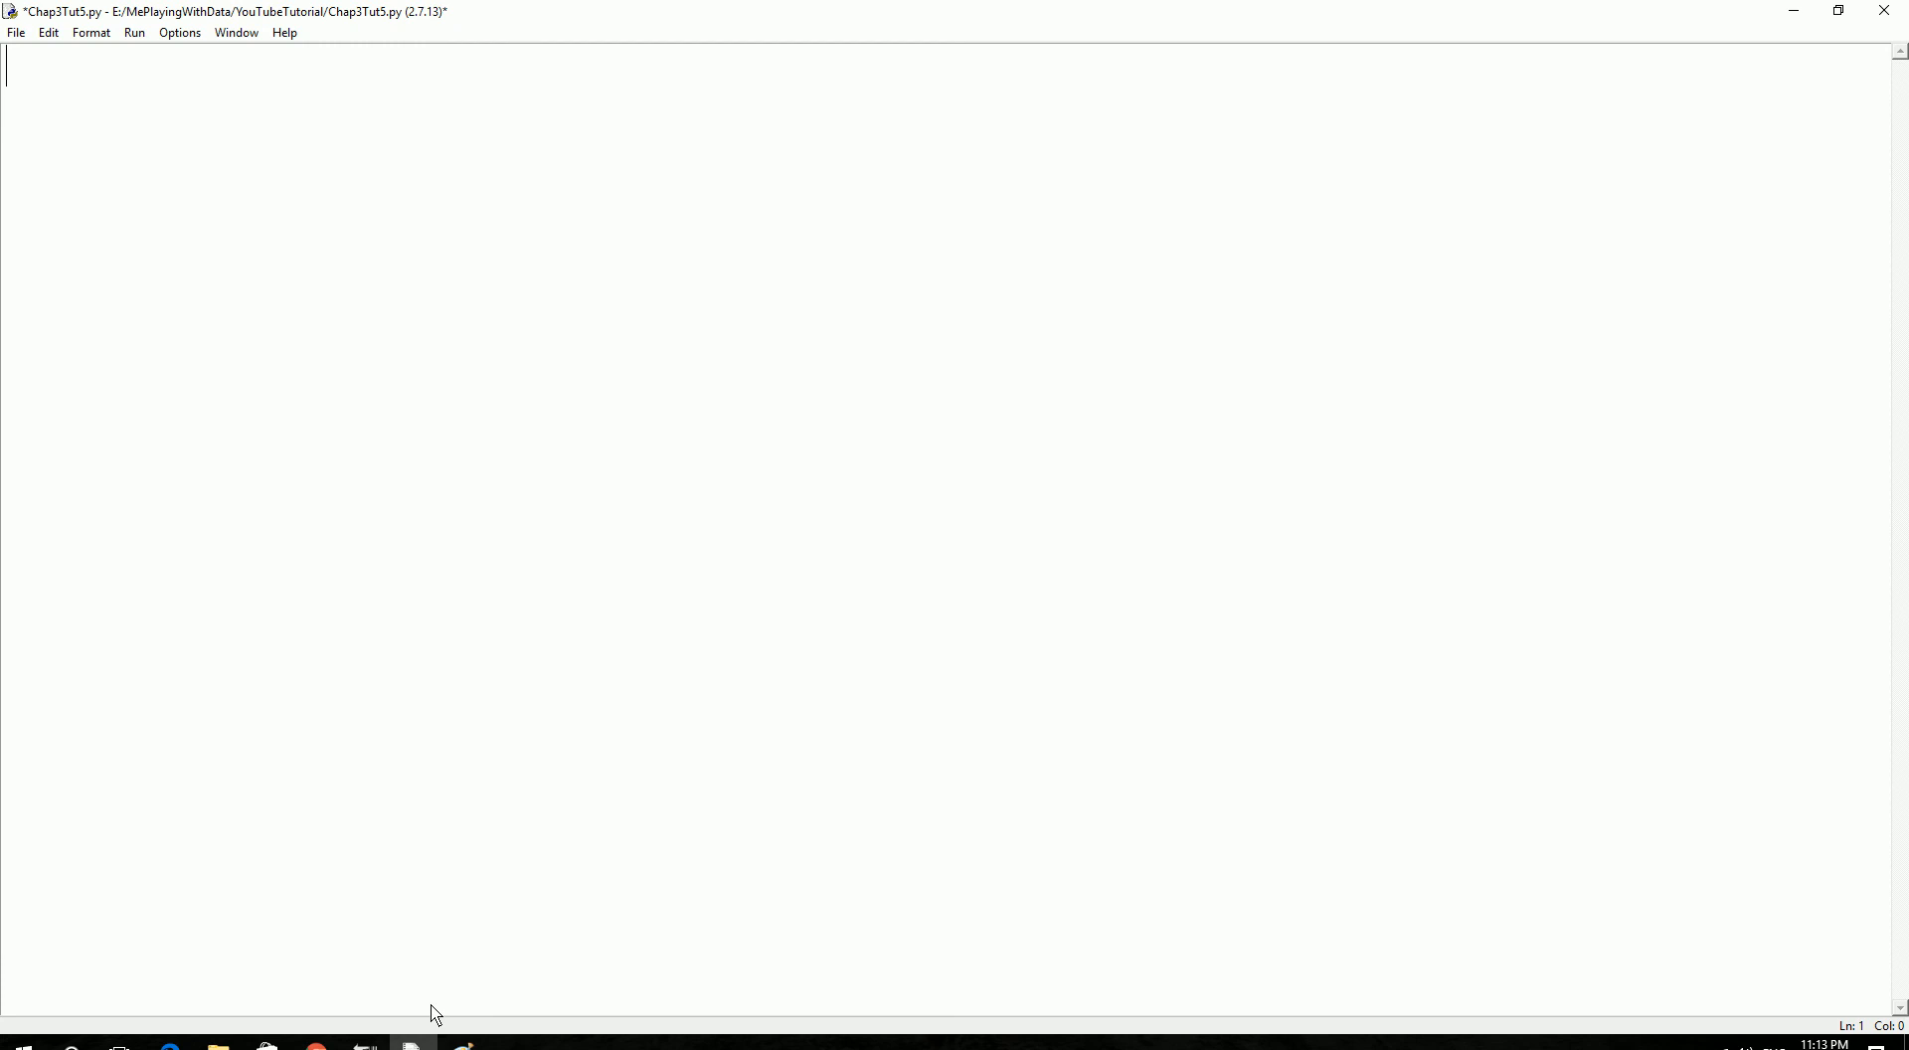
Write imports for imread from skimage.io and resize from skimage.transform.
text(from sk)
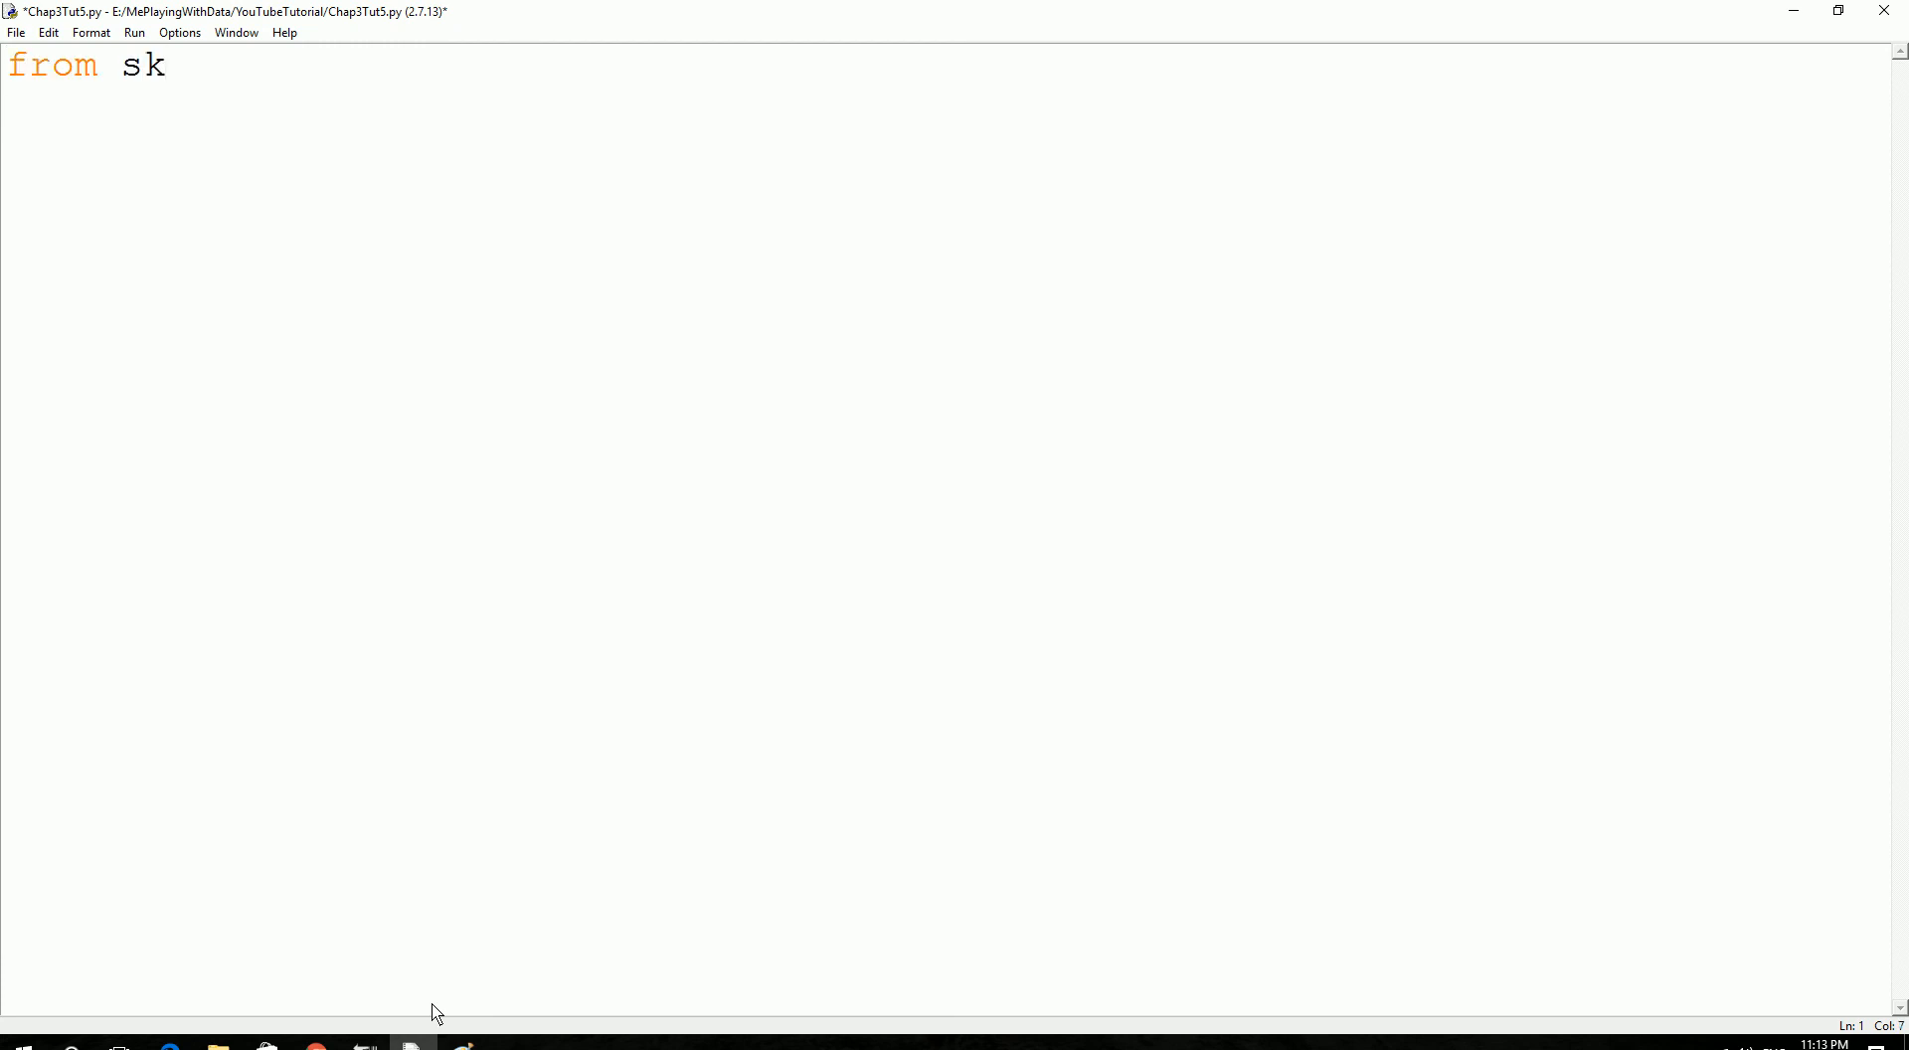
text(image.)
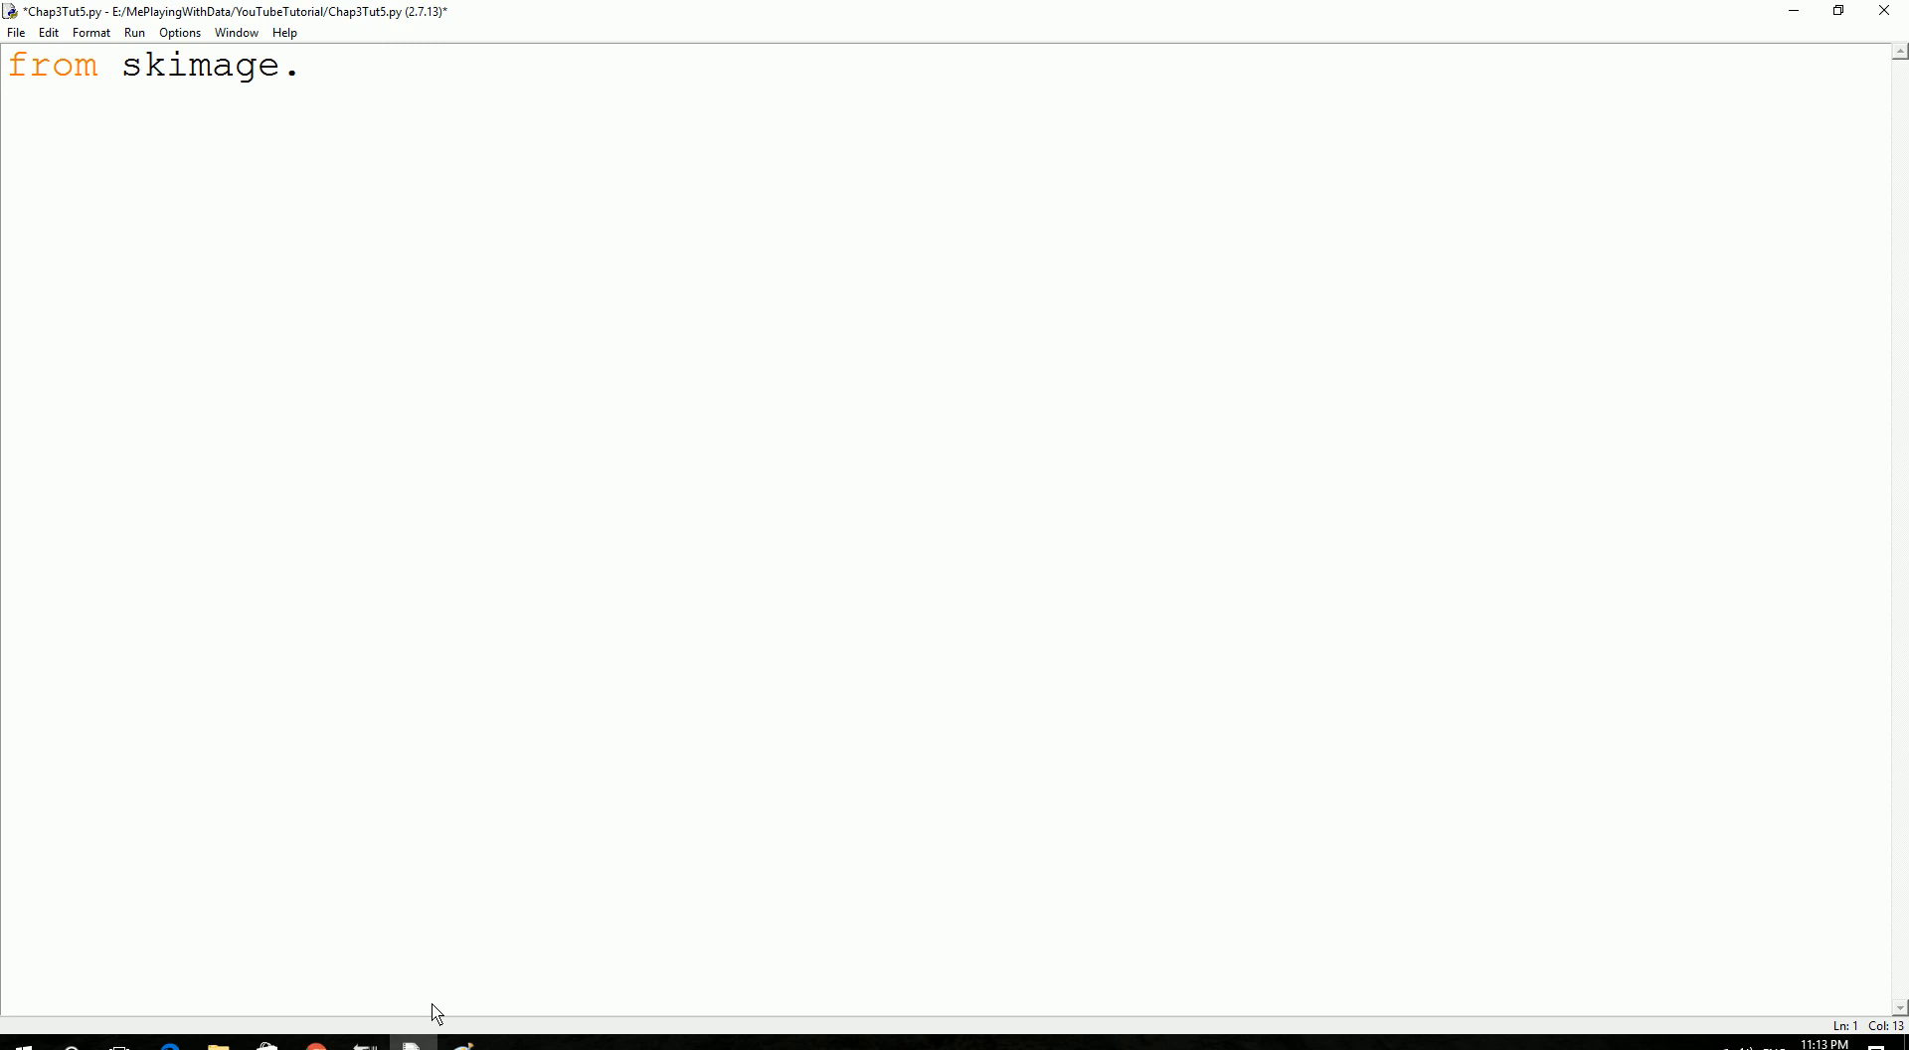
text(io impr)
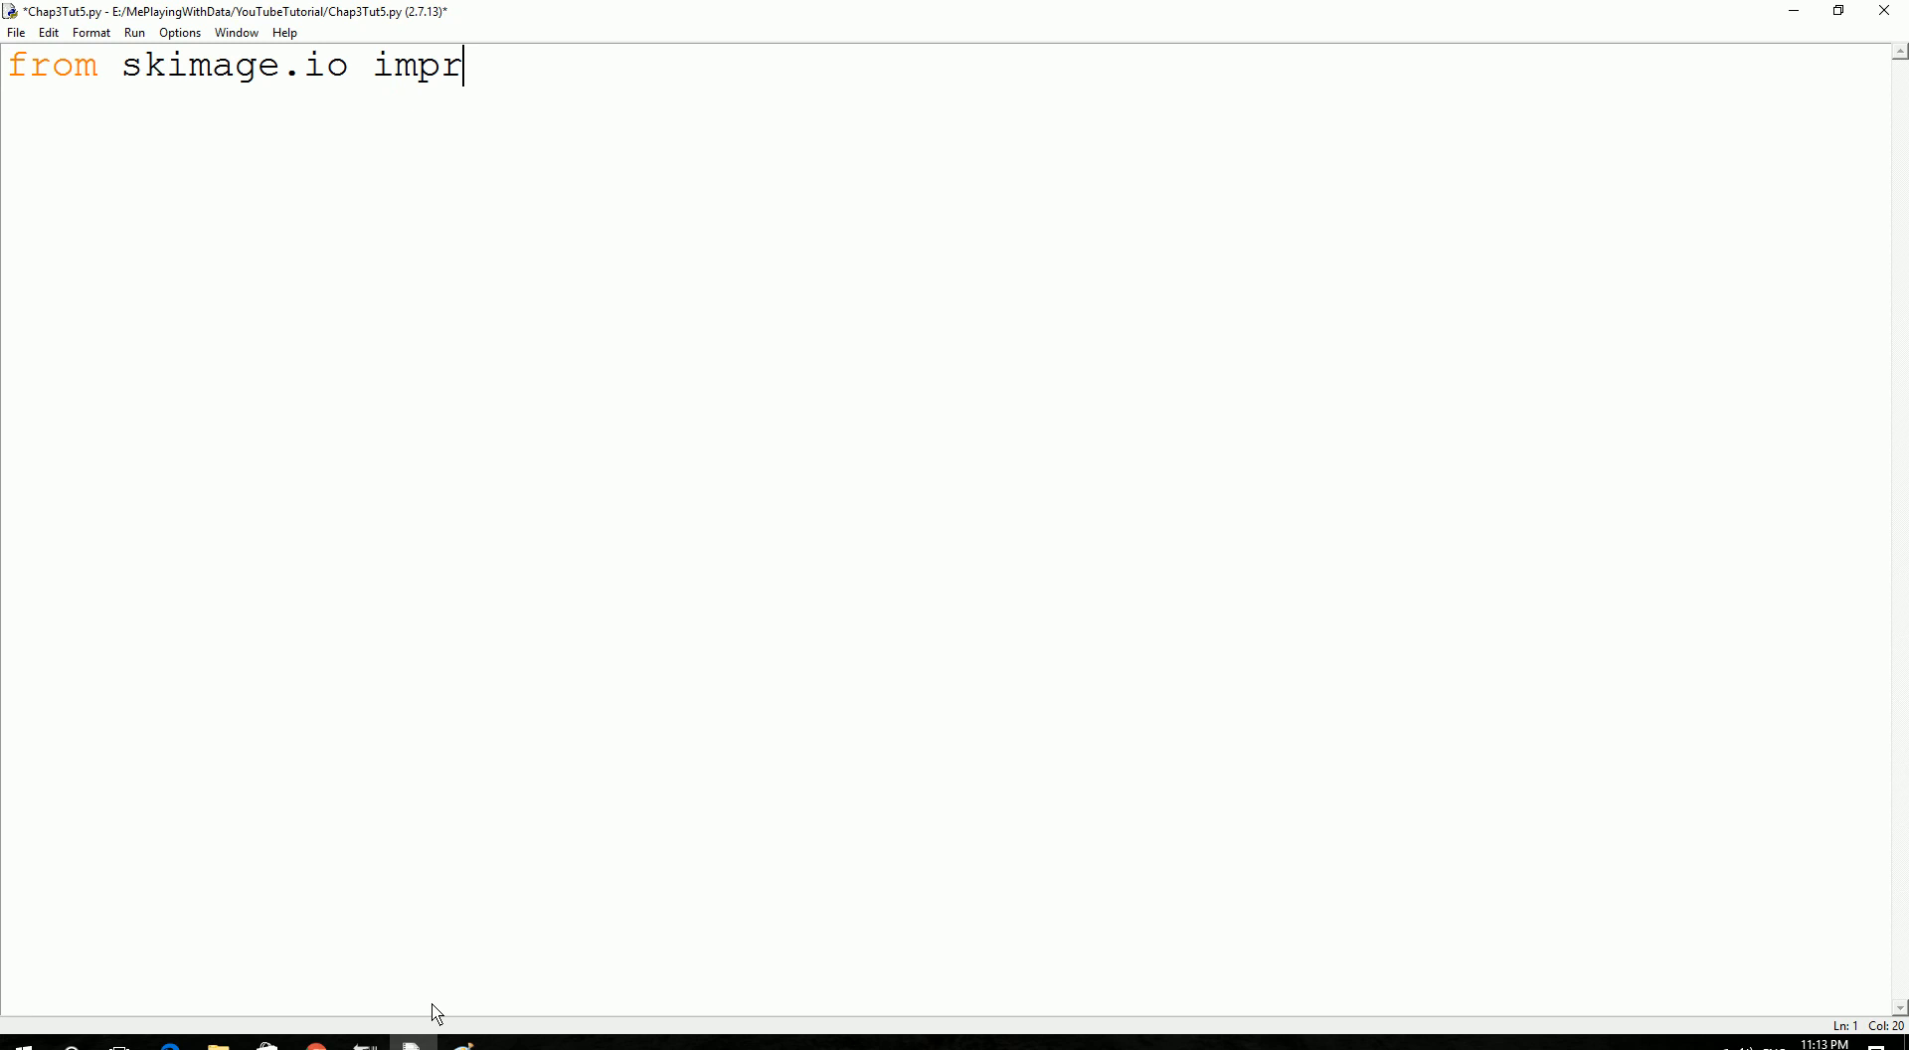
text(o)
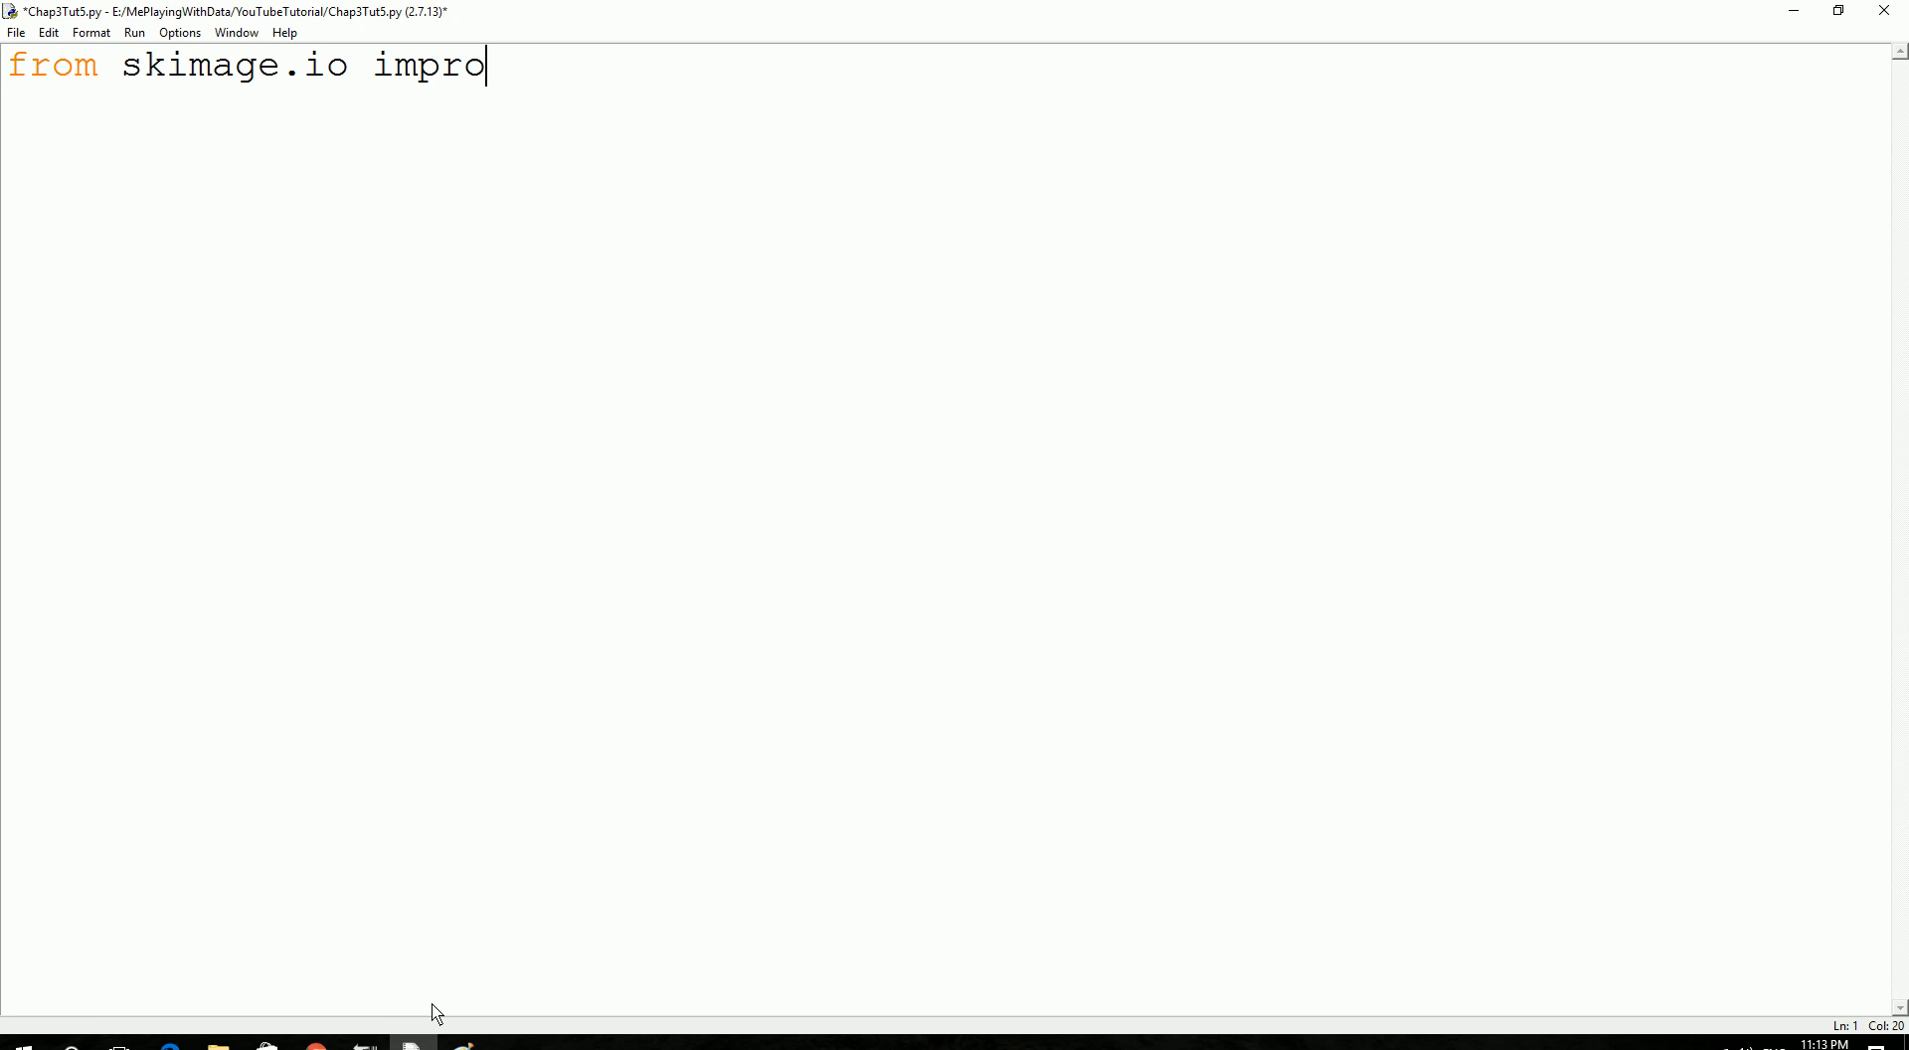
key(backspace)
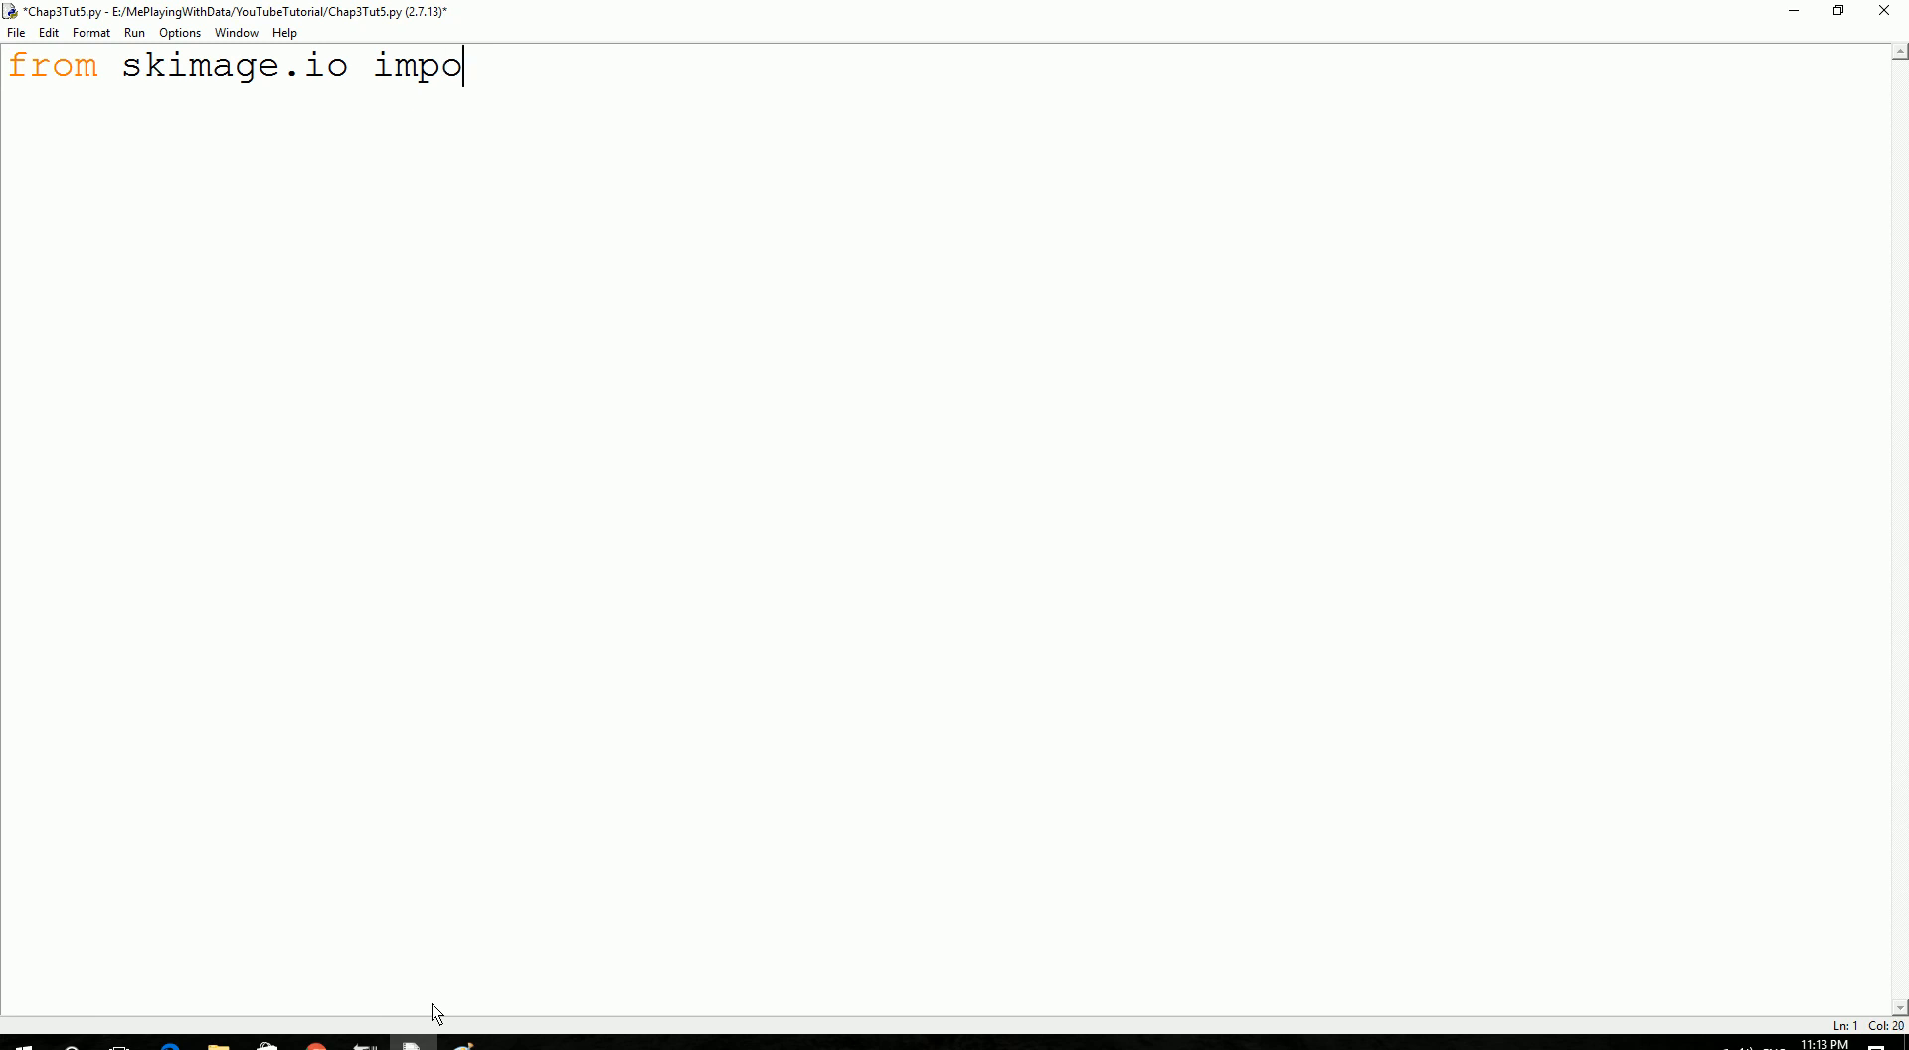
text(rt imre)
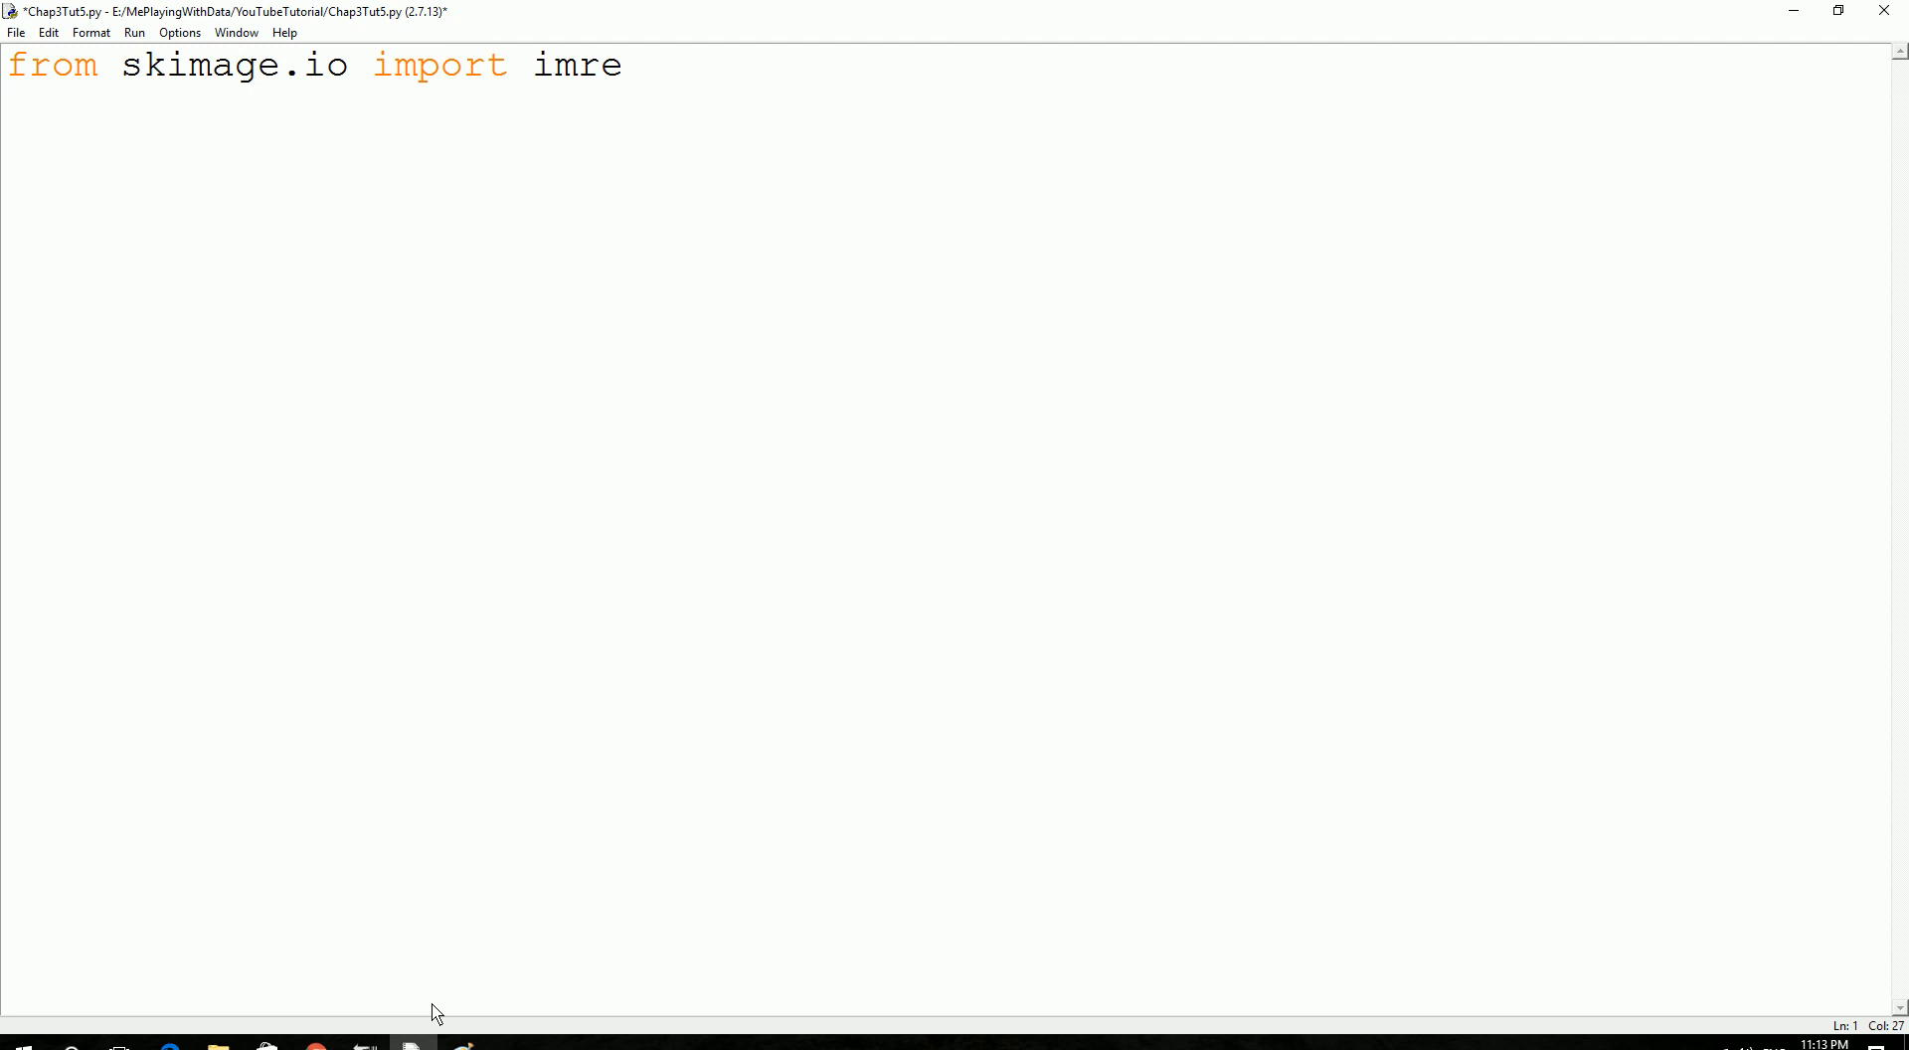
text(ad)
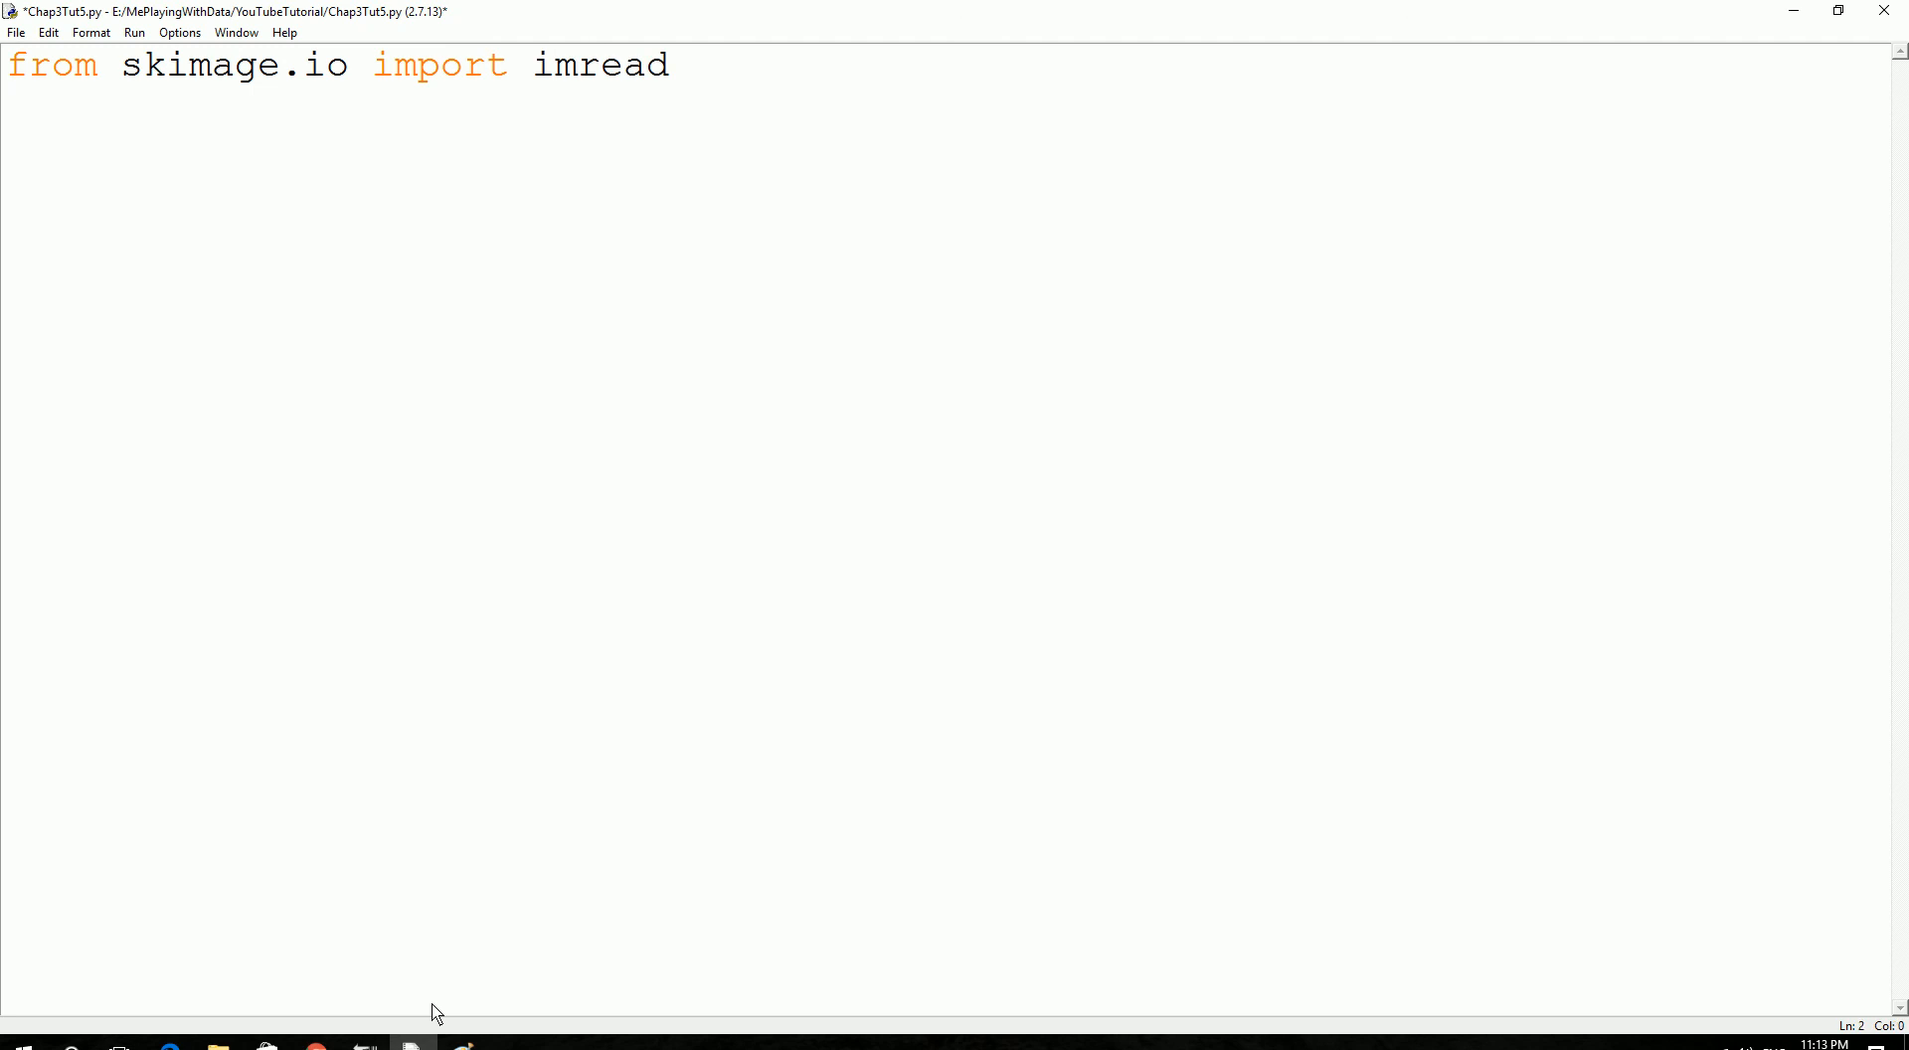
text(from)
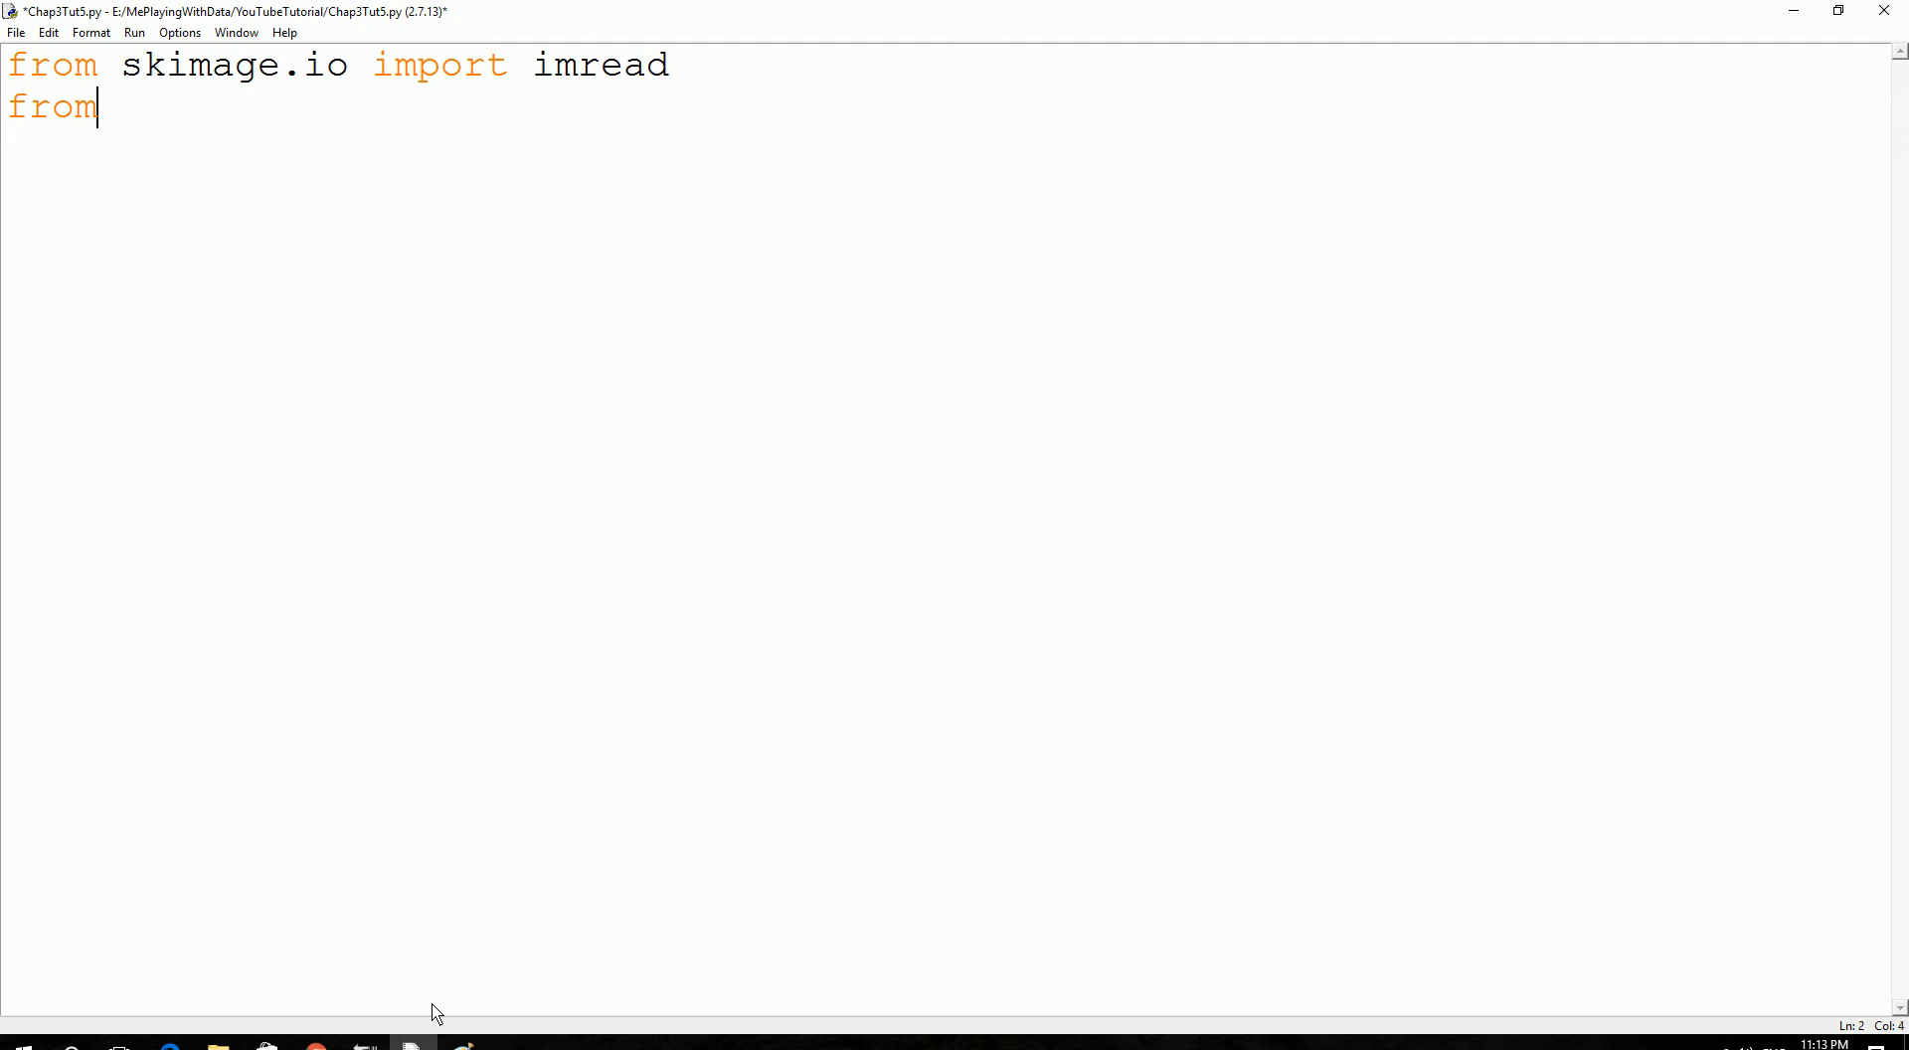
text(skima)
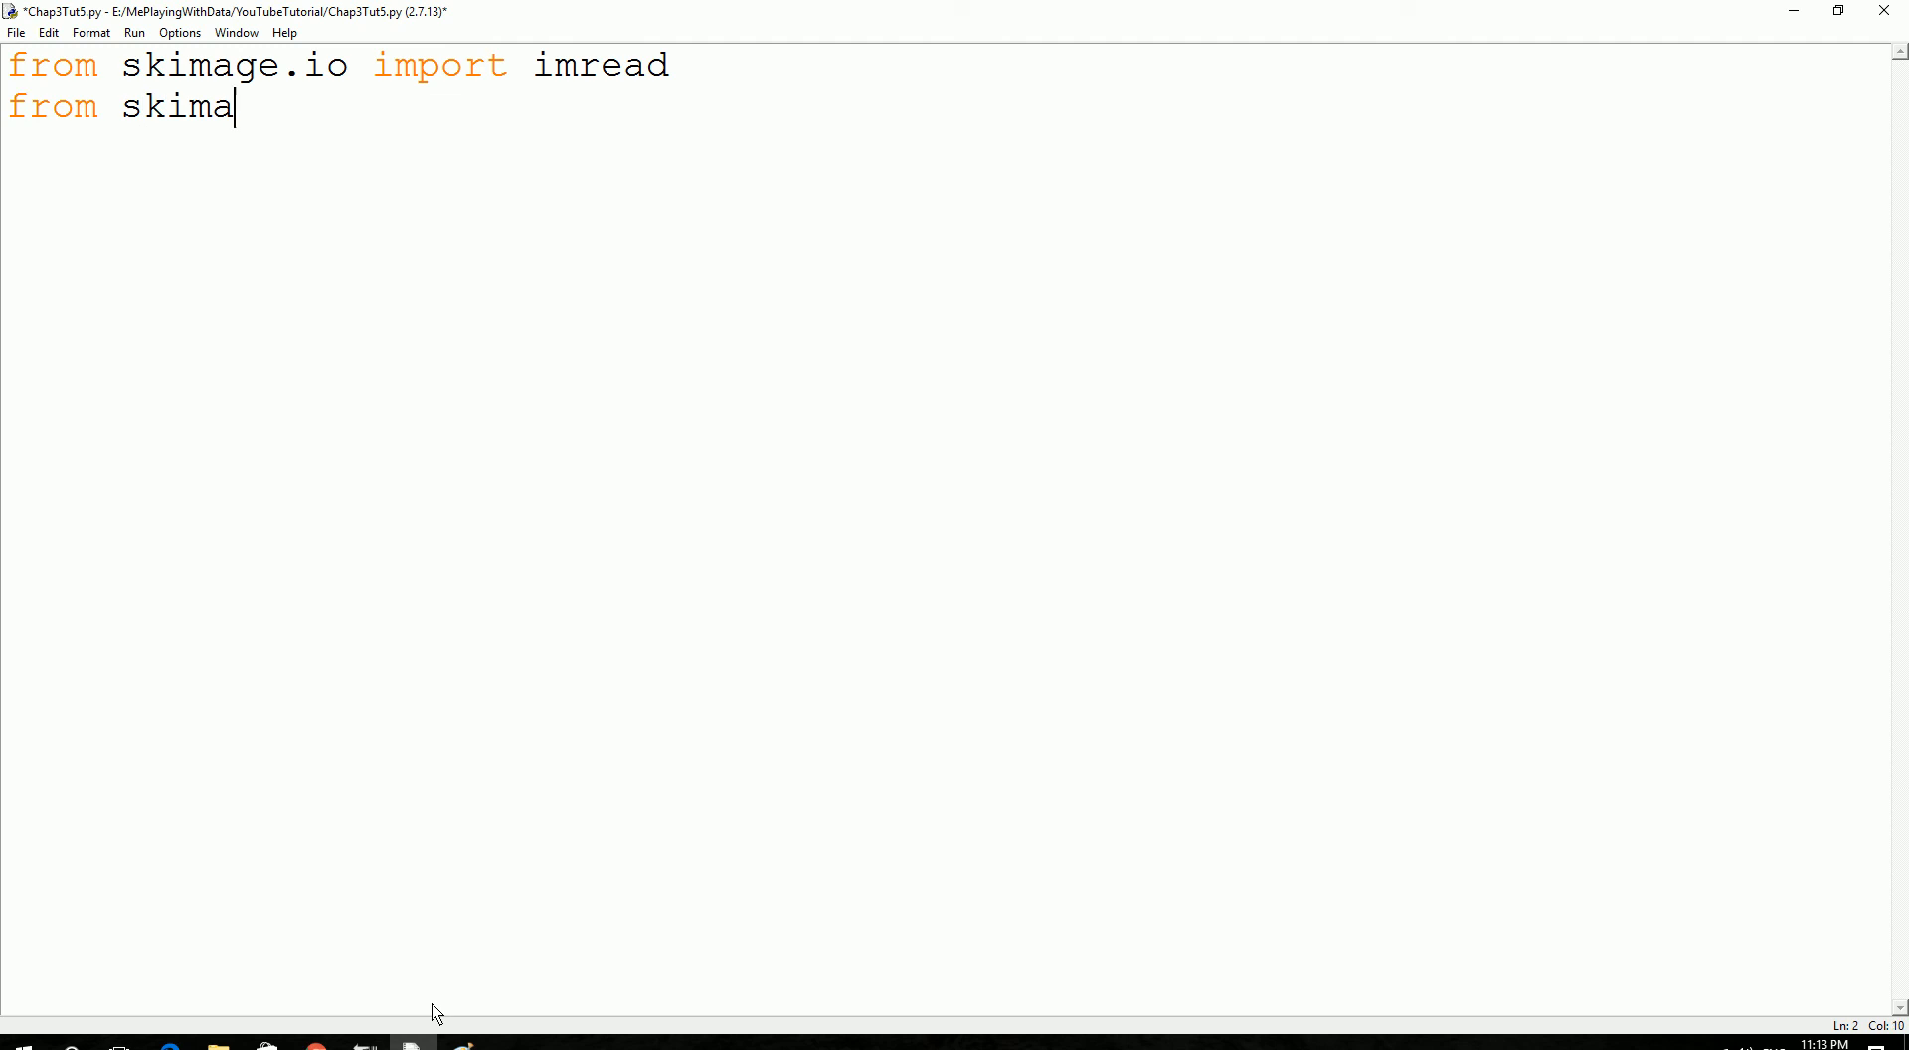
text(ge.)
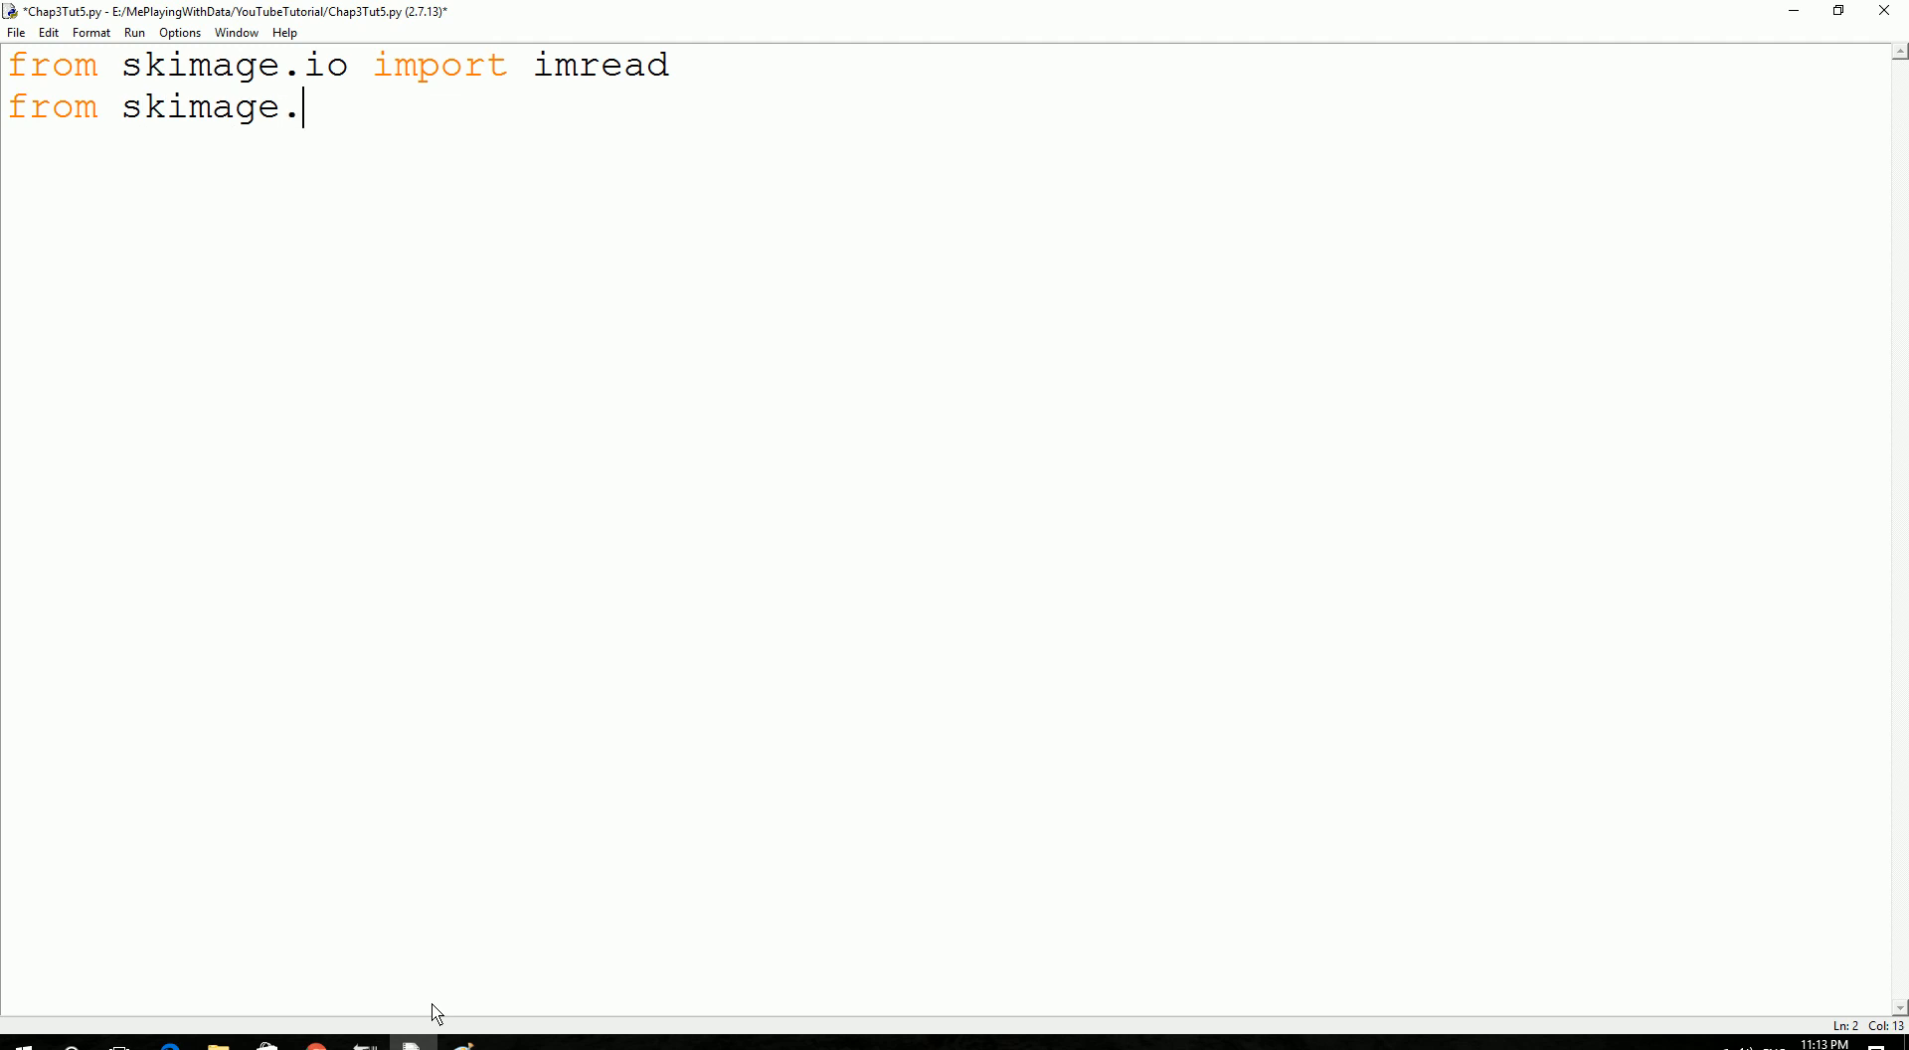
text(transform im)
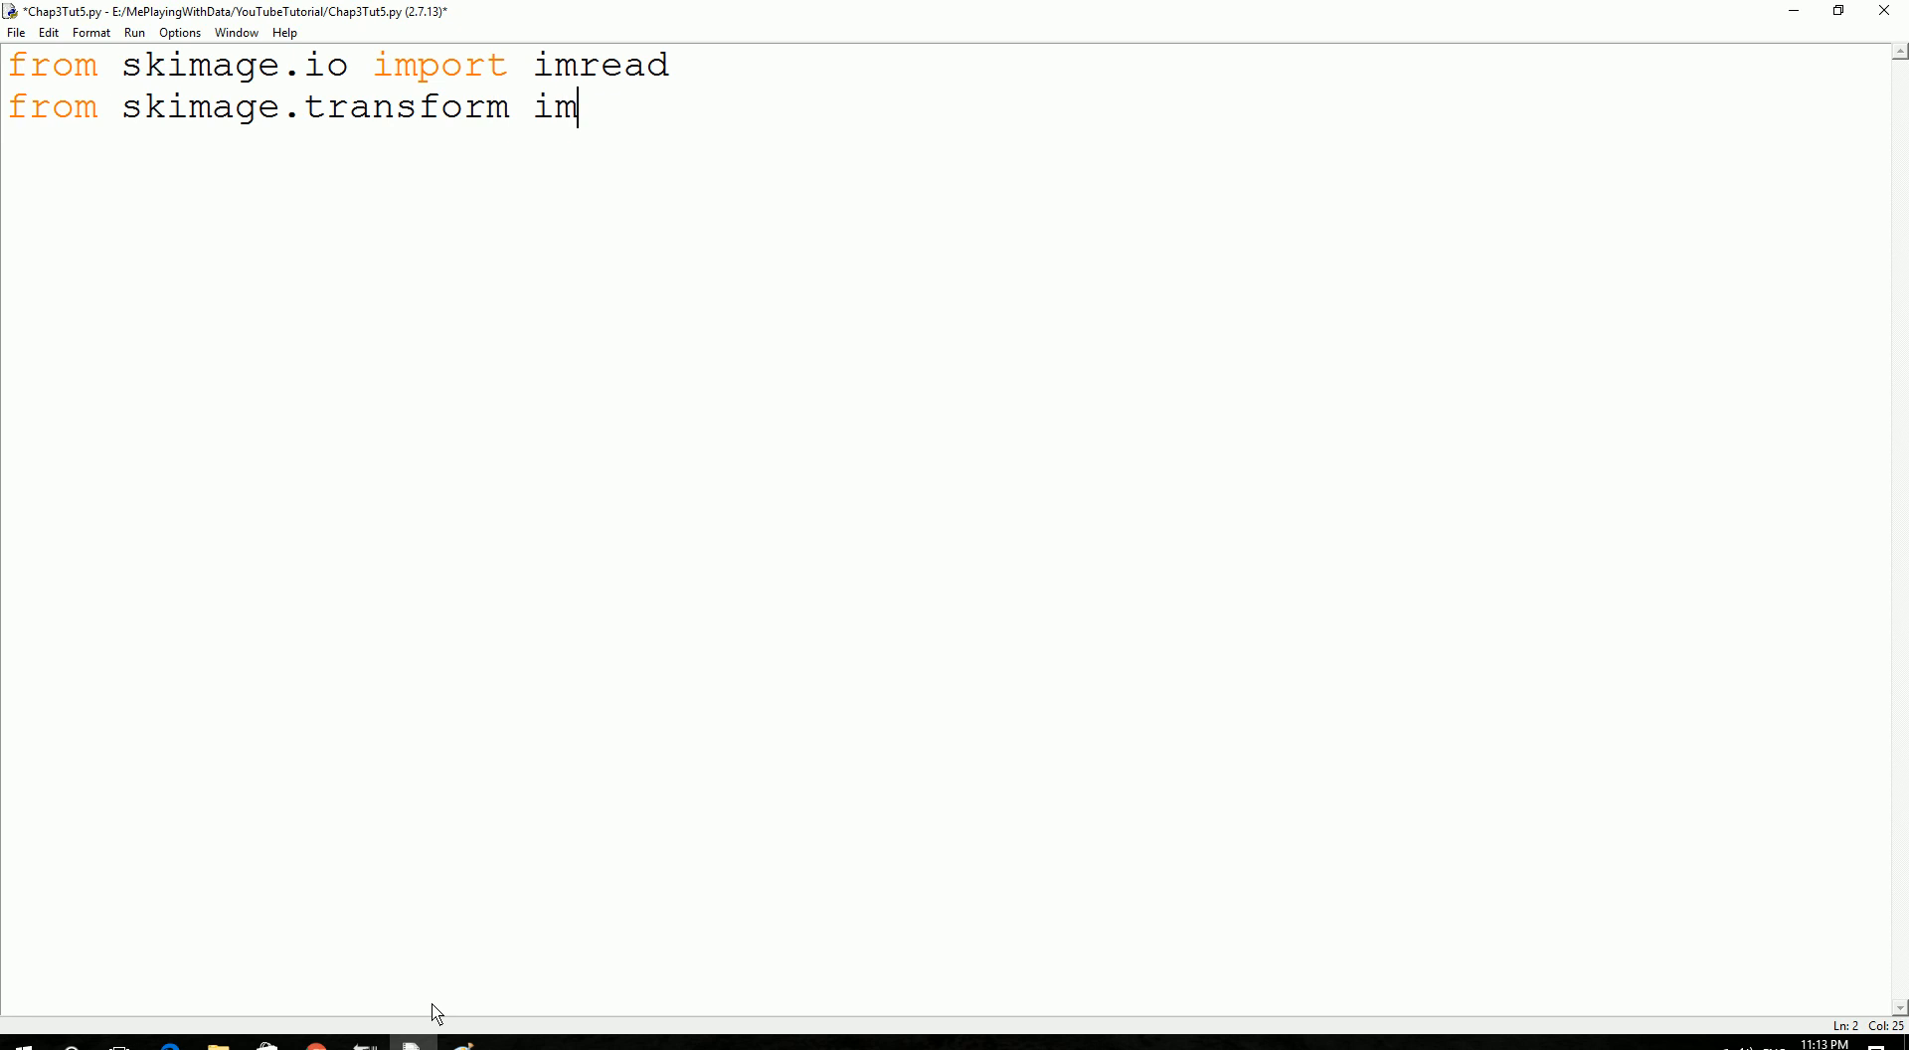
text(port res)
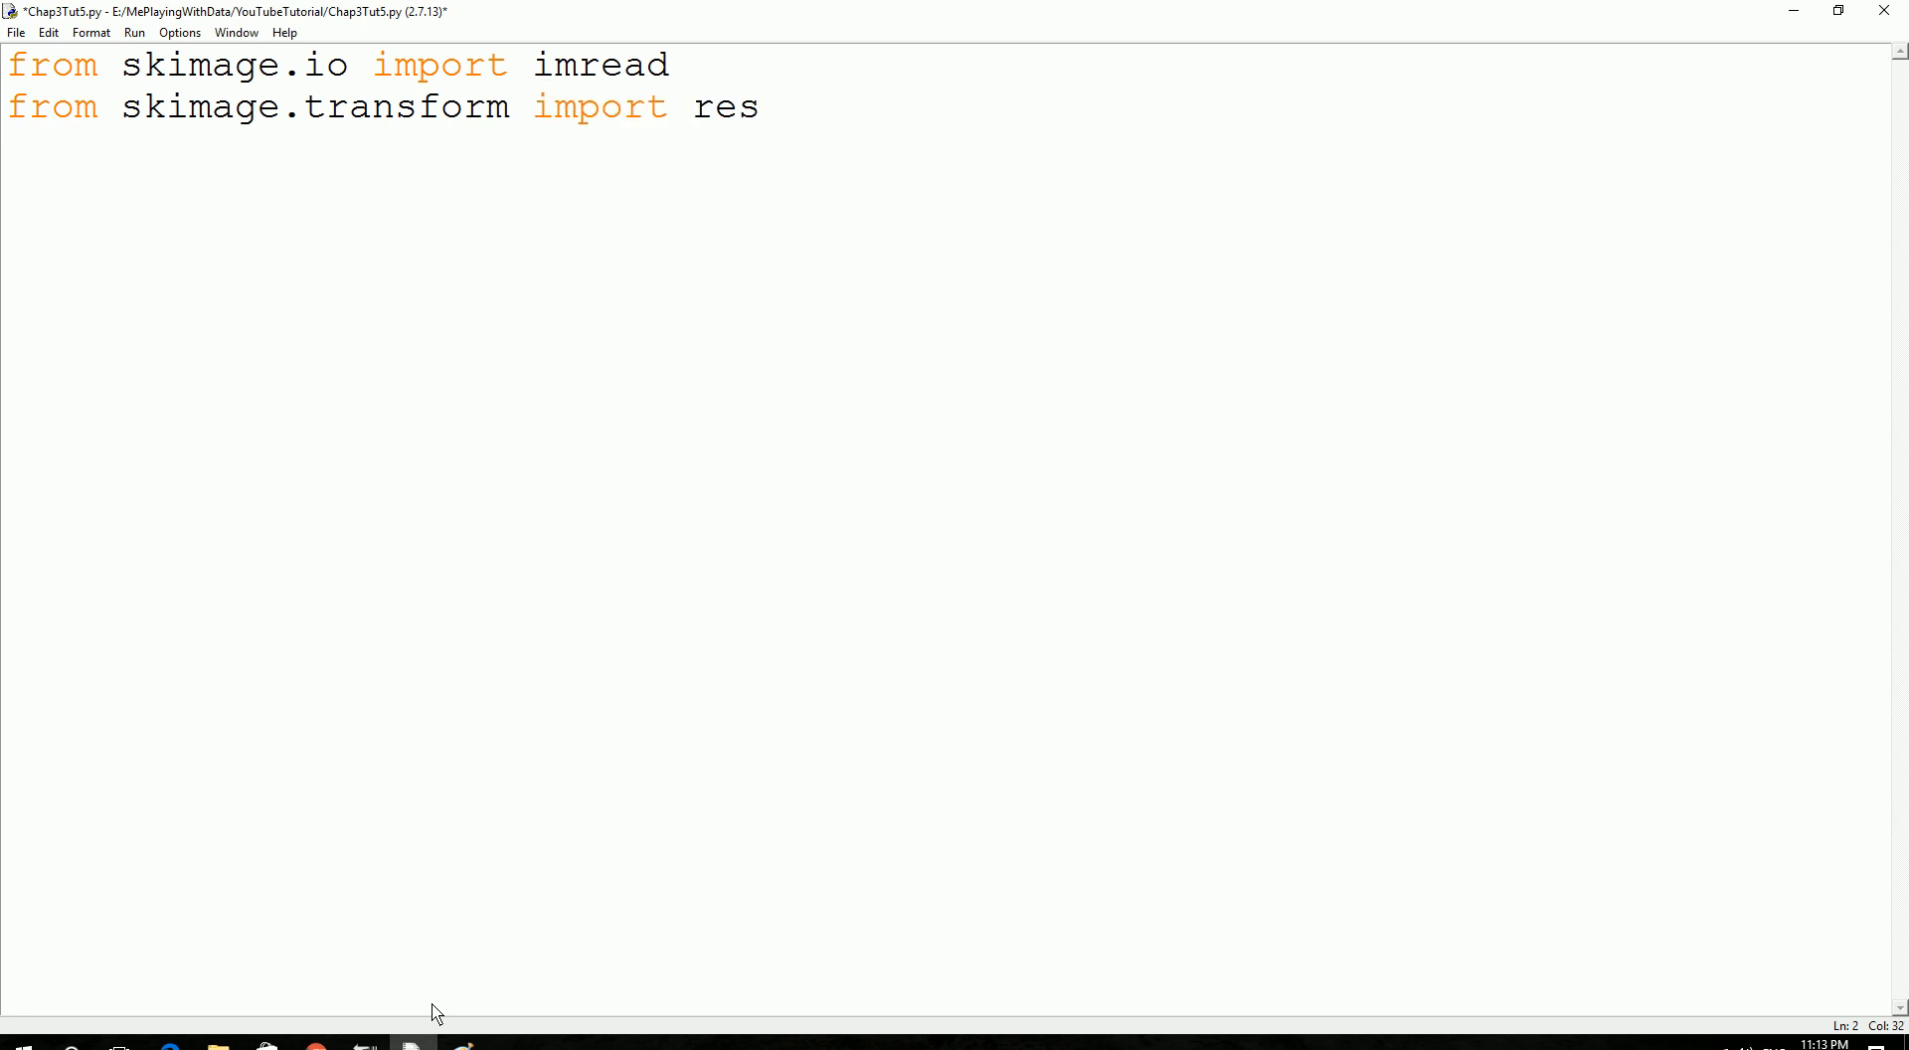
text(ize)
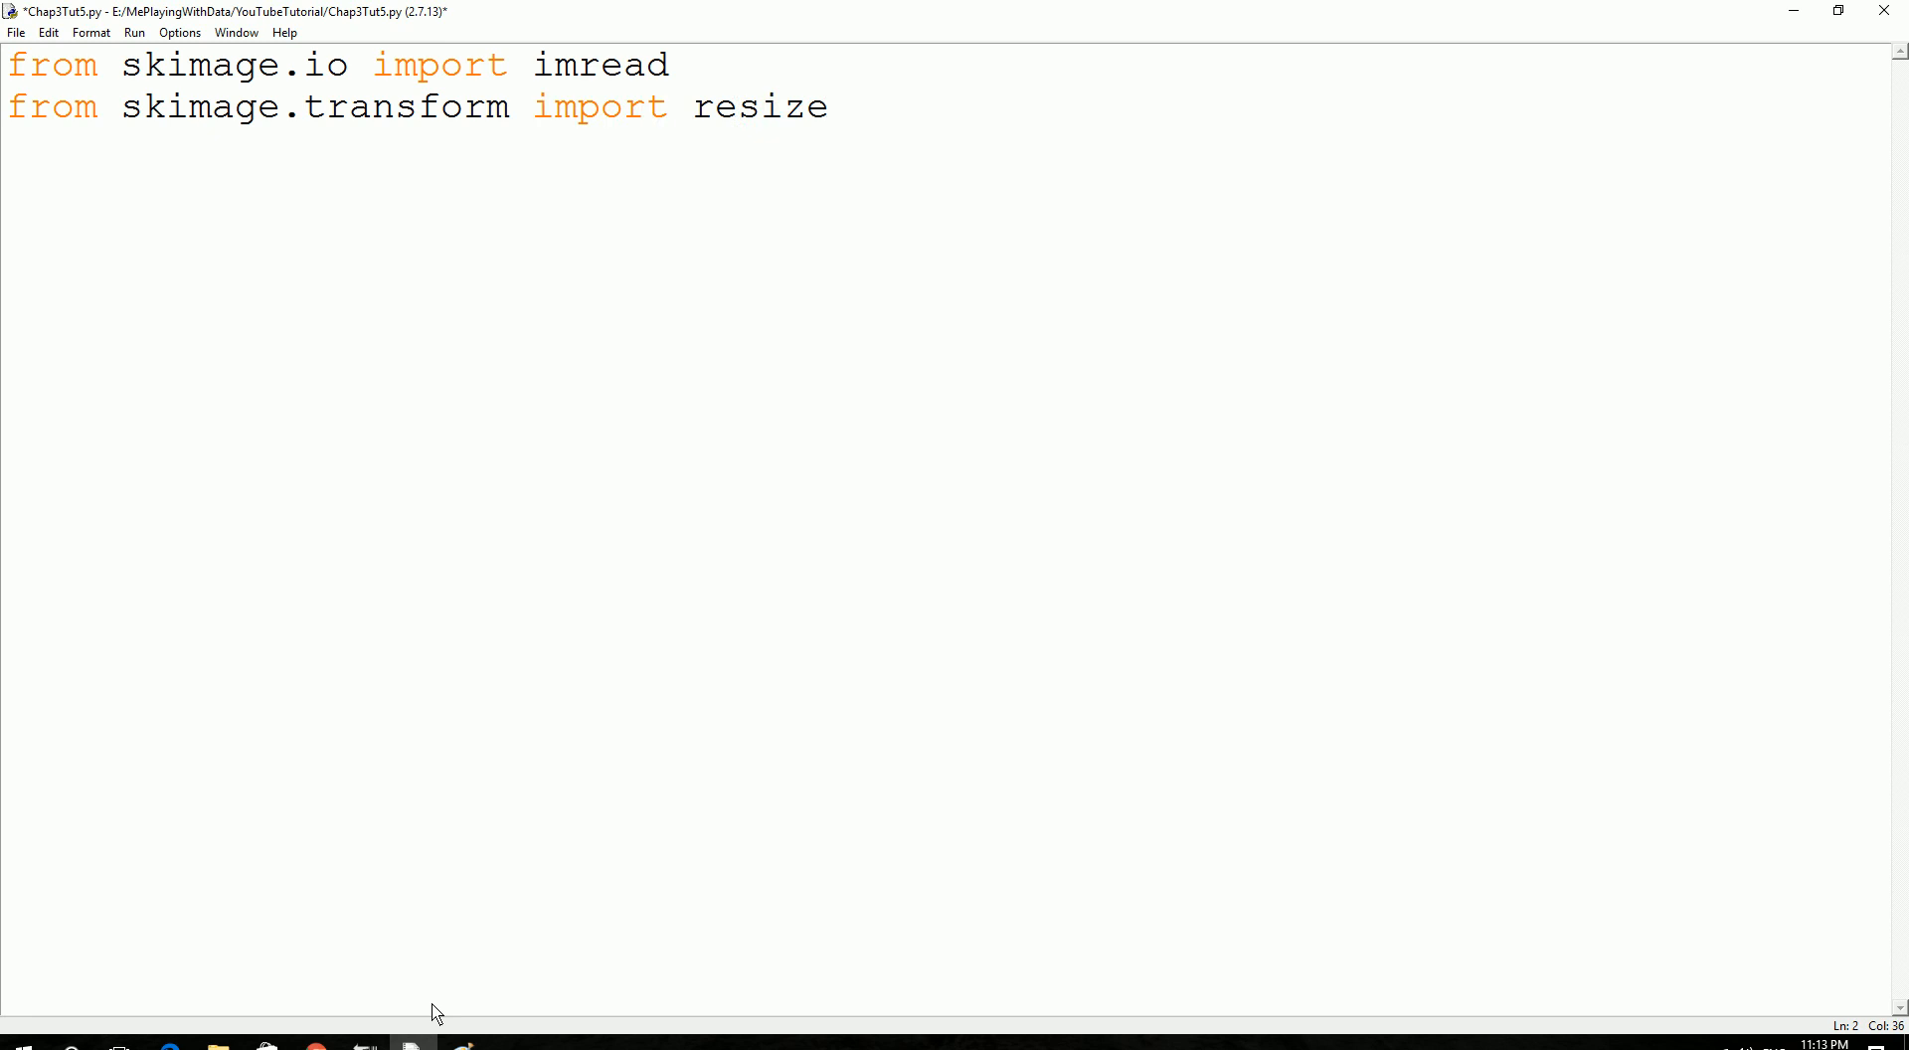
Import pyplot as plt and matplotlib.cm as cm, then run the script to test imports.
text(fr)
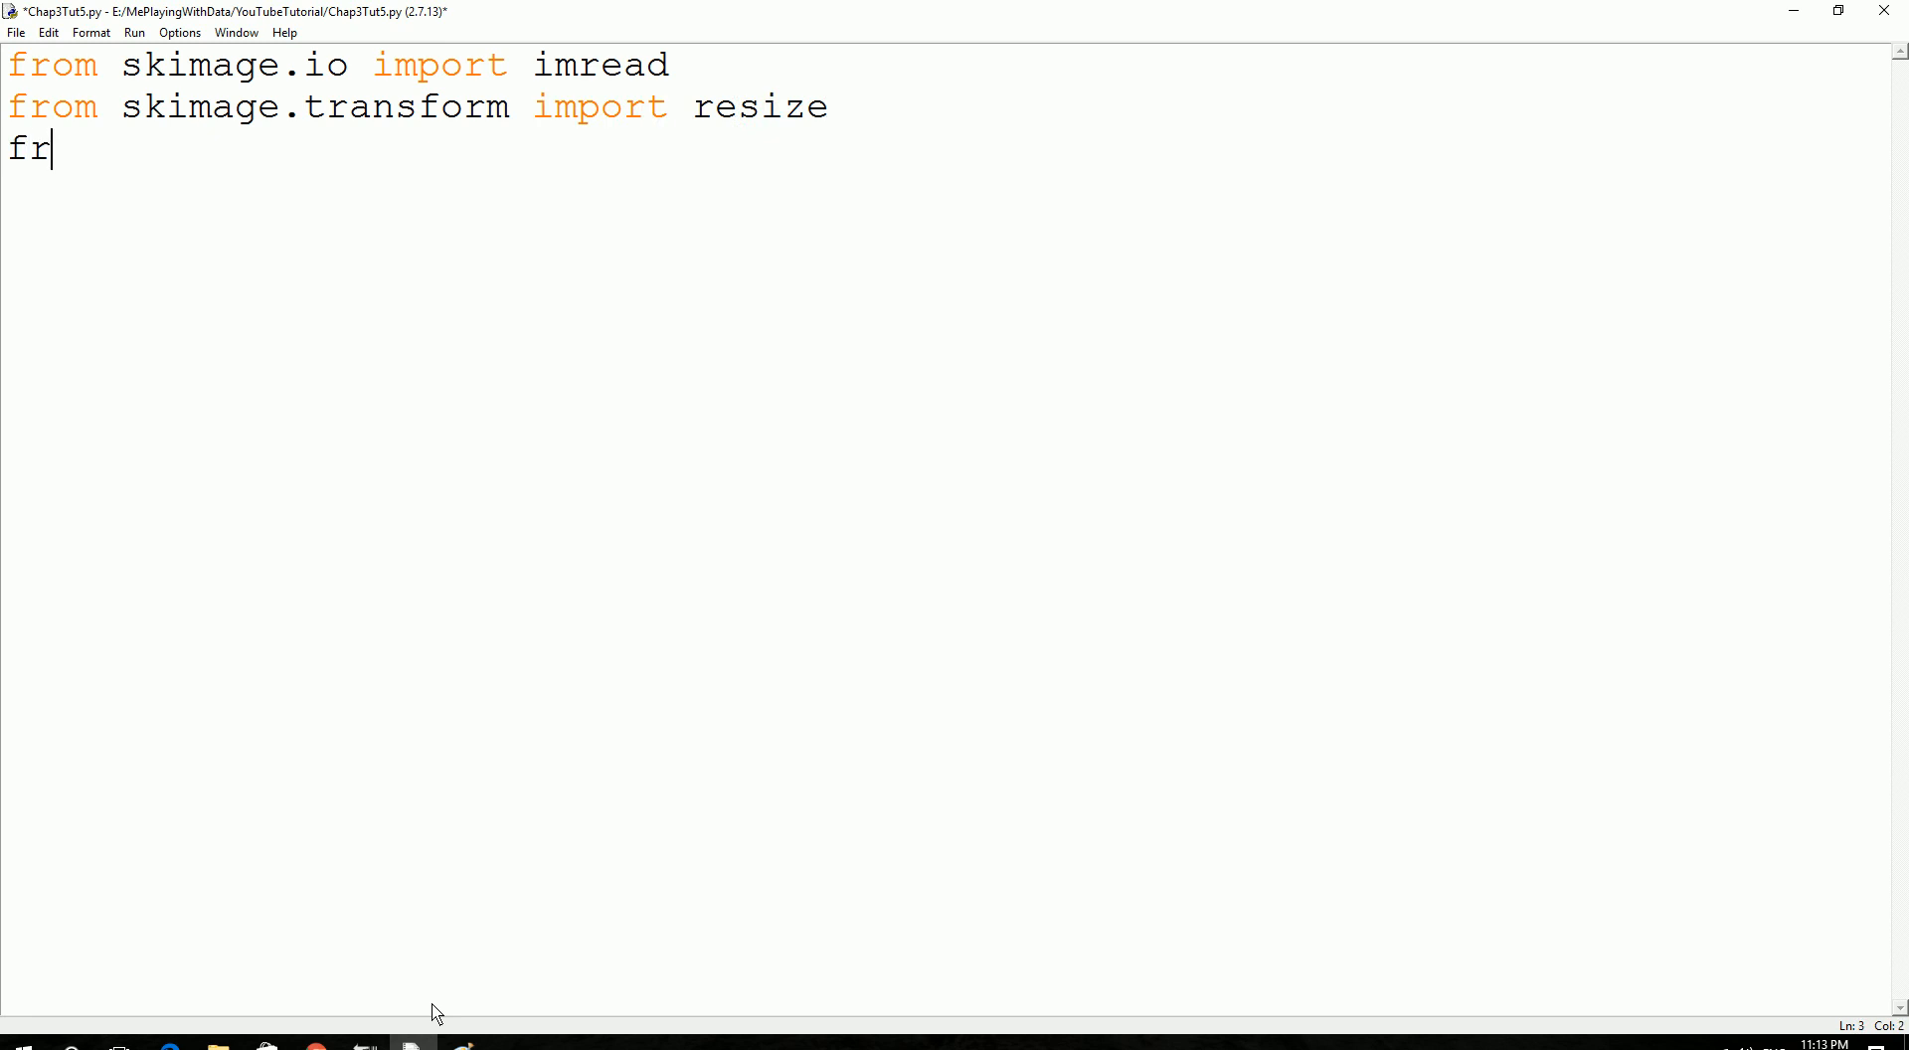
text(om mat)
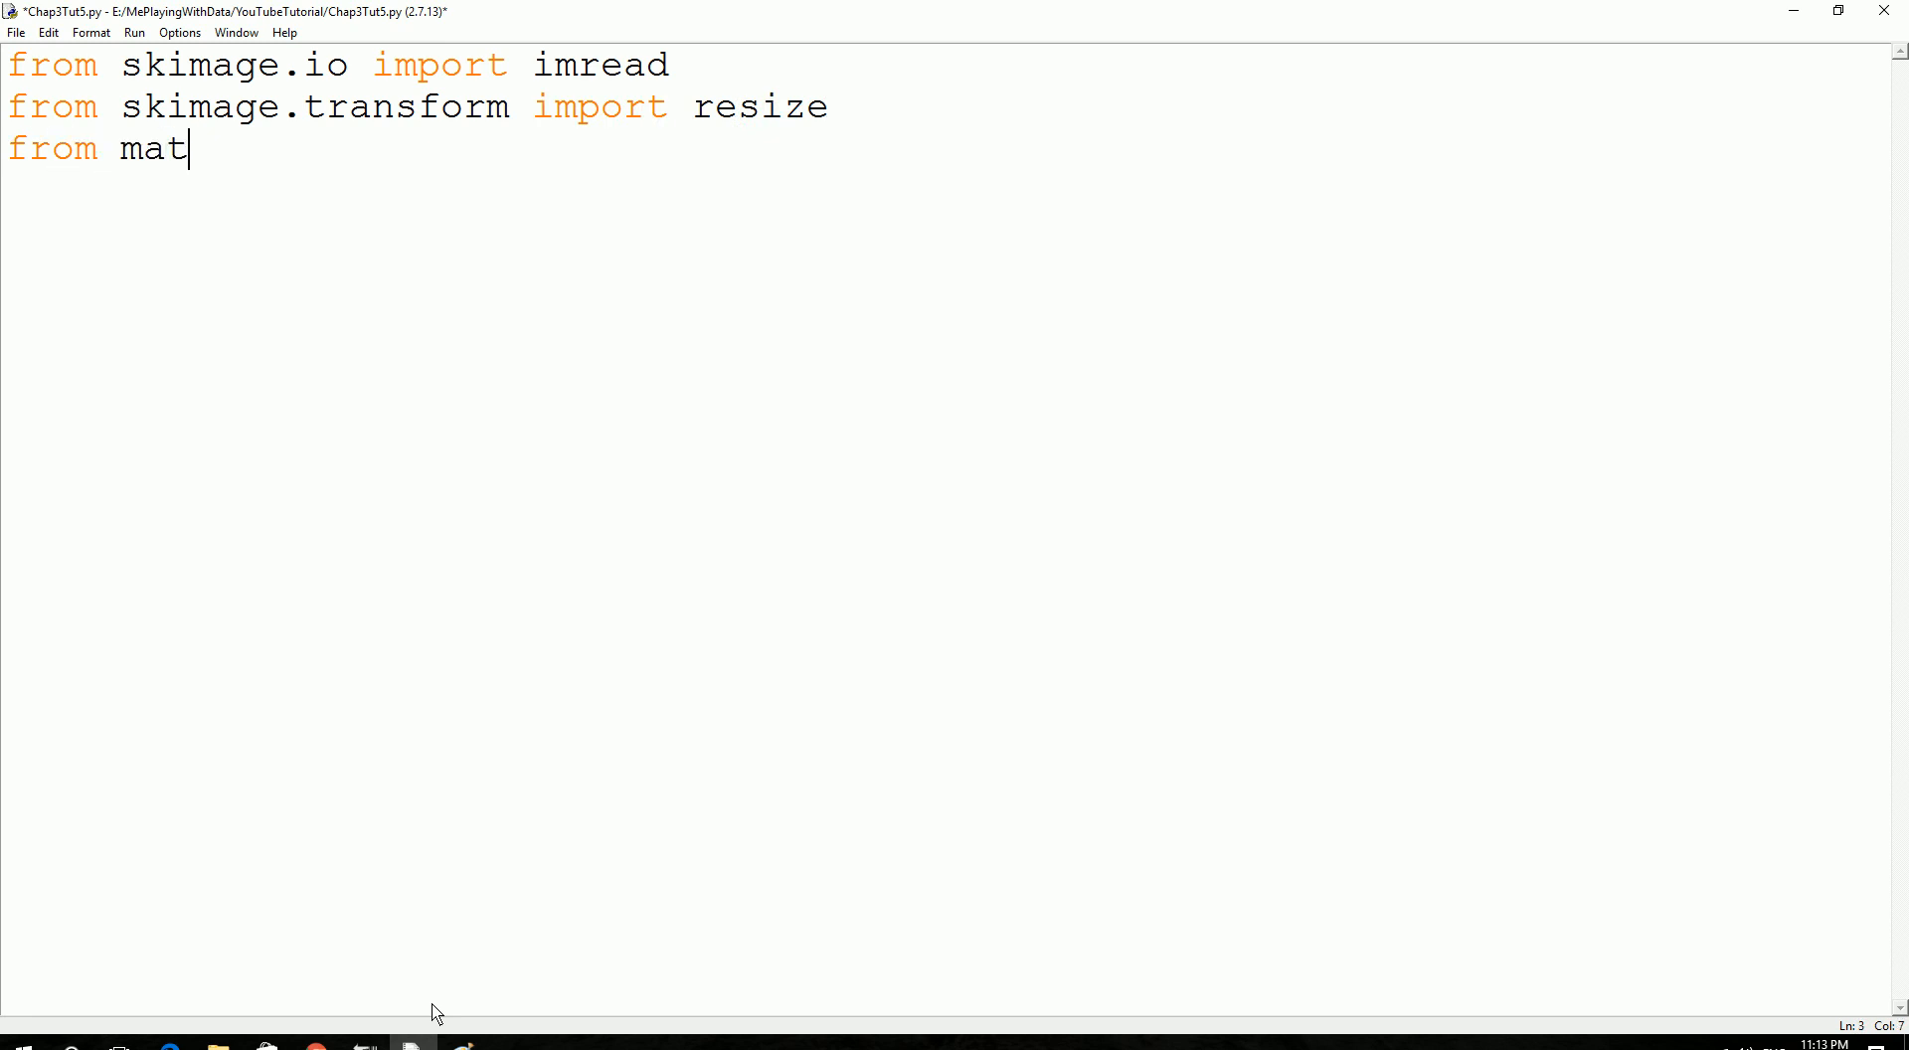
text(plotlib)
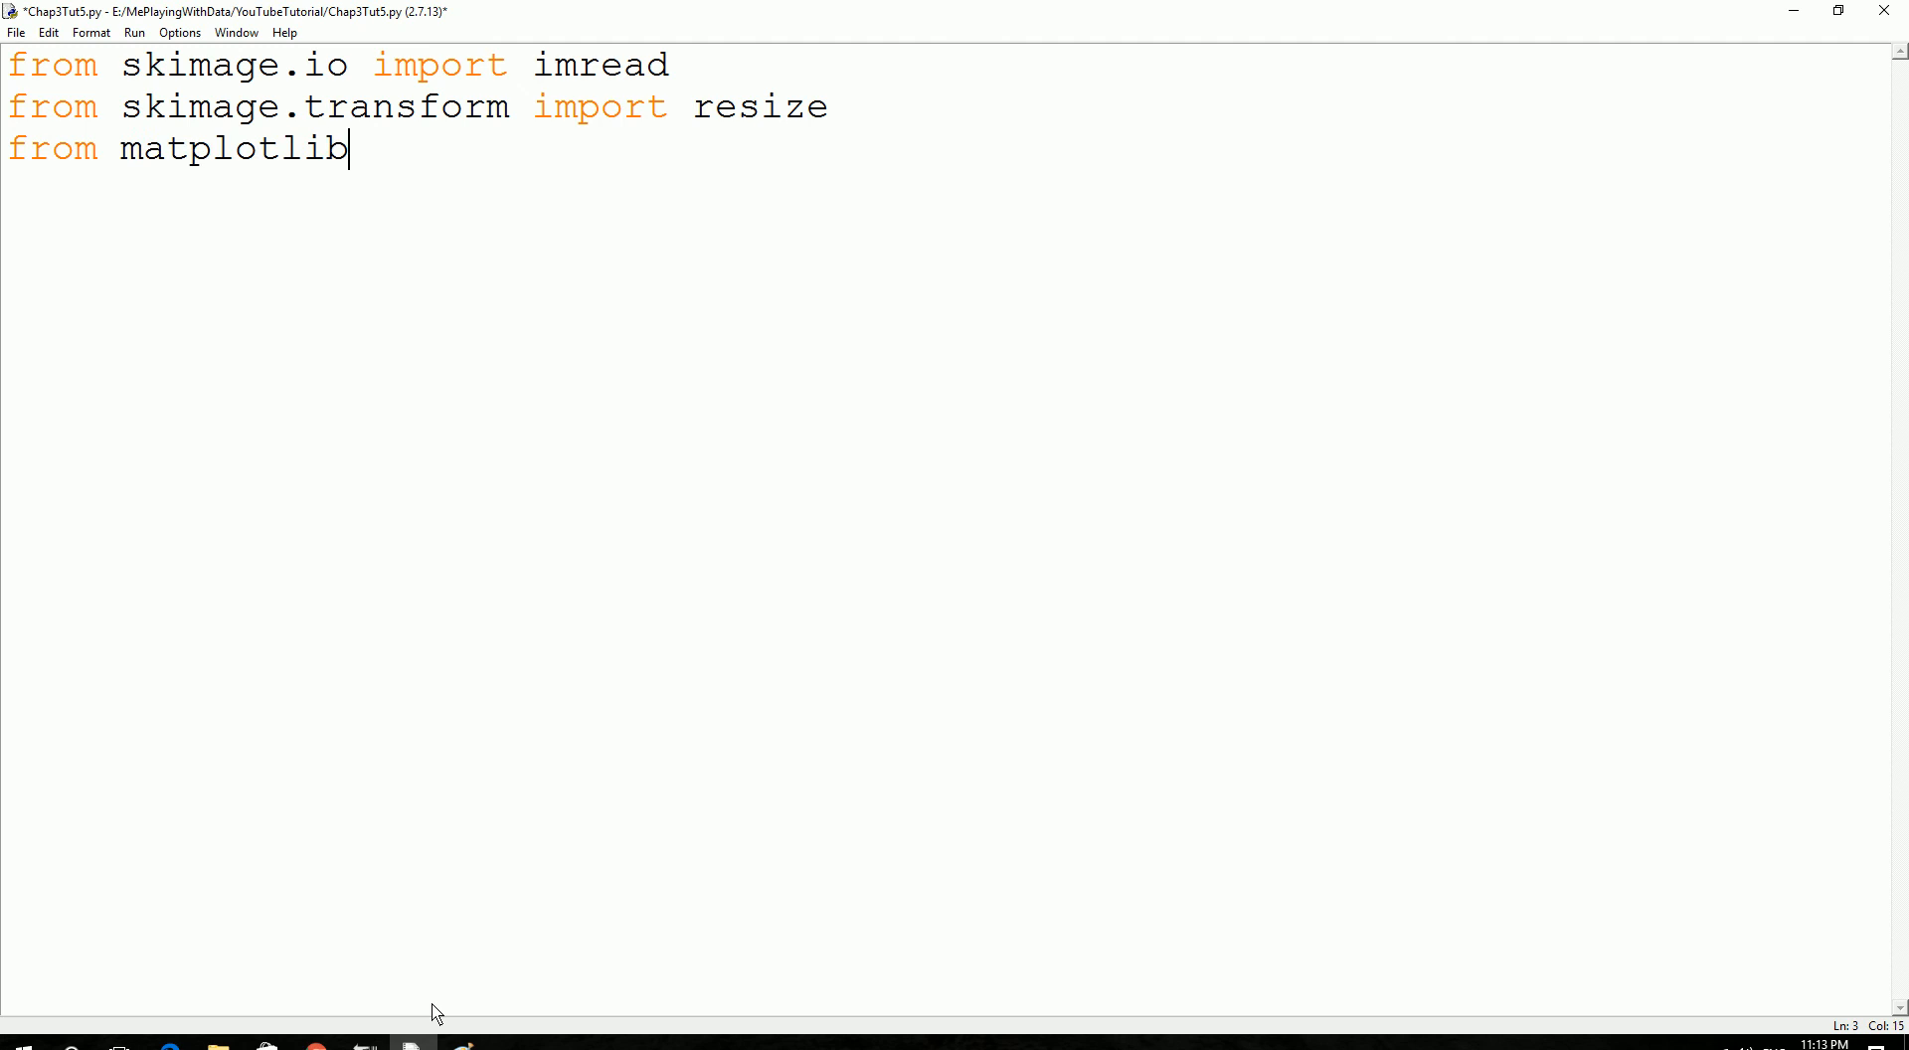
text(i)
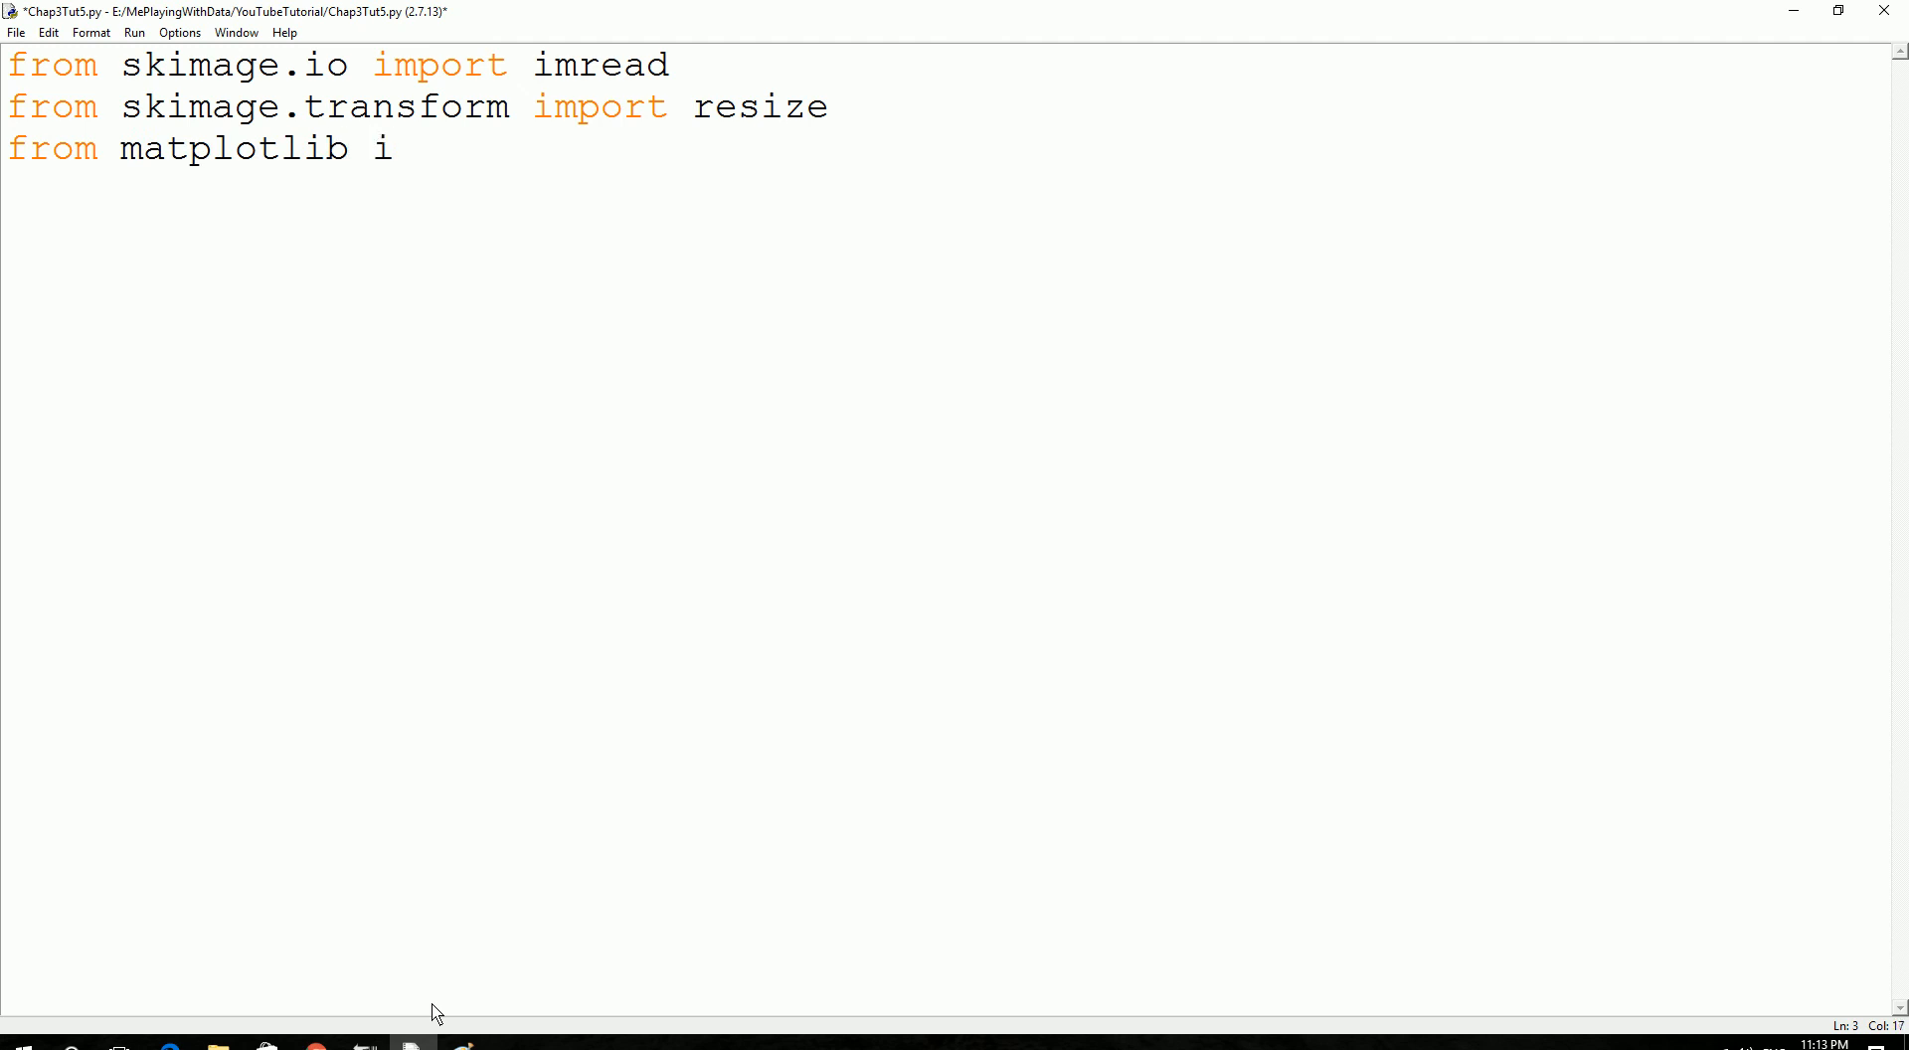
text(mport p)
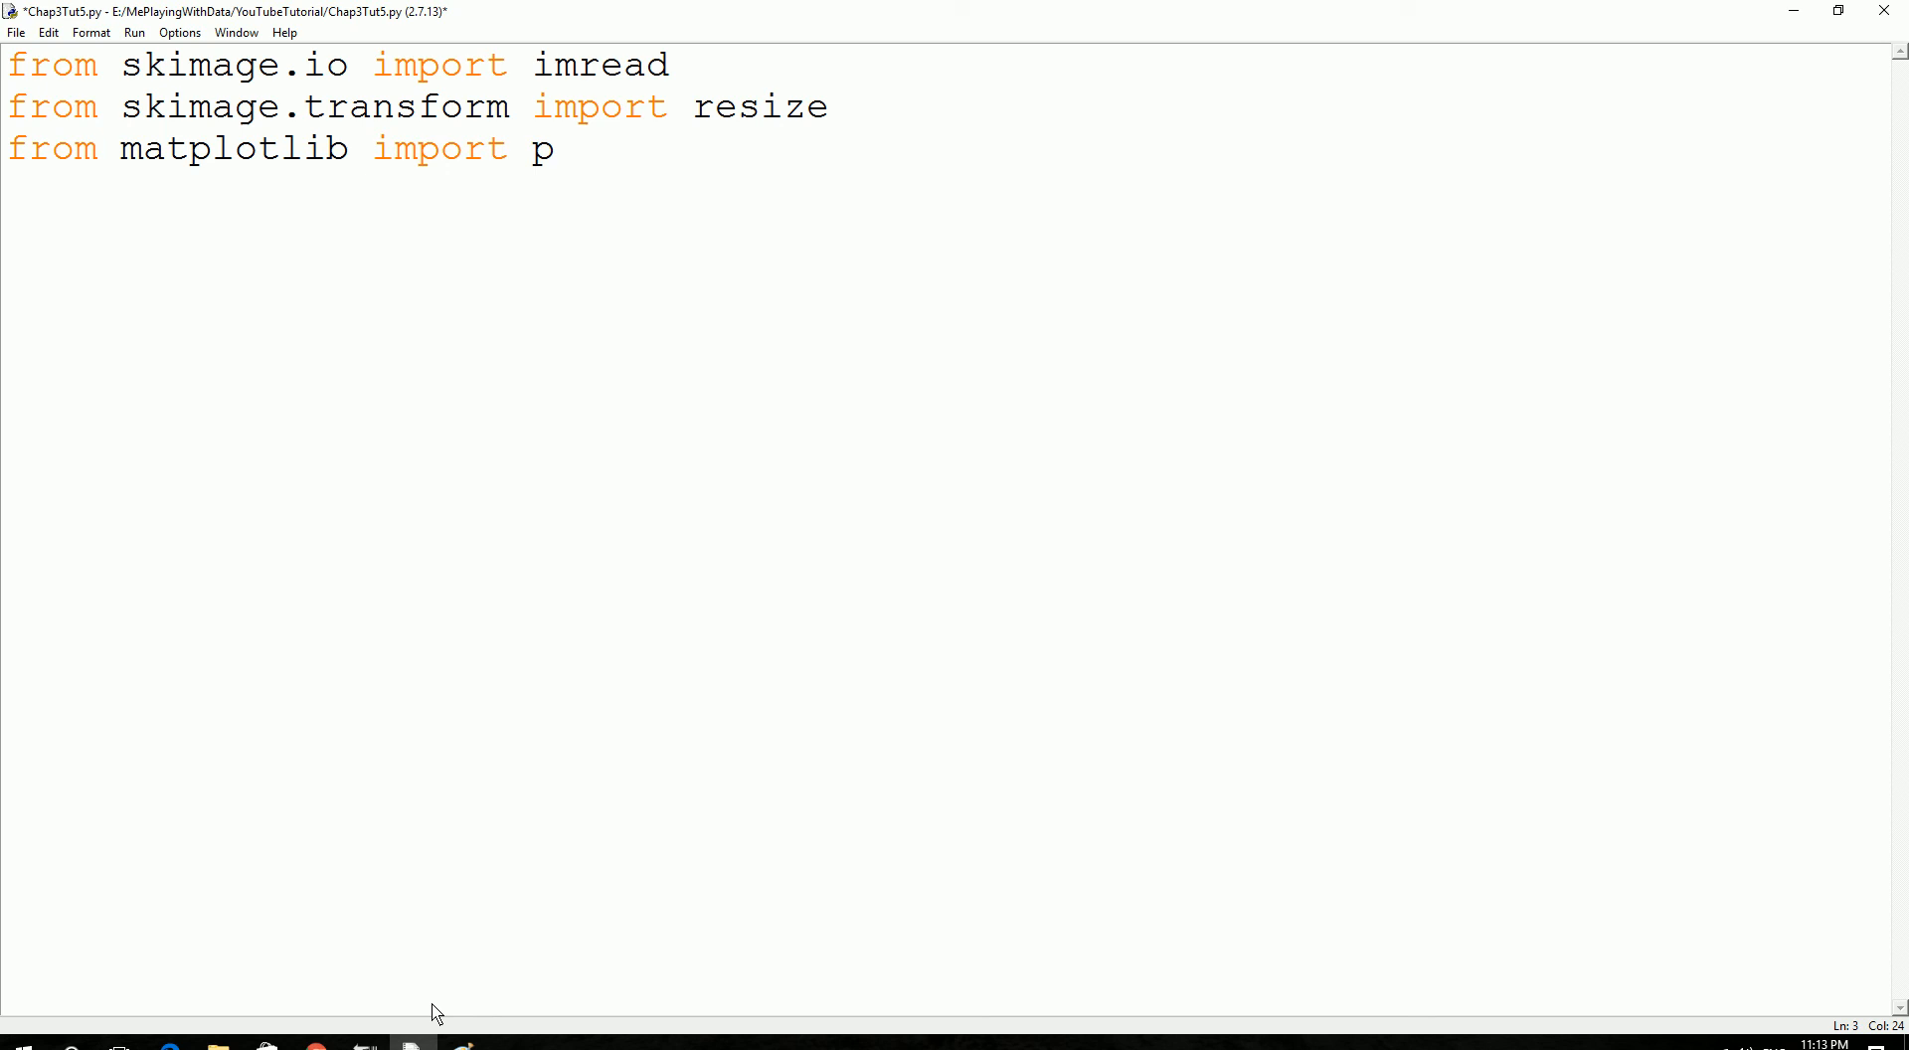
text(yplot as pl)
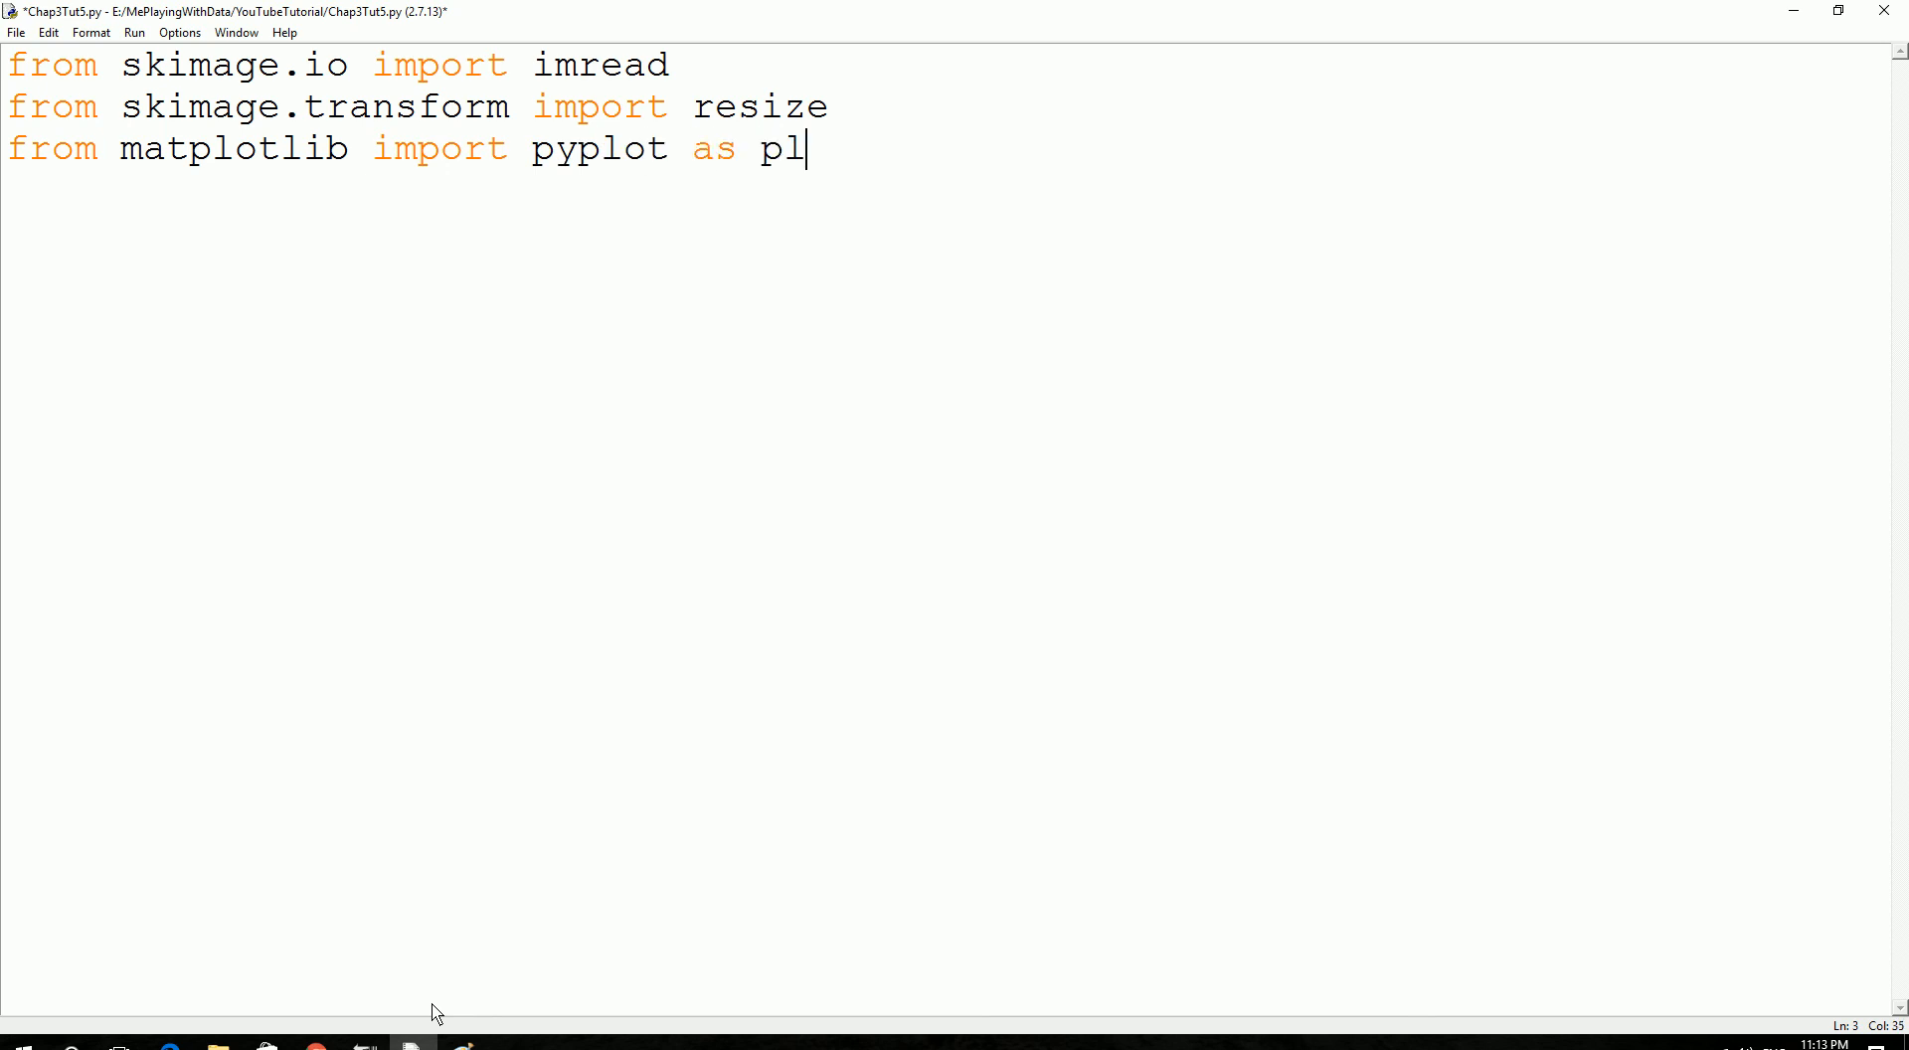
text(t)
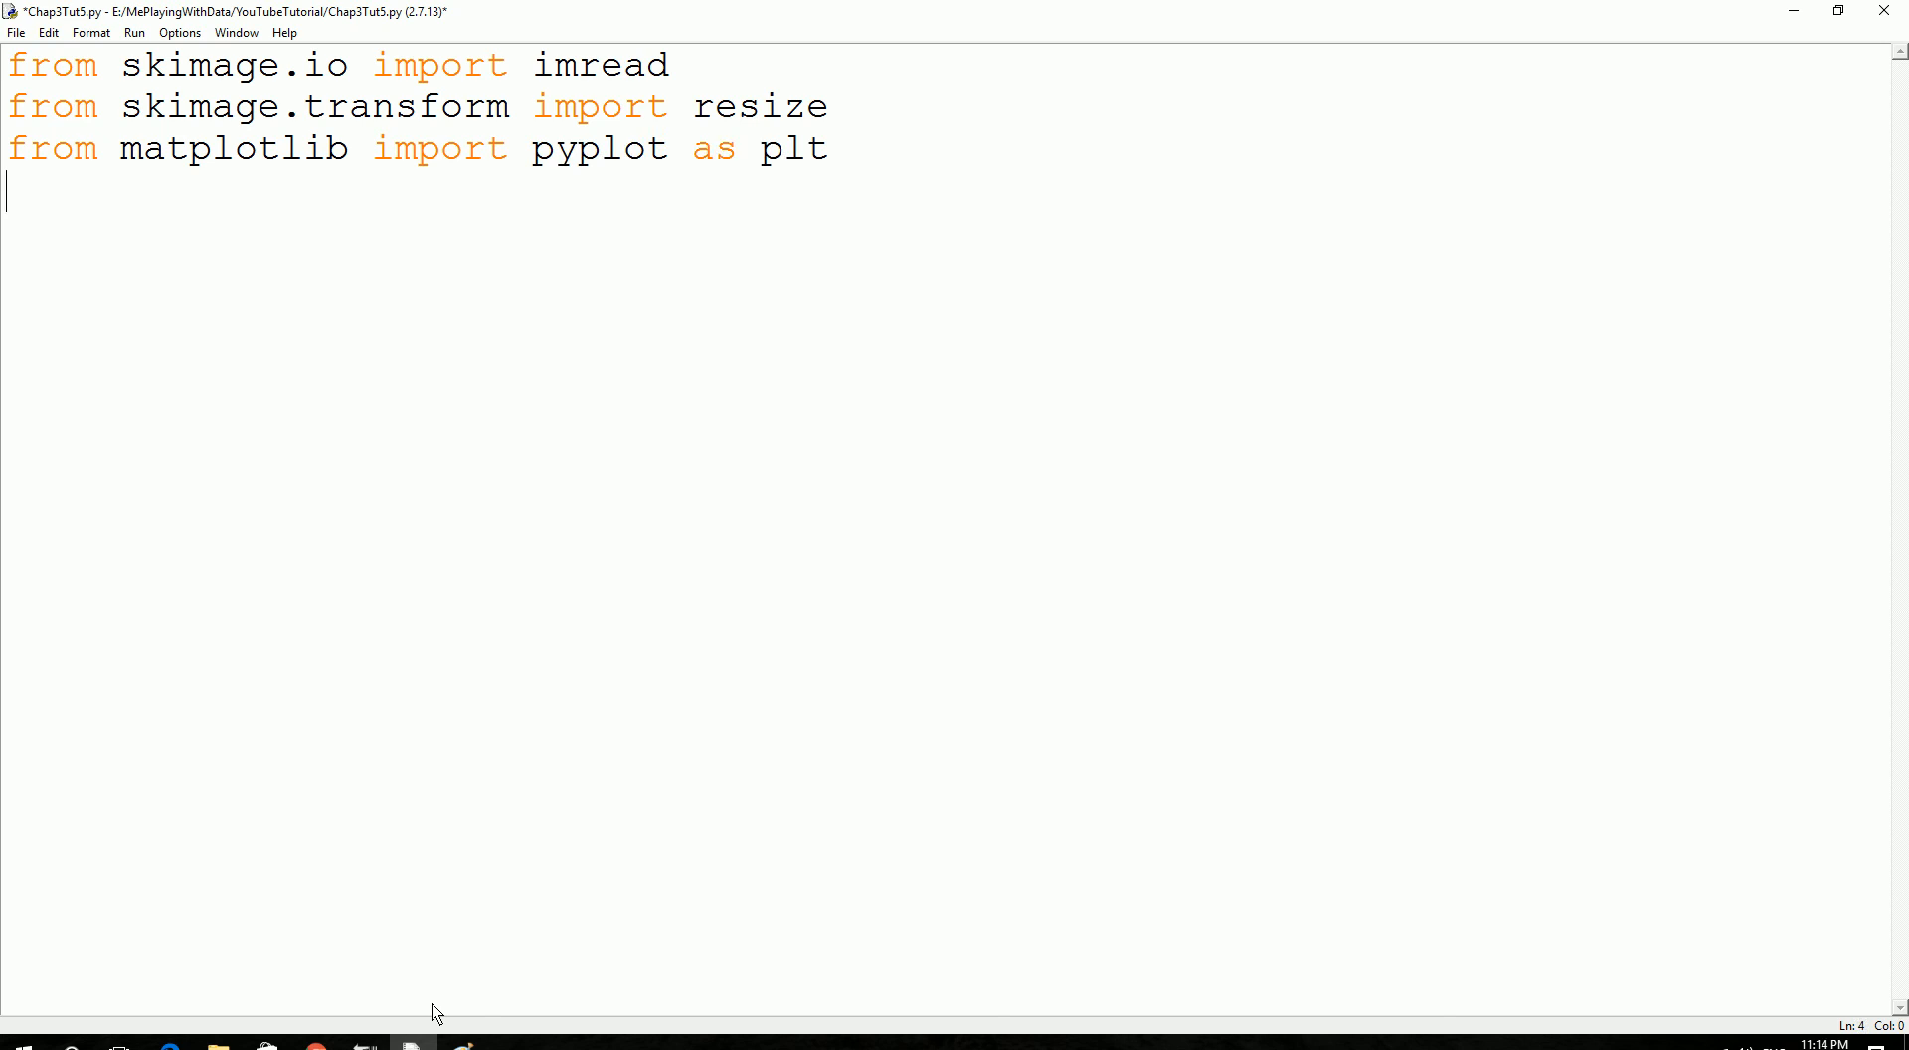
text(imp)
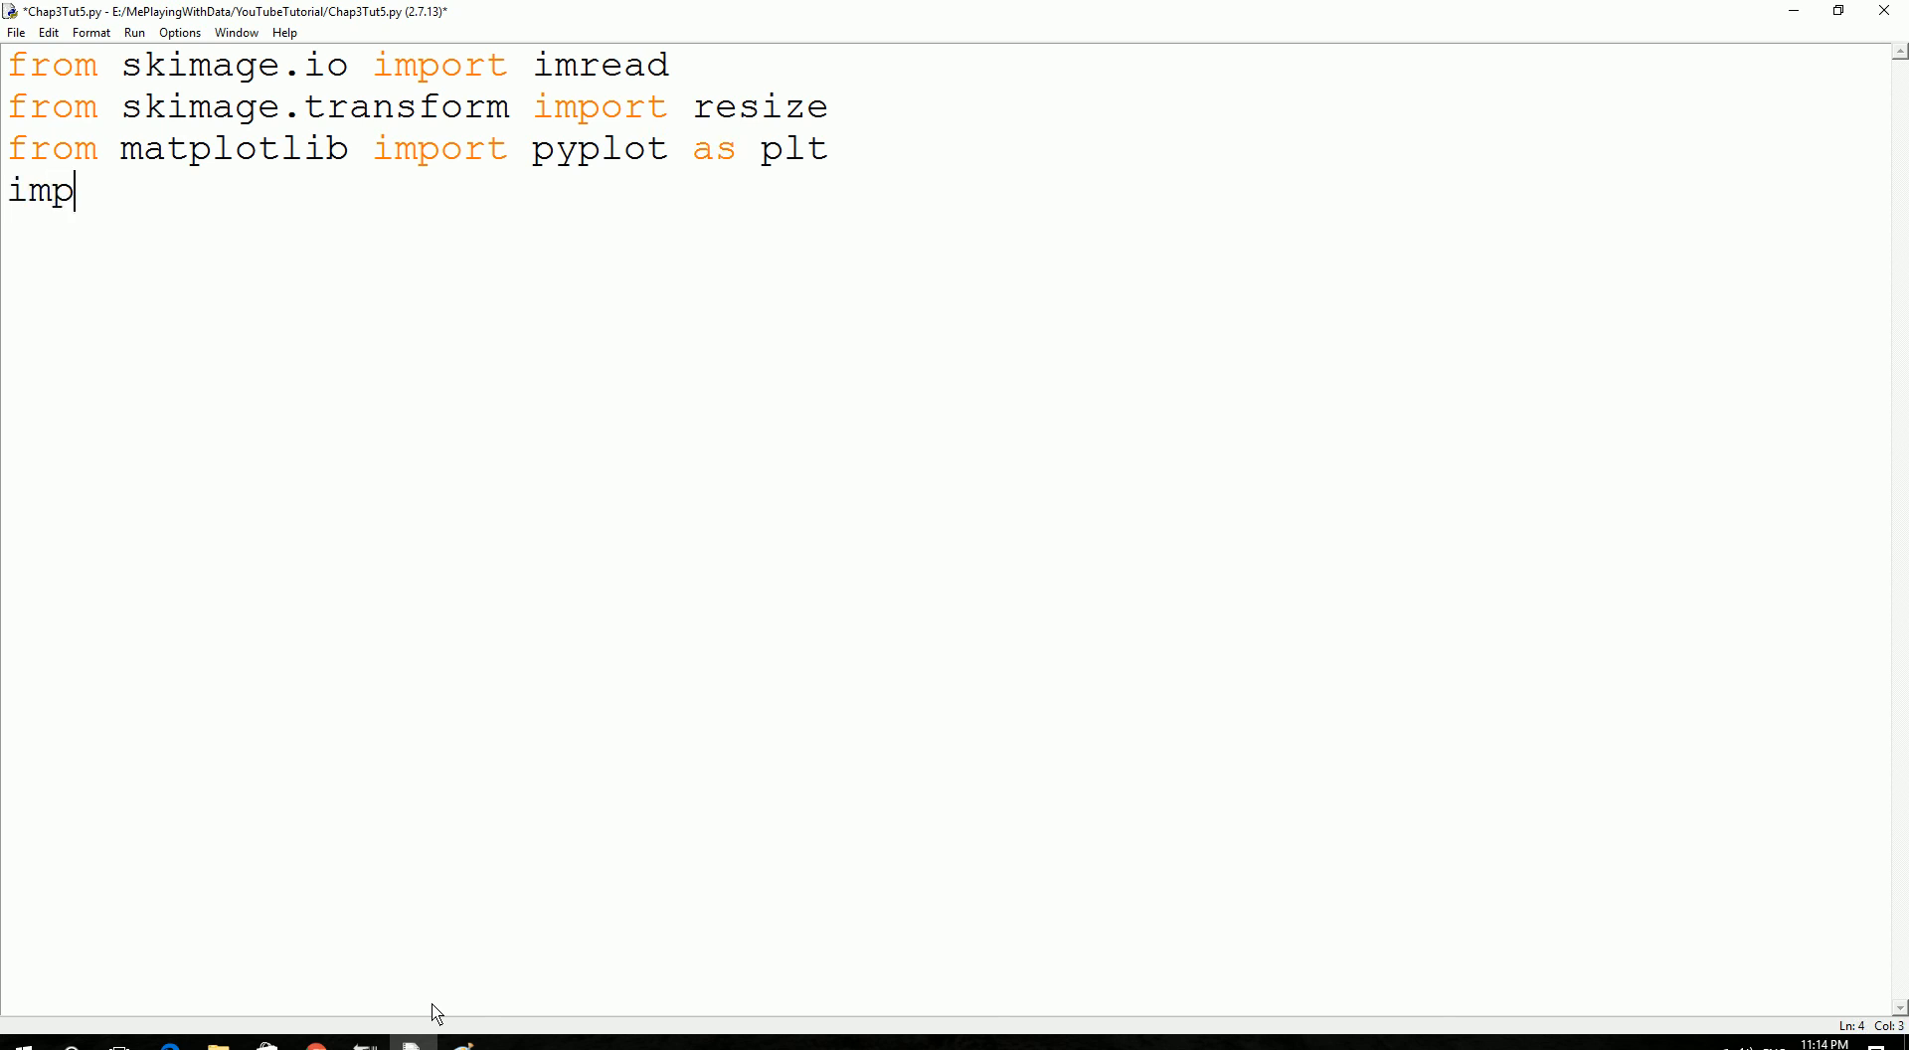
text(ort mat)
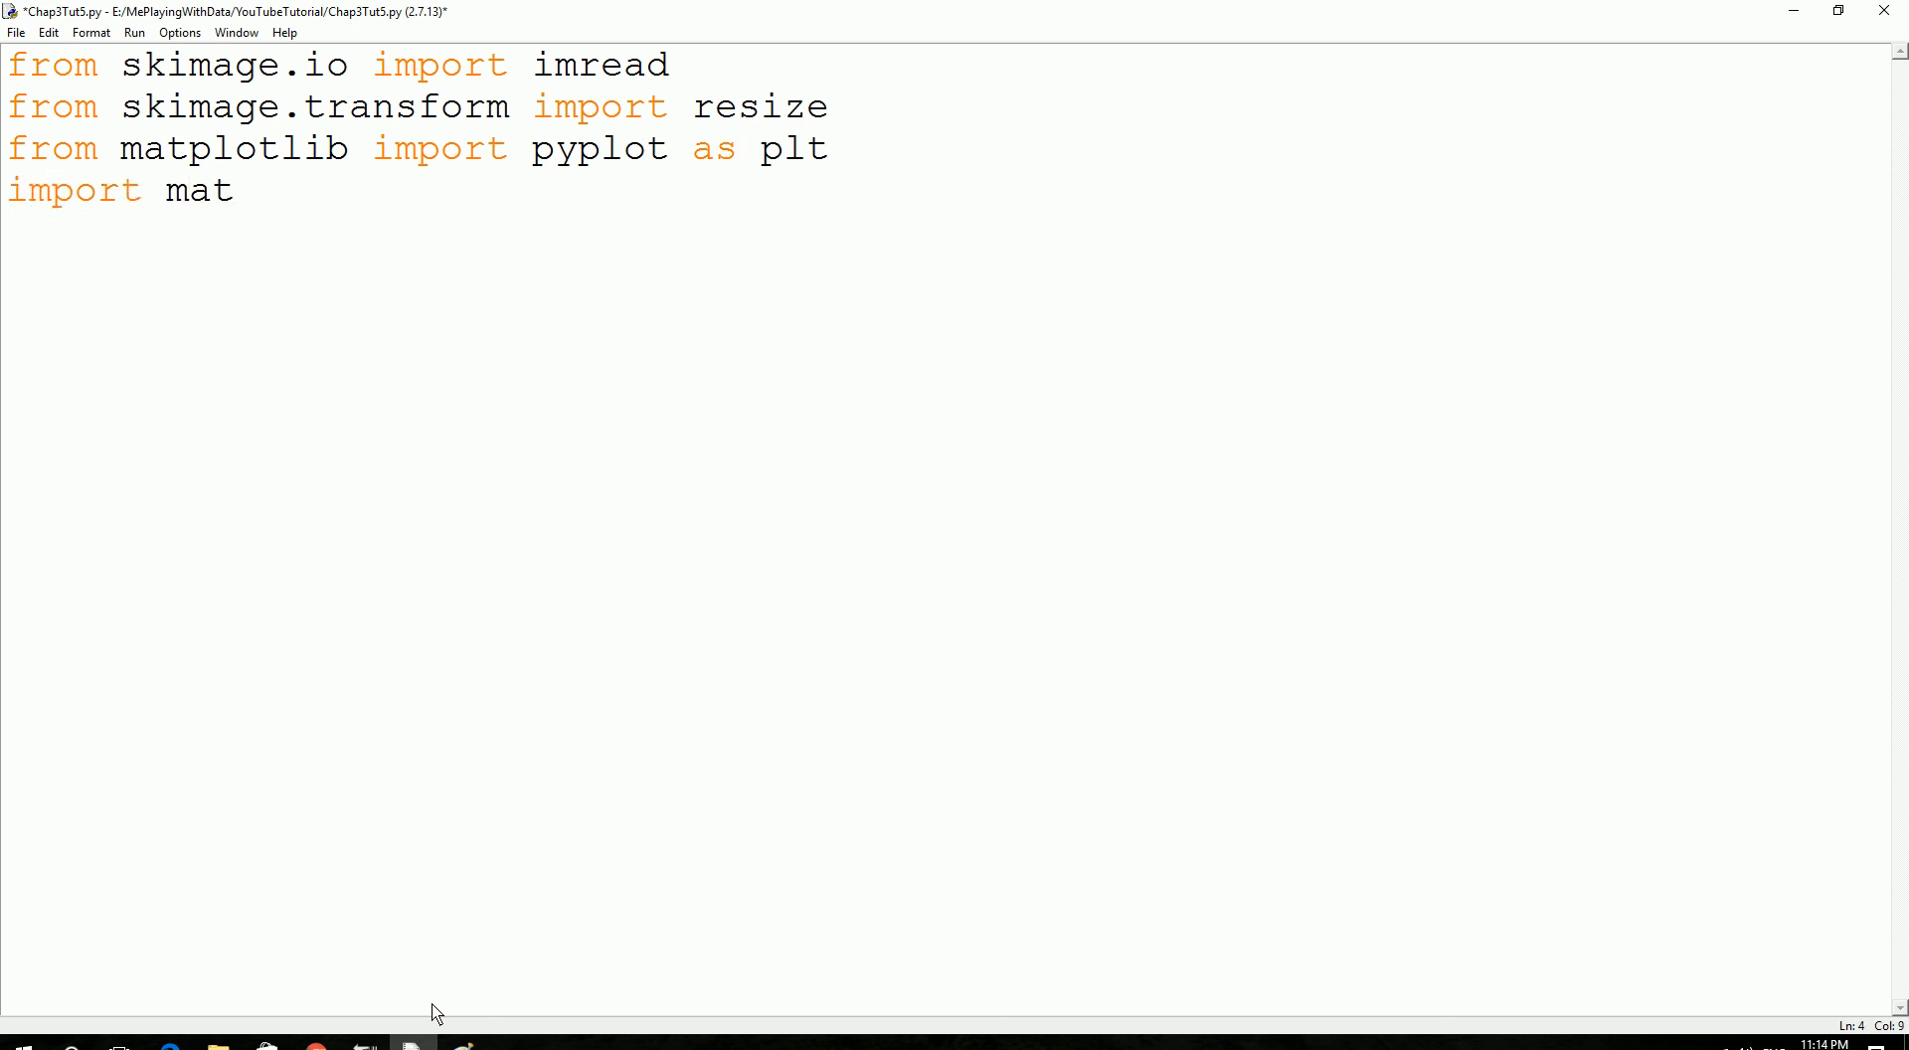
text(plotlin)
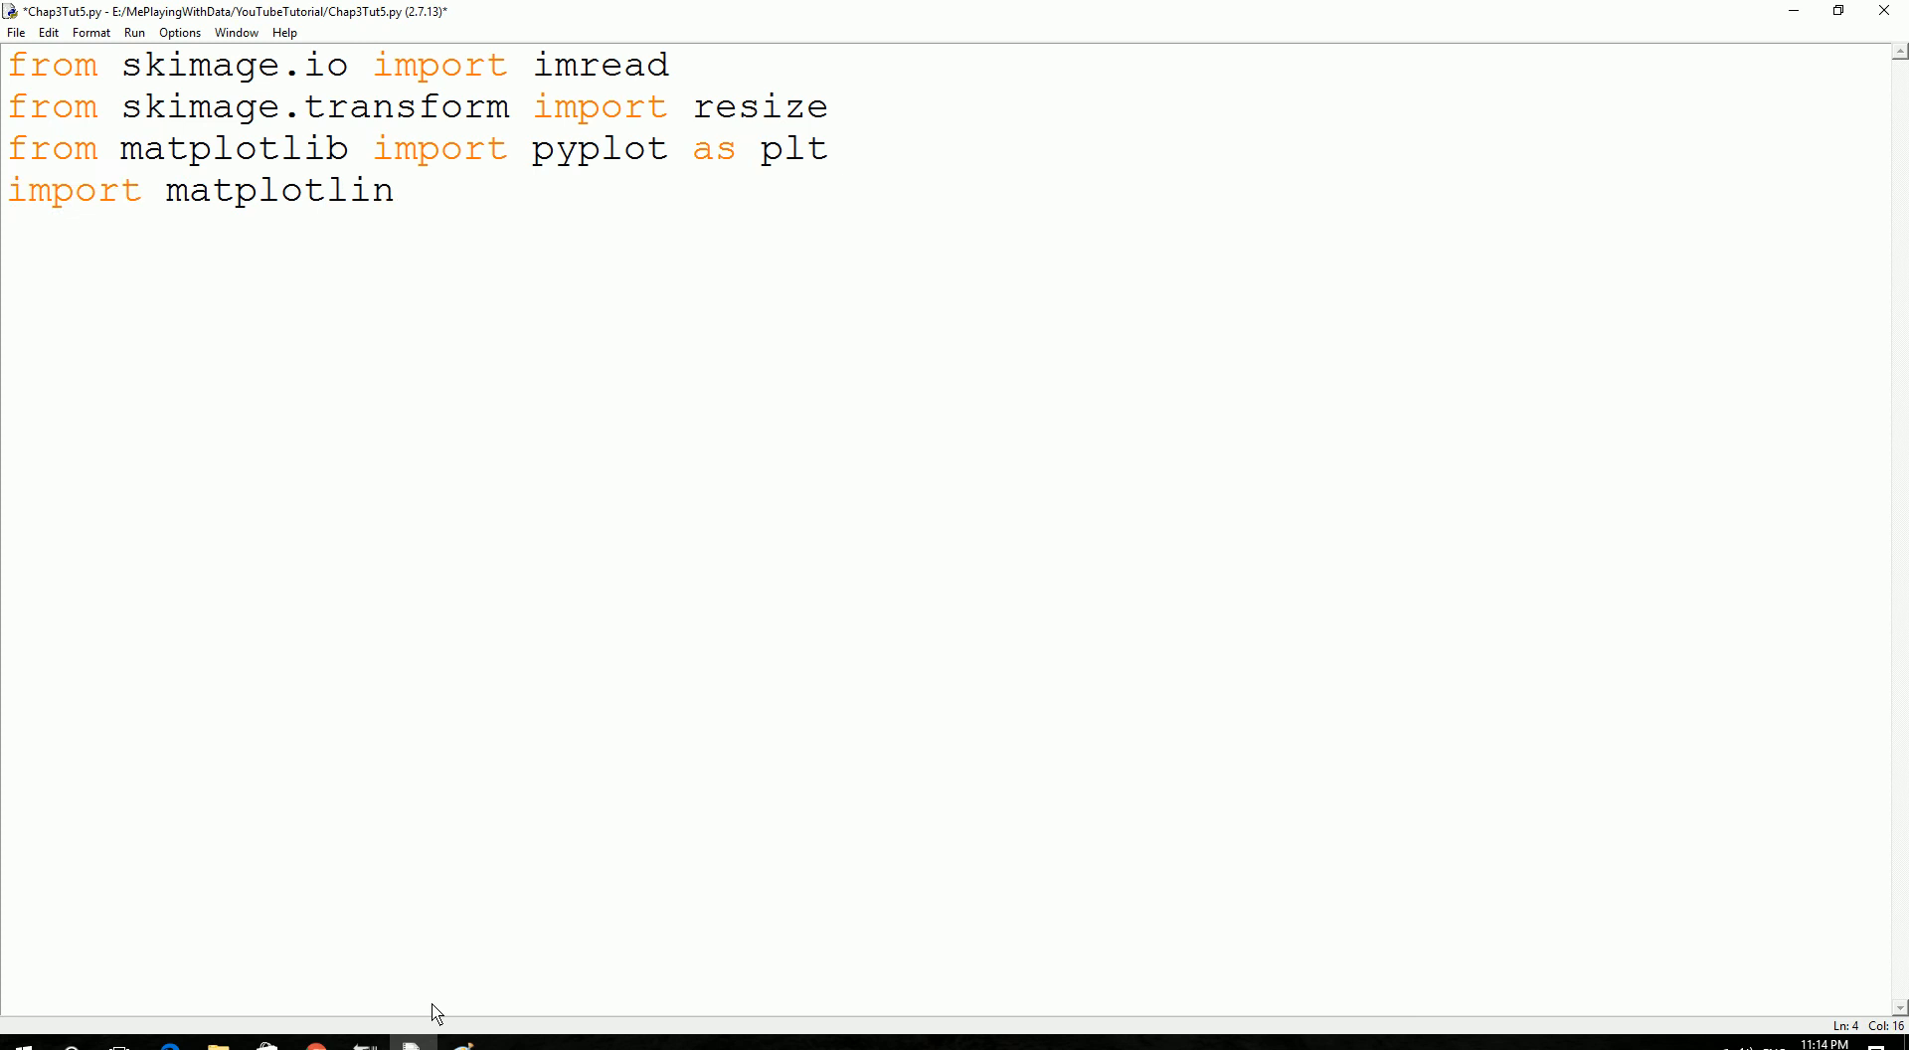
text(b)
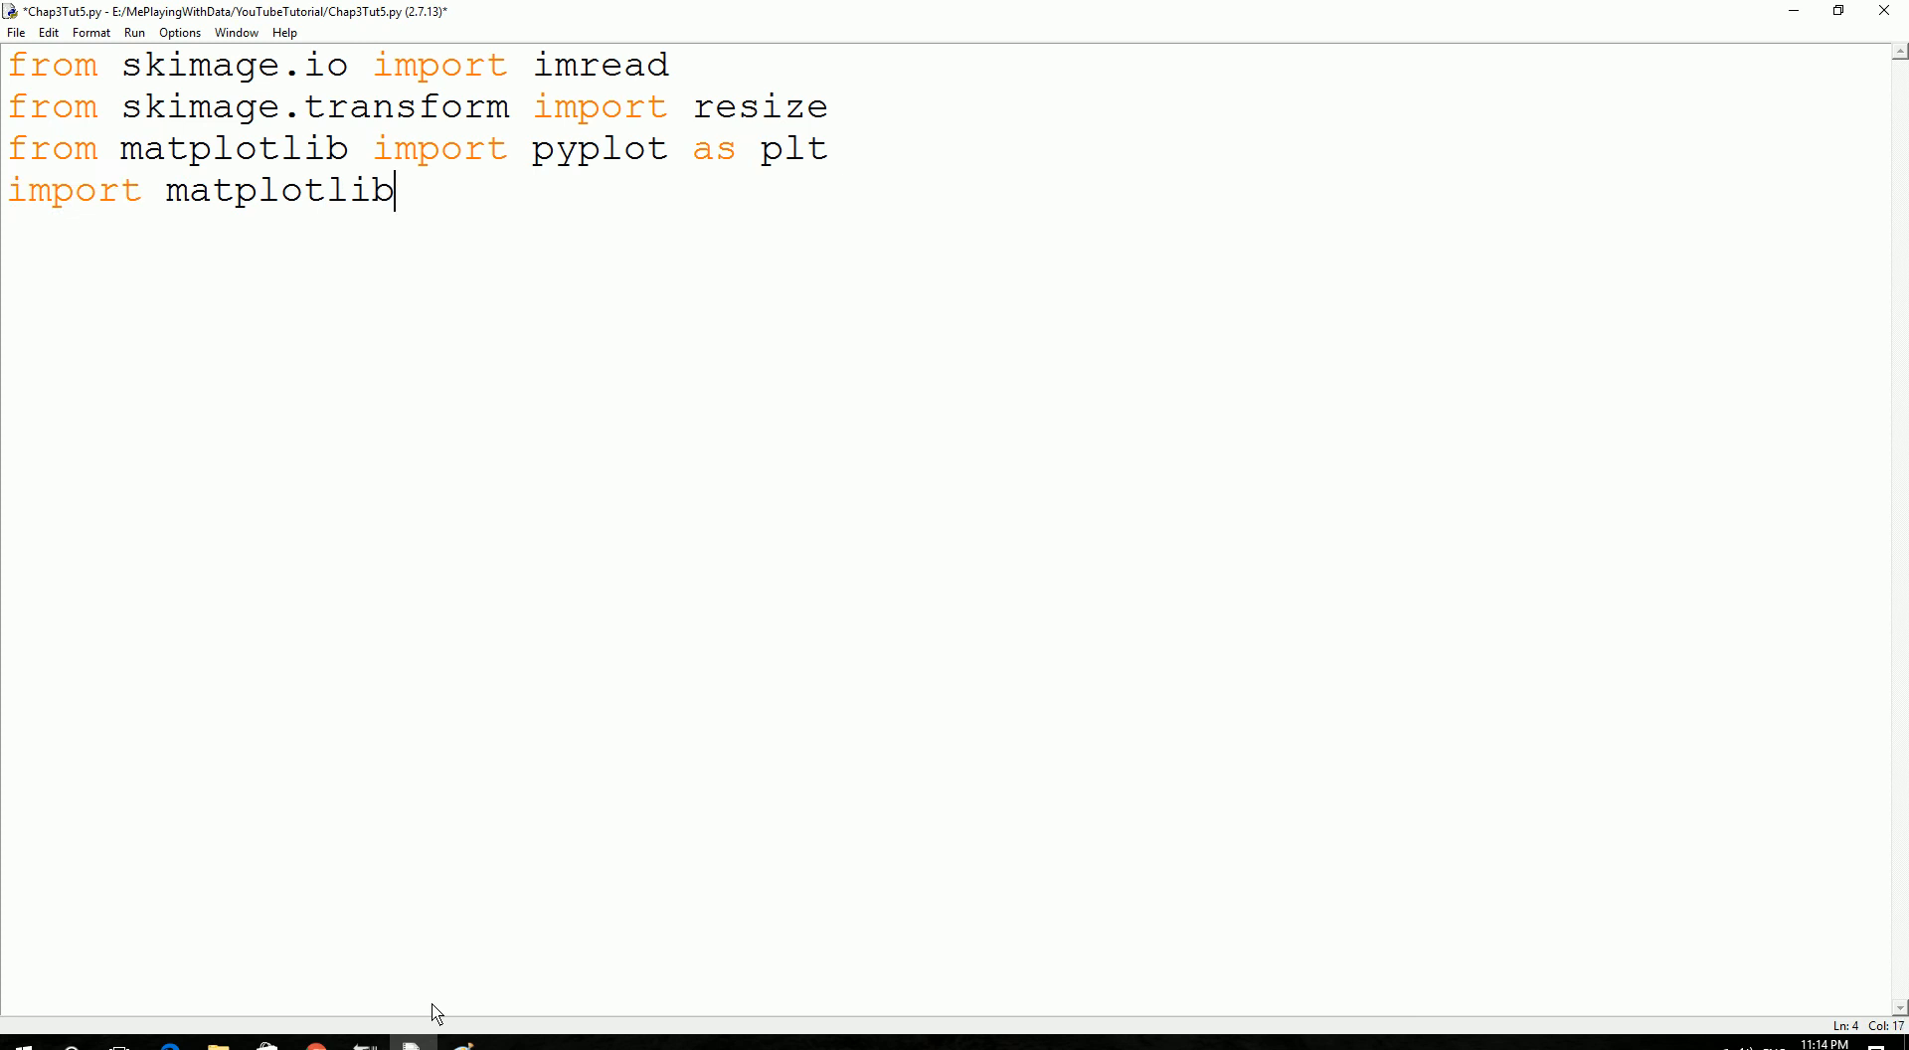
text(. cm)
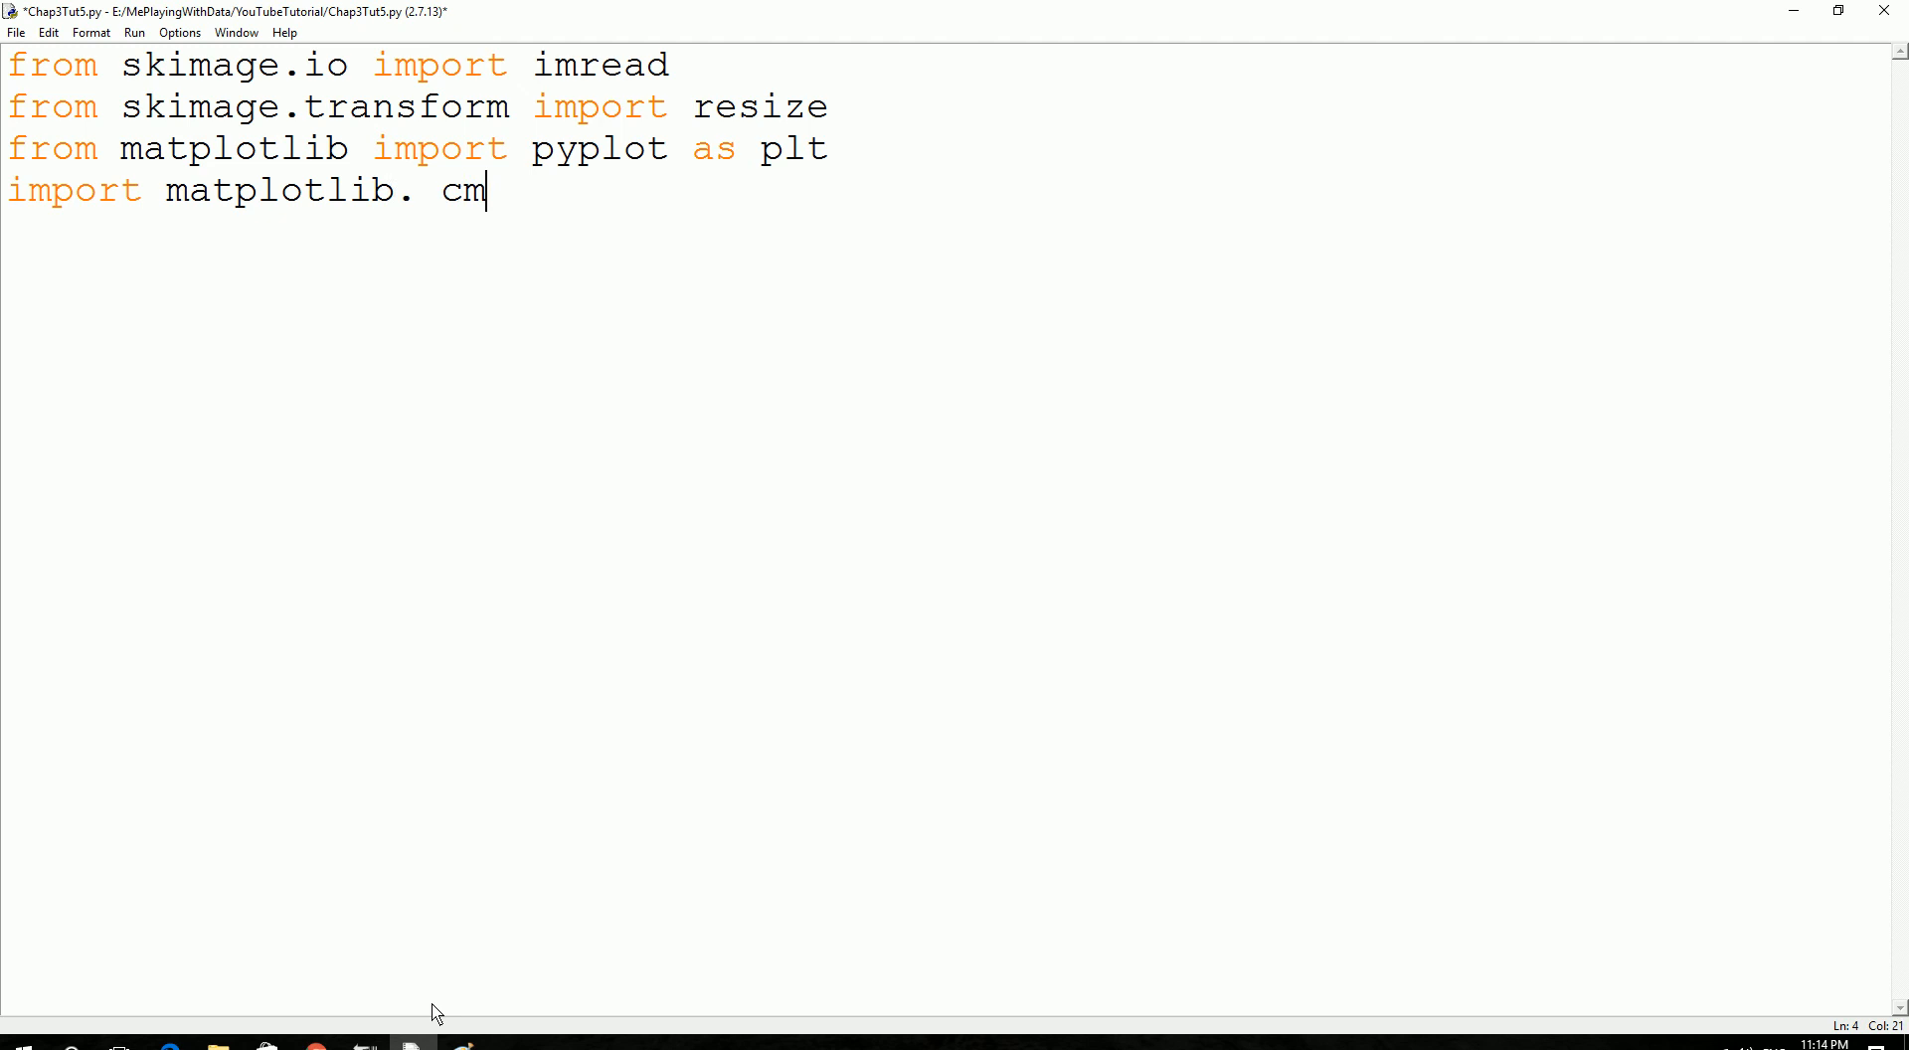
text(as)
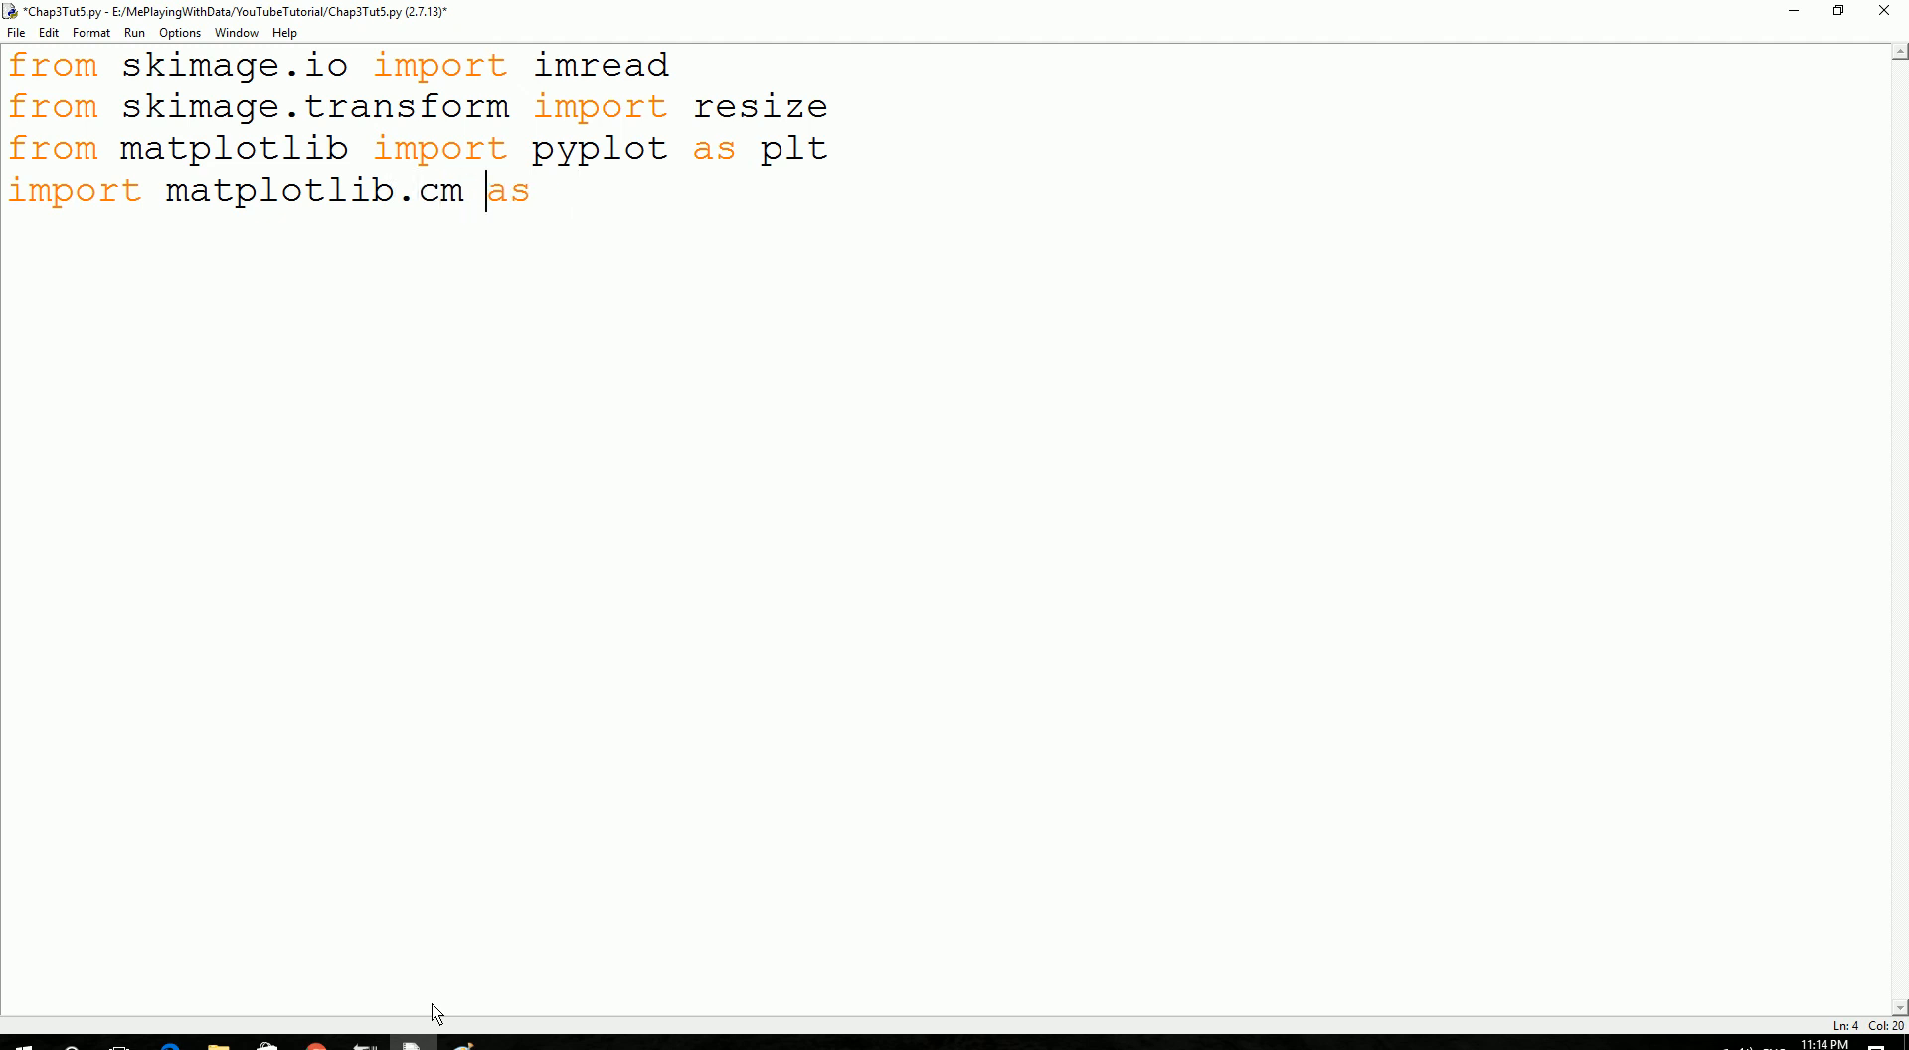
text(cm)
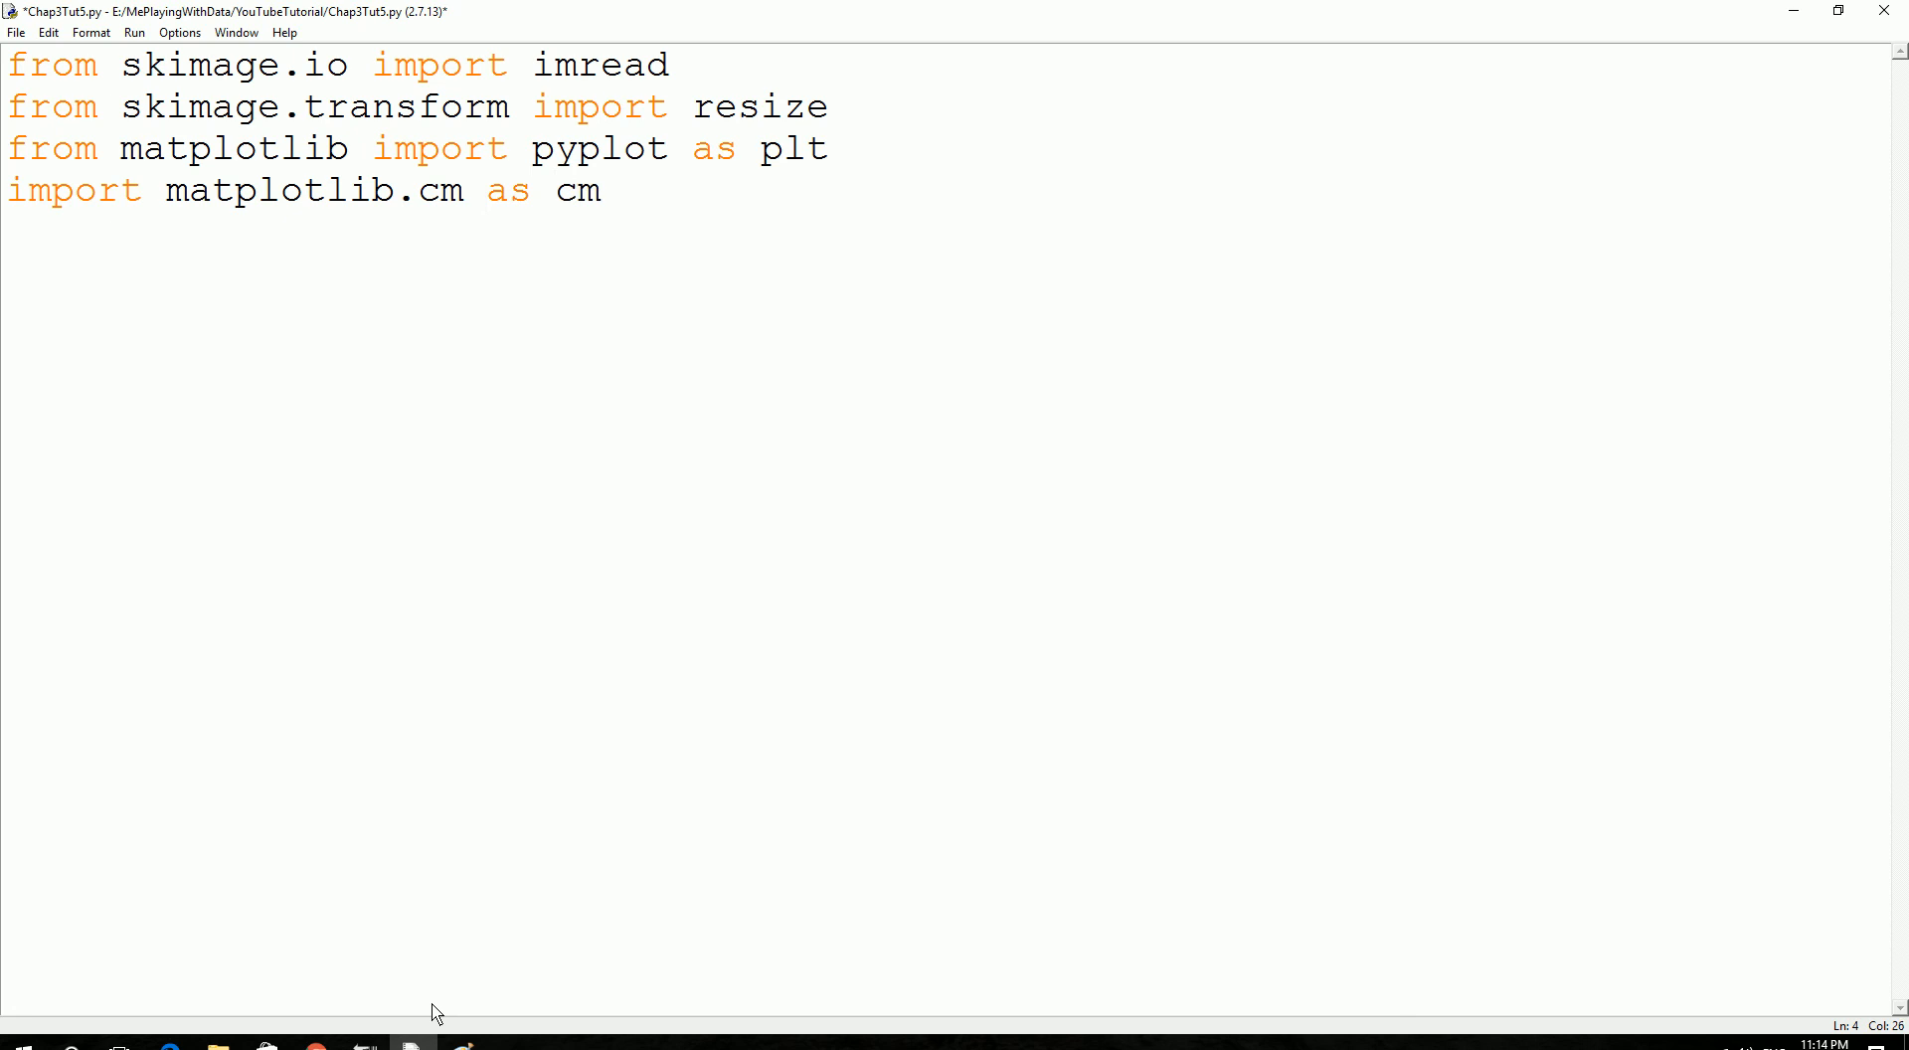
key(enter)
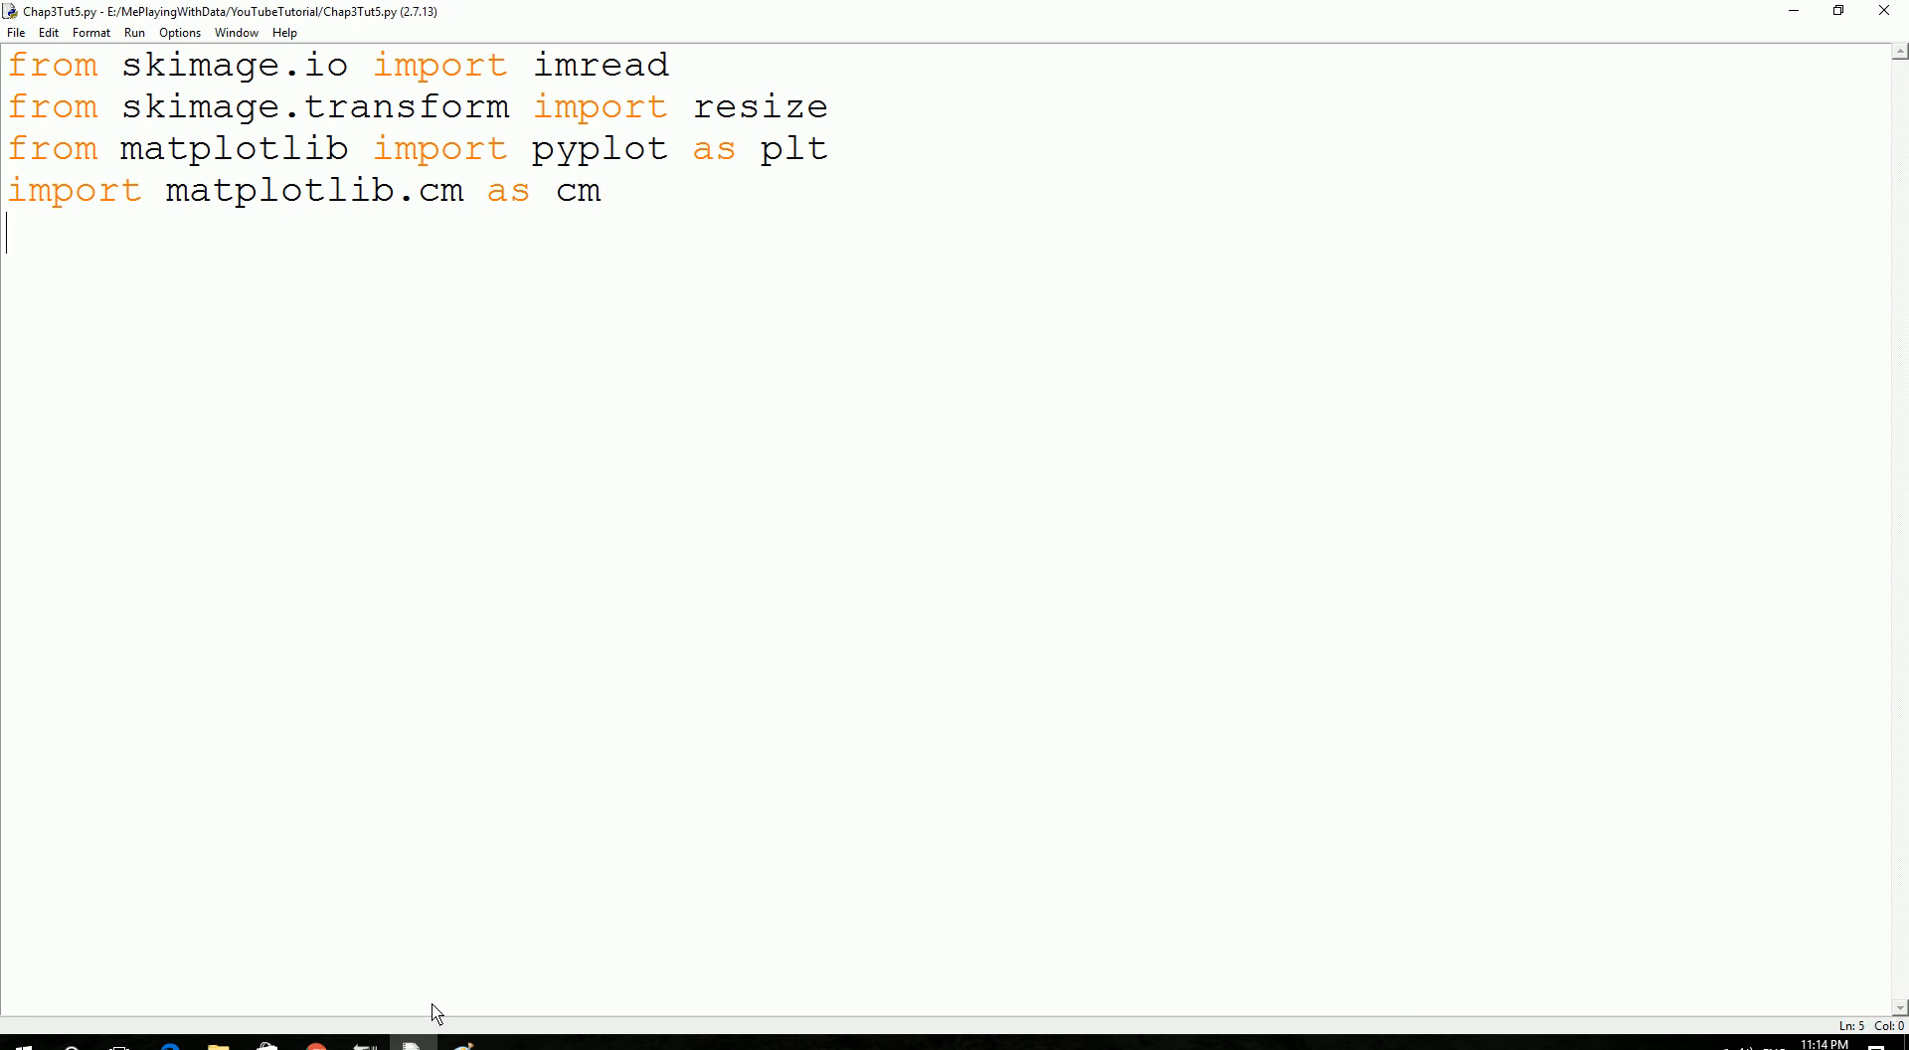
key(f5)
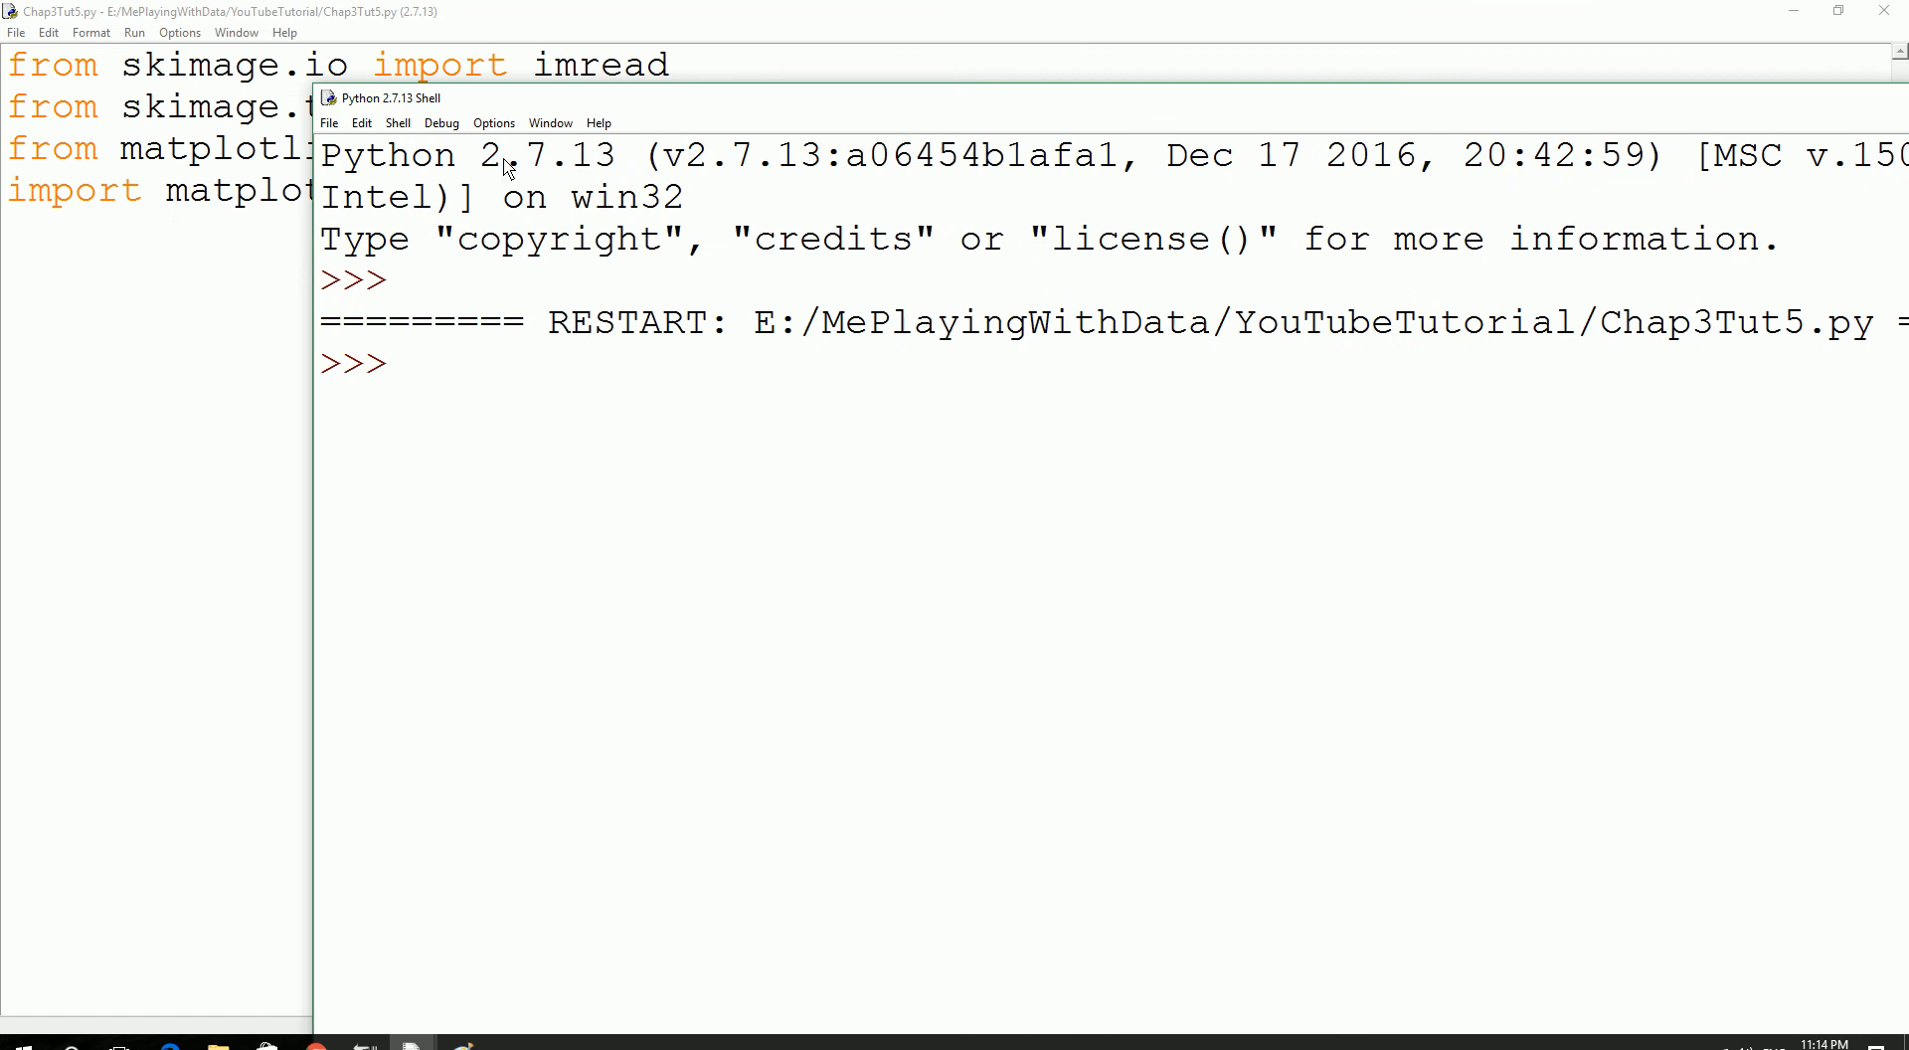
mouse_move(183, 66)
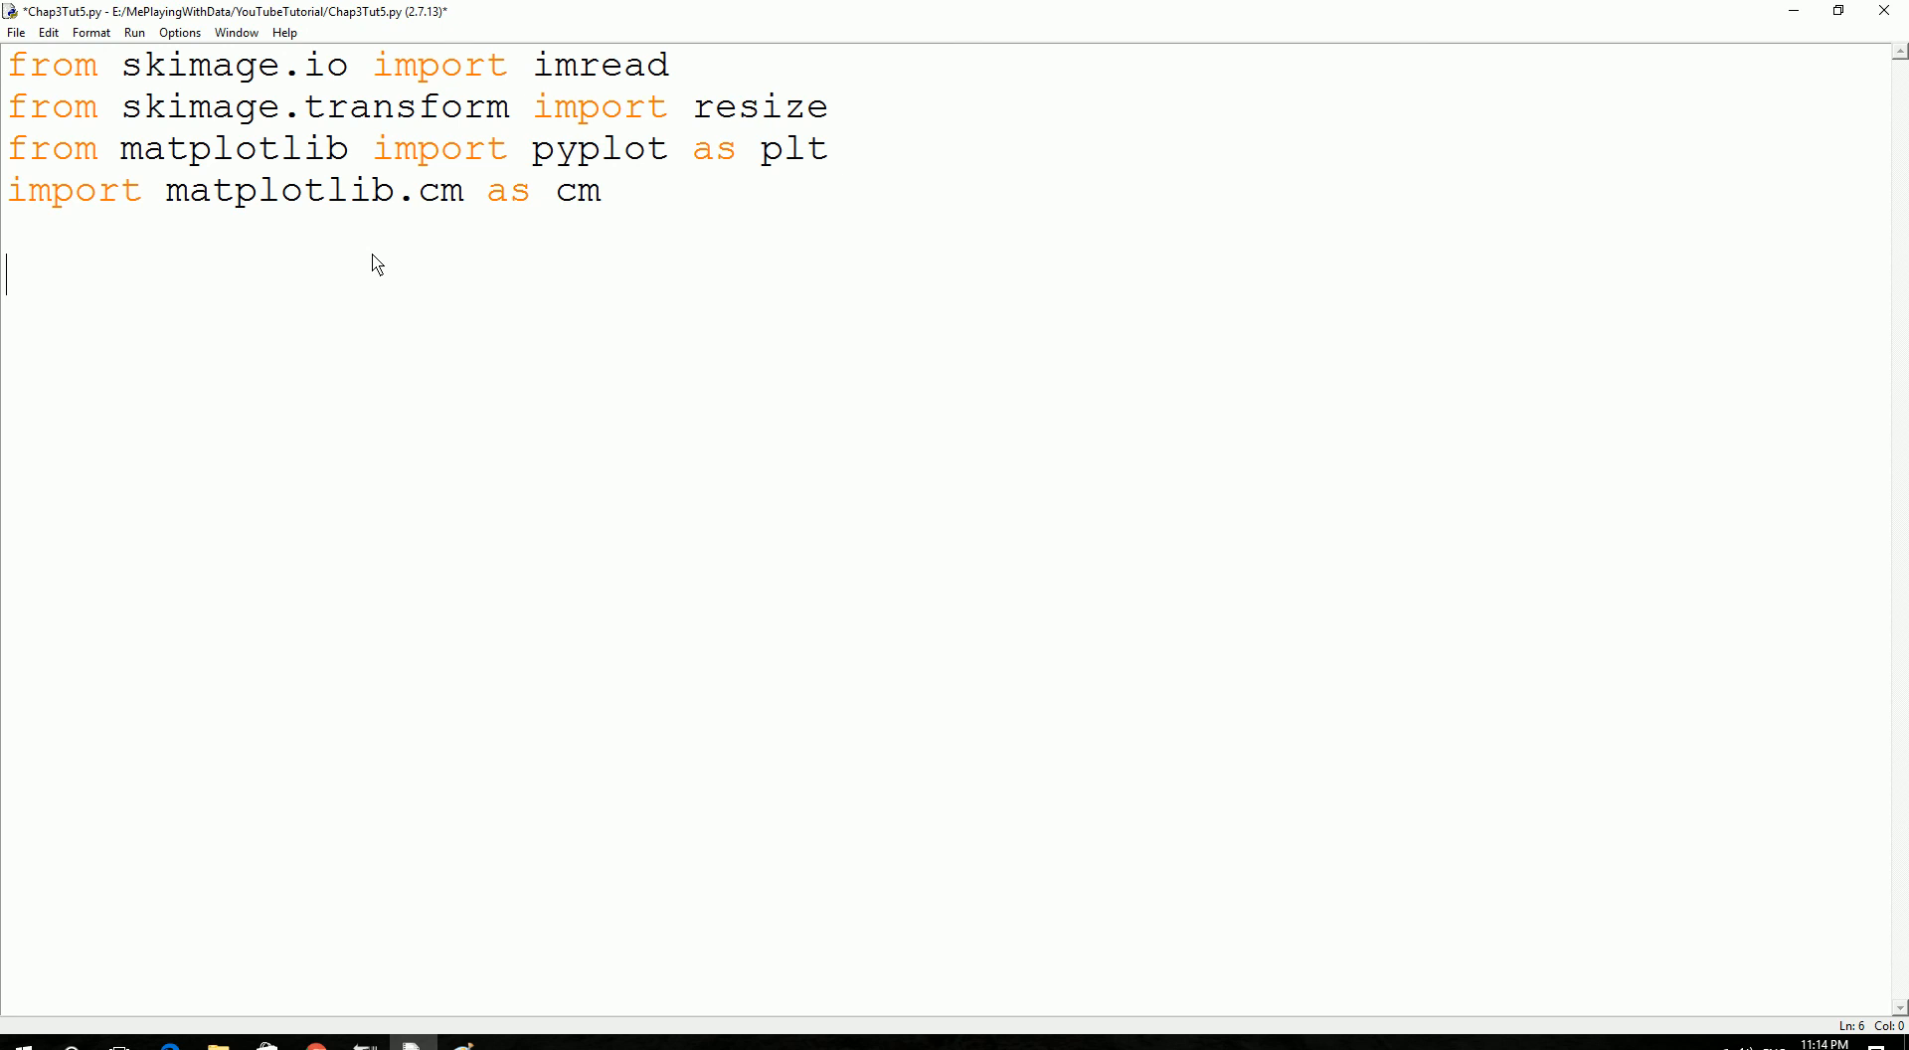
text(i)
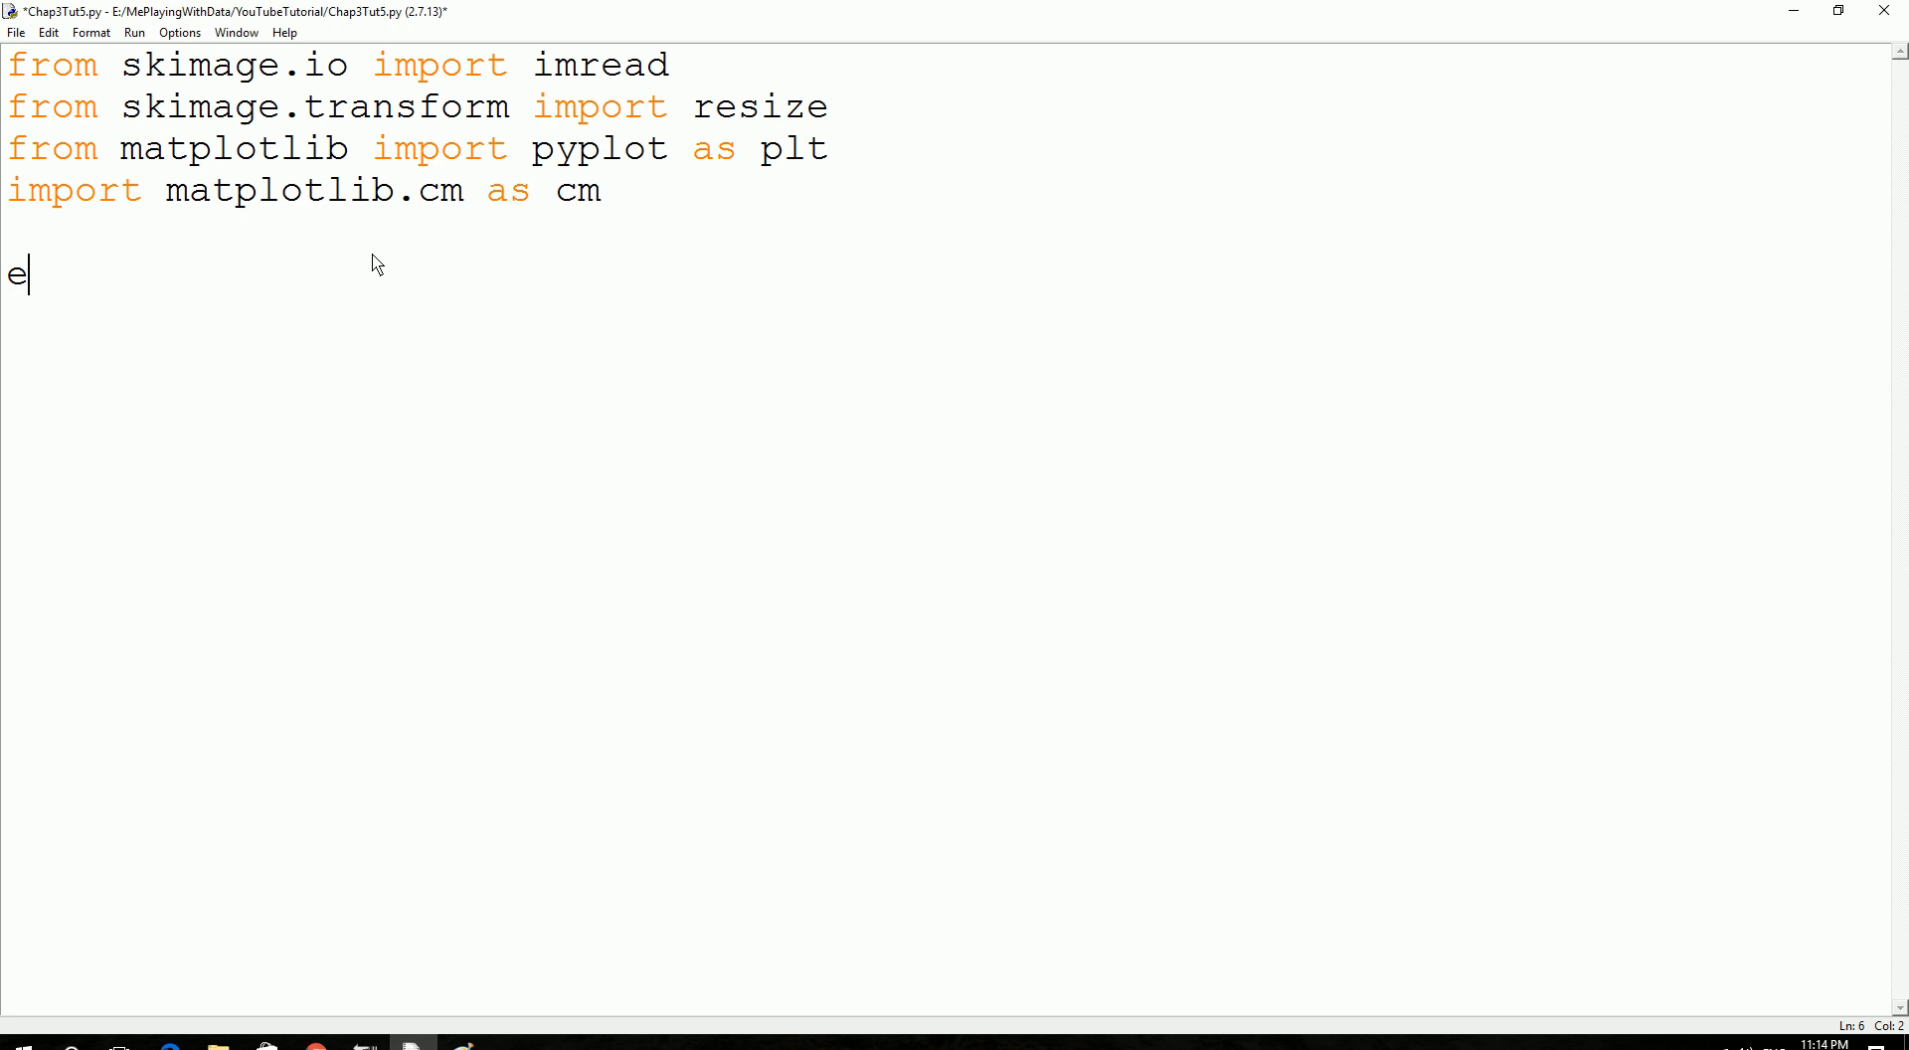
text(gImage)
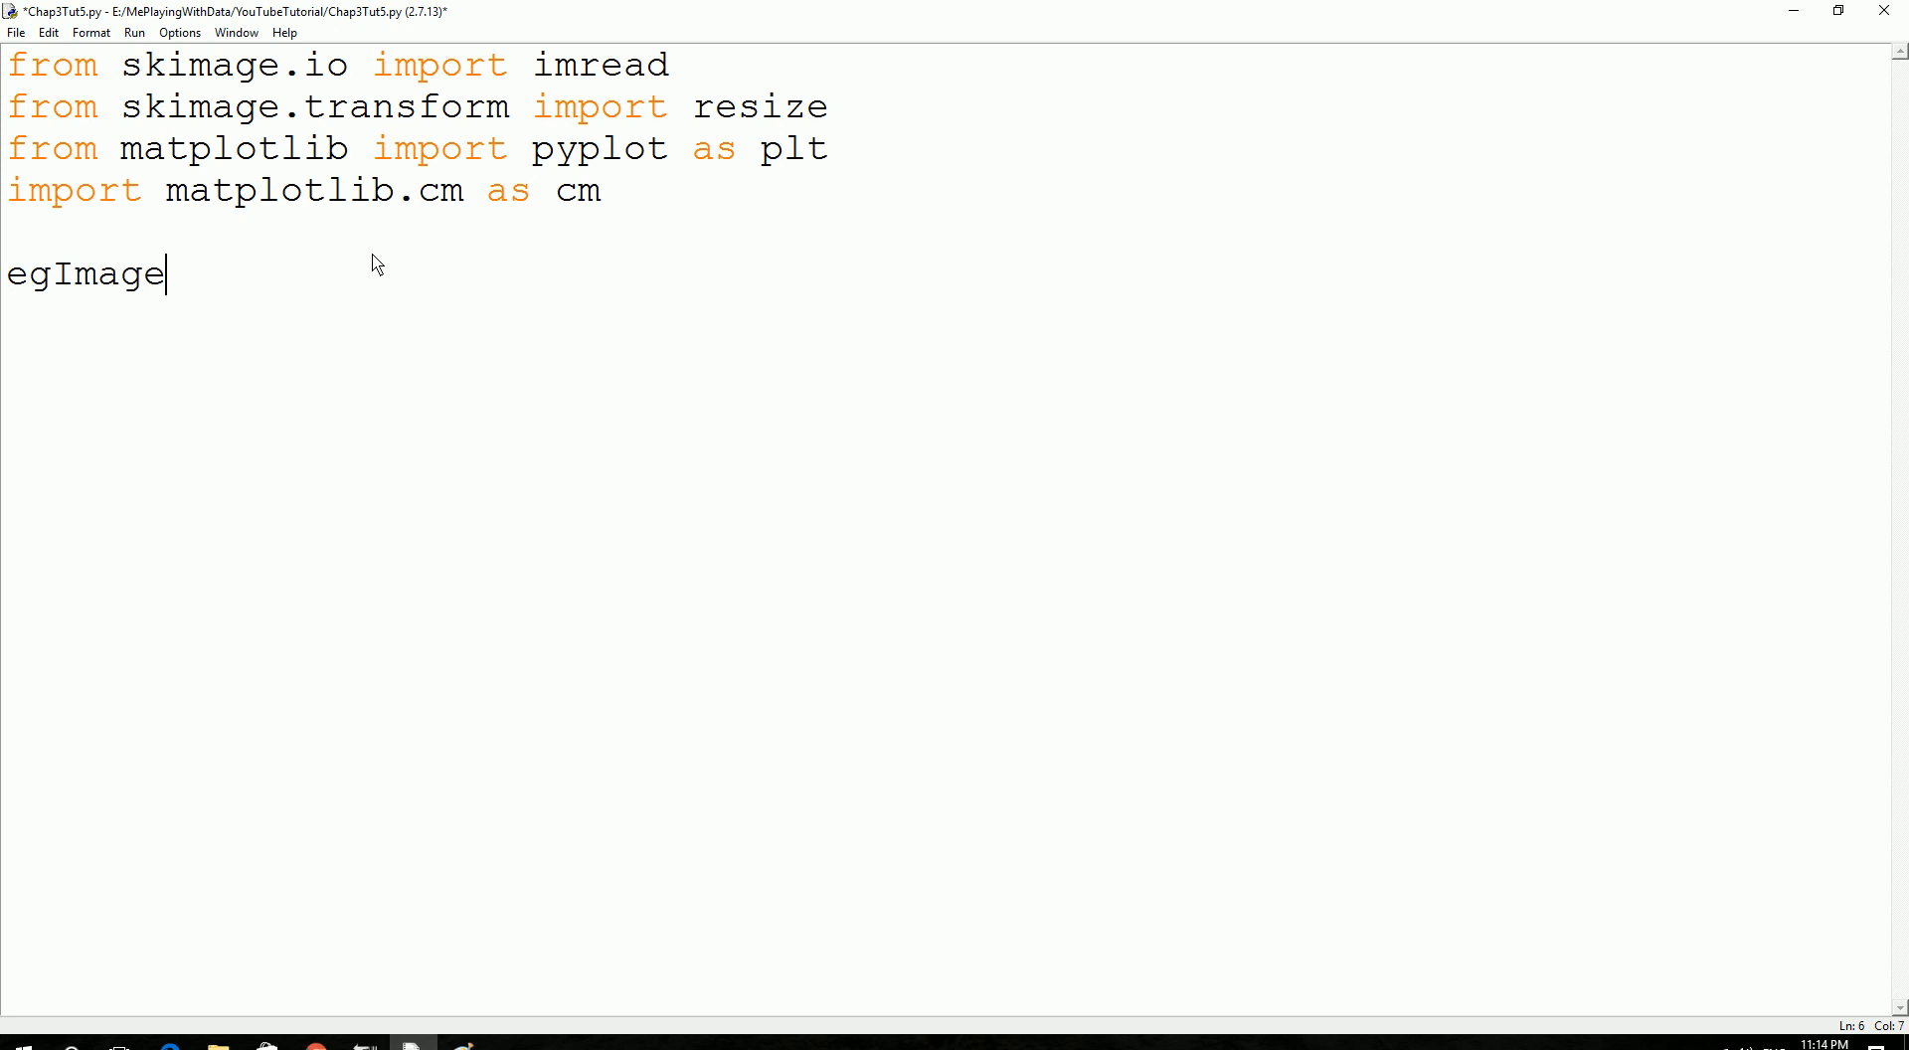
text(=)
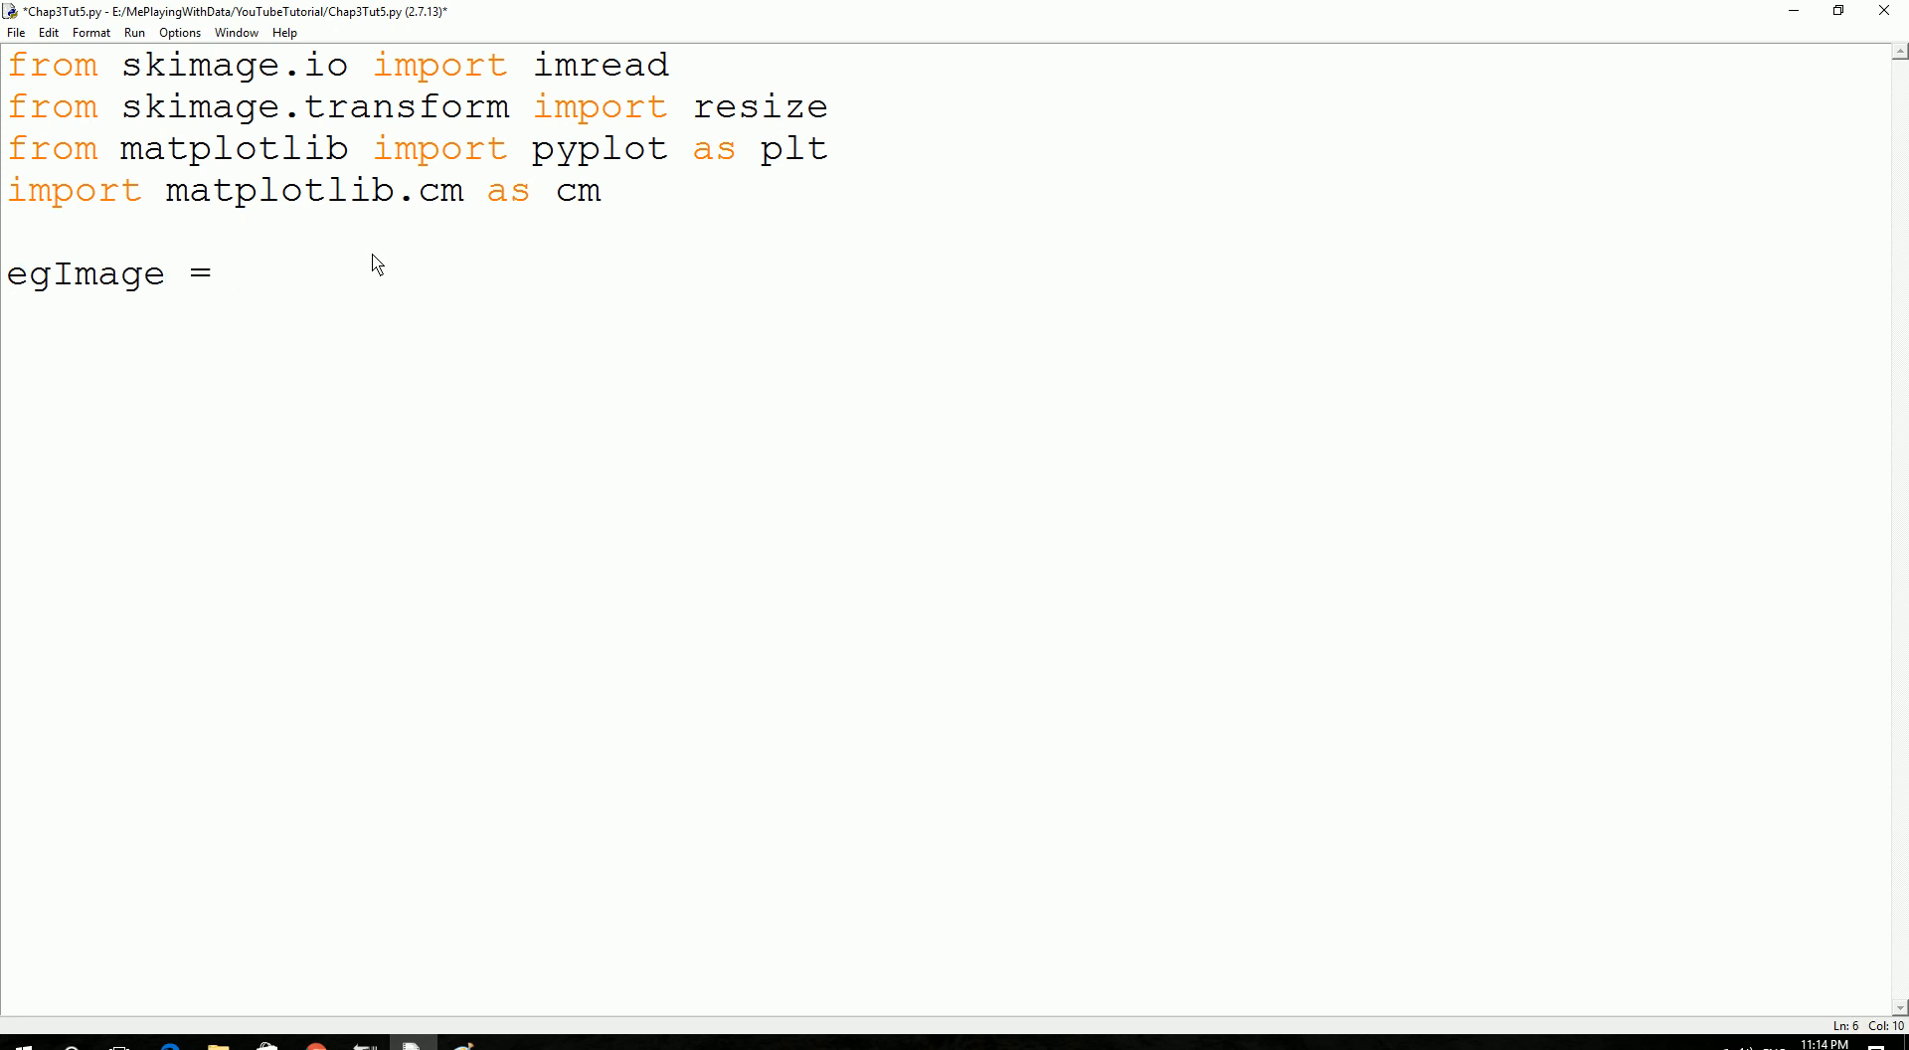
text("")
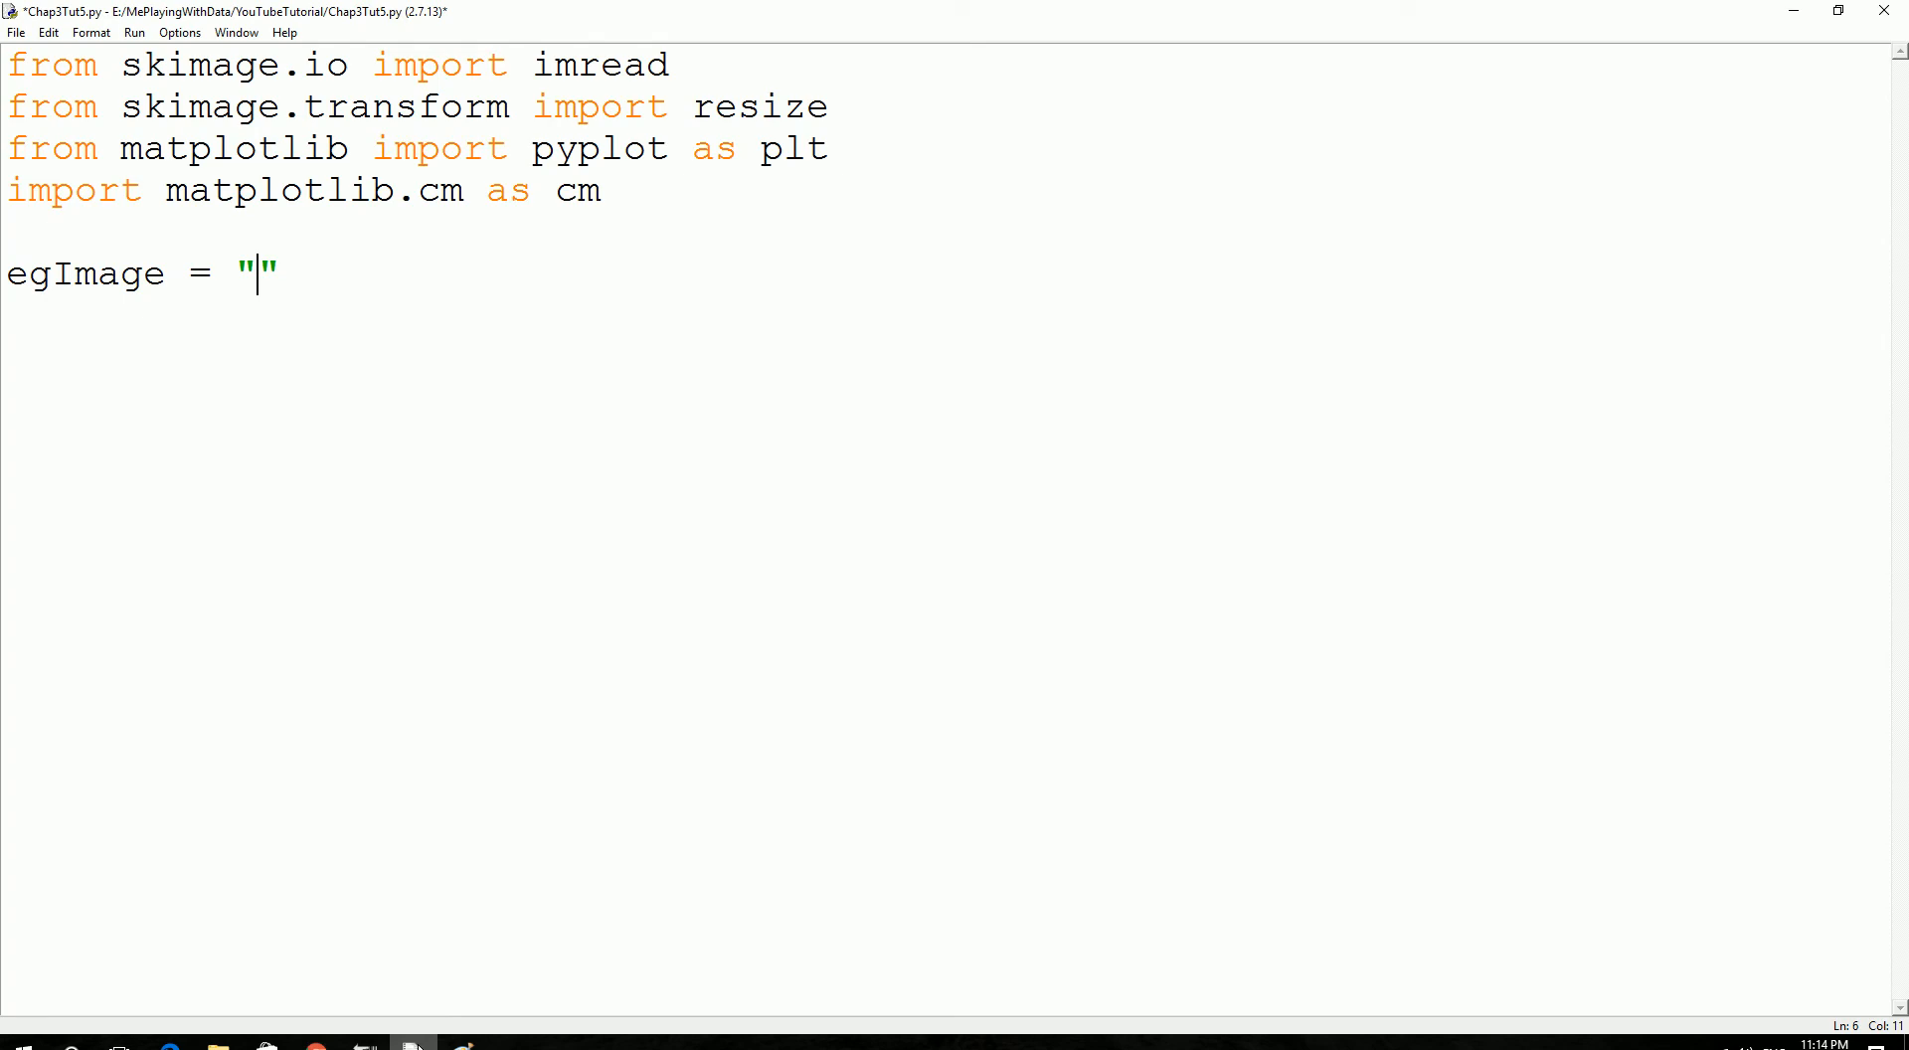
text(https://upload.wikimedia.org/wikipedia/commons/7/7d/Dog_face.png)
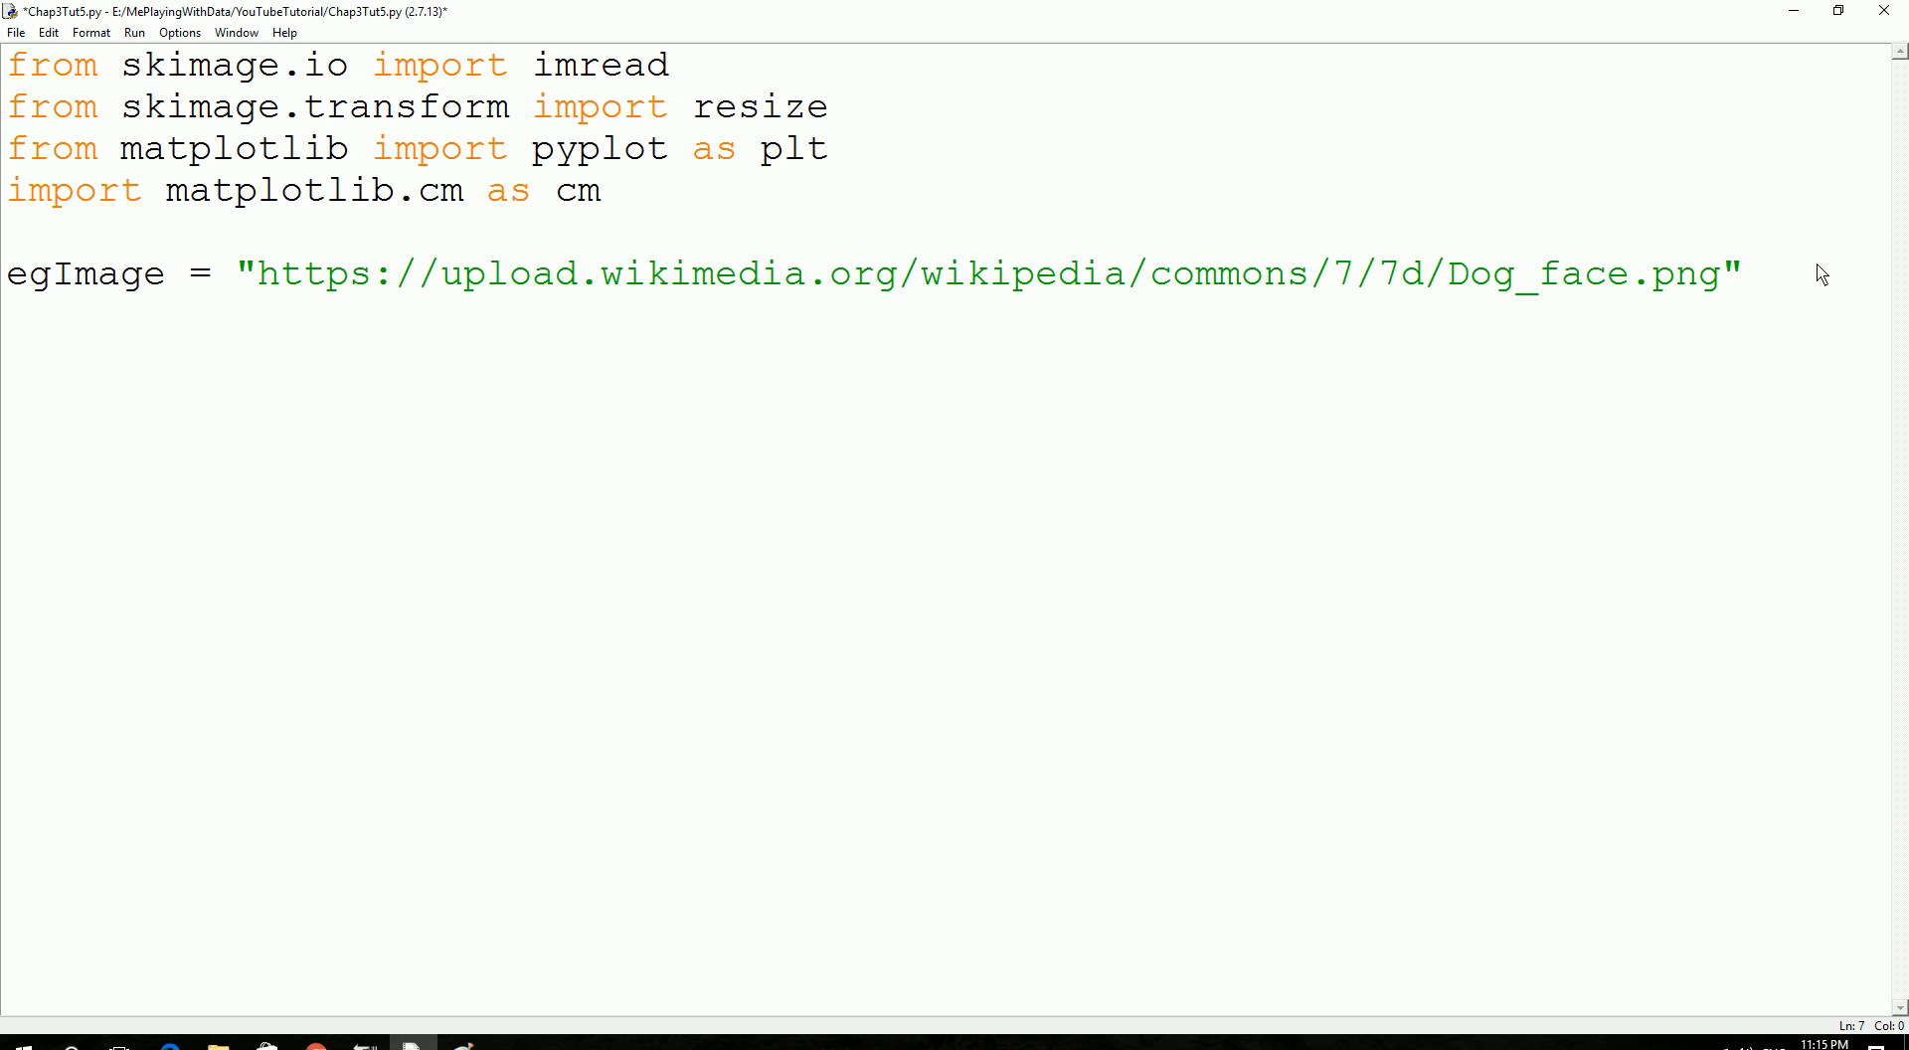
key(enter)
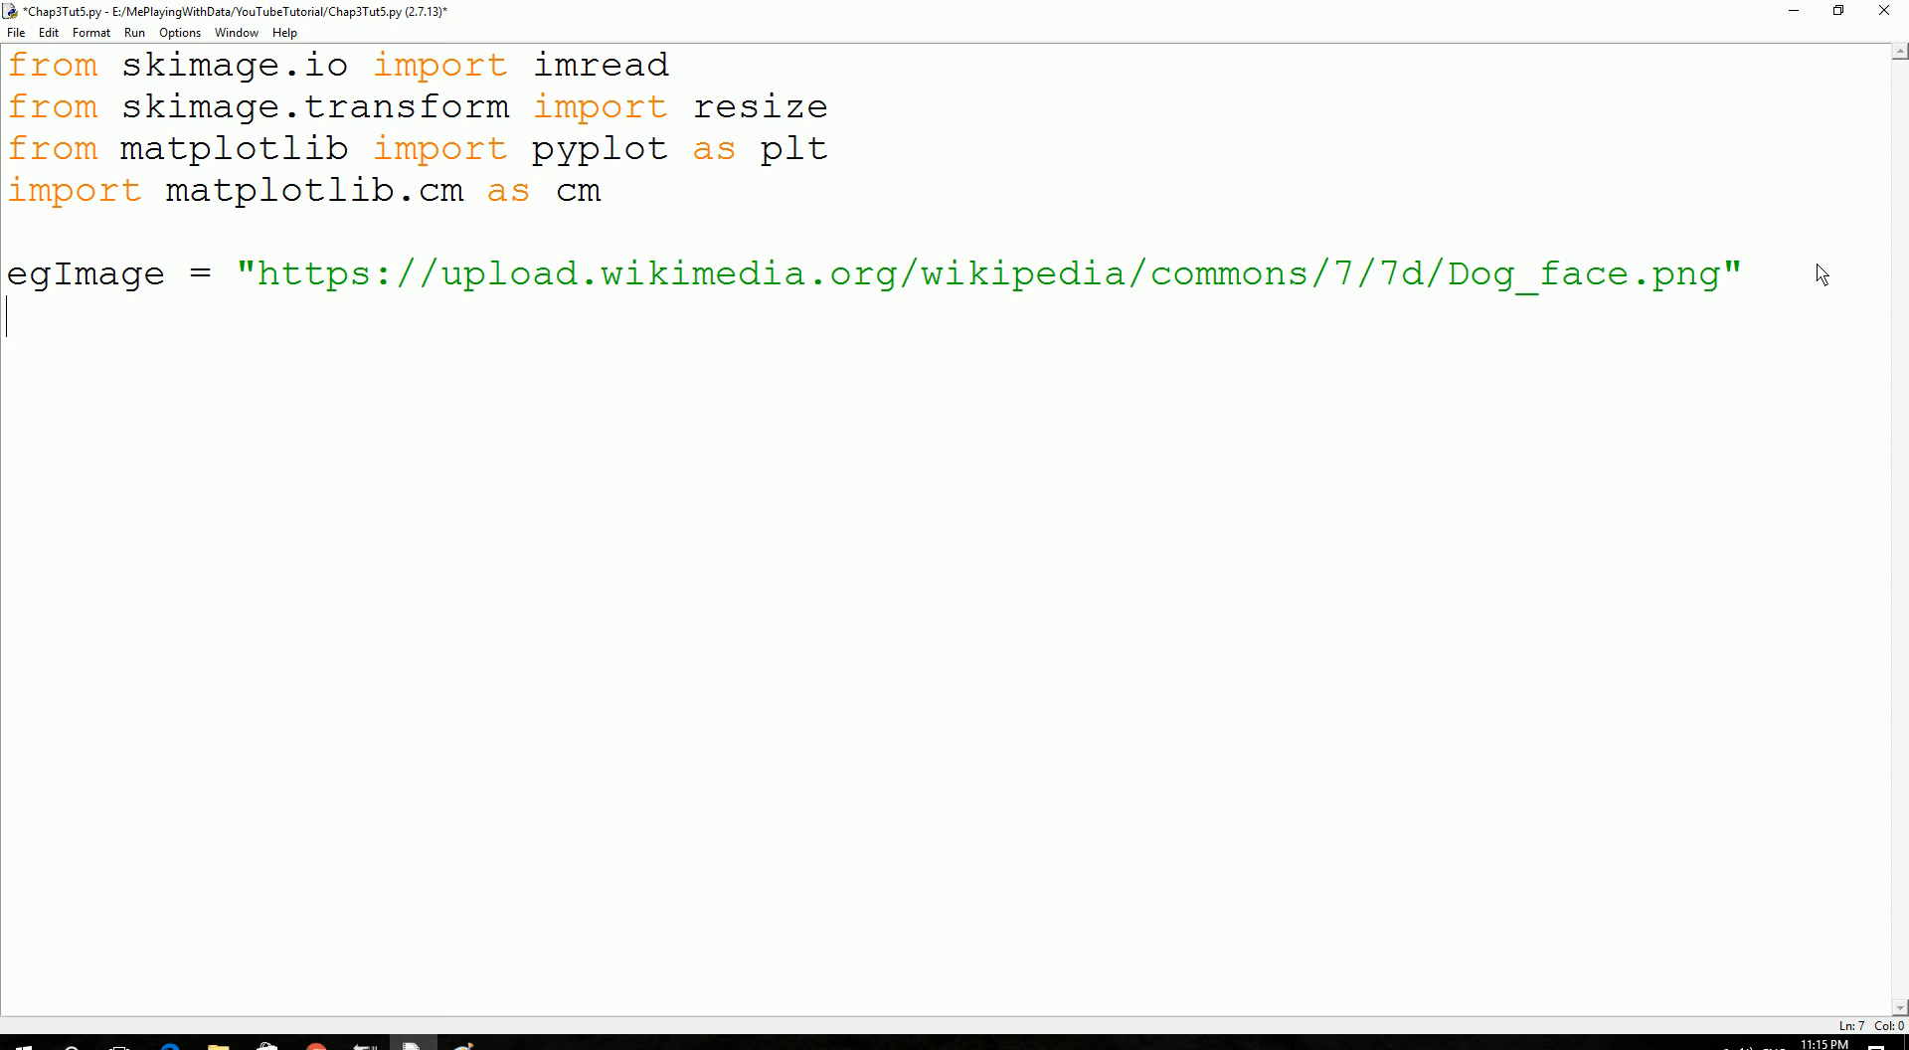
Add the line img = imread(egImag, as_grey = True).
text(imf)
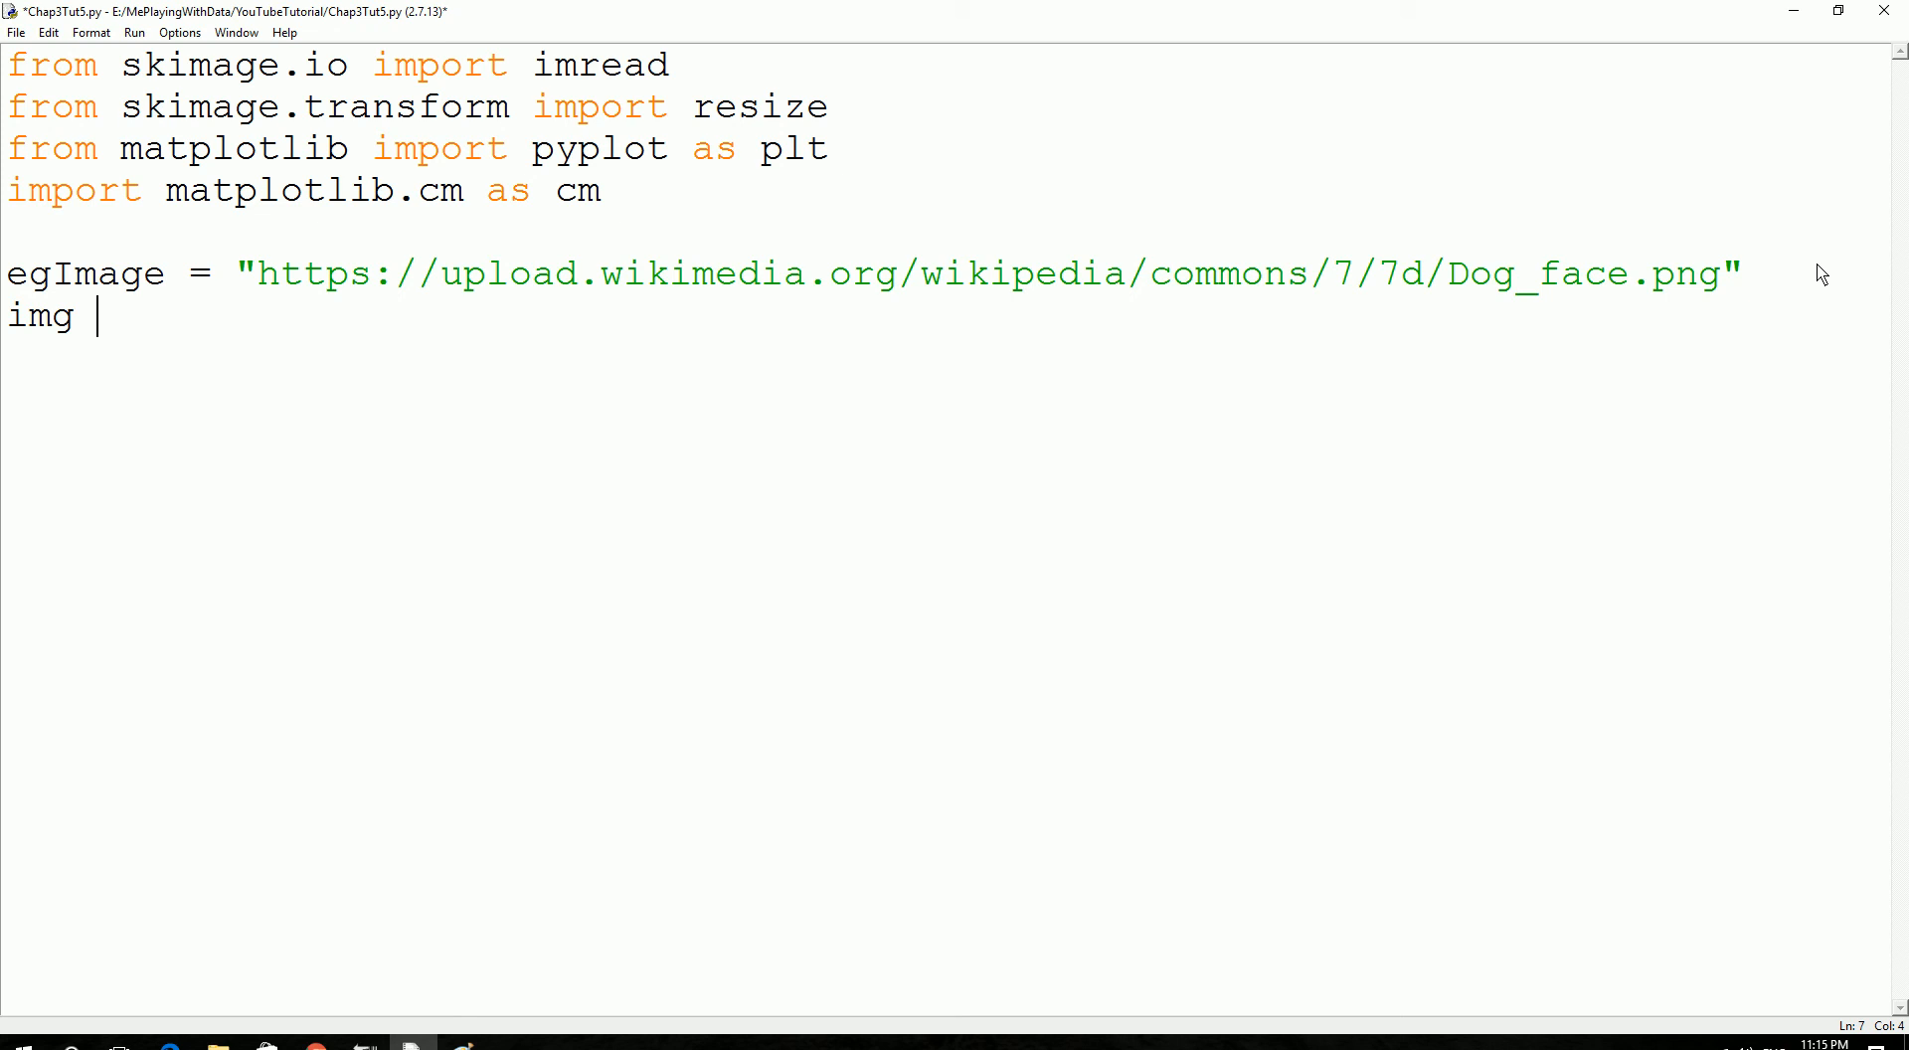
text(= imread)
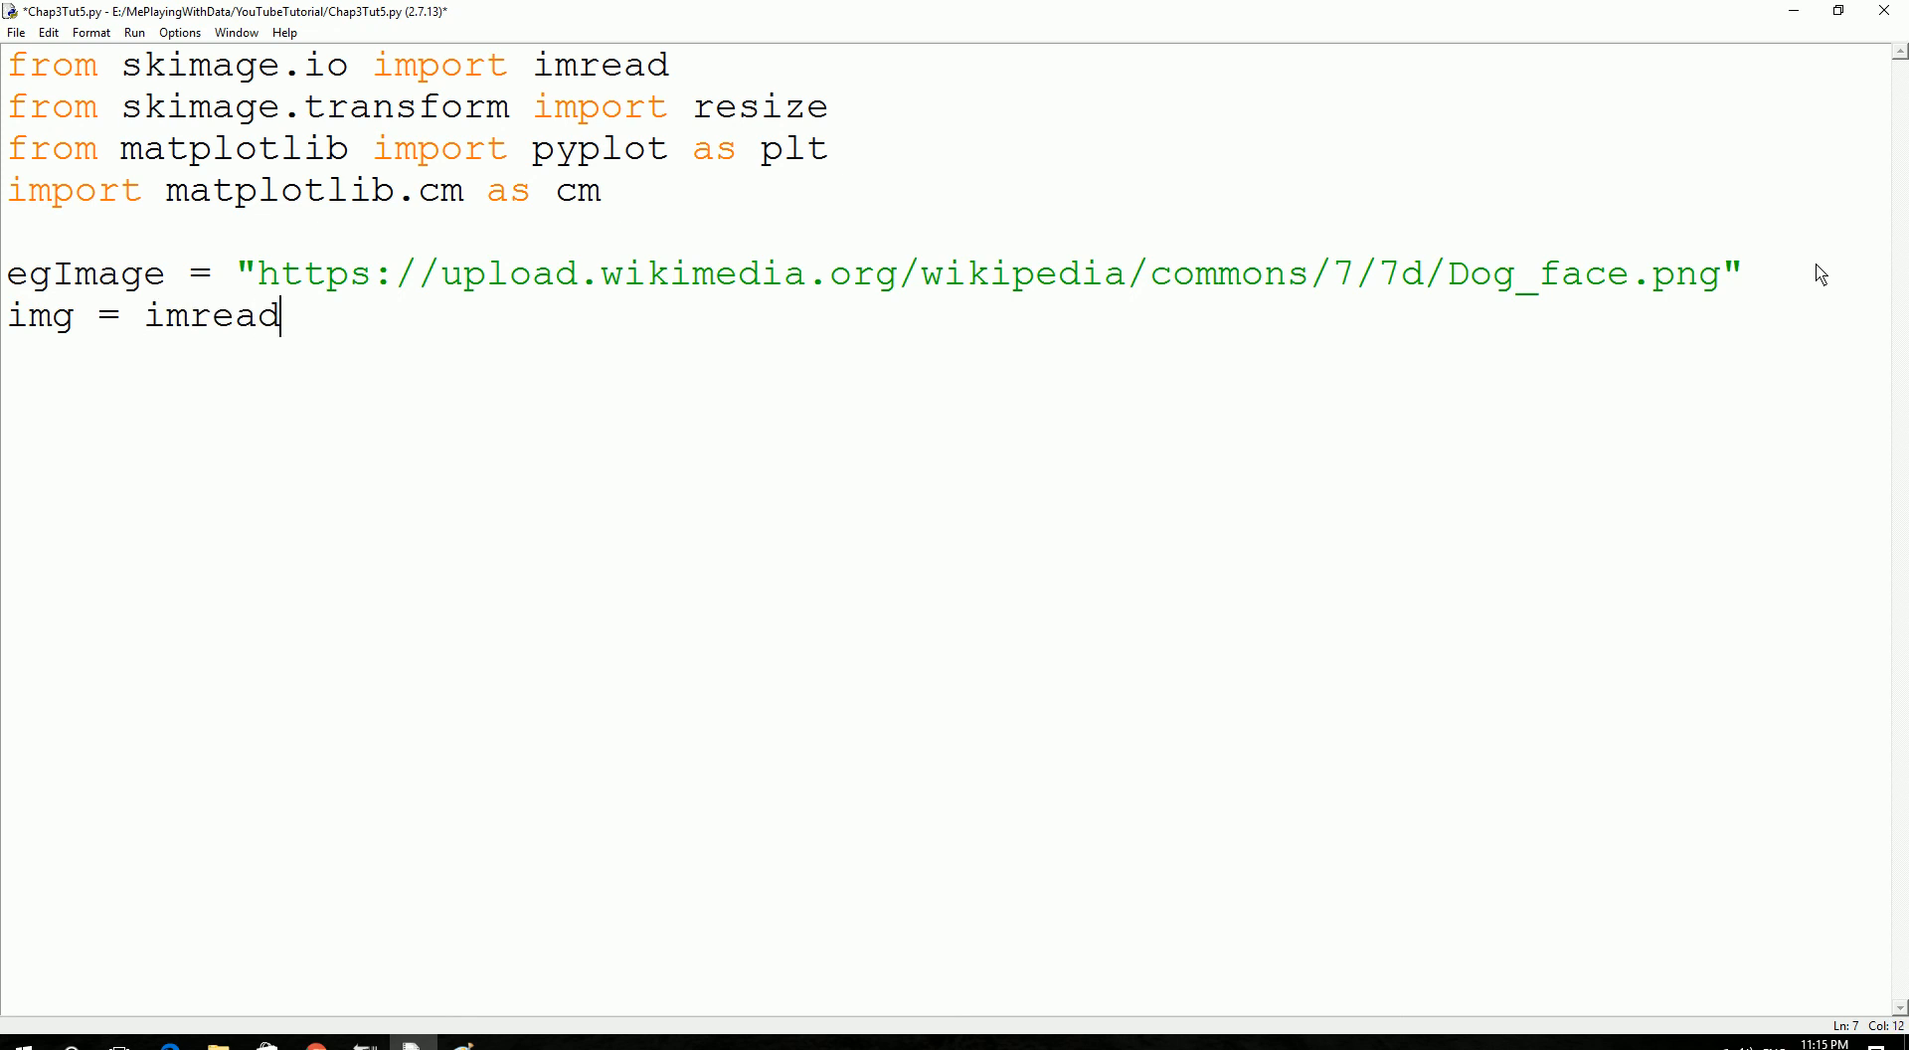
text(()
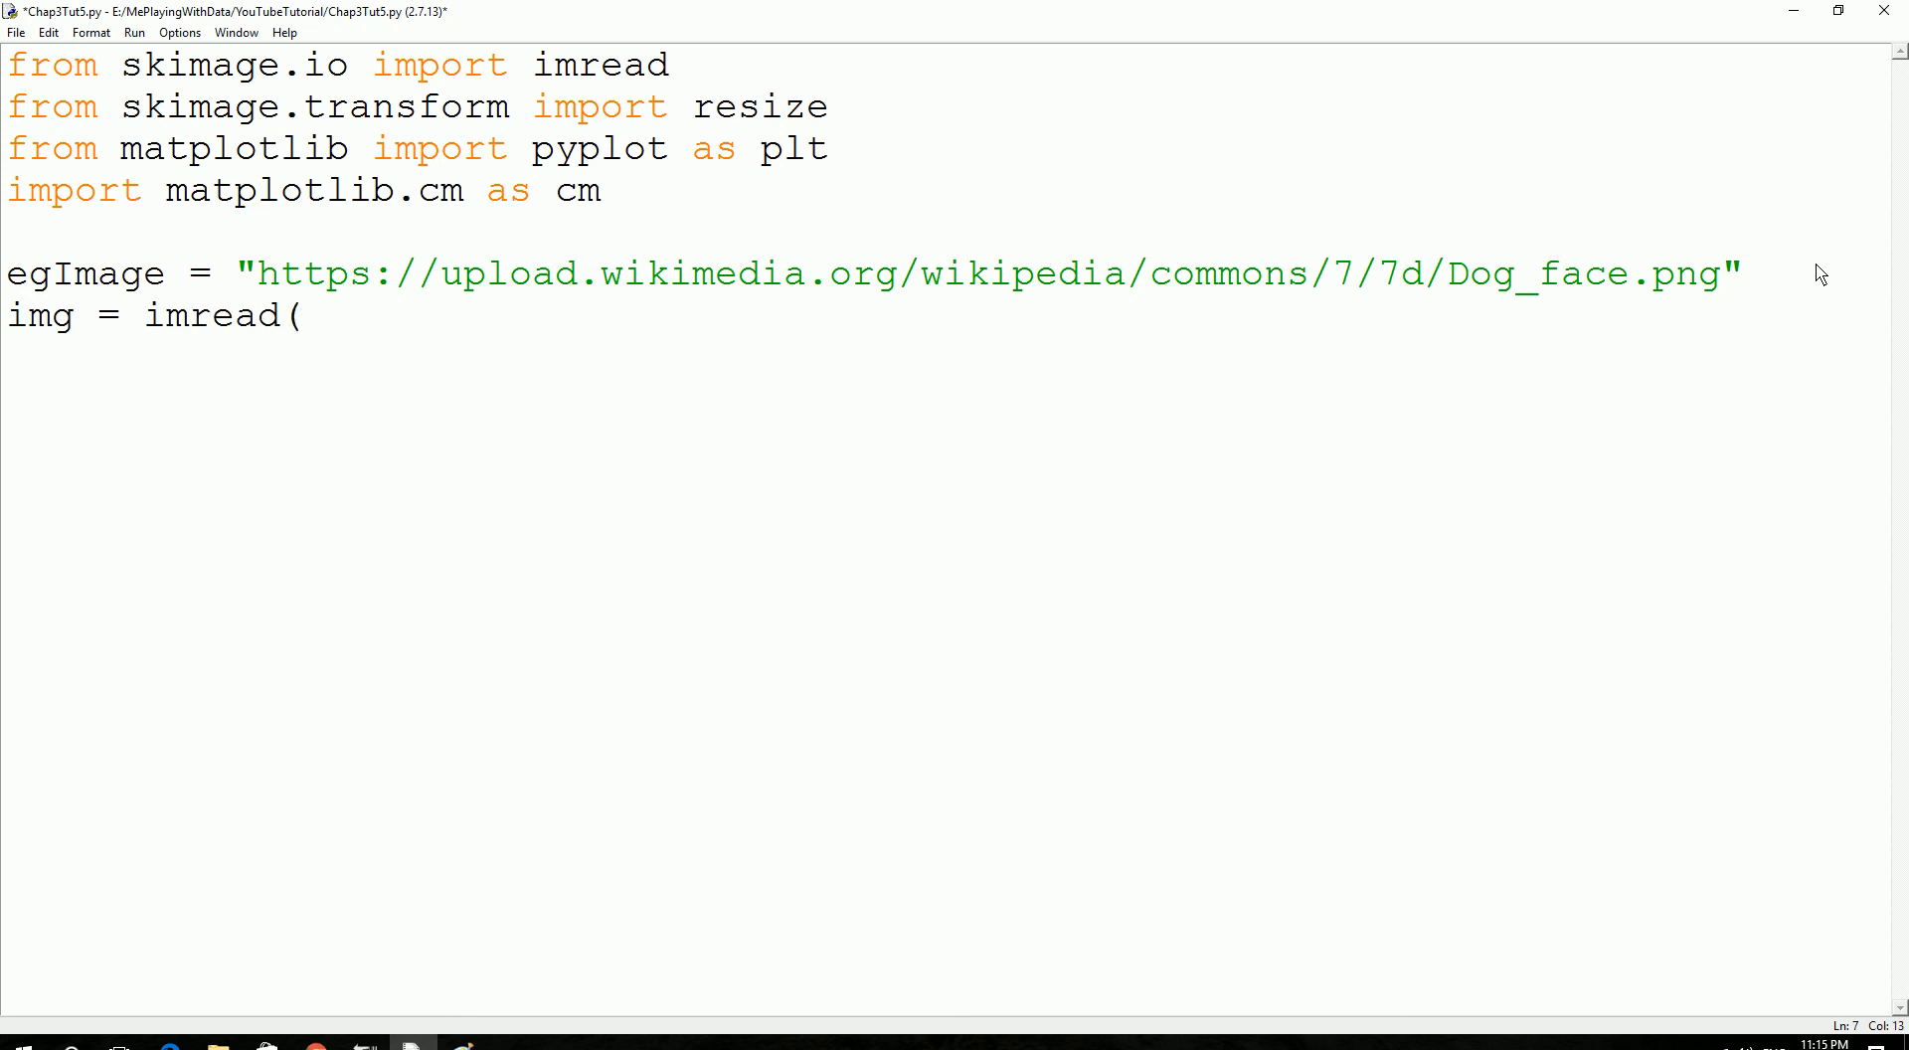
text(e)
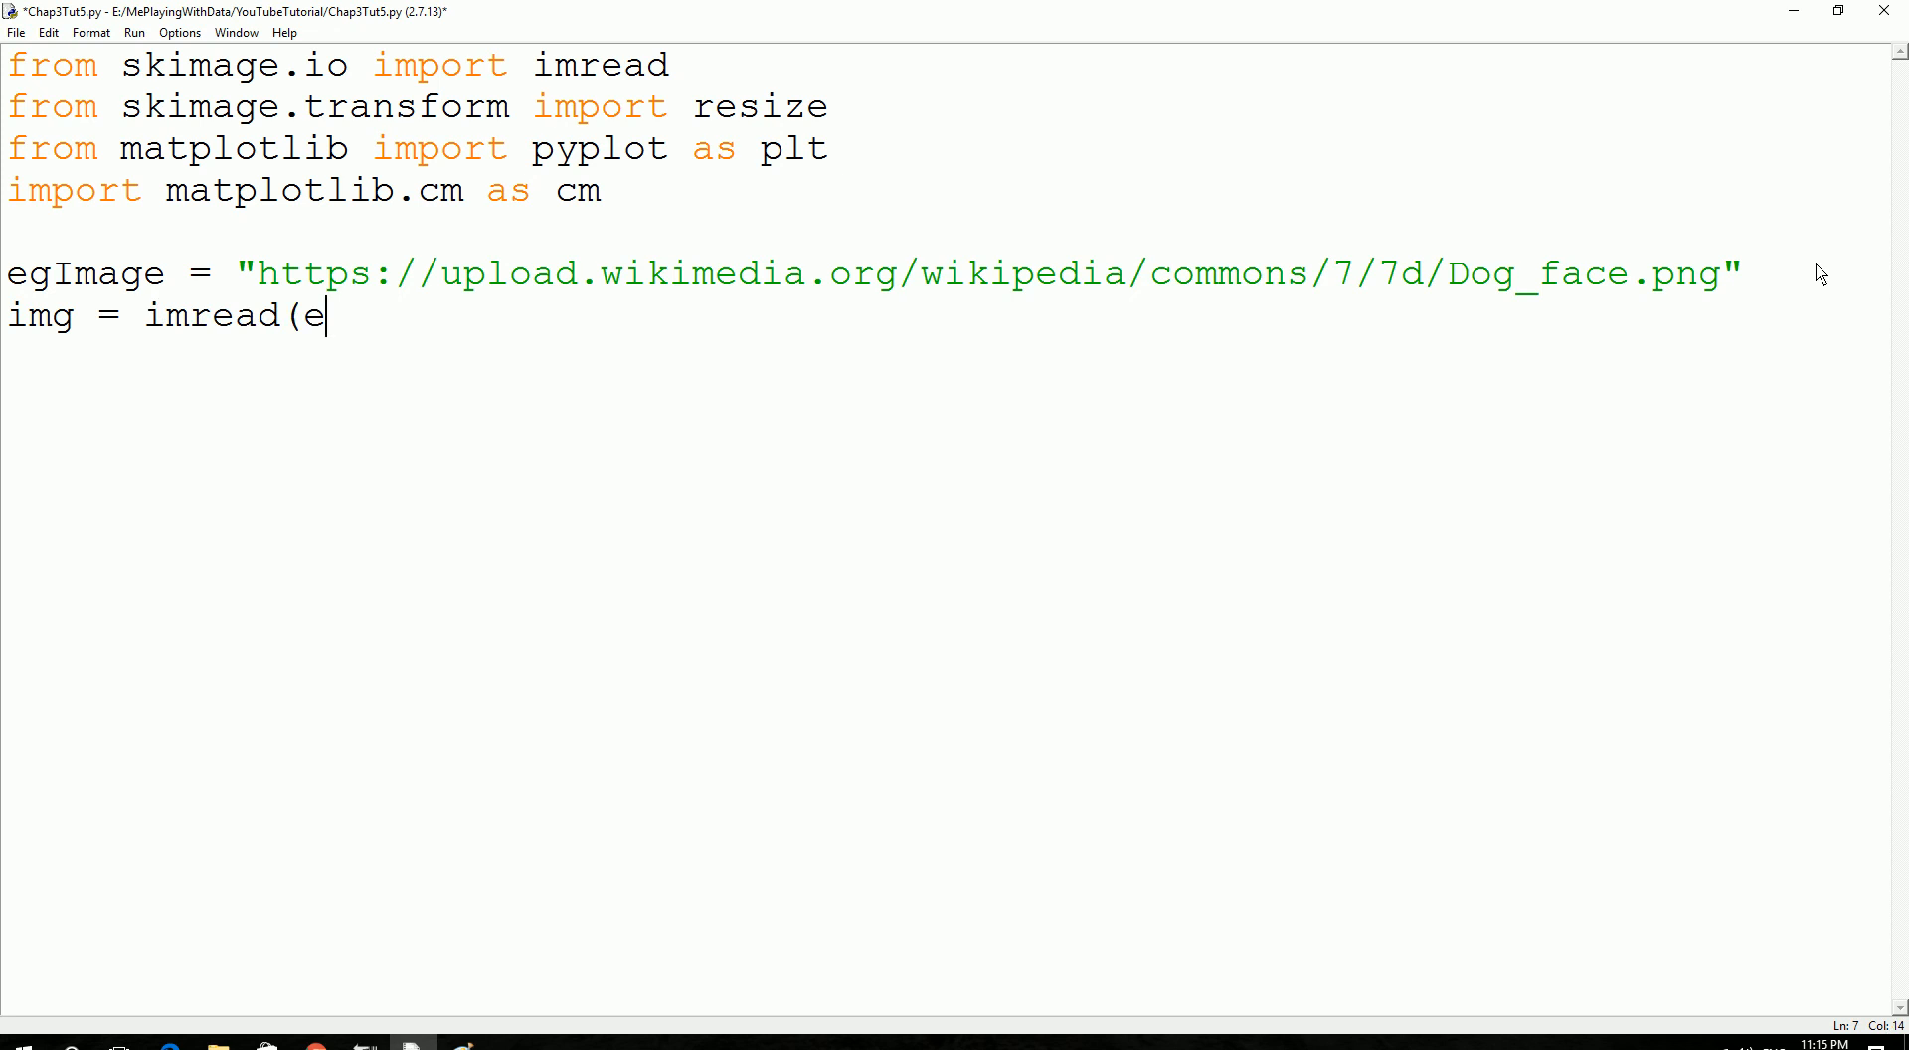
key(BackSpace)
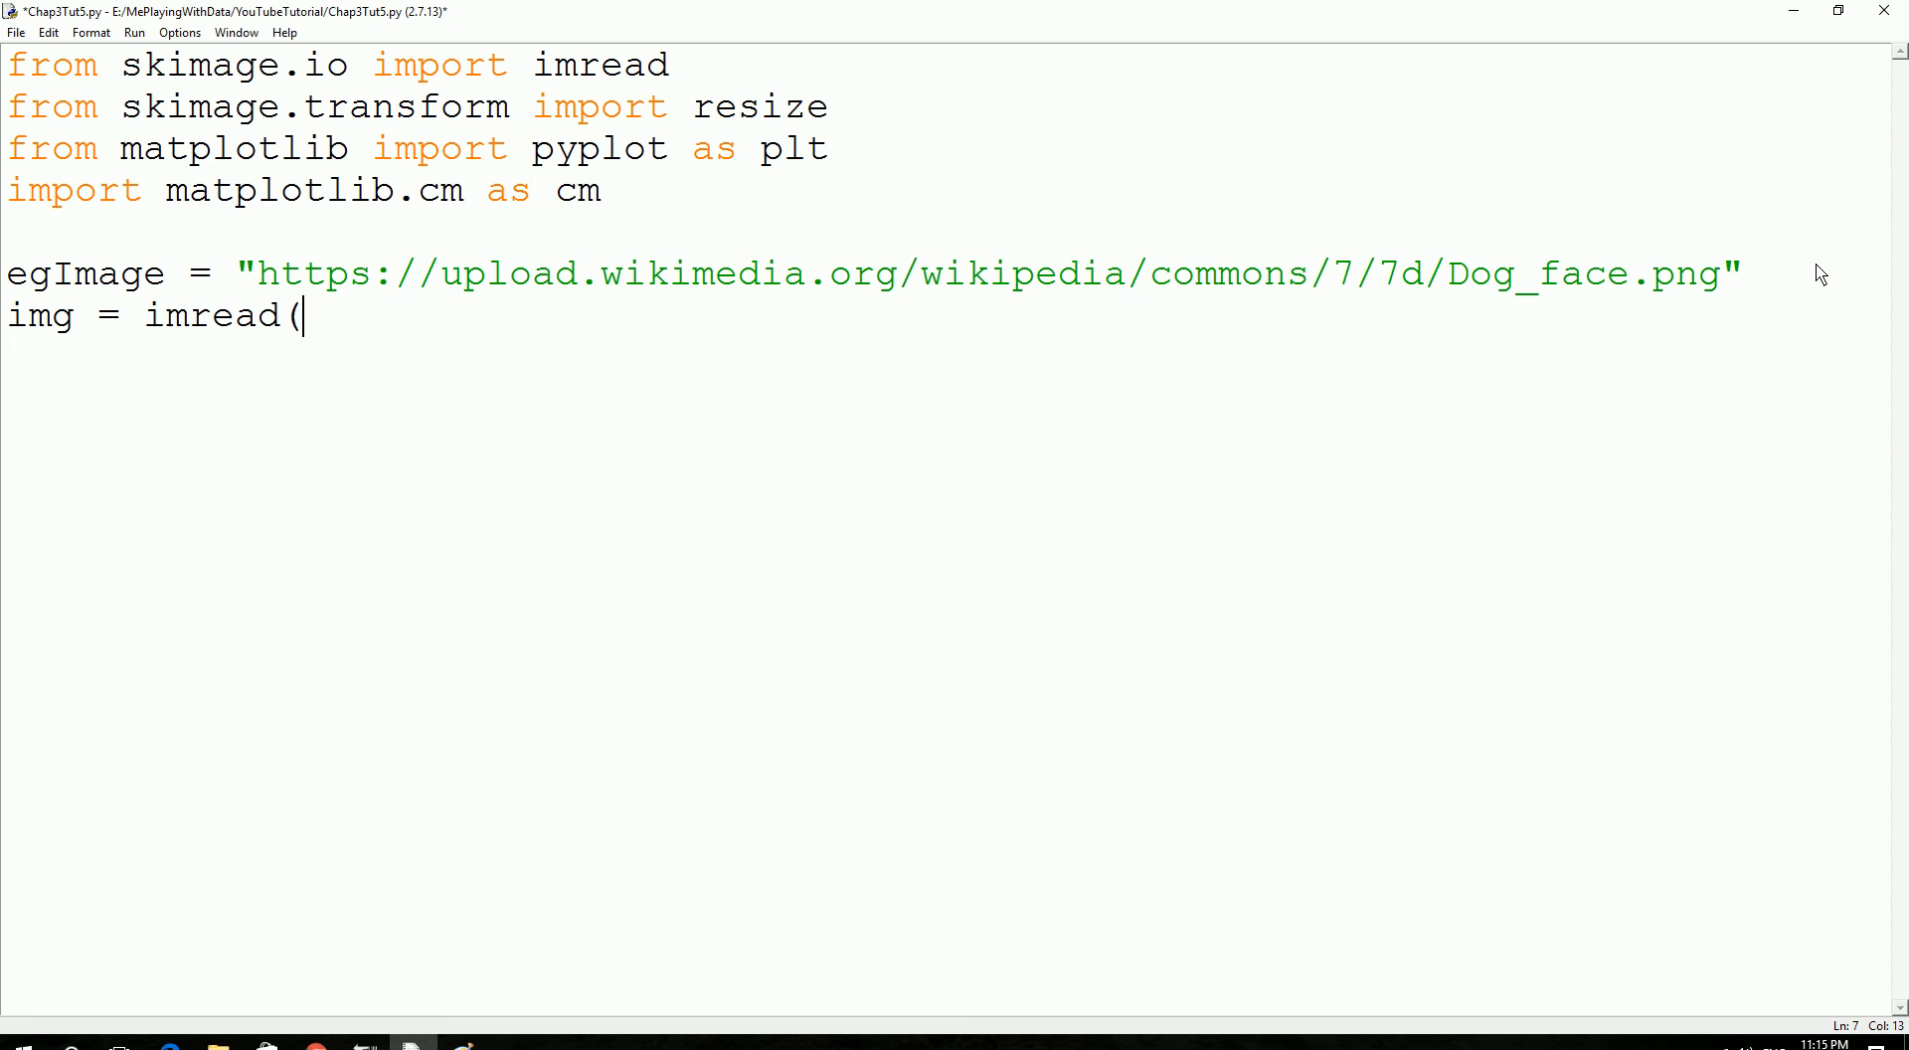
text(egIma)
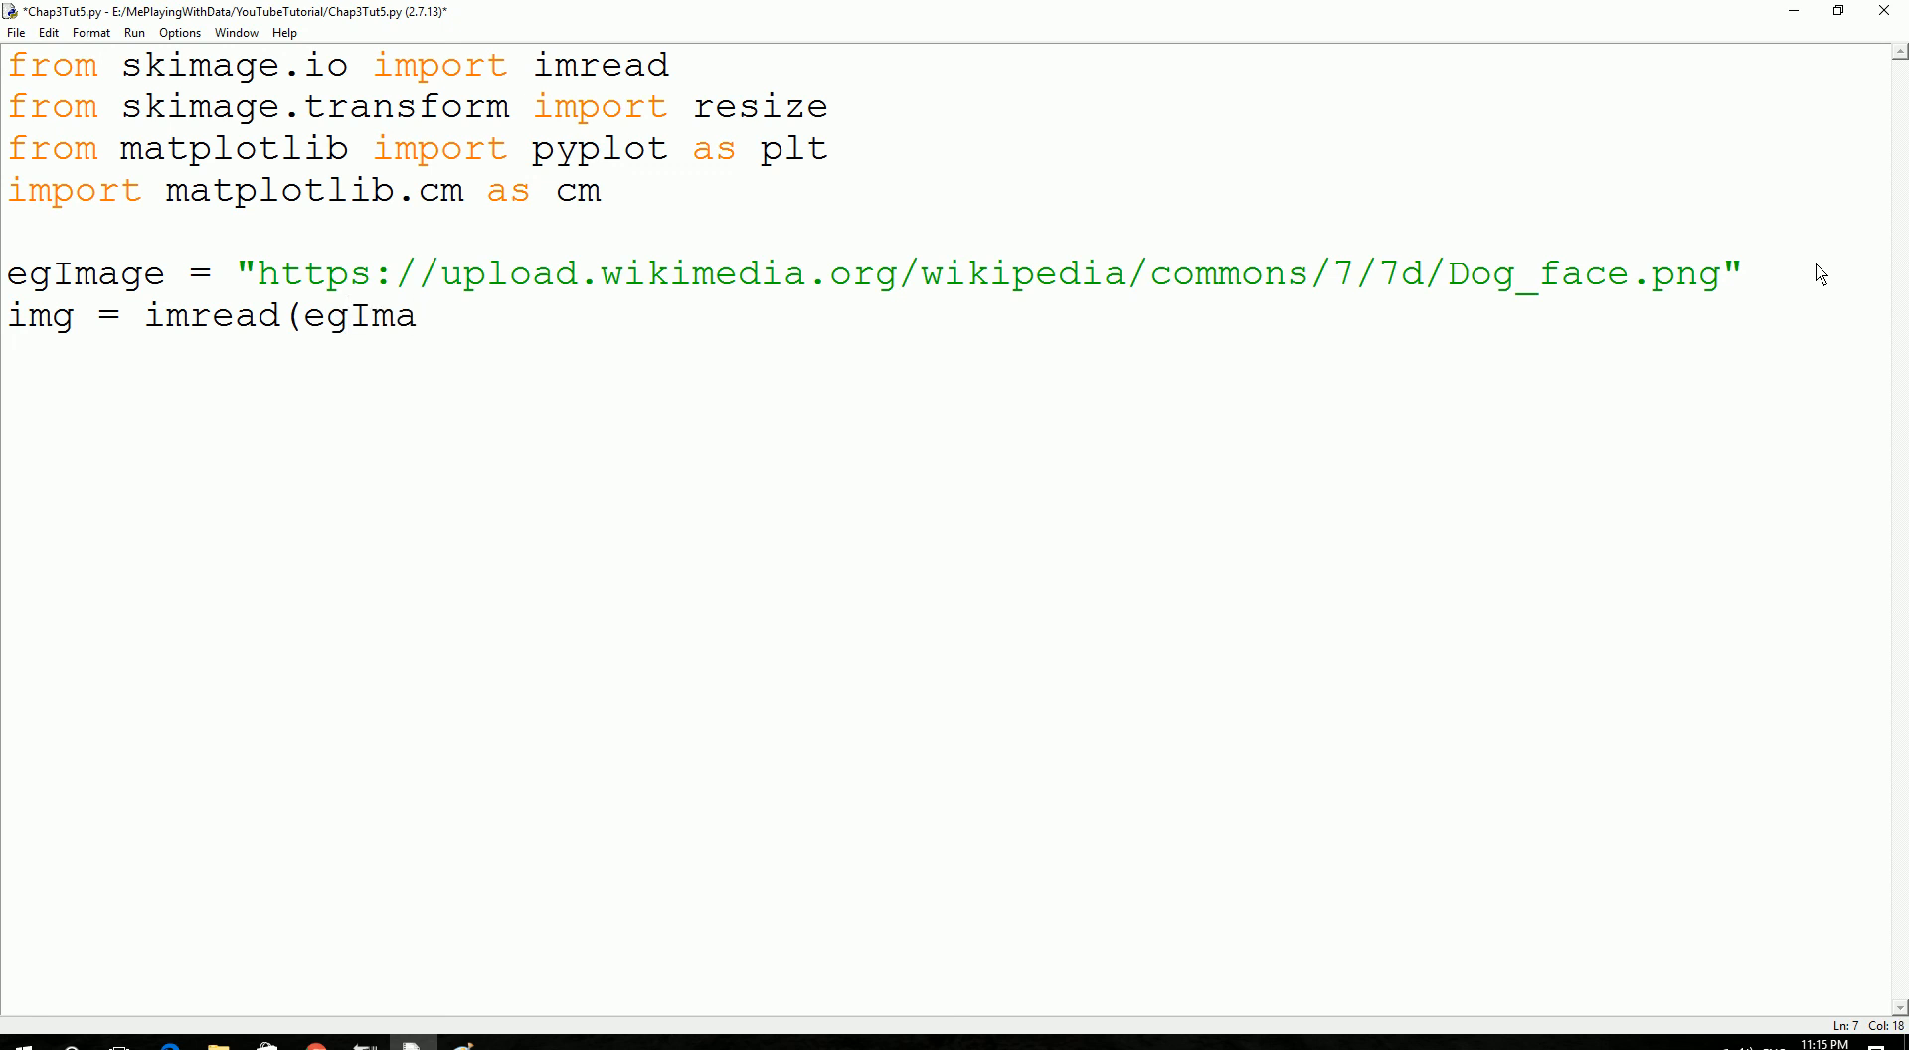
text(g)
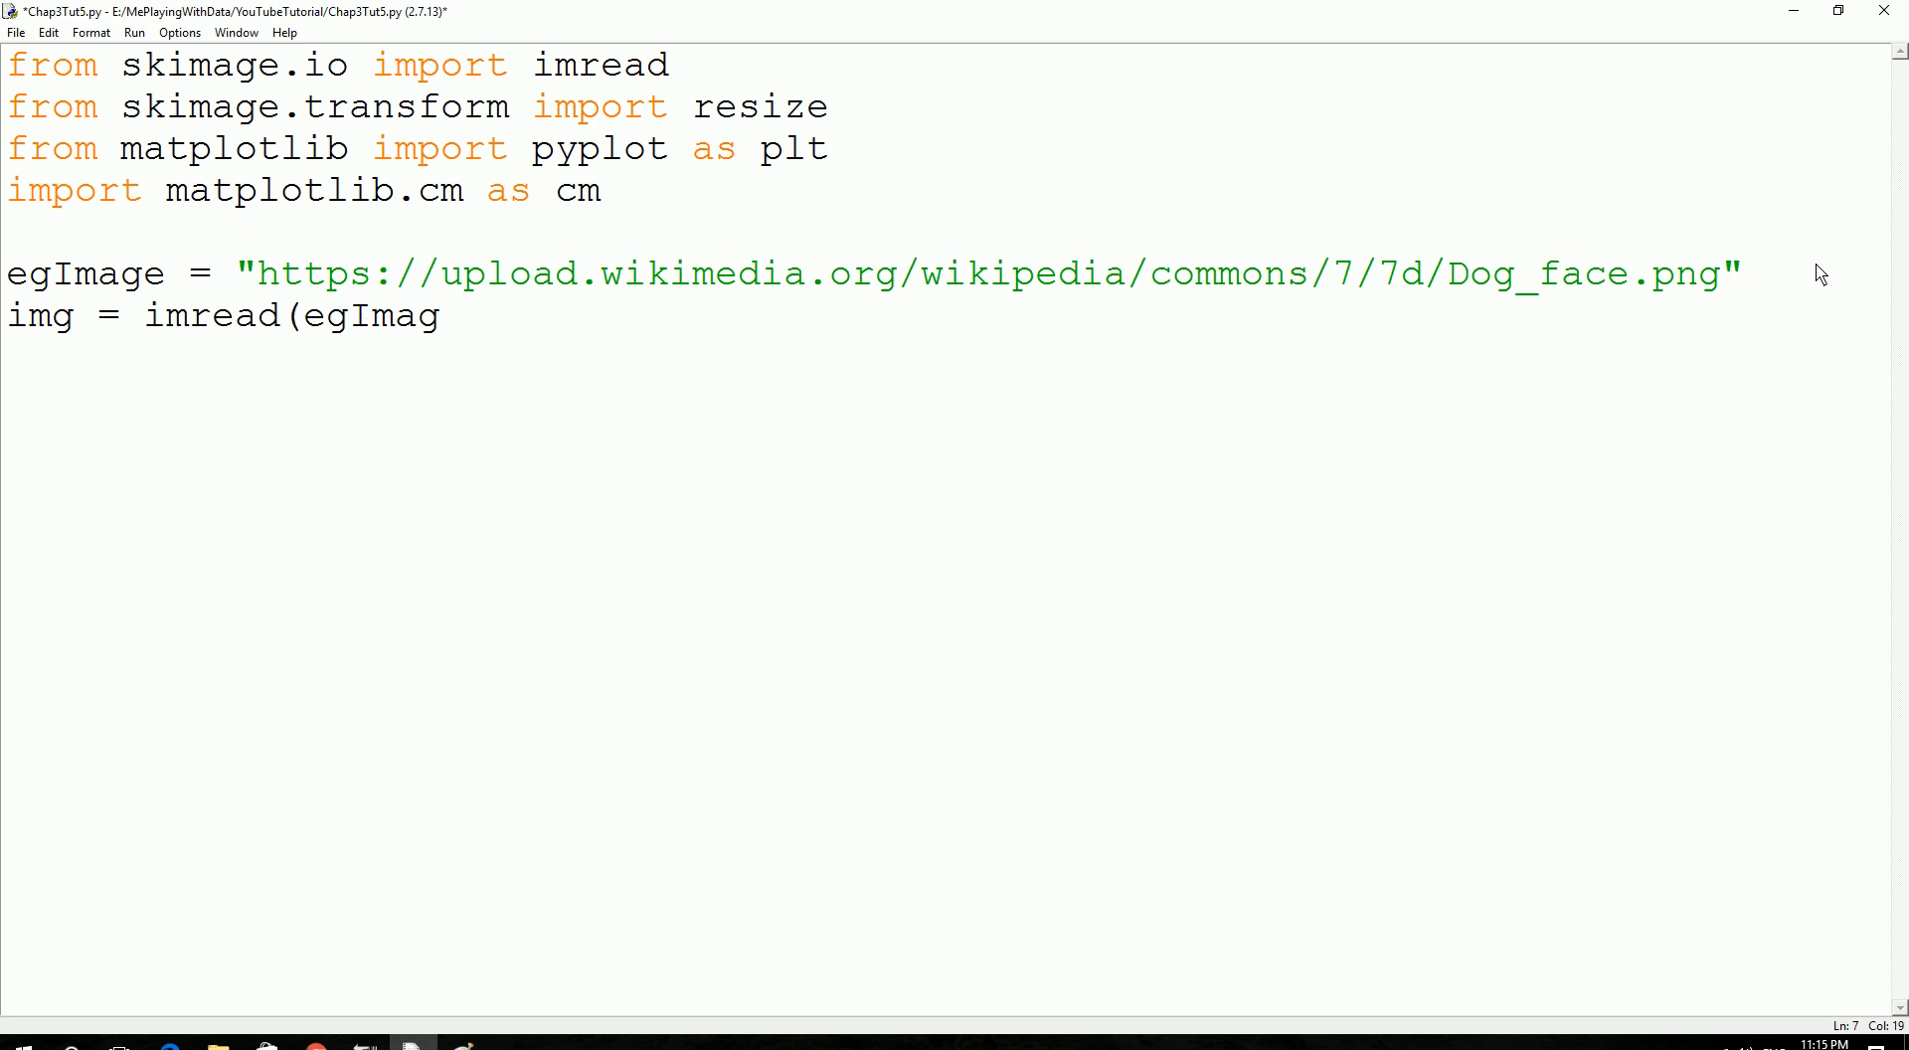
text(", ")
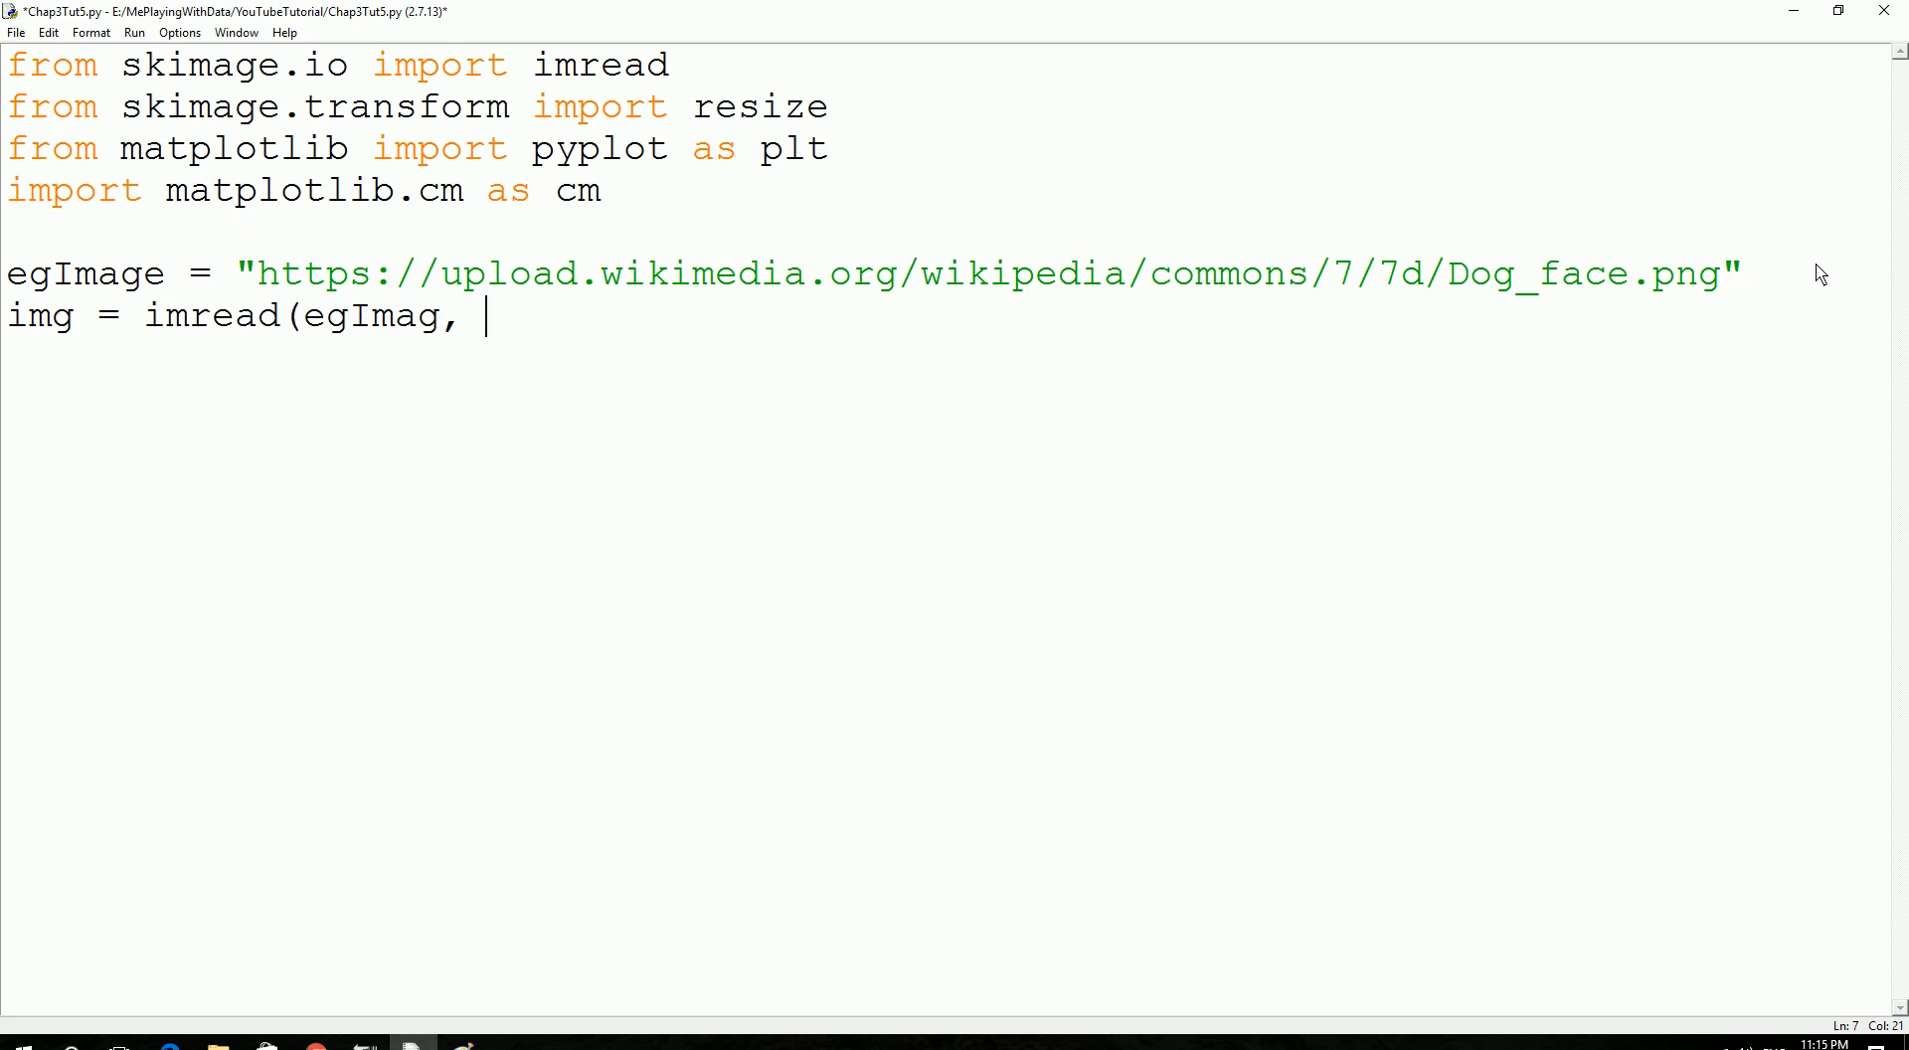
text(as_)
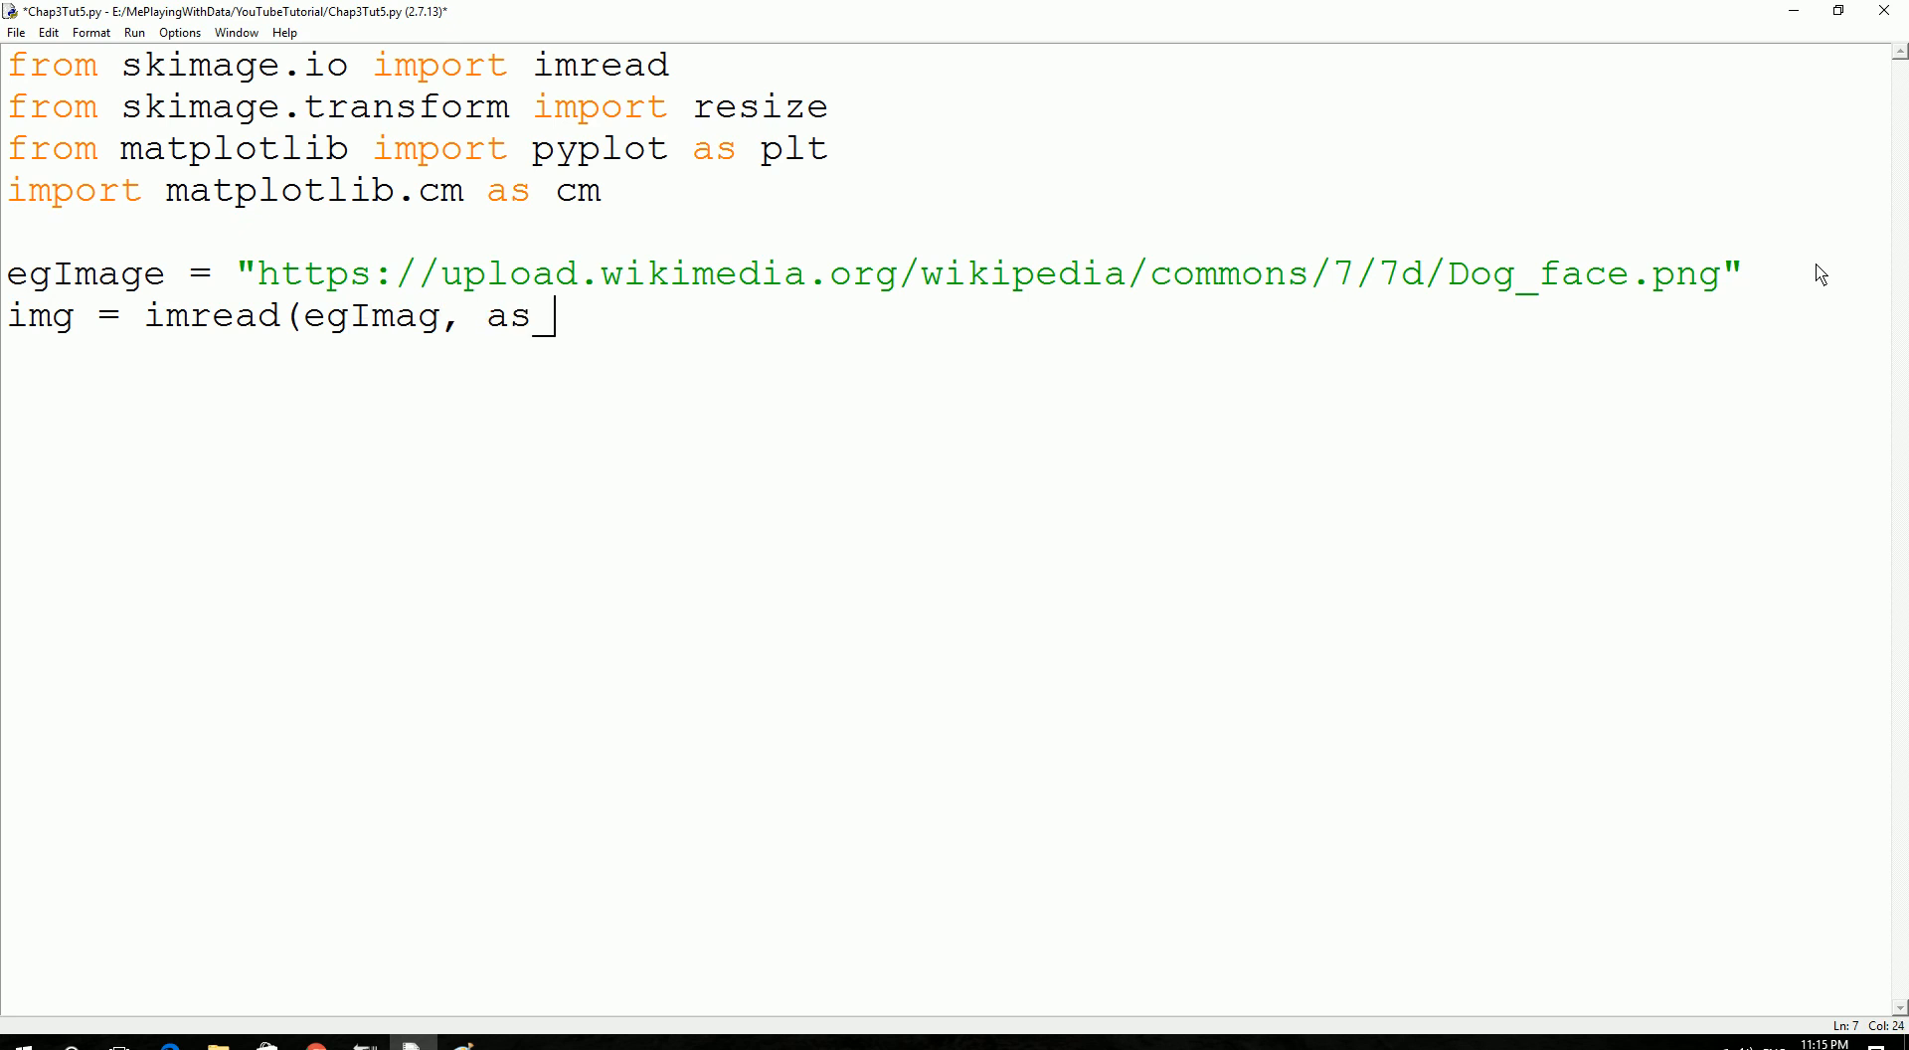
text(grey)
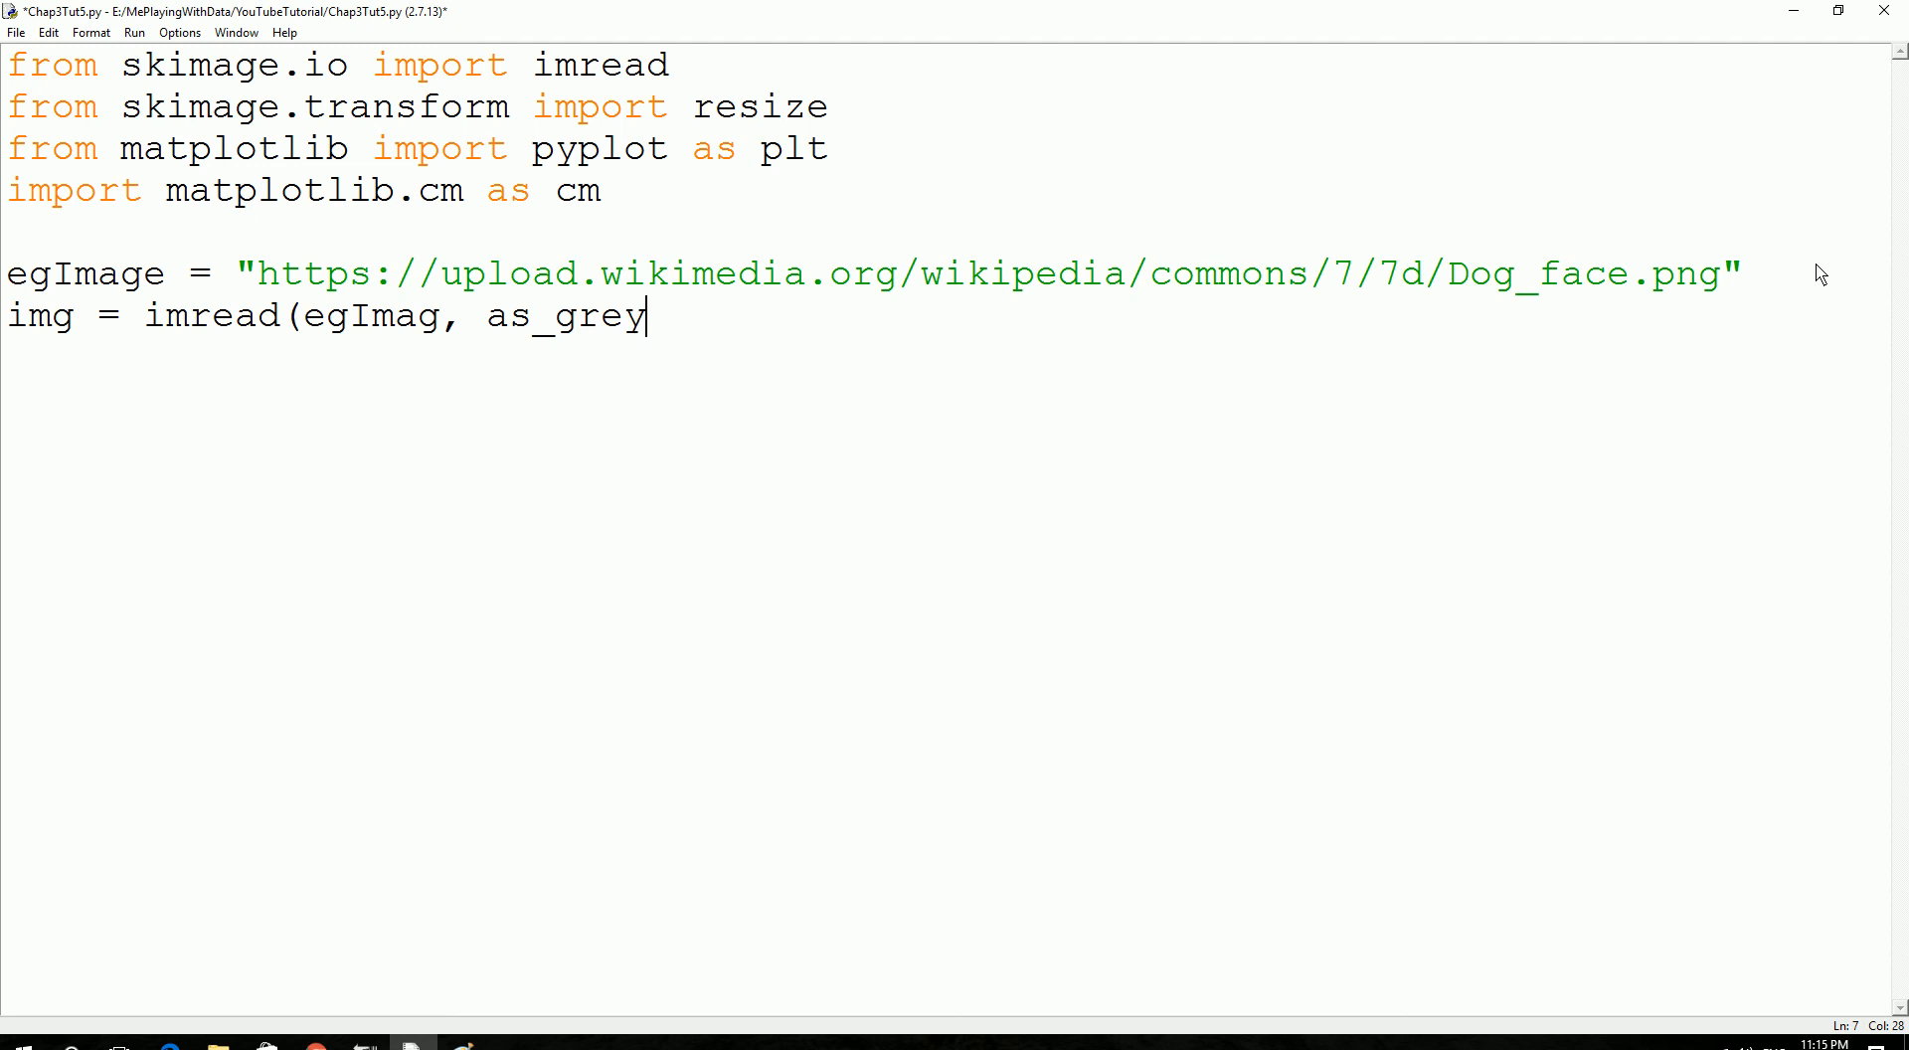
text(= T)
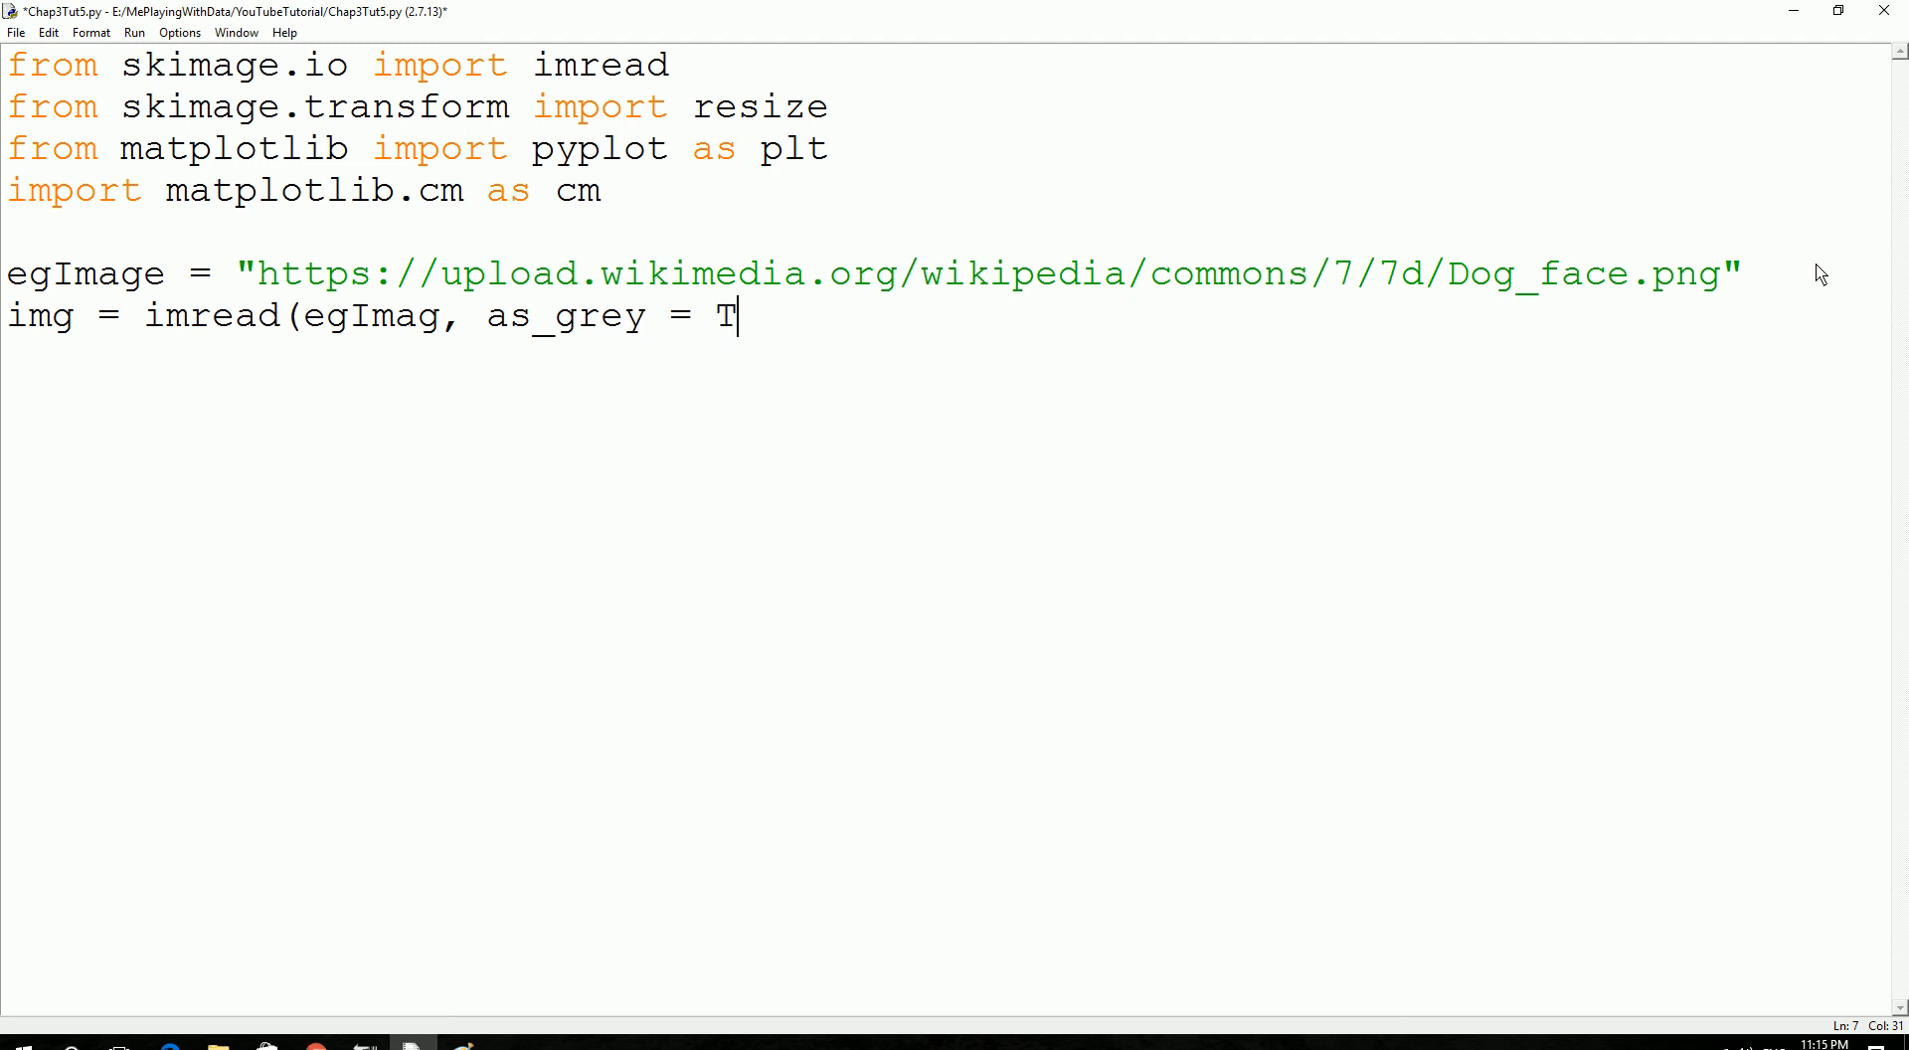
text(rue))
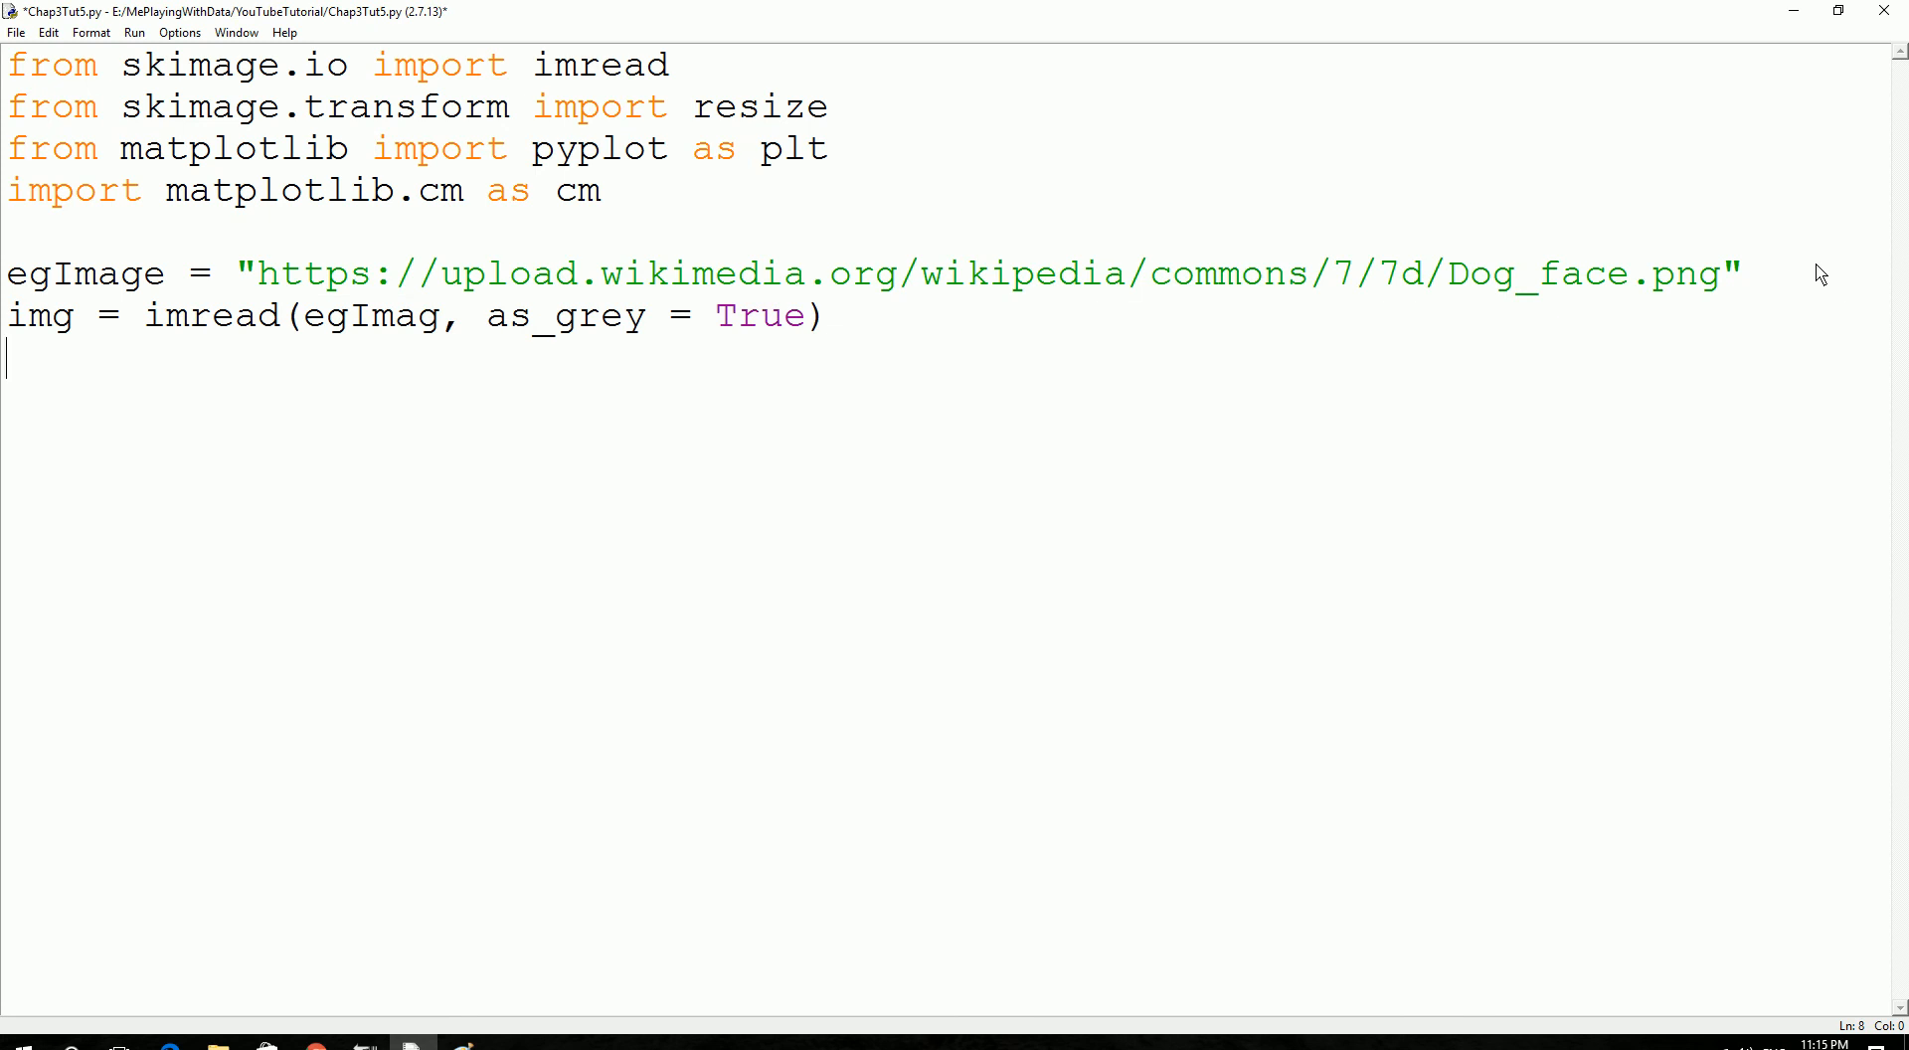
Write plt.imshow(img, cmap = cm.grey) to display the image.
text(pl)
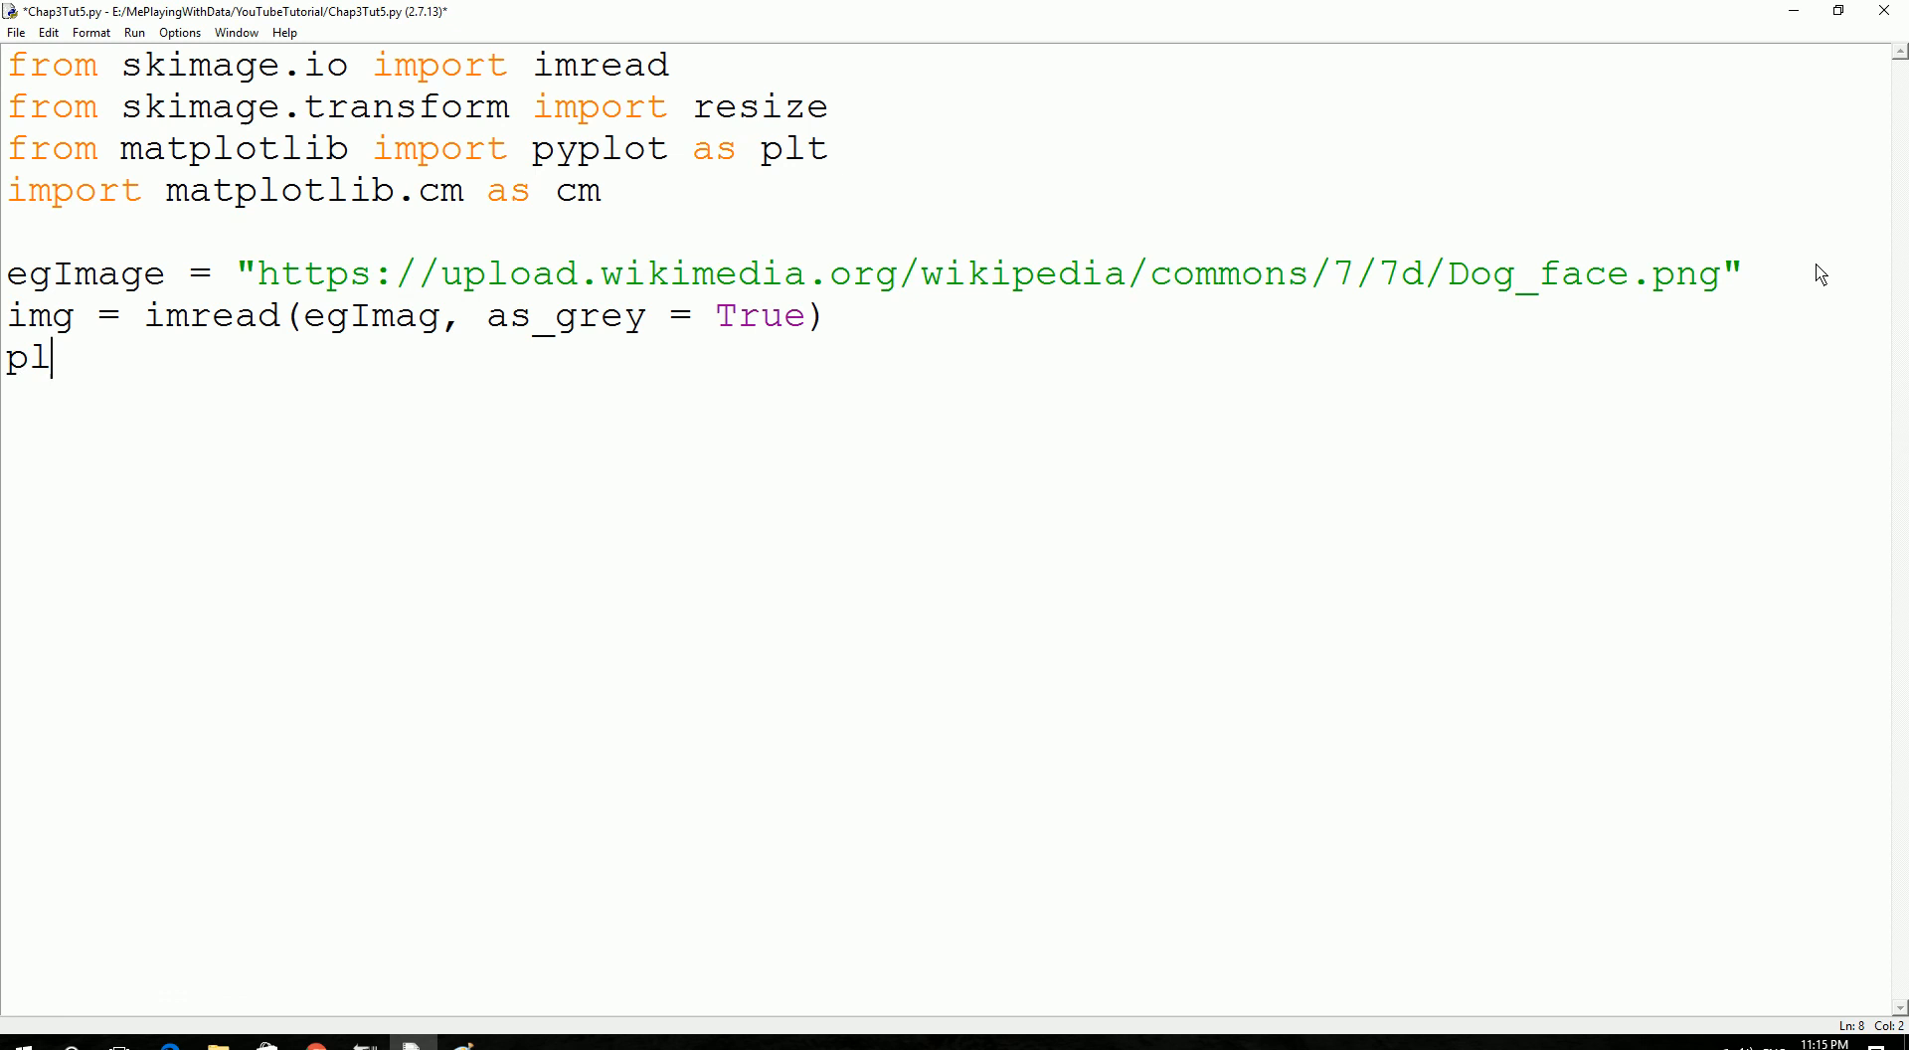
text(t)
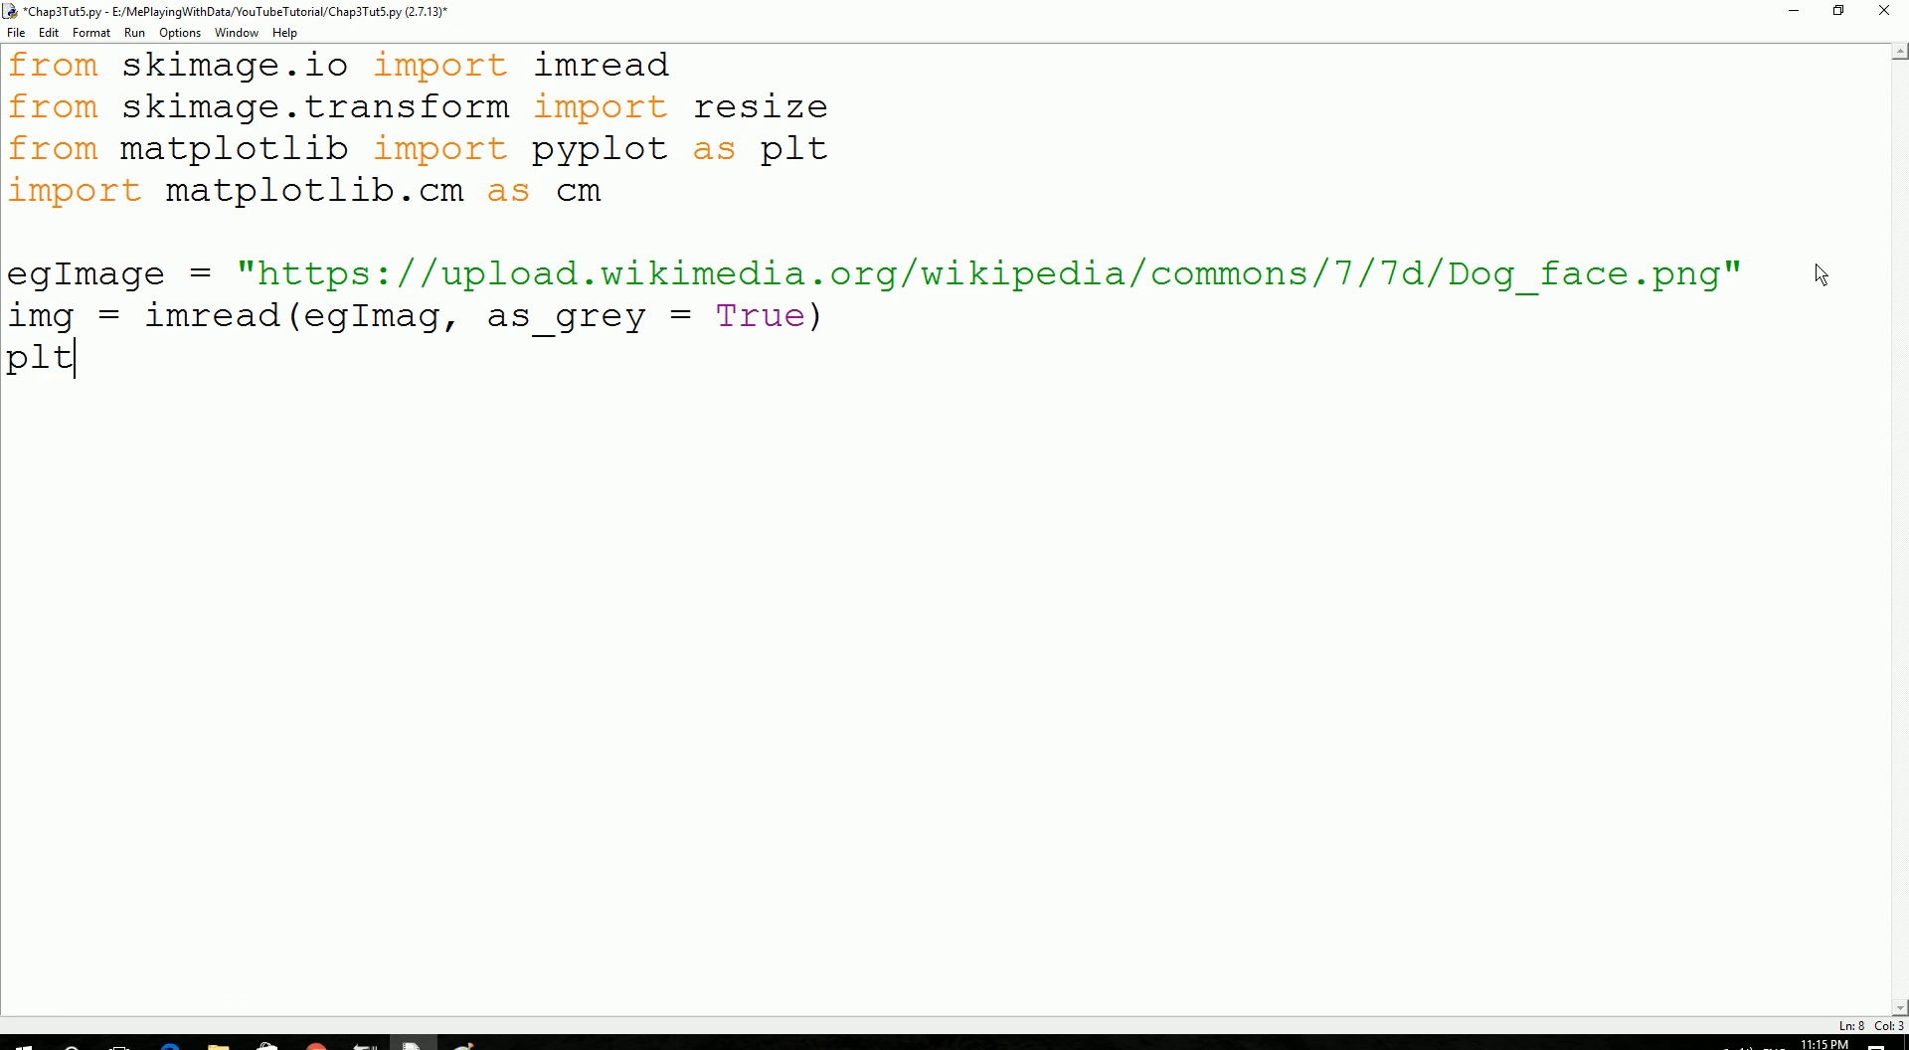
text(.imsh)
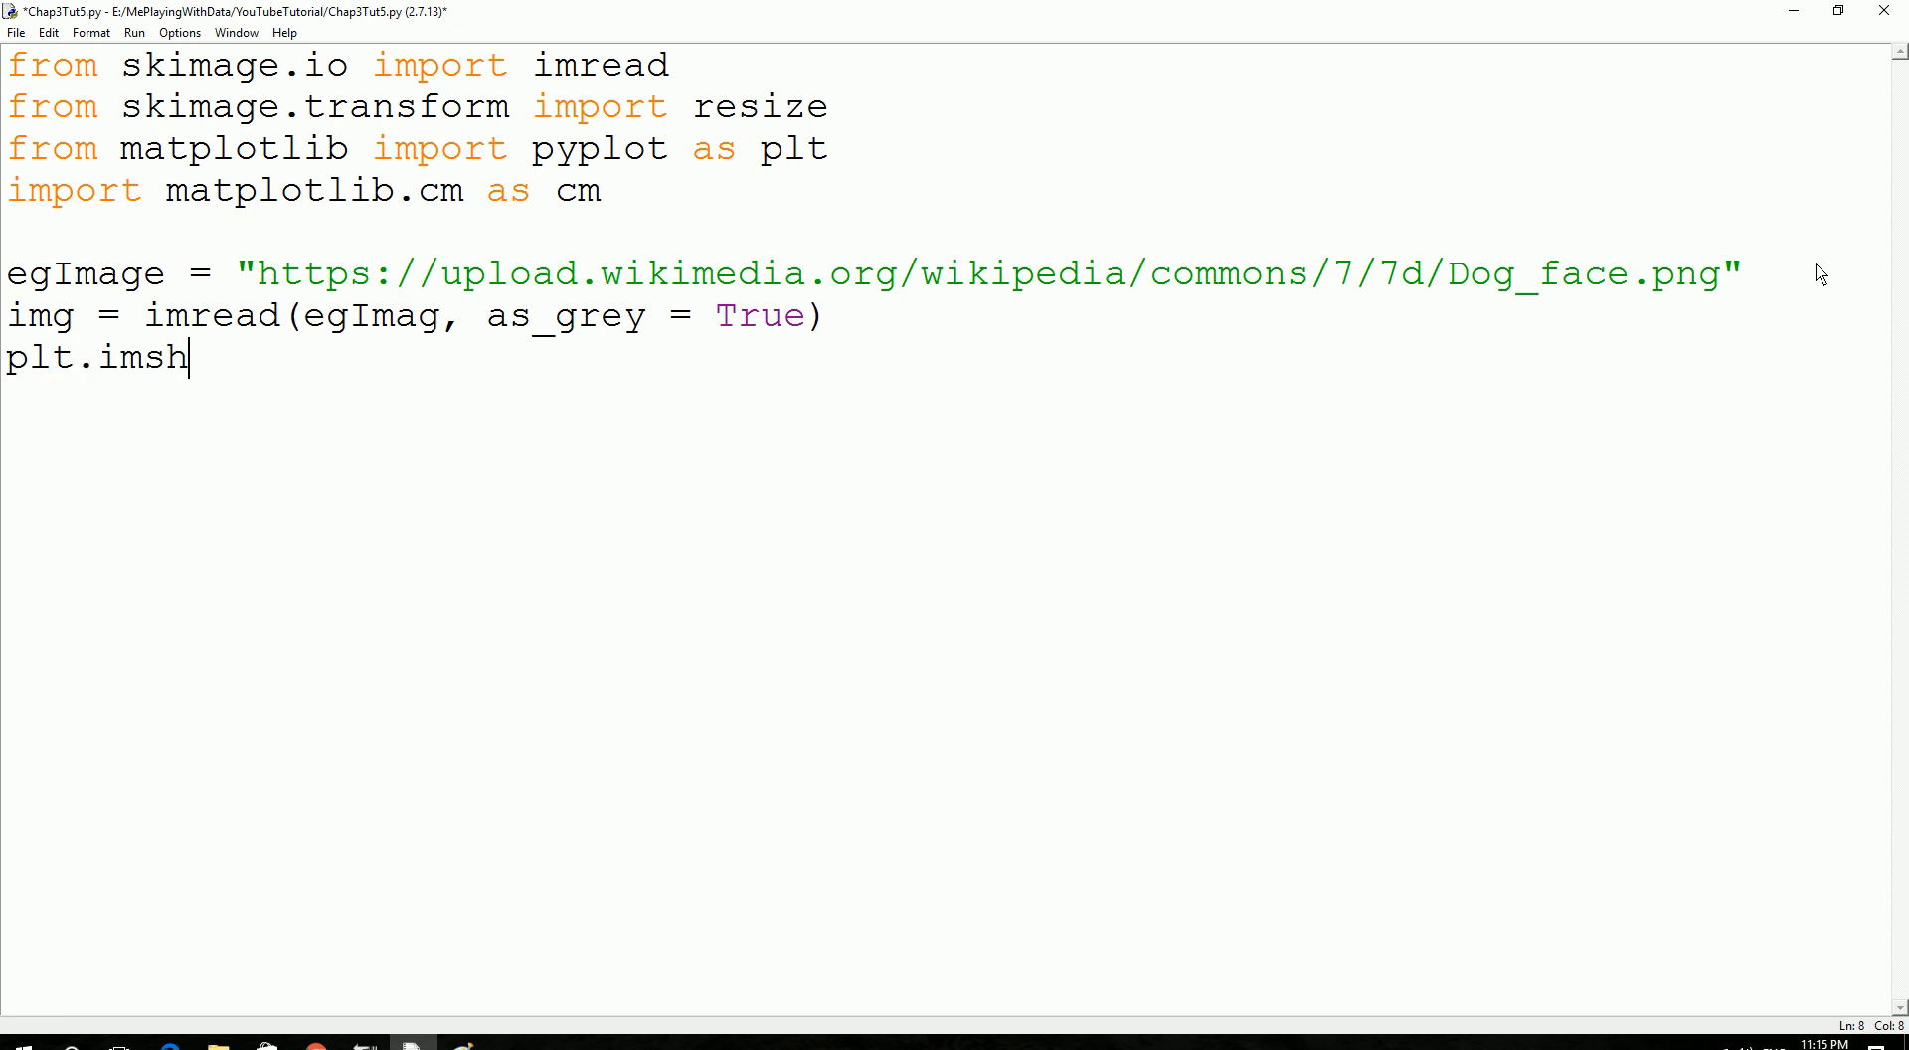
text(ow)
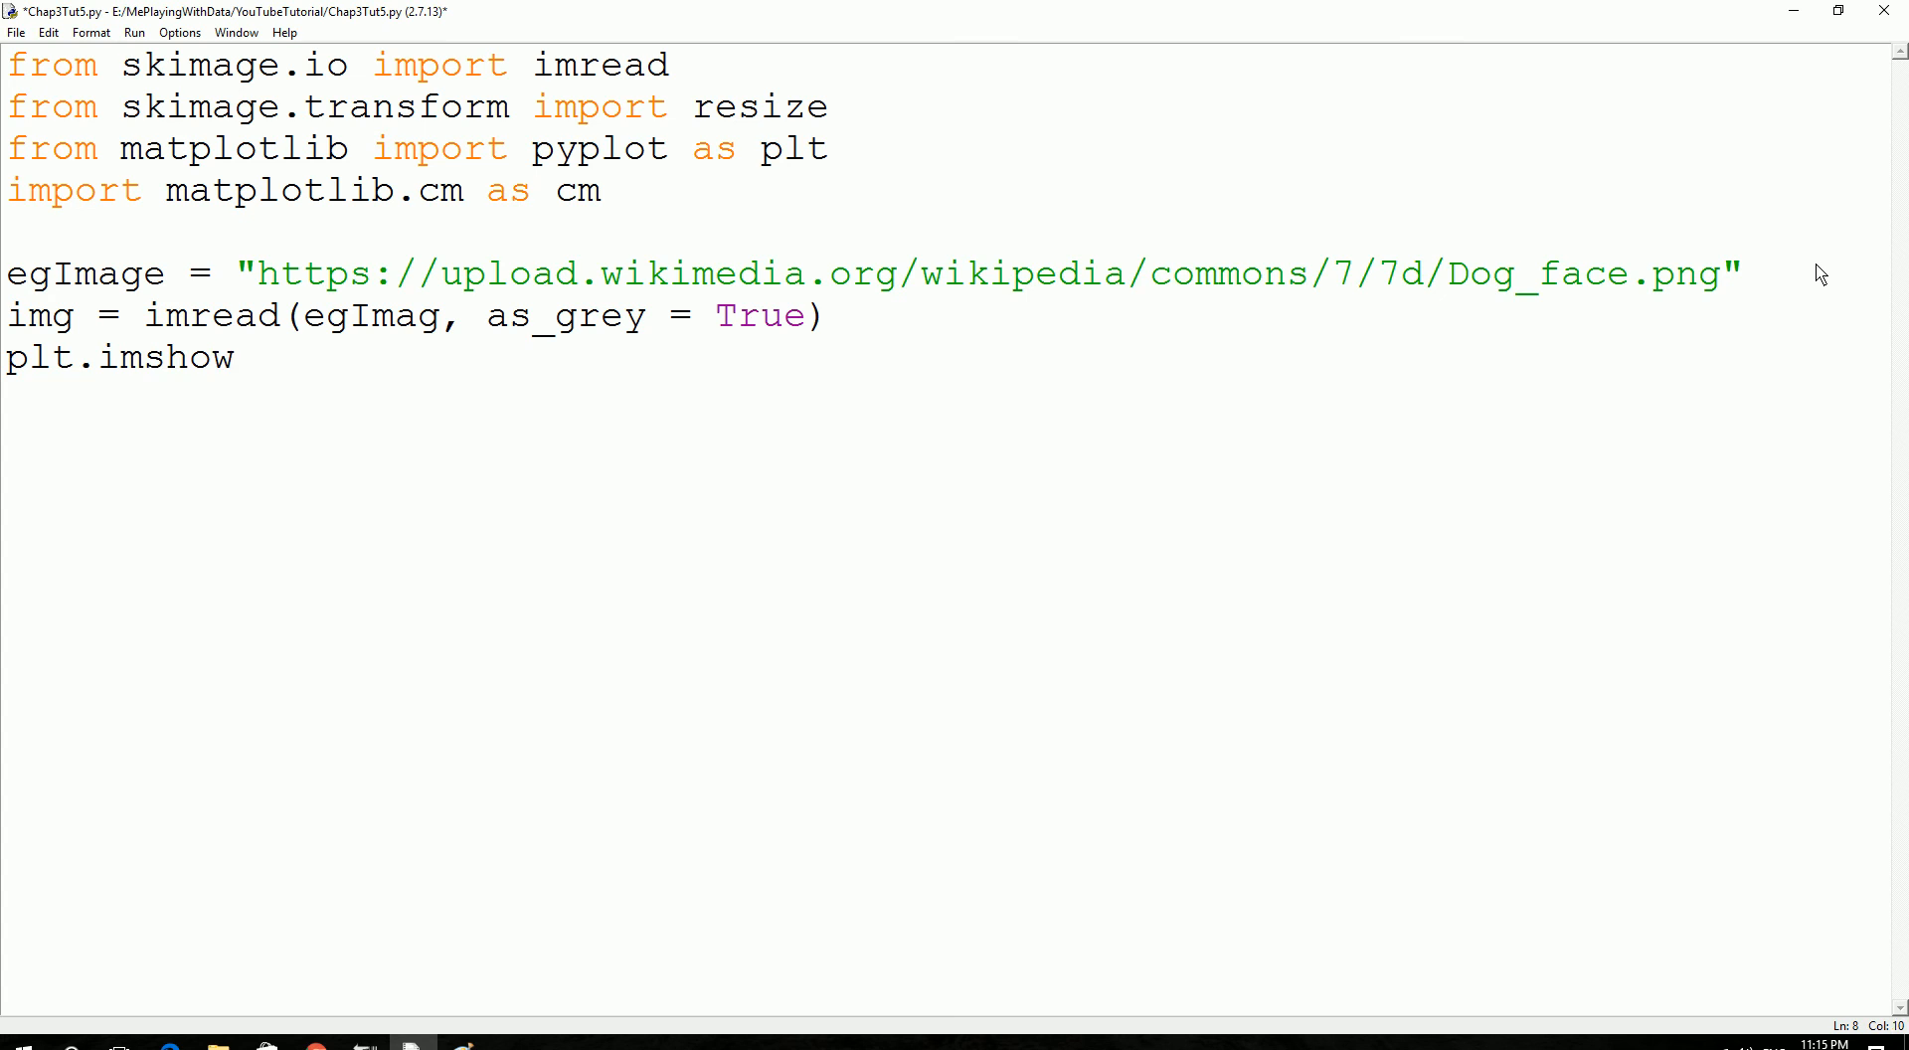
text(()
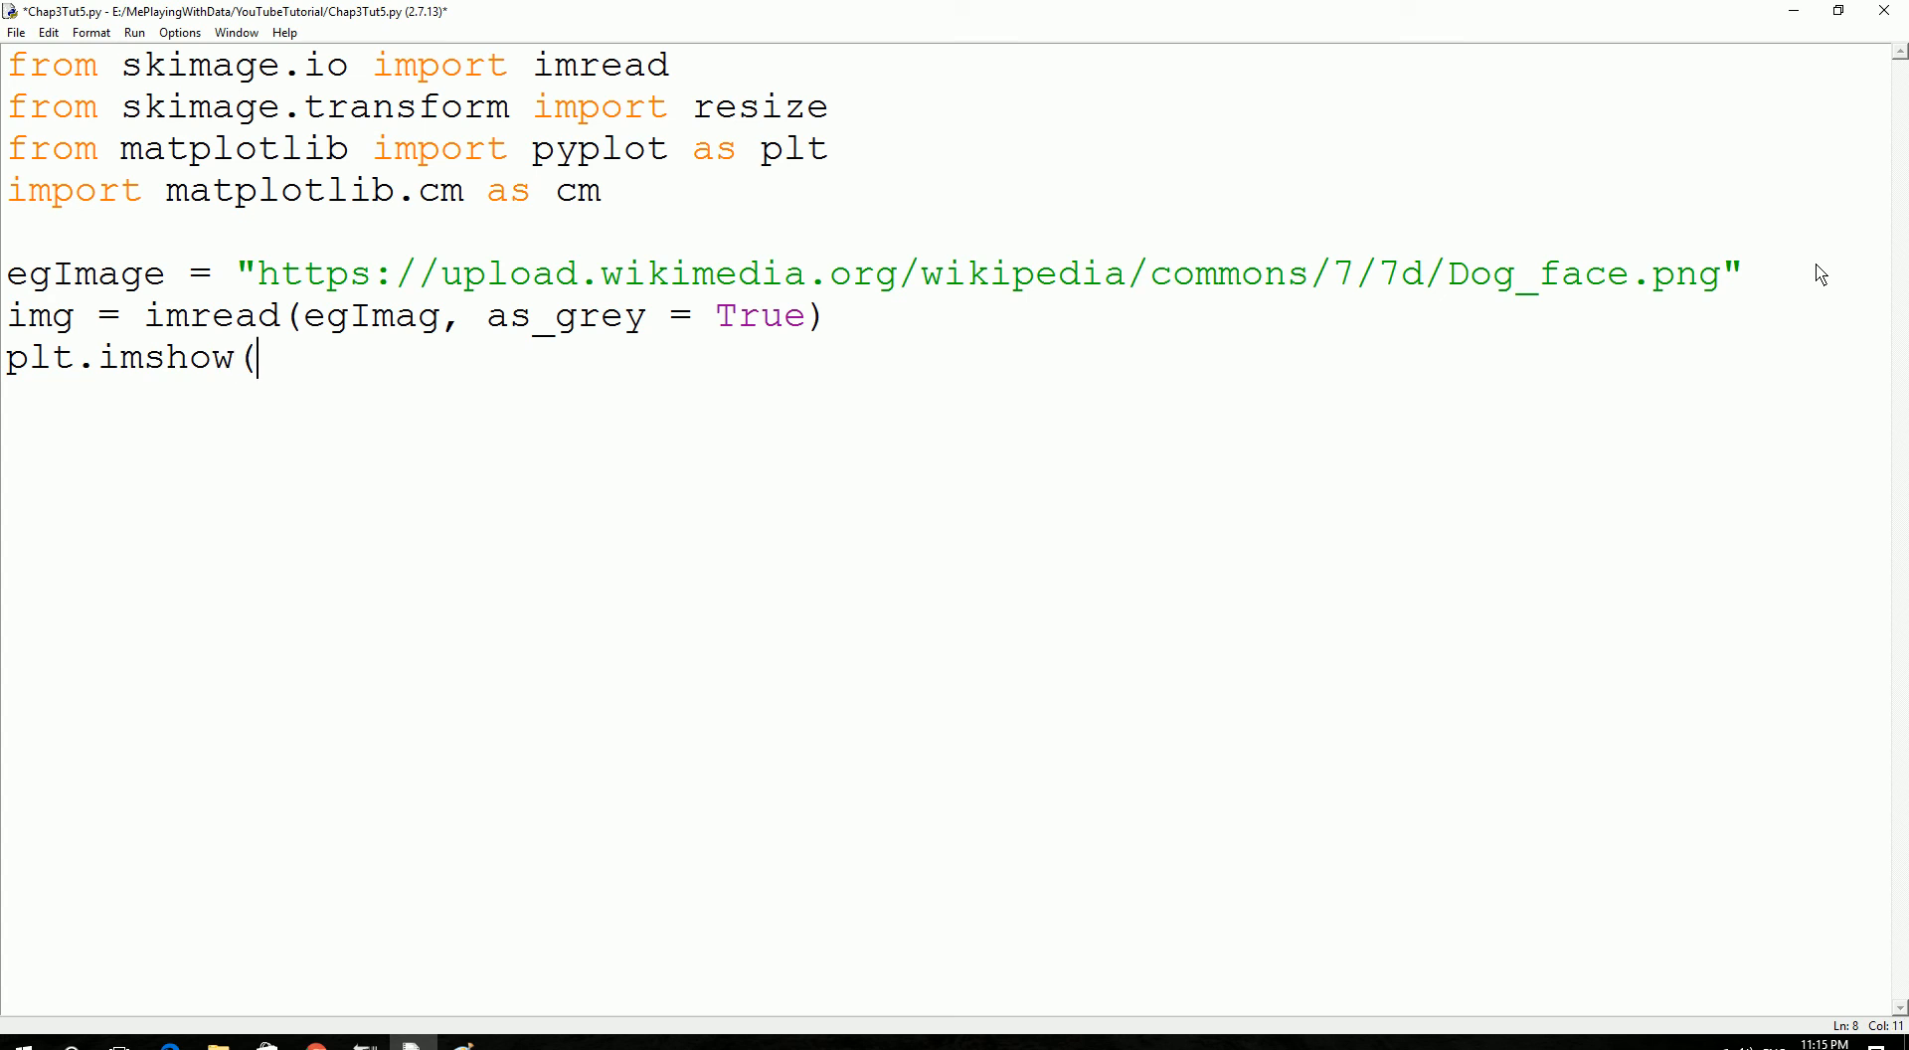
text(img)
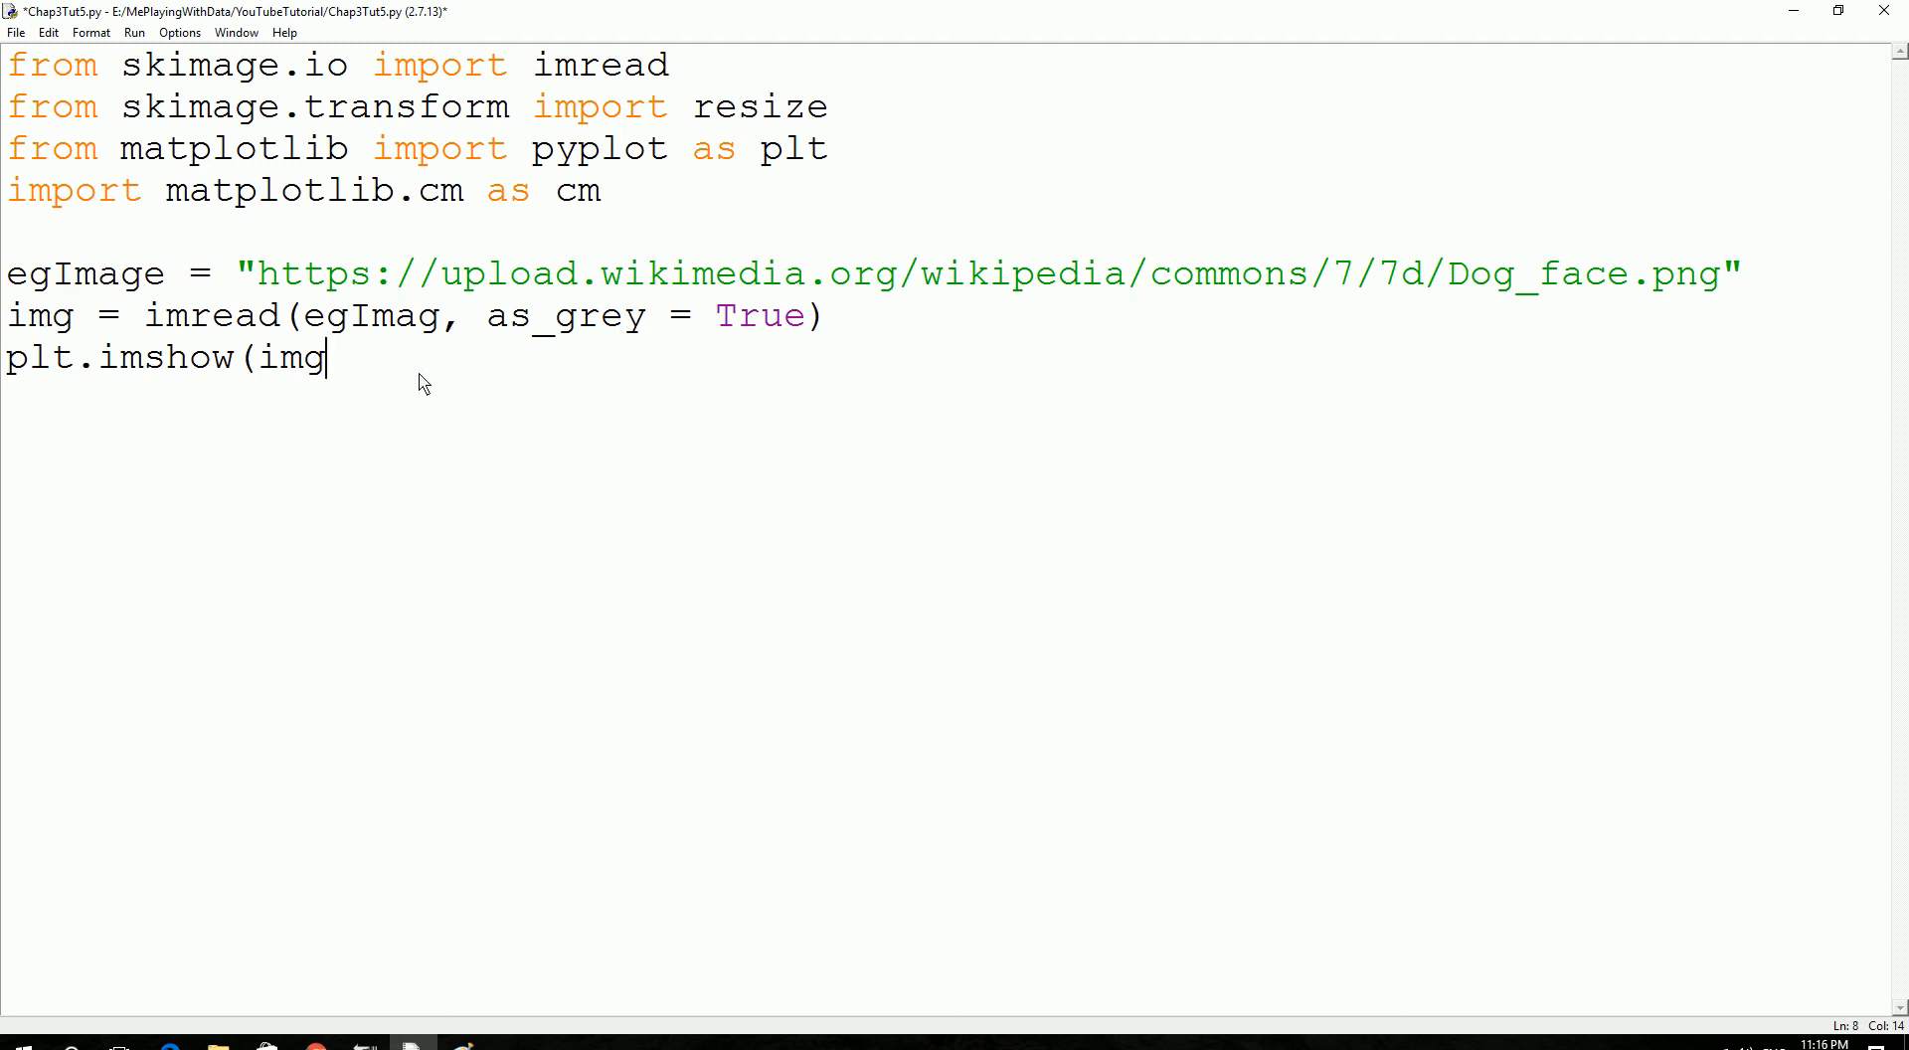
mouse_move(347, 341)
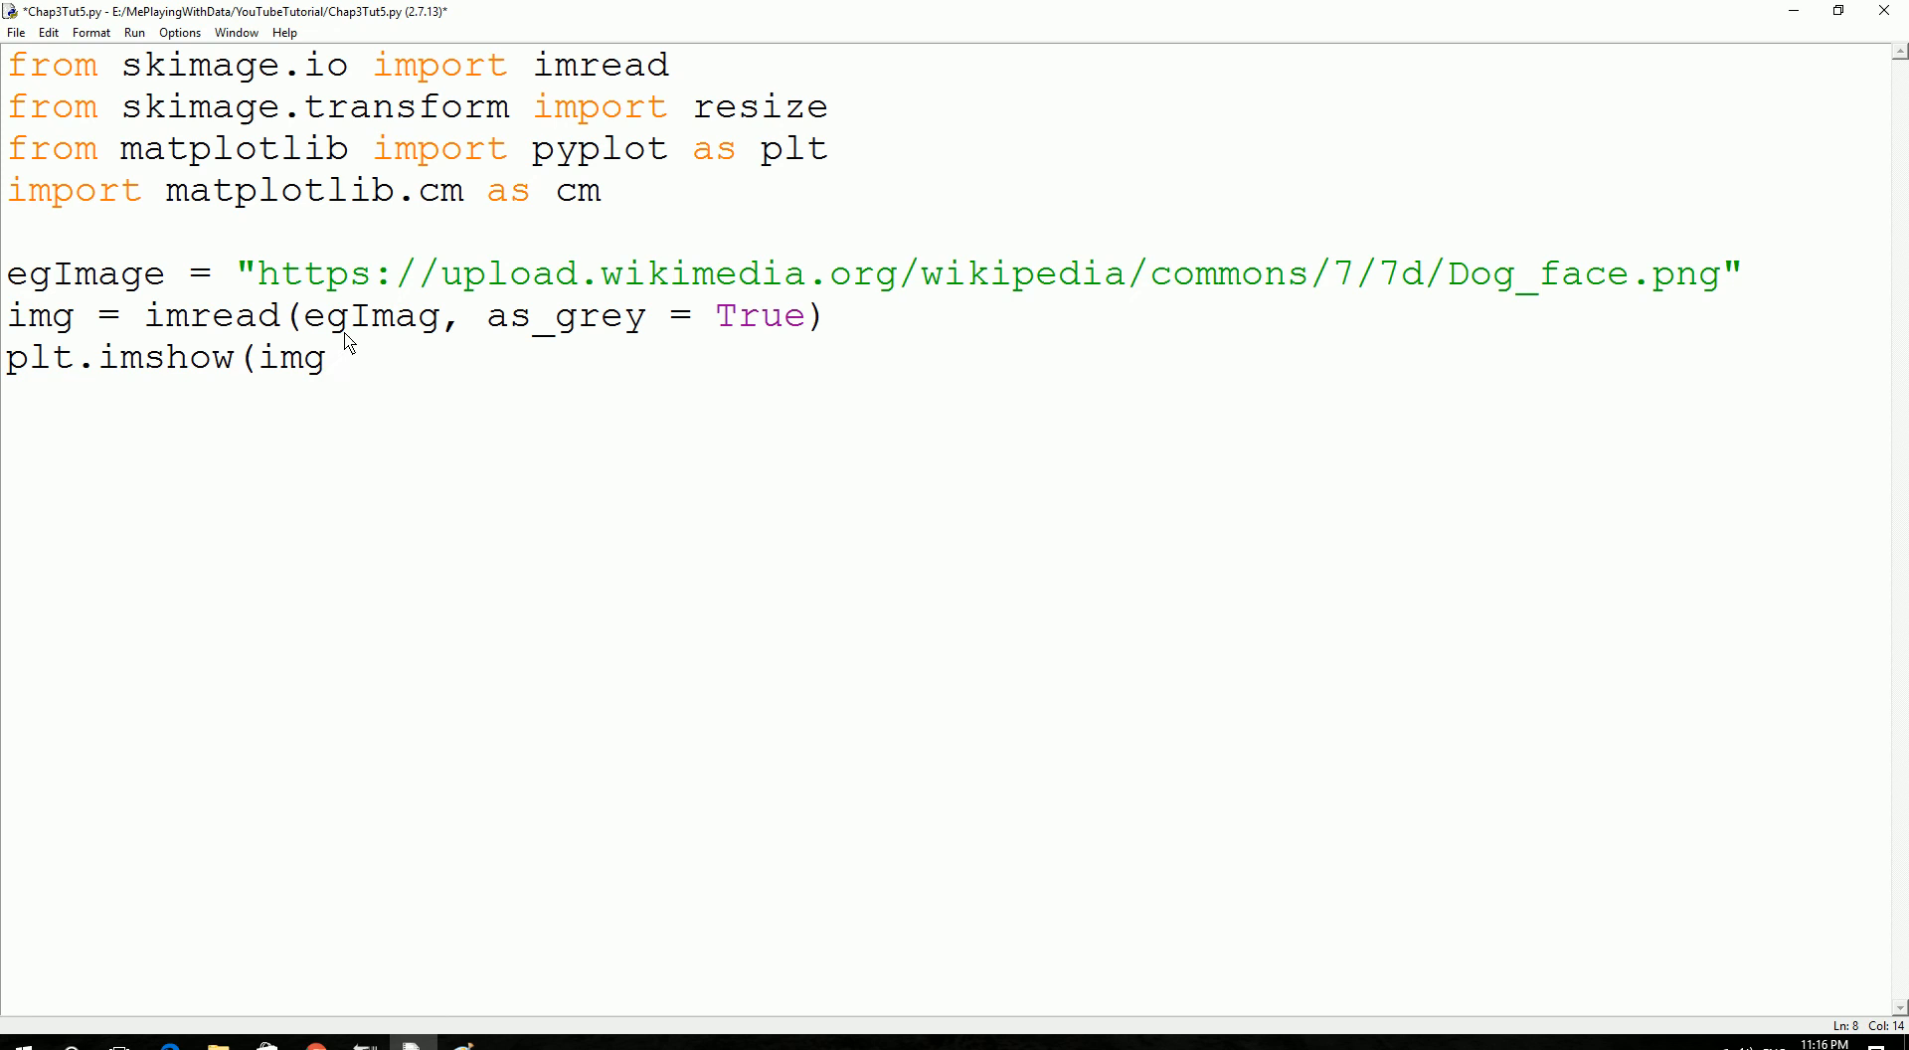
click(330, 358)
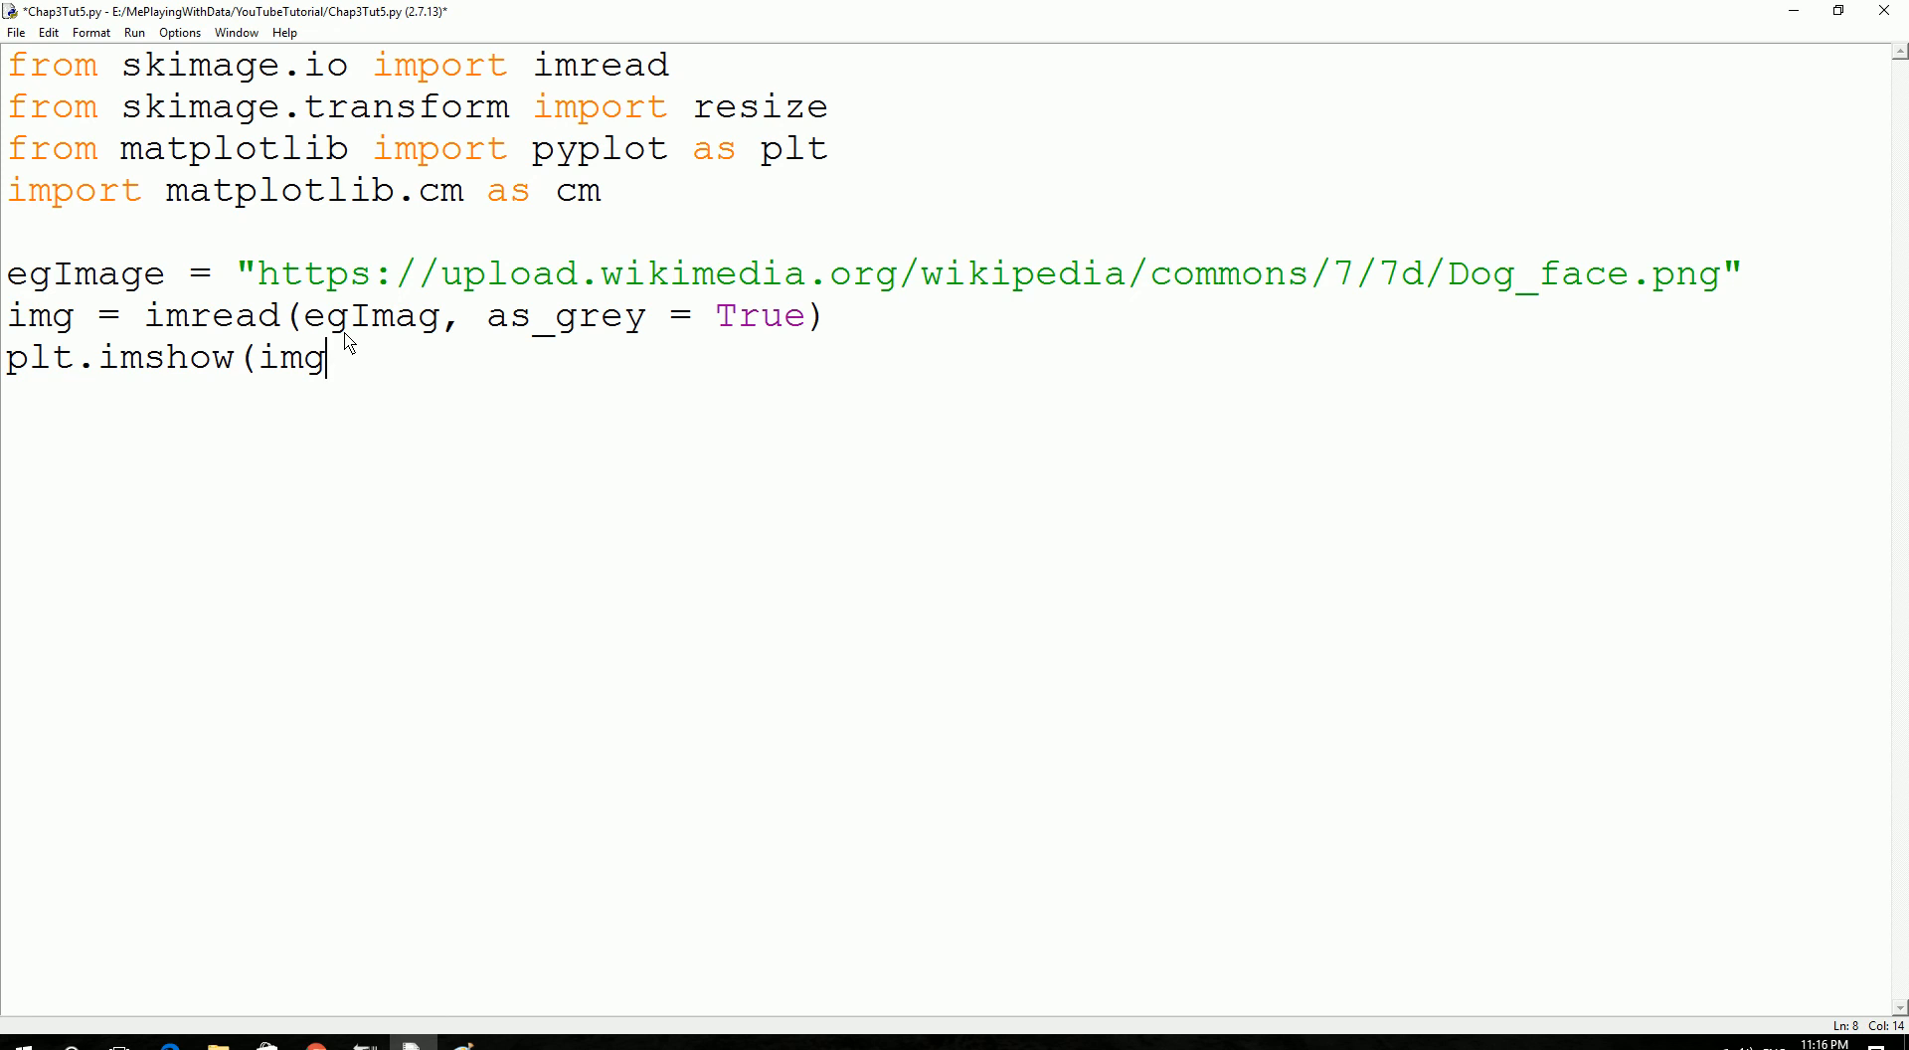
text(,)
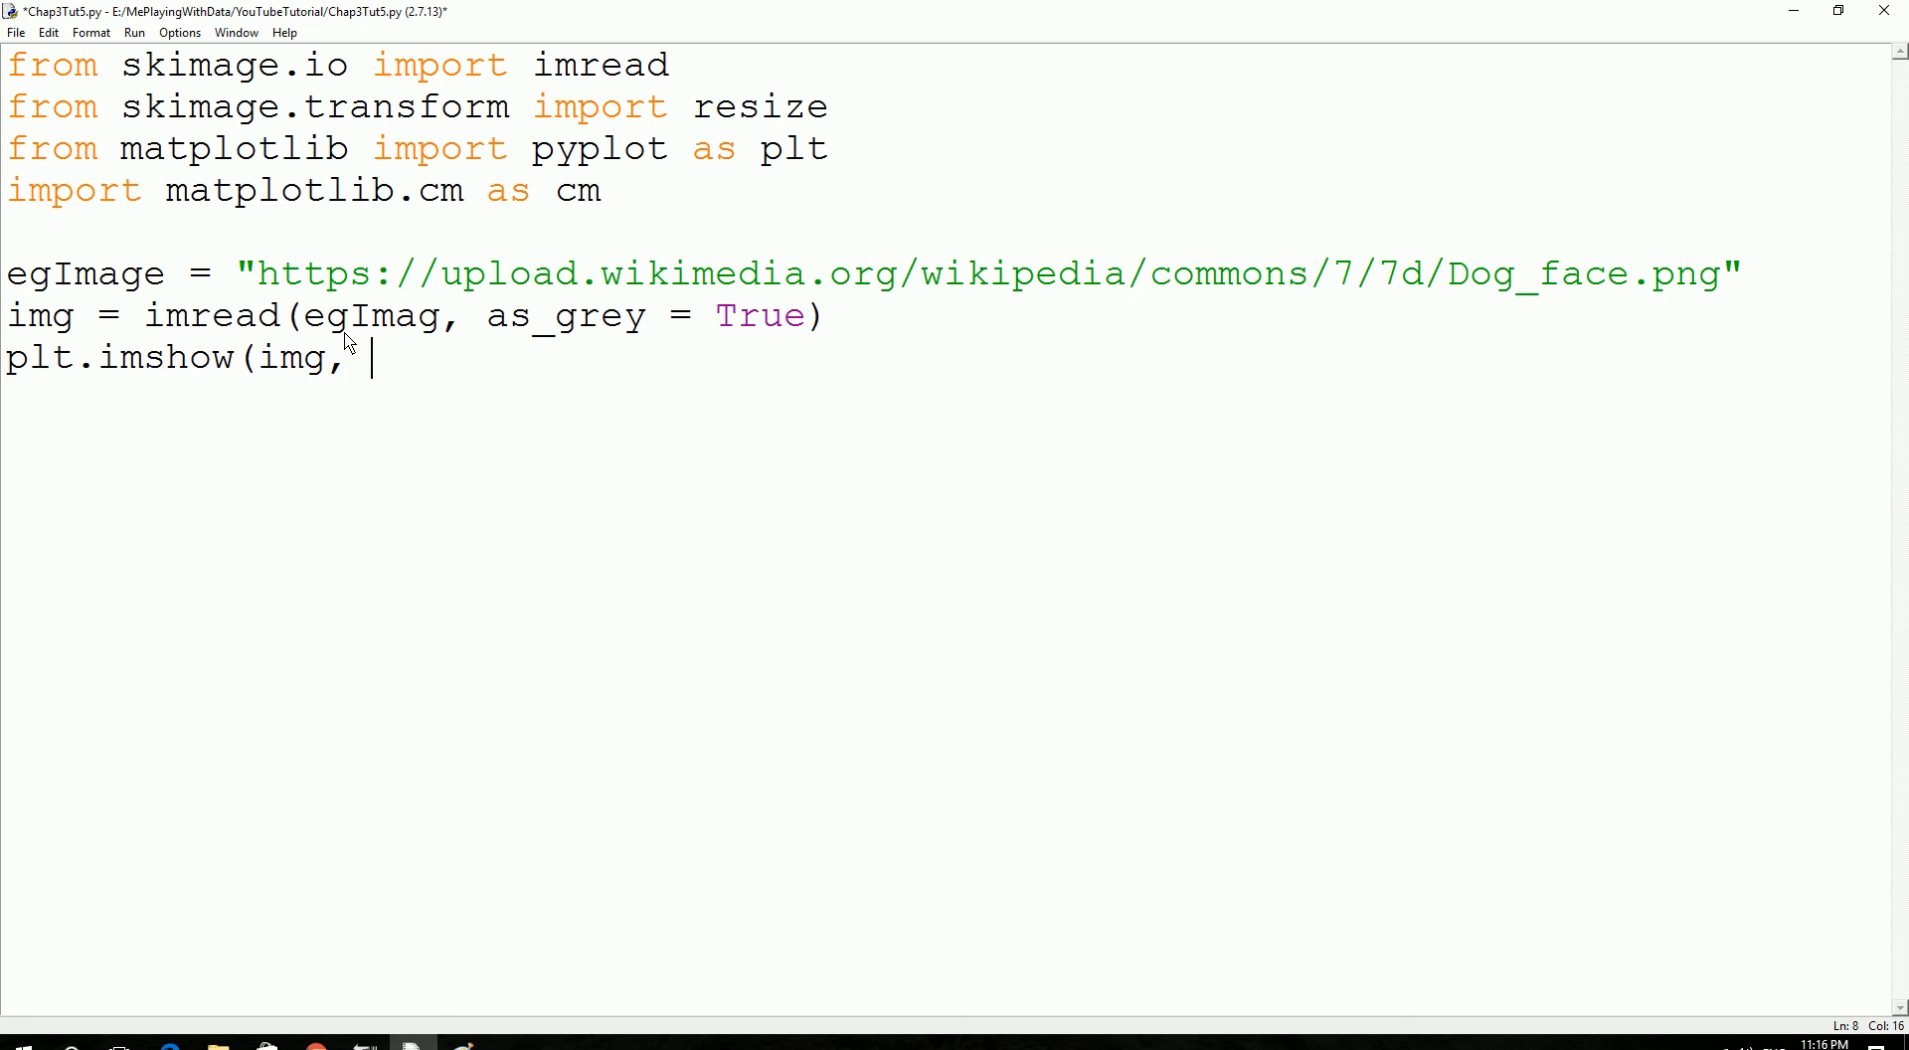
text(cmap -)
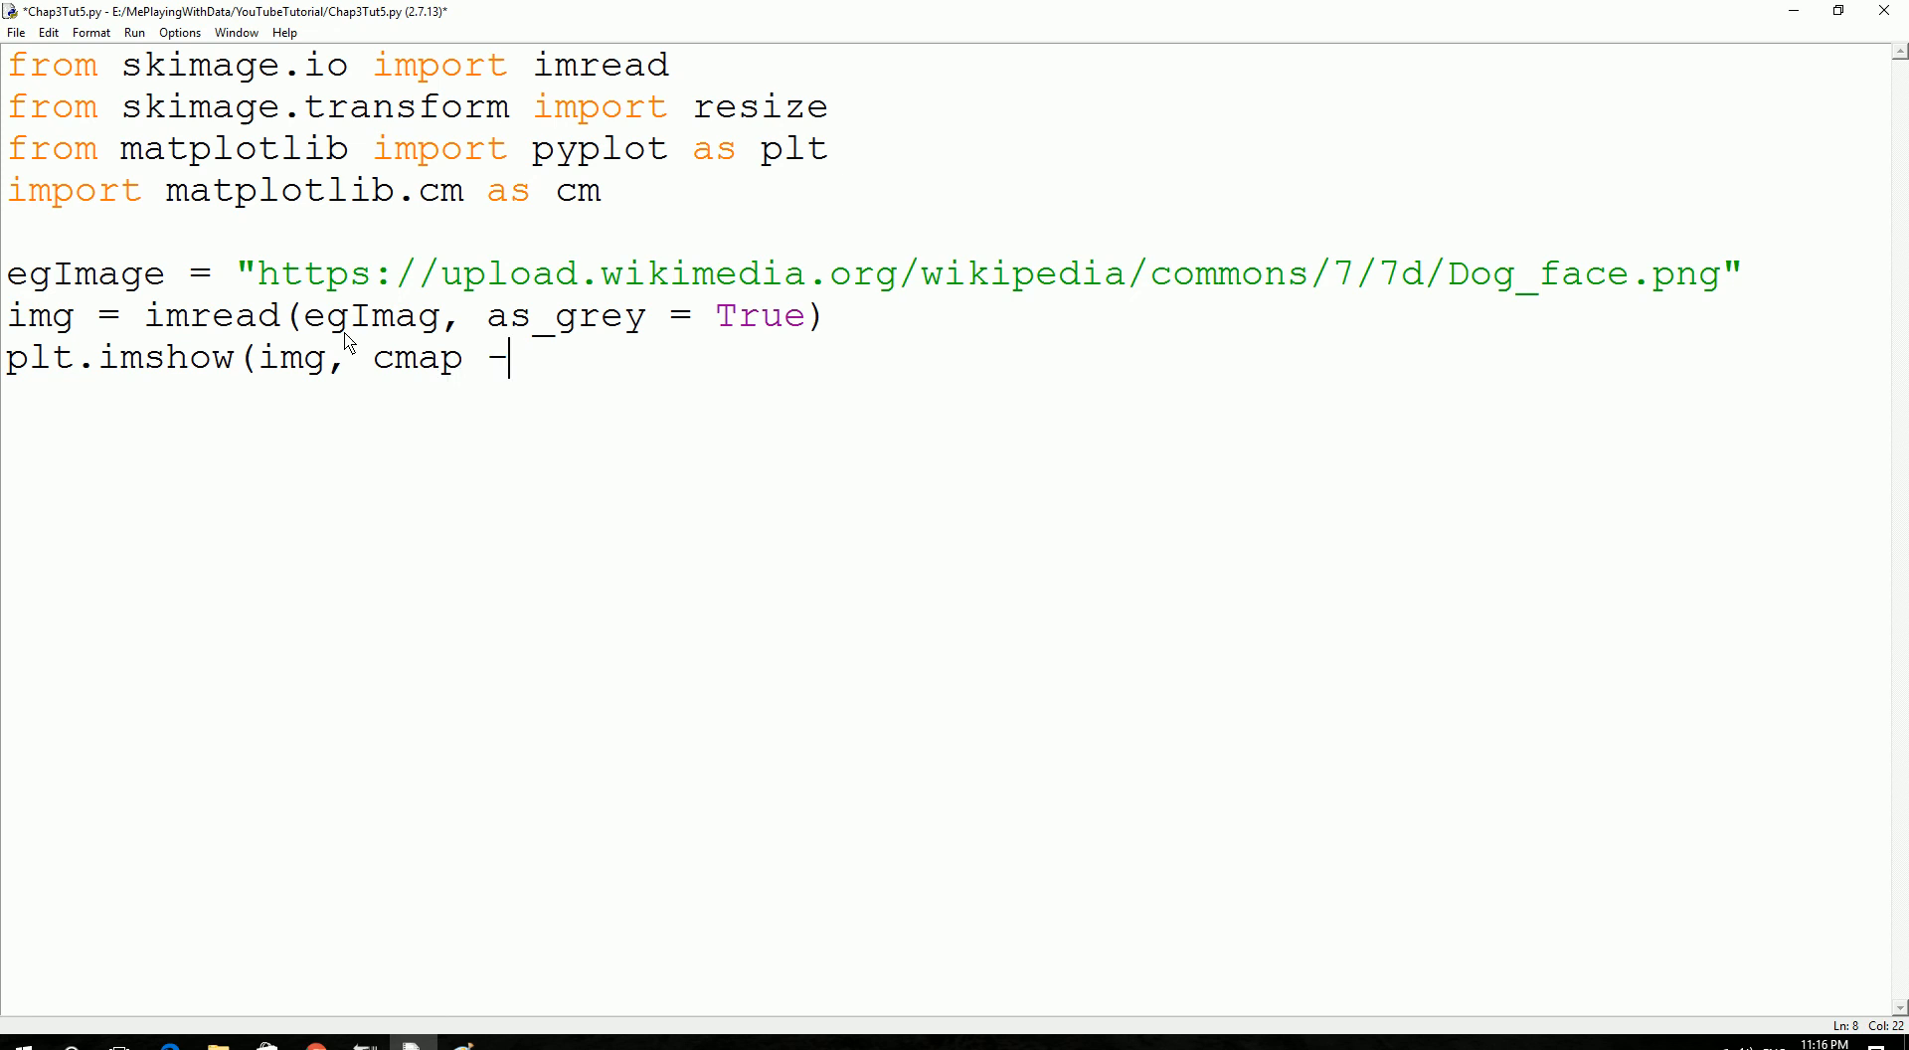
text(=)
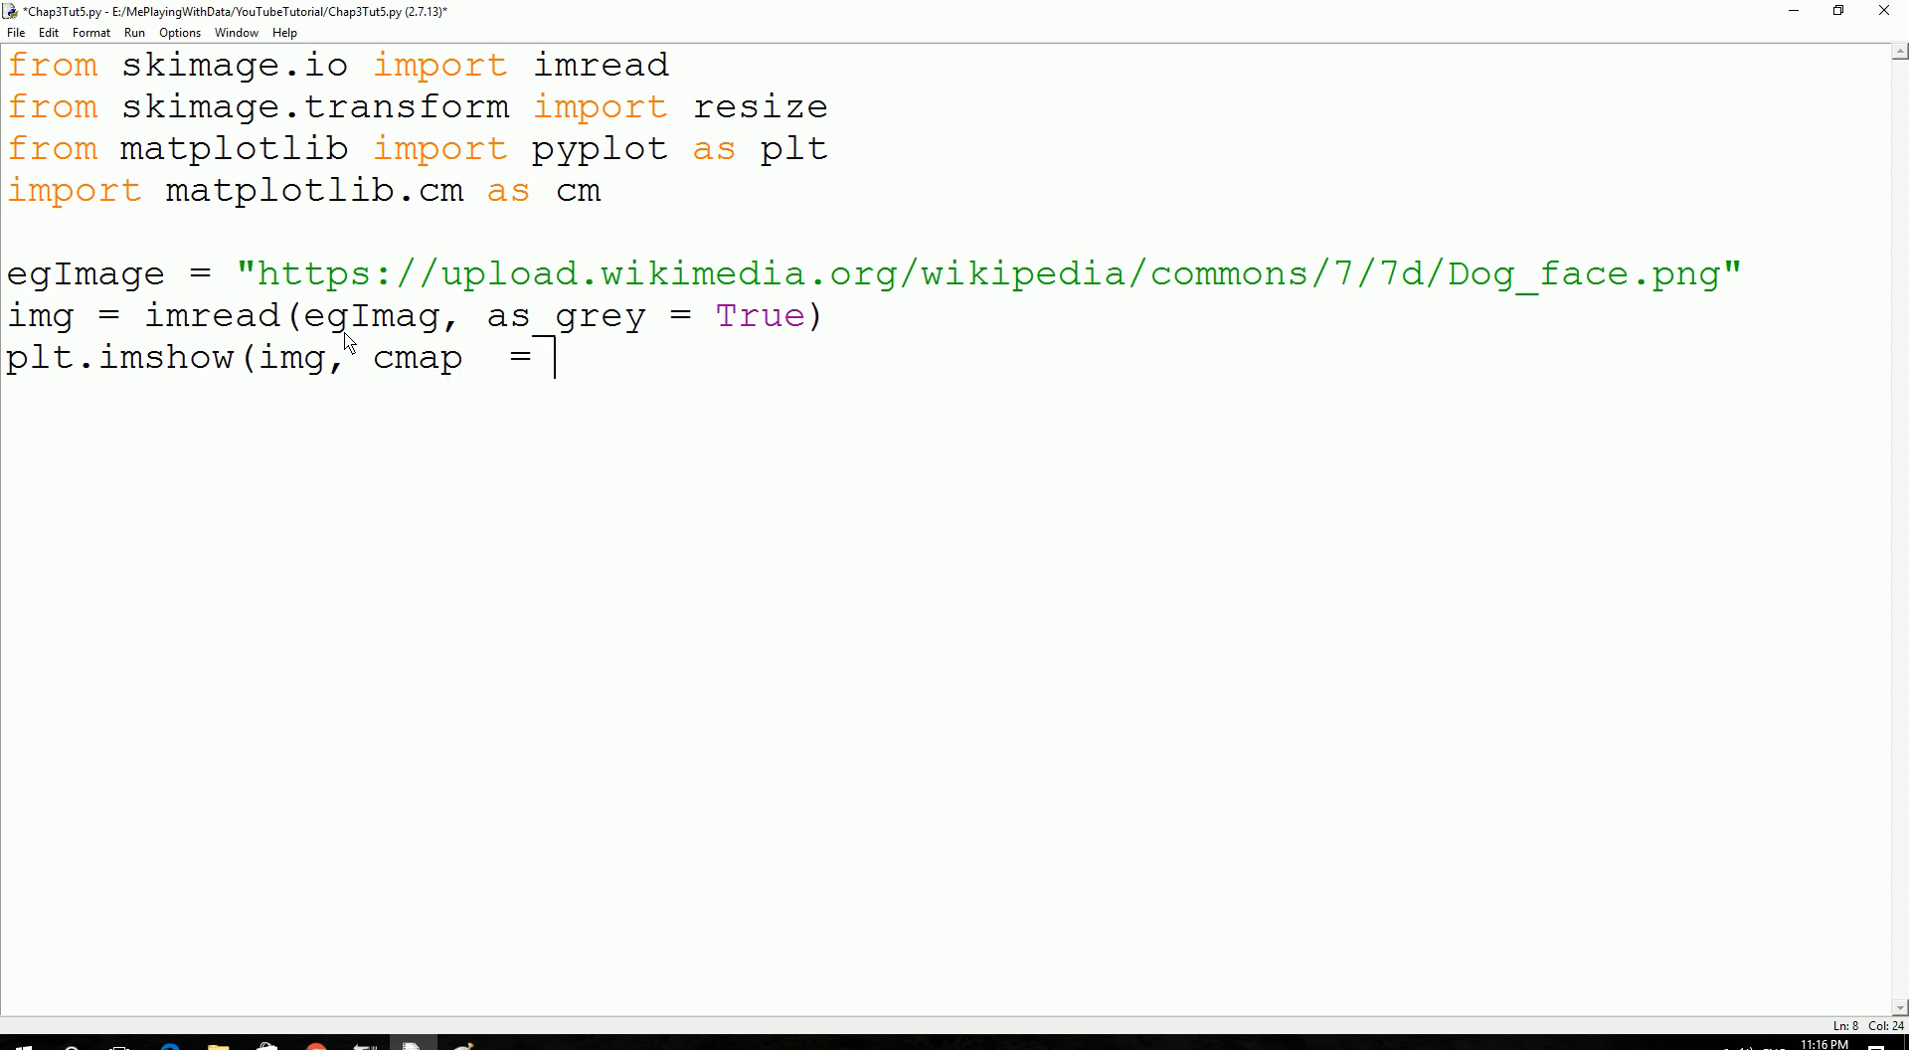
text(cm.)
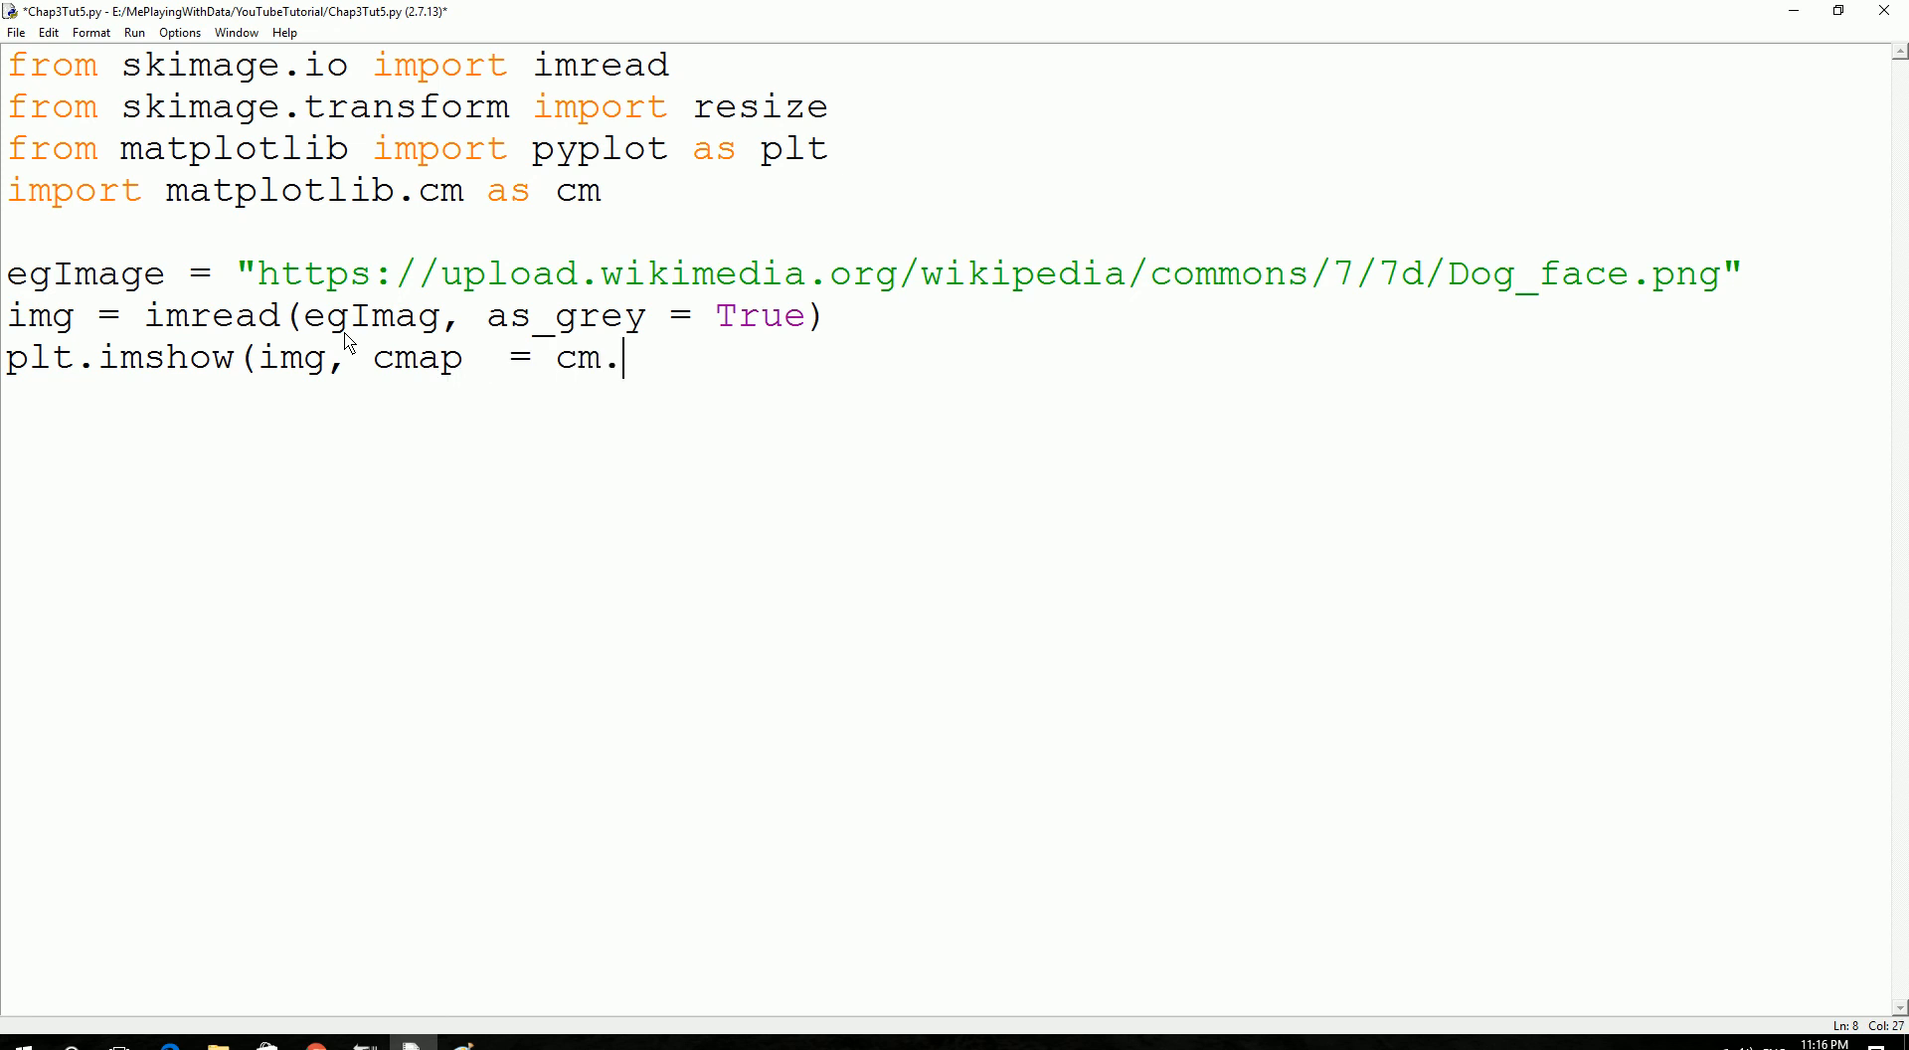
text(gre)
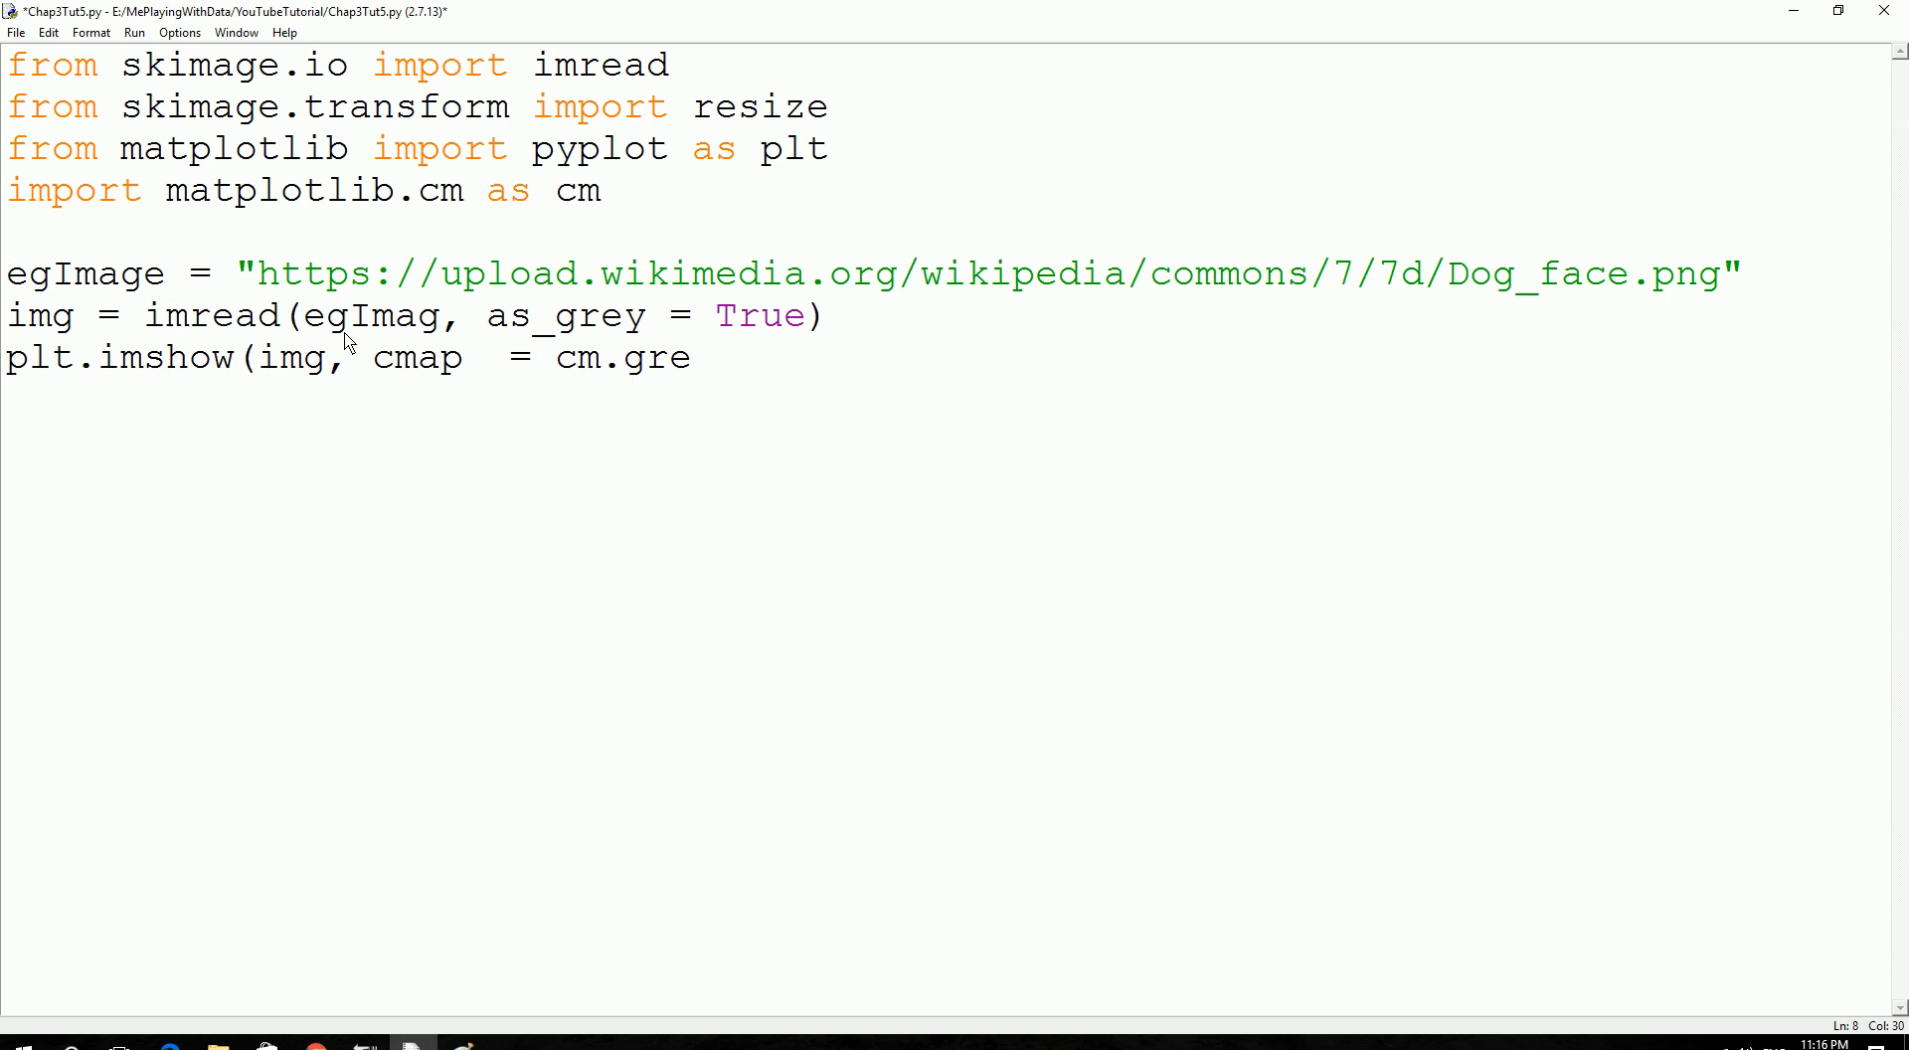
text(y)
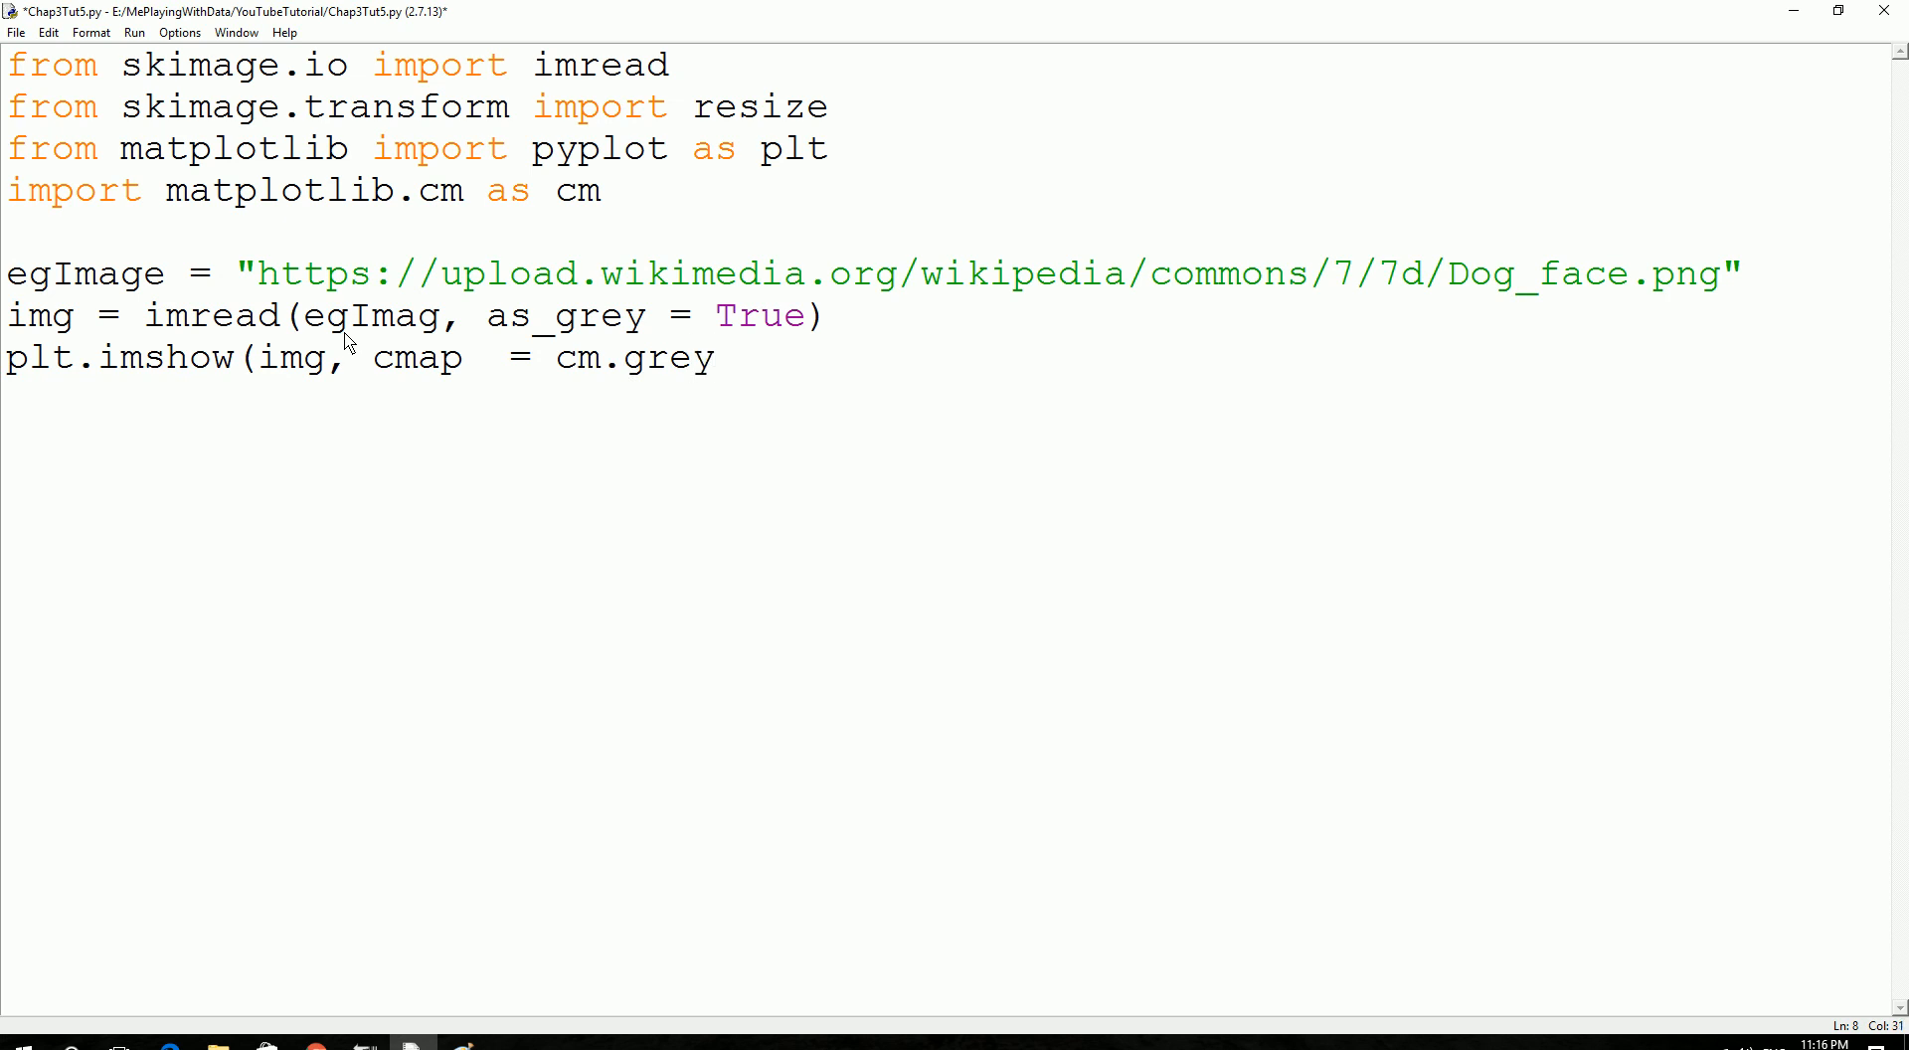
Close the imshow call and add a plt.show() line.
click(717, 358)
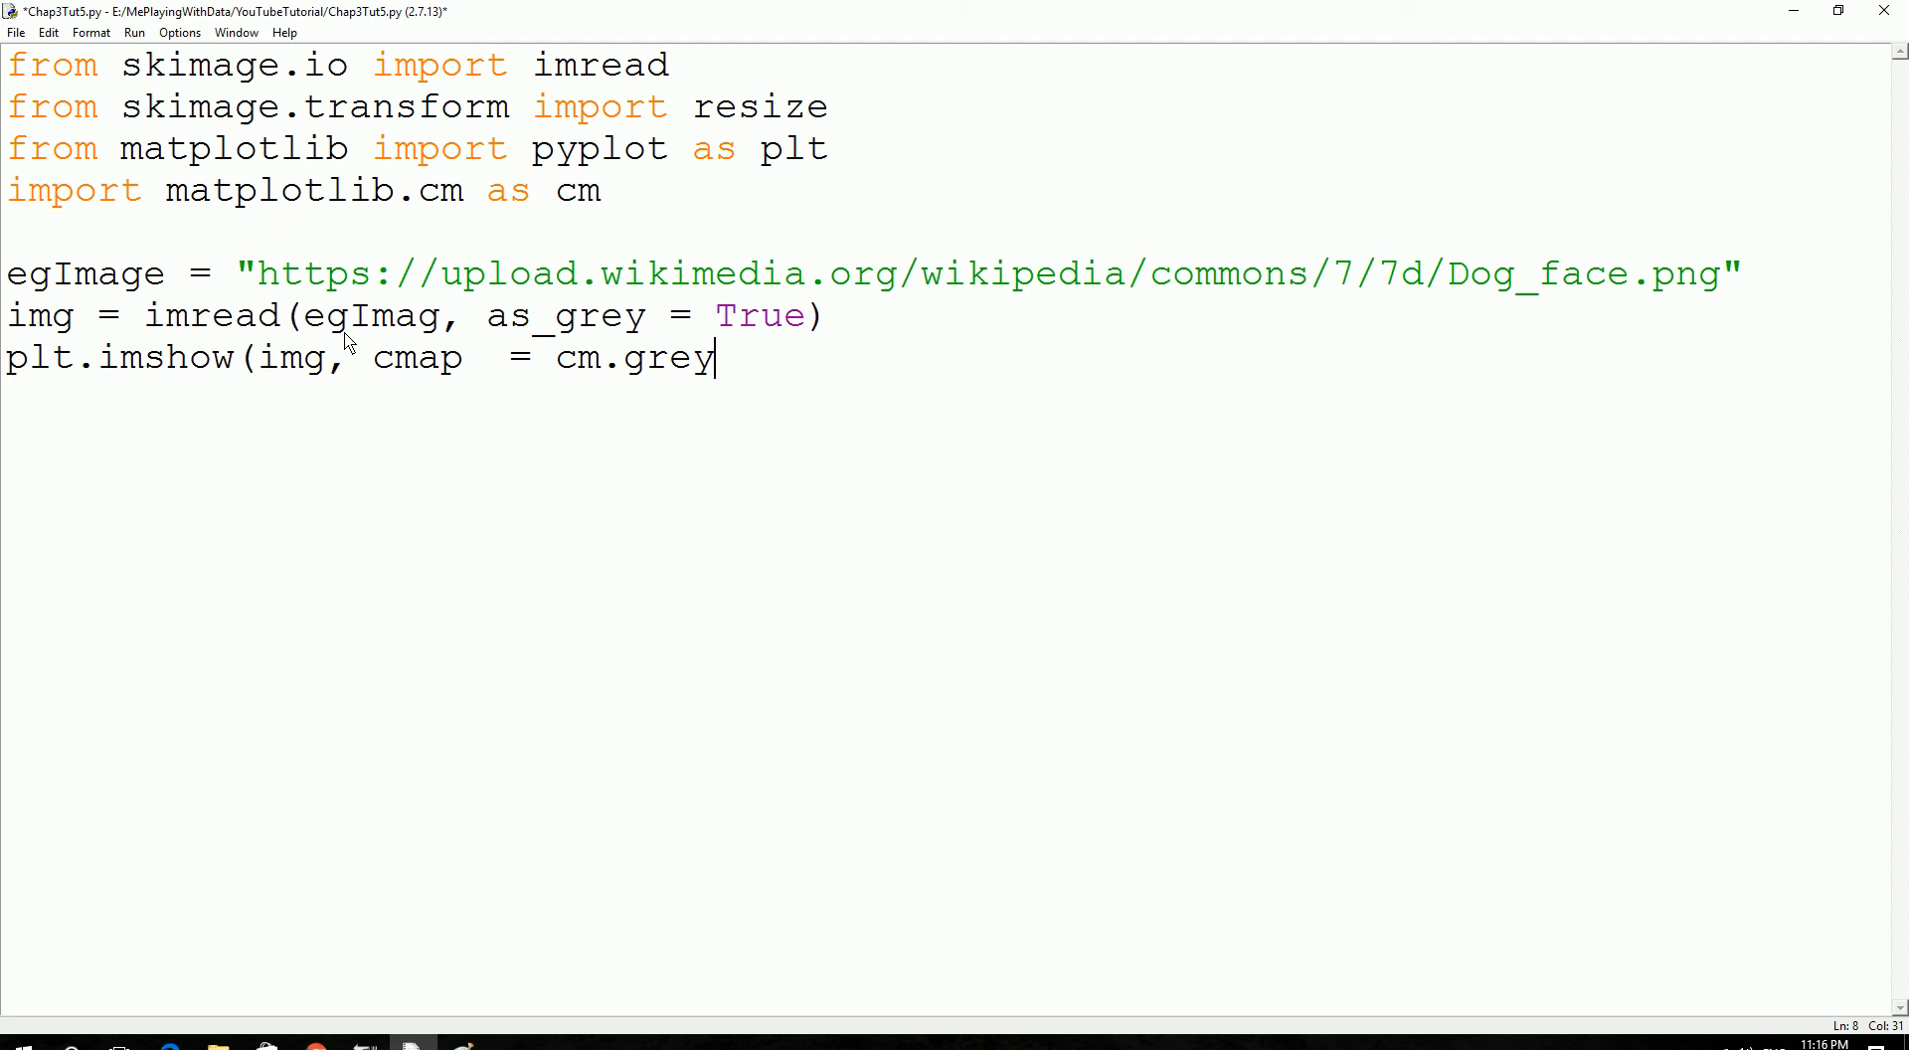
text())
click(945, 400)
text(plt.sh)
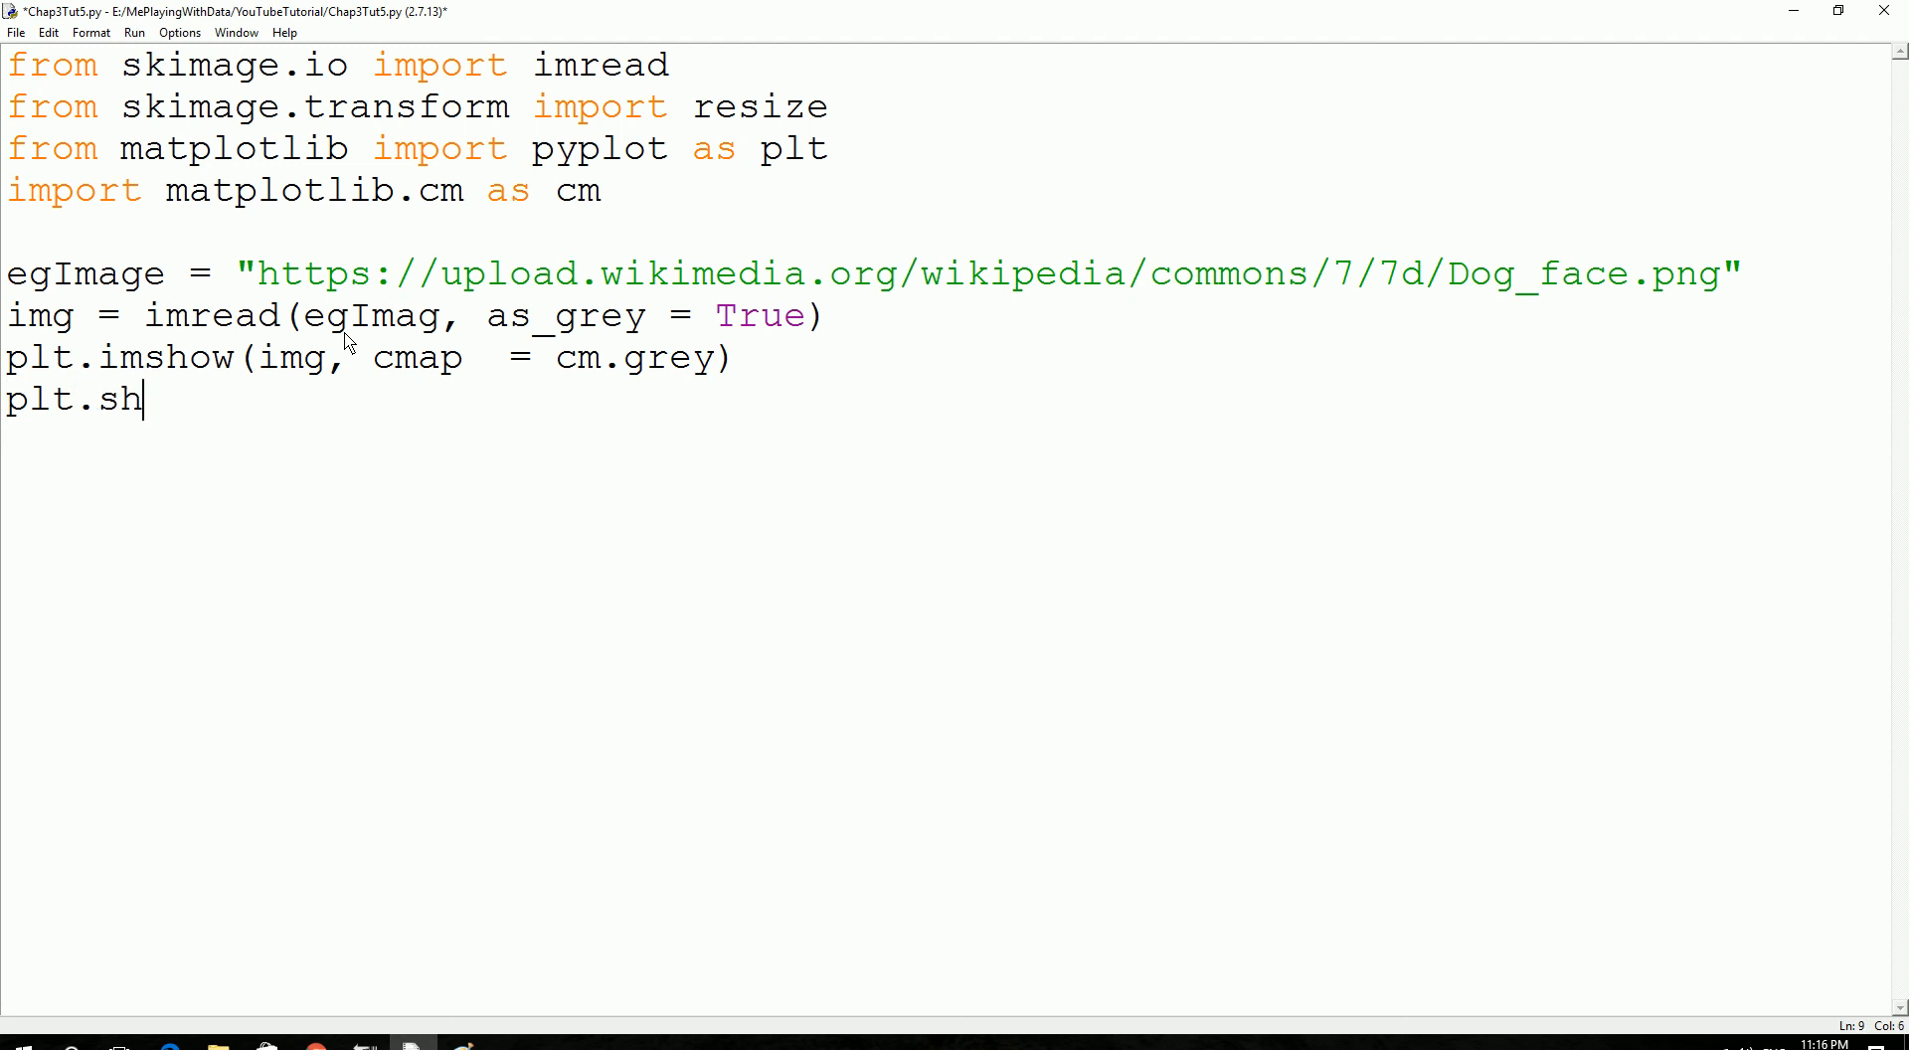
text(ow)
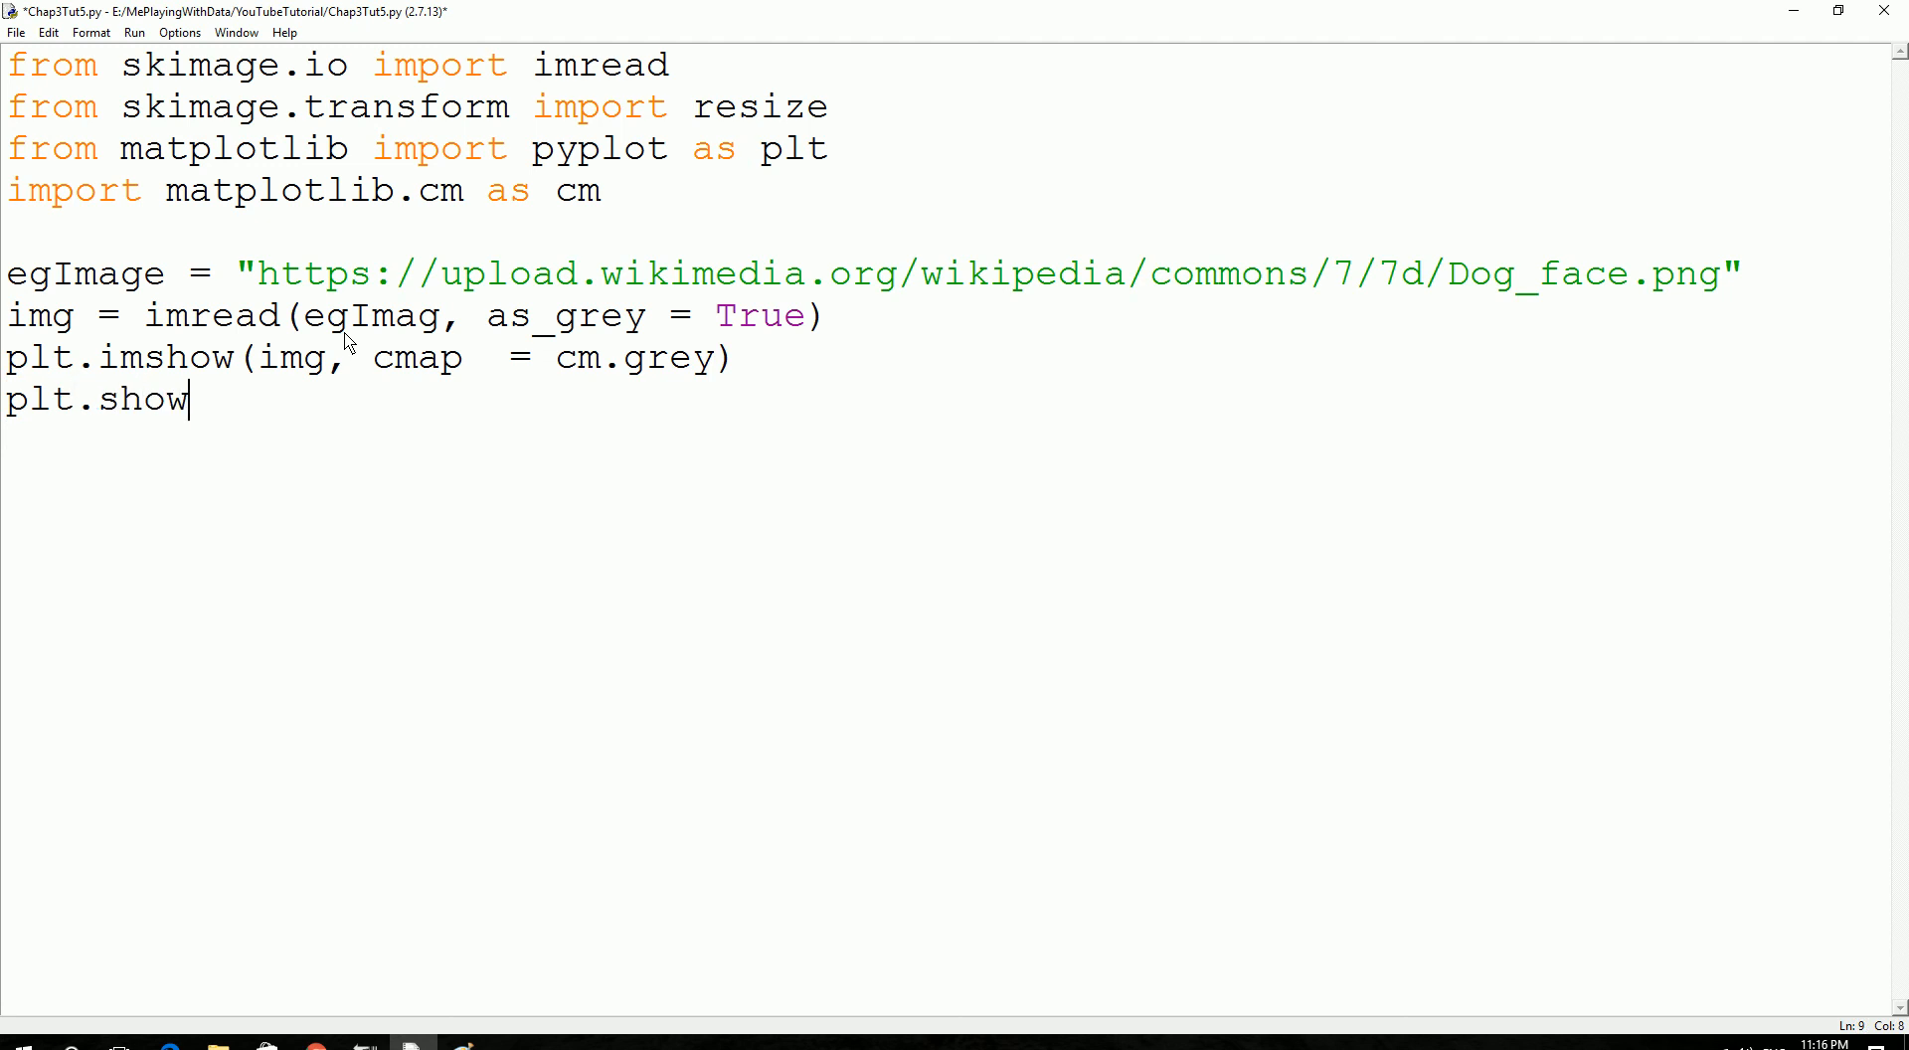
text(())
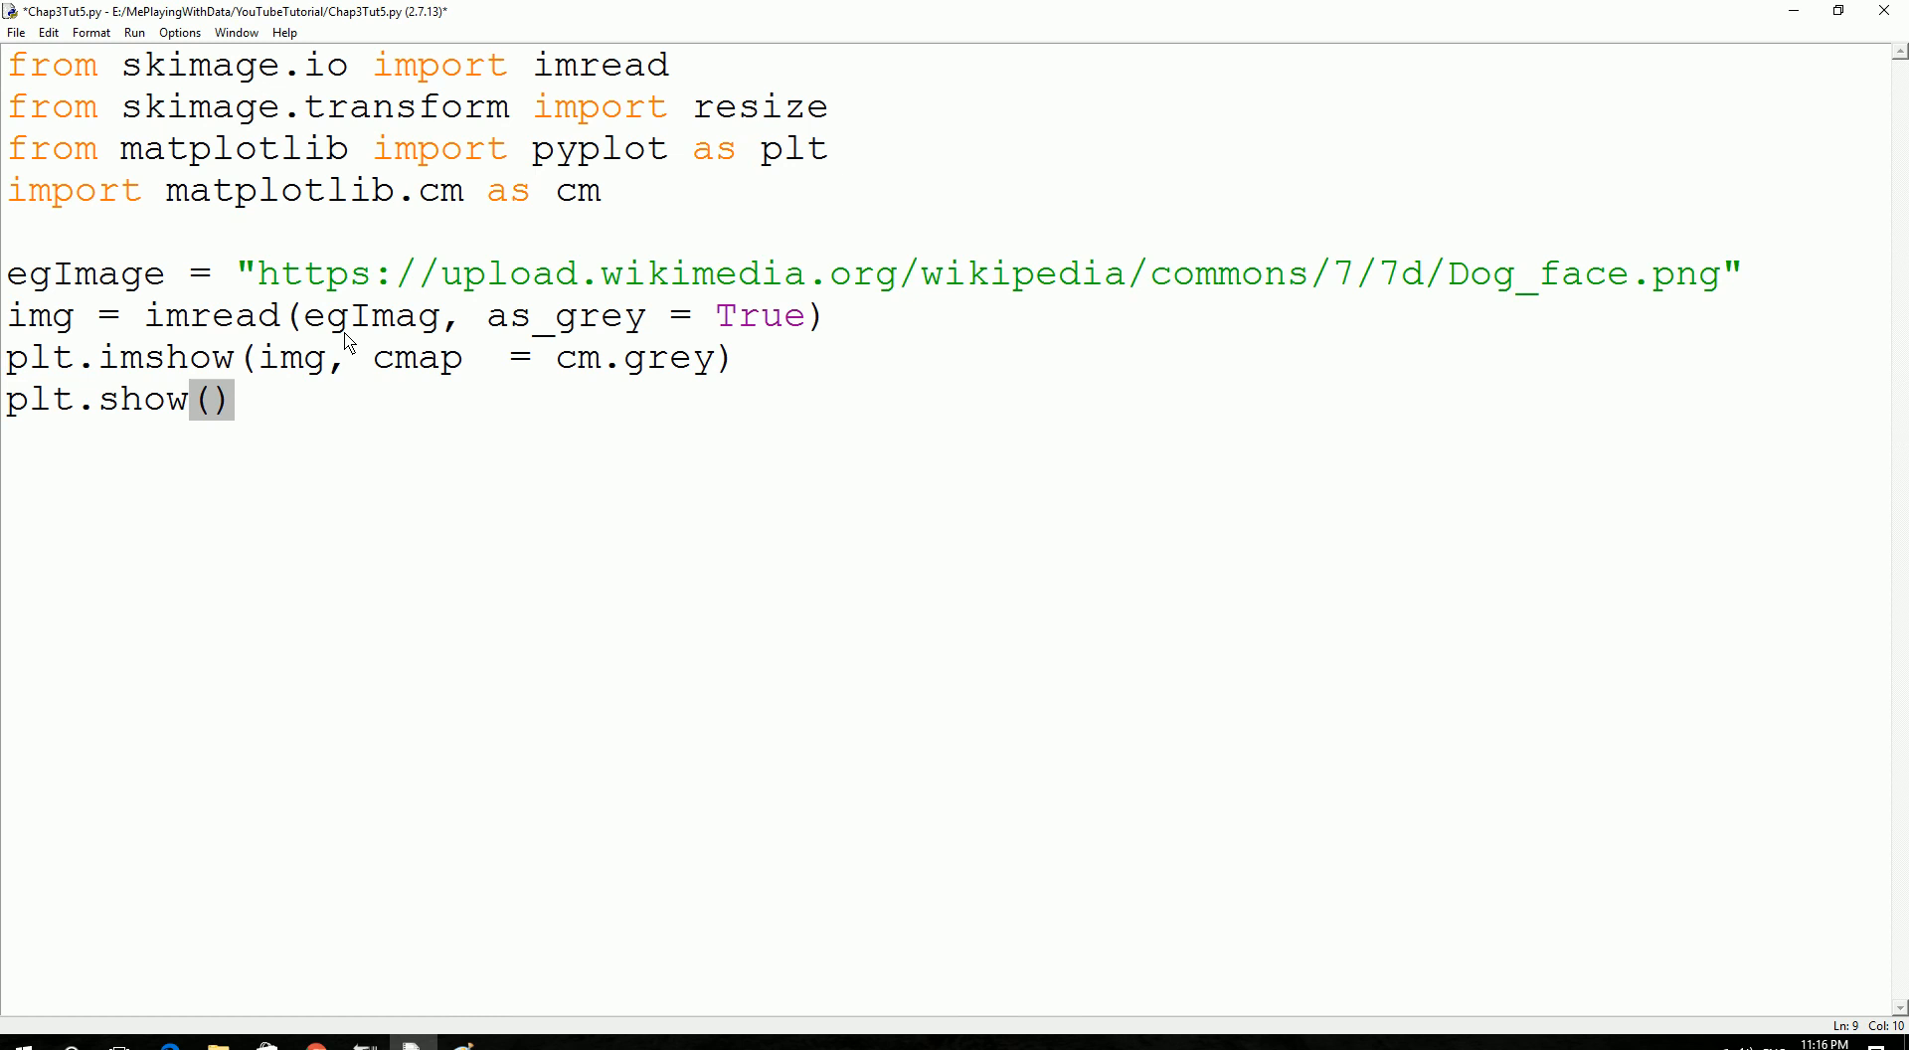
Save Chap3Tut5.py with Ctrl+S and run it with F5.
key(ctrl+s)
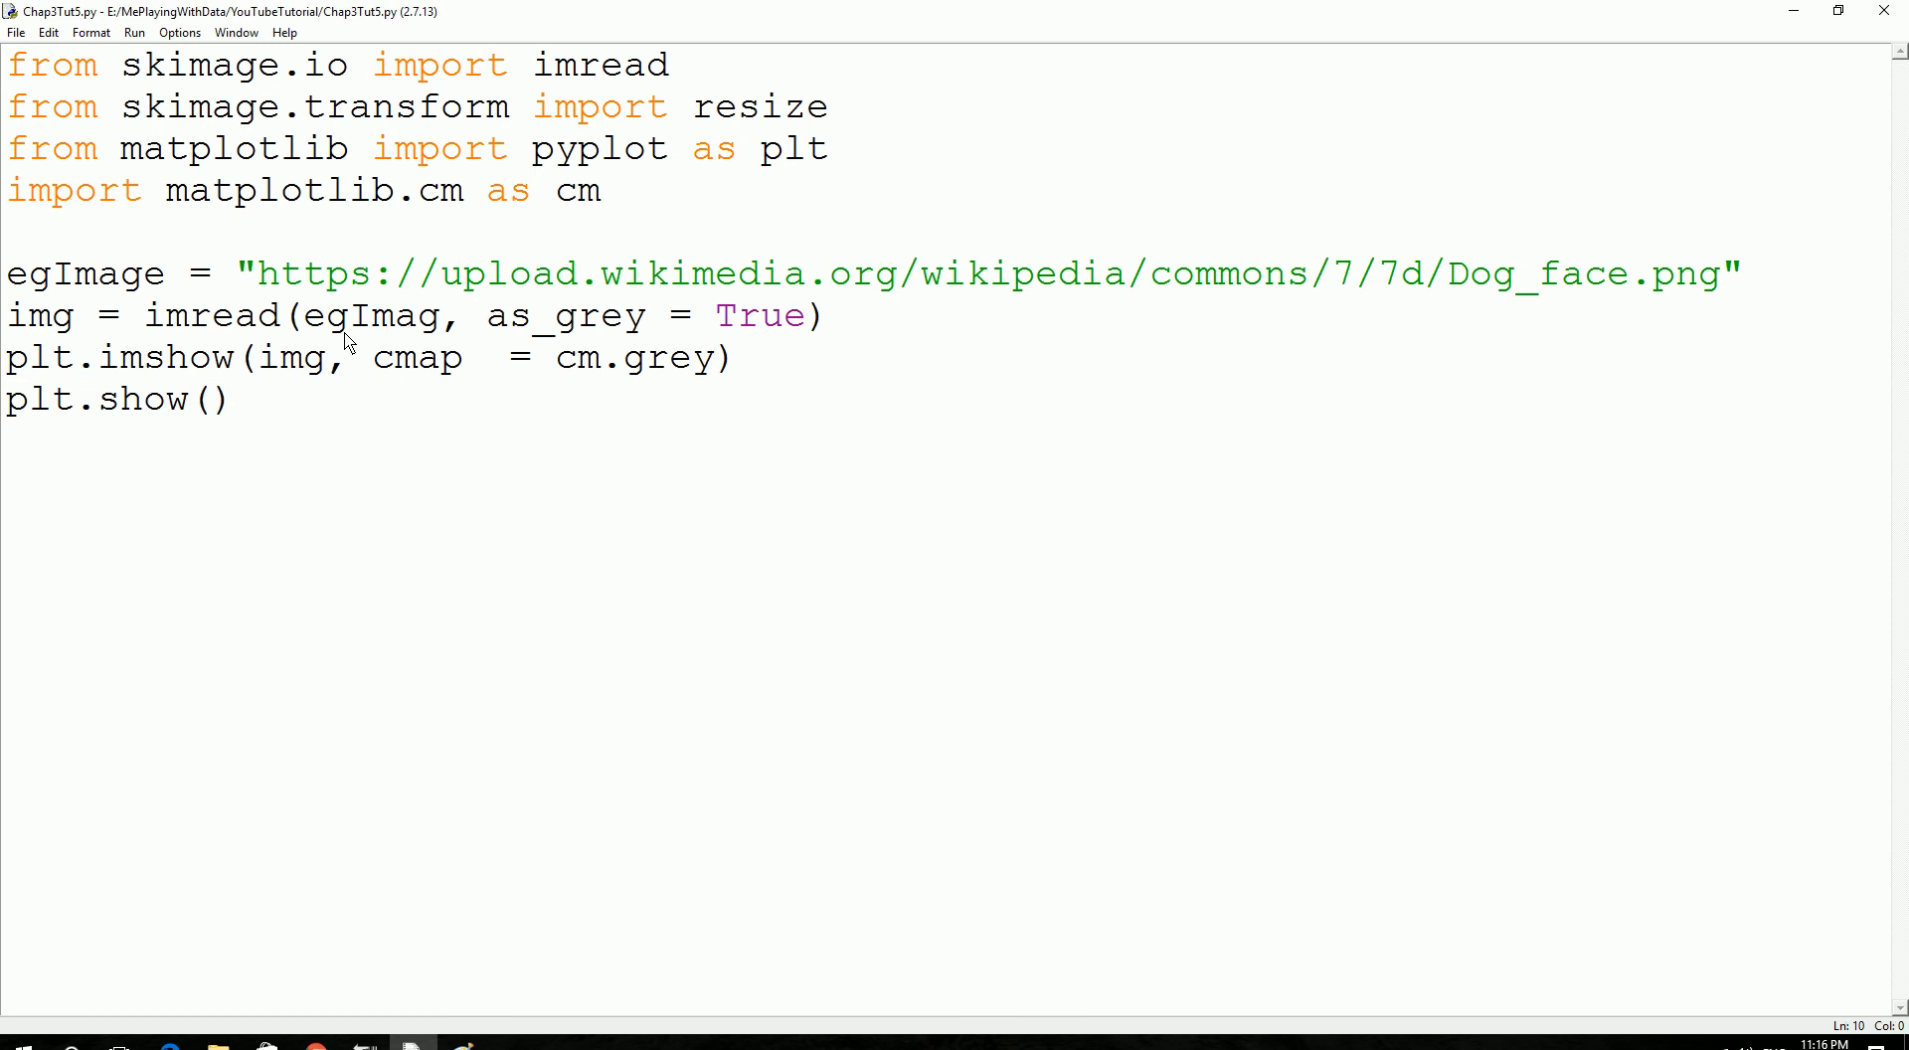
key(F5)
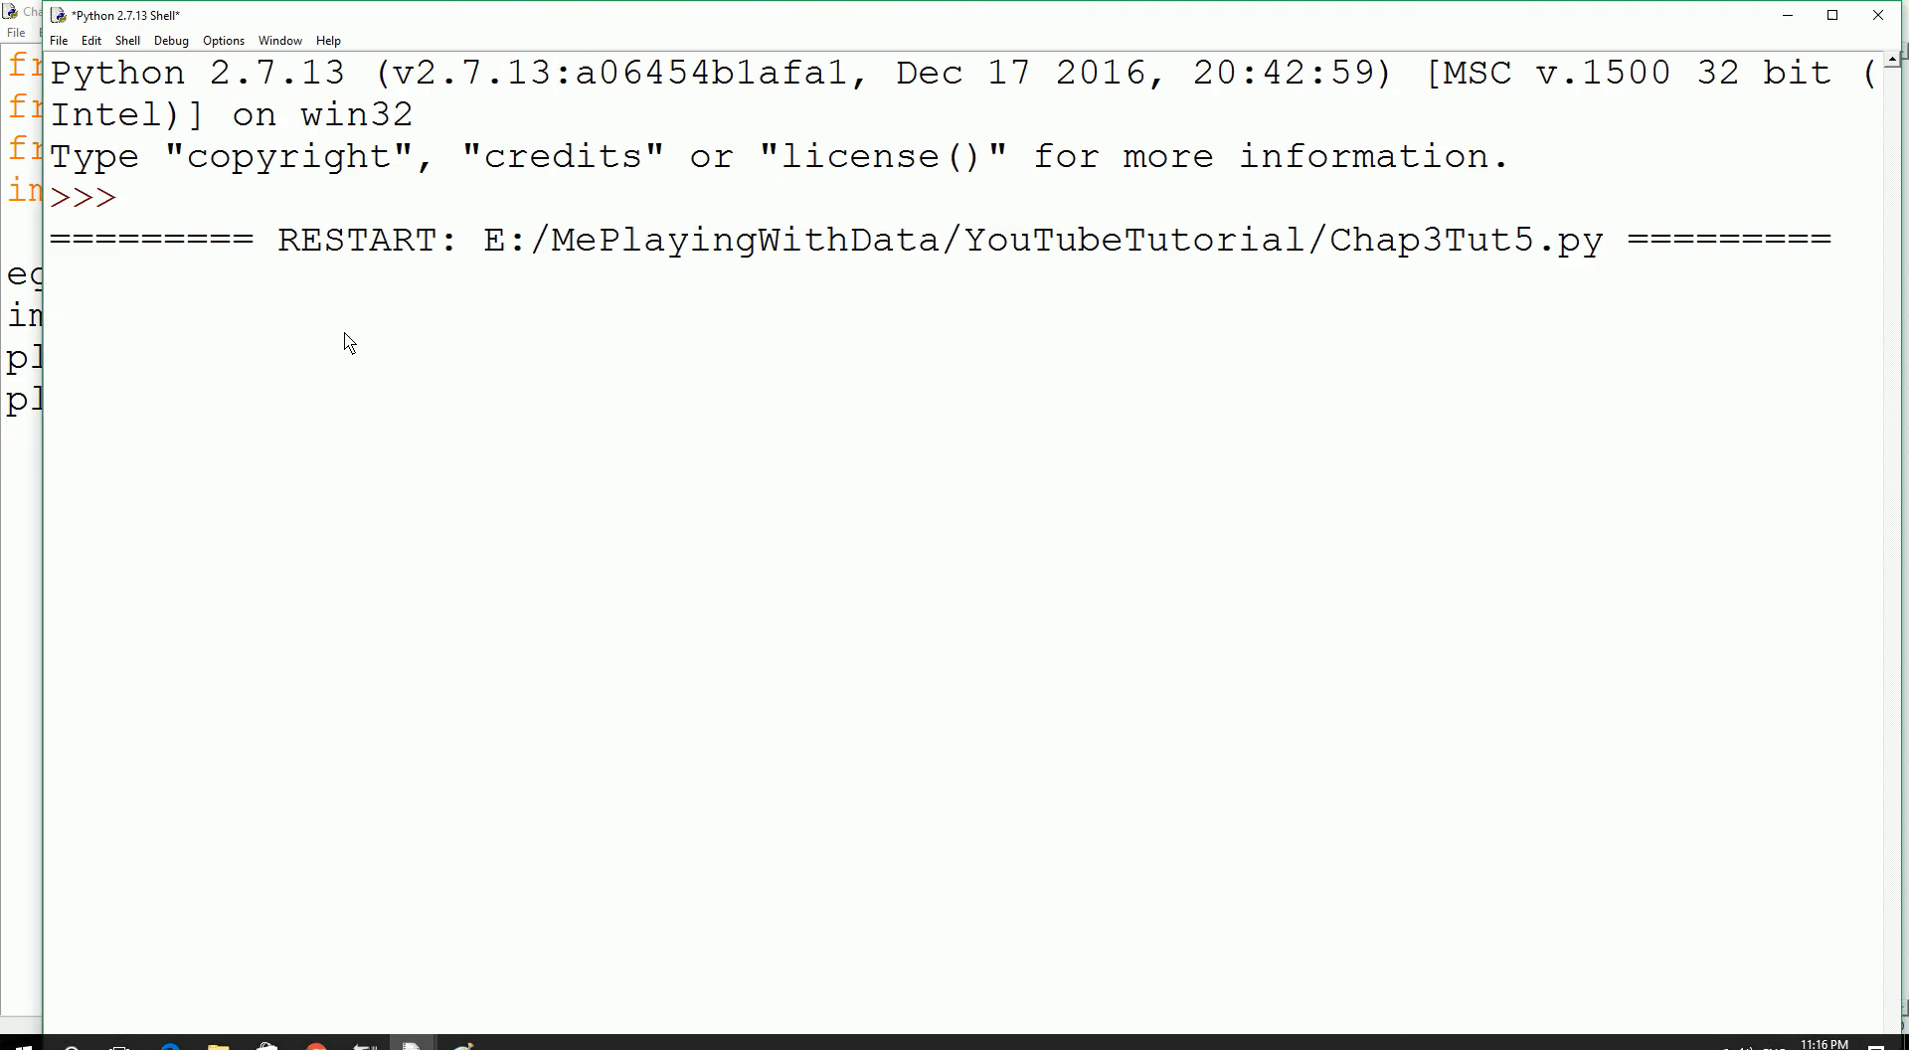
key(F5)
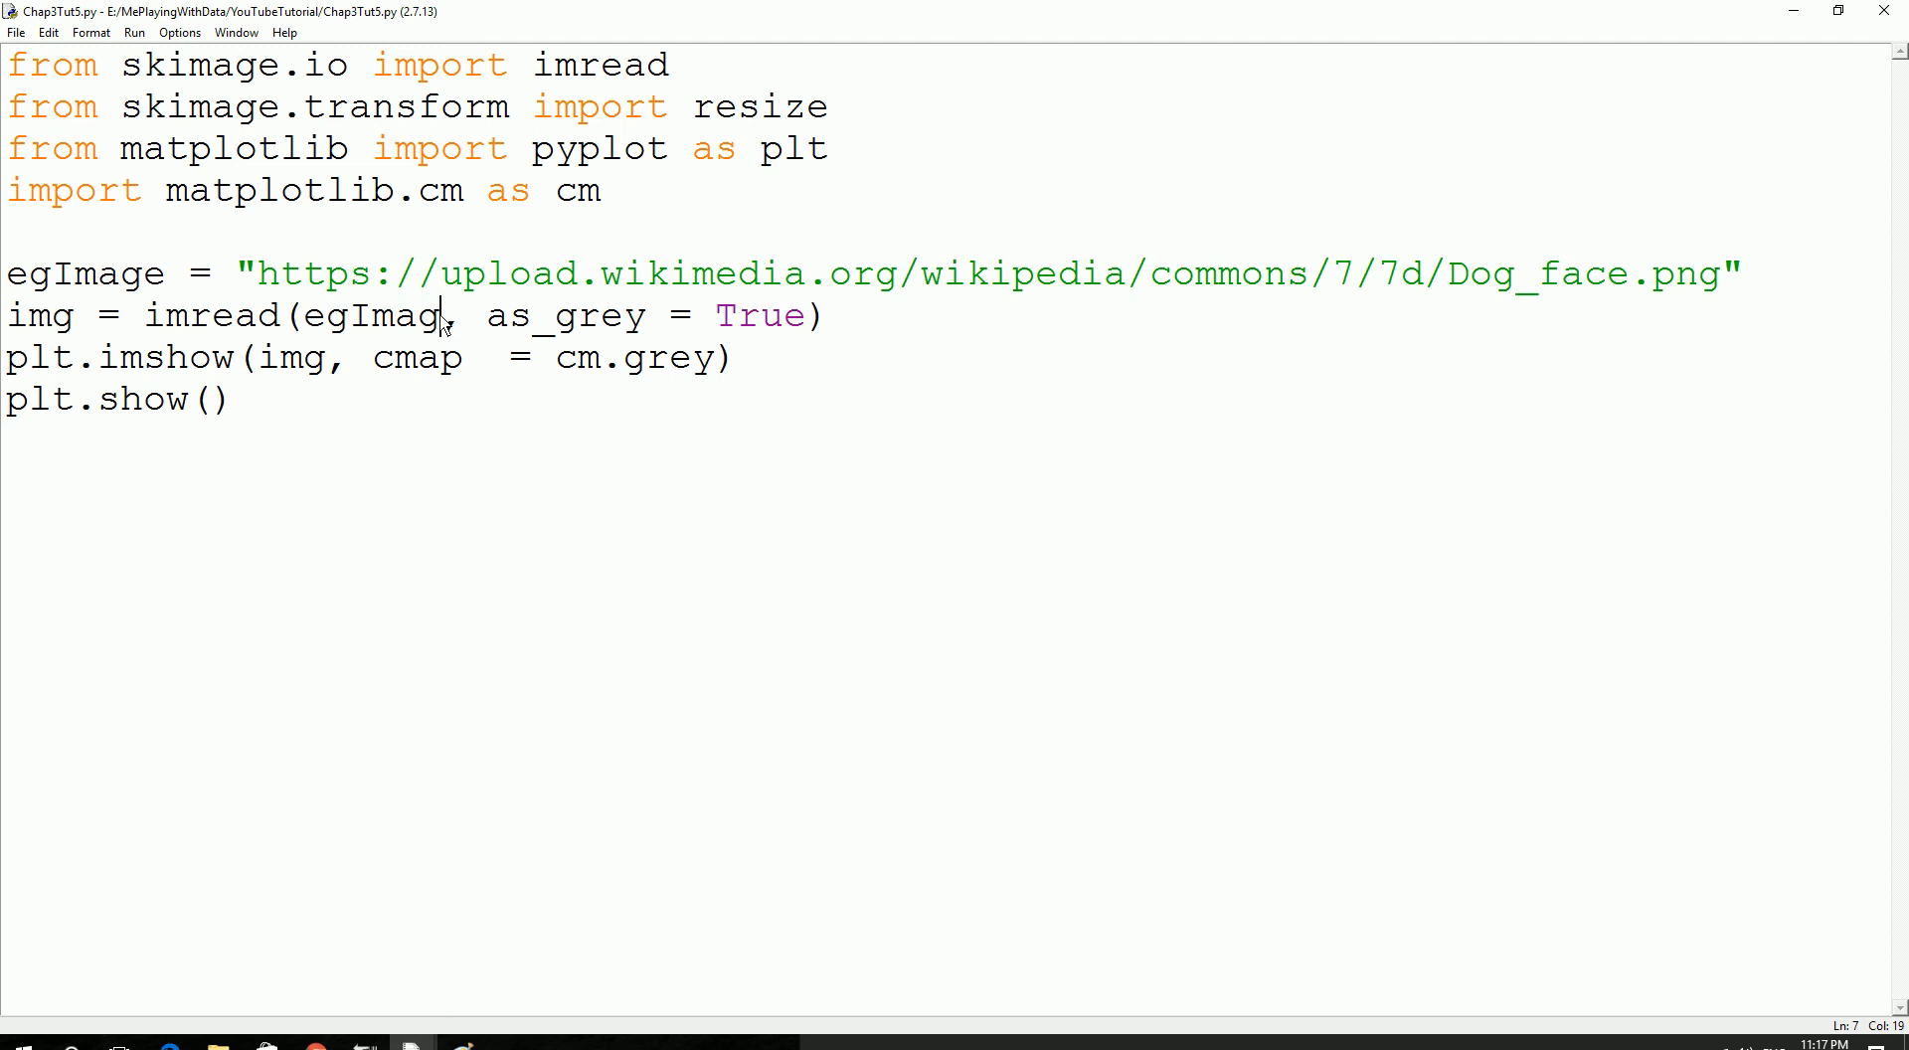
Correct egImag to egImage and rerun the script.
text(e)
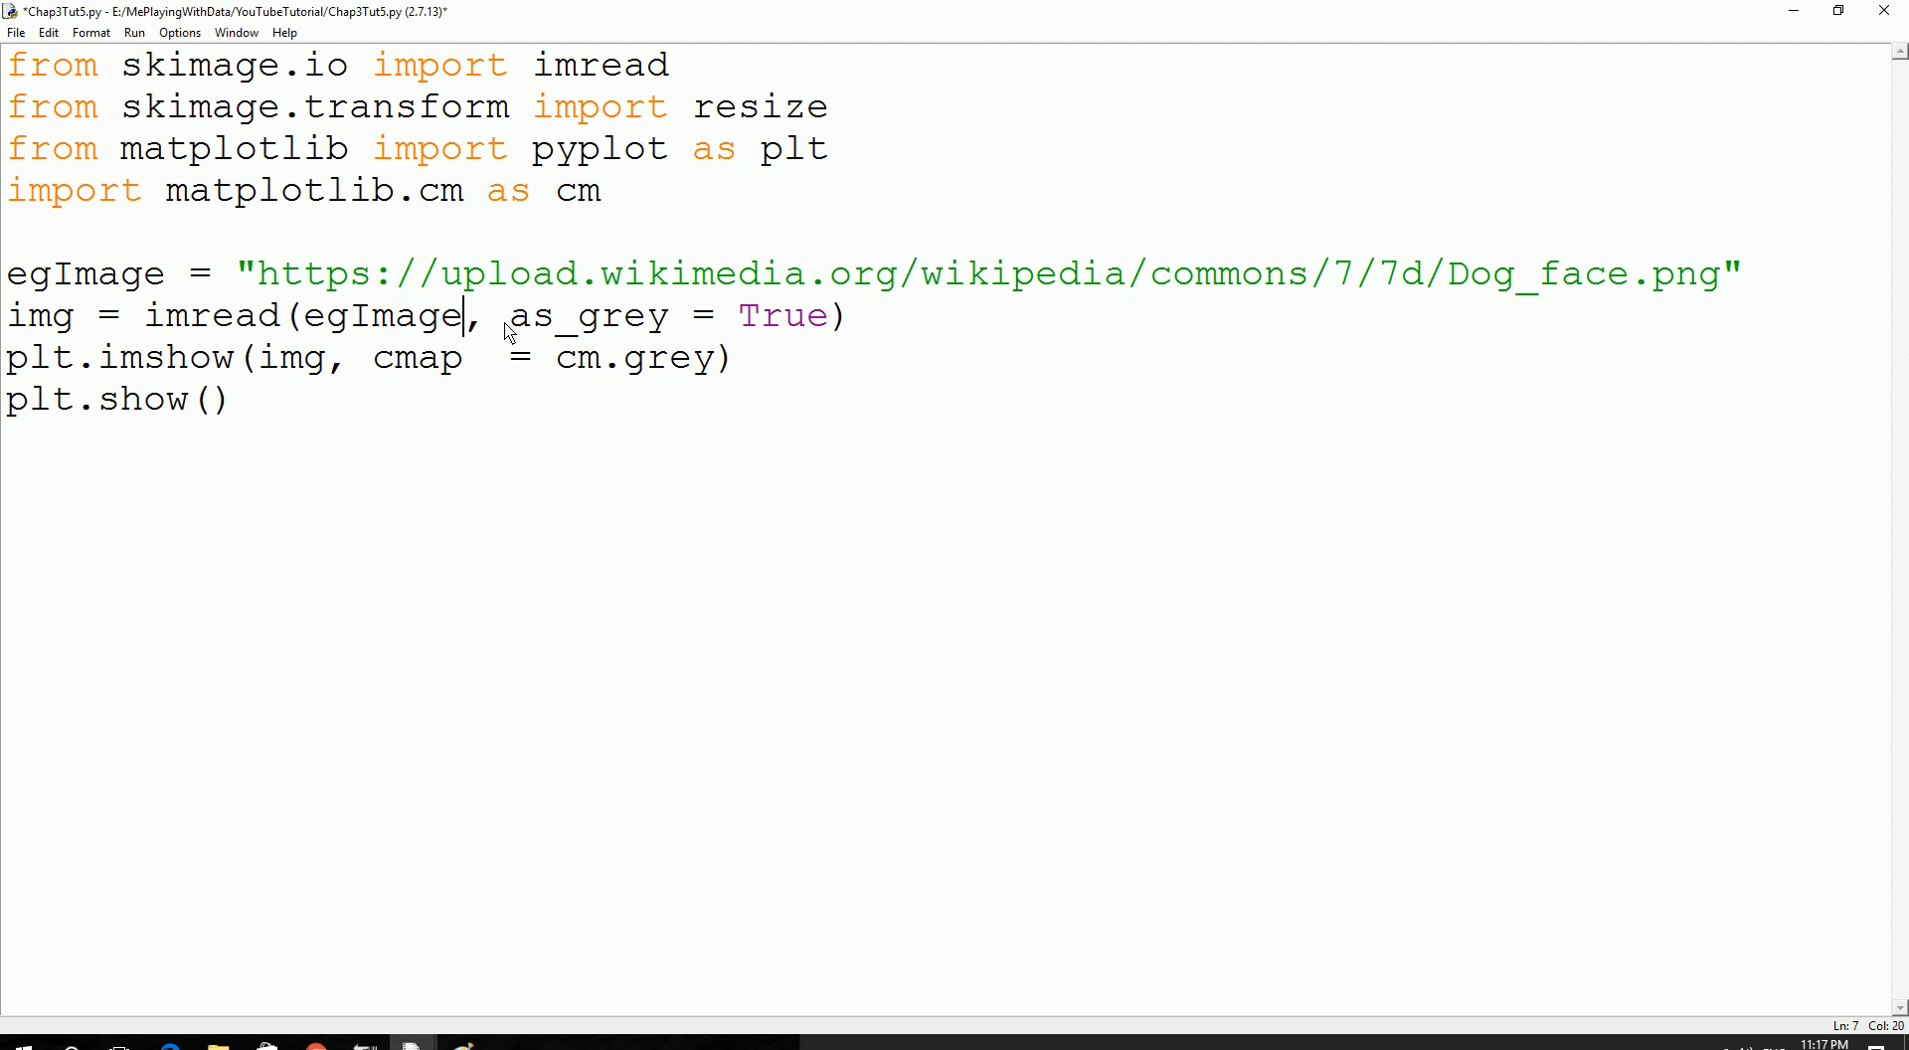
key(F5)
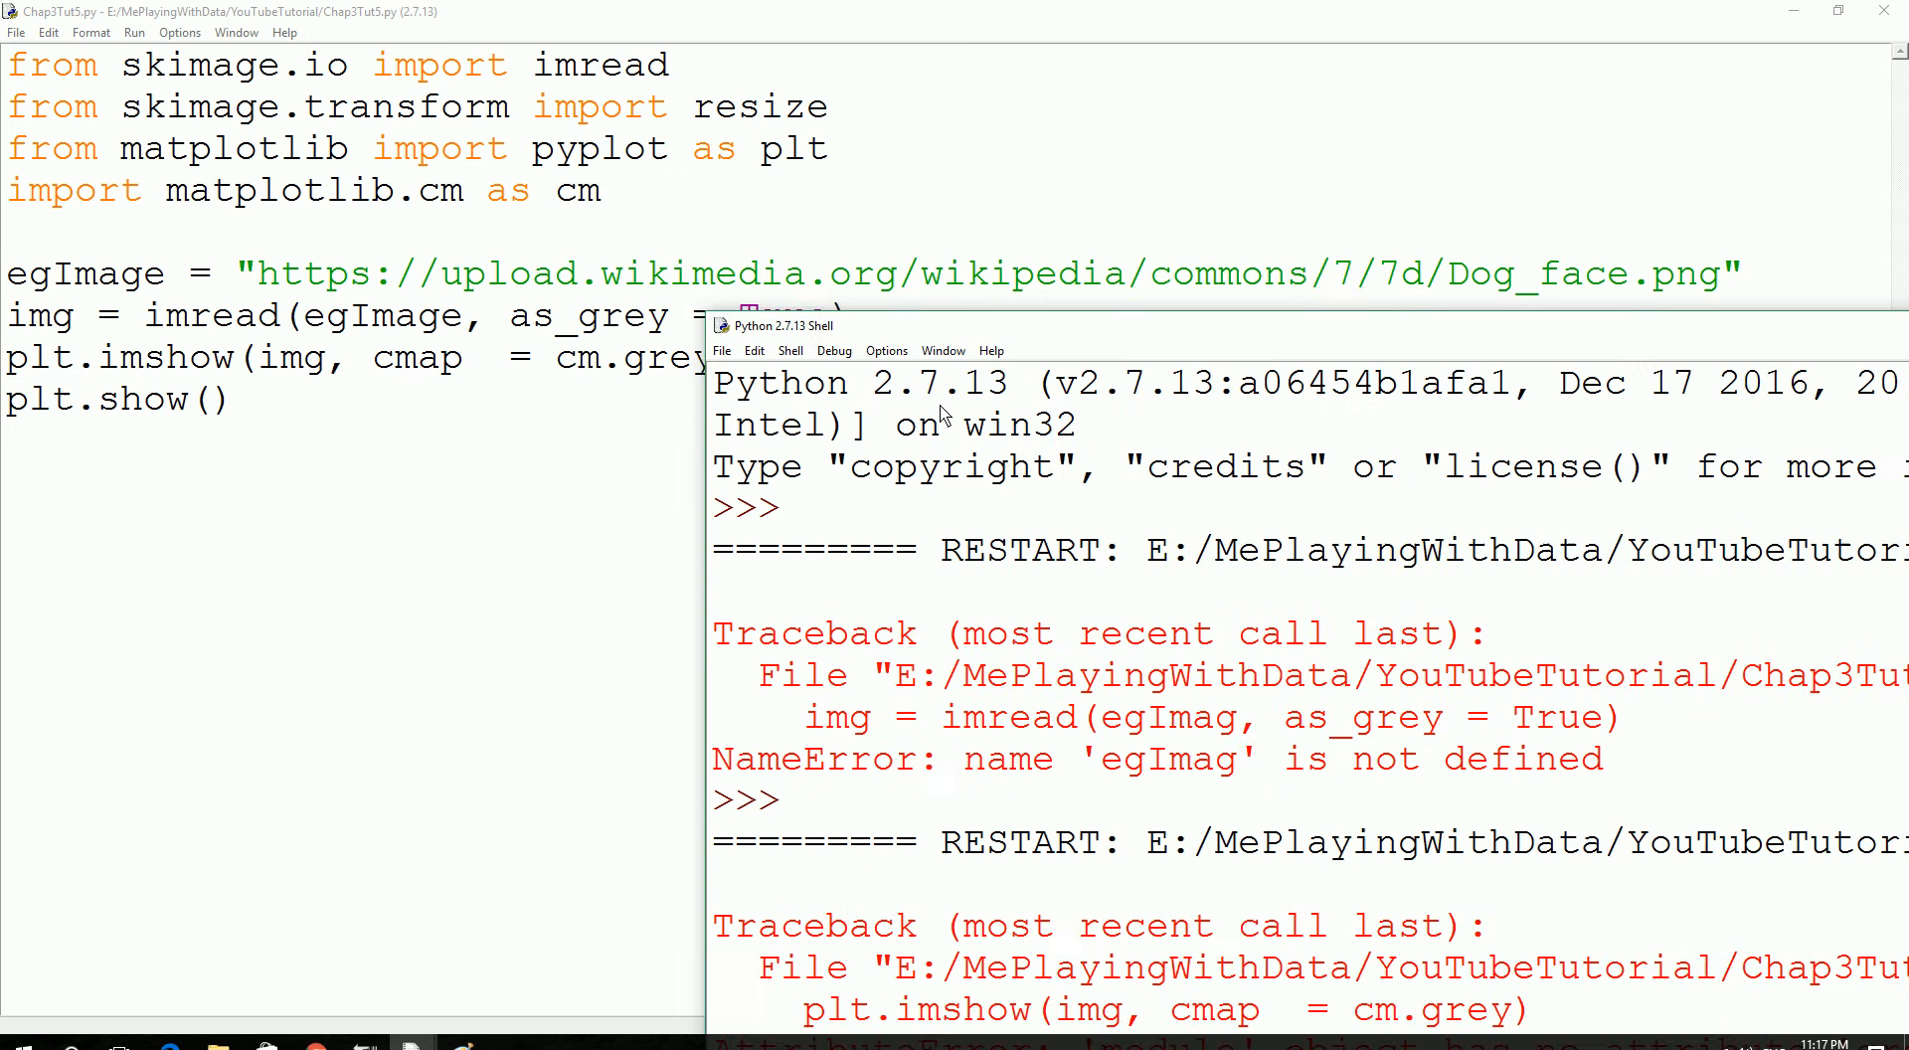
drag(779, 325, 925, 417)
text(a)
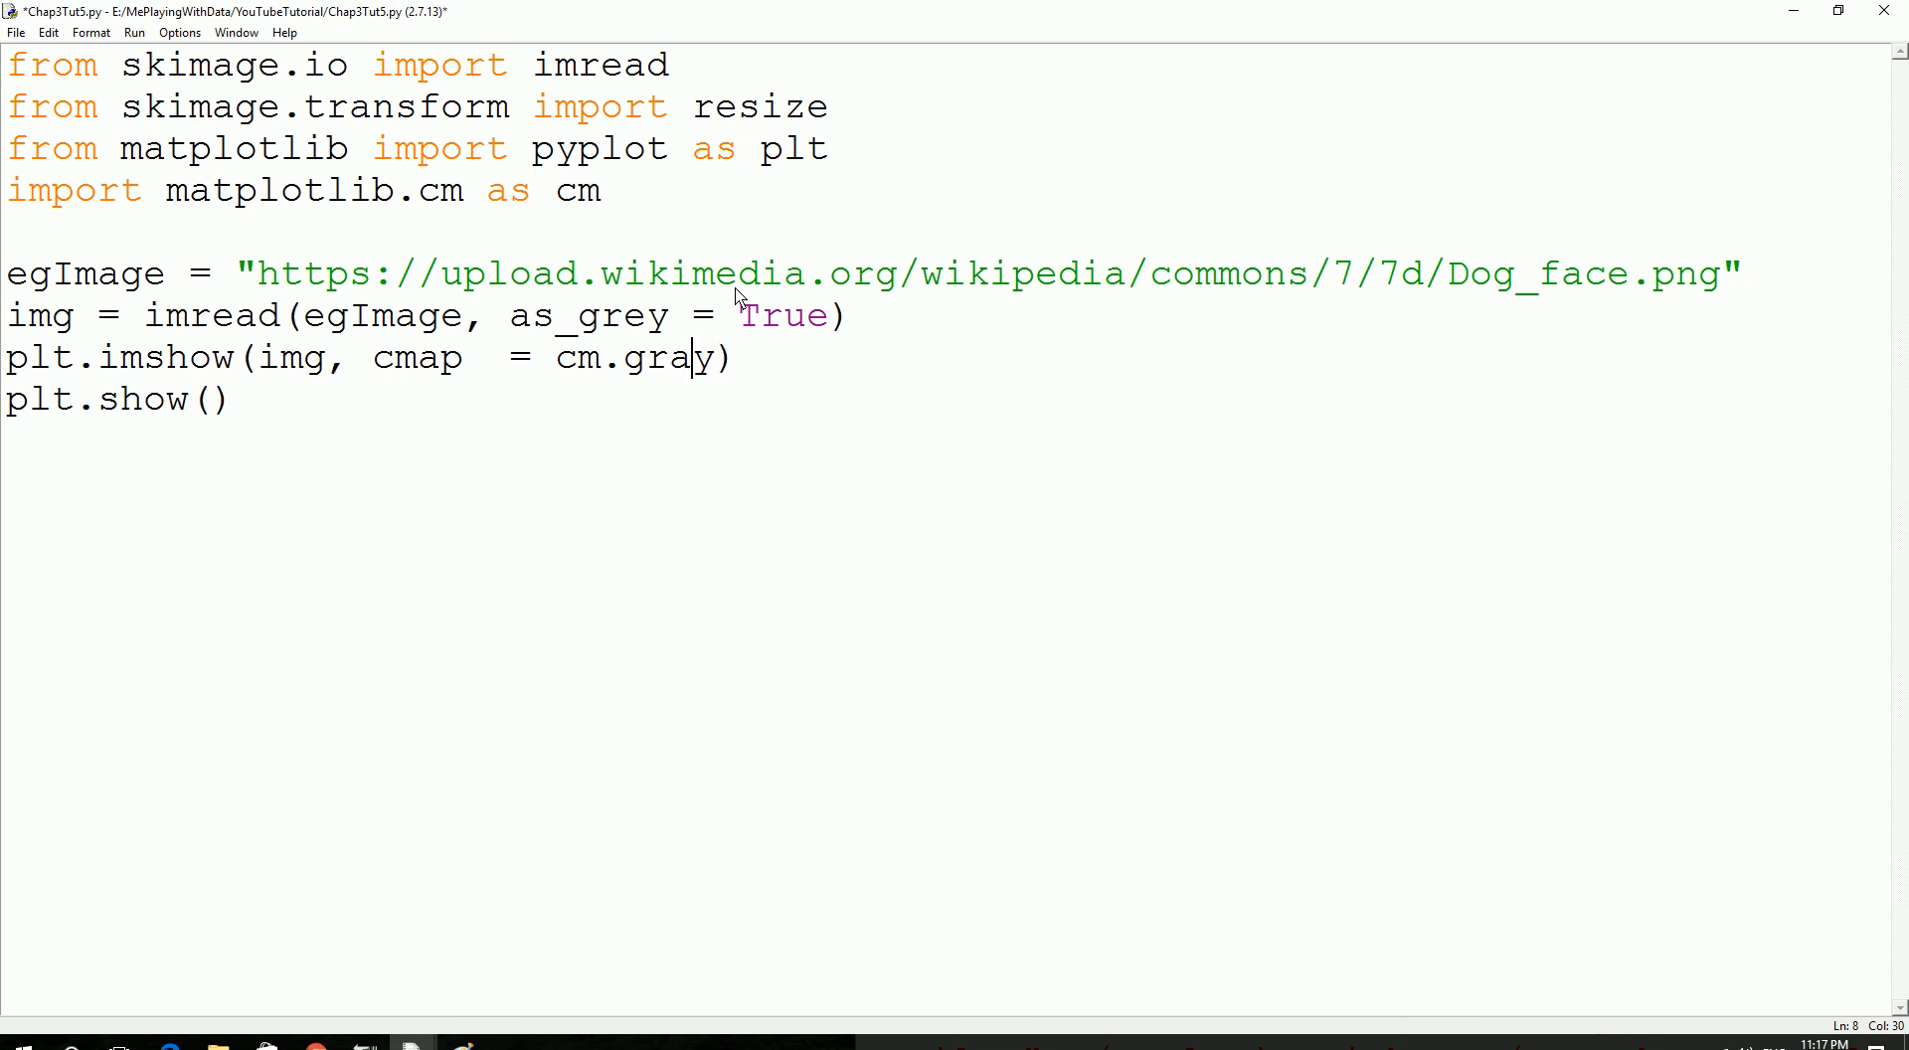
Rerun with the cm.gray colormap, view the greyscale dog face, and close the figure.
key(F5)
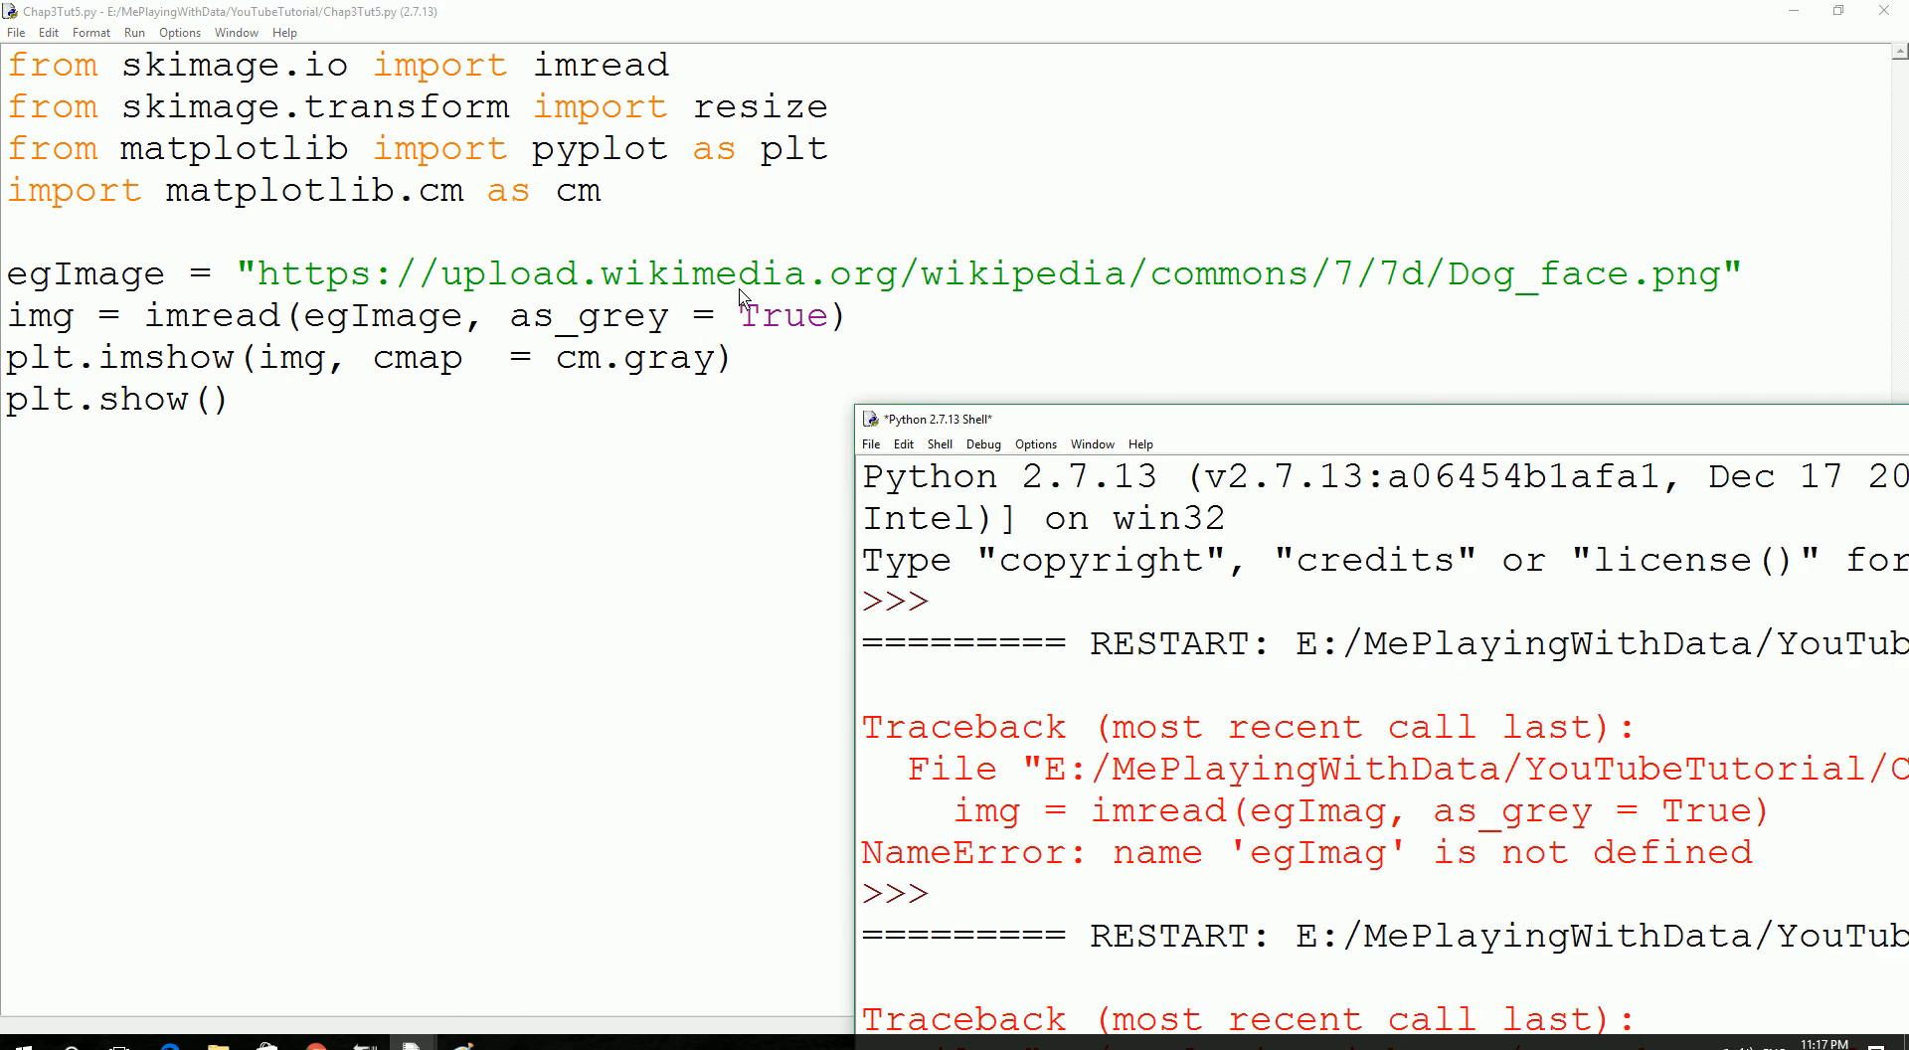
drag(932, 419, 688, 201)
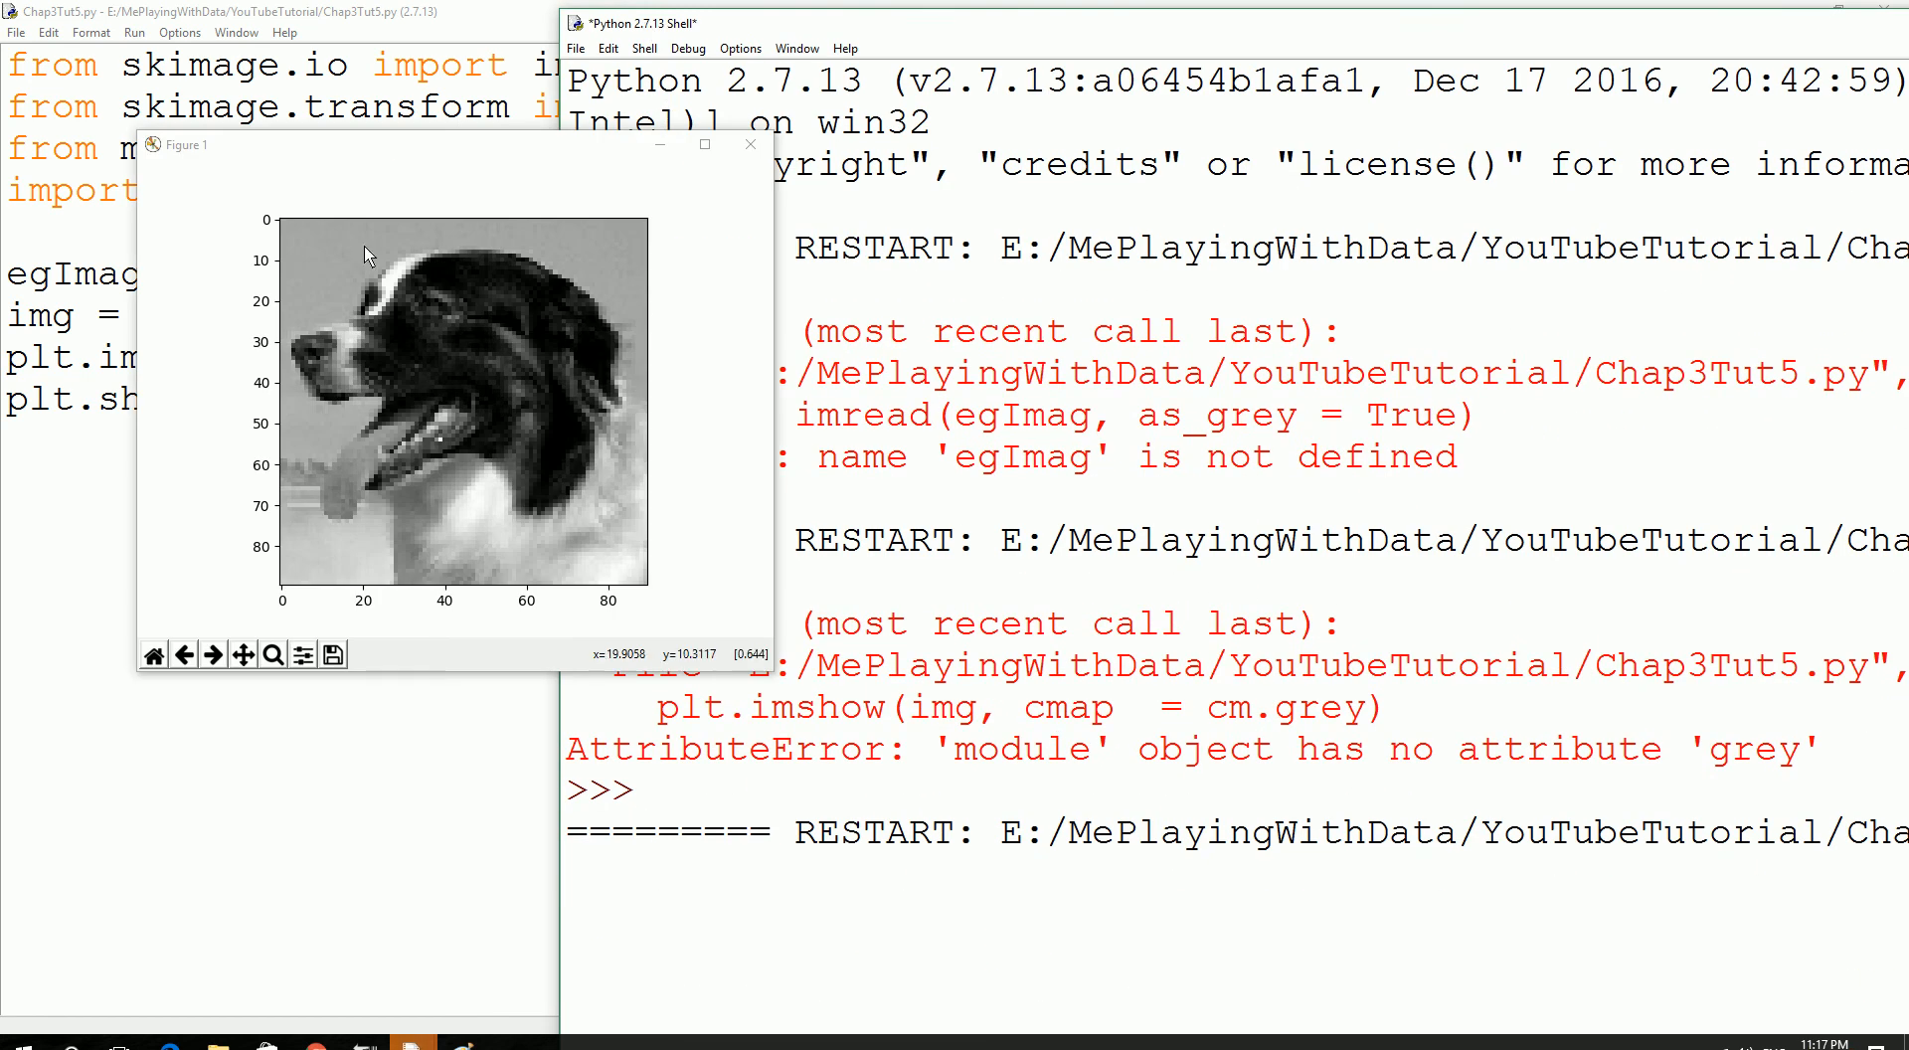
mouse_move(547, 321)
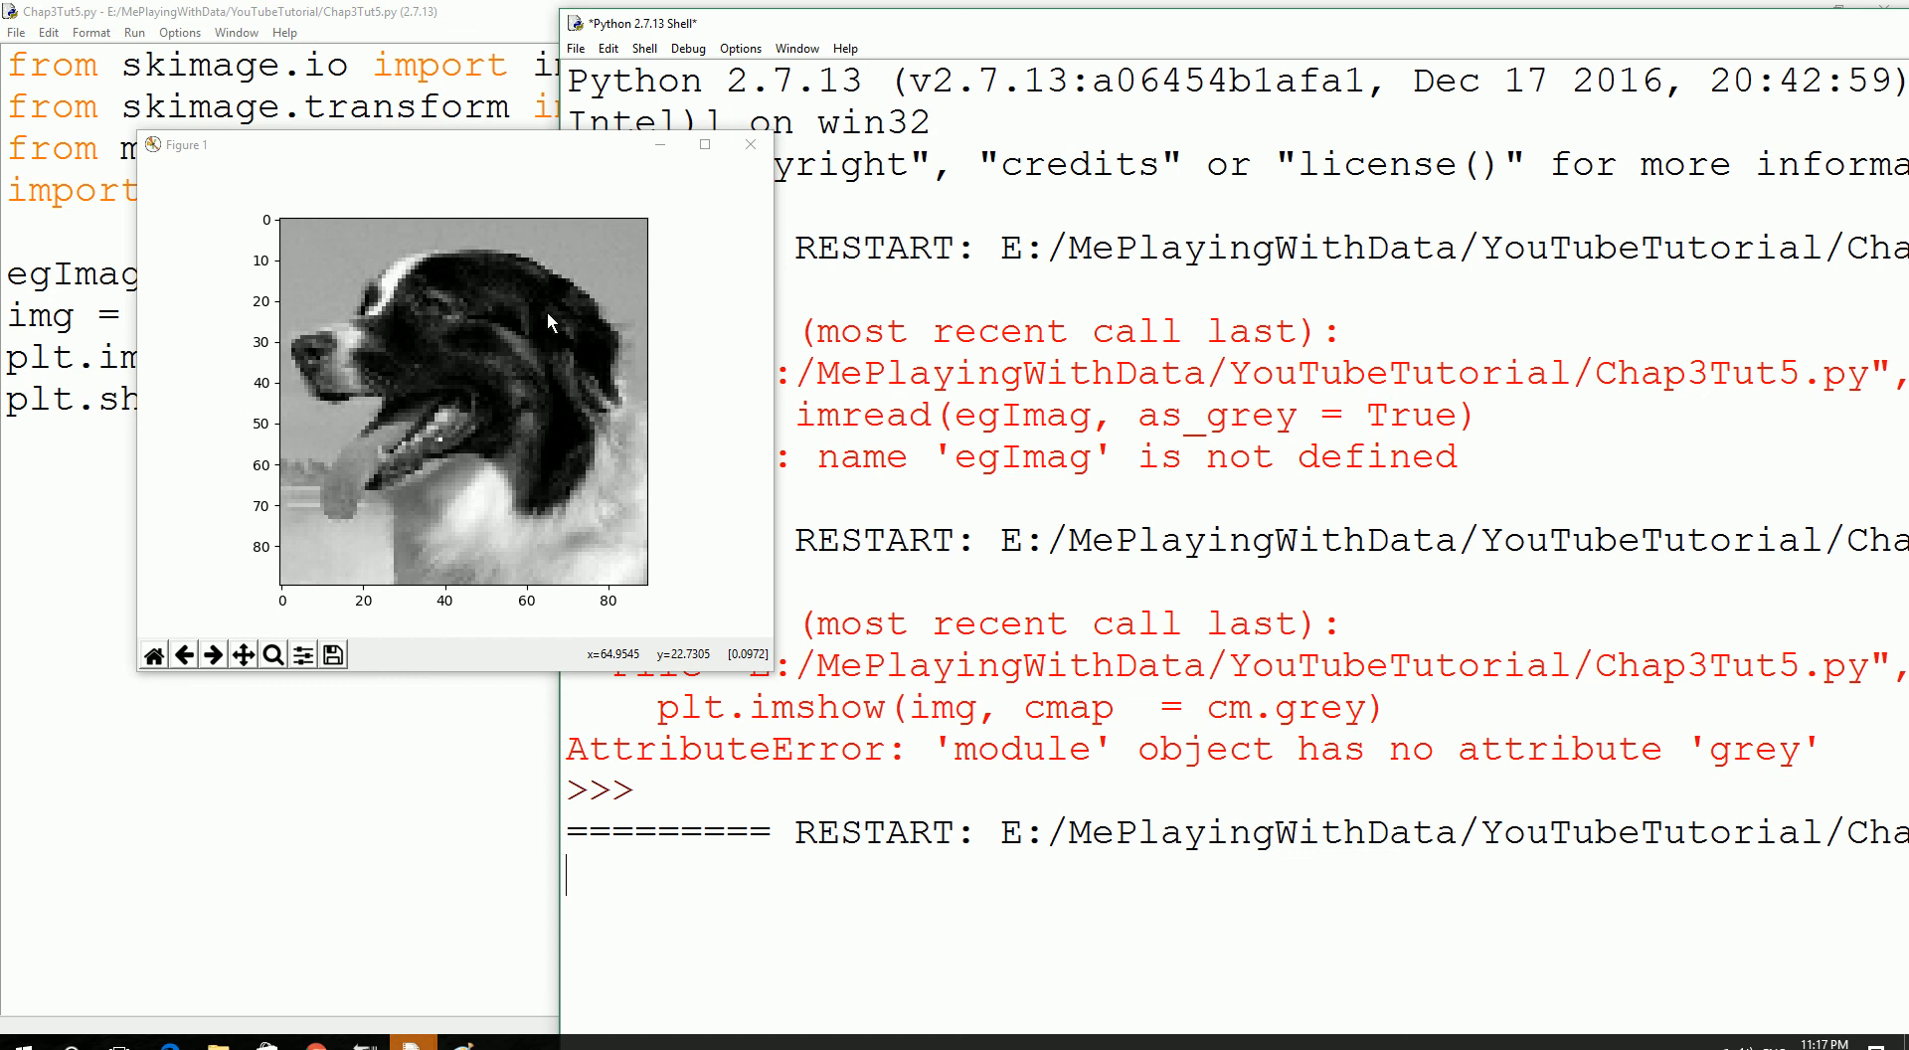
mouse_move(363, 216)
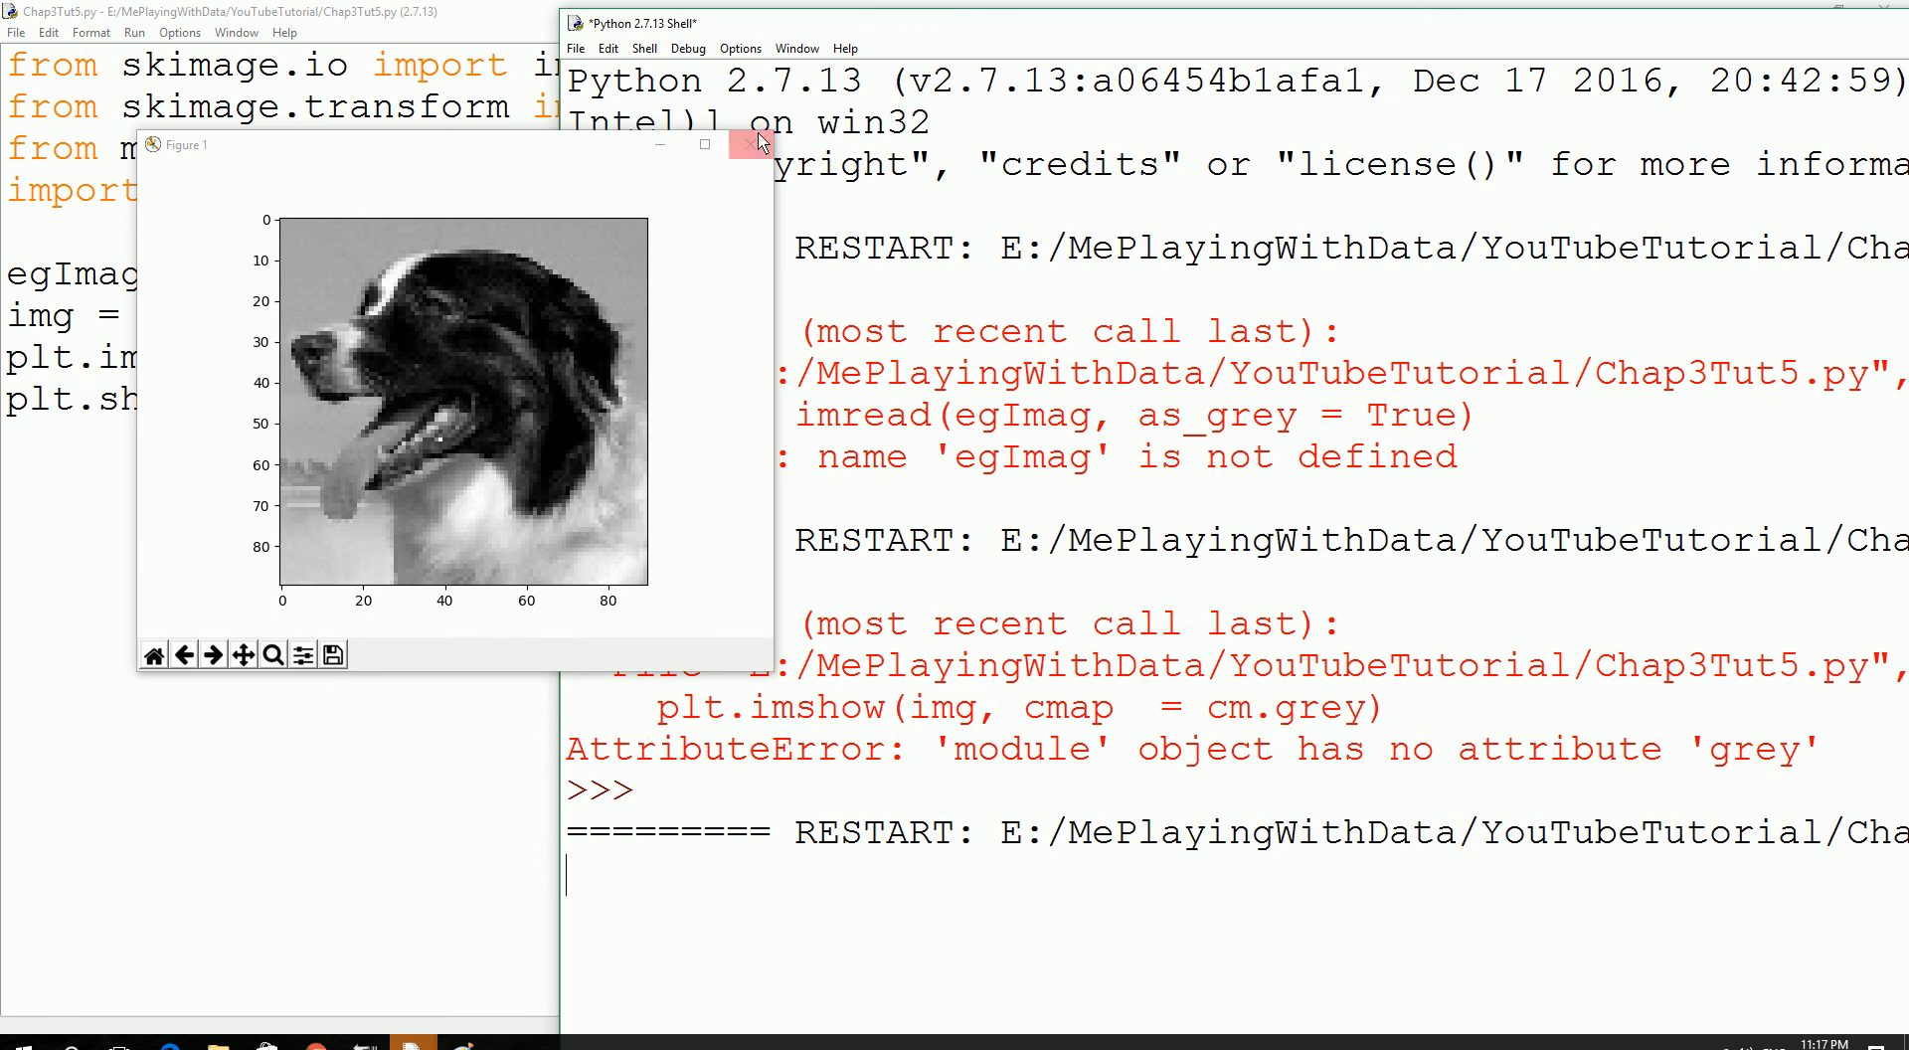
click(746, 145)
text(a)
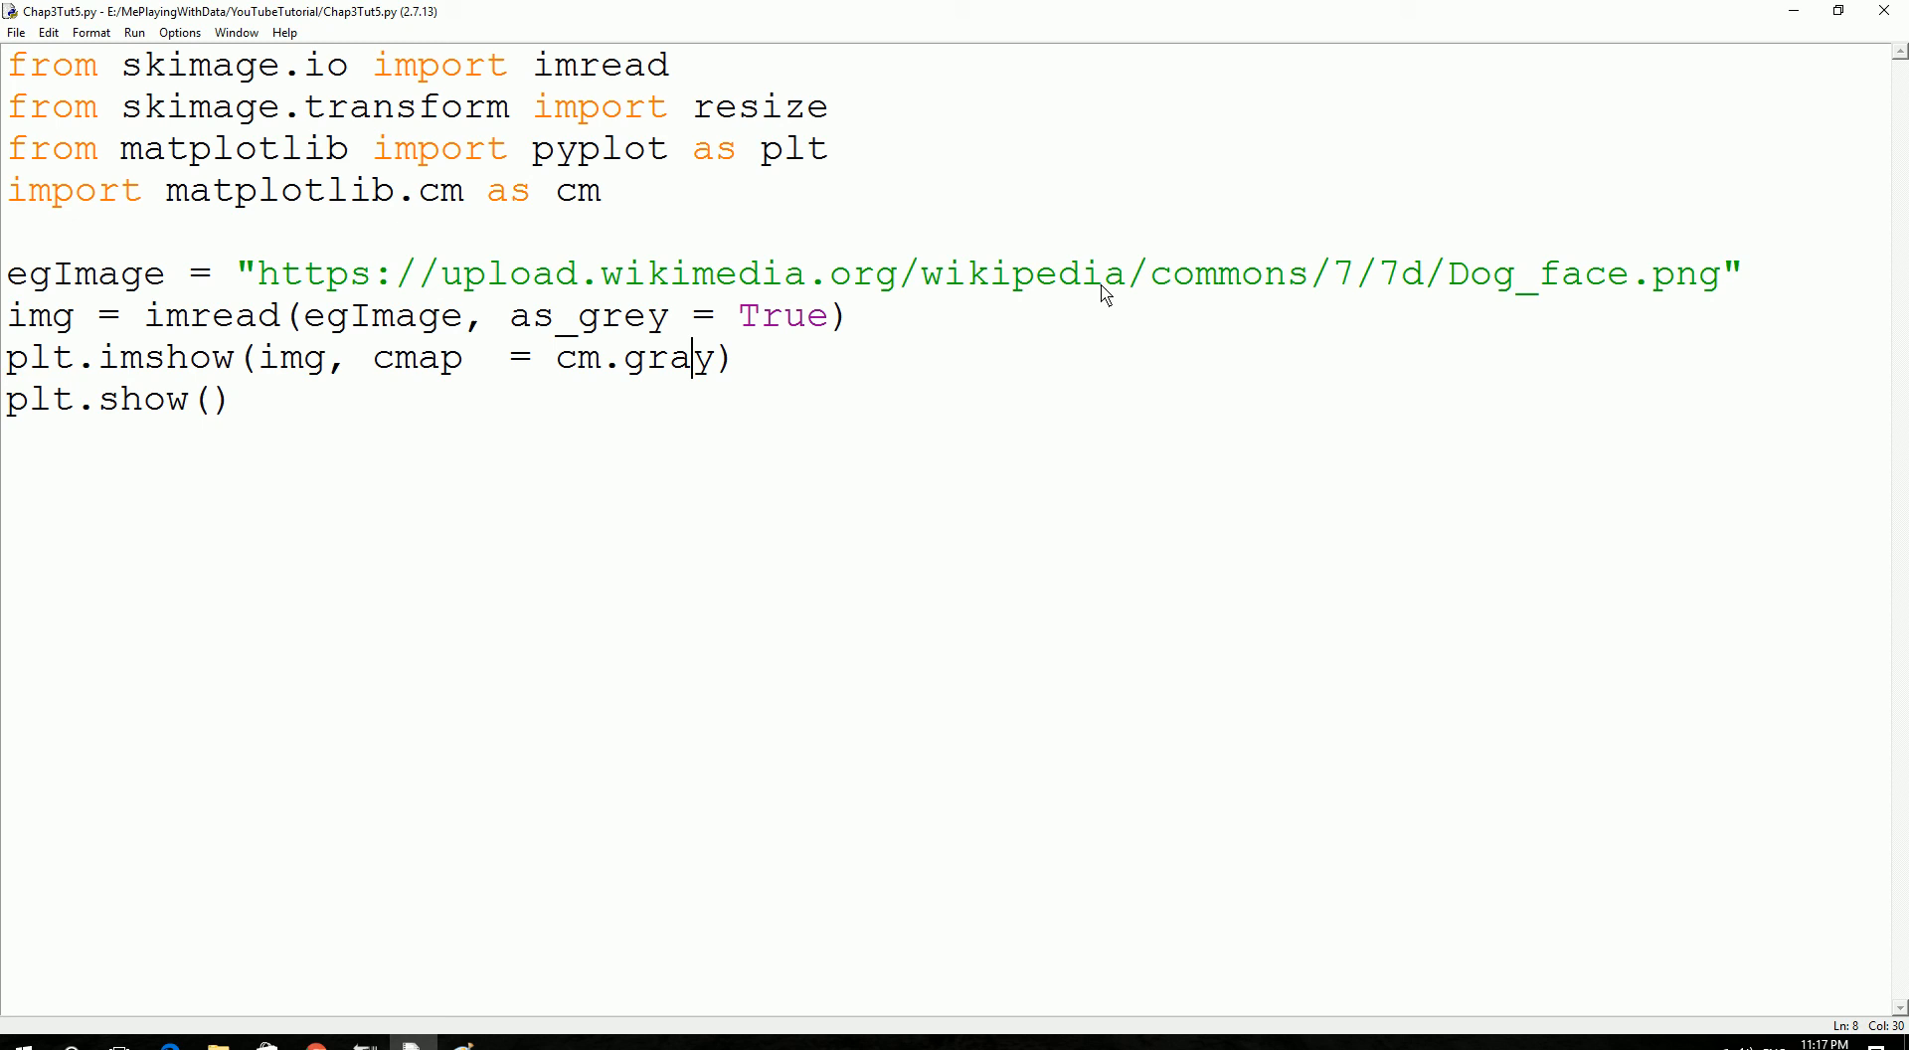
mouse_move(296, 390)
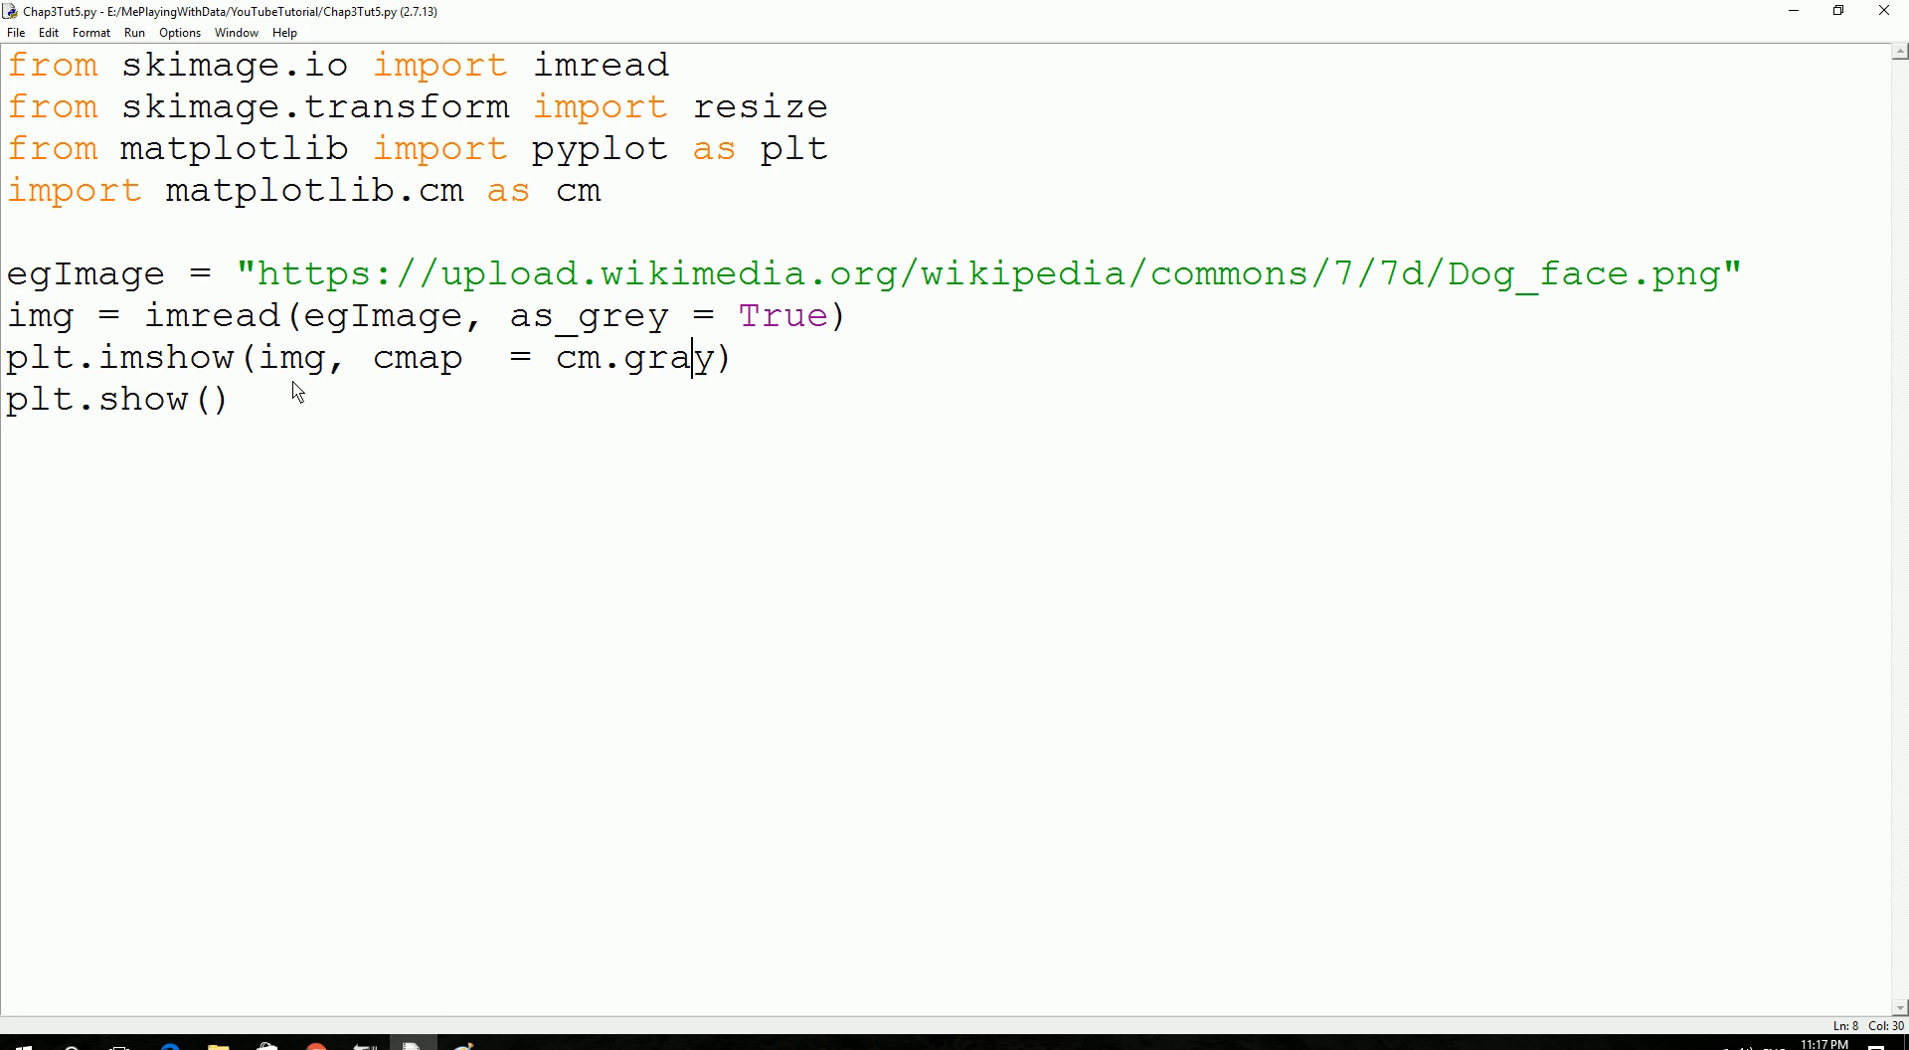
mouse_move(353, 404)
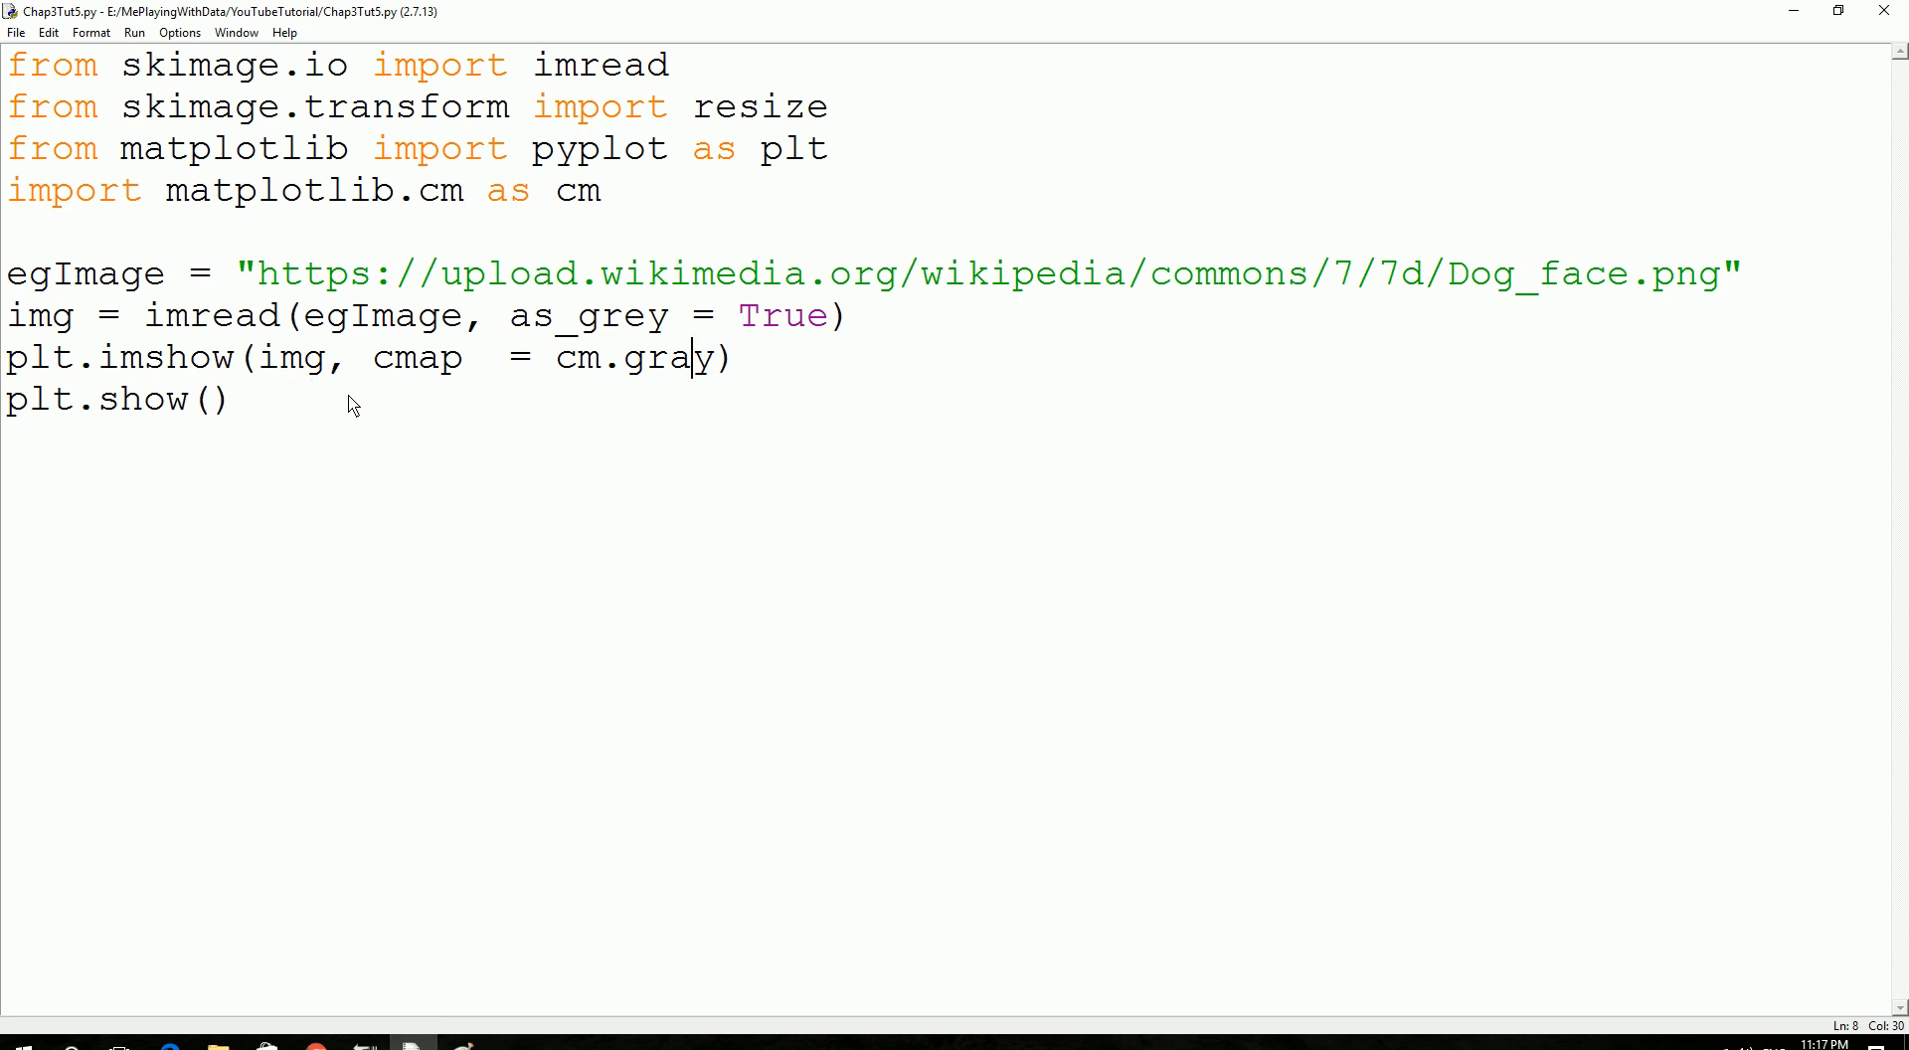
mouse_move(427, 366)
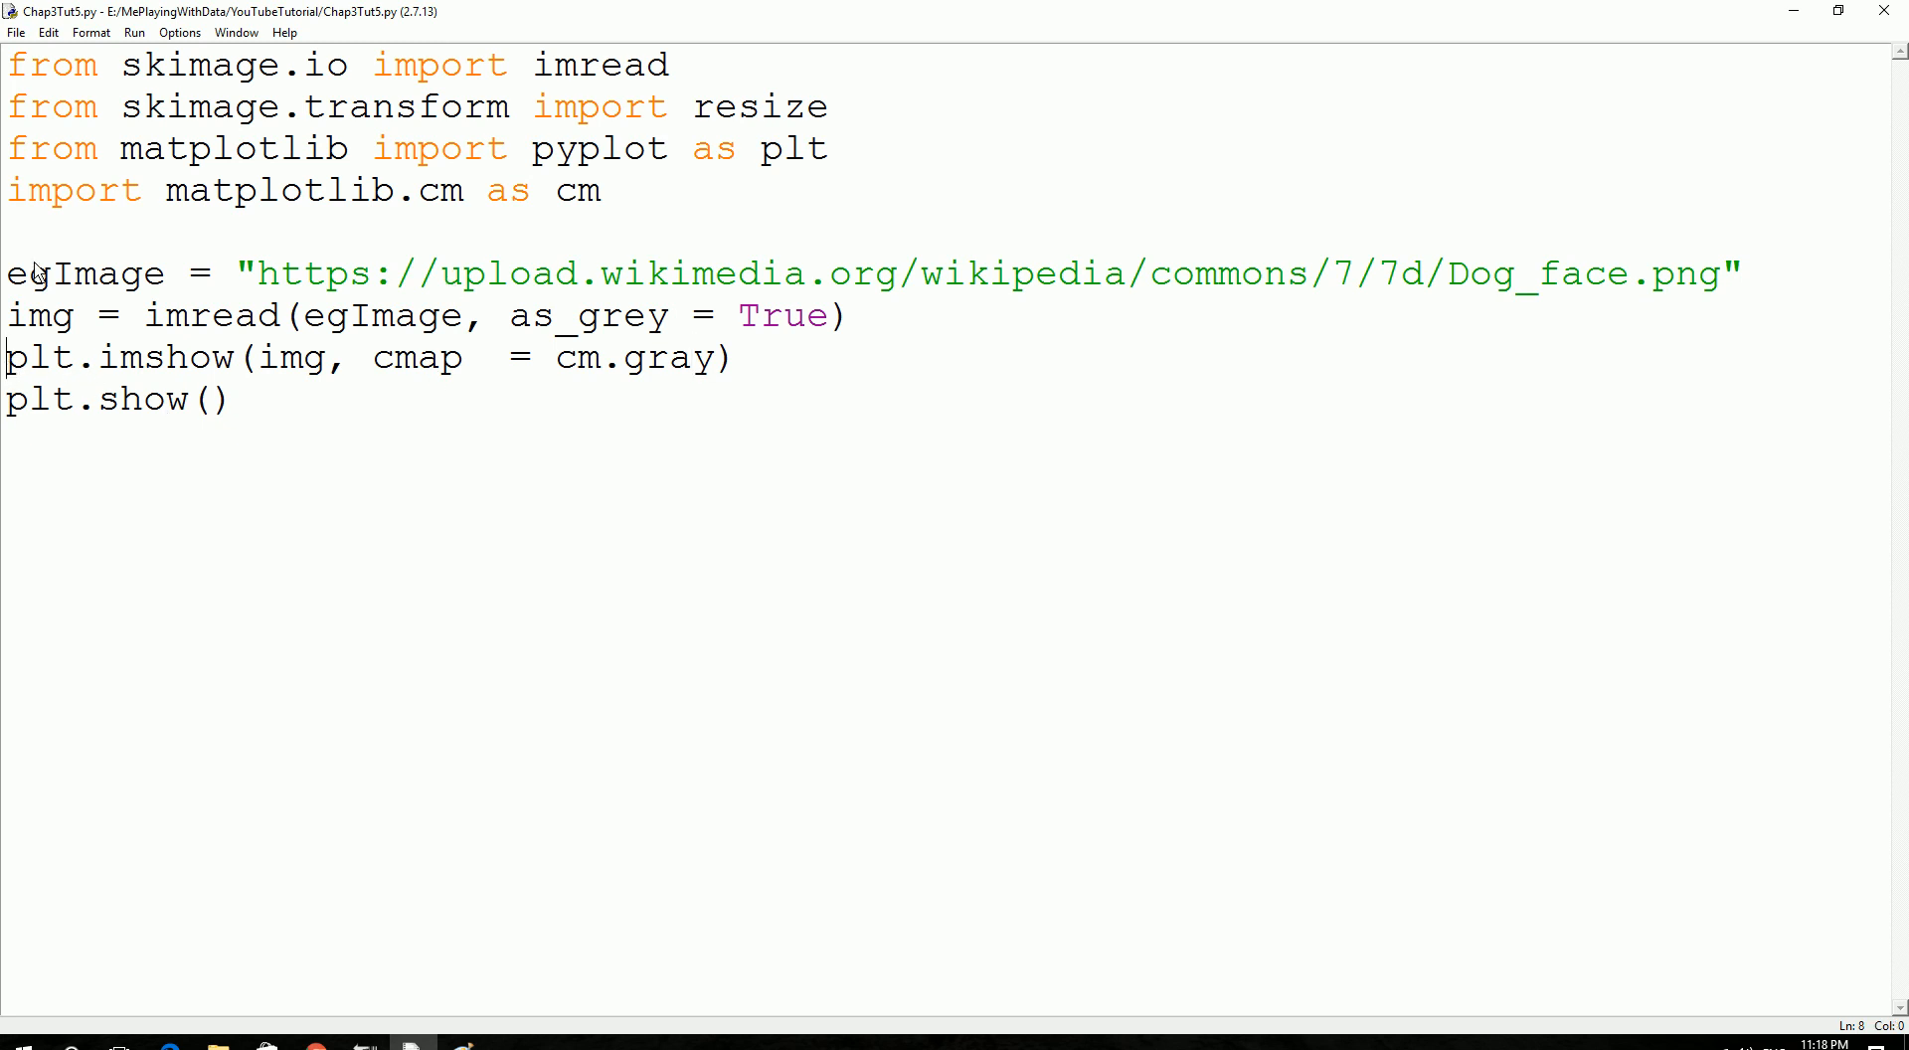
Comment out plt.imshow and plt.show with # and insert a blank line above them.
text(#)
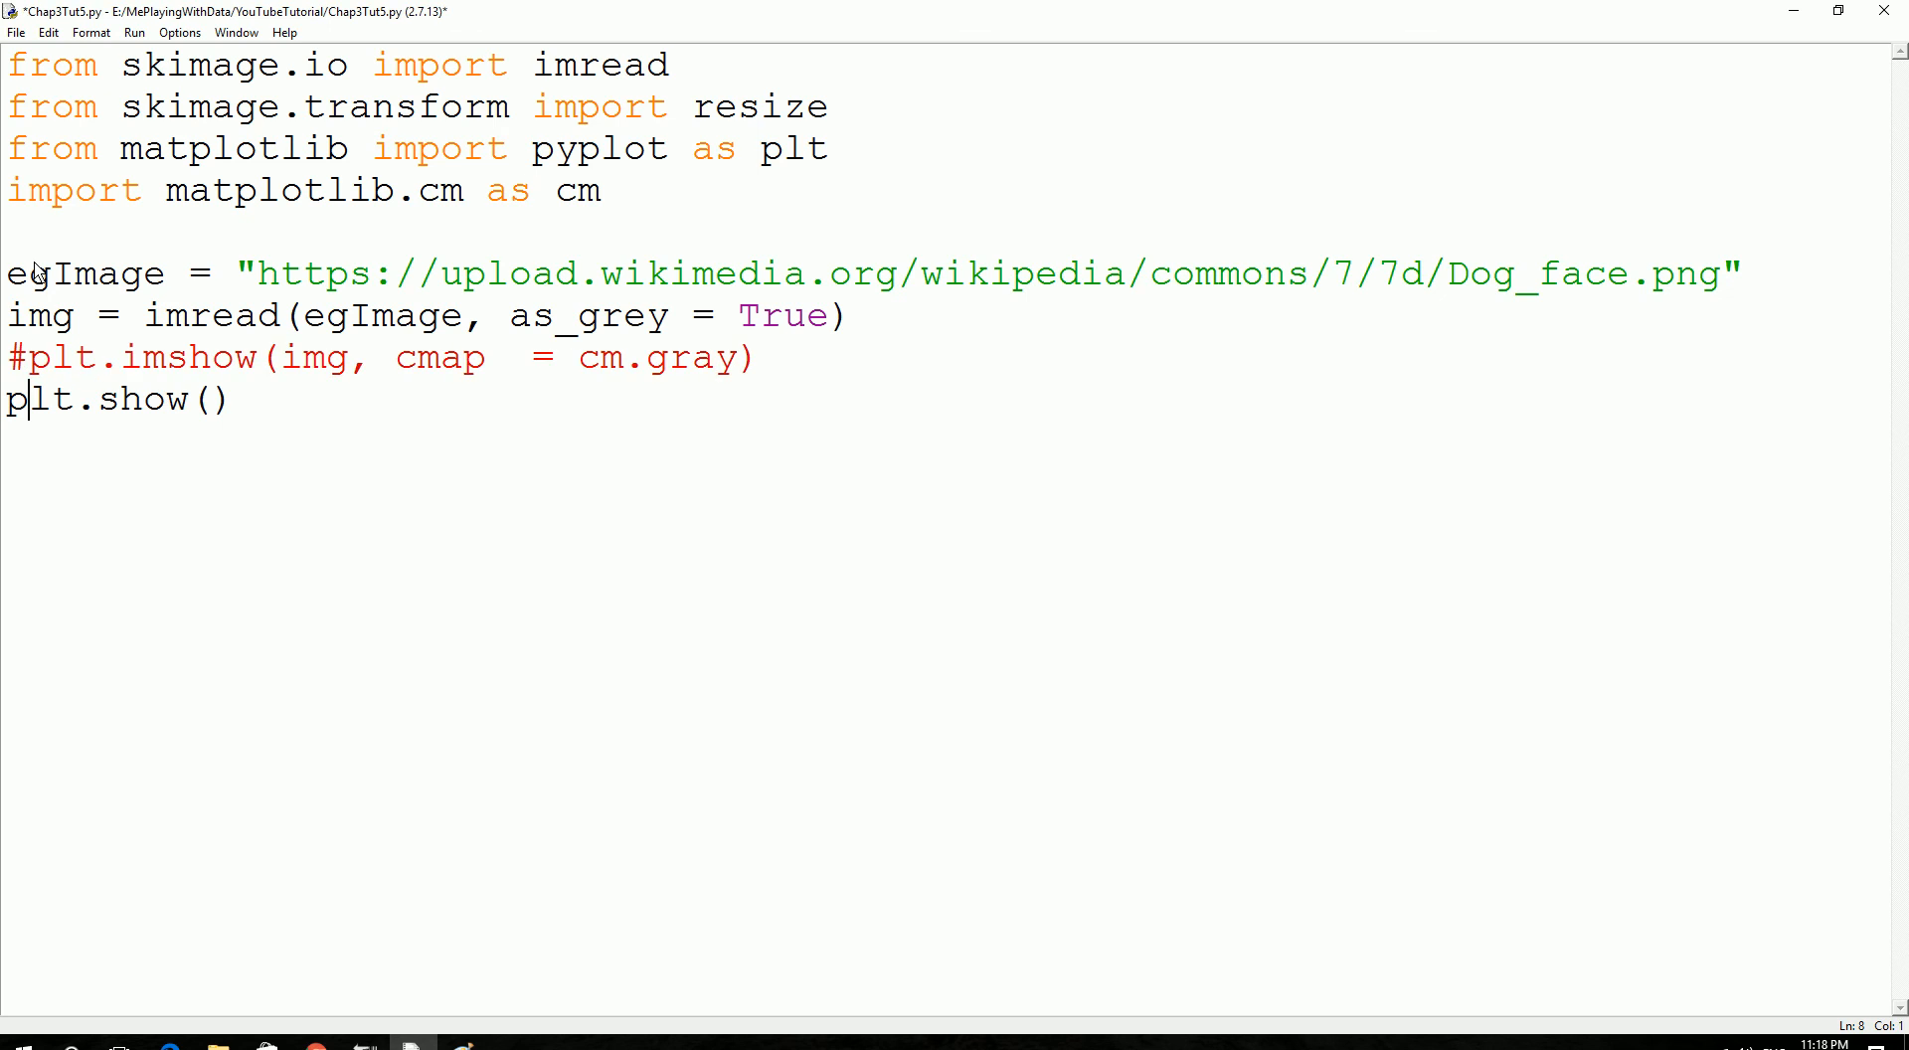
text(#)
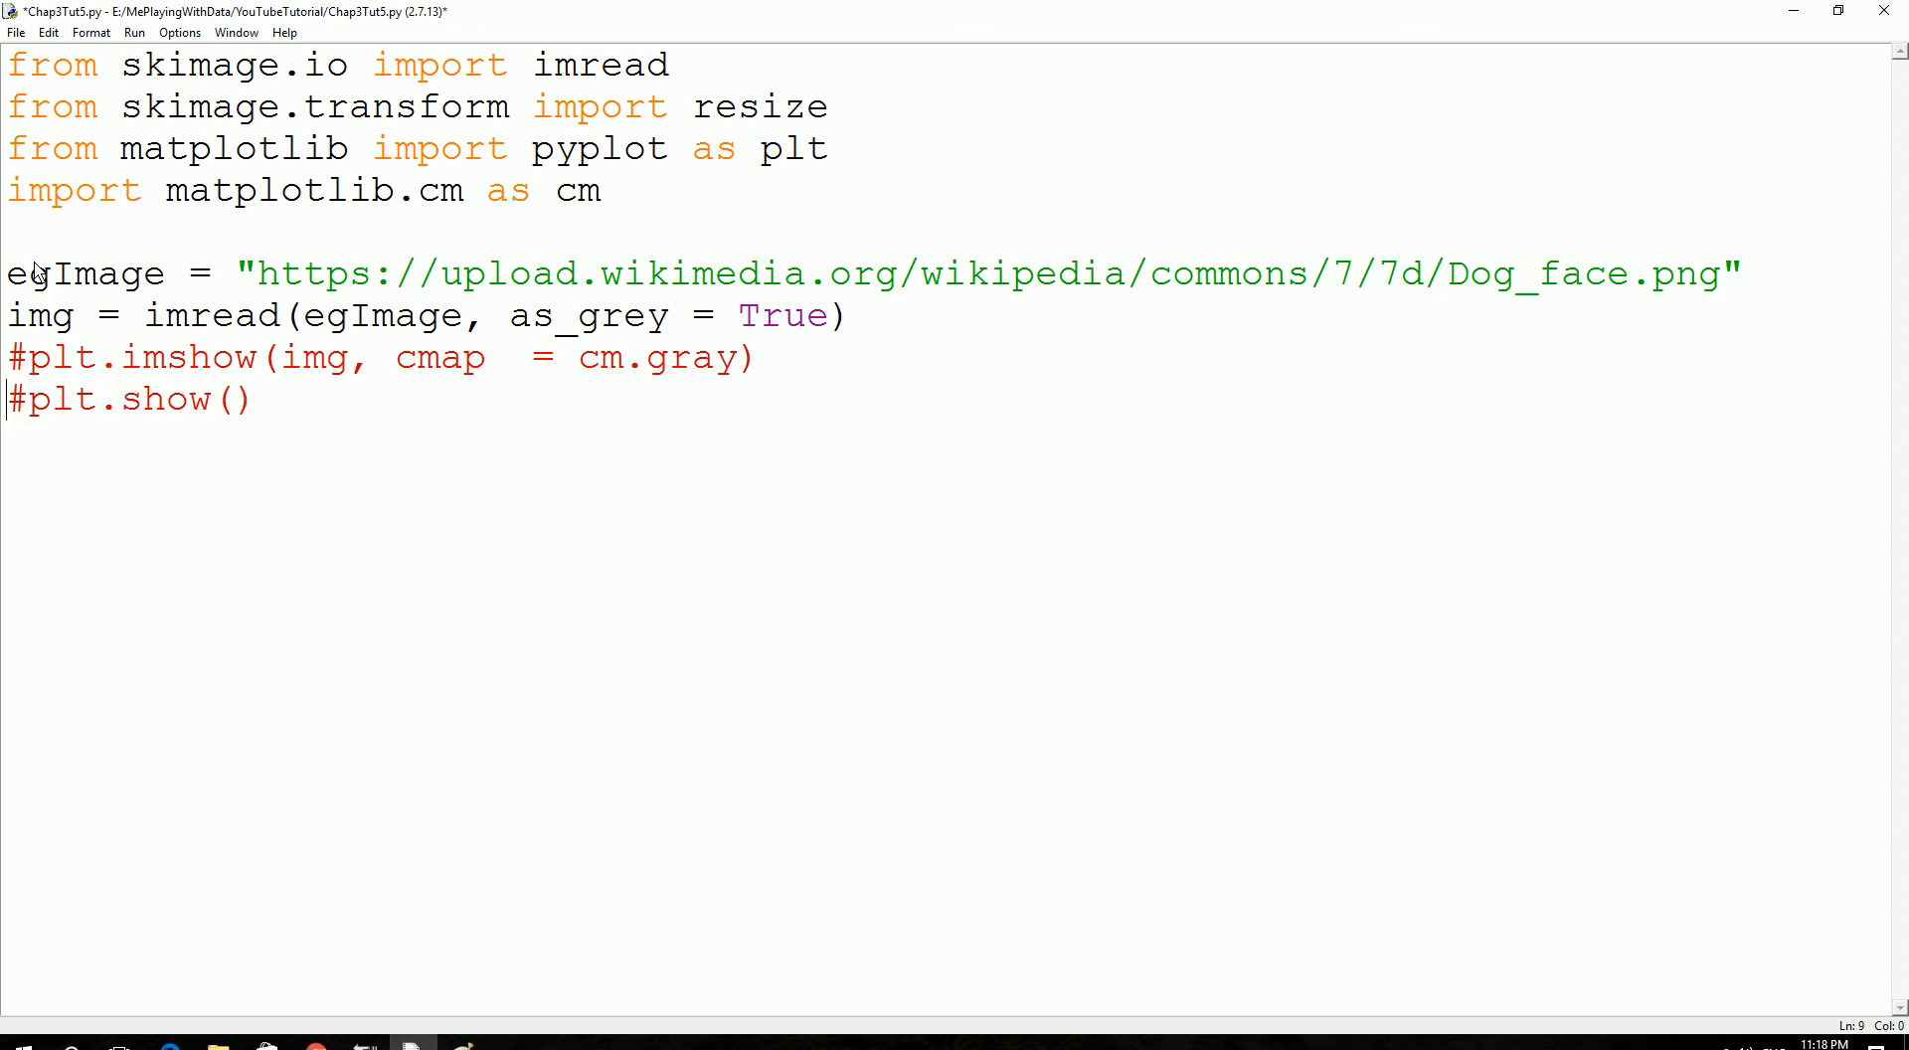
key(enter)
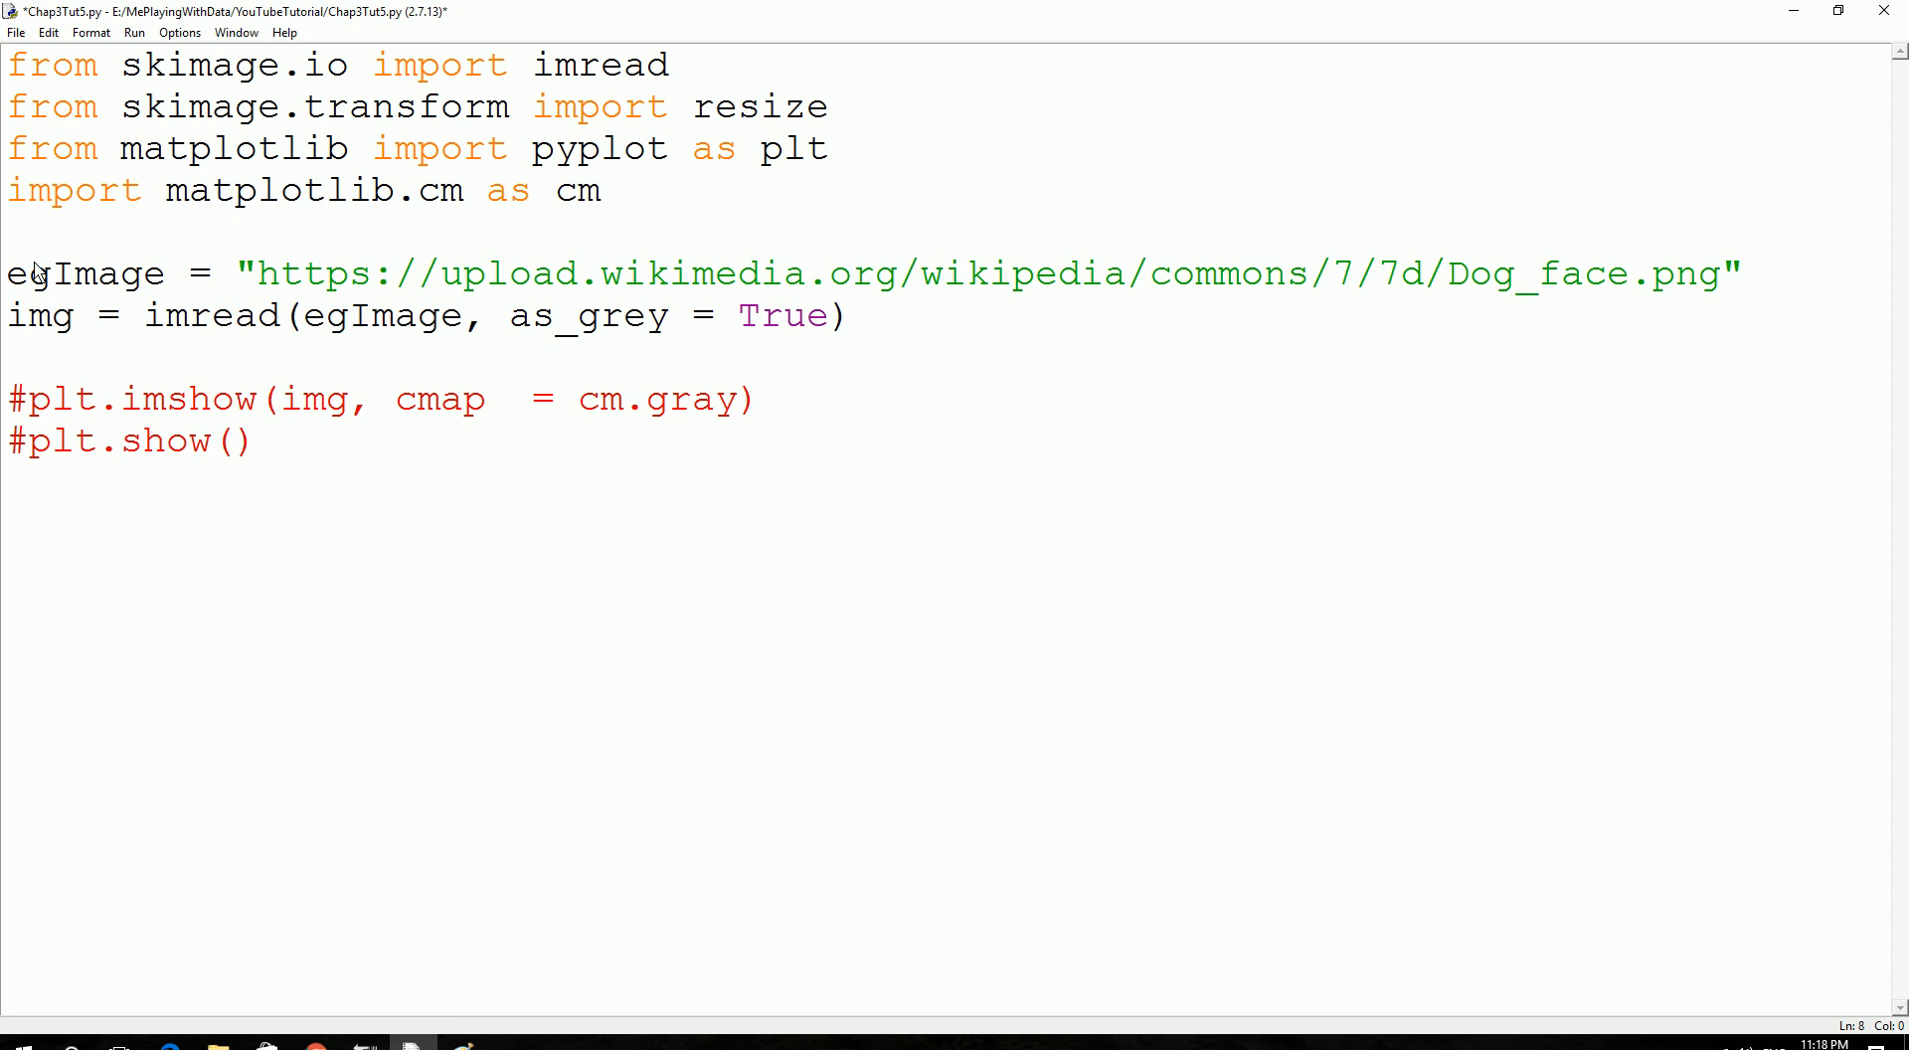
Type print 'data type: %s, shape: %s'(type(img), img.shape) on the blank line.
text(print)
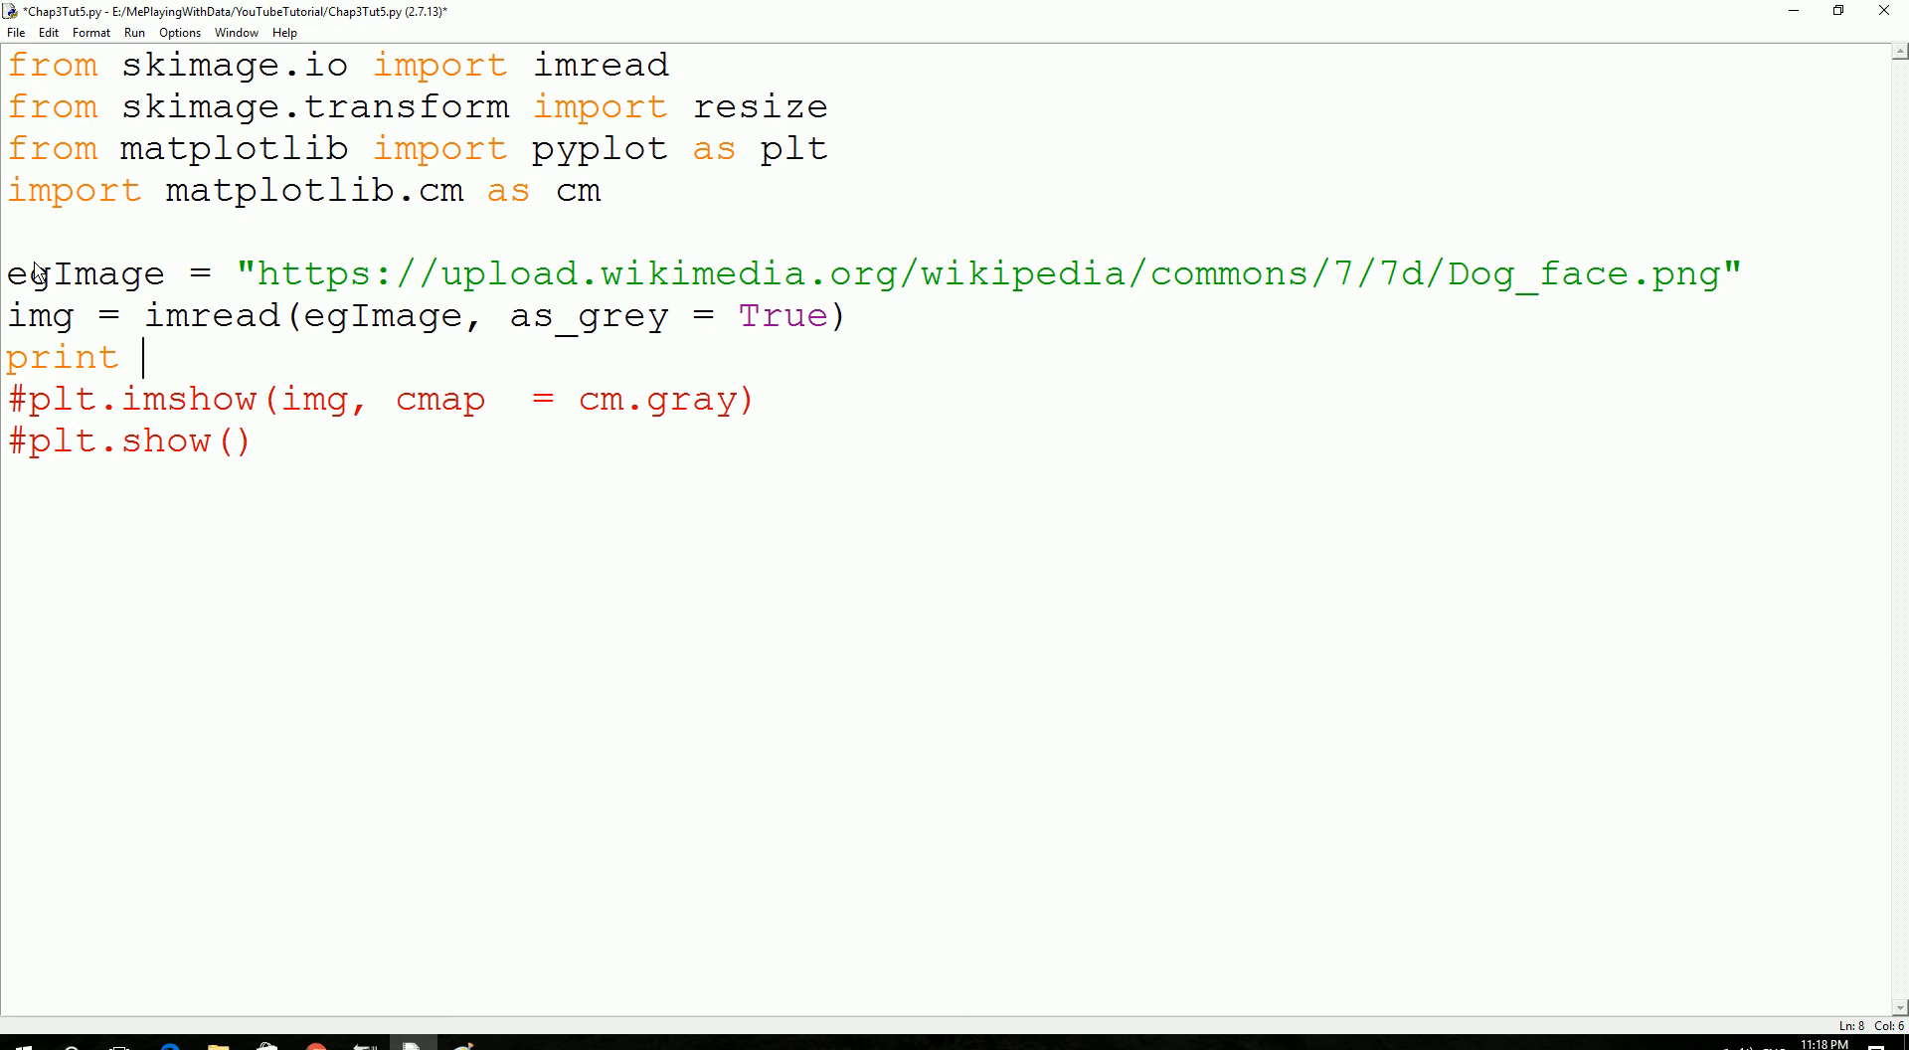
text(')
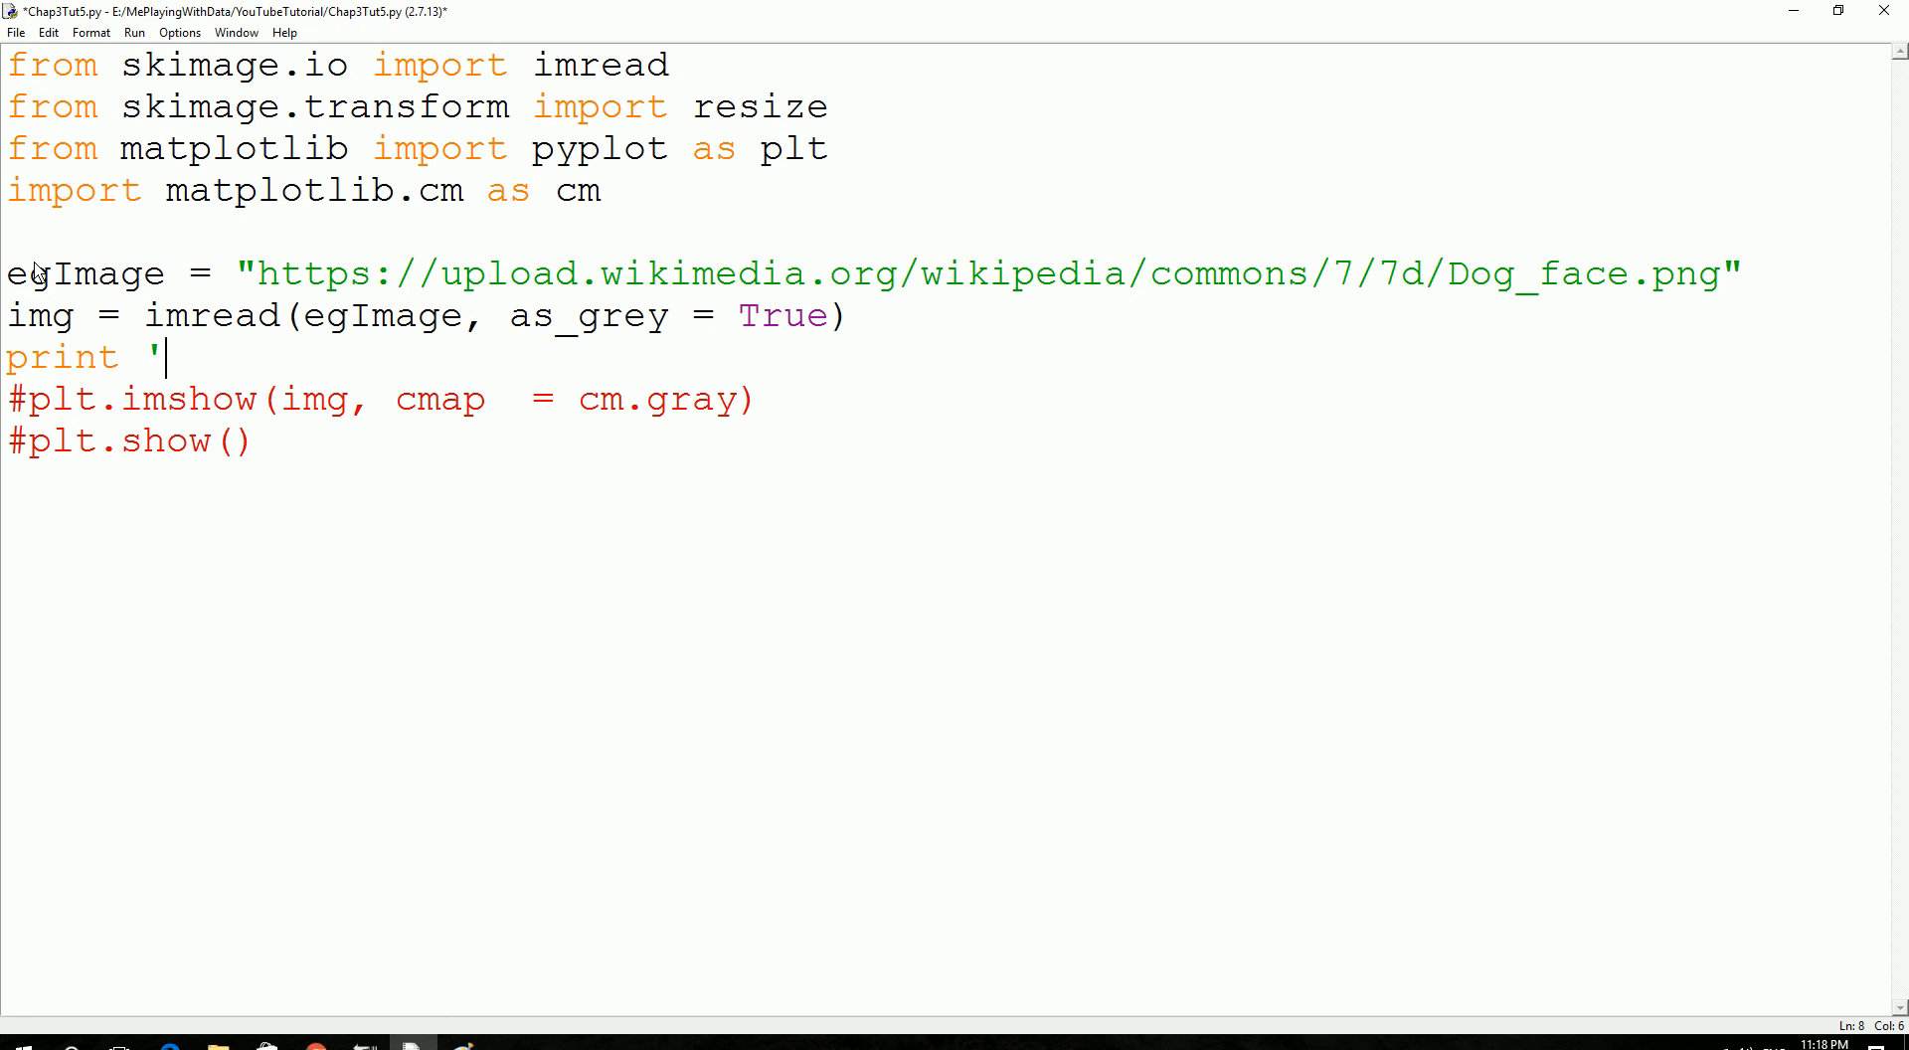
text(')
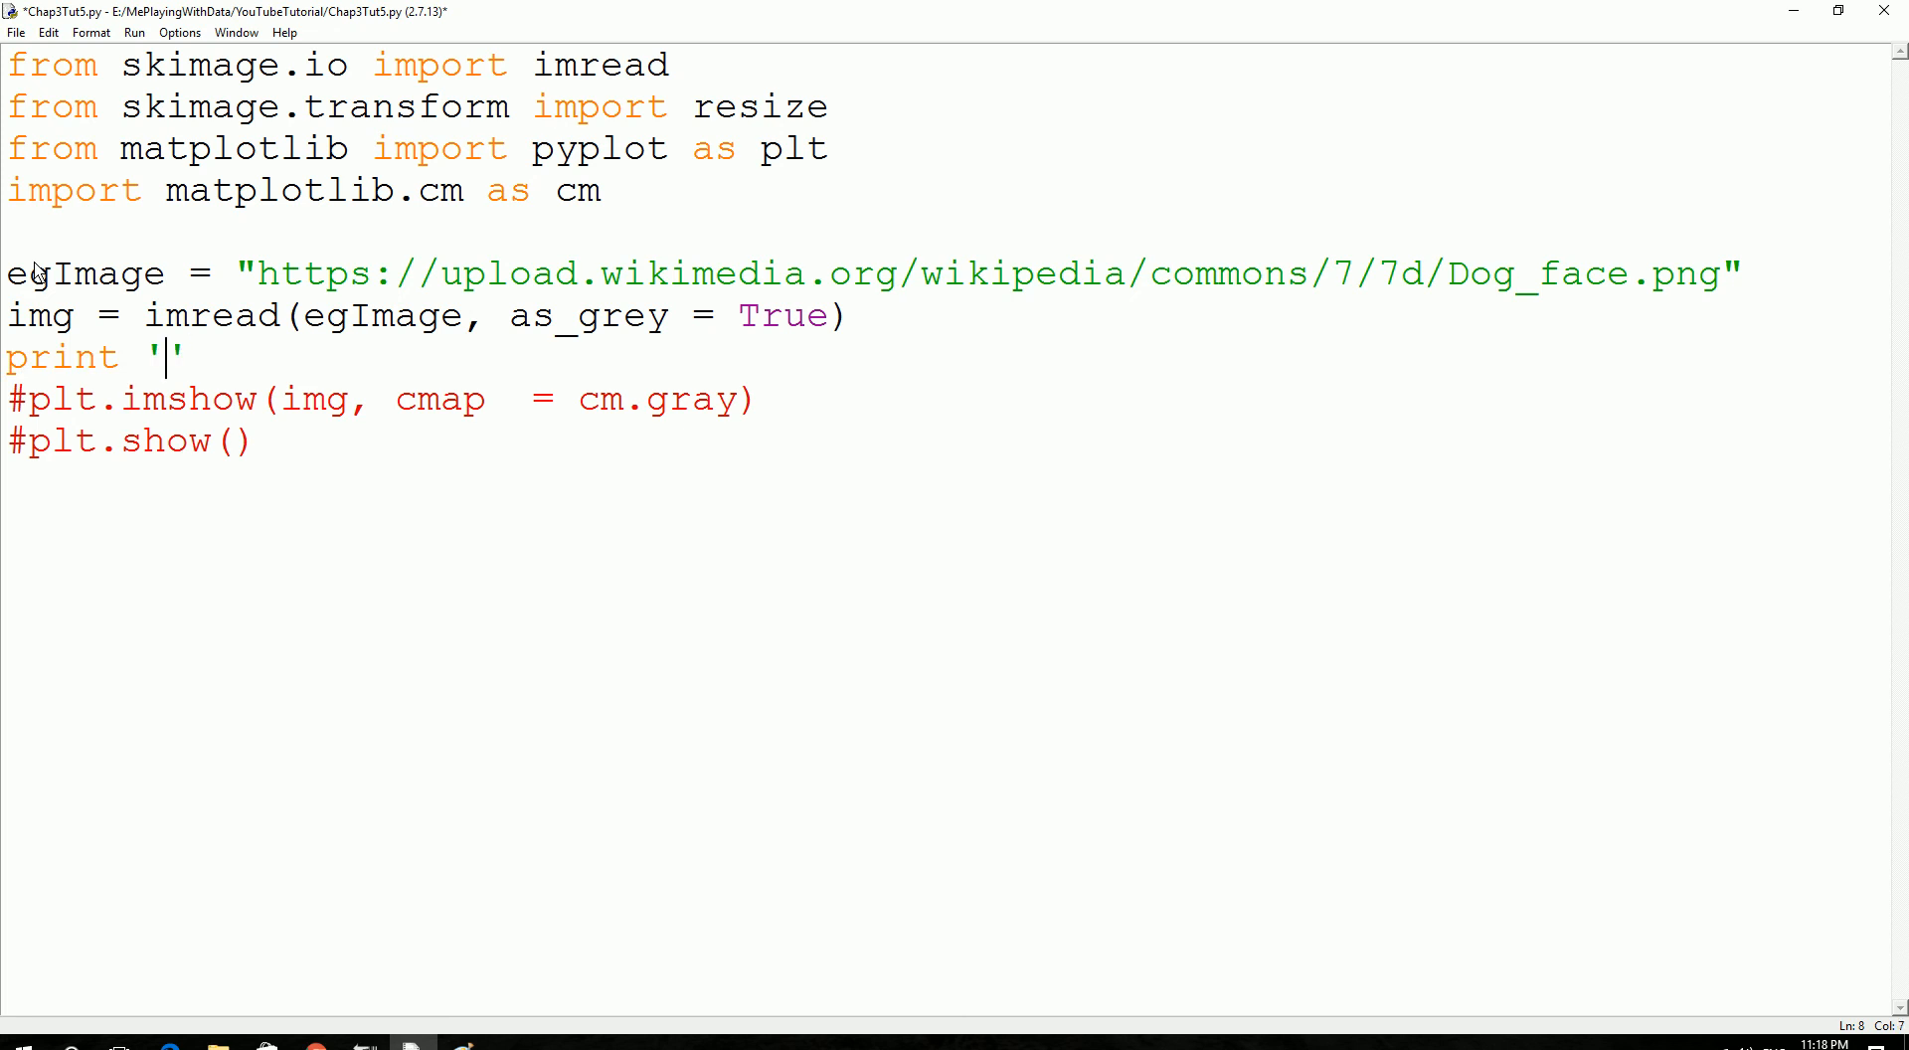
text(data t)
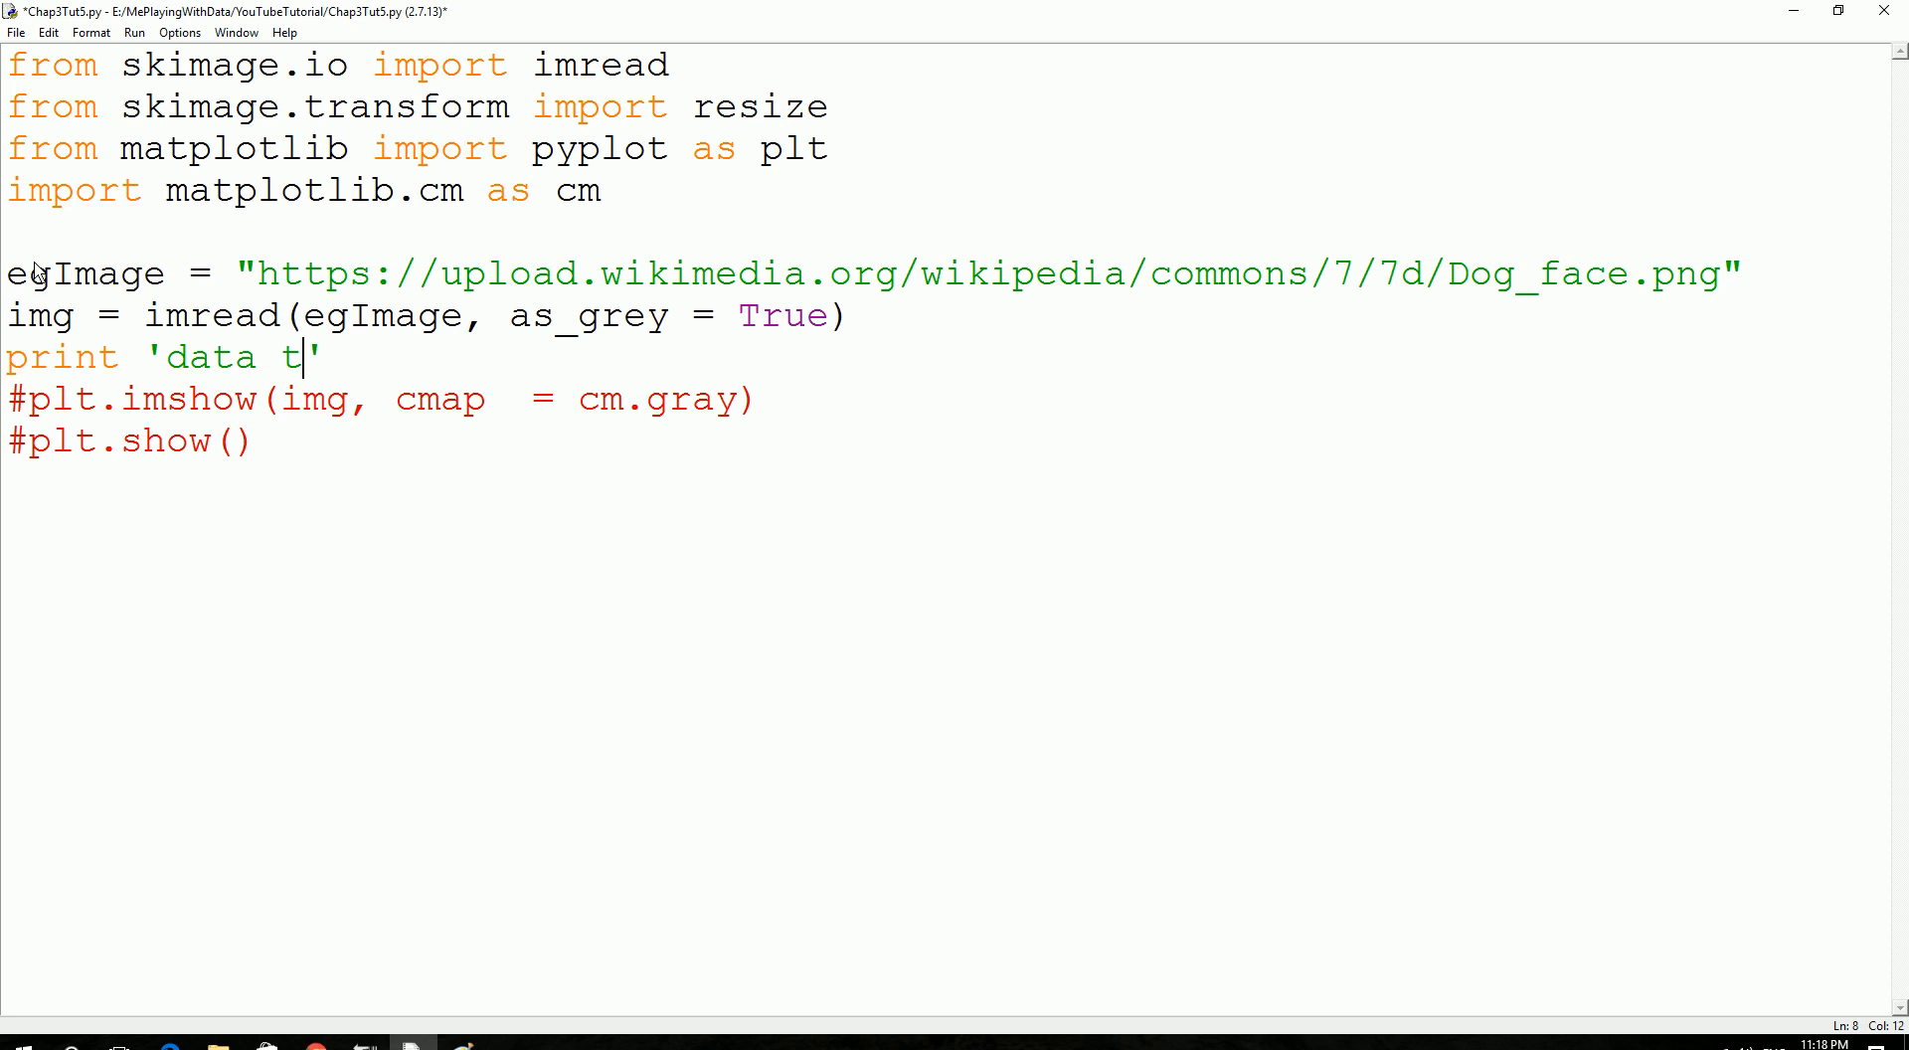
text(ype)
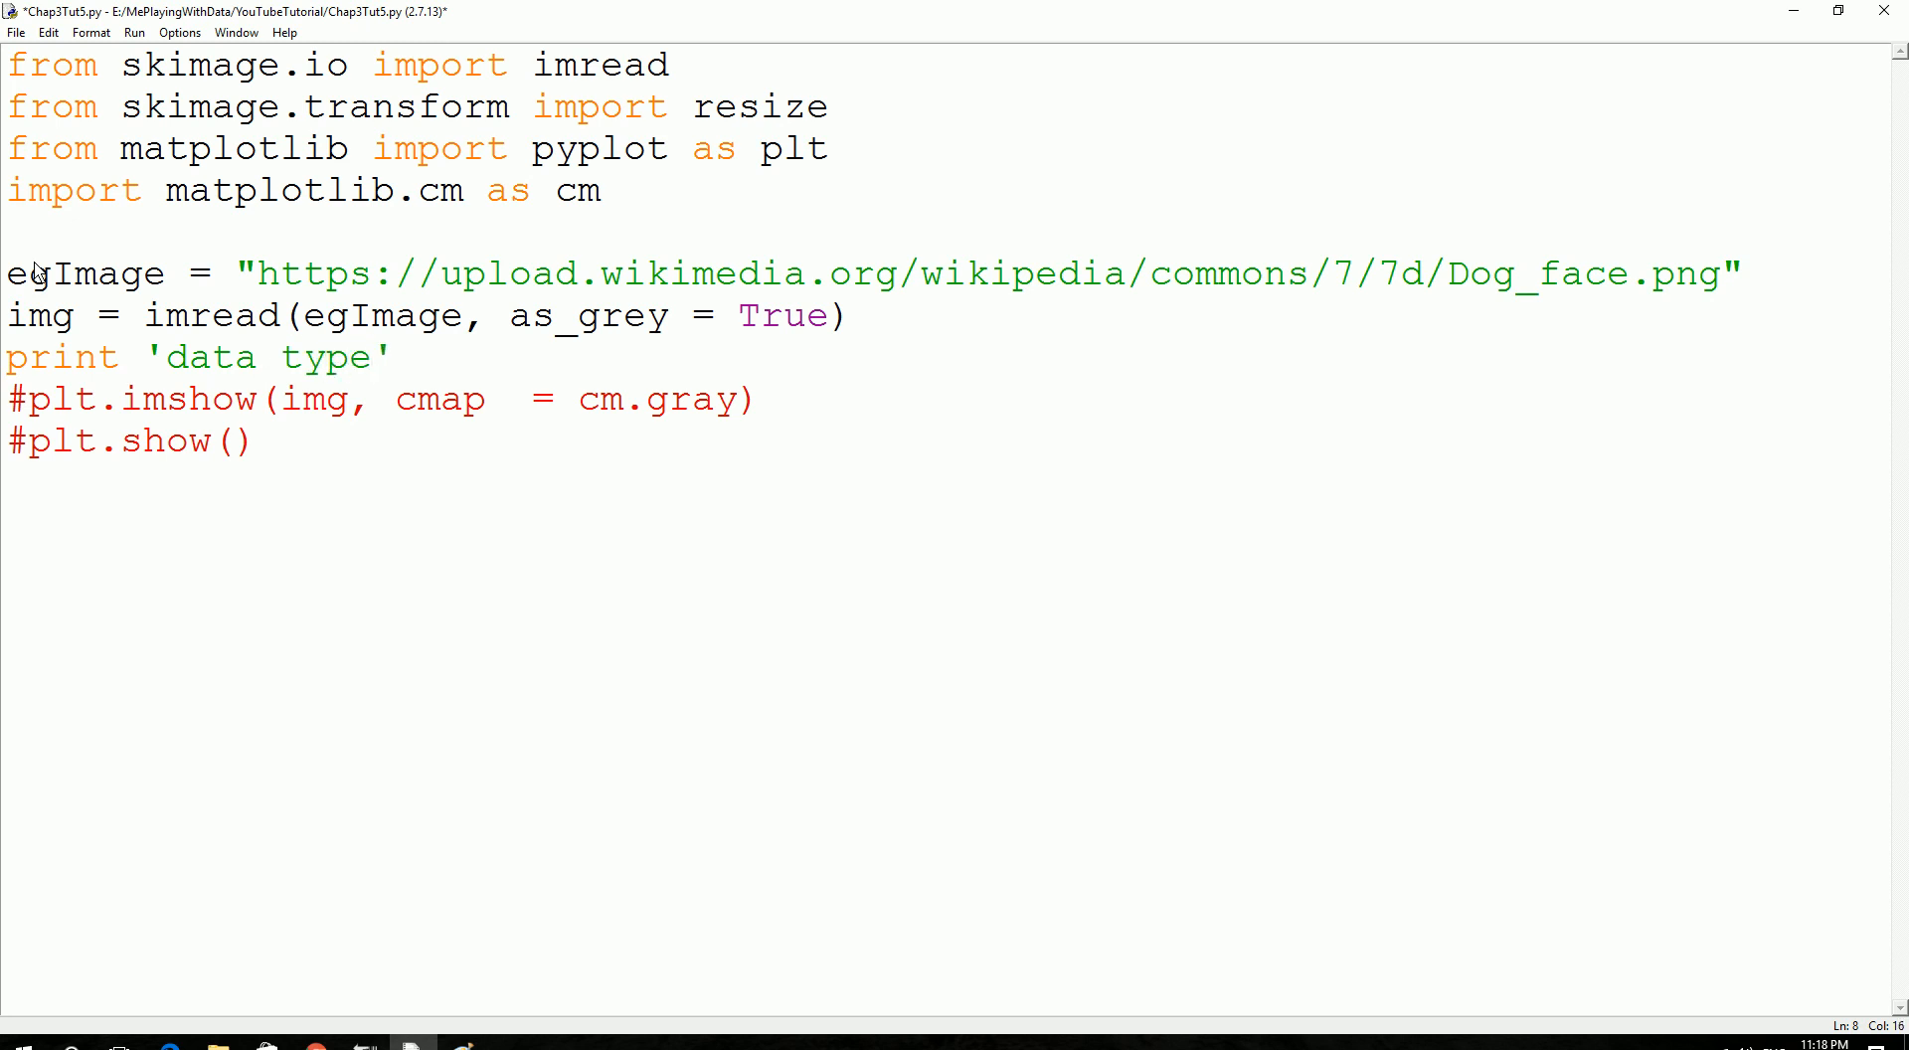
text(:)
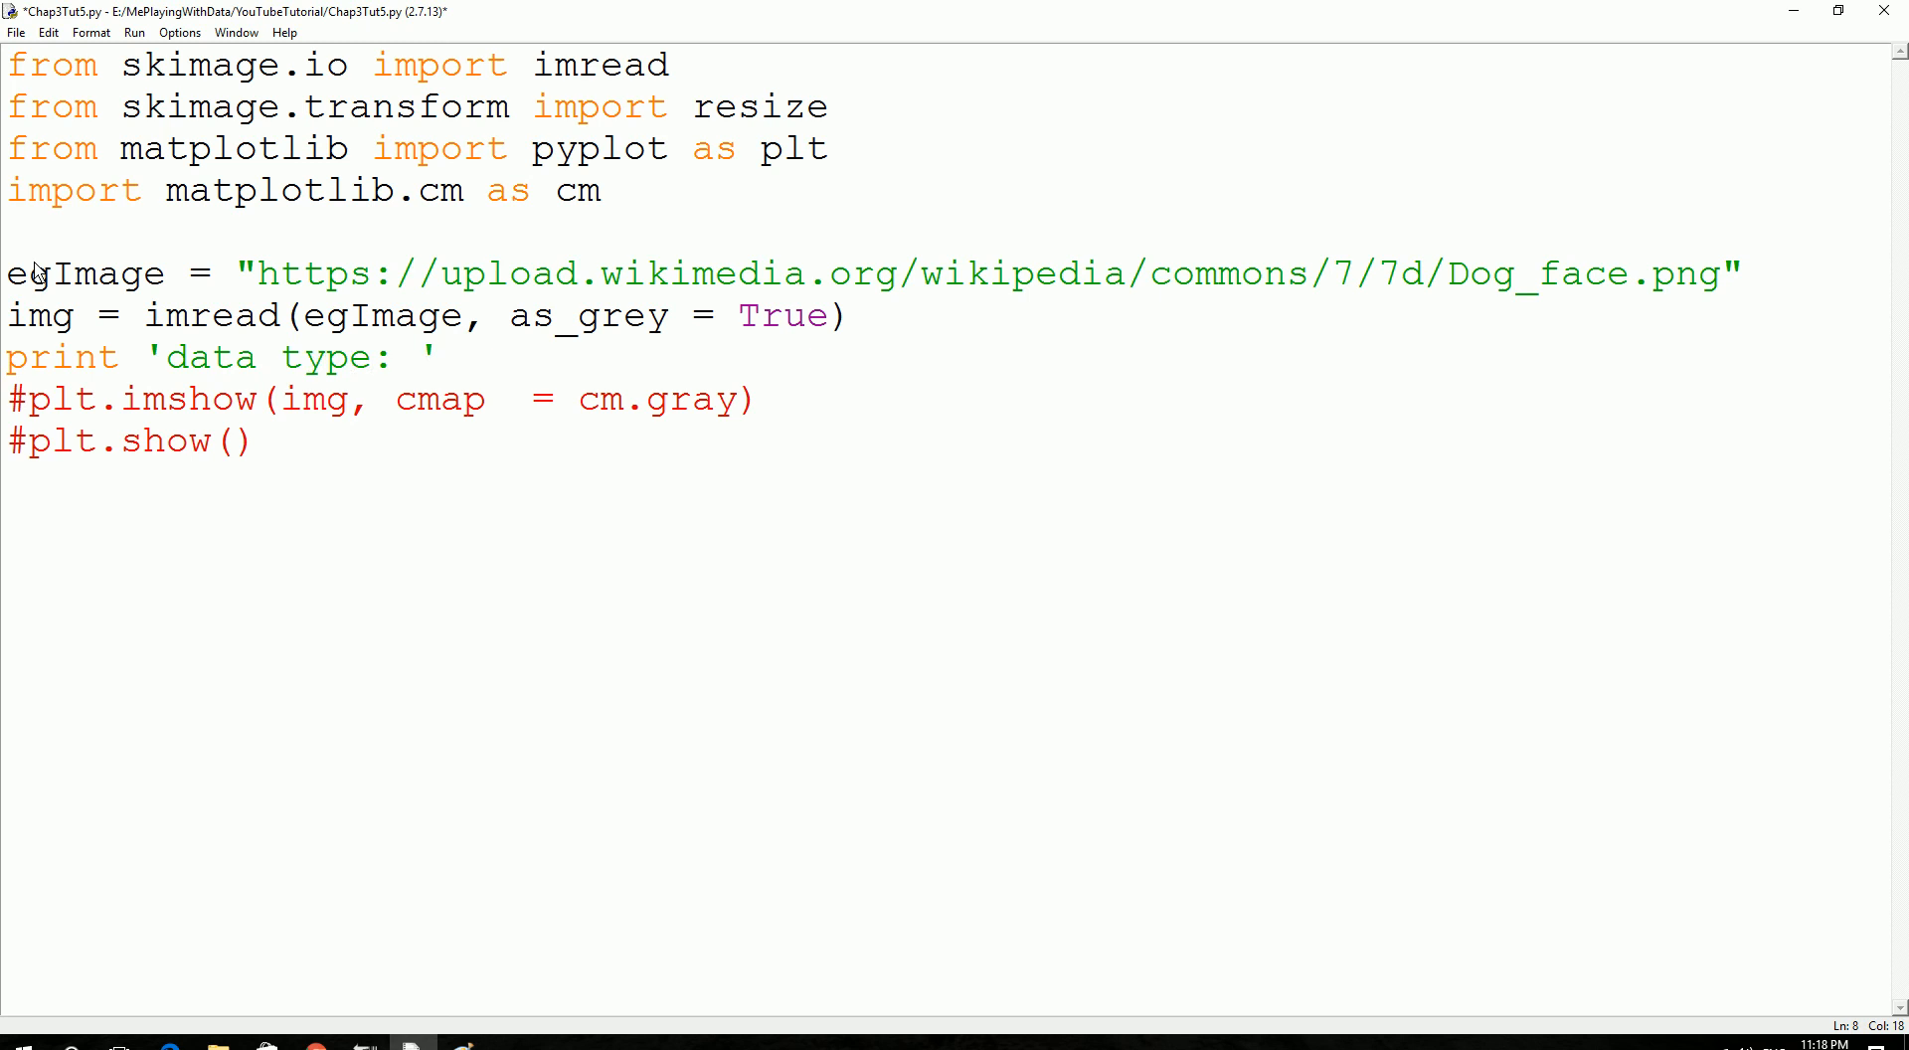
text(%s)
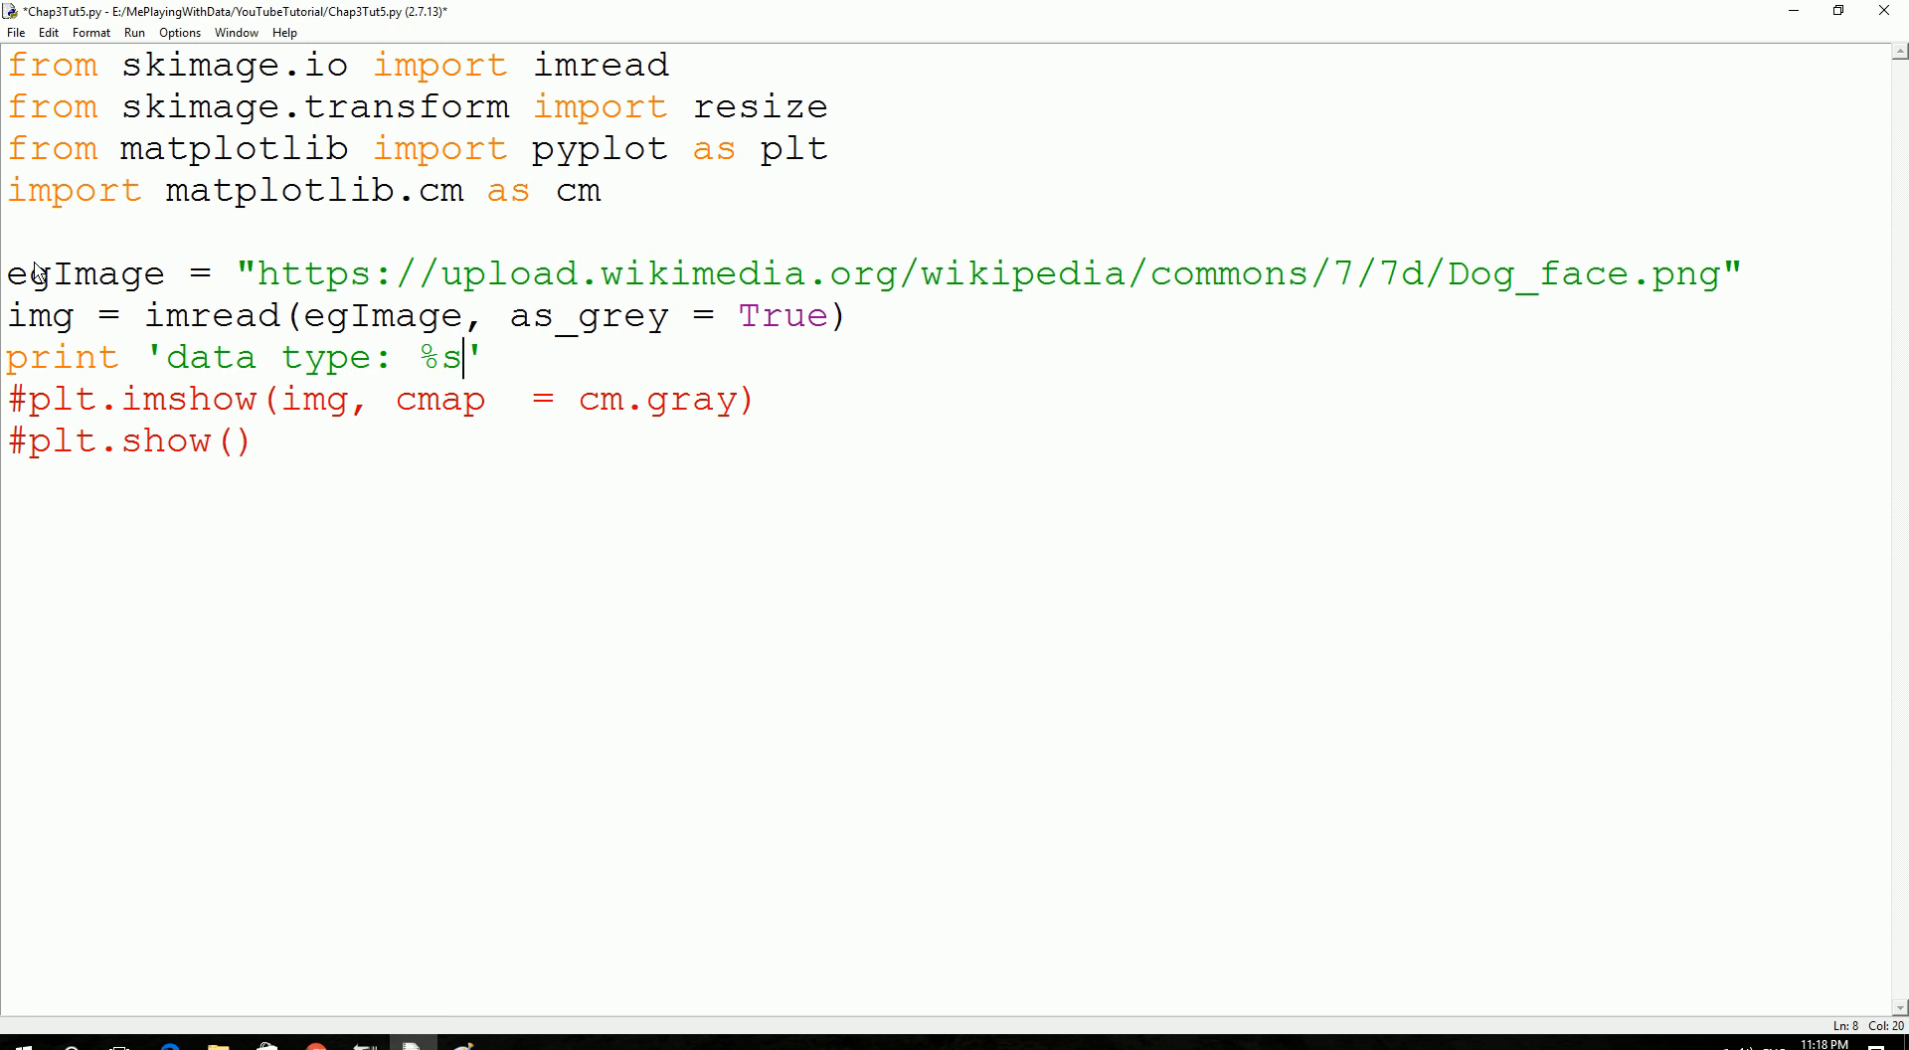
text(,)
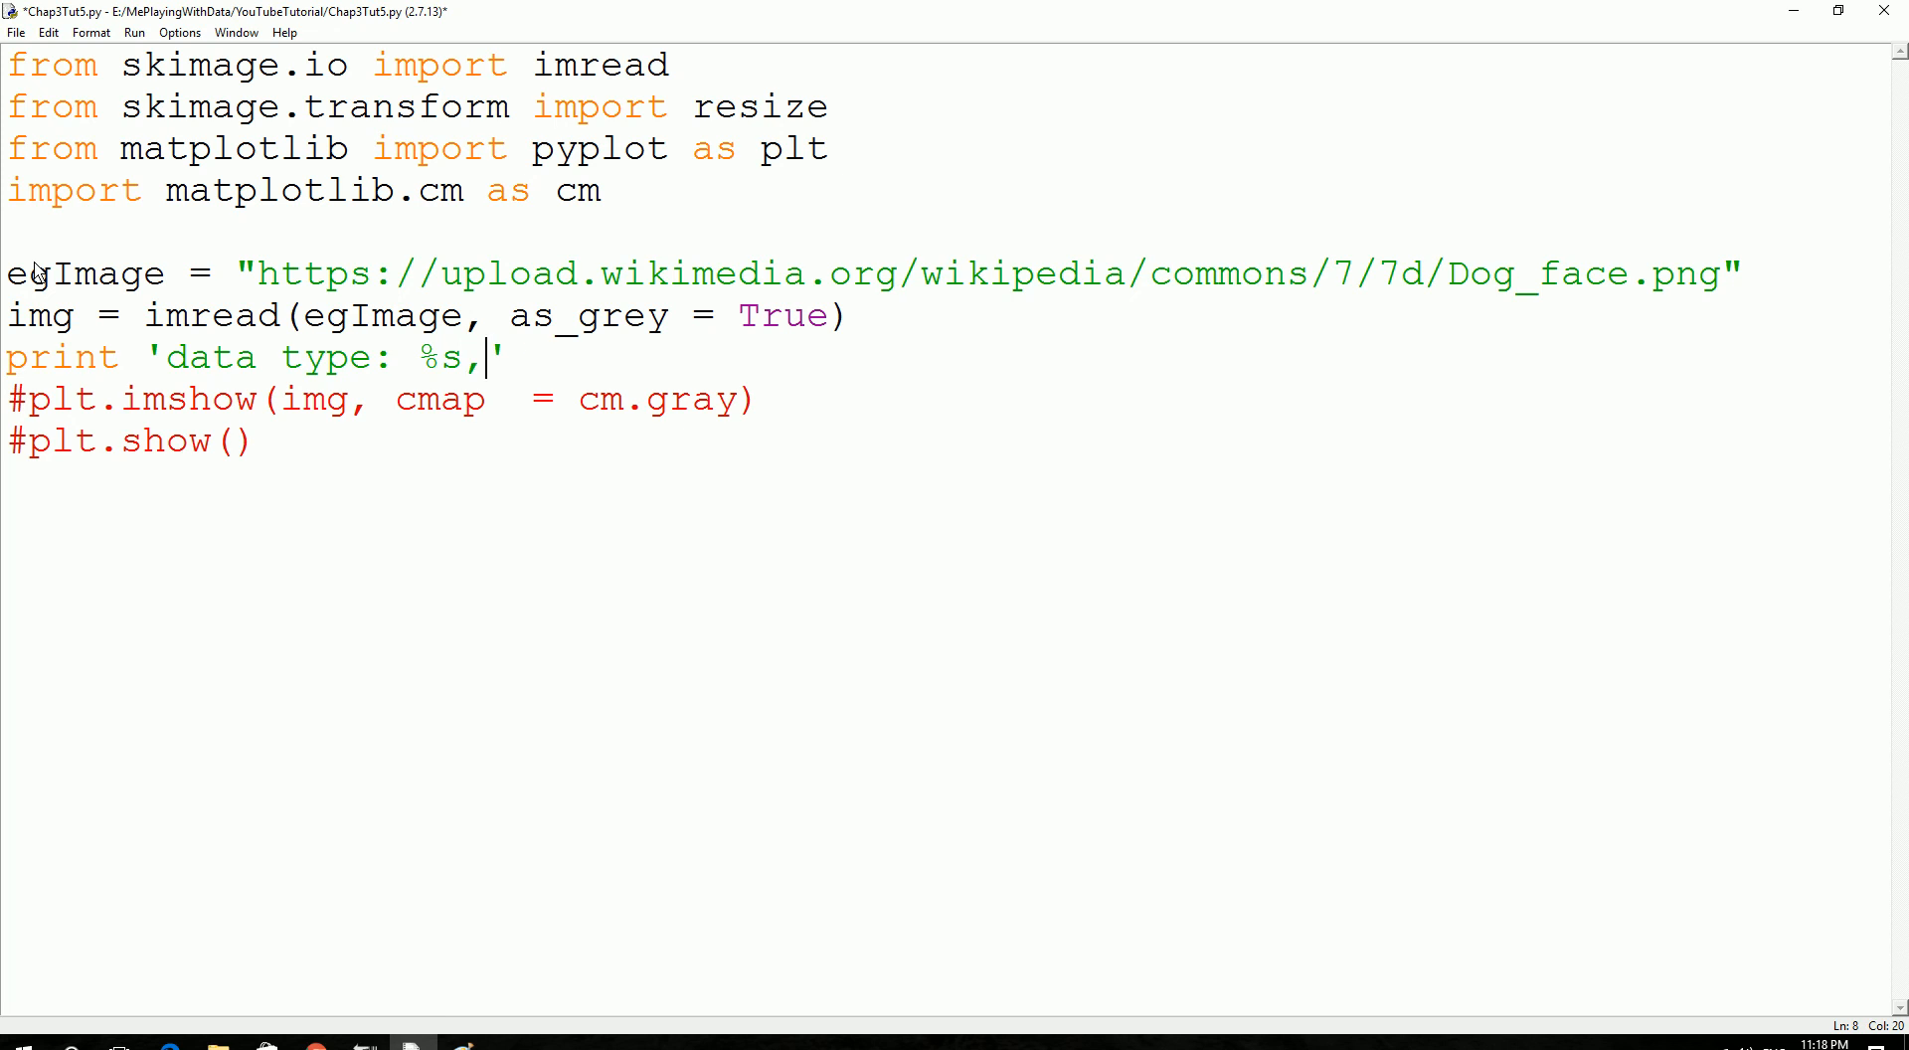
text(shape:)
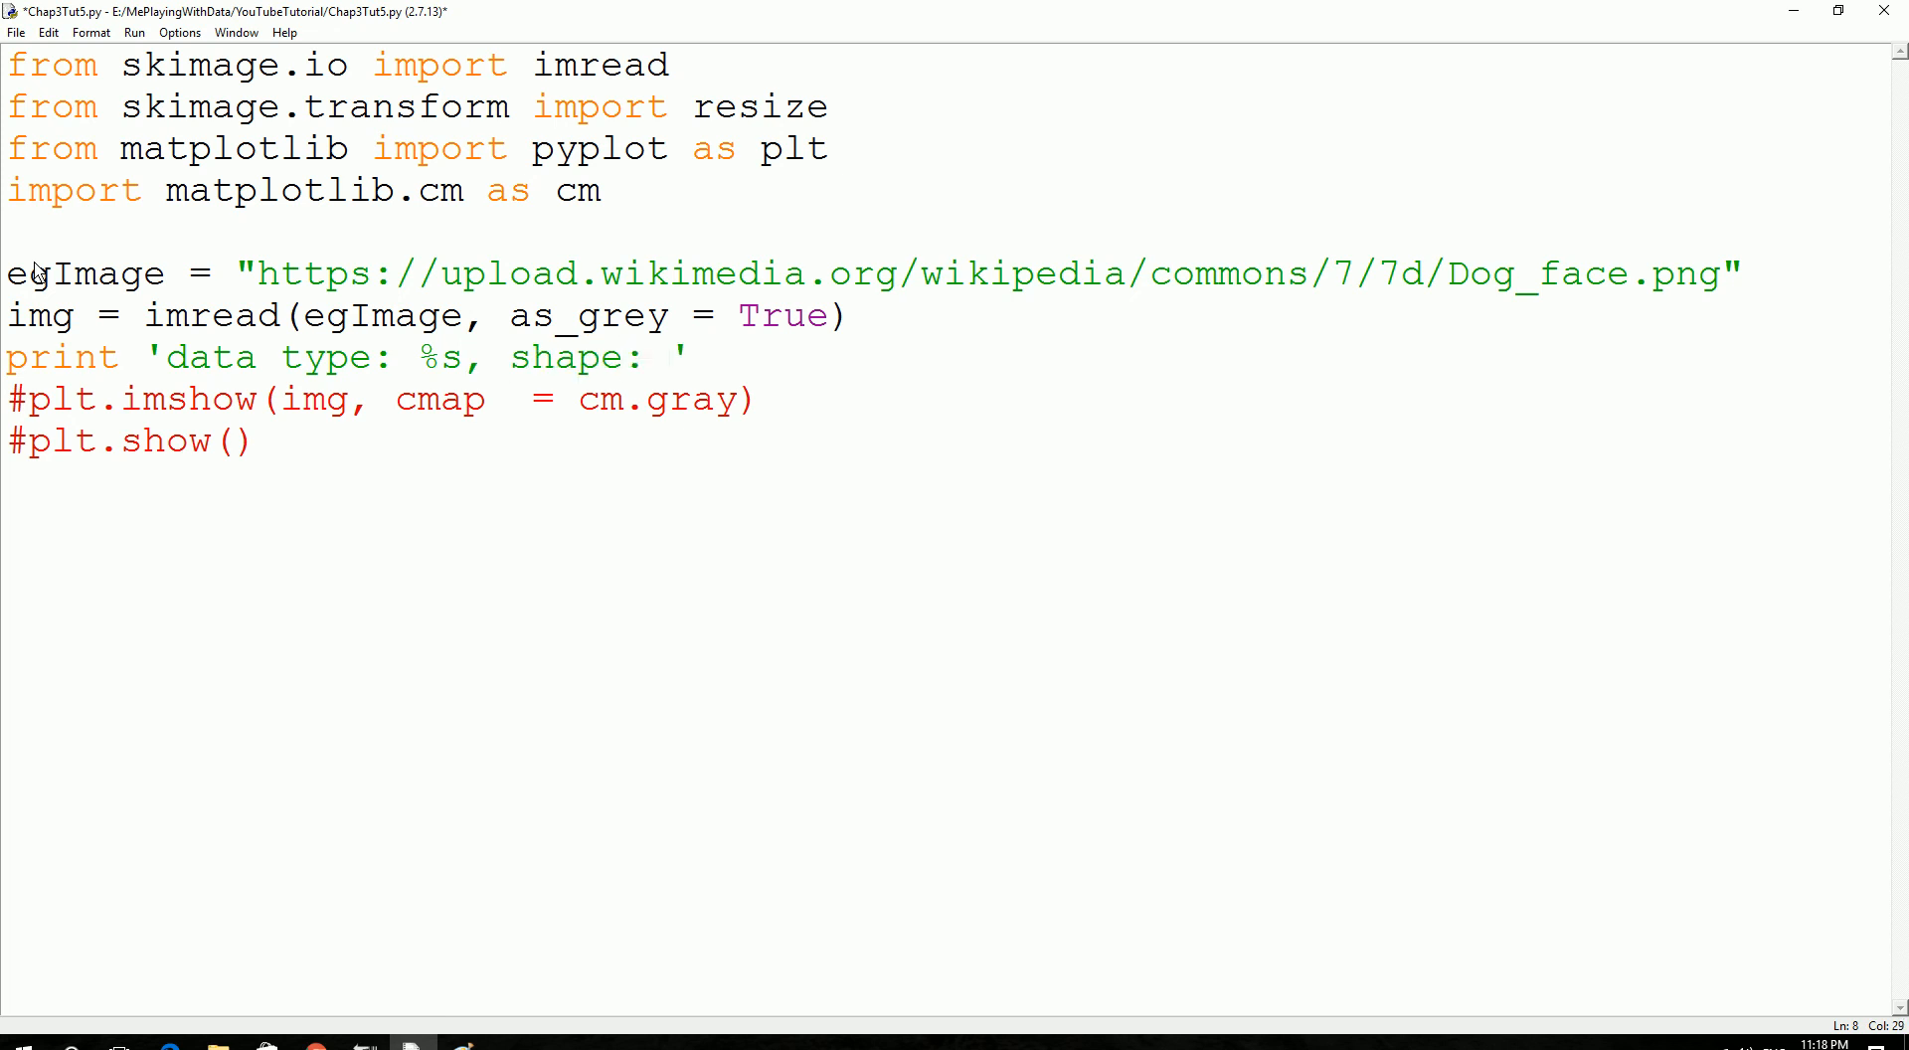
text(%s)
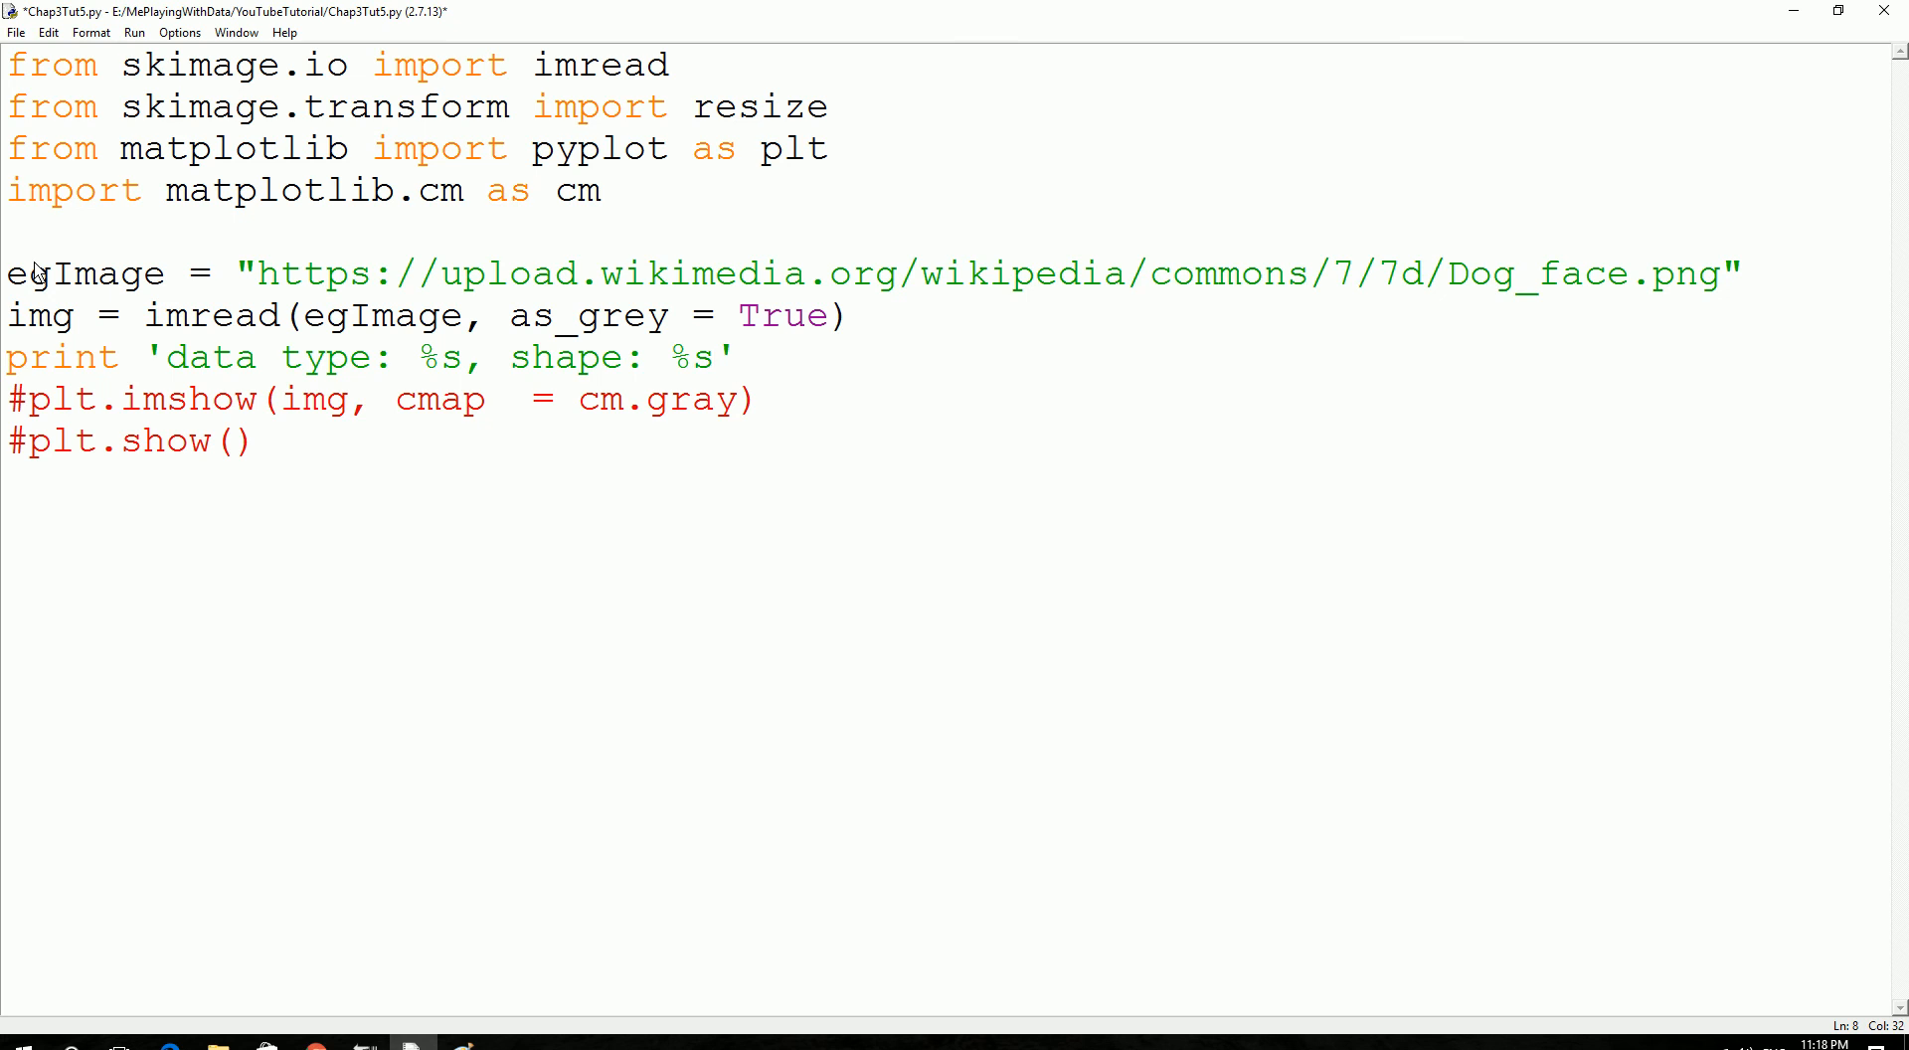
text(()
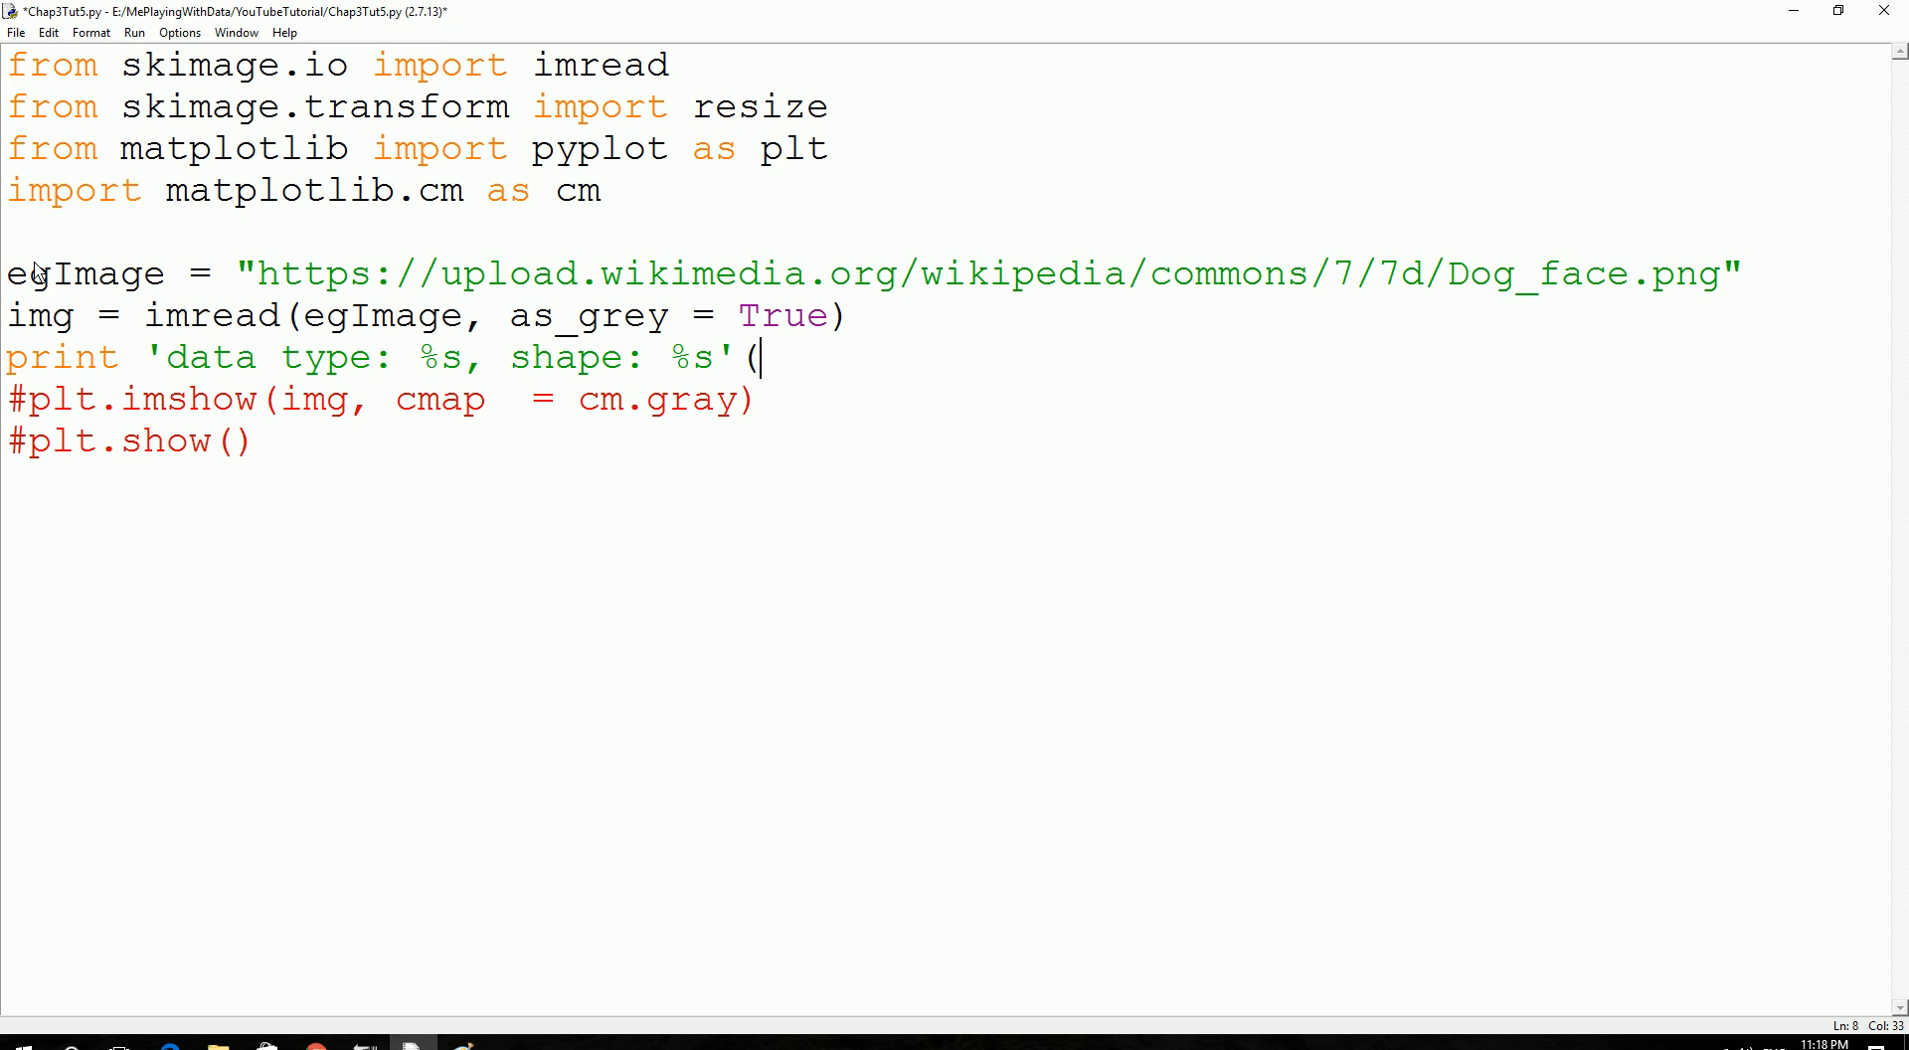
text(type)
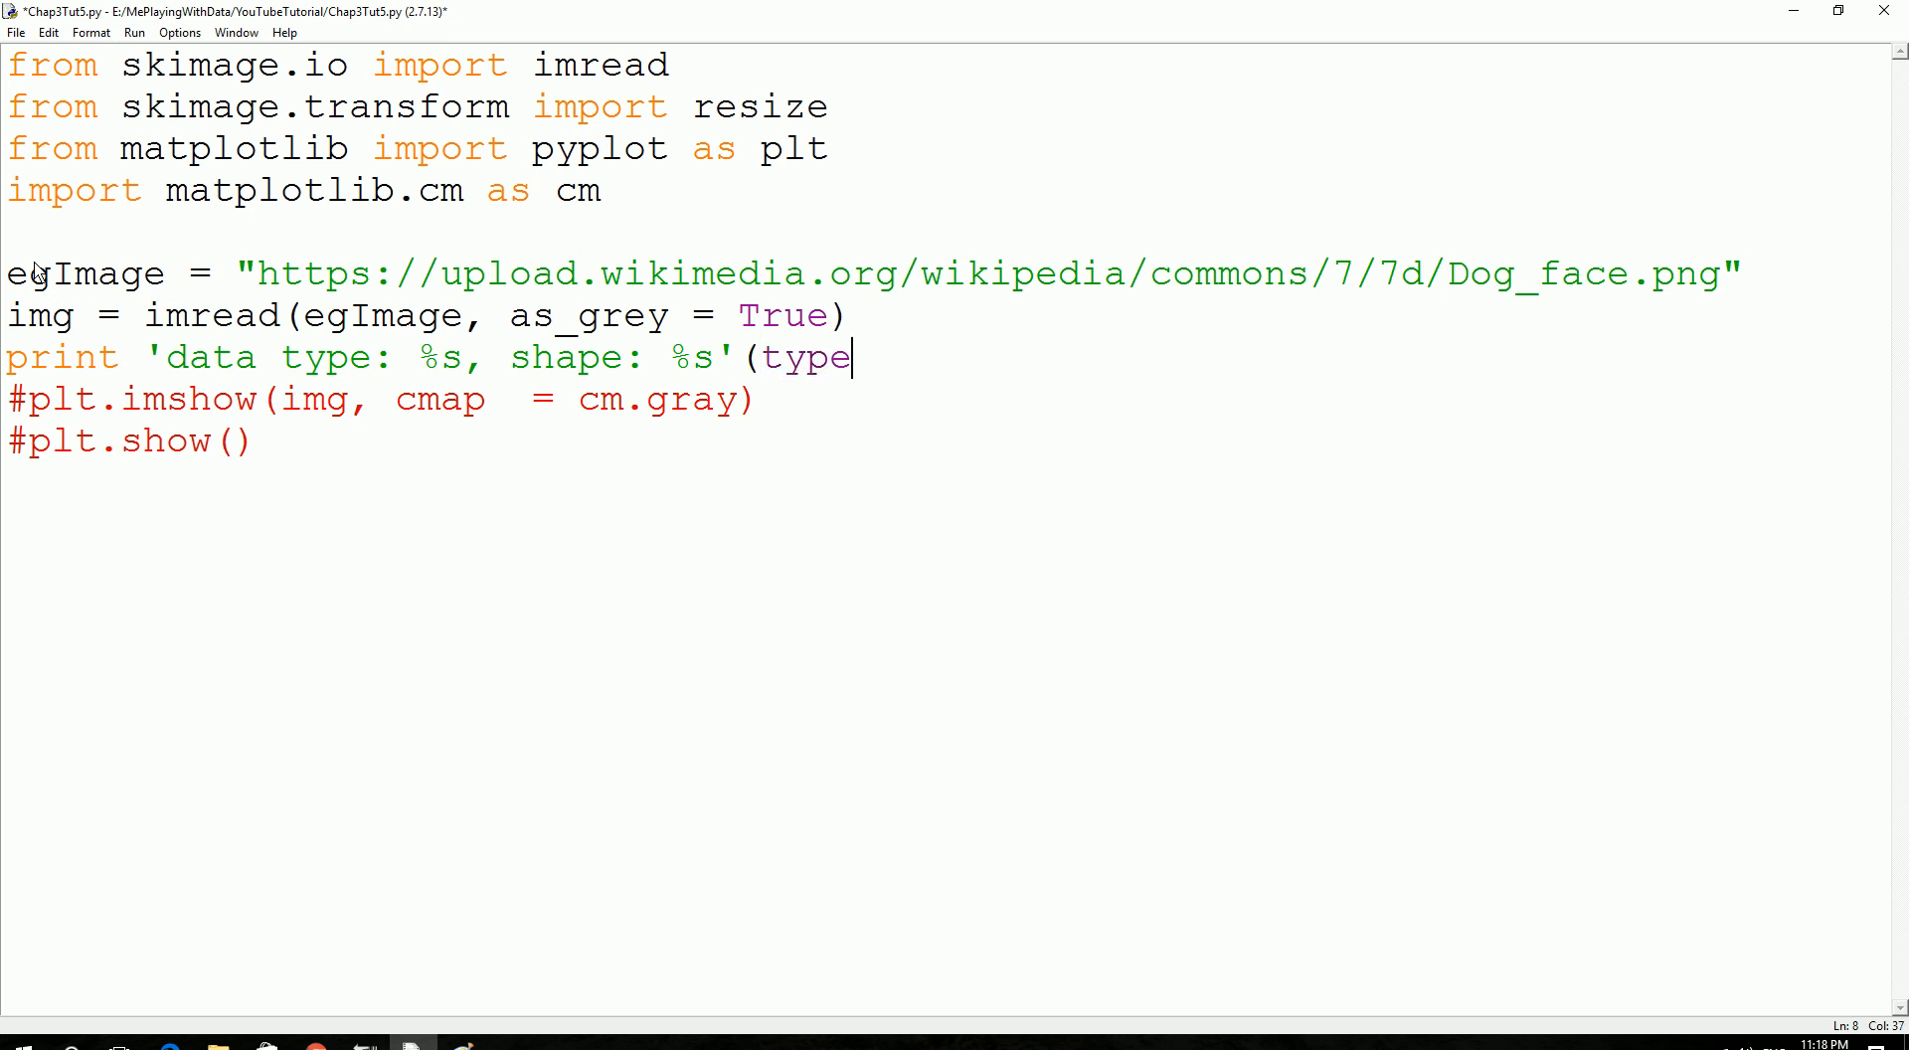
text(()
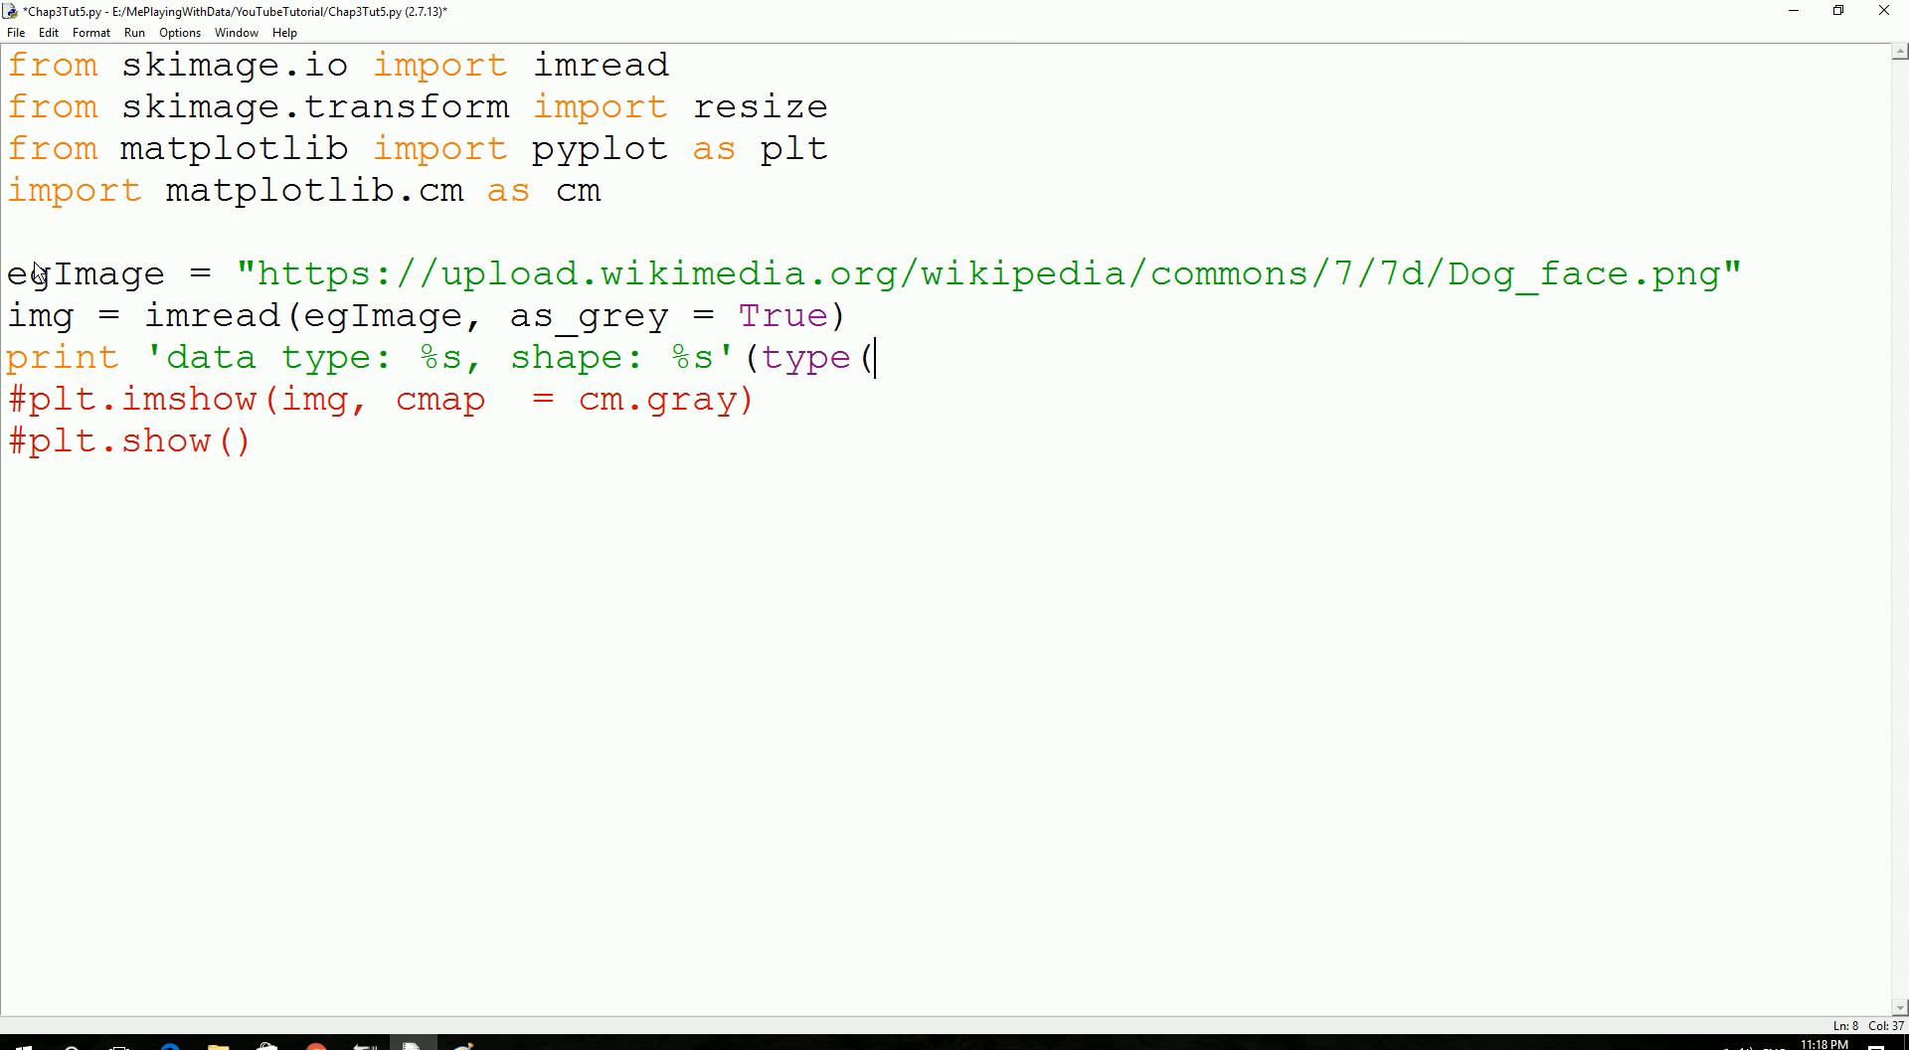
text(img)
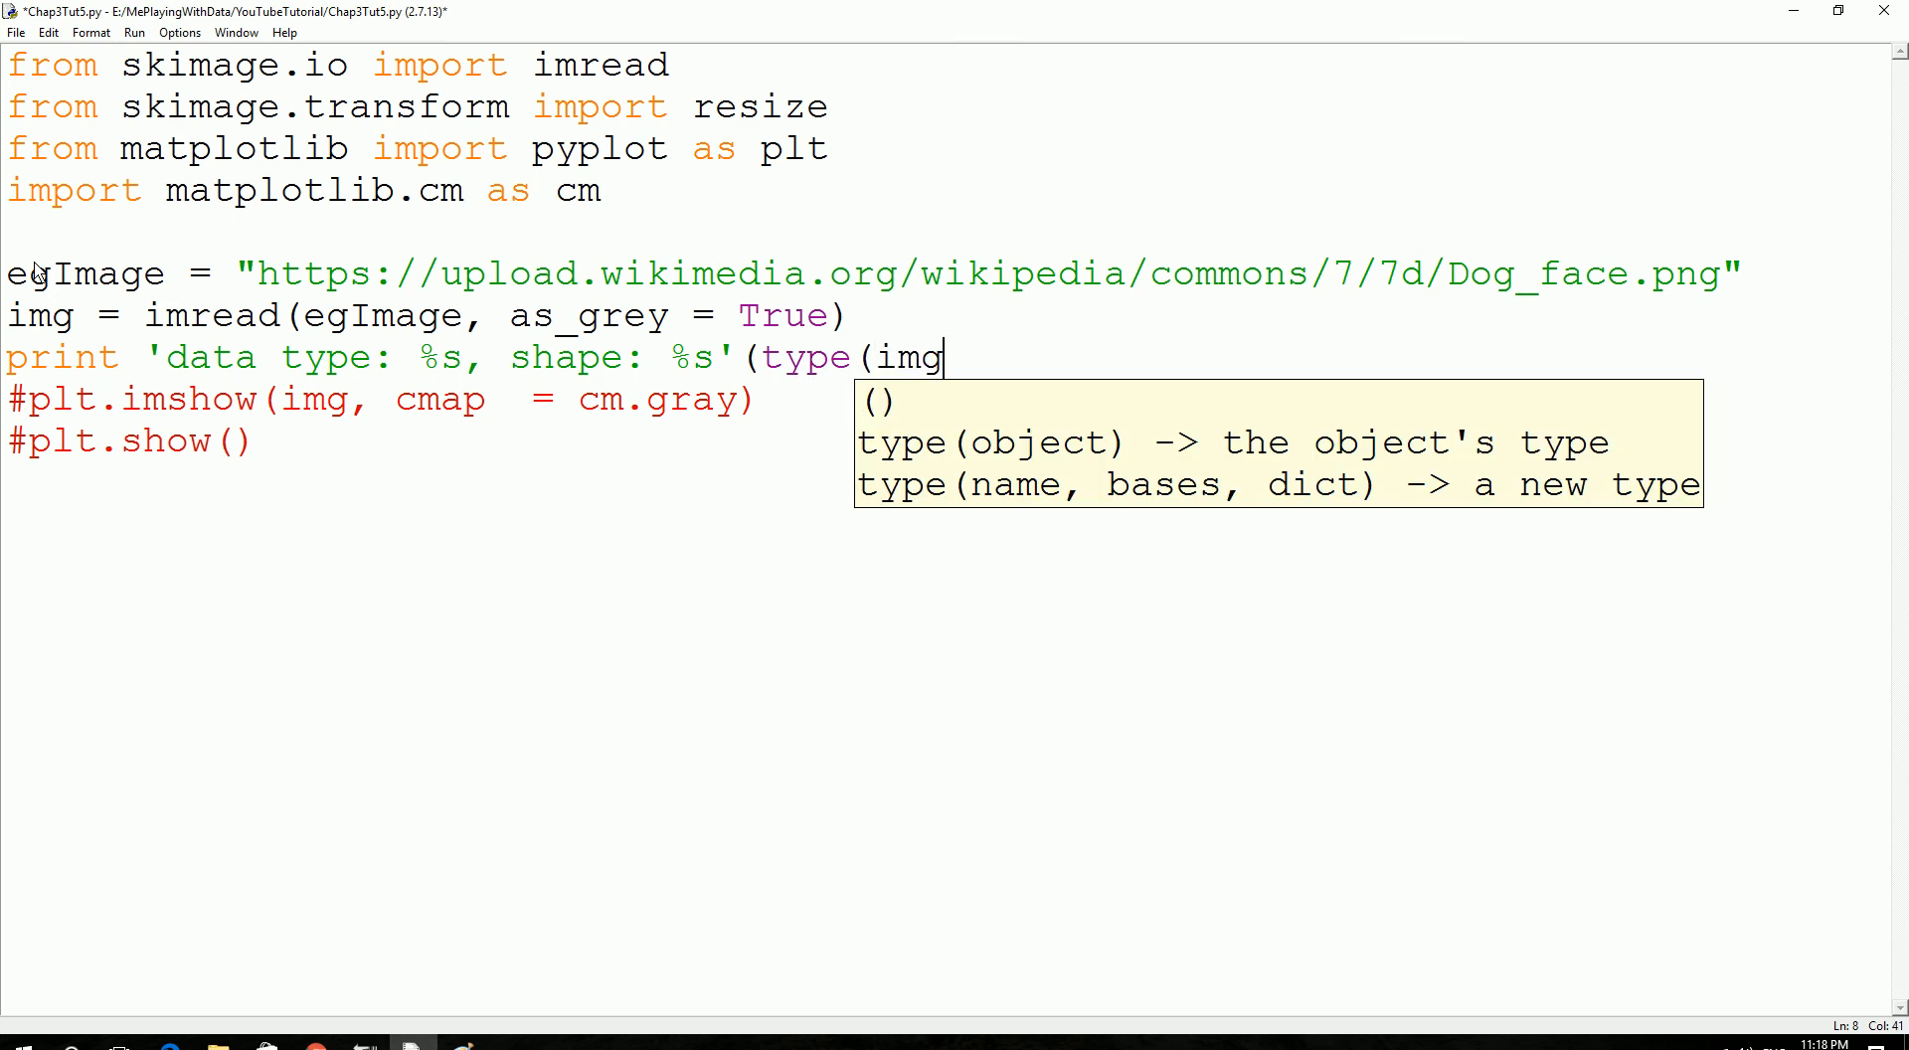
text(),)
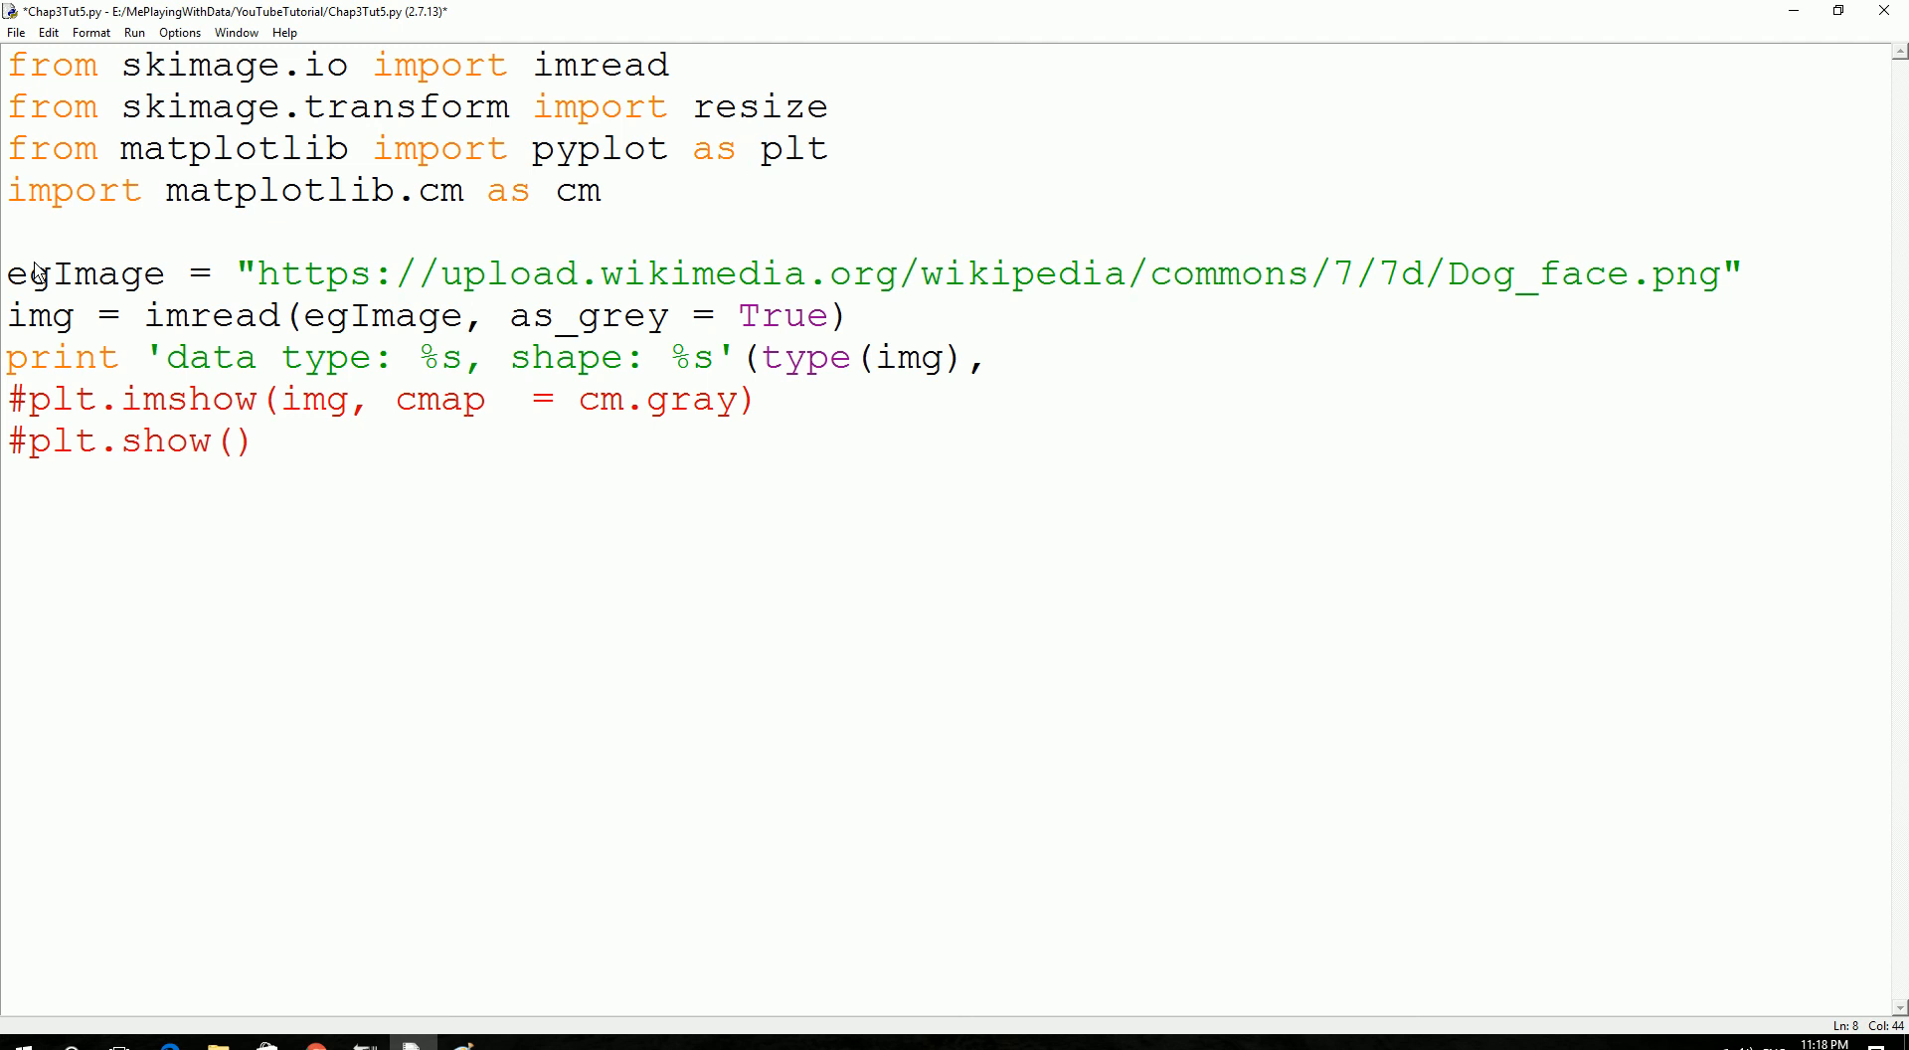
text(img)
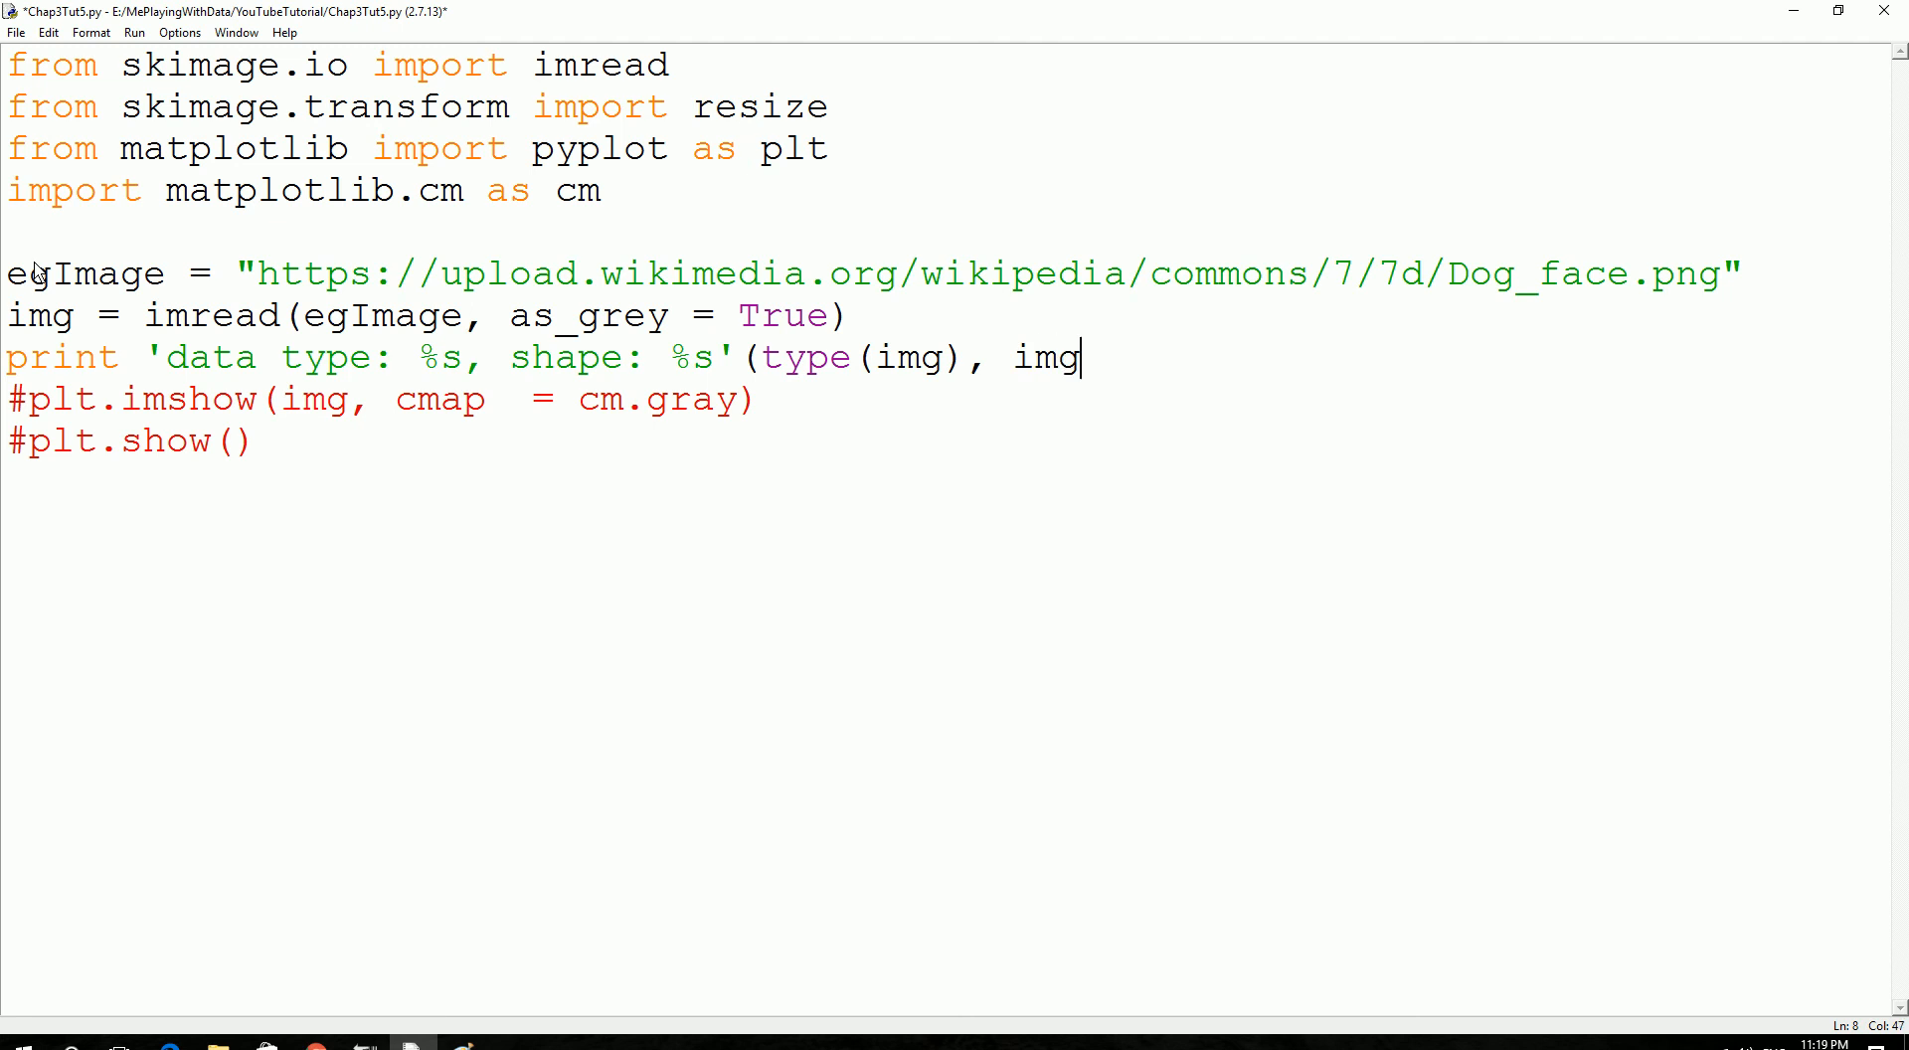
text(.)
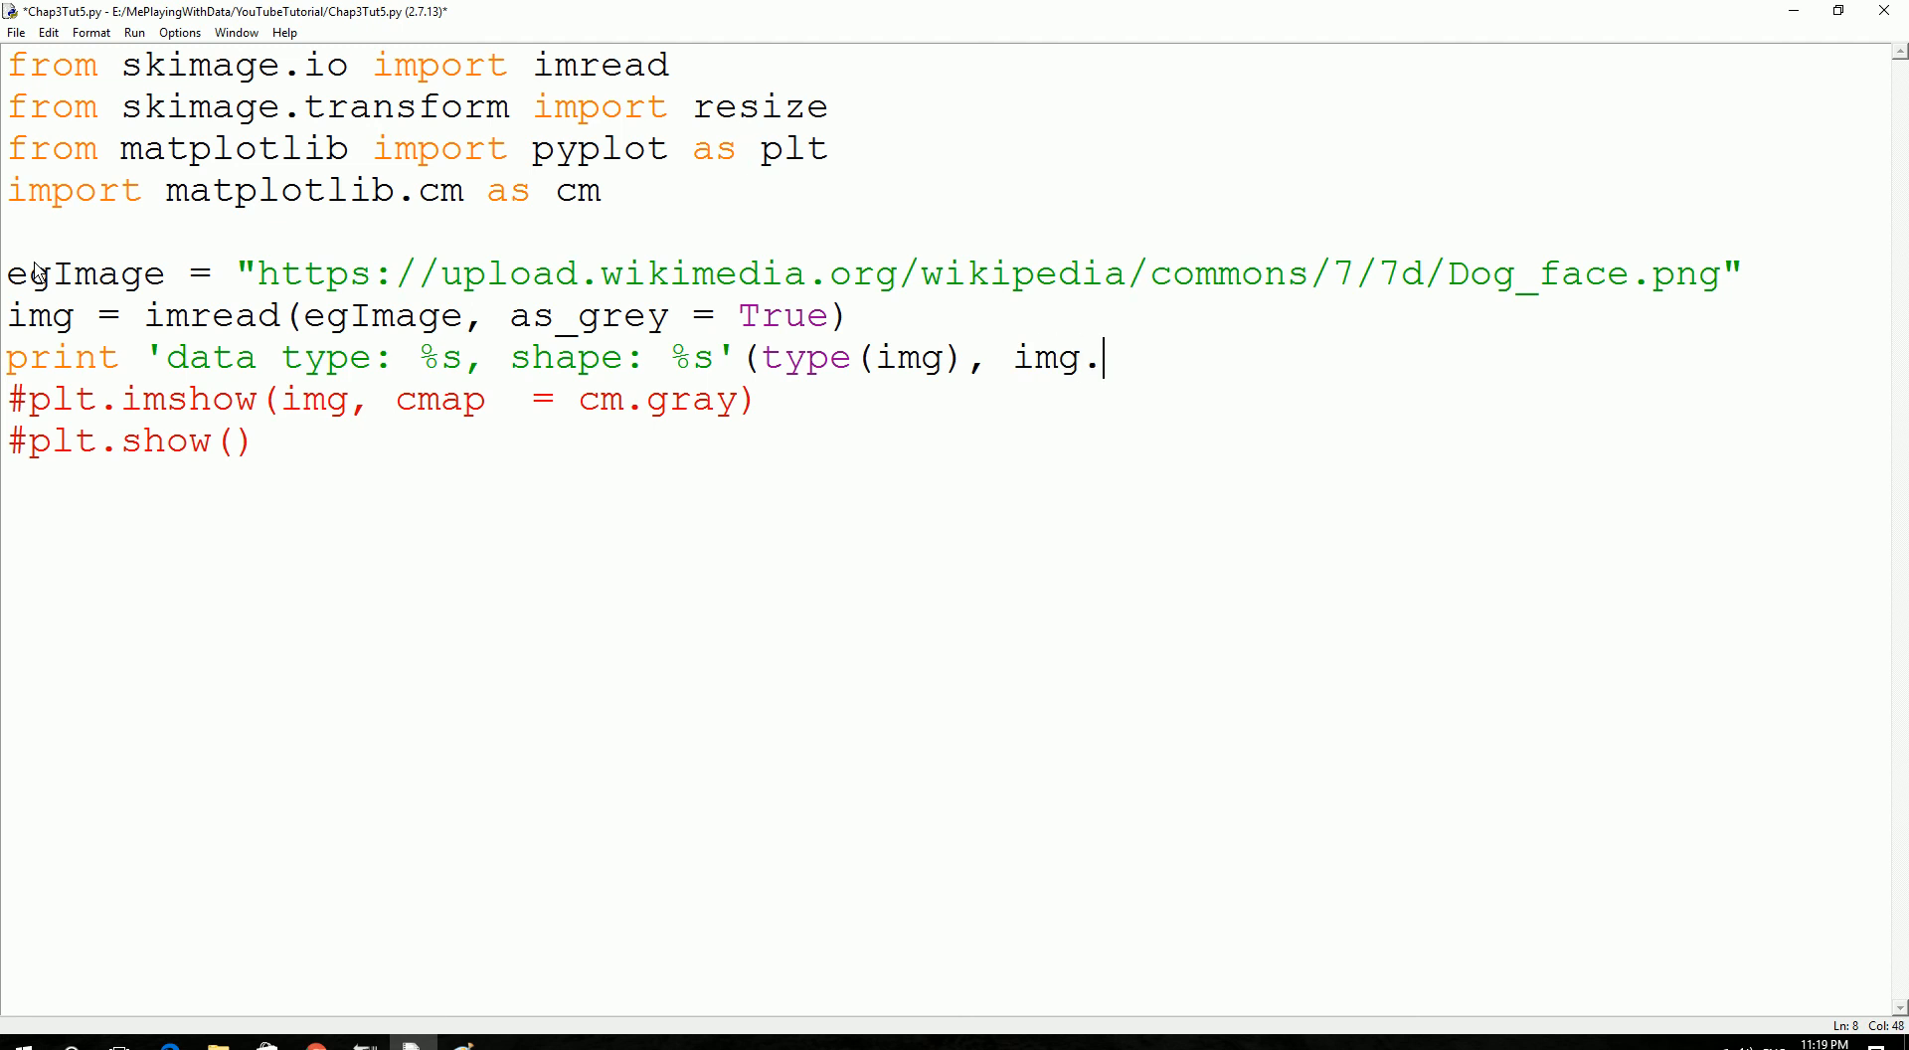
text(shape)
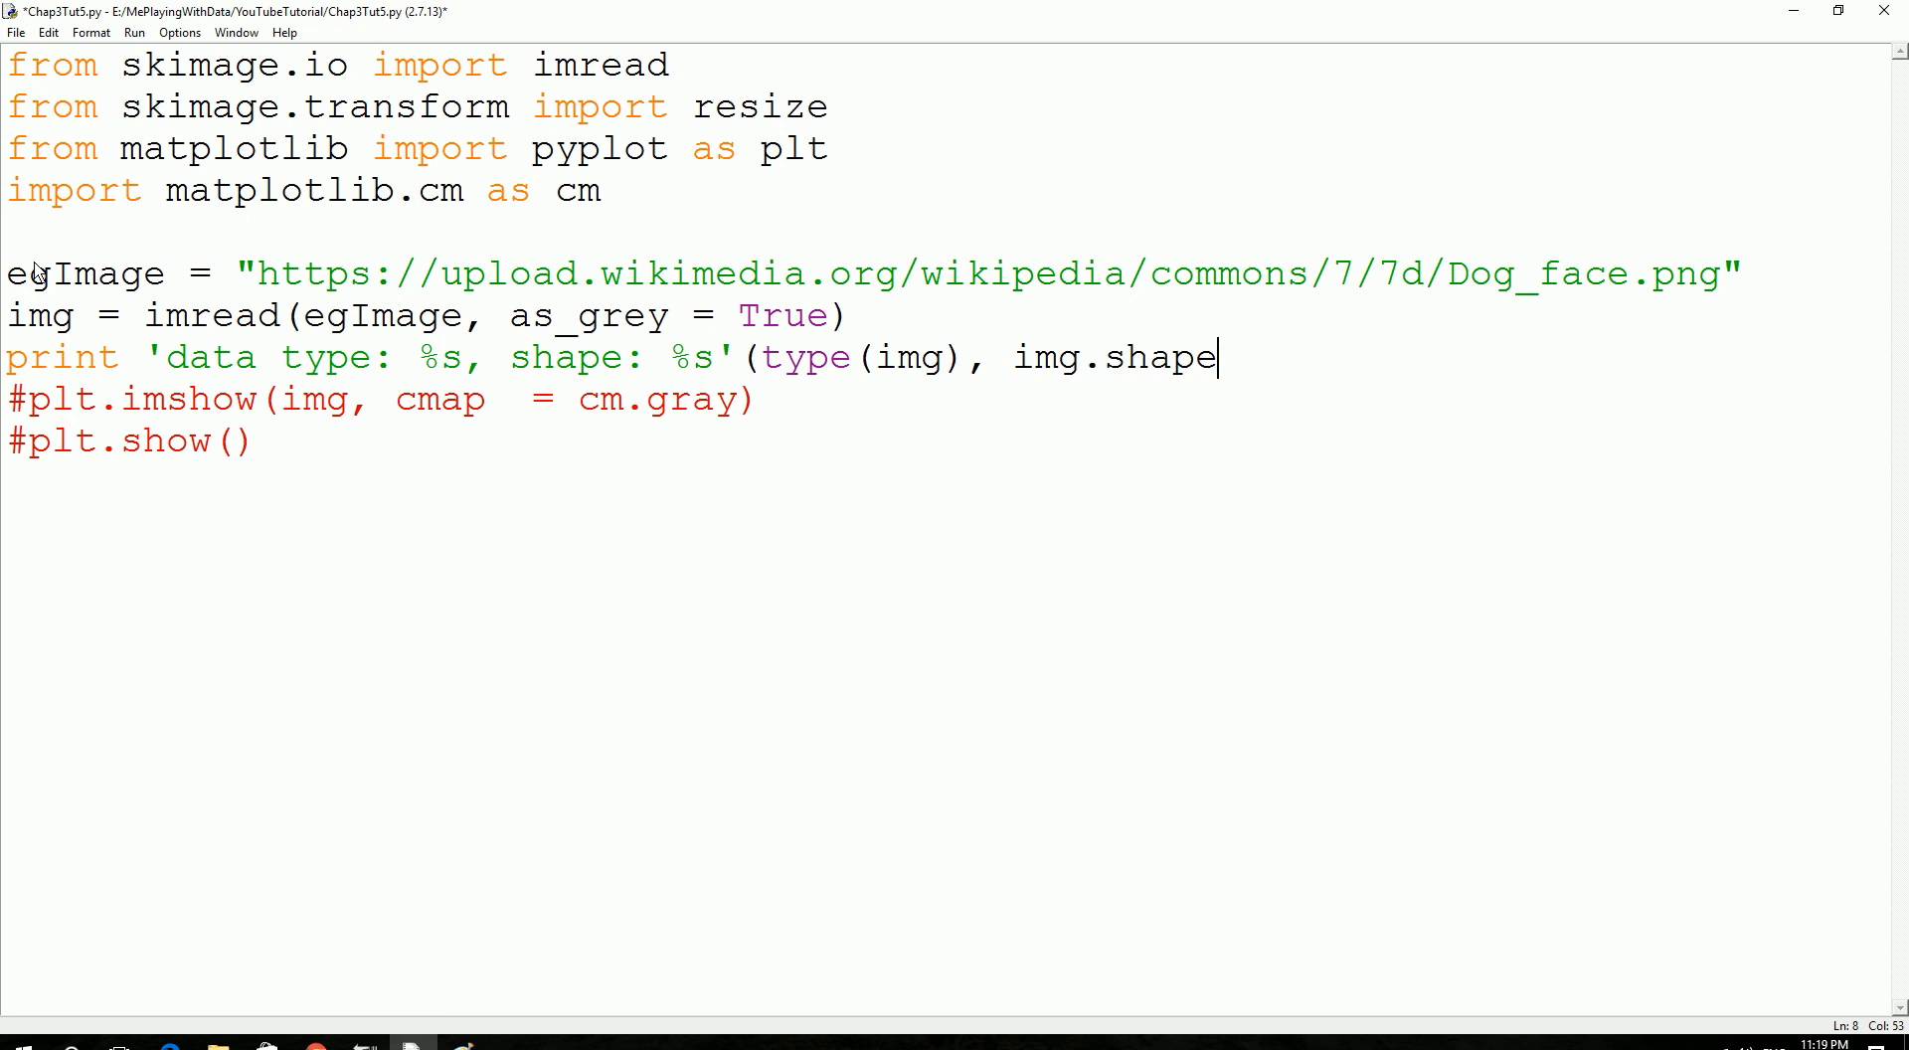
text())
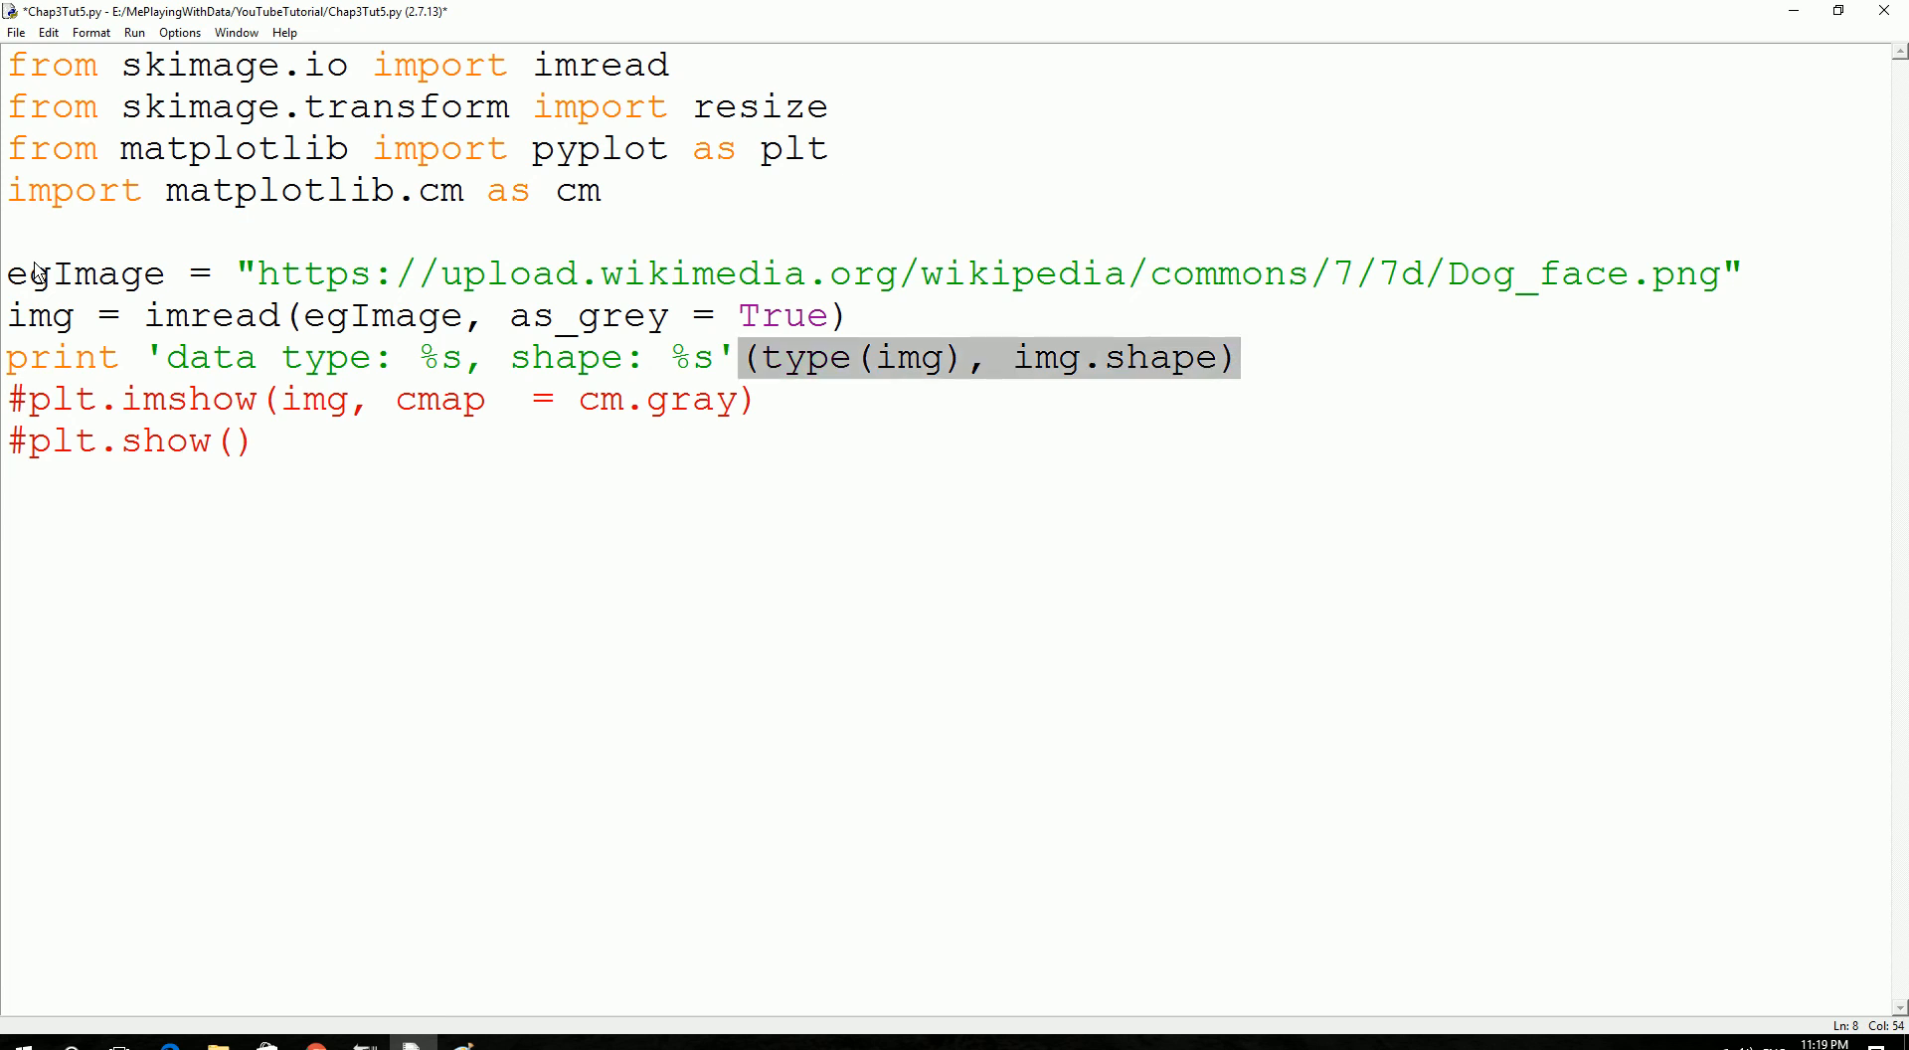
Save the script with Ctrl+S and run it.
click(1238, 357)
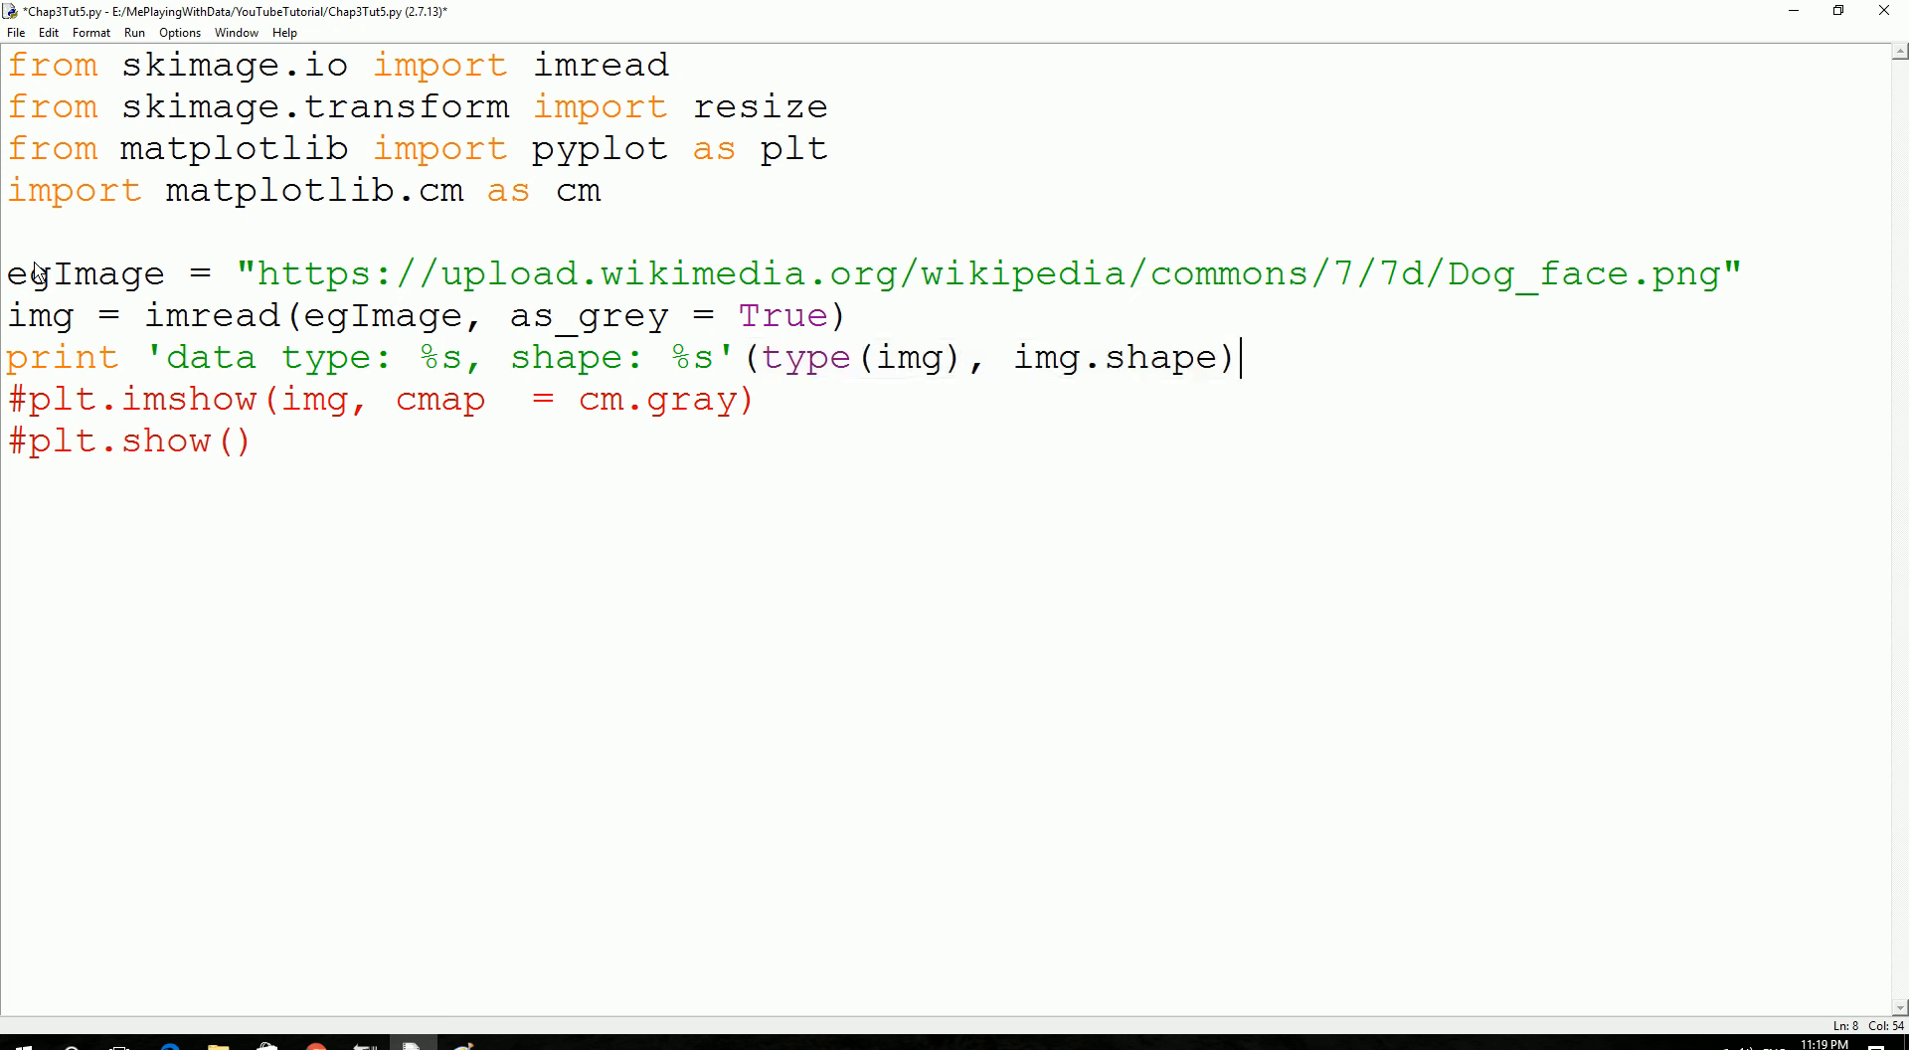
key(ctrl+s)
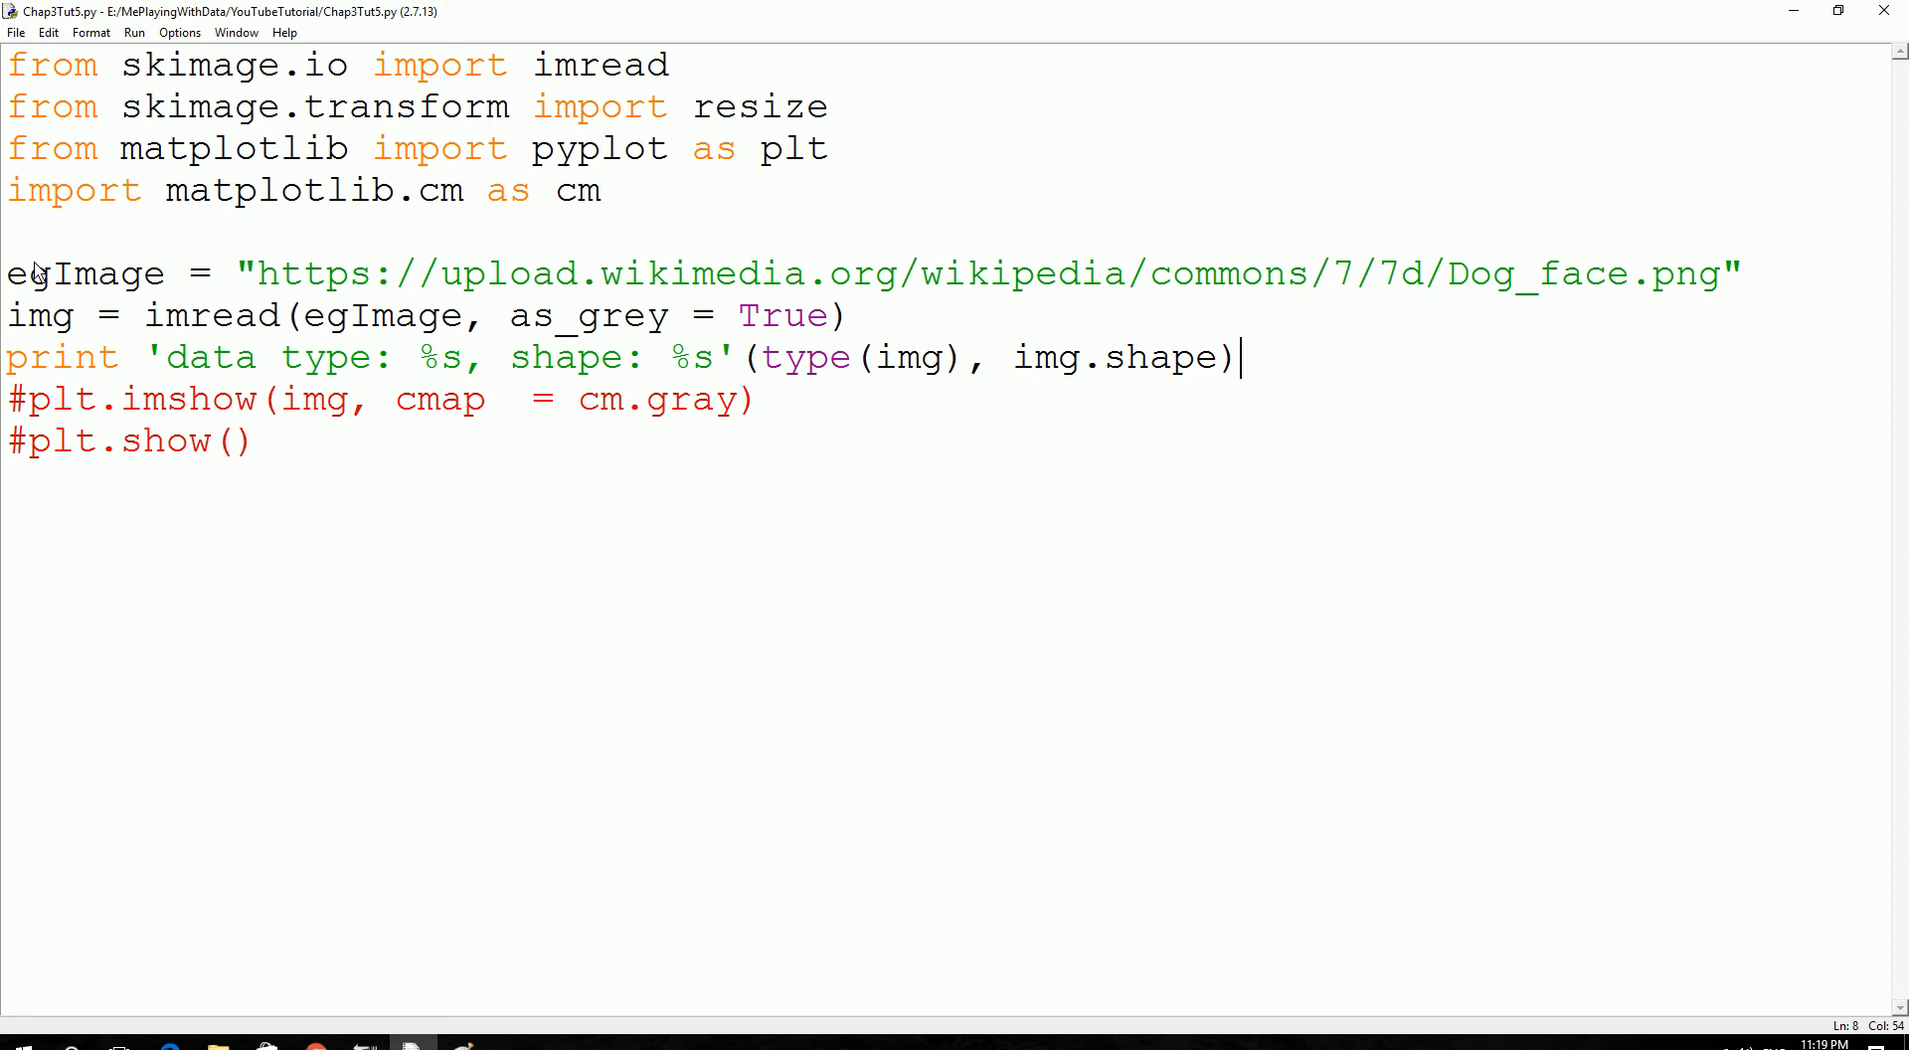
key(F5)
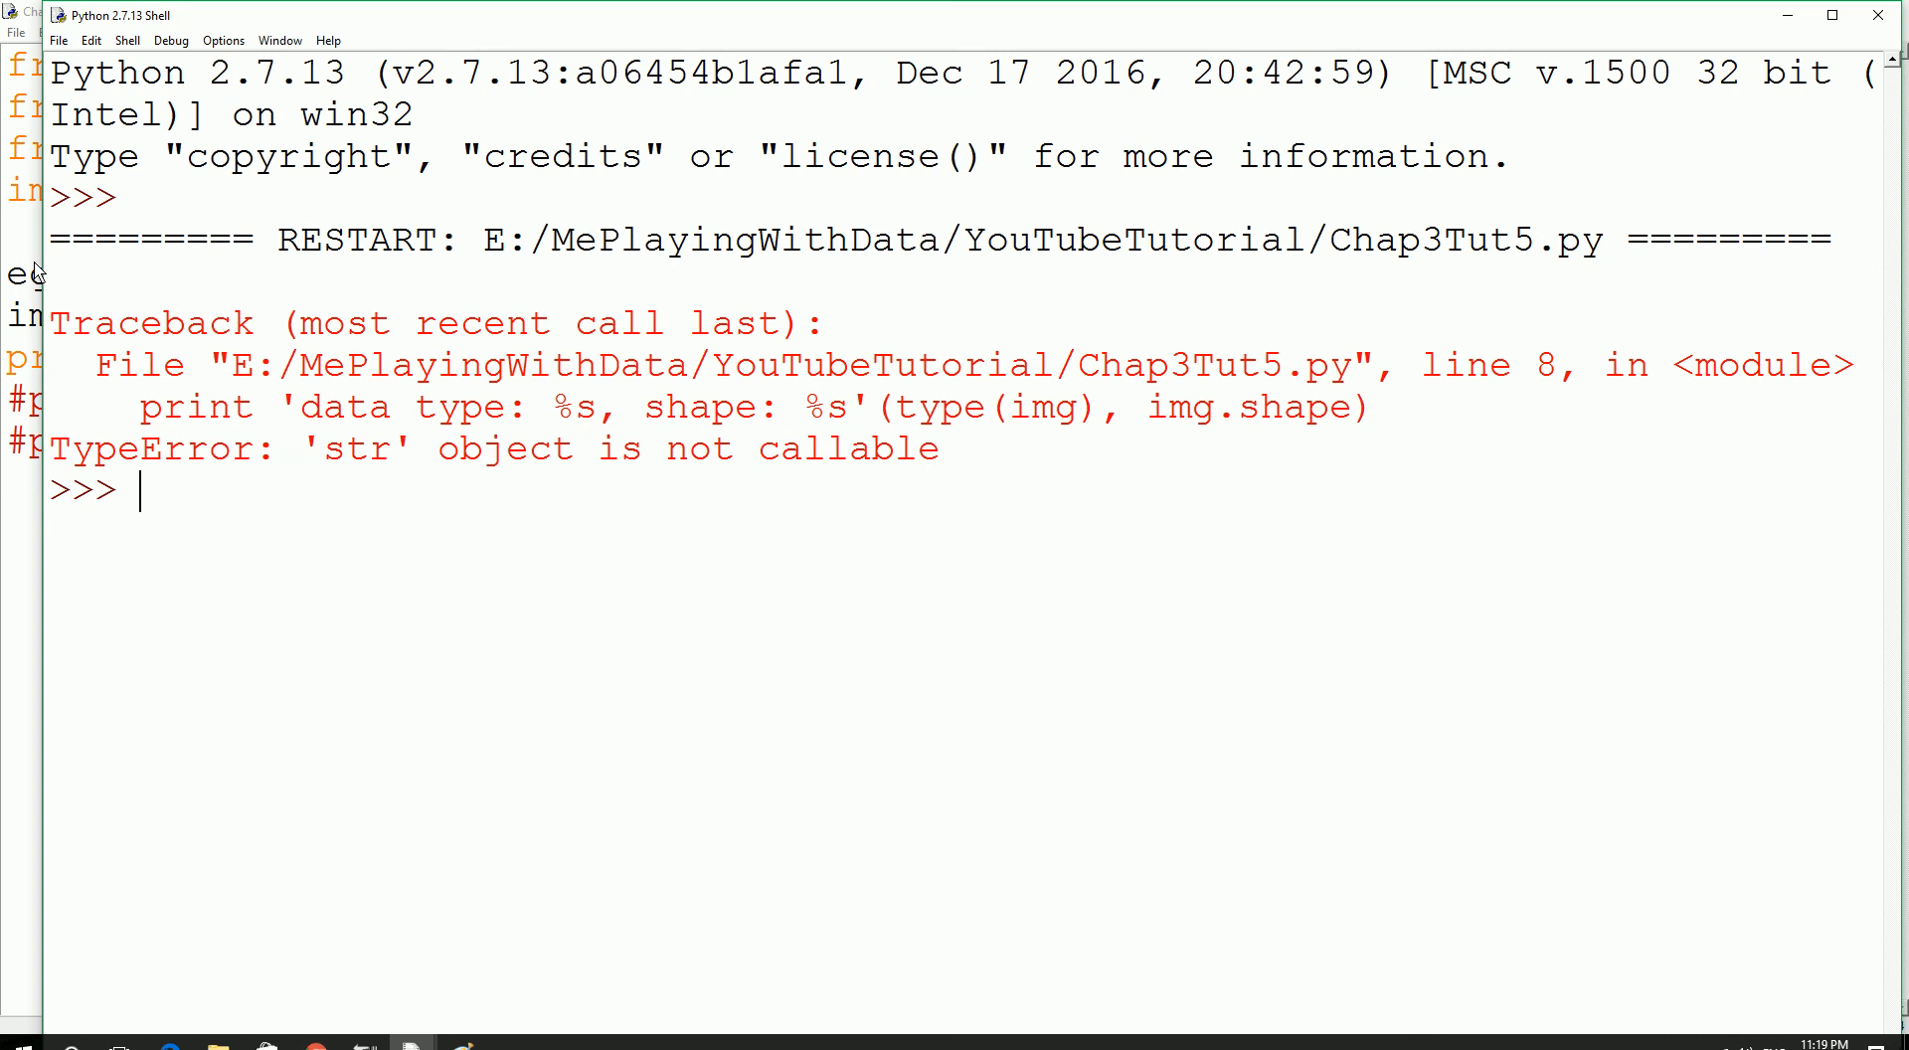
mouse_move(20, 220)
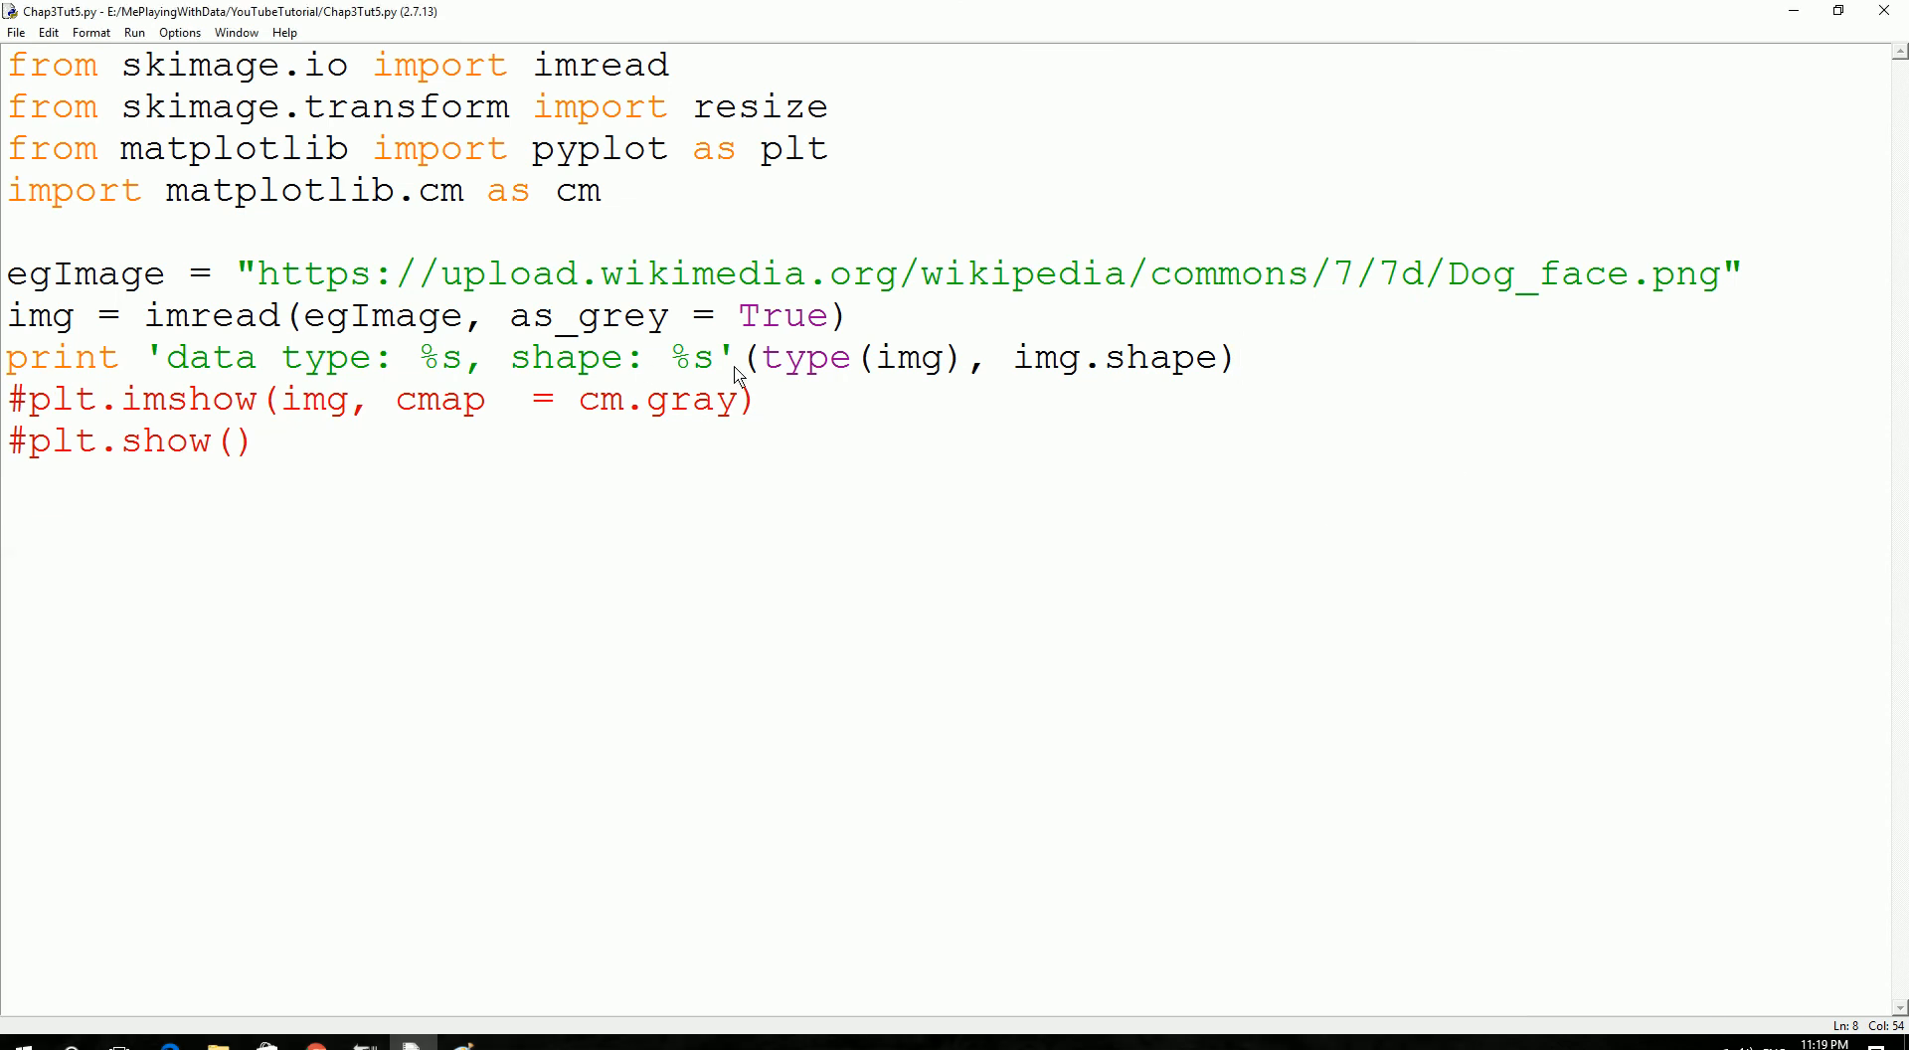
Replace the format string and comma with +"" + concatenation in the print line.
drag(226, 357, 751, 357)
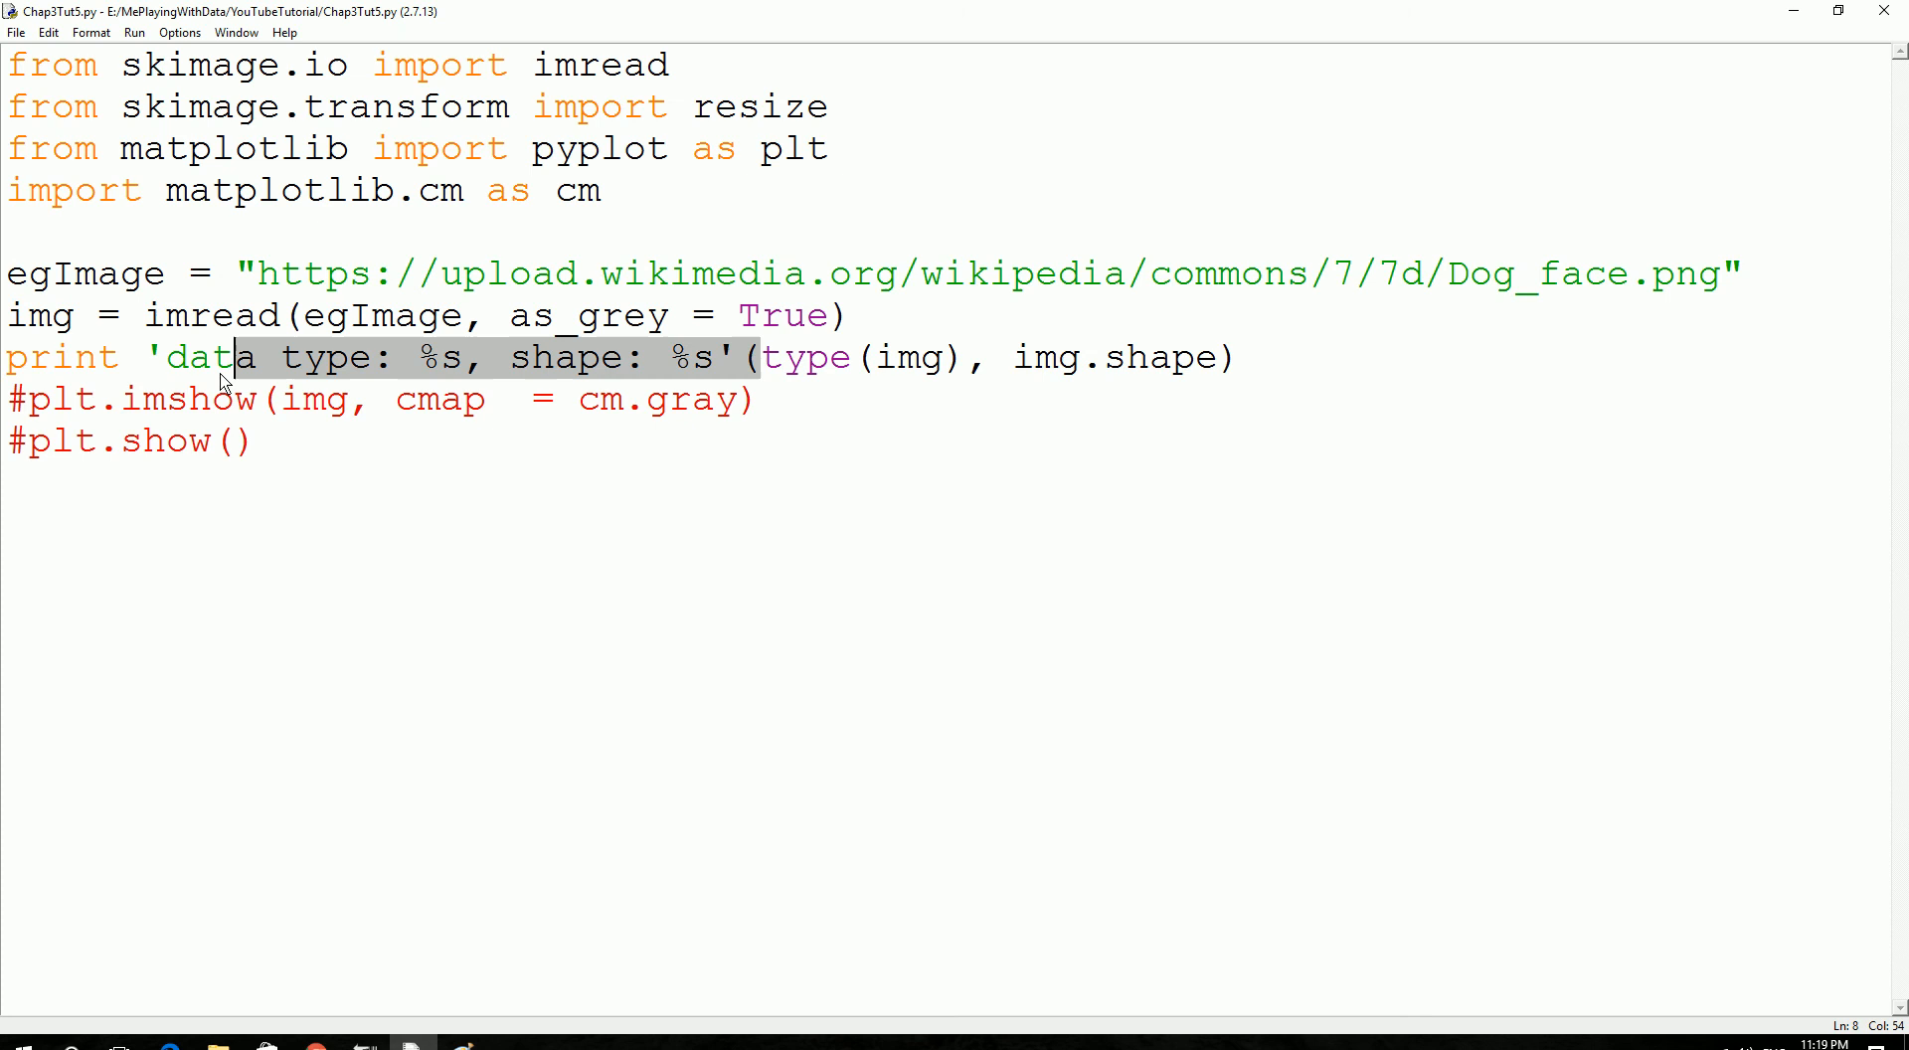
key(Delete)
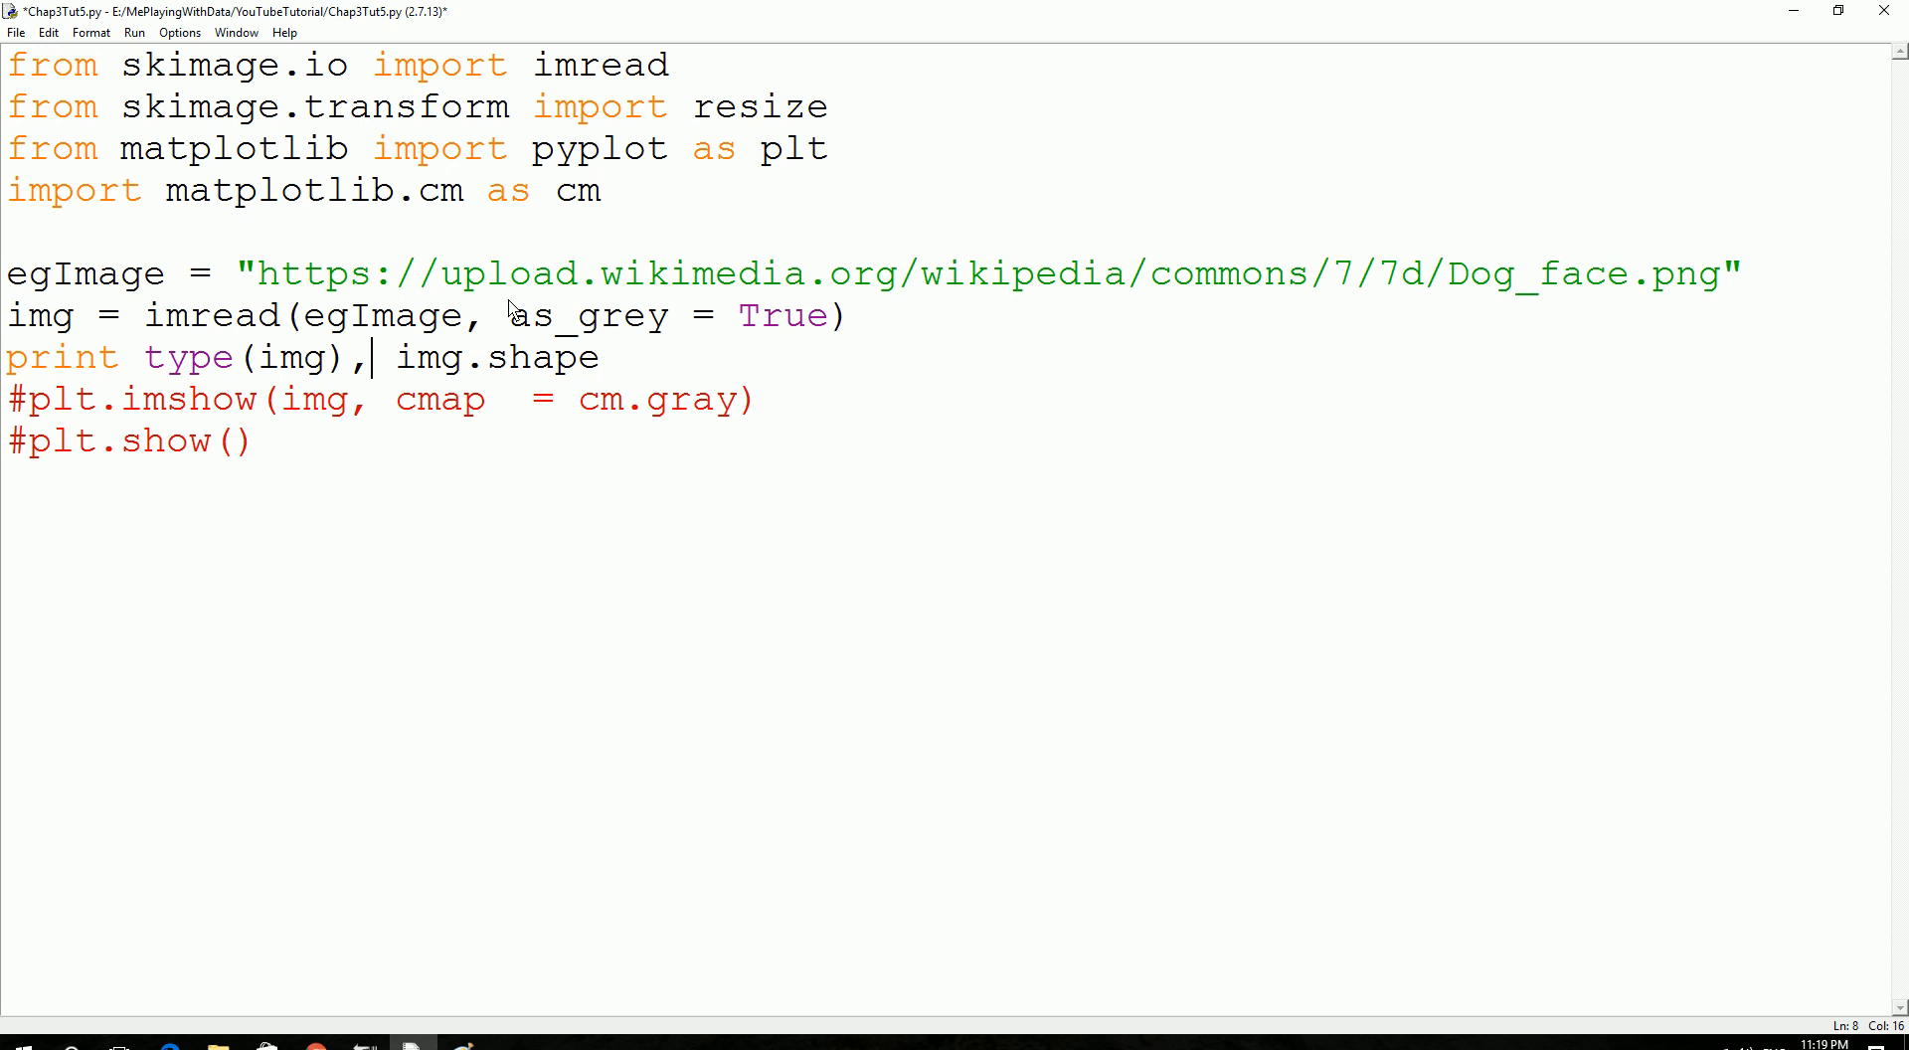
key(Backspace)
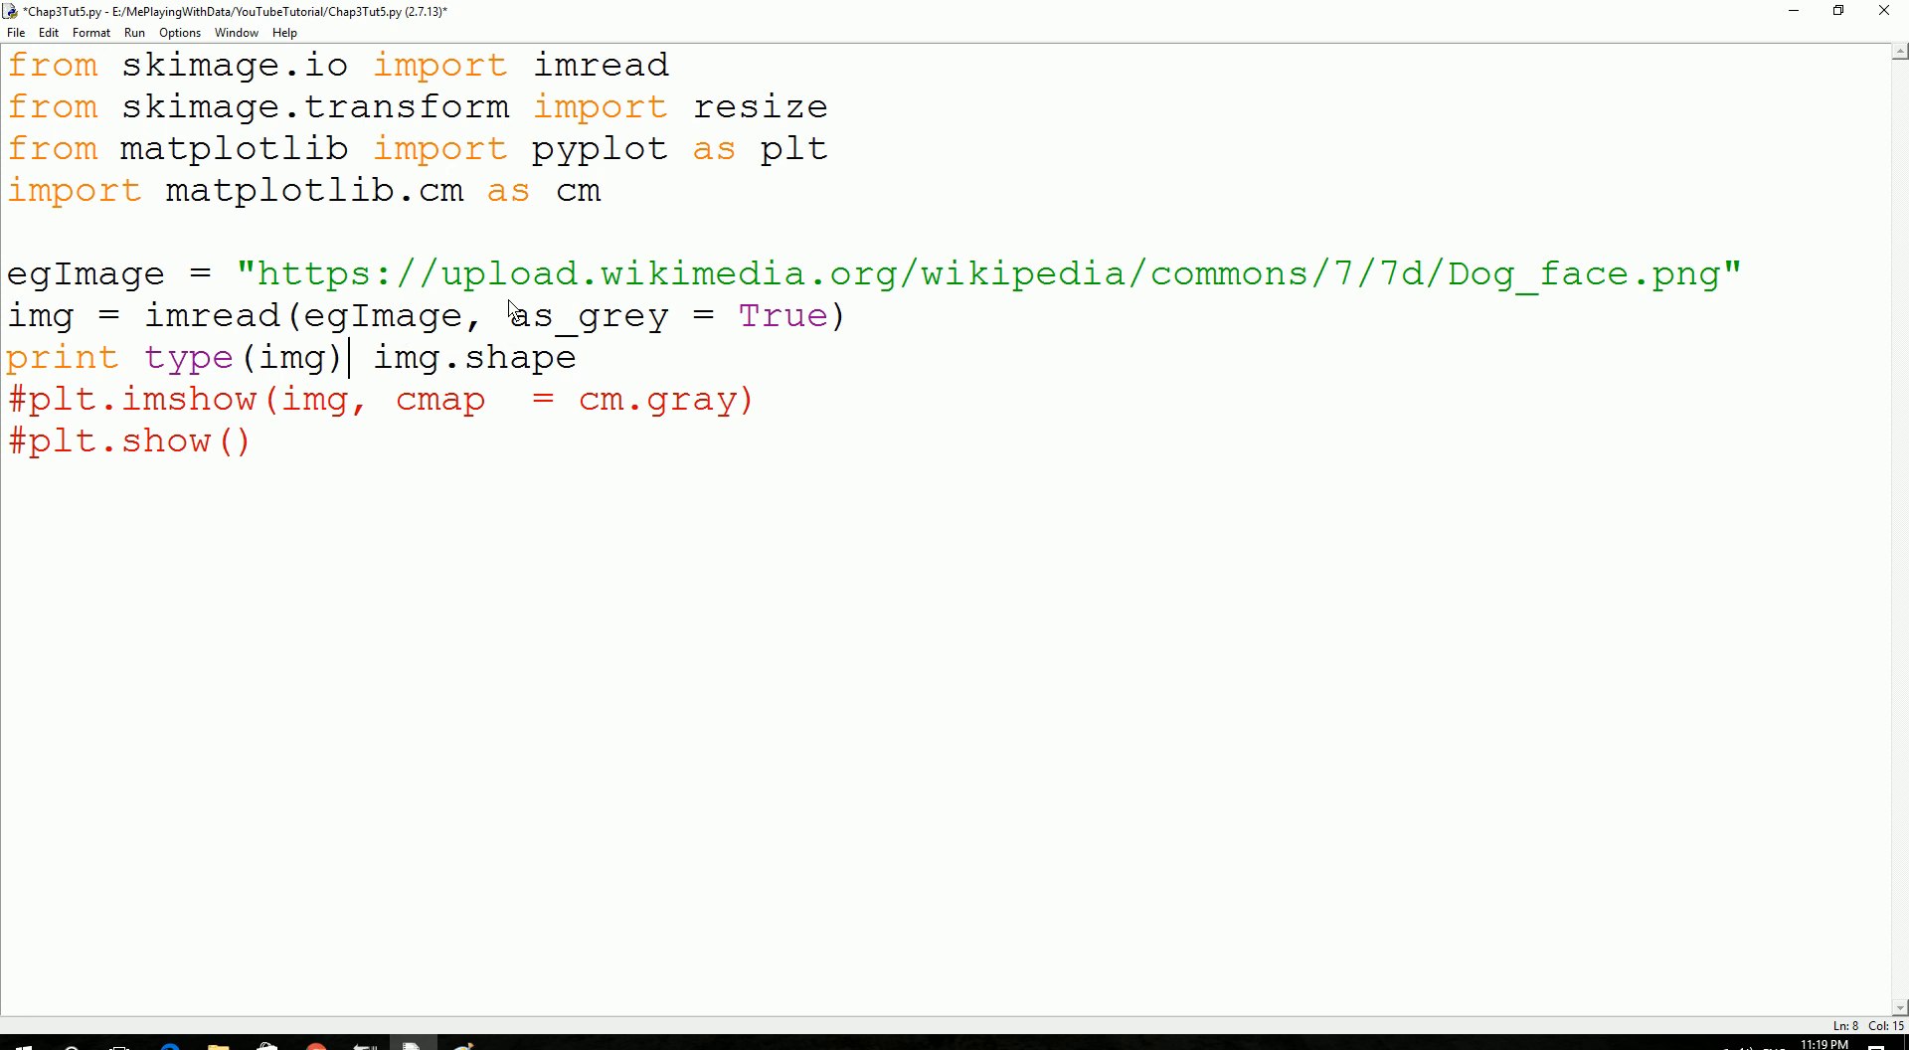
text(+"")
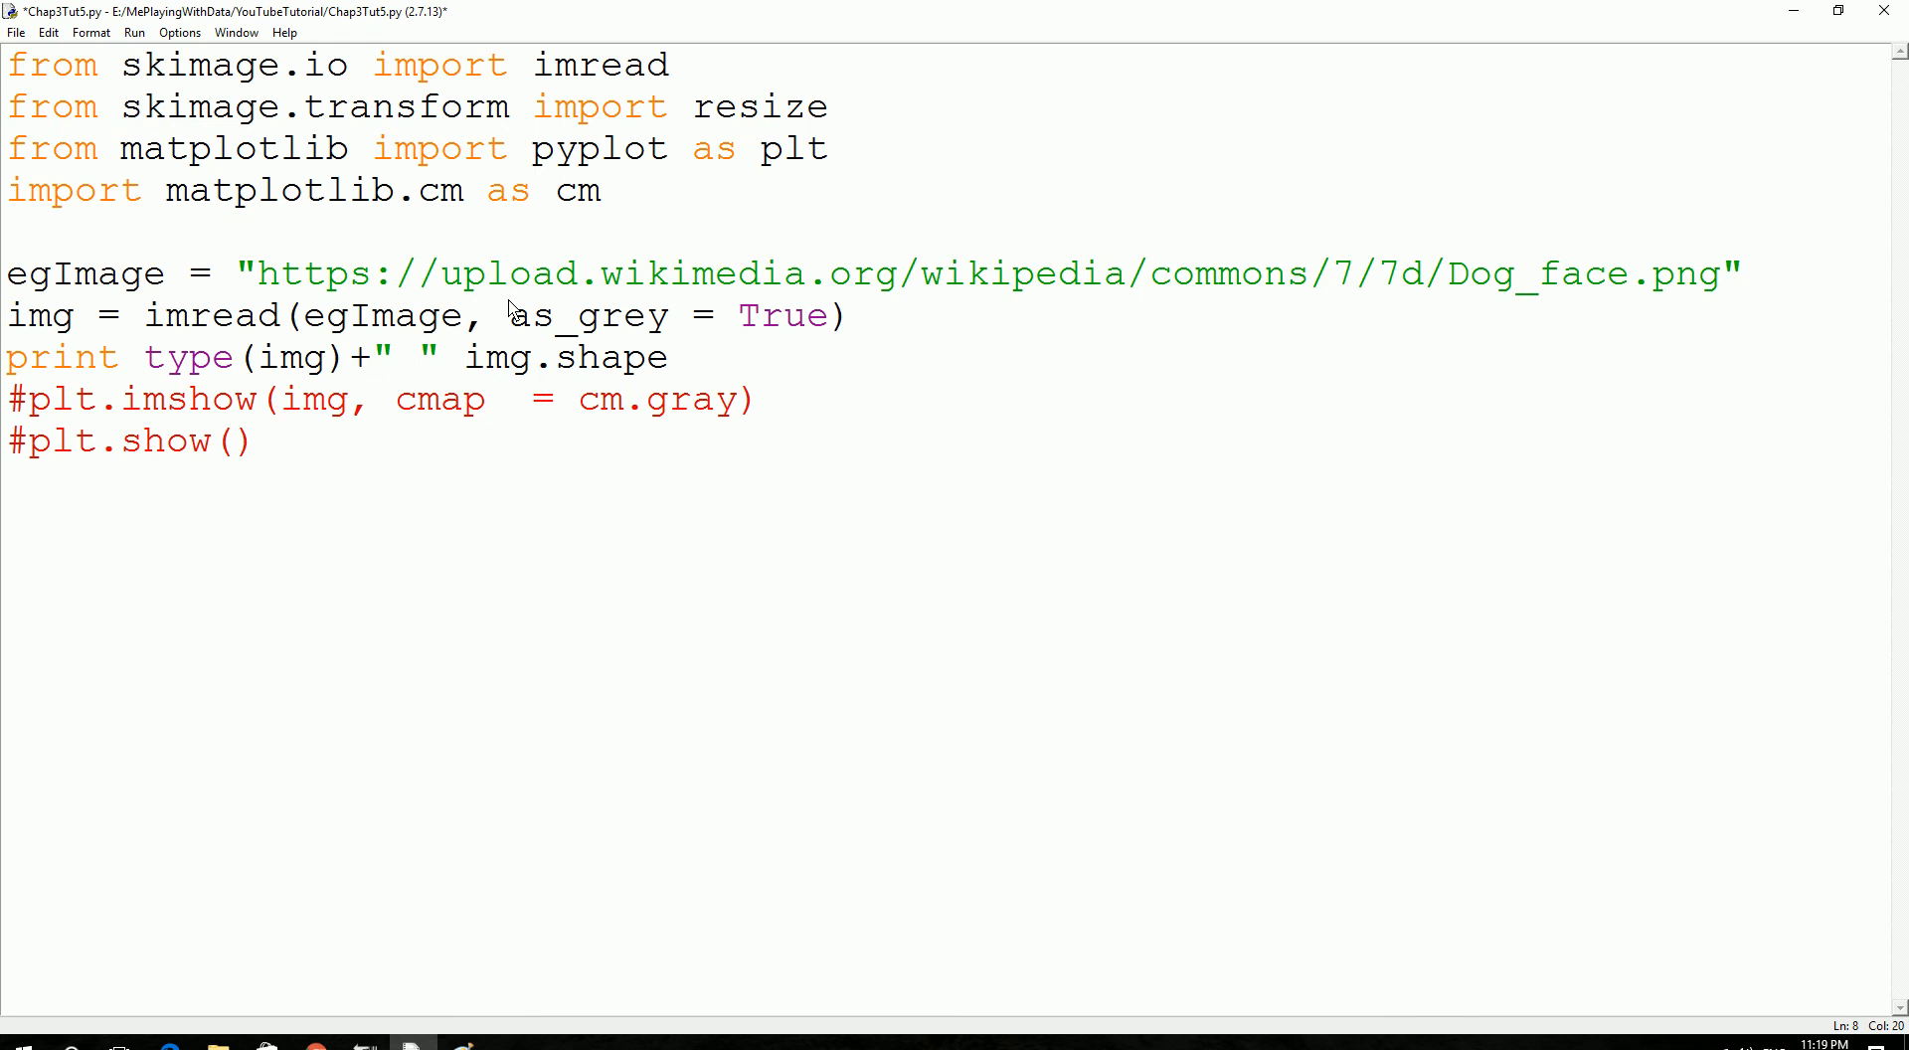
text(+)
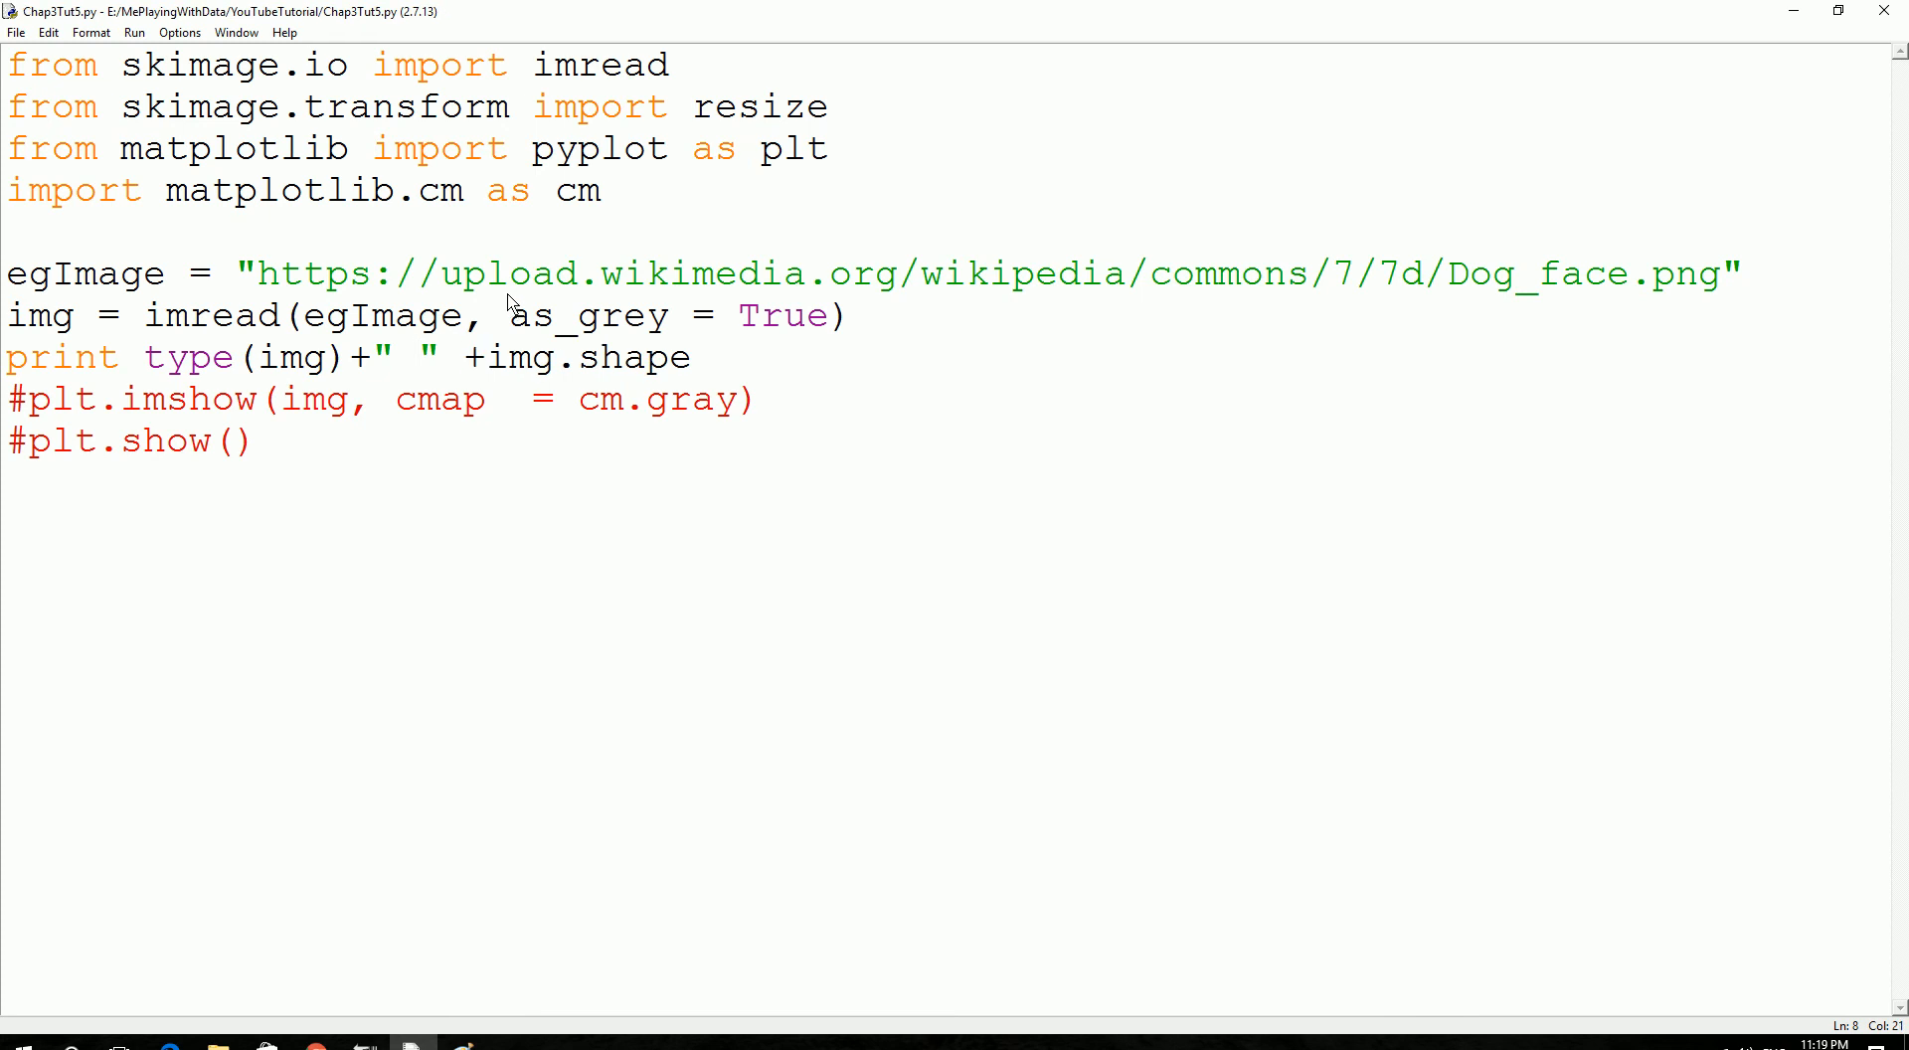
key(F5)
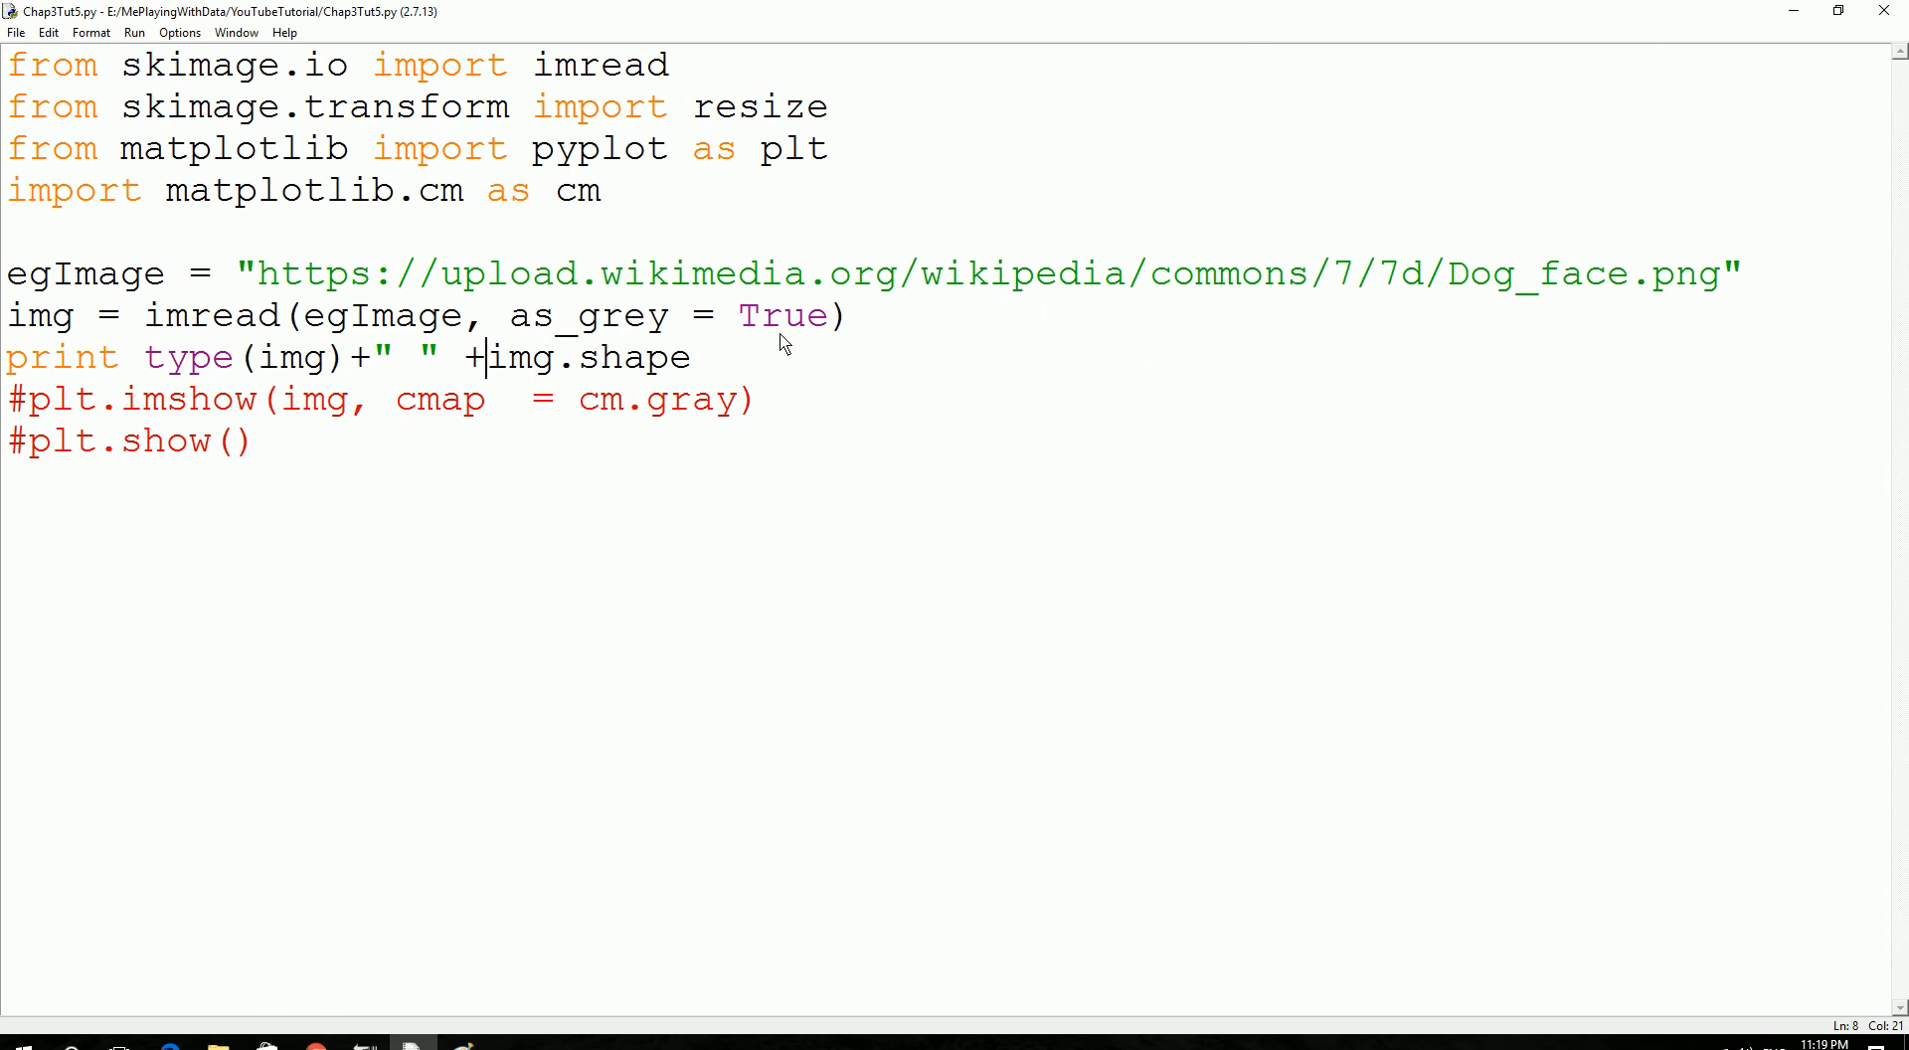
mouse_move(582, 330)
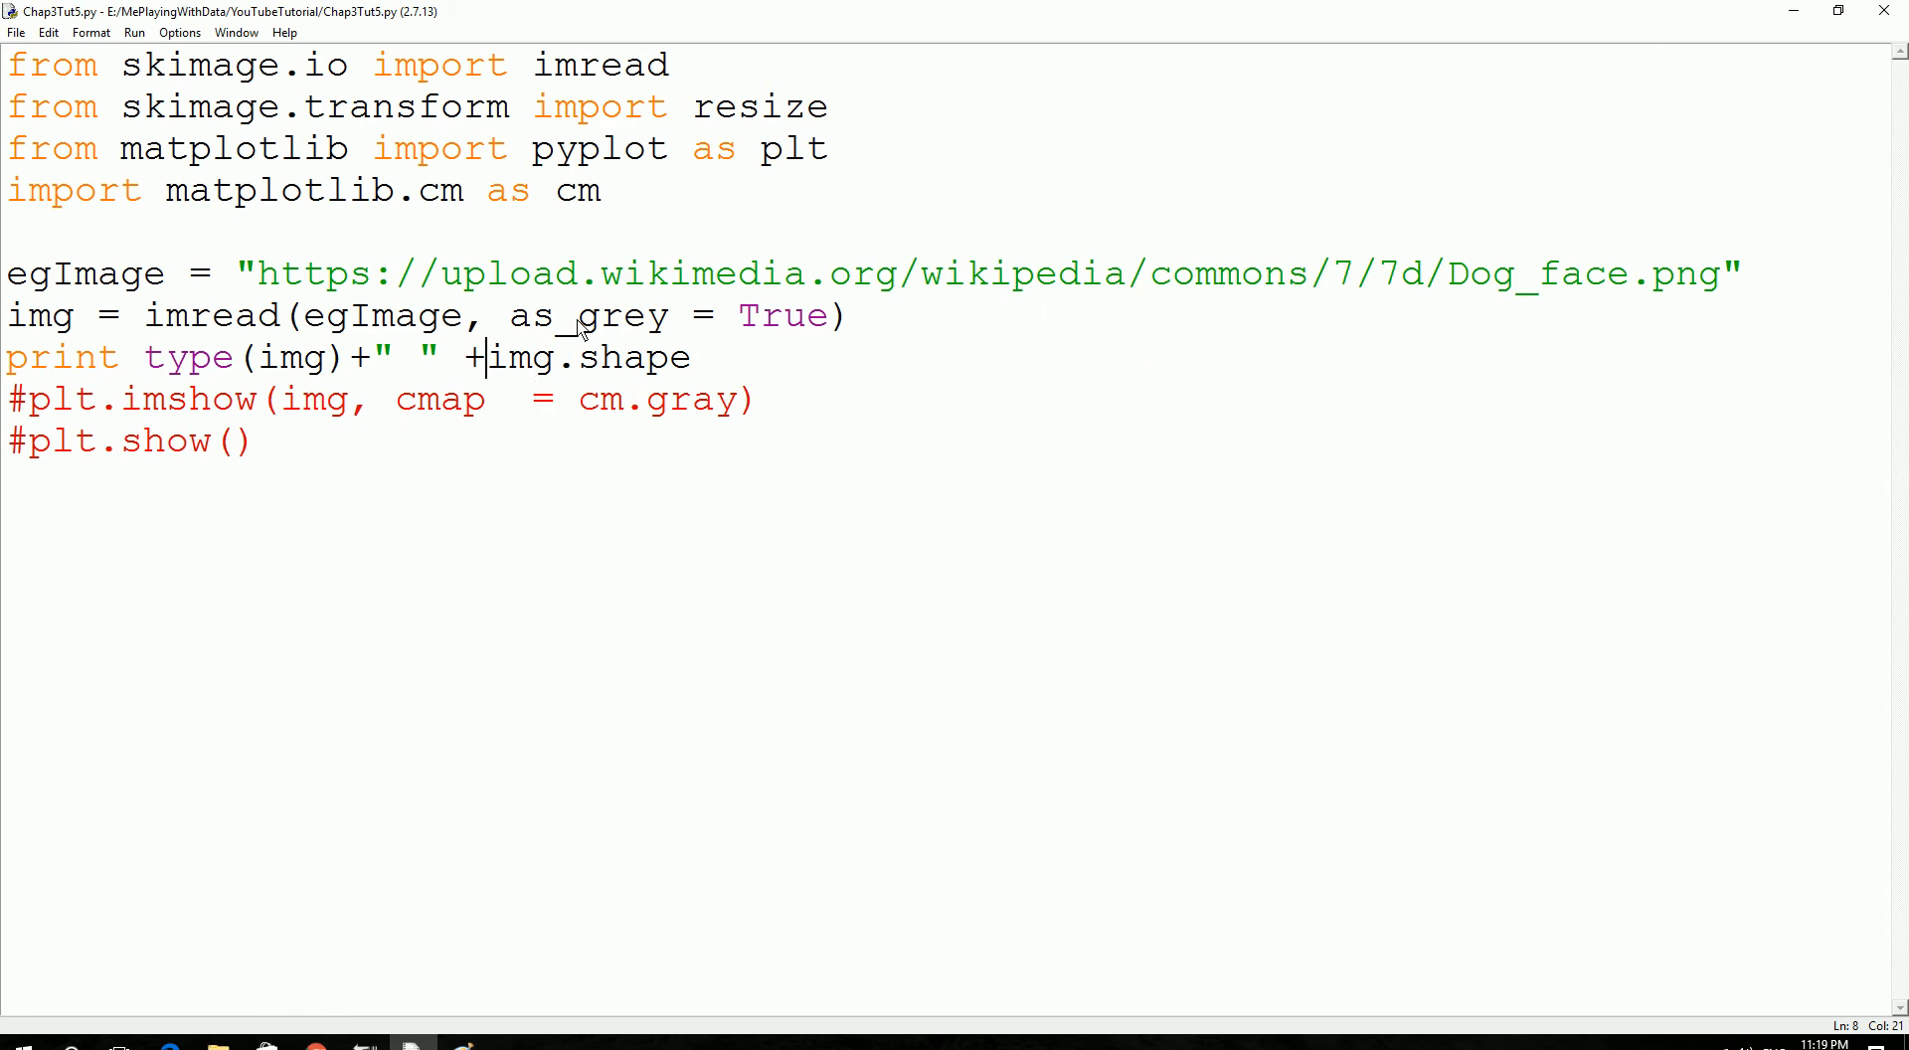
Wrap img.shape in str() and run the script, which reports a TypeError.
text(tyoe)
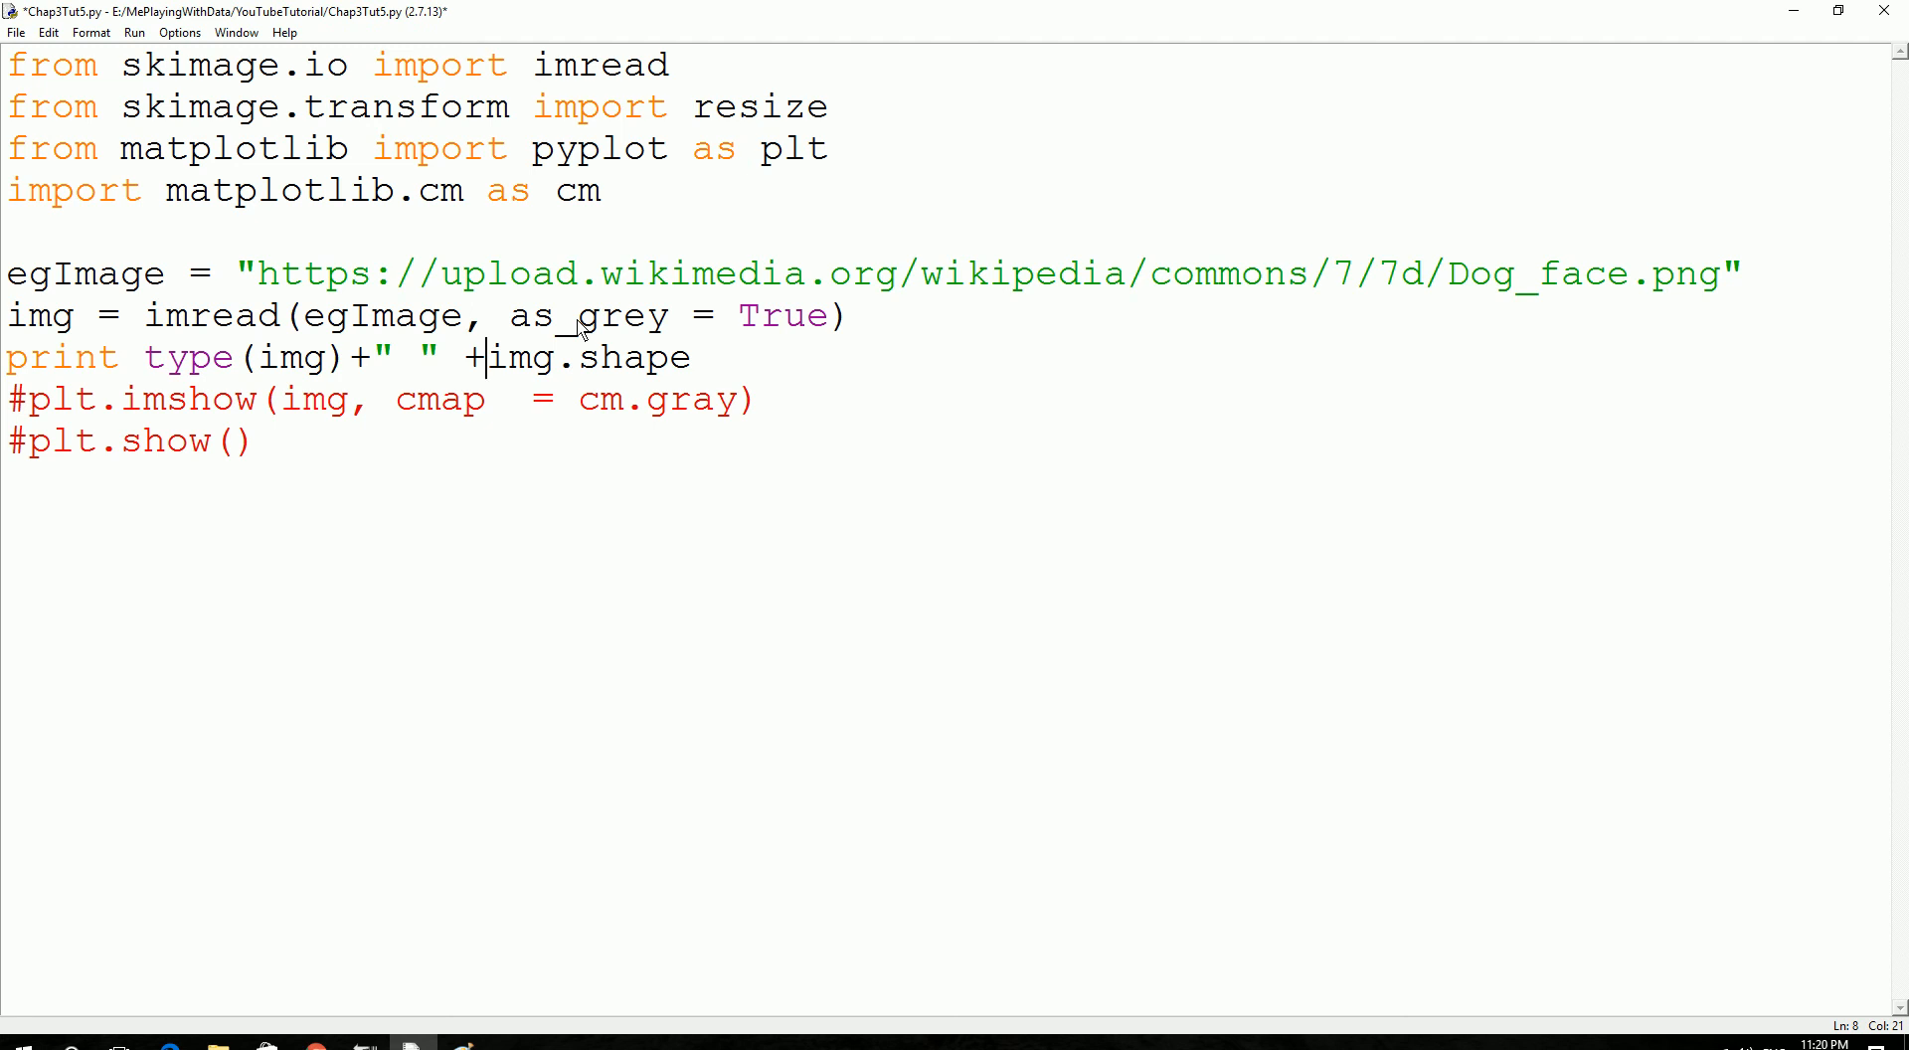
text(st)
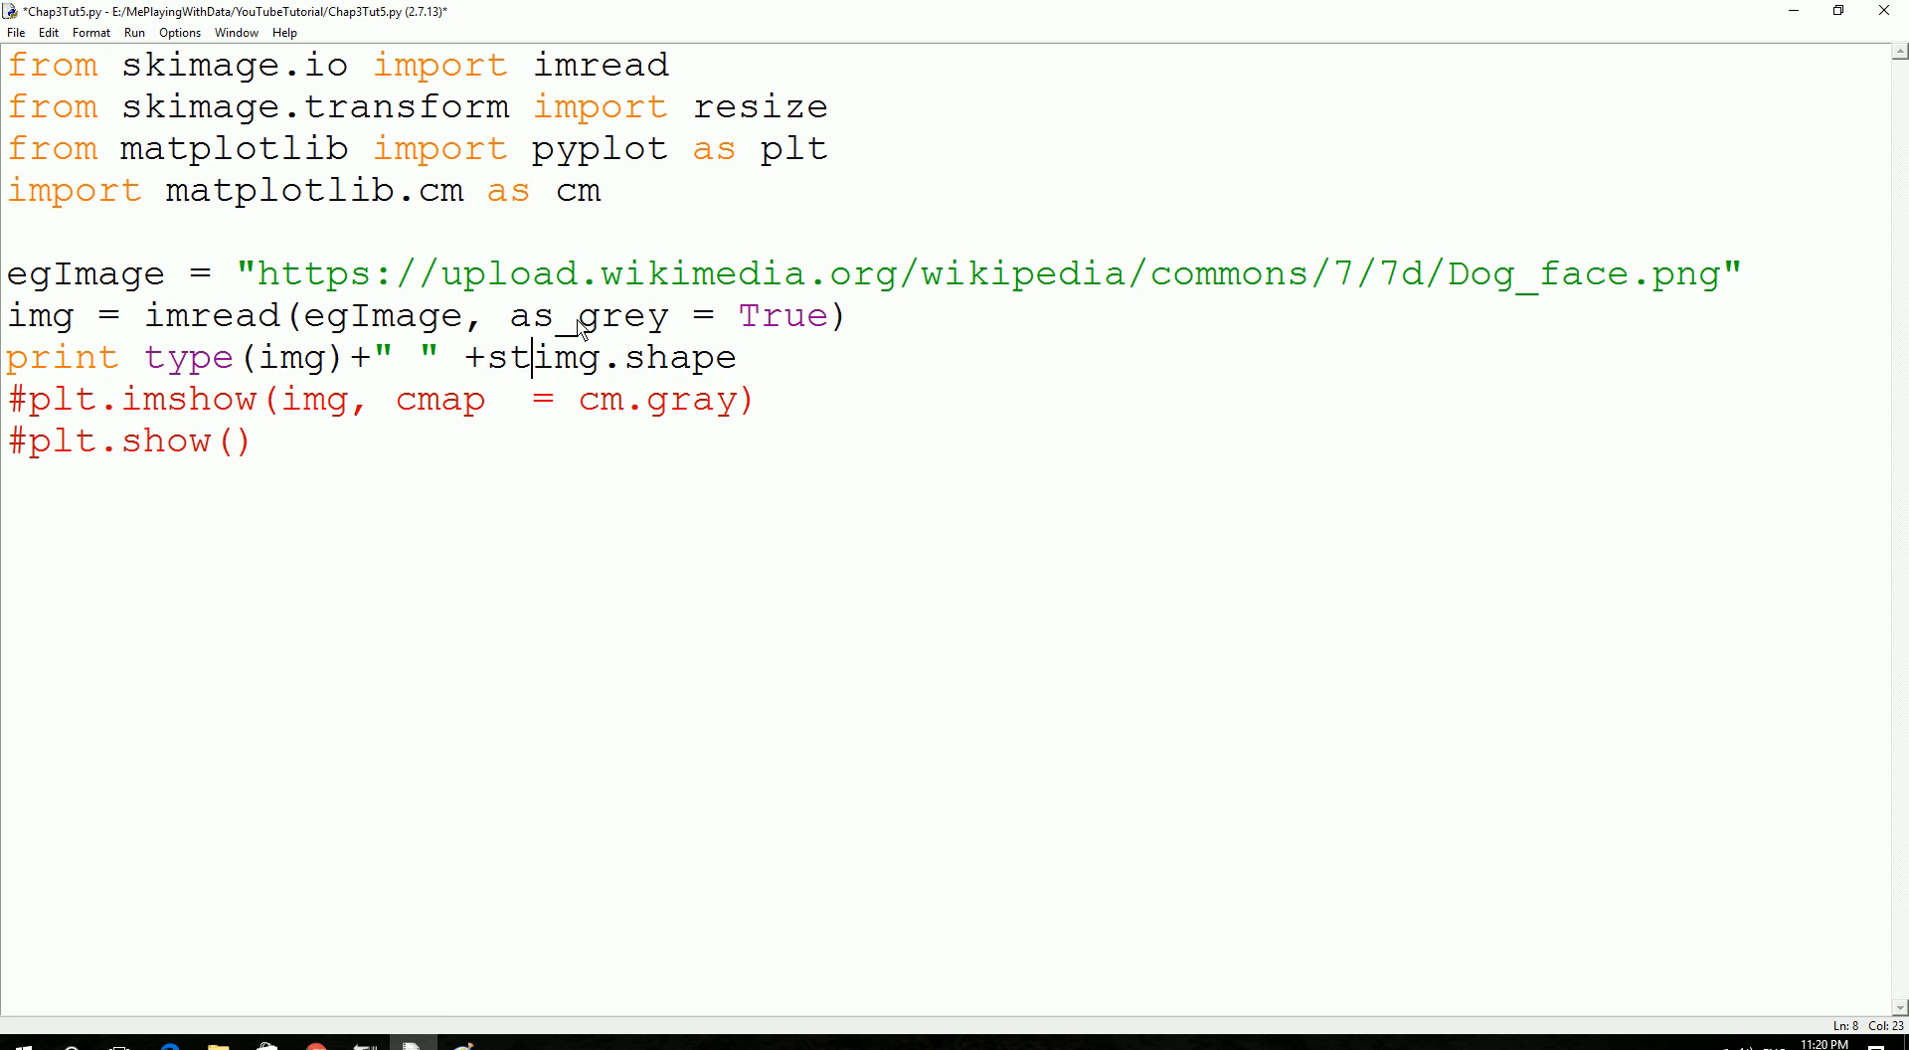
text(r)
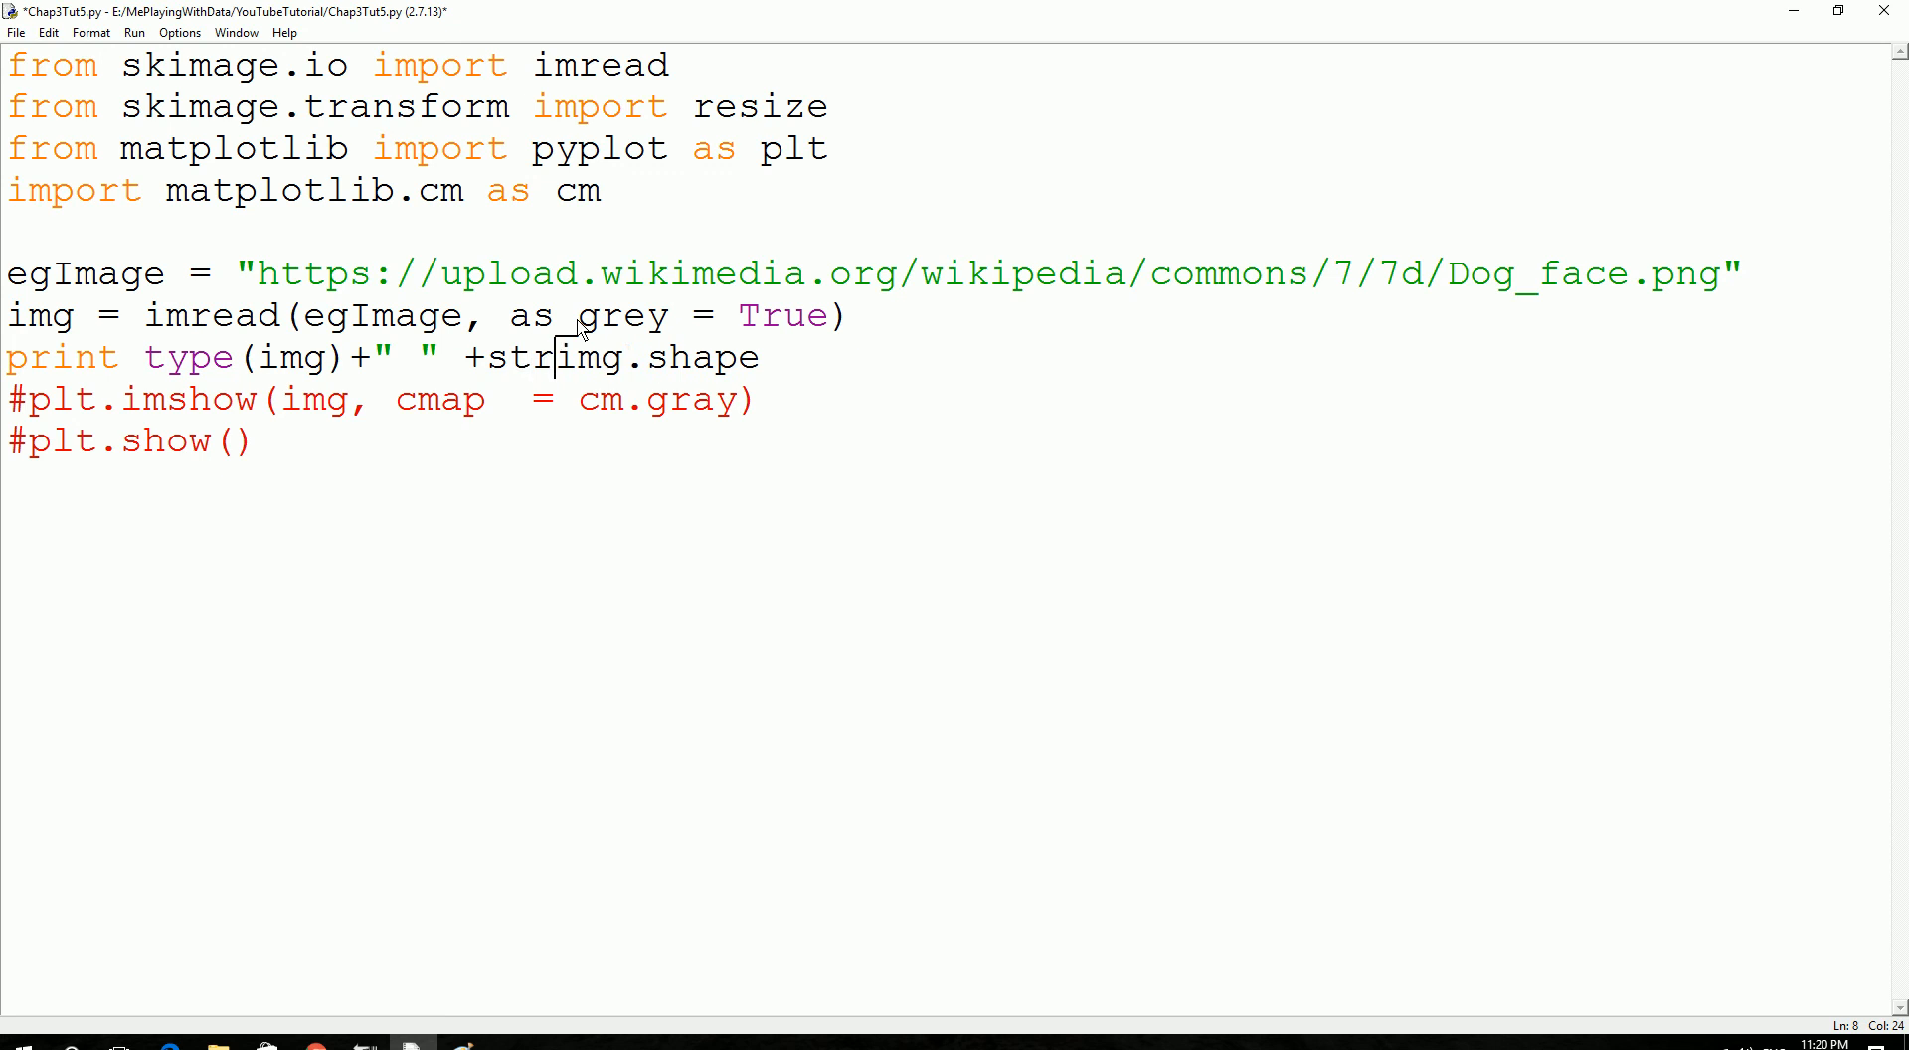
text(()
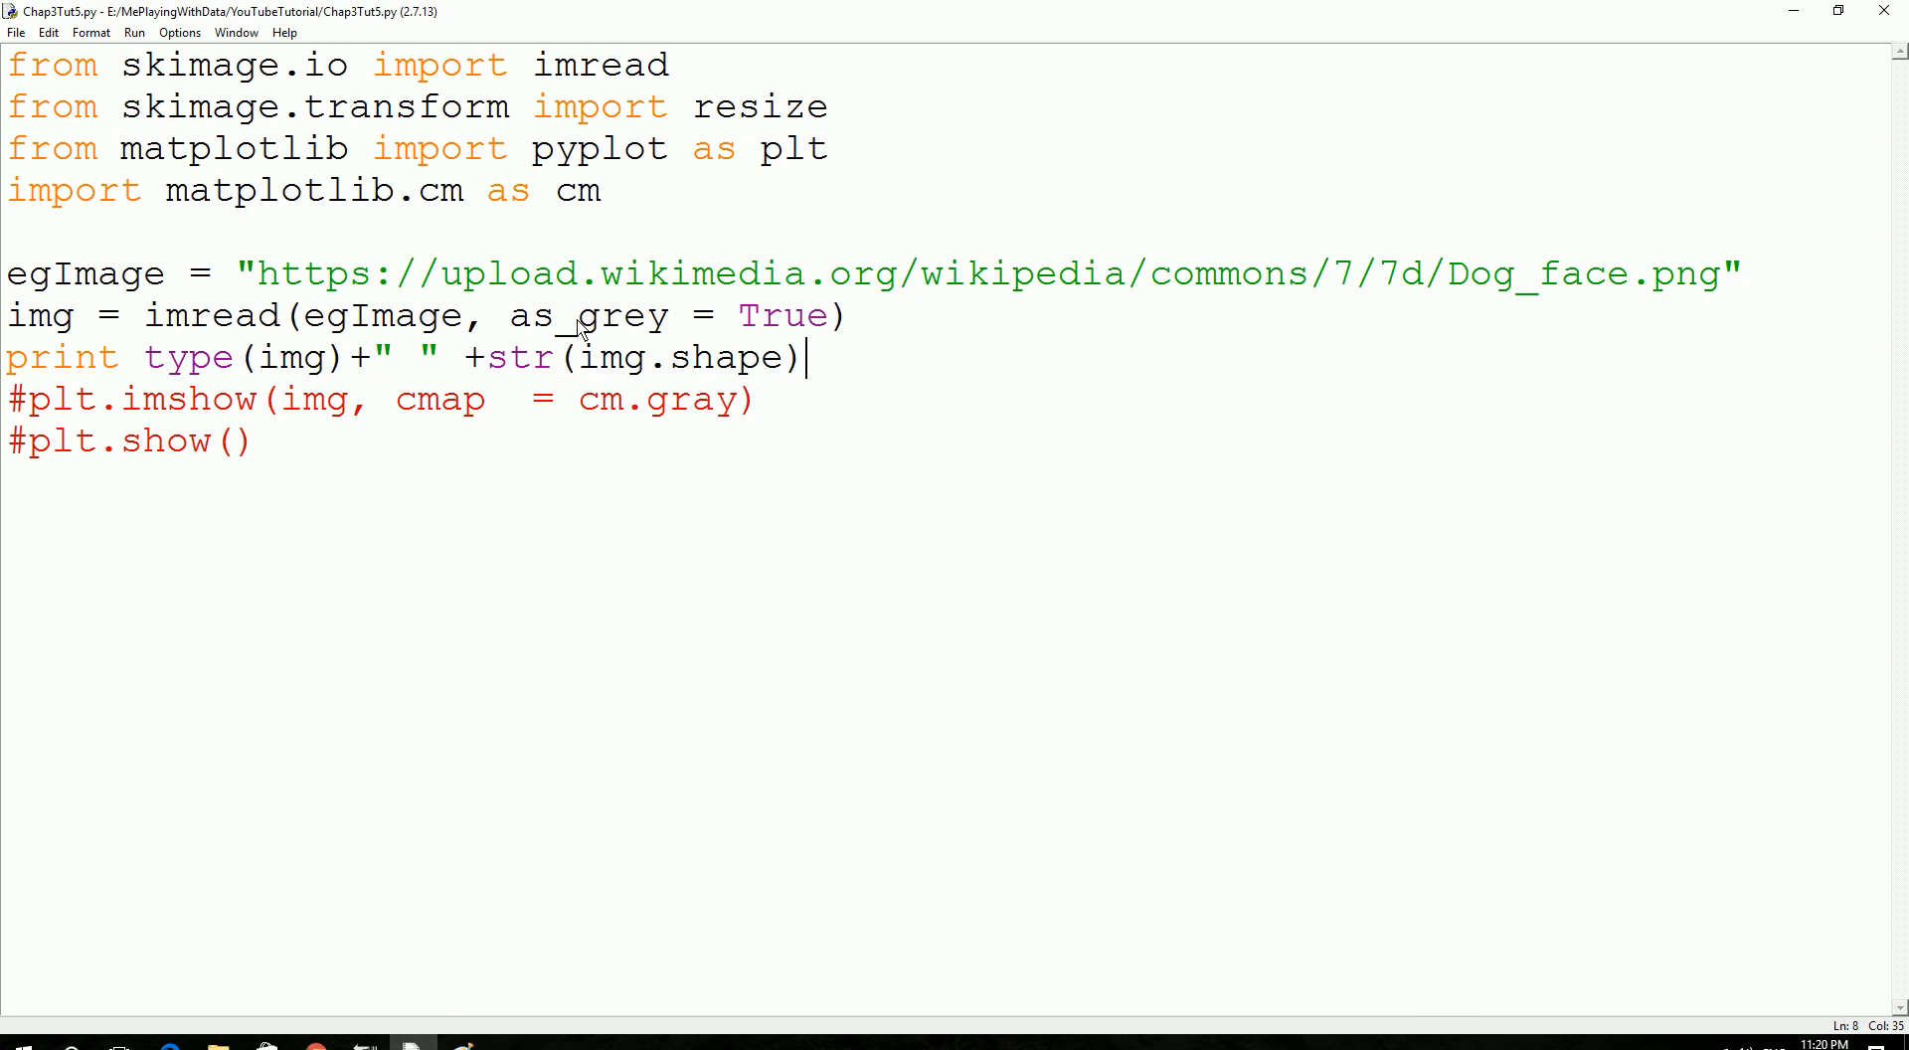
key(F5)
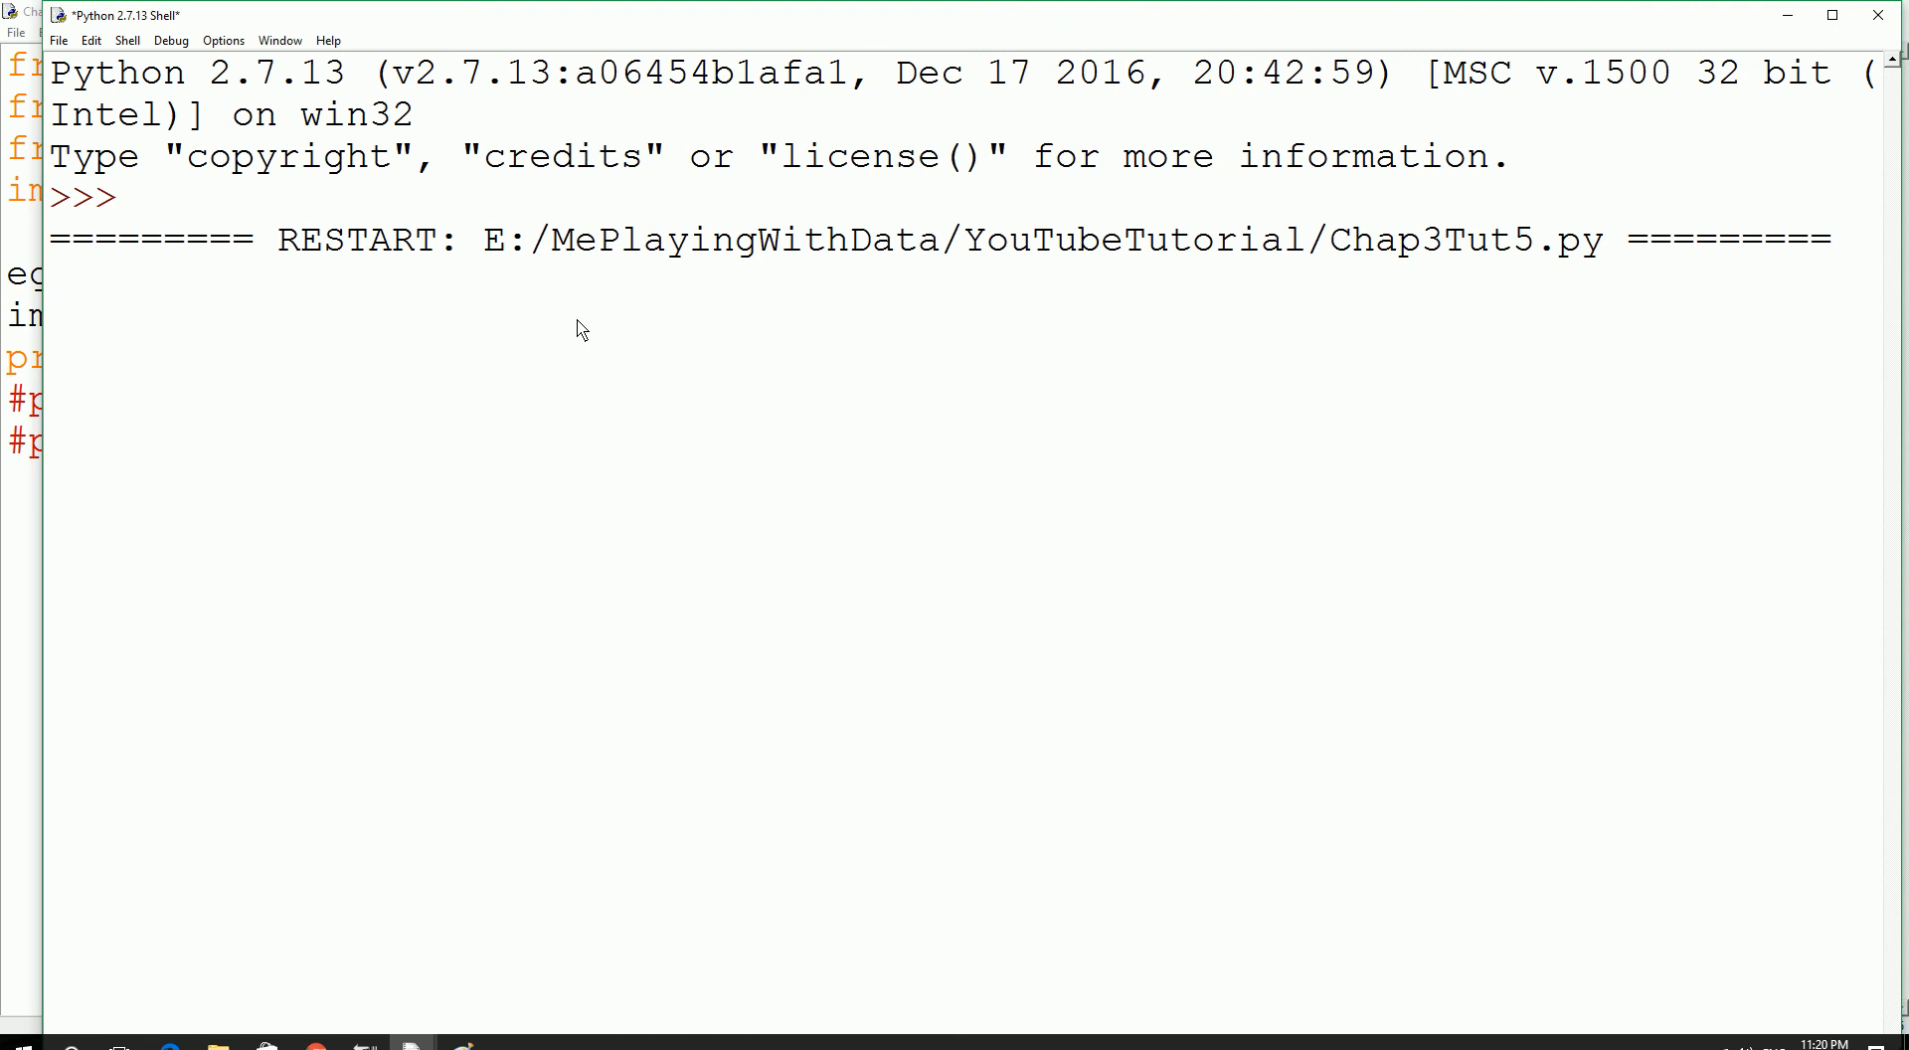
key(F5)
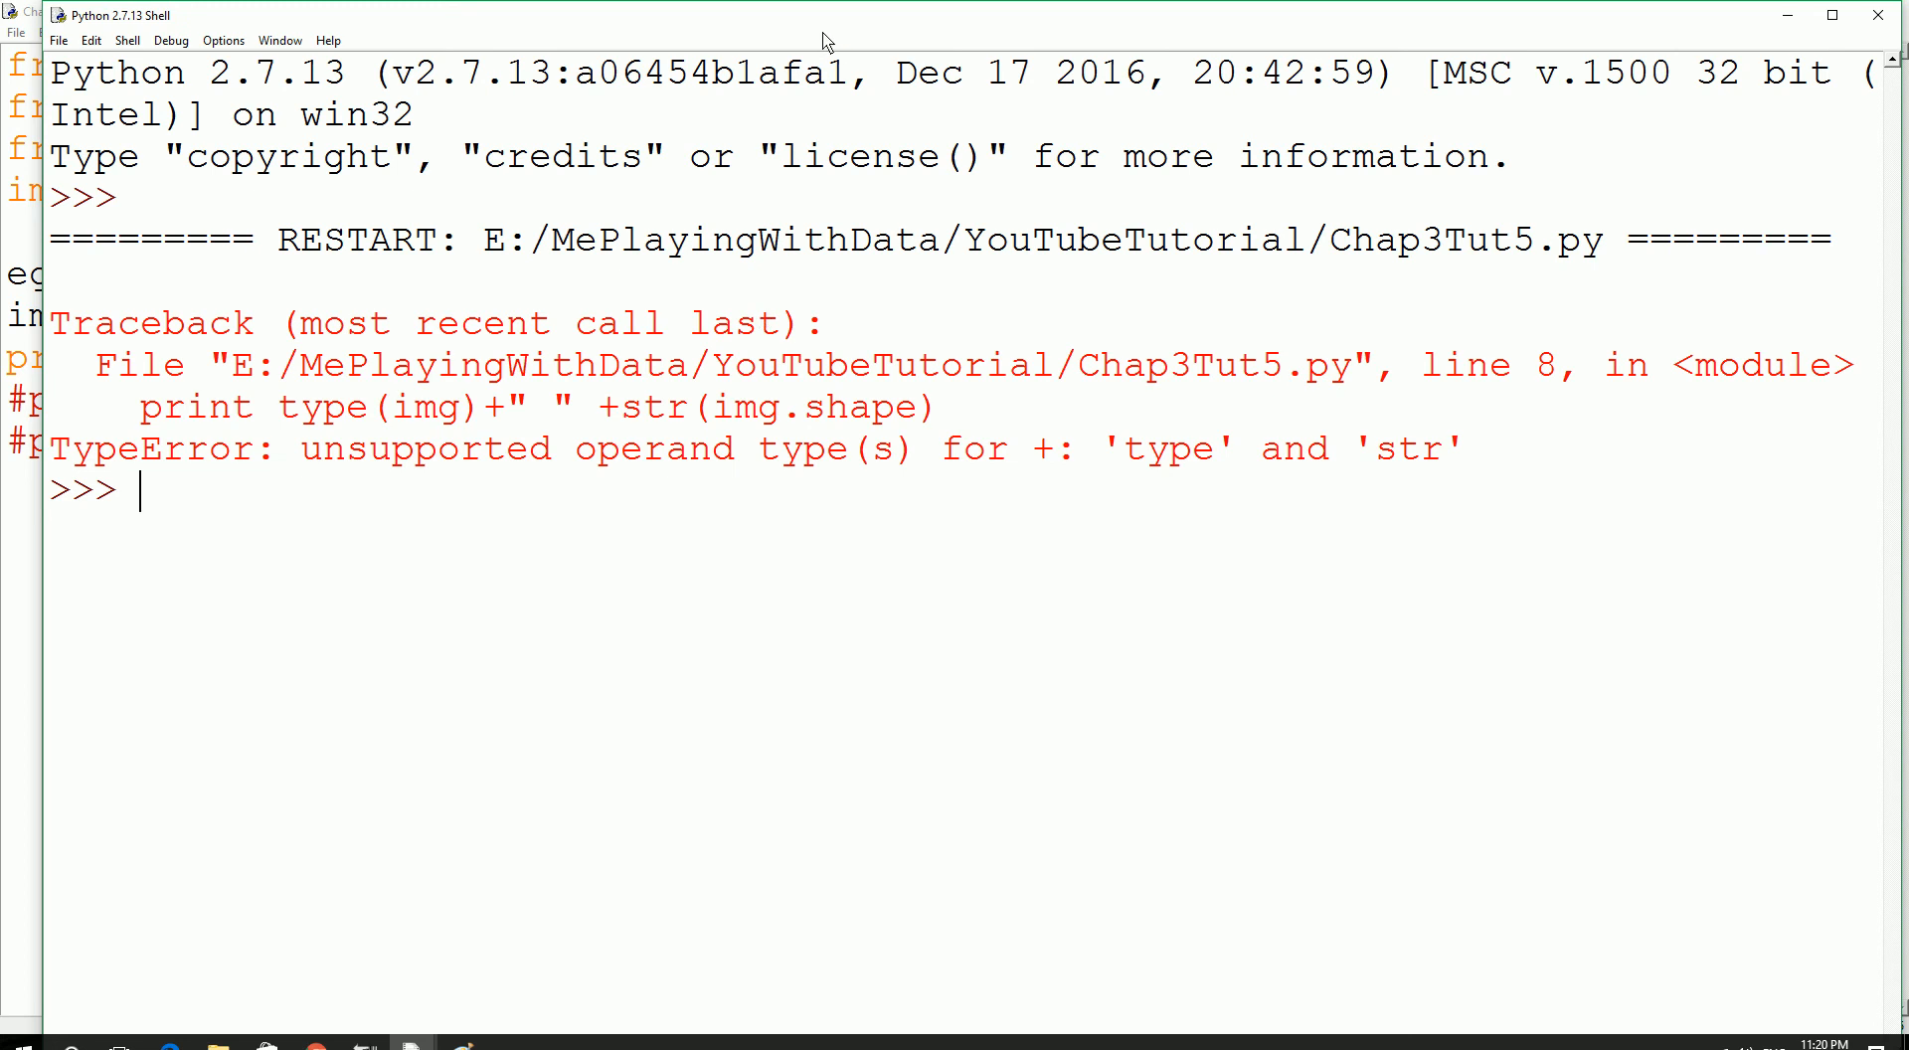
drag(67, 74, 888, 74)
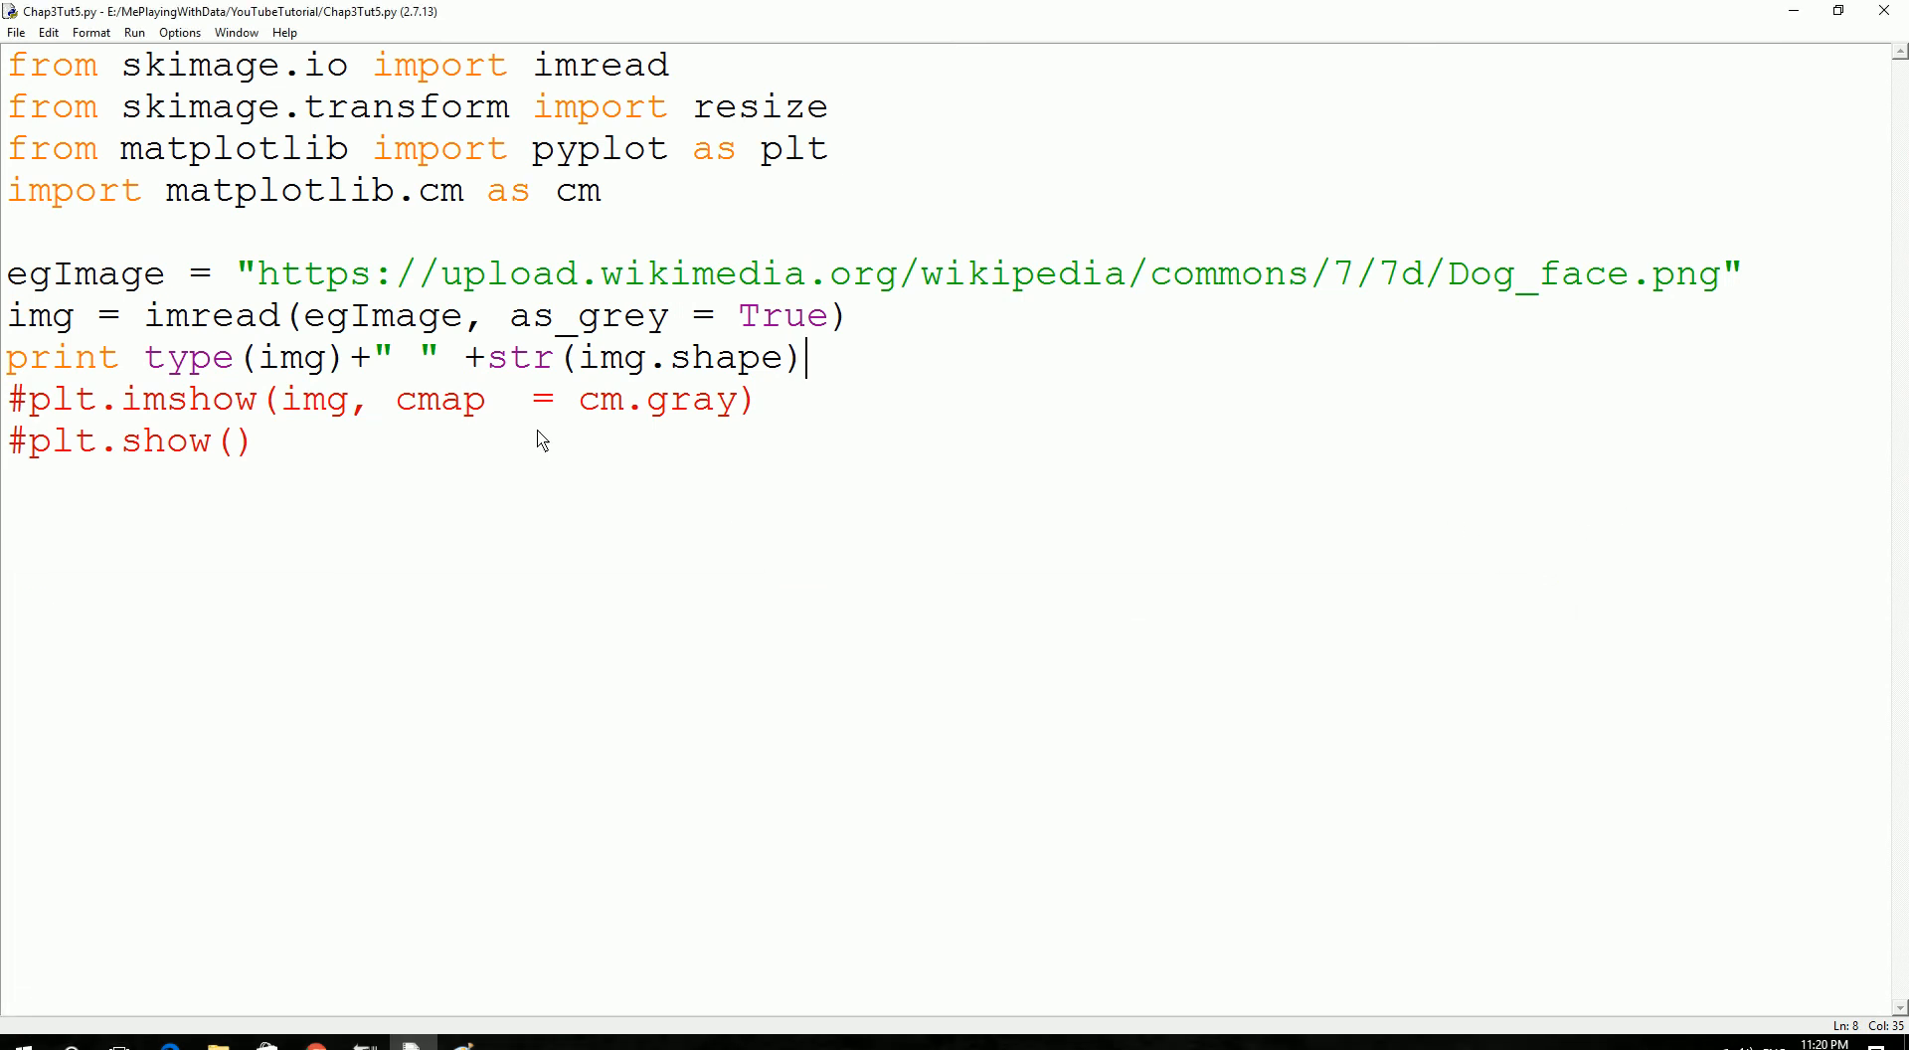
Delete the type and spacer text from line 8, confirm (90, 90) prints, close the shell.
drag(162, 357, 481, 357)
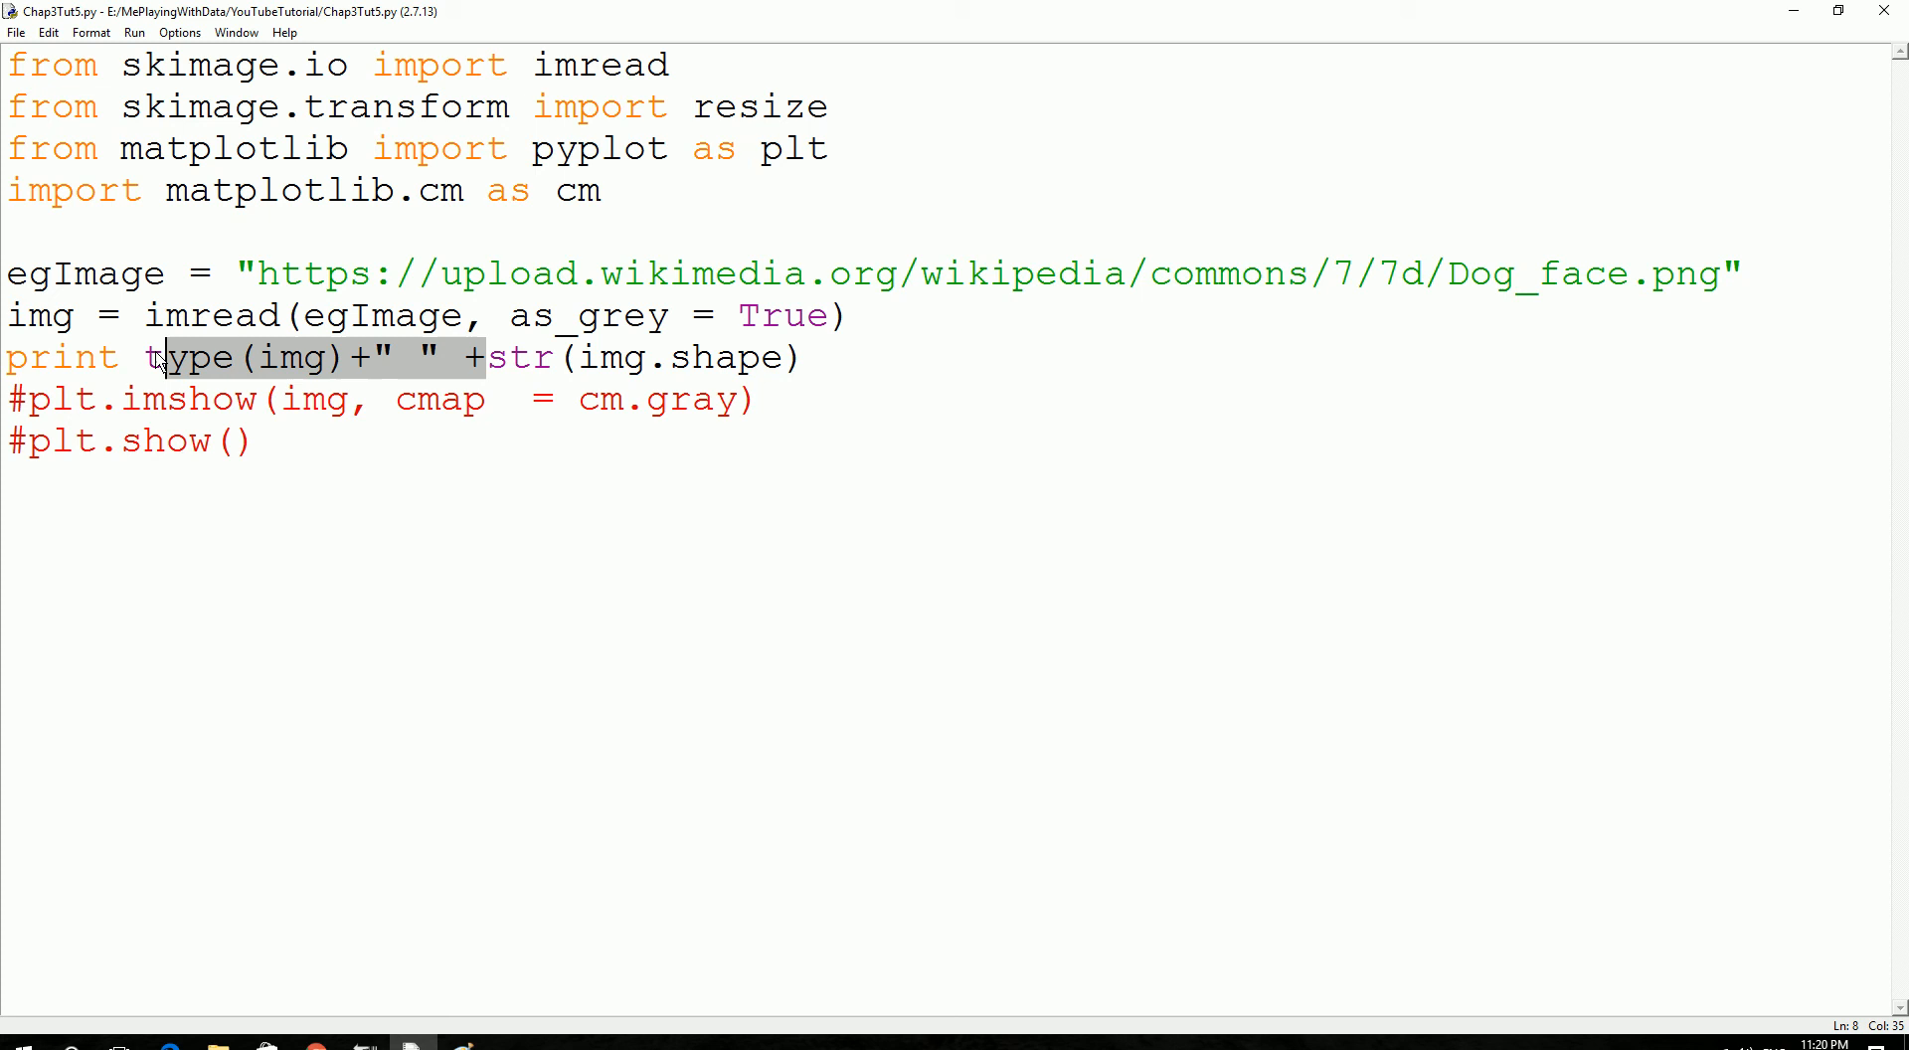
key(Delete)
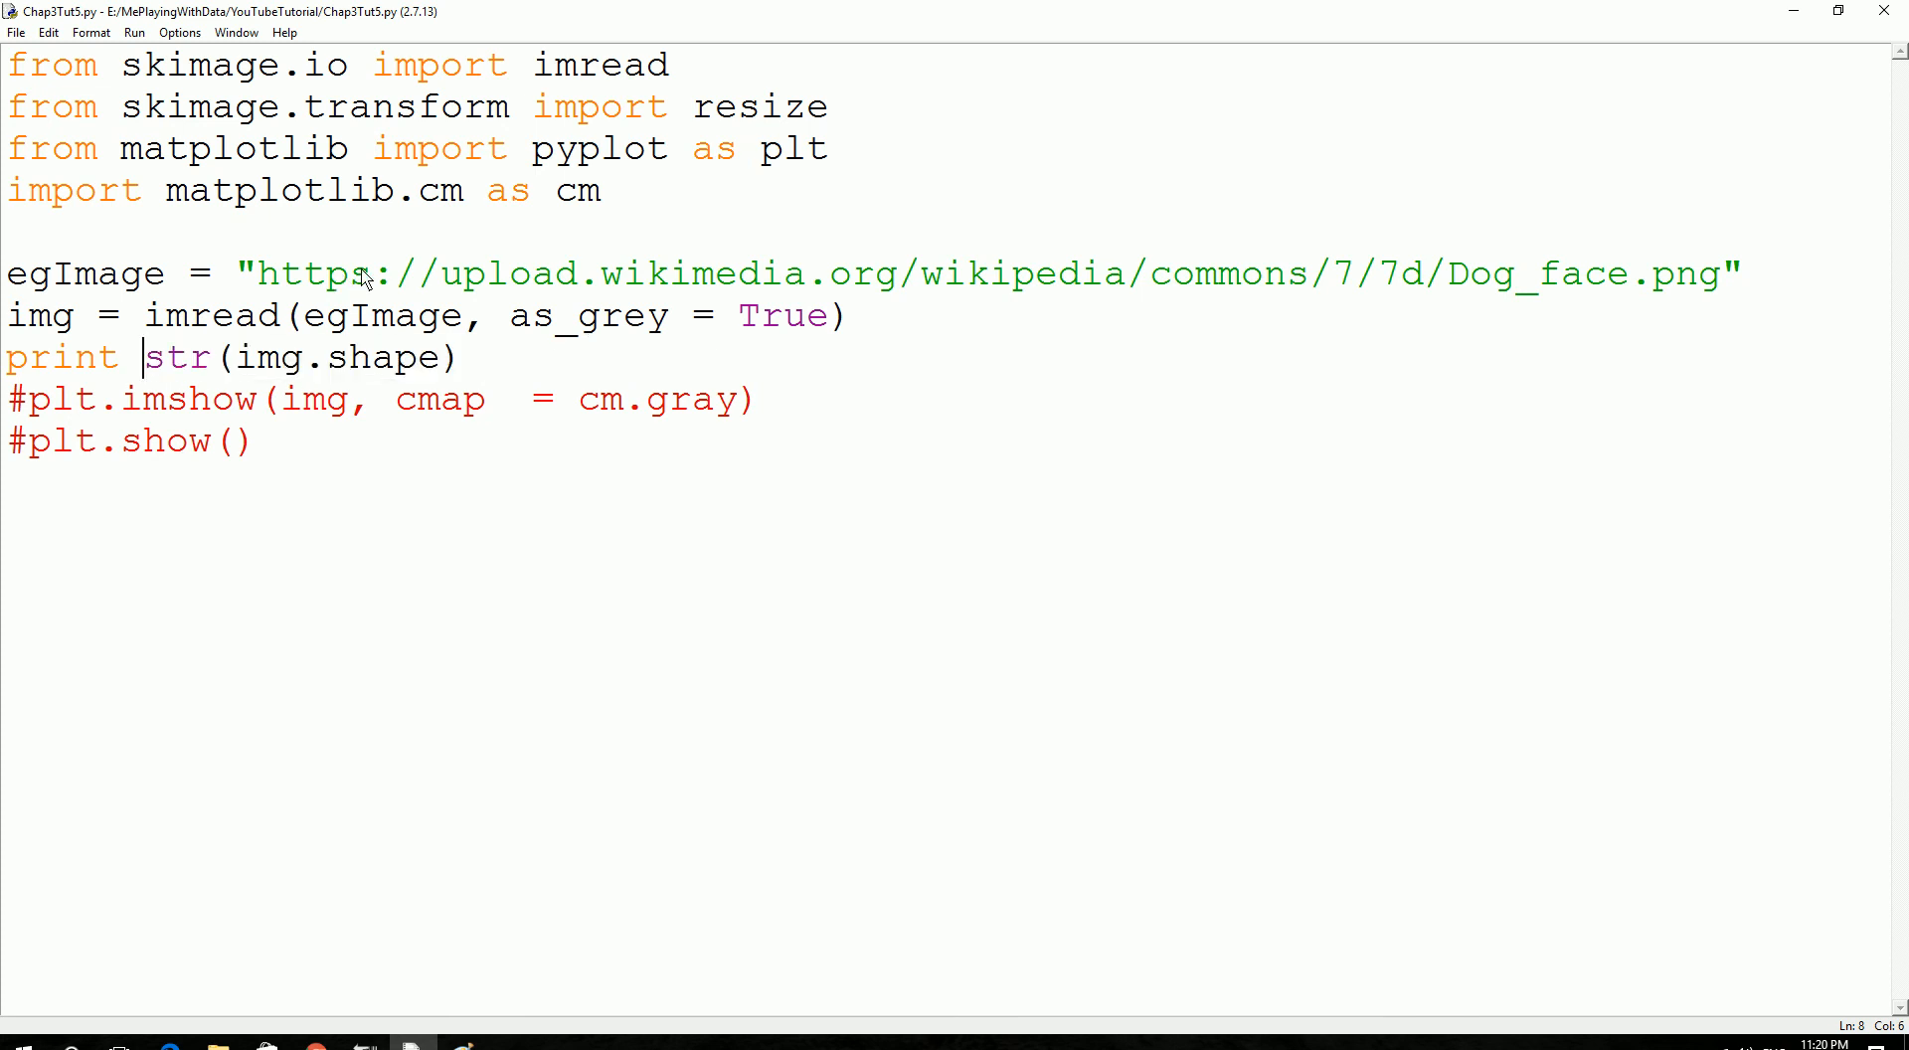
key(F5)
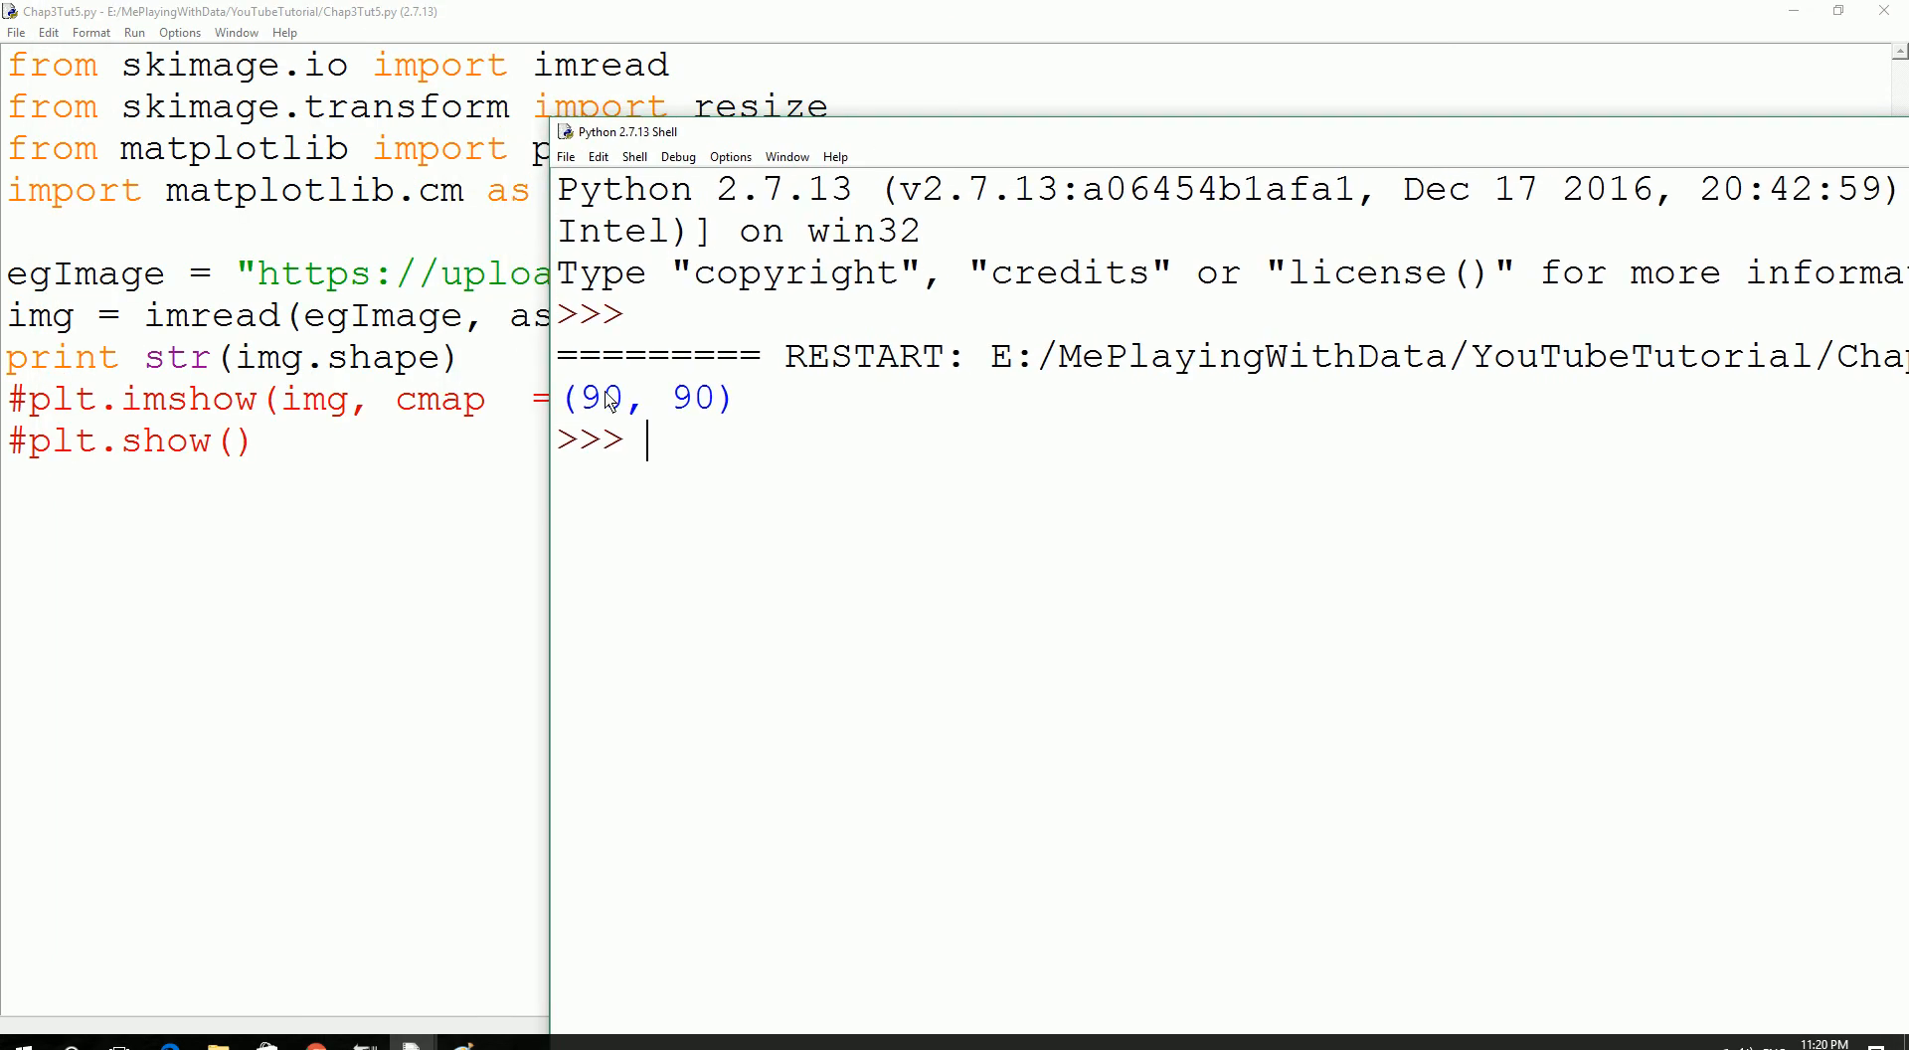
drag(566, 397, 731, 396)
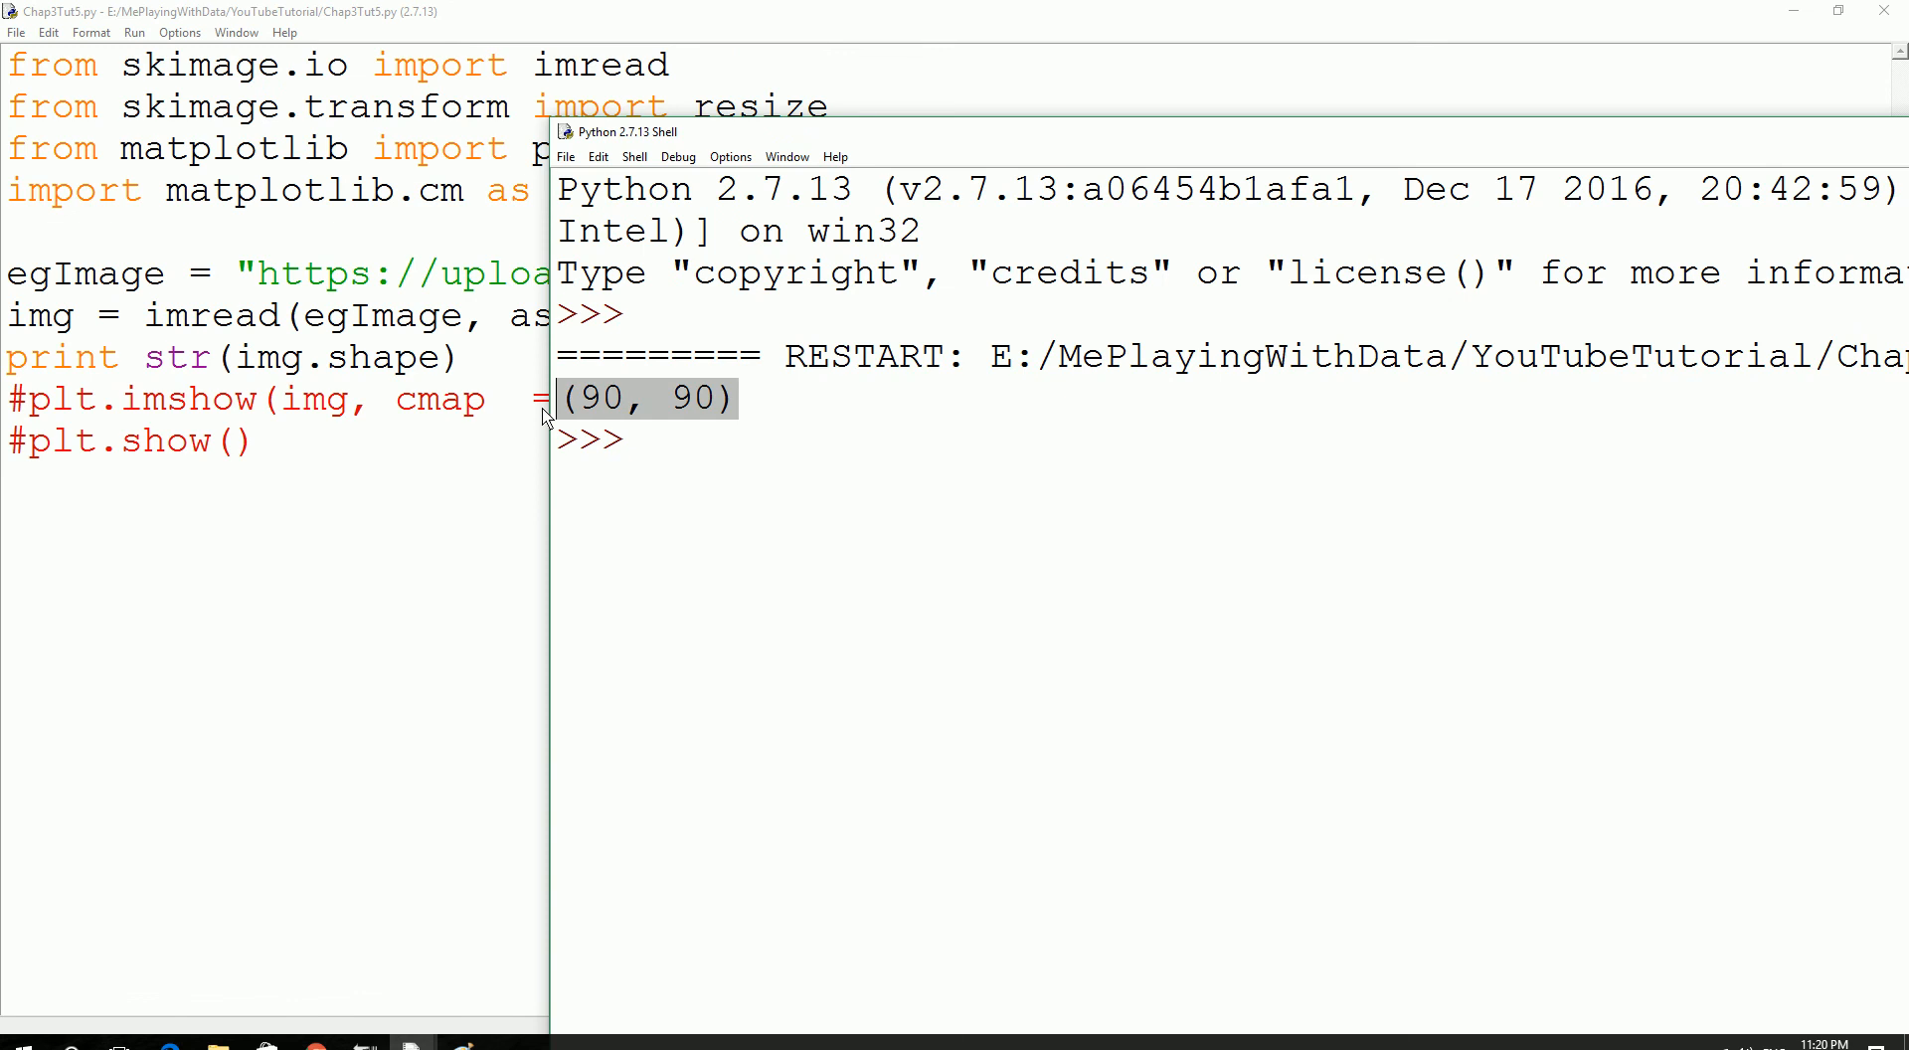
mouse_move(558, 383)
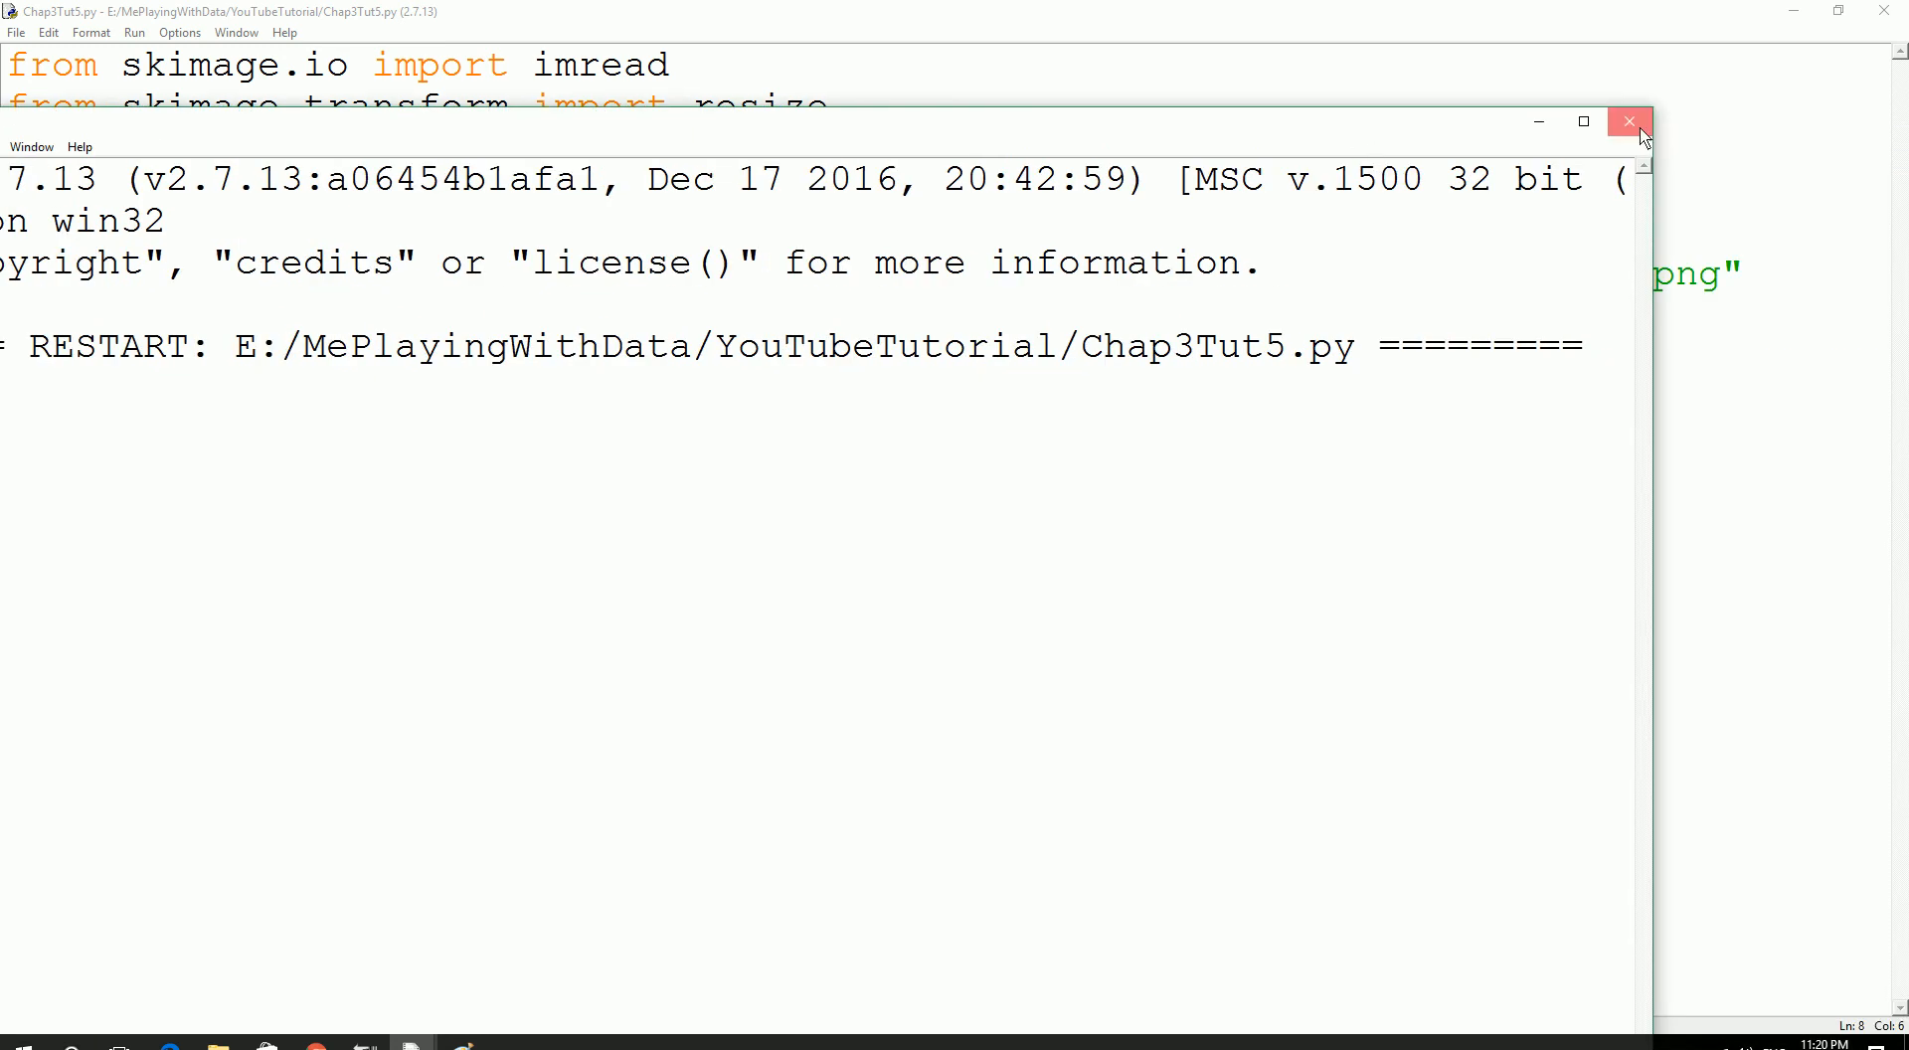
click(1628, 122)
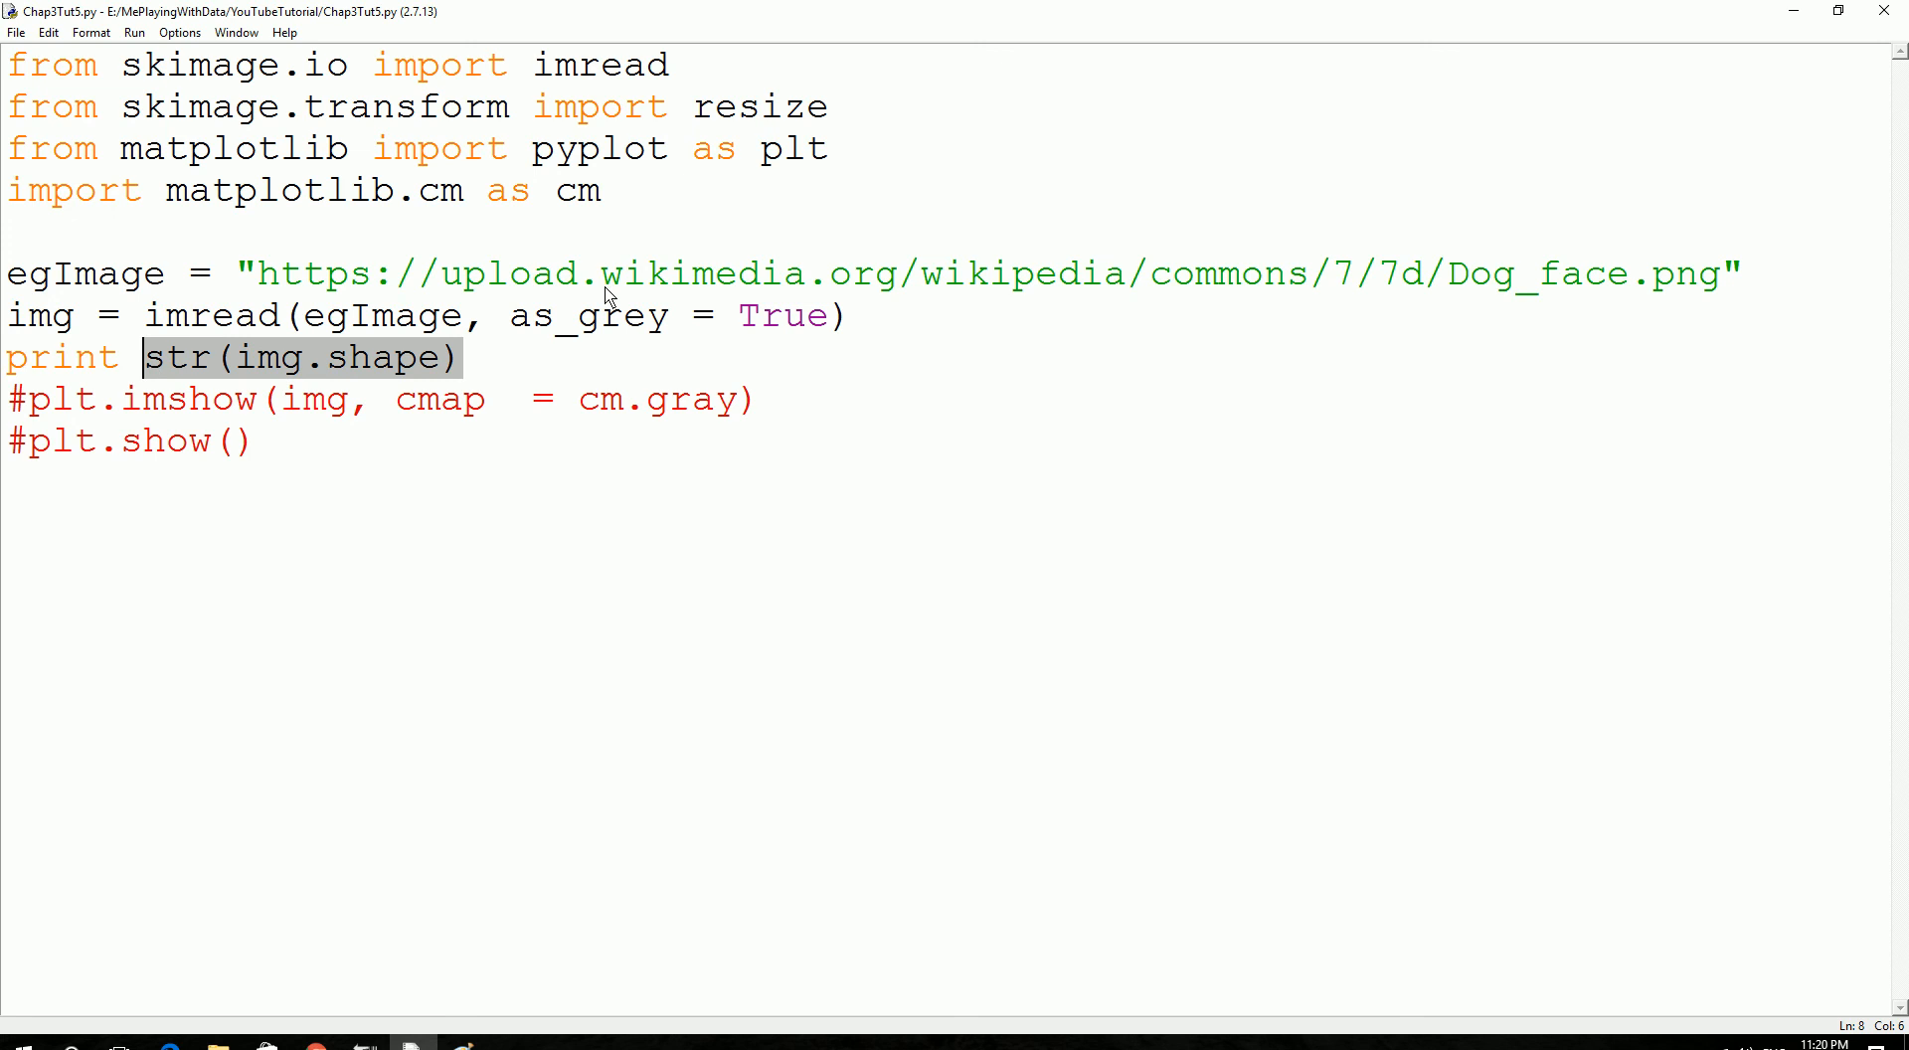
Add type(img) back to the print line and run the script.
text(type)
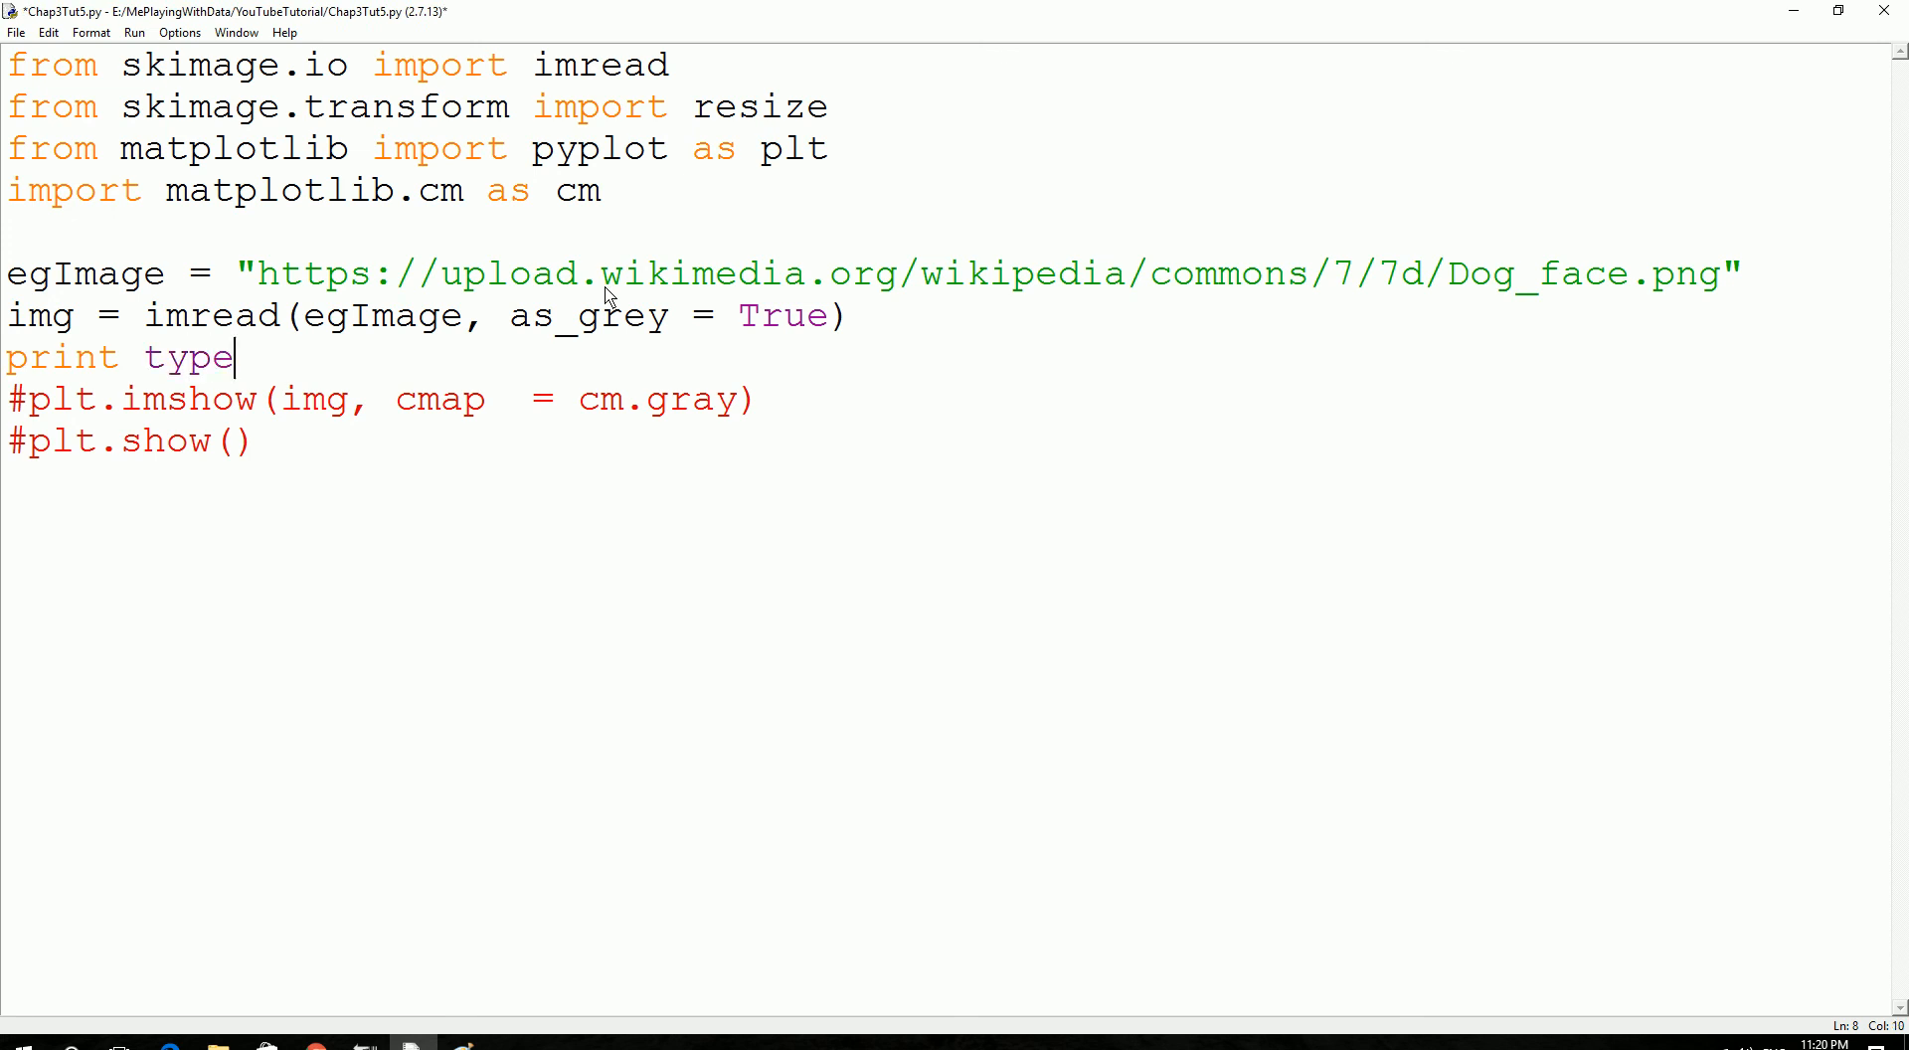
text(()
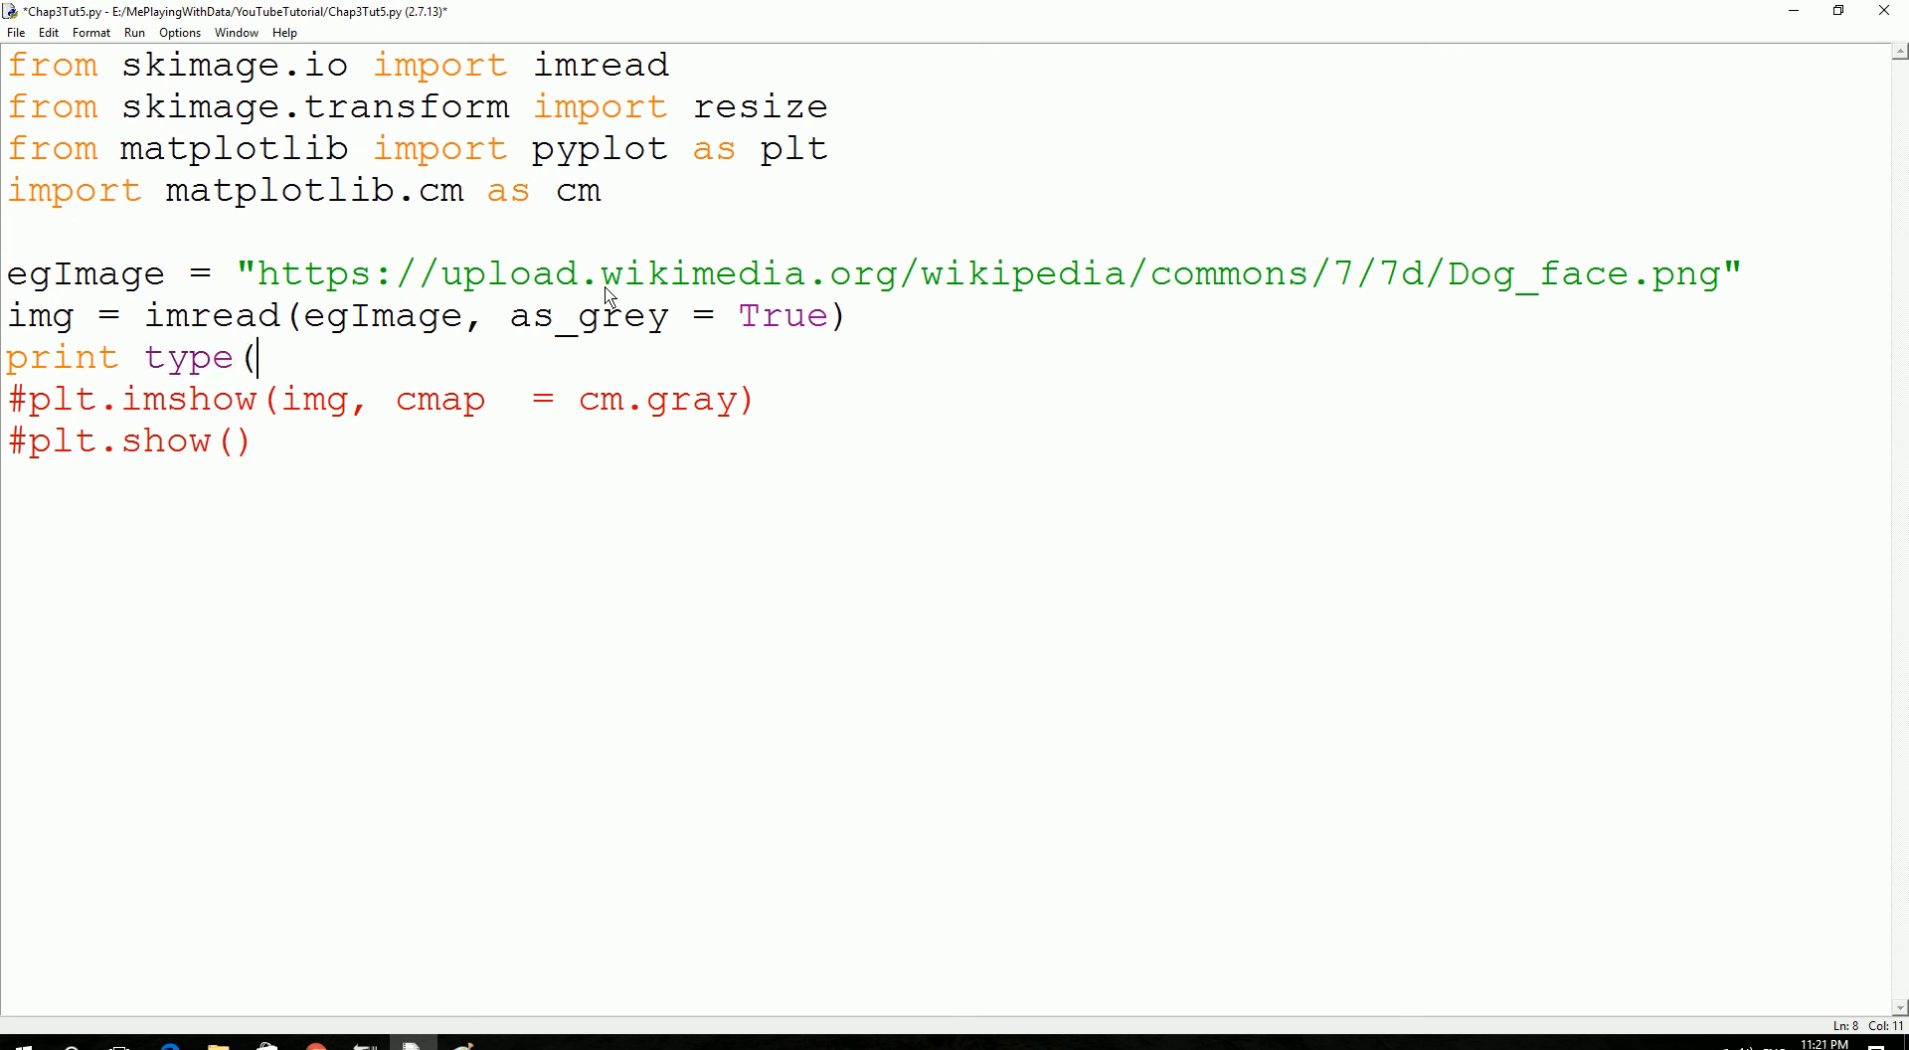
text(img))
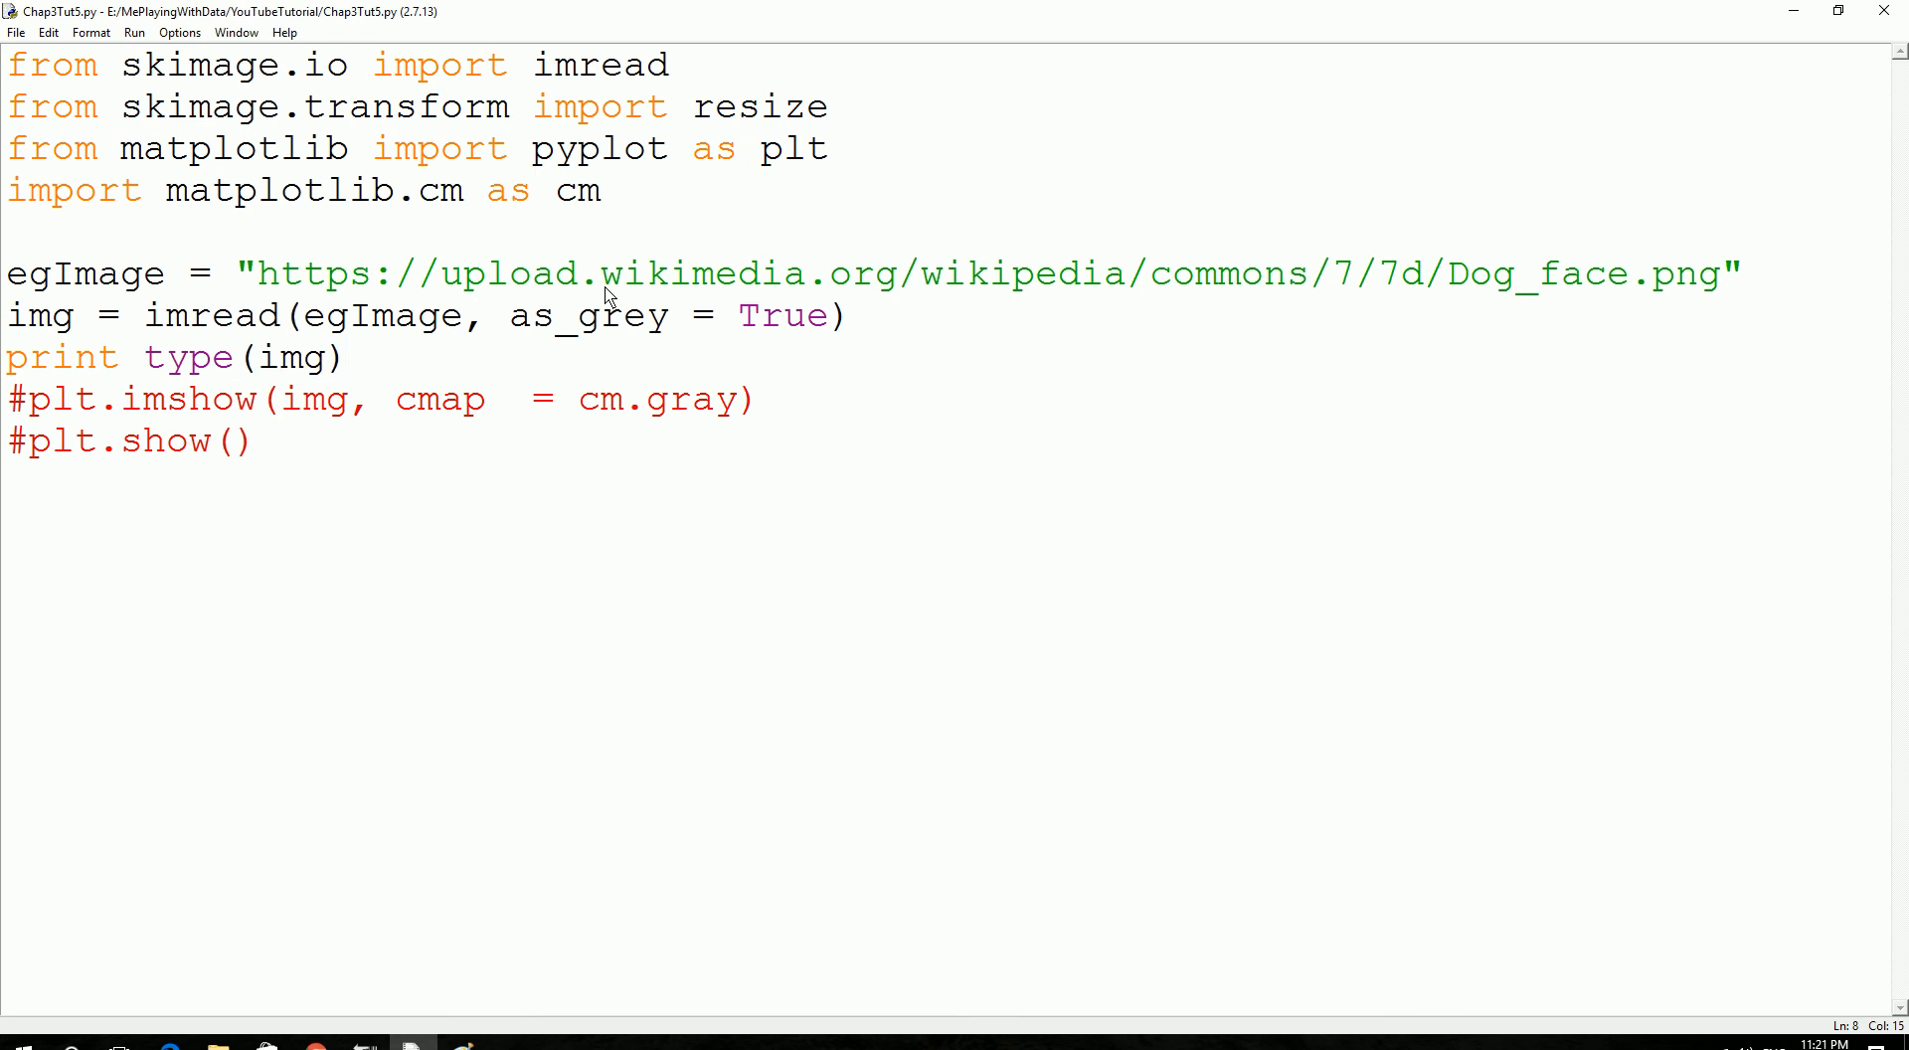
key(F5)
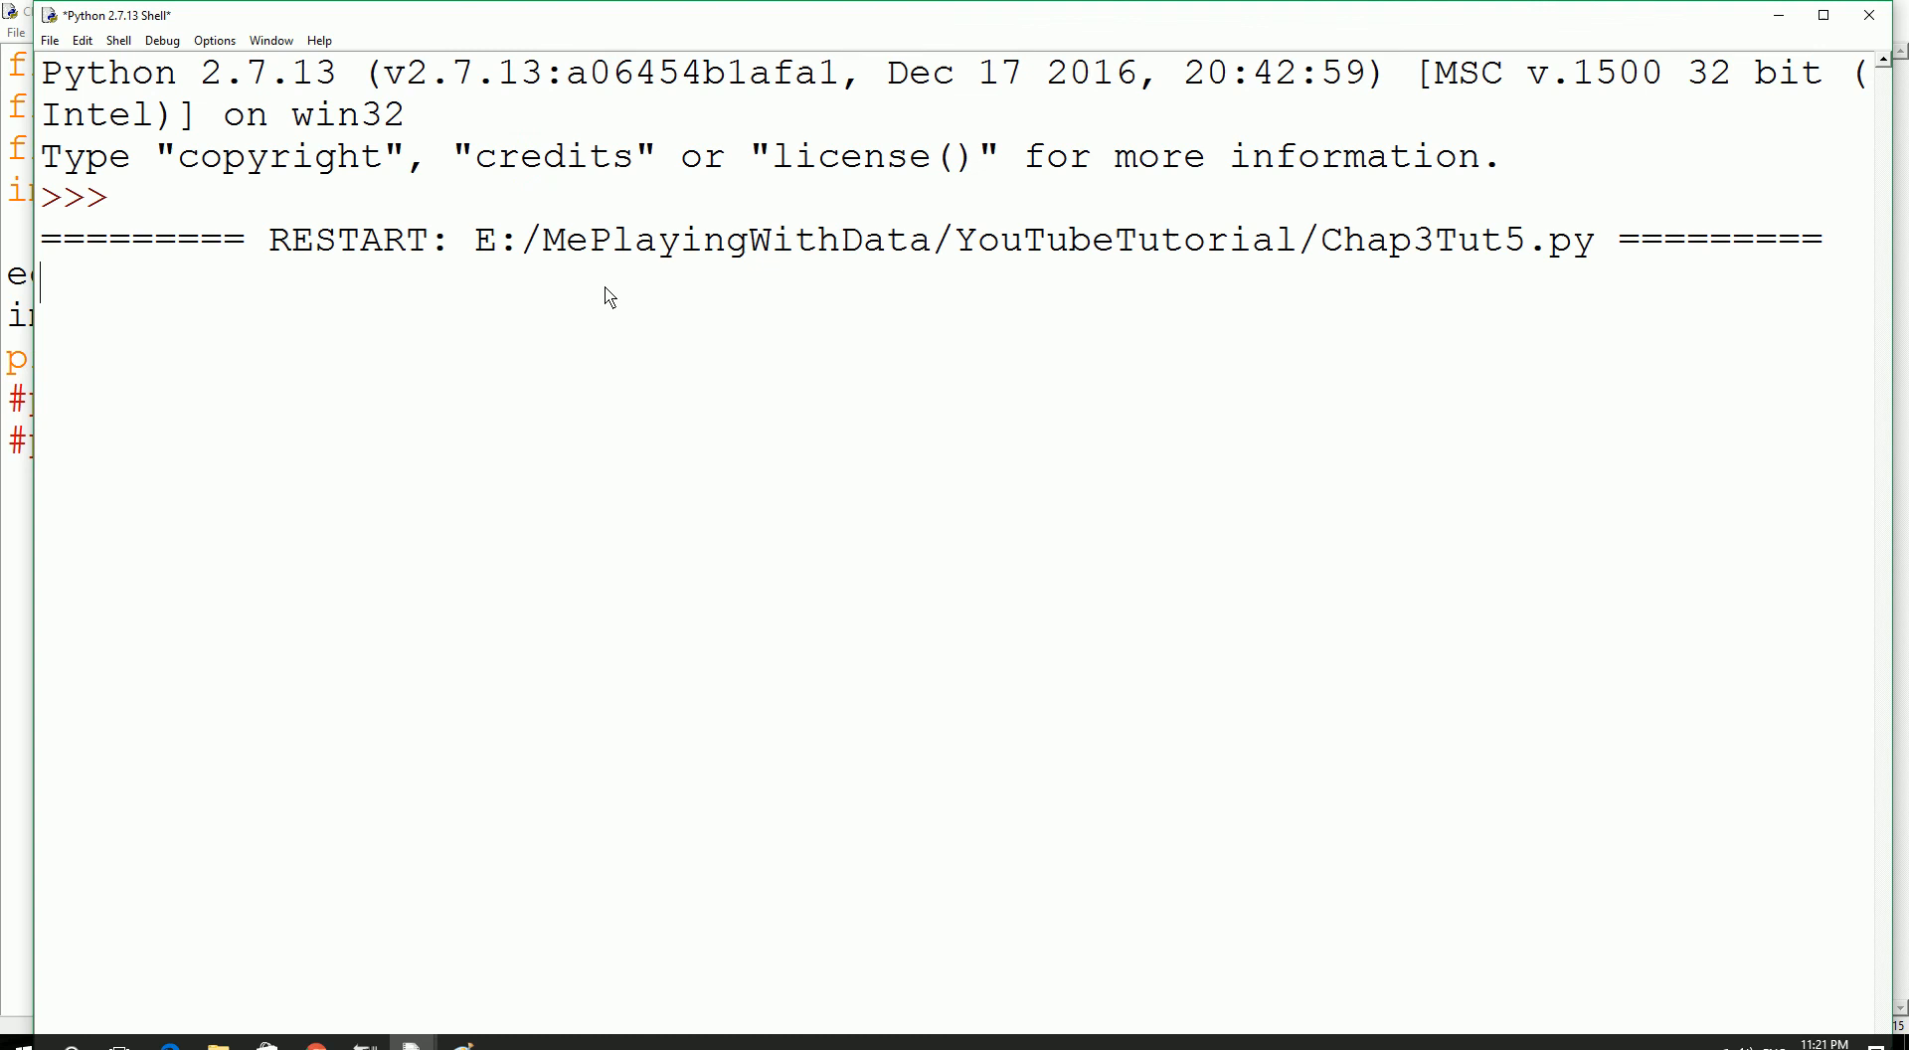
key(Return)
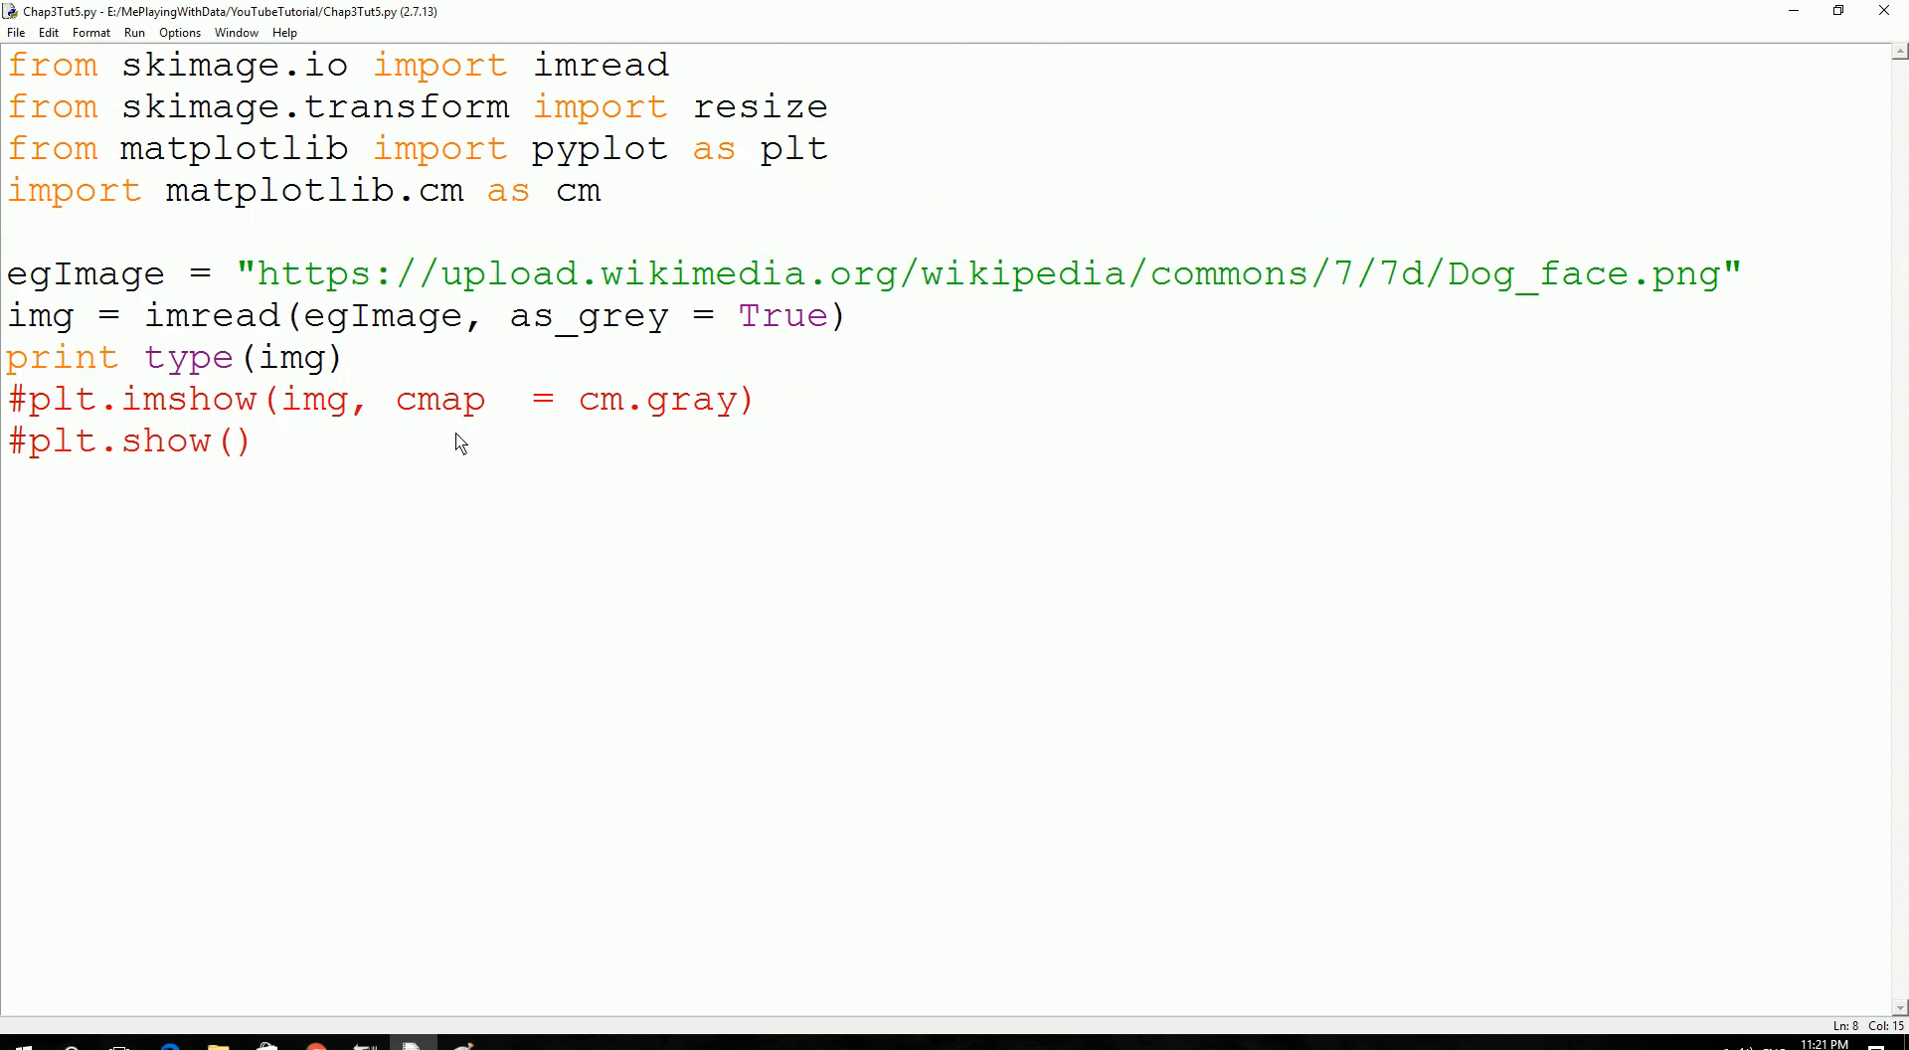
Append + " " + str(img.shape) to the print line, then save and run.
text(+)
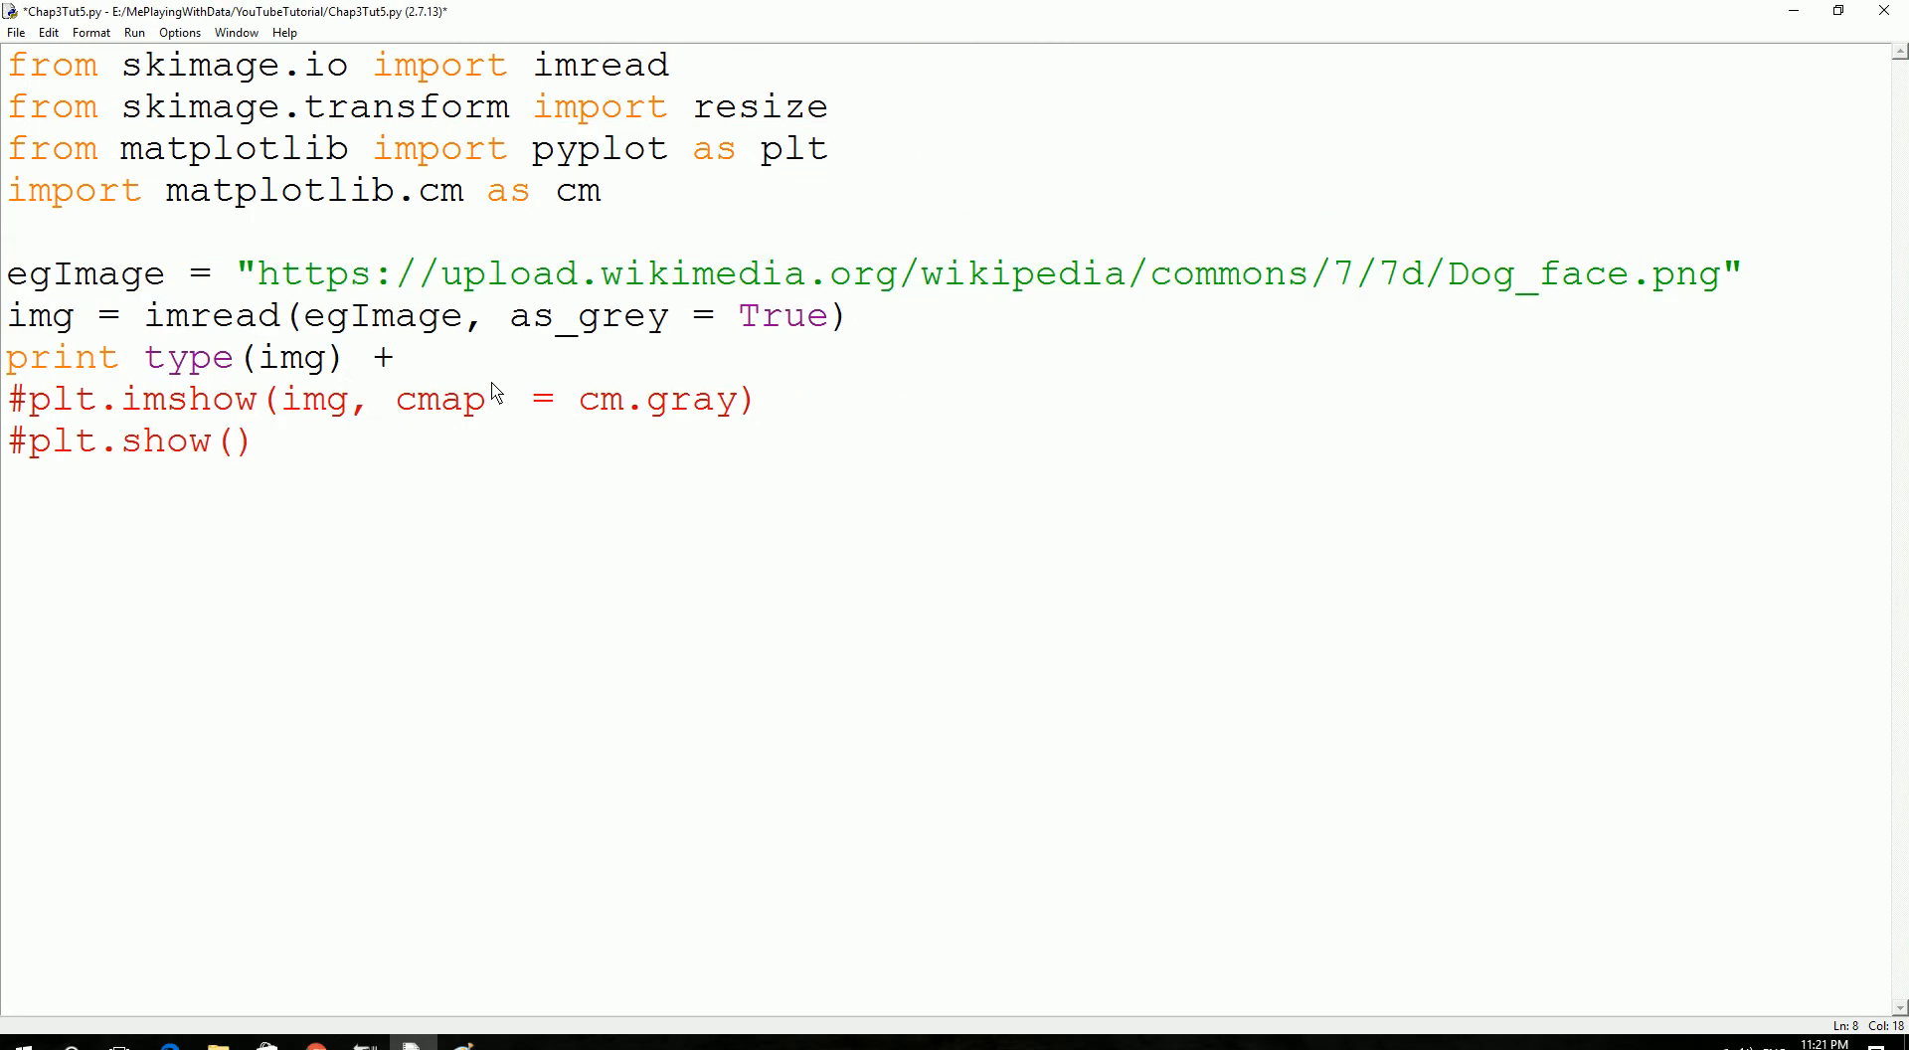
text(" ")
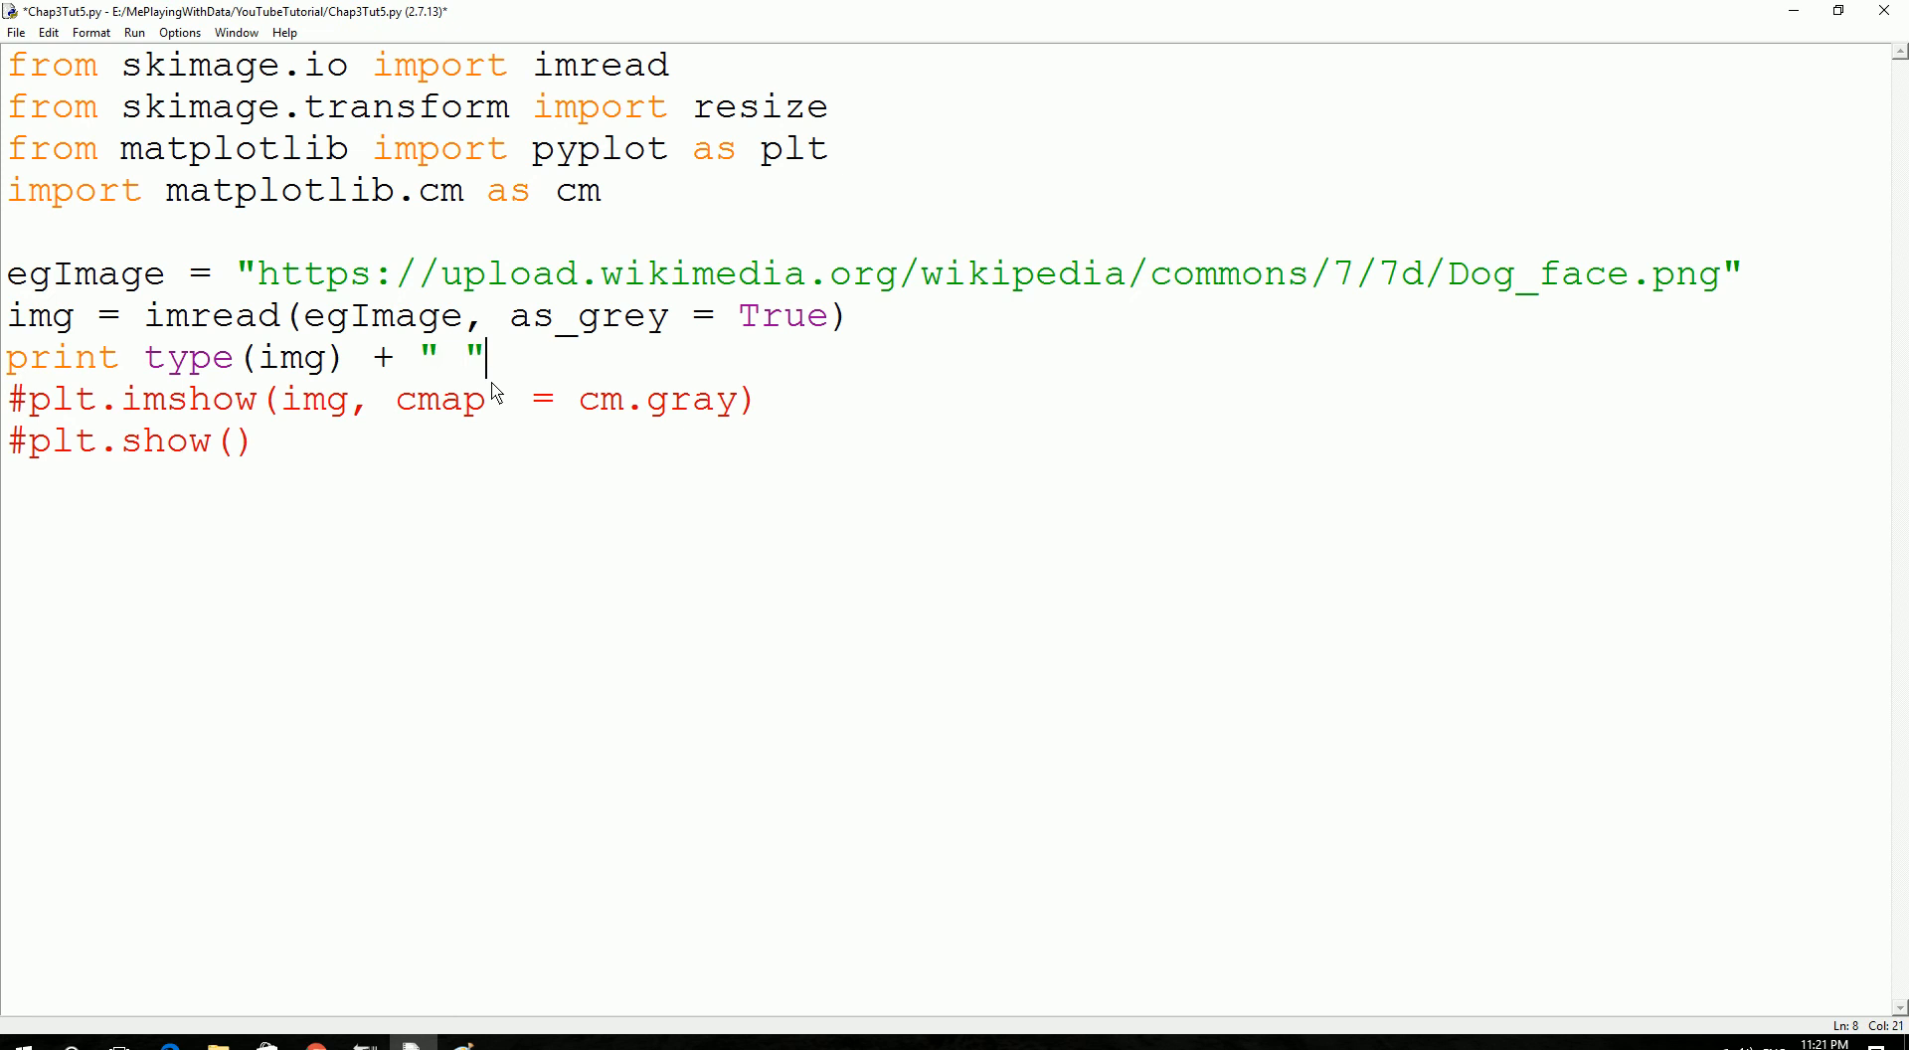
text(+)
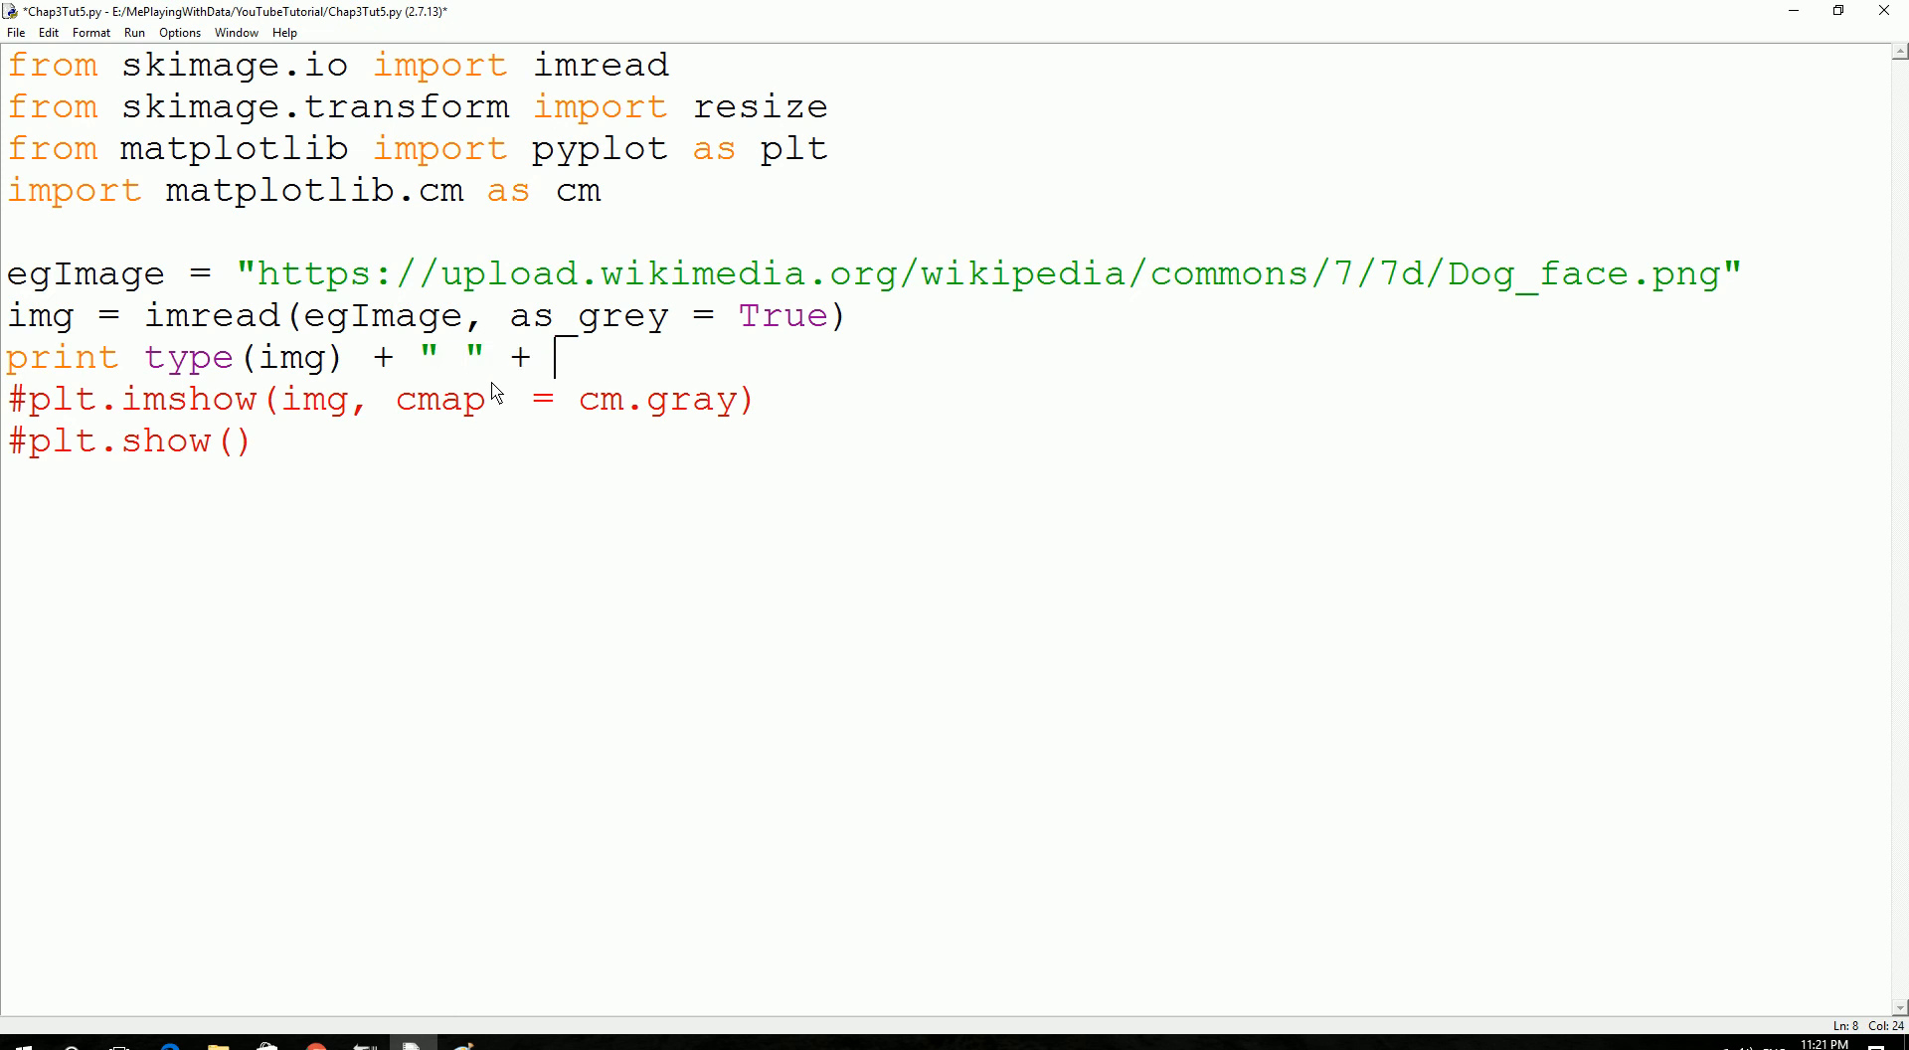
text(str()
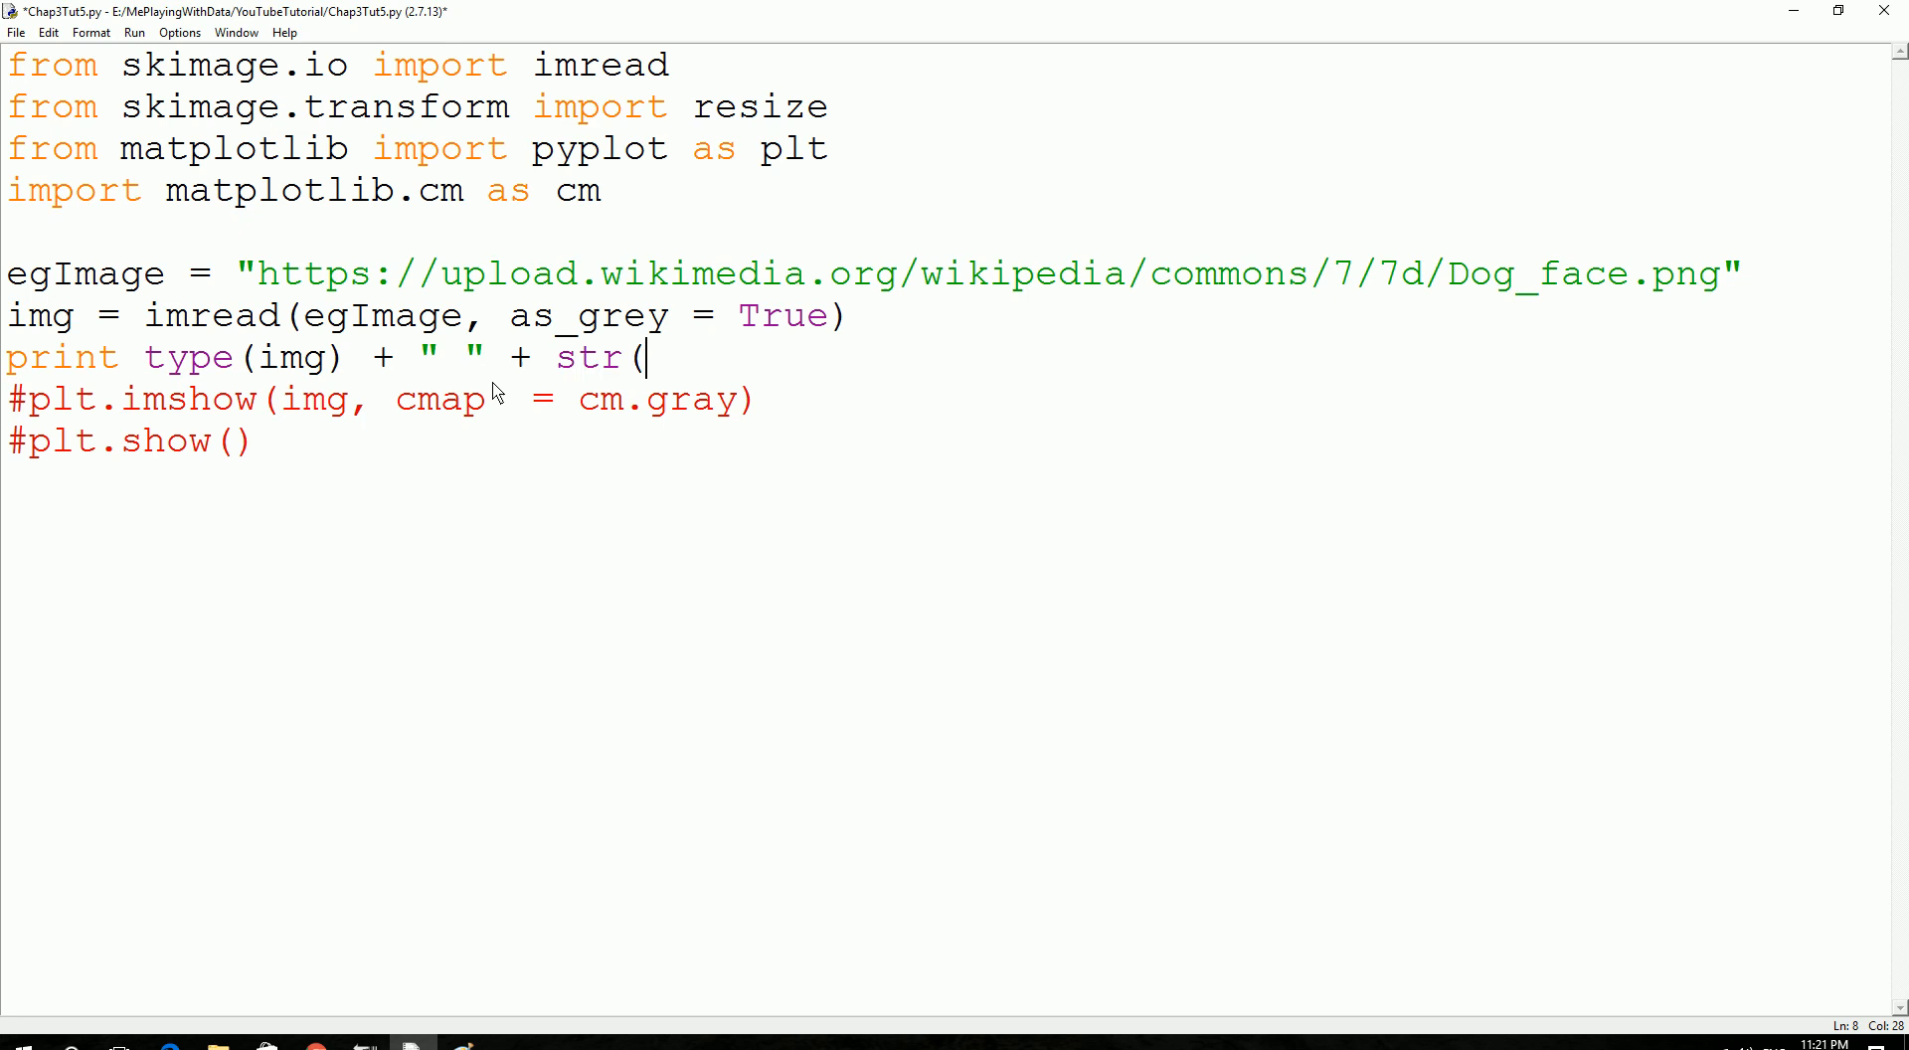
text(img)
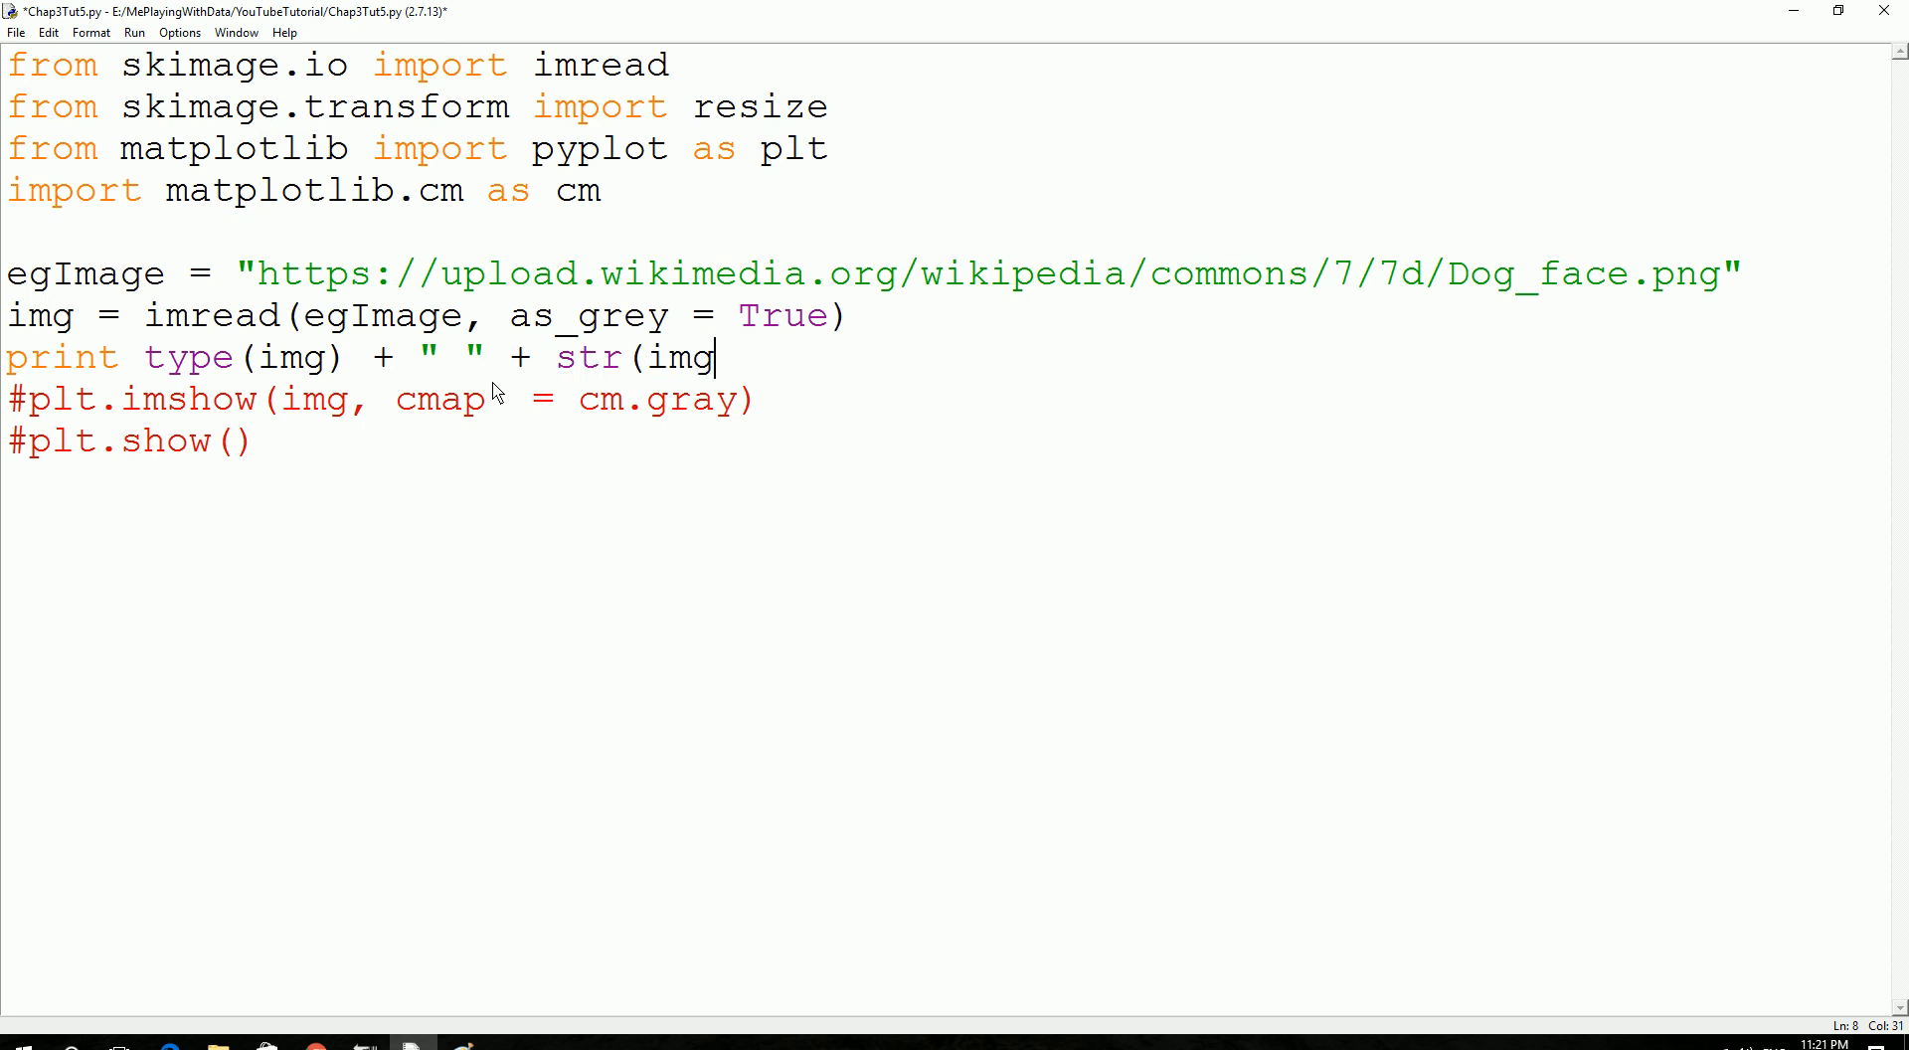
text(.shape)
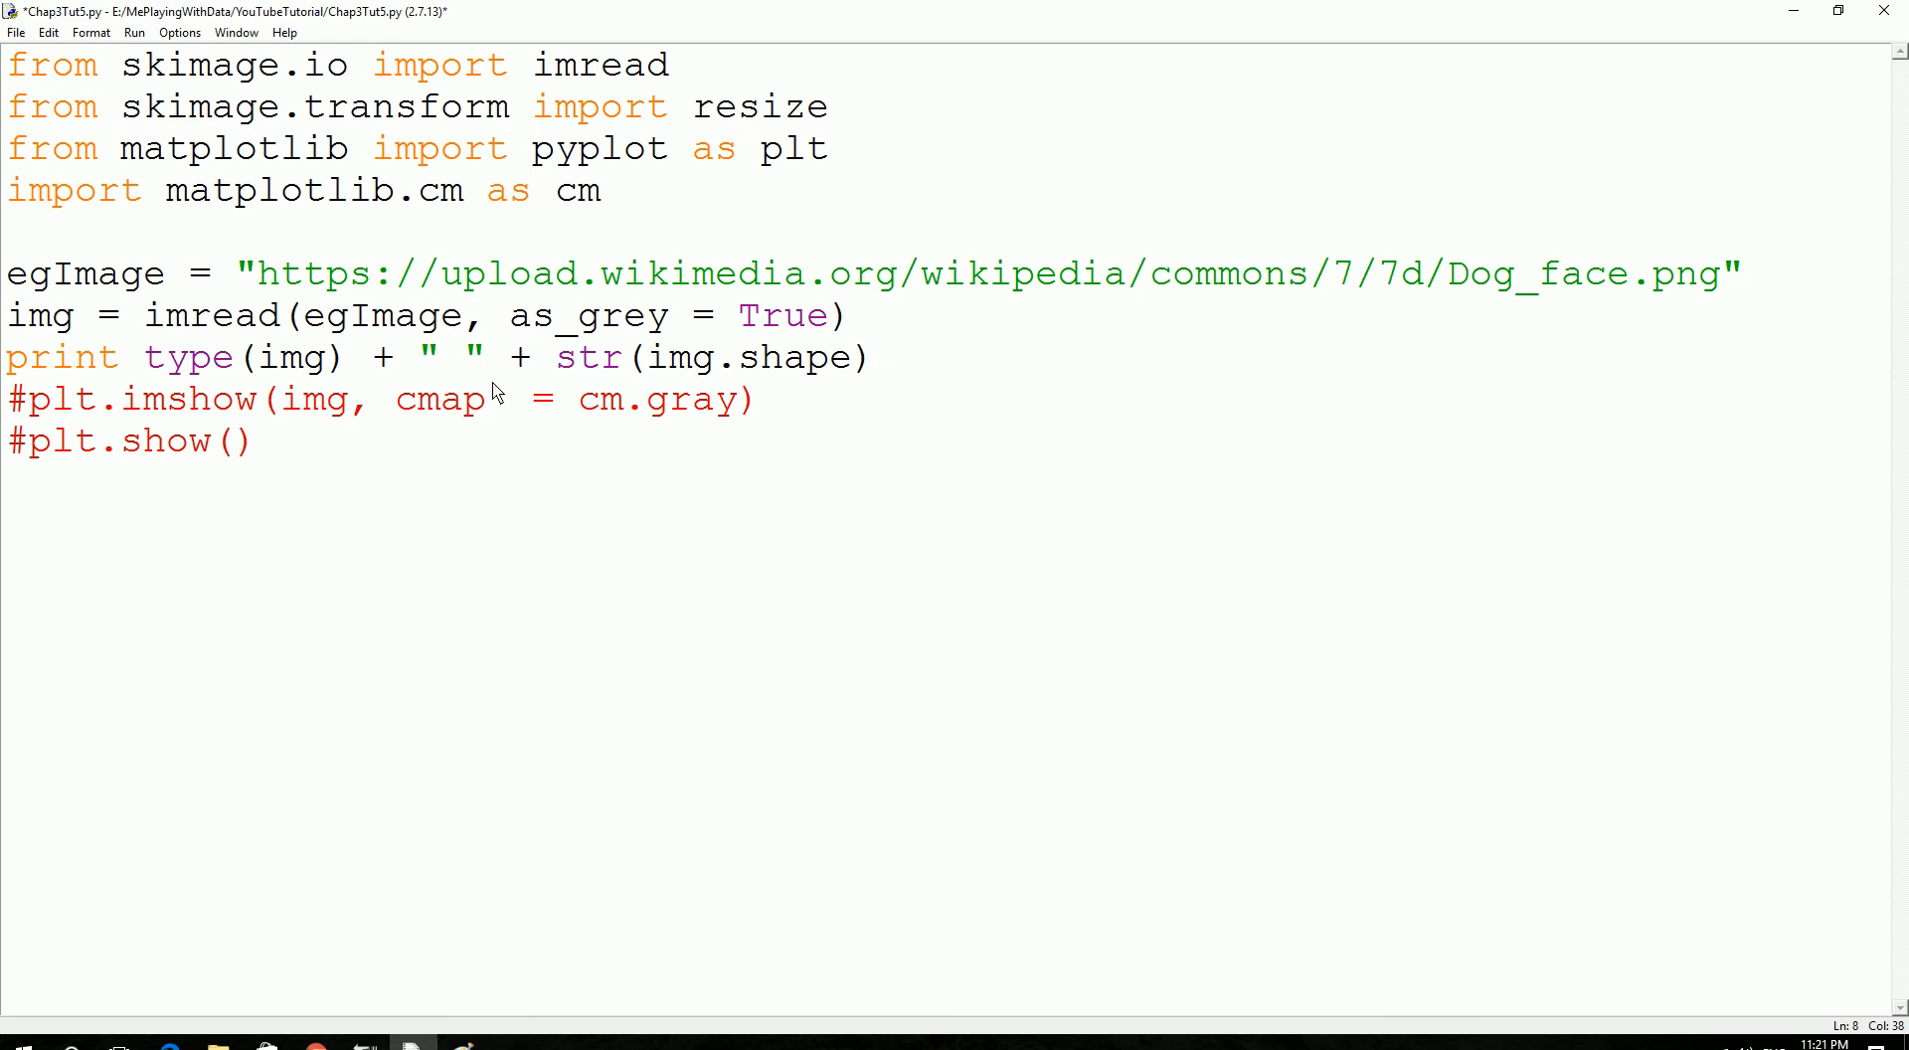
key(ctrl+s)
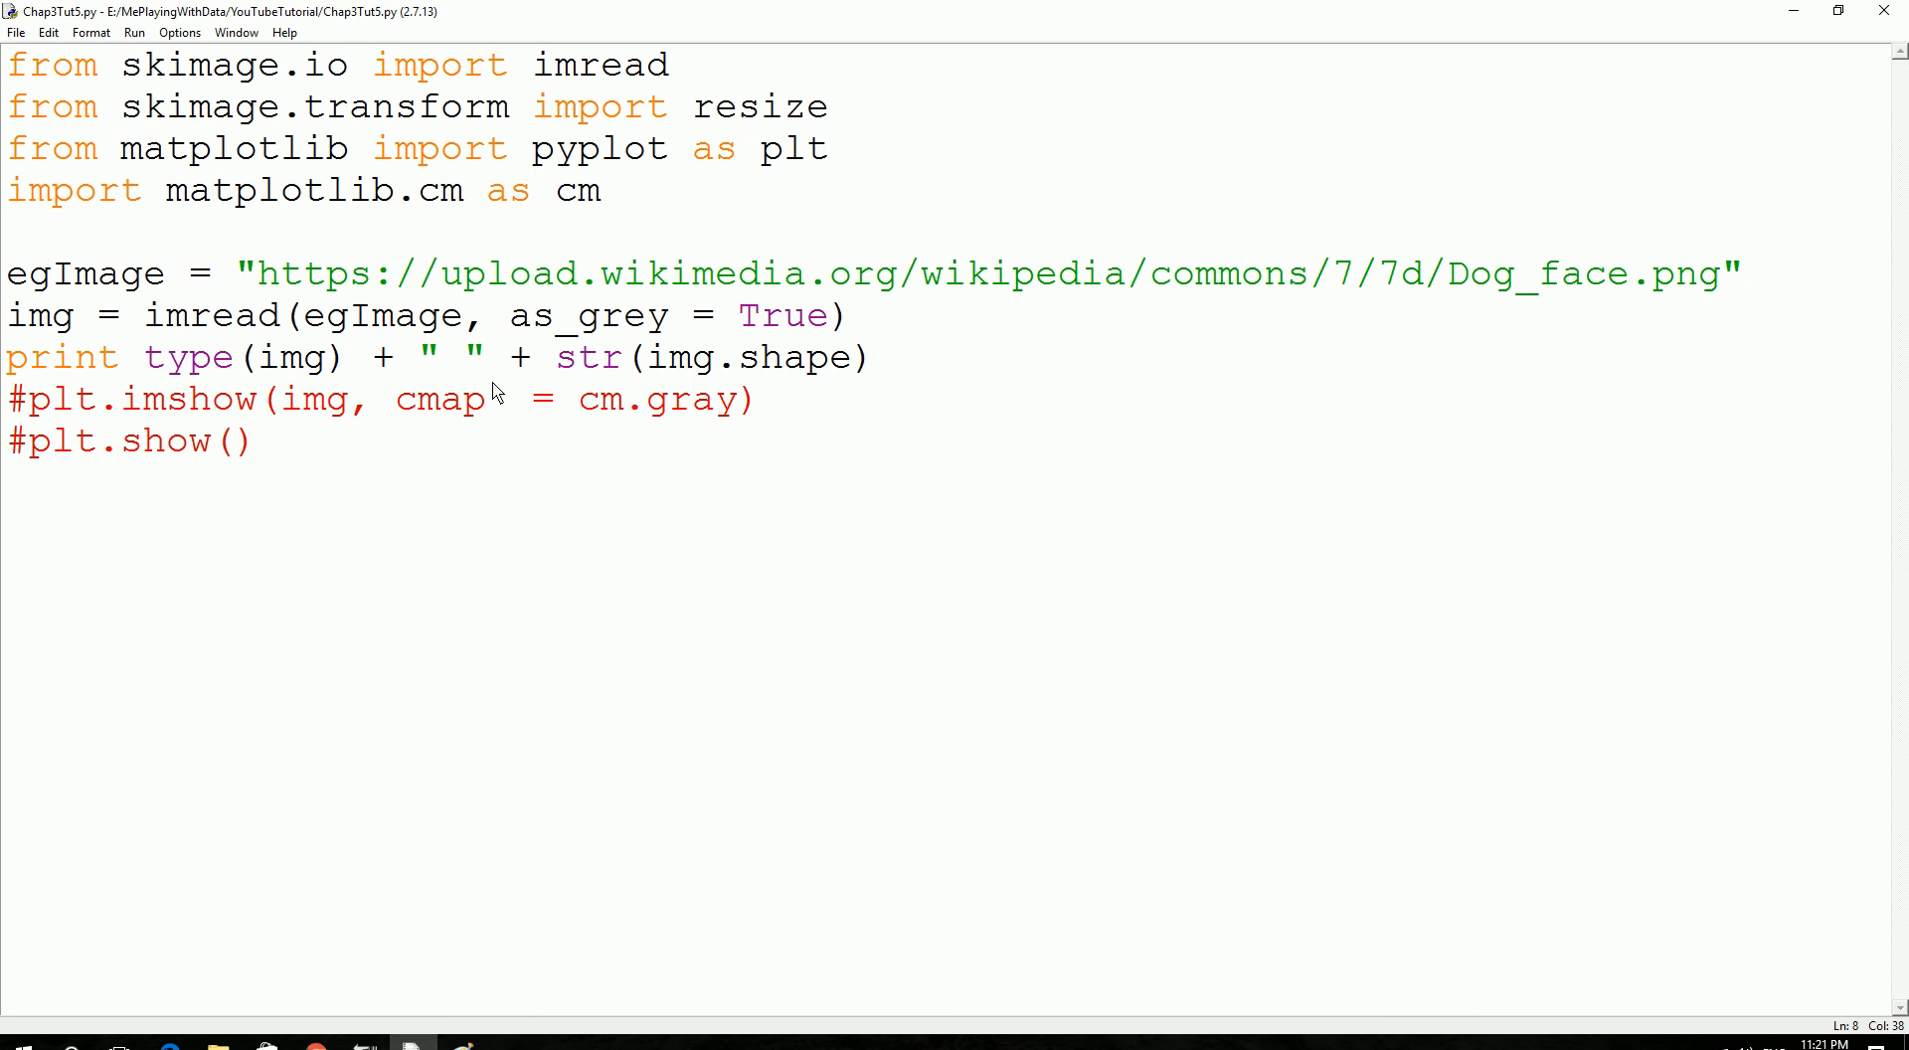
key(F5)
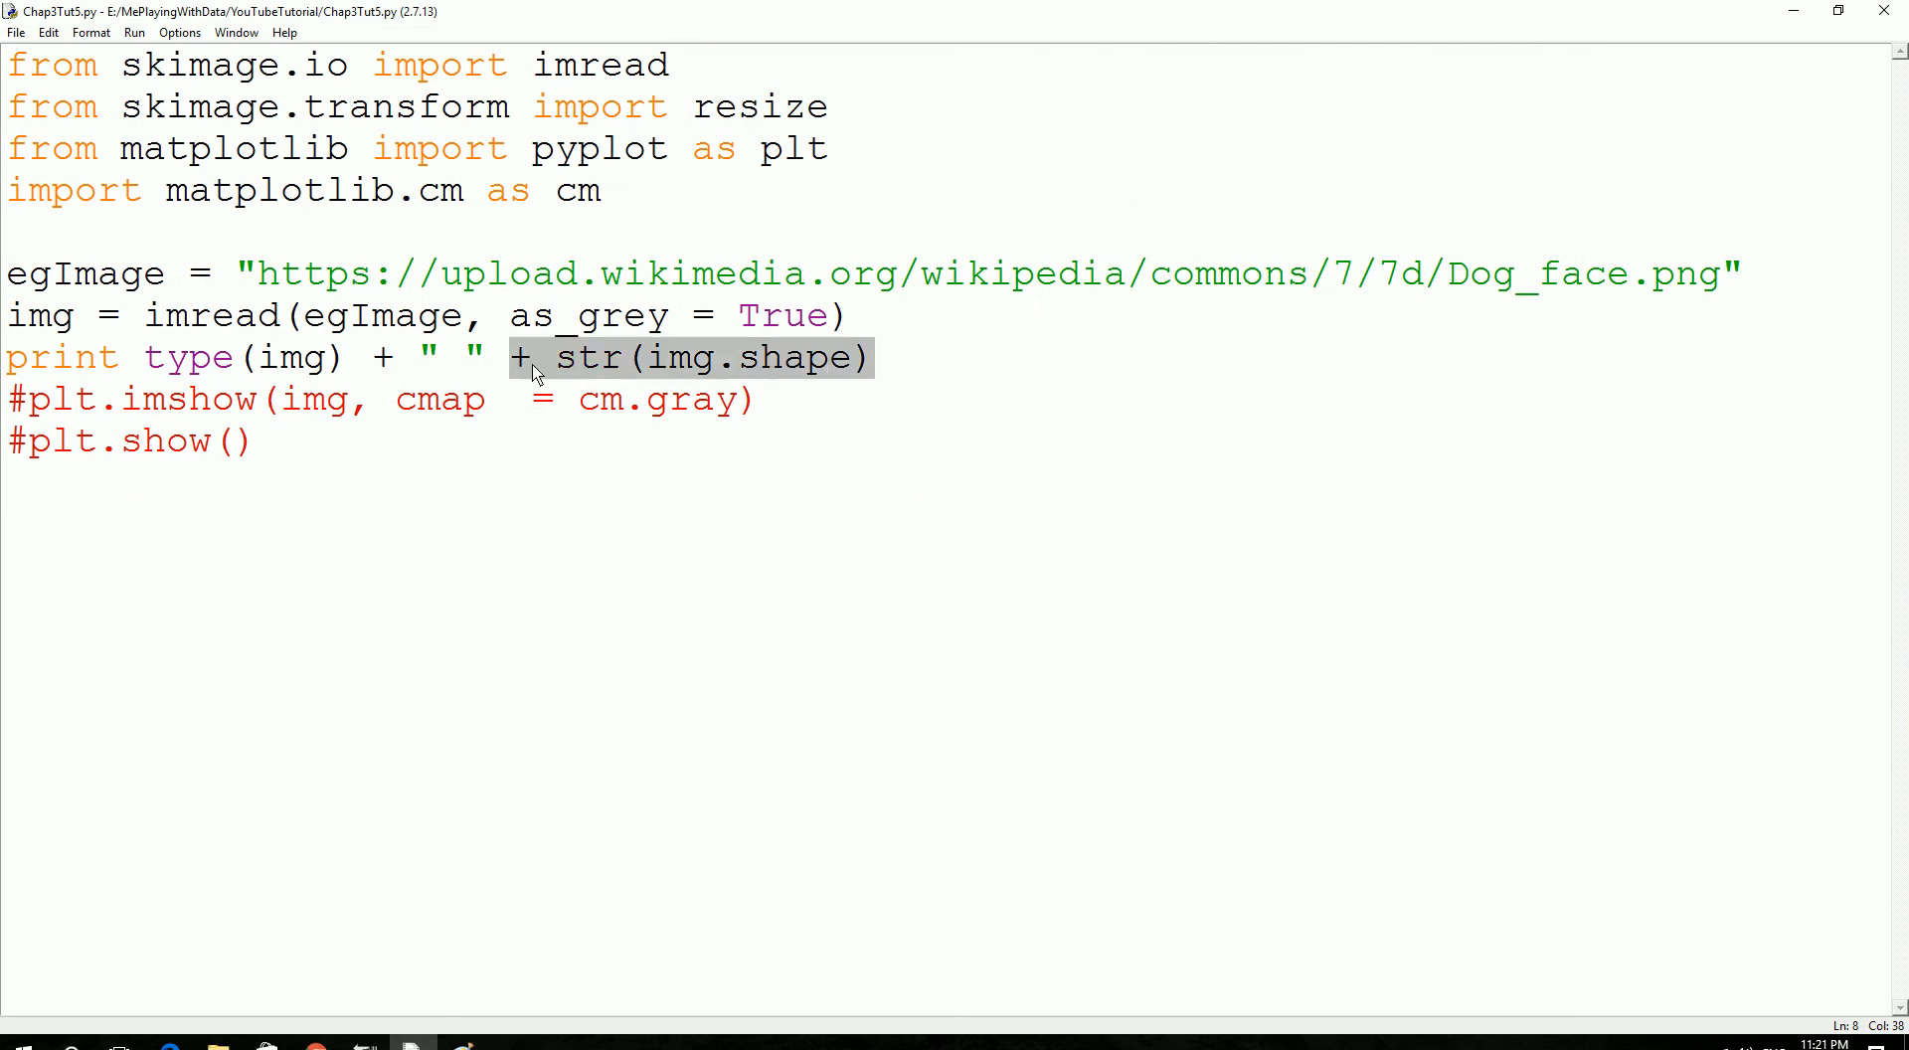
Move the shape onto its own 'print str(img.shape)' line and run the script.
key(Delete)
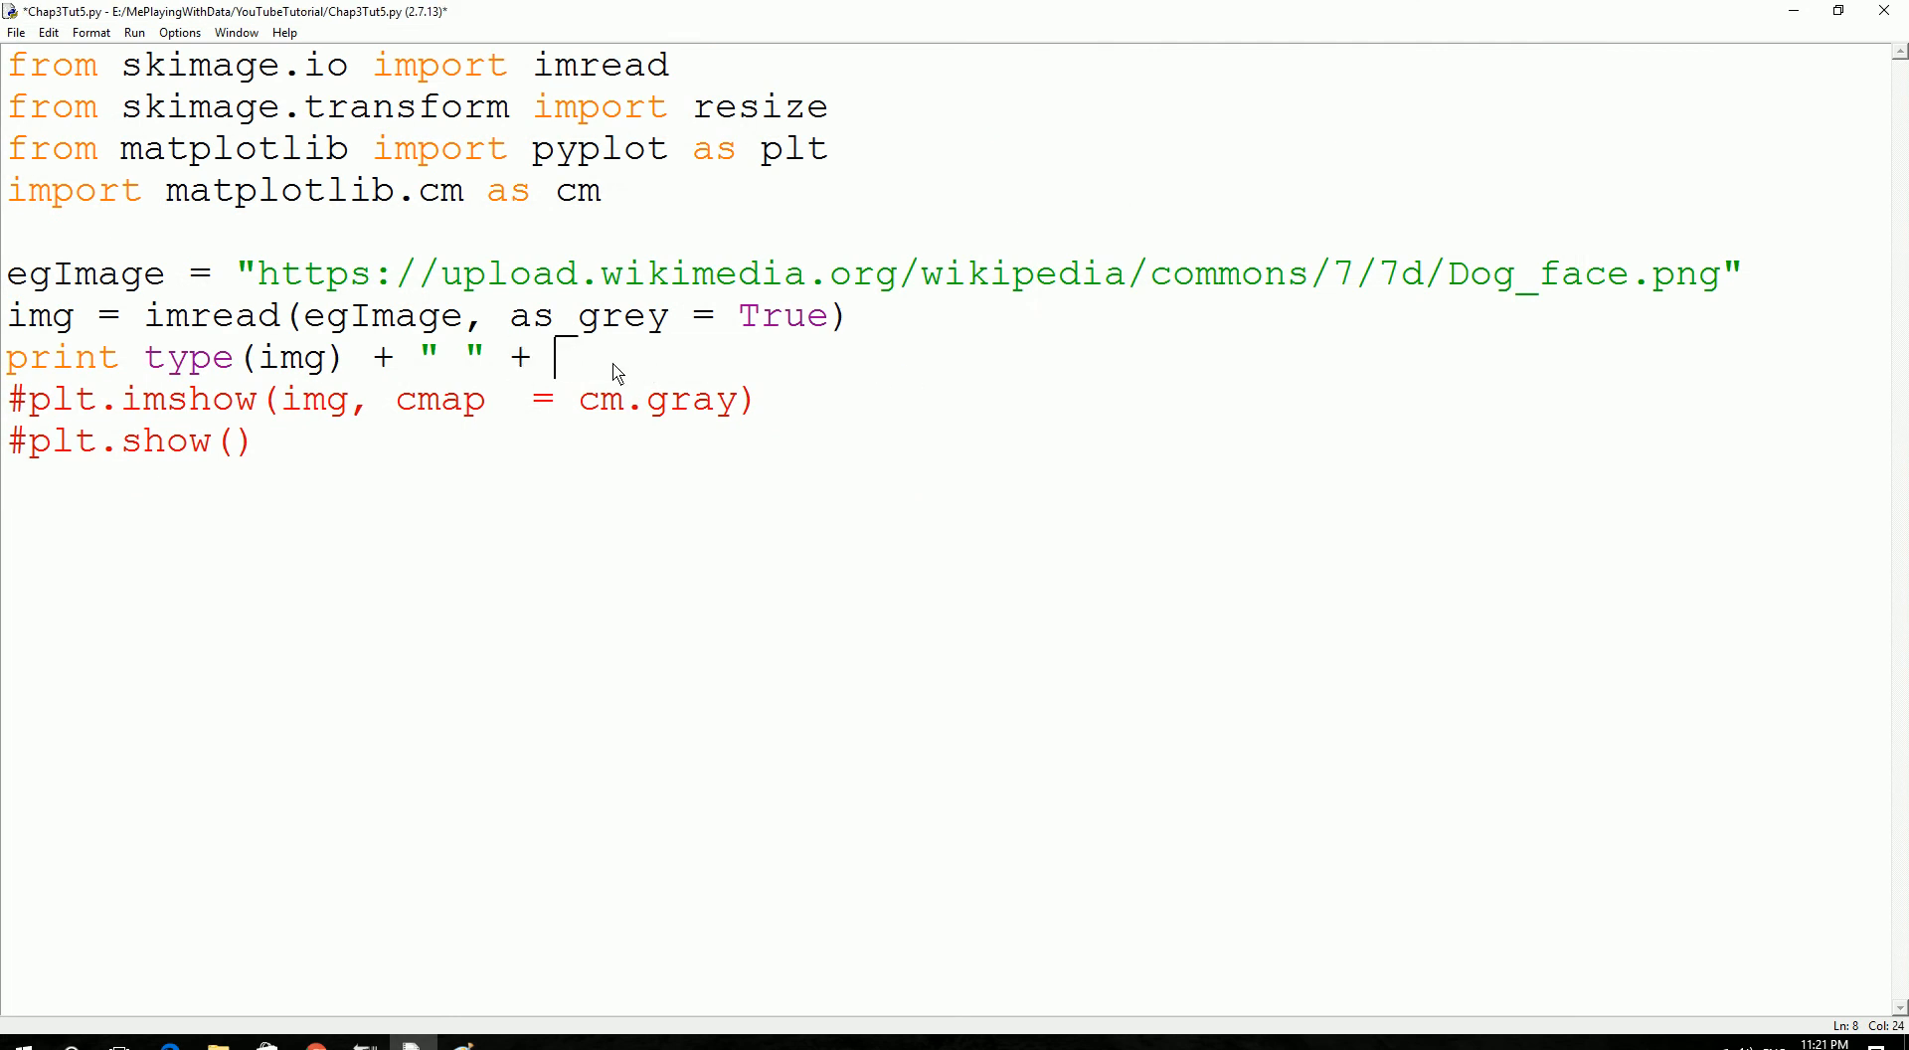
key(enter)
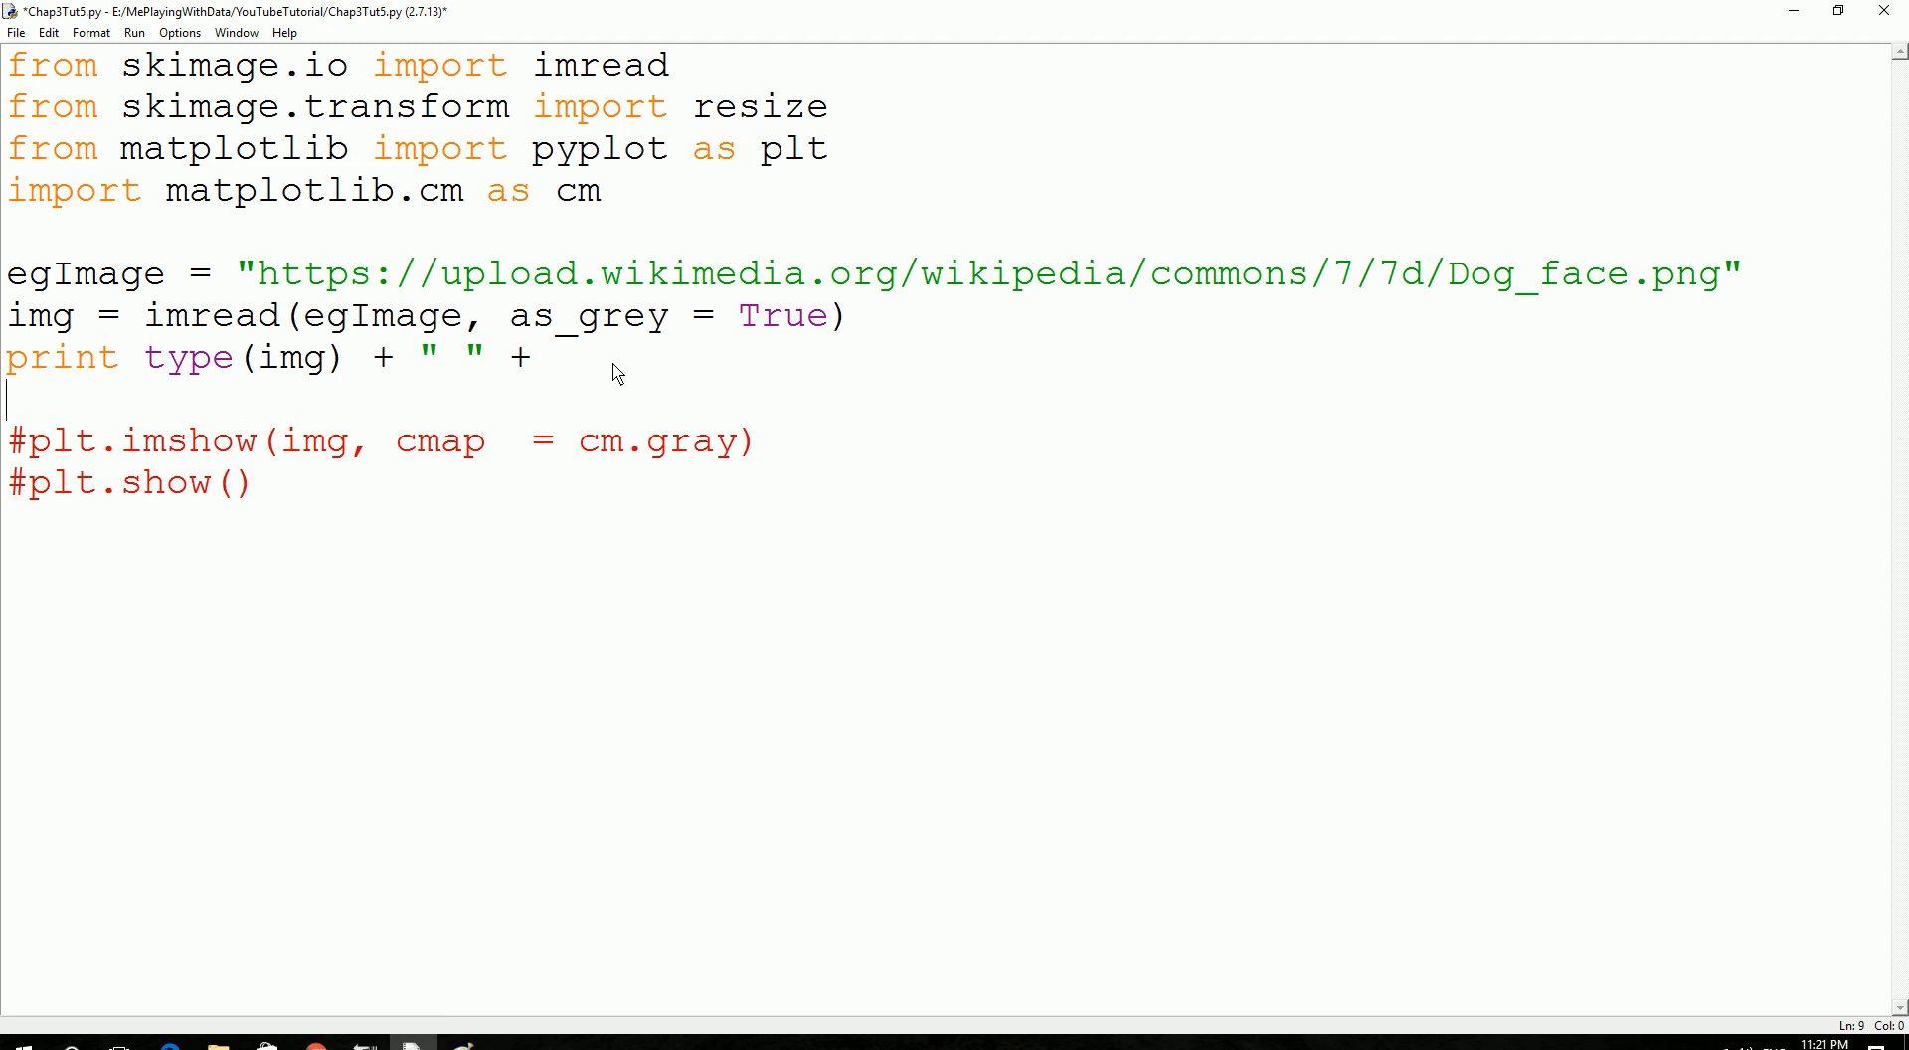
text(print)
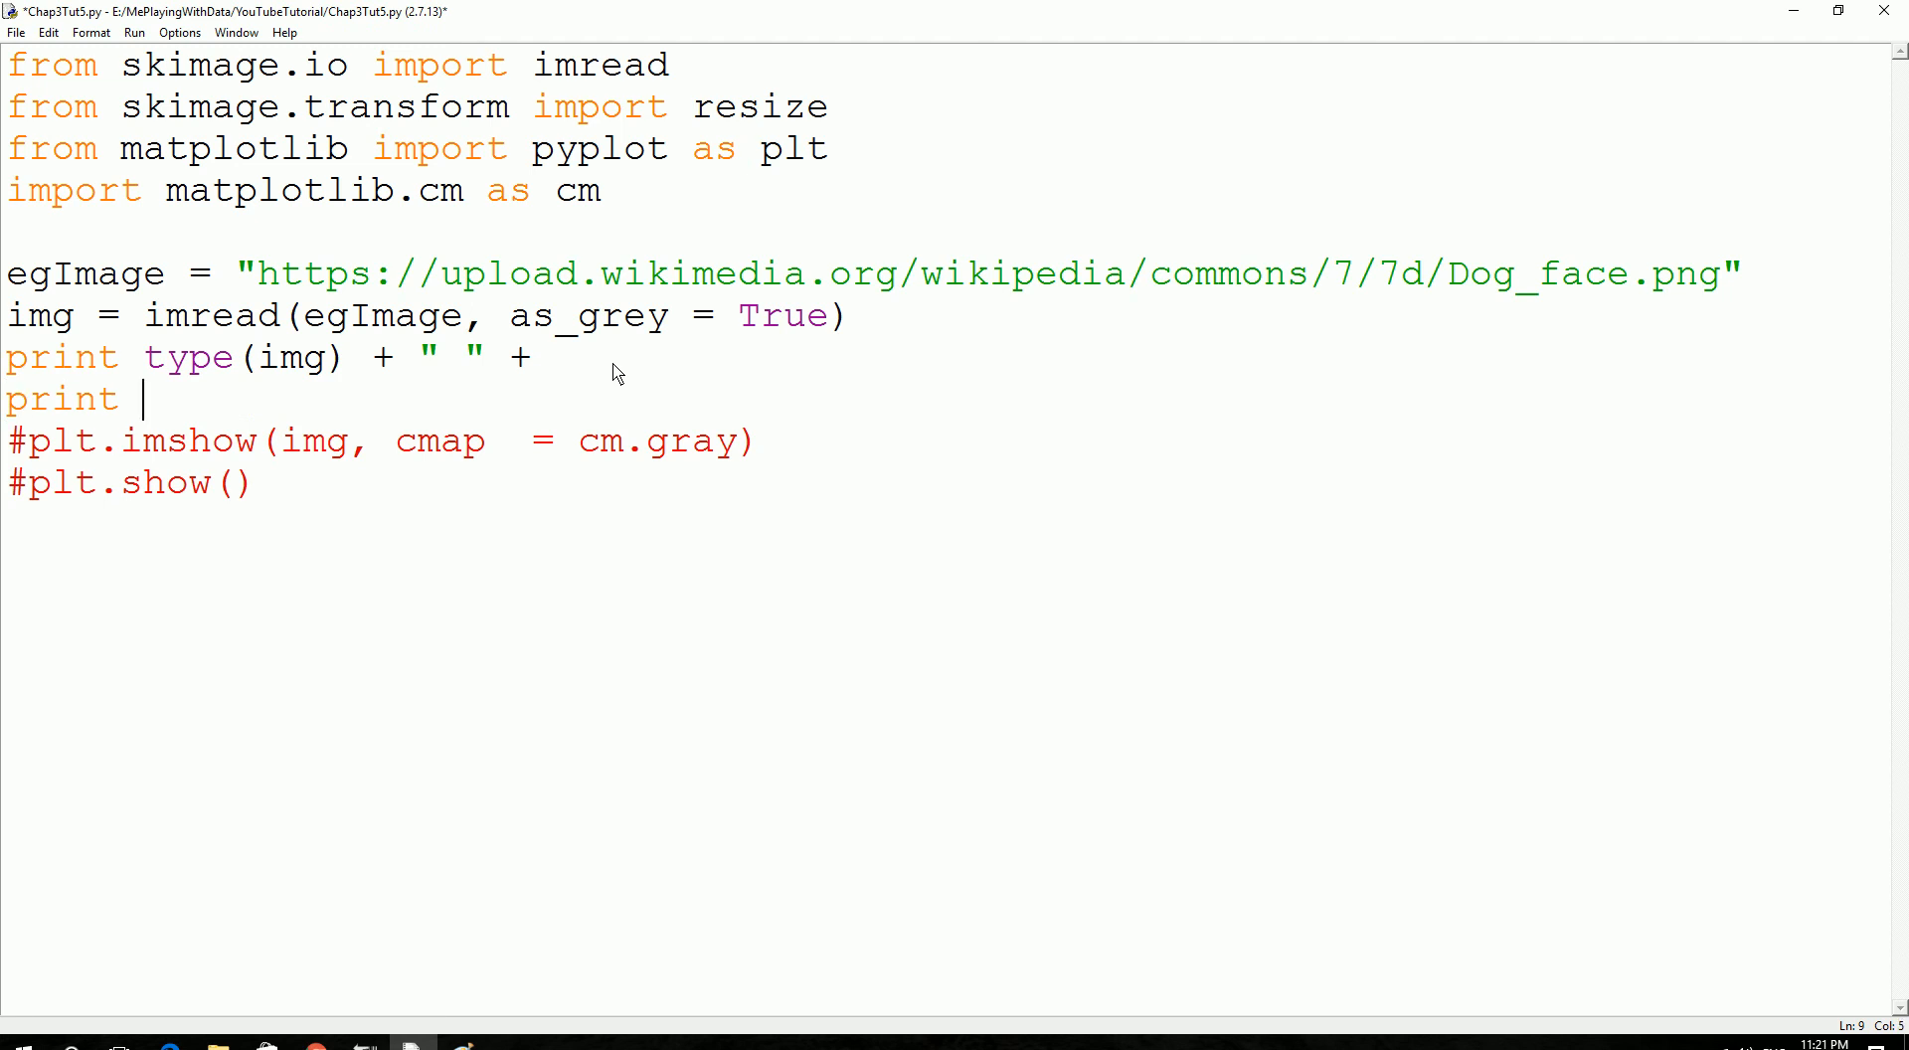
text(str(img.shape))
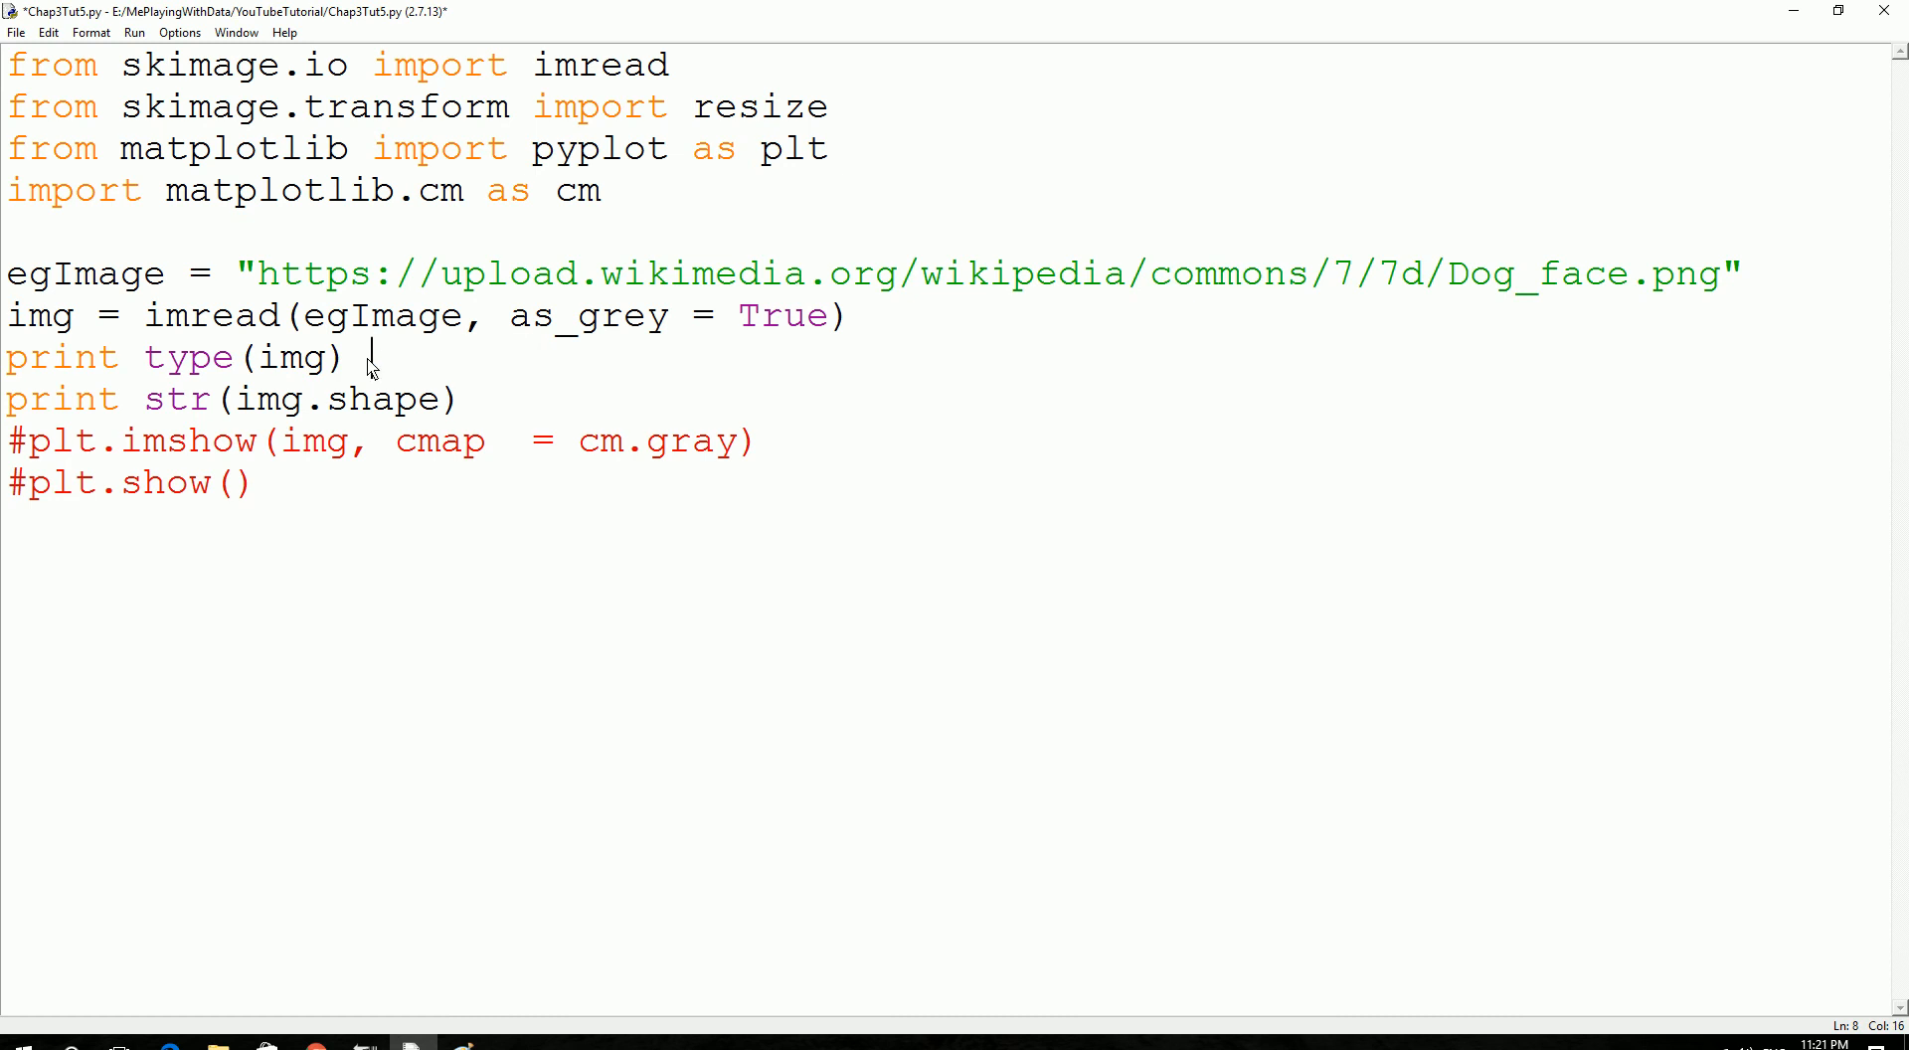
key(F5)
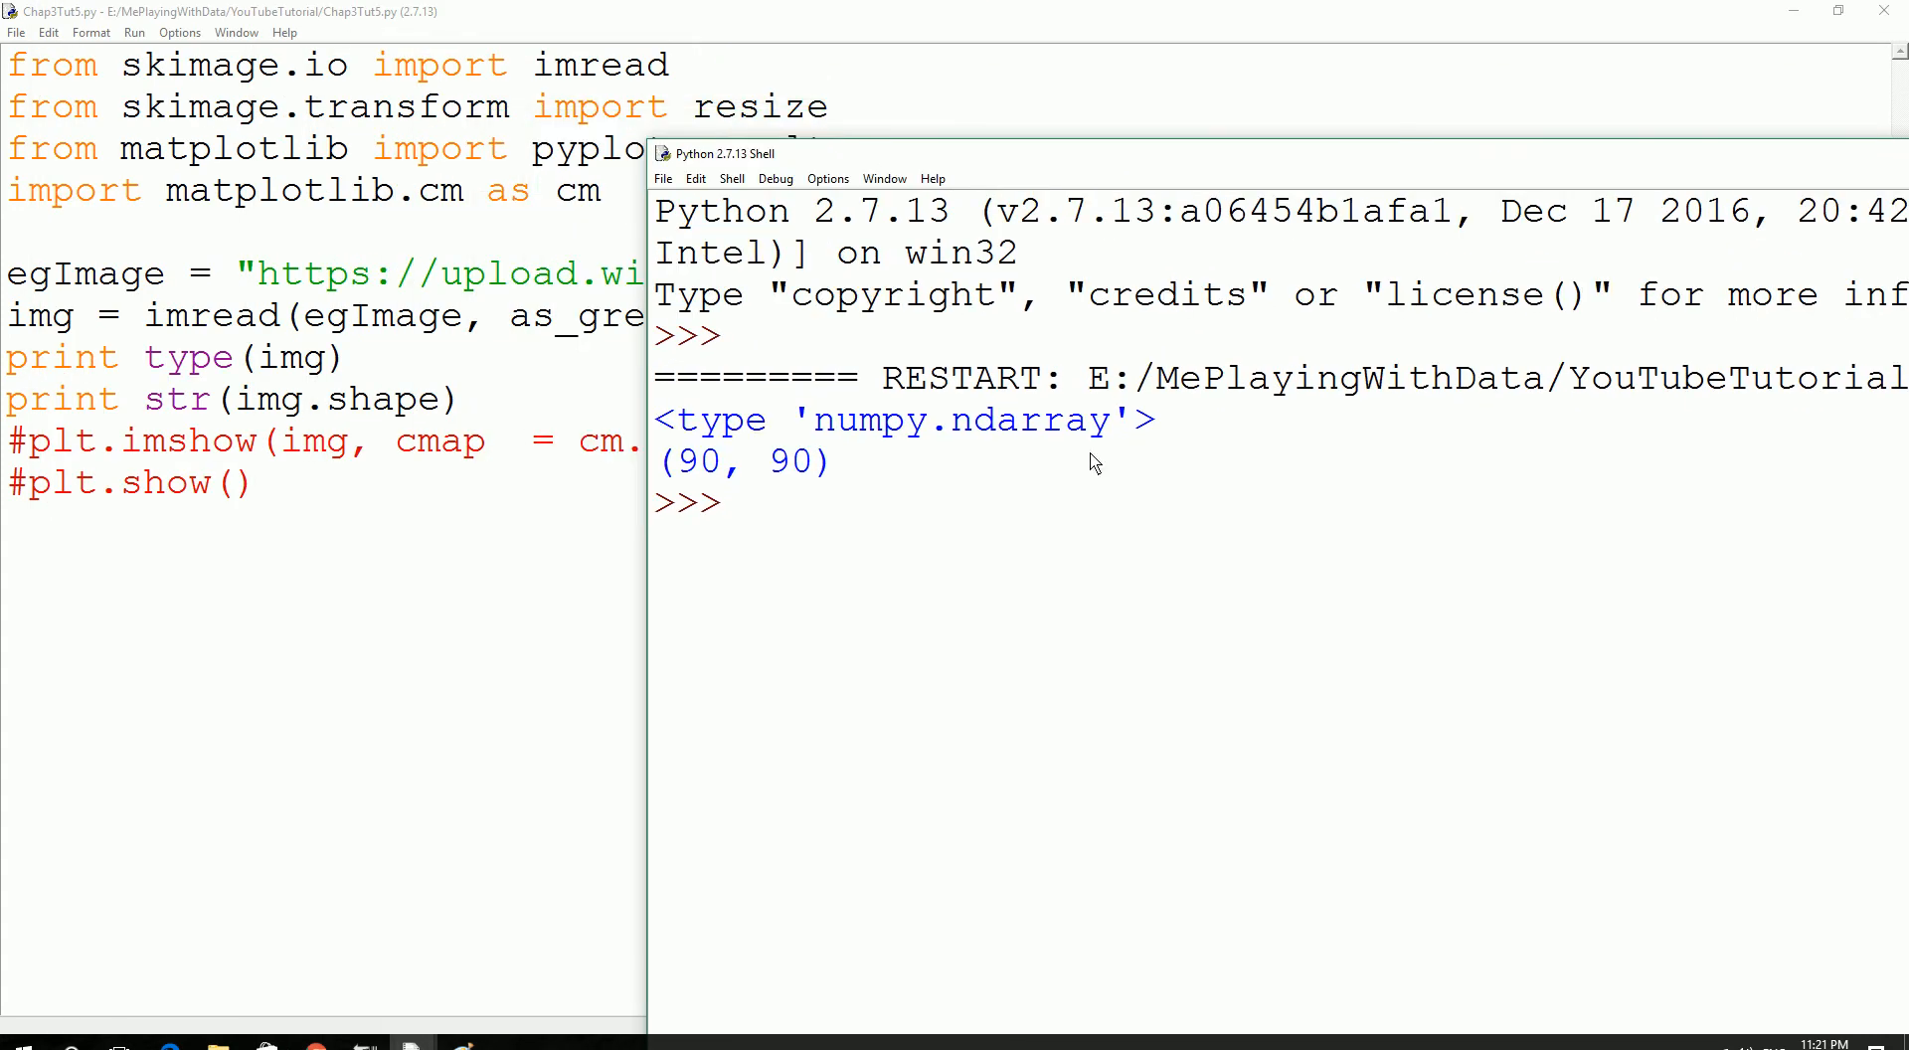
Inspect the numpy.ndarray and (90, 90) output, repositioning the shell window.
double_click(901, 418)
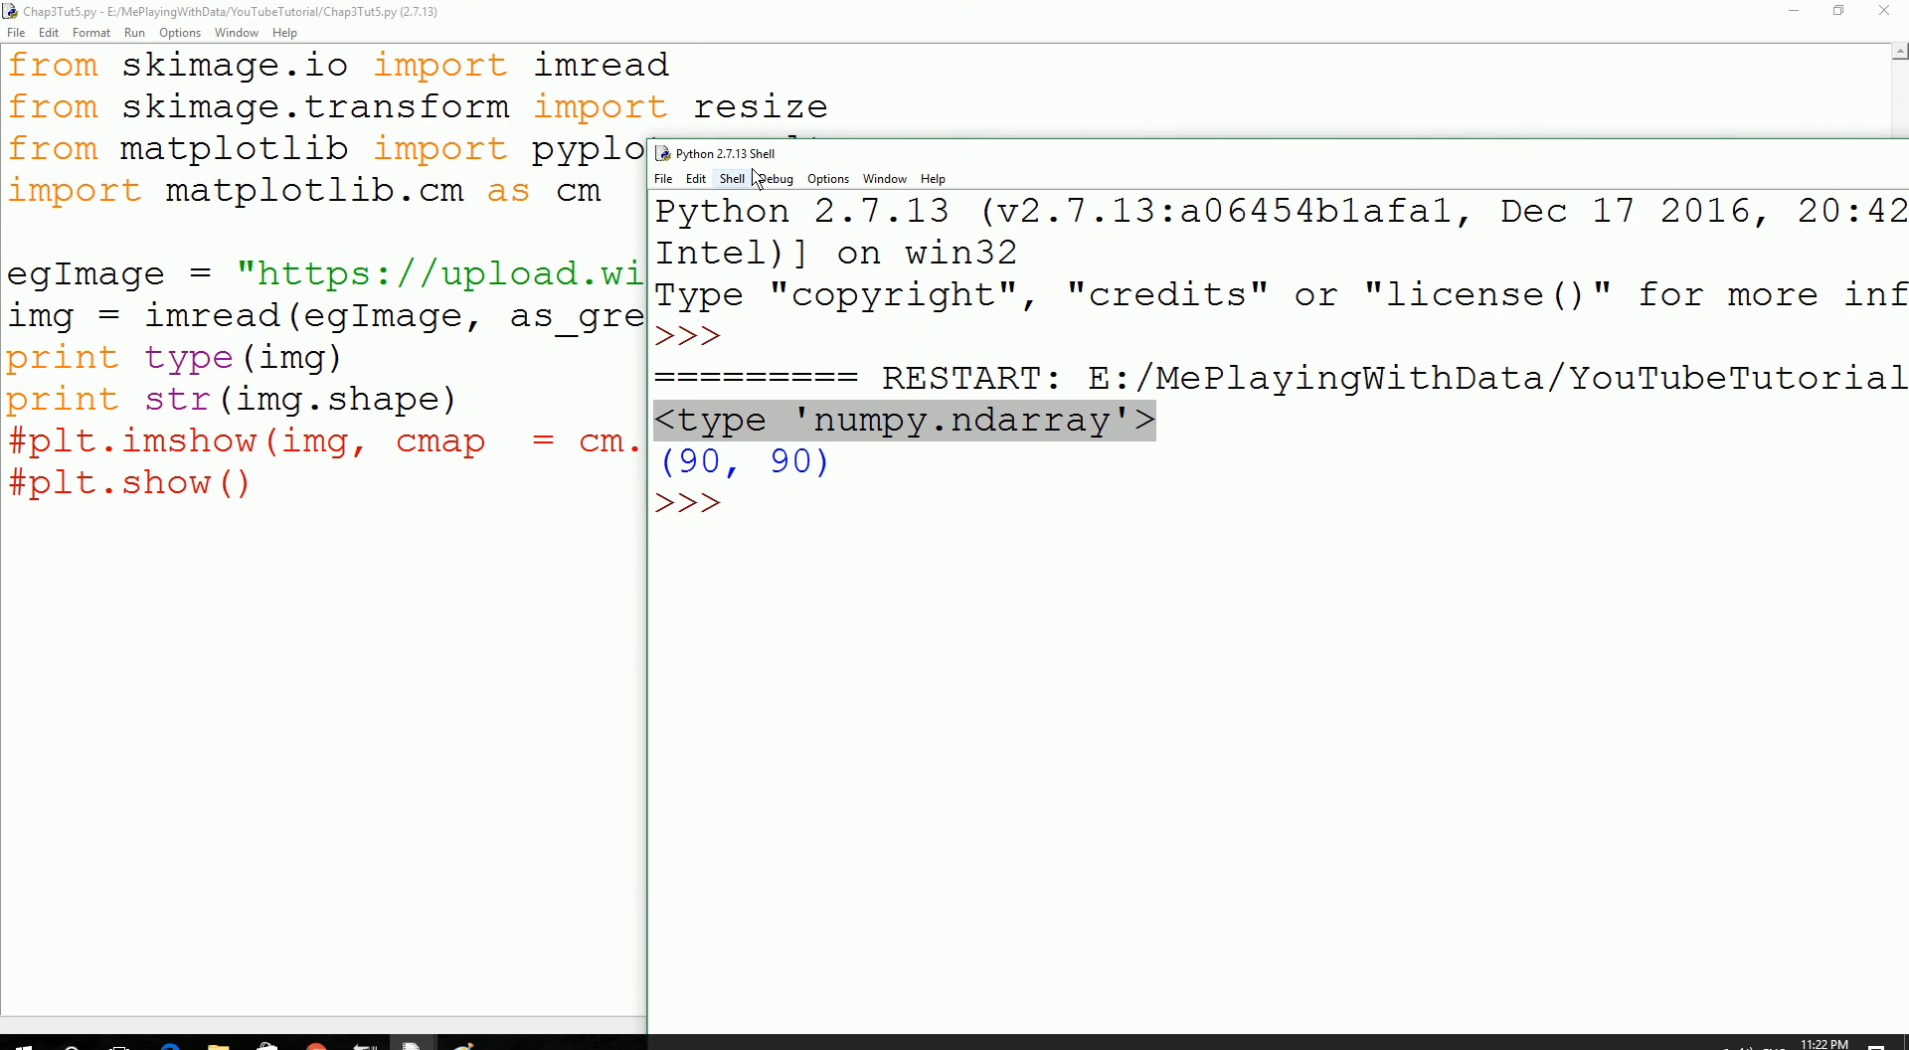
drag(716, 152, 456, 429)
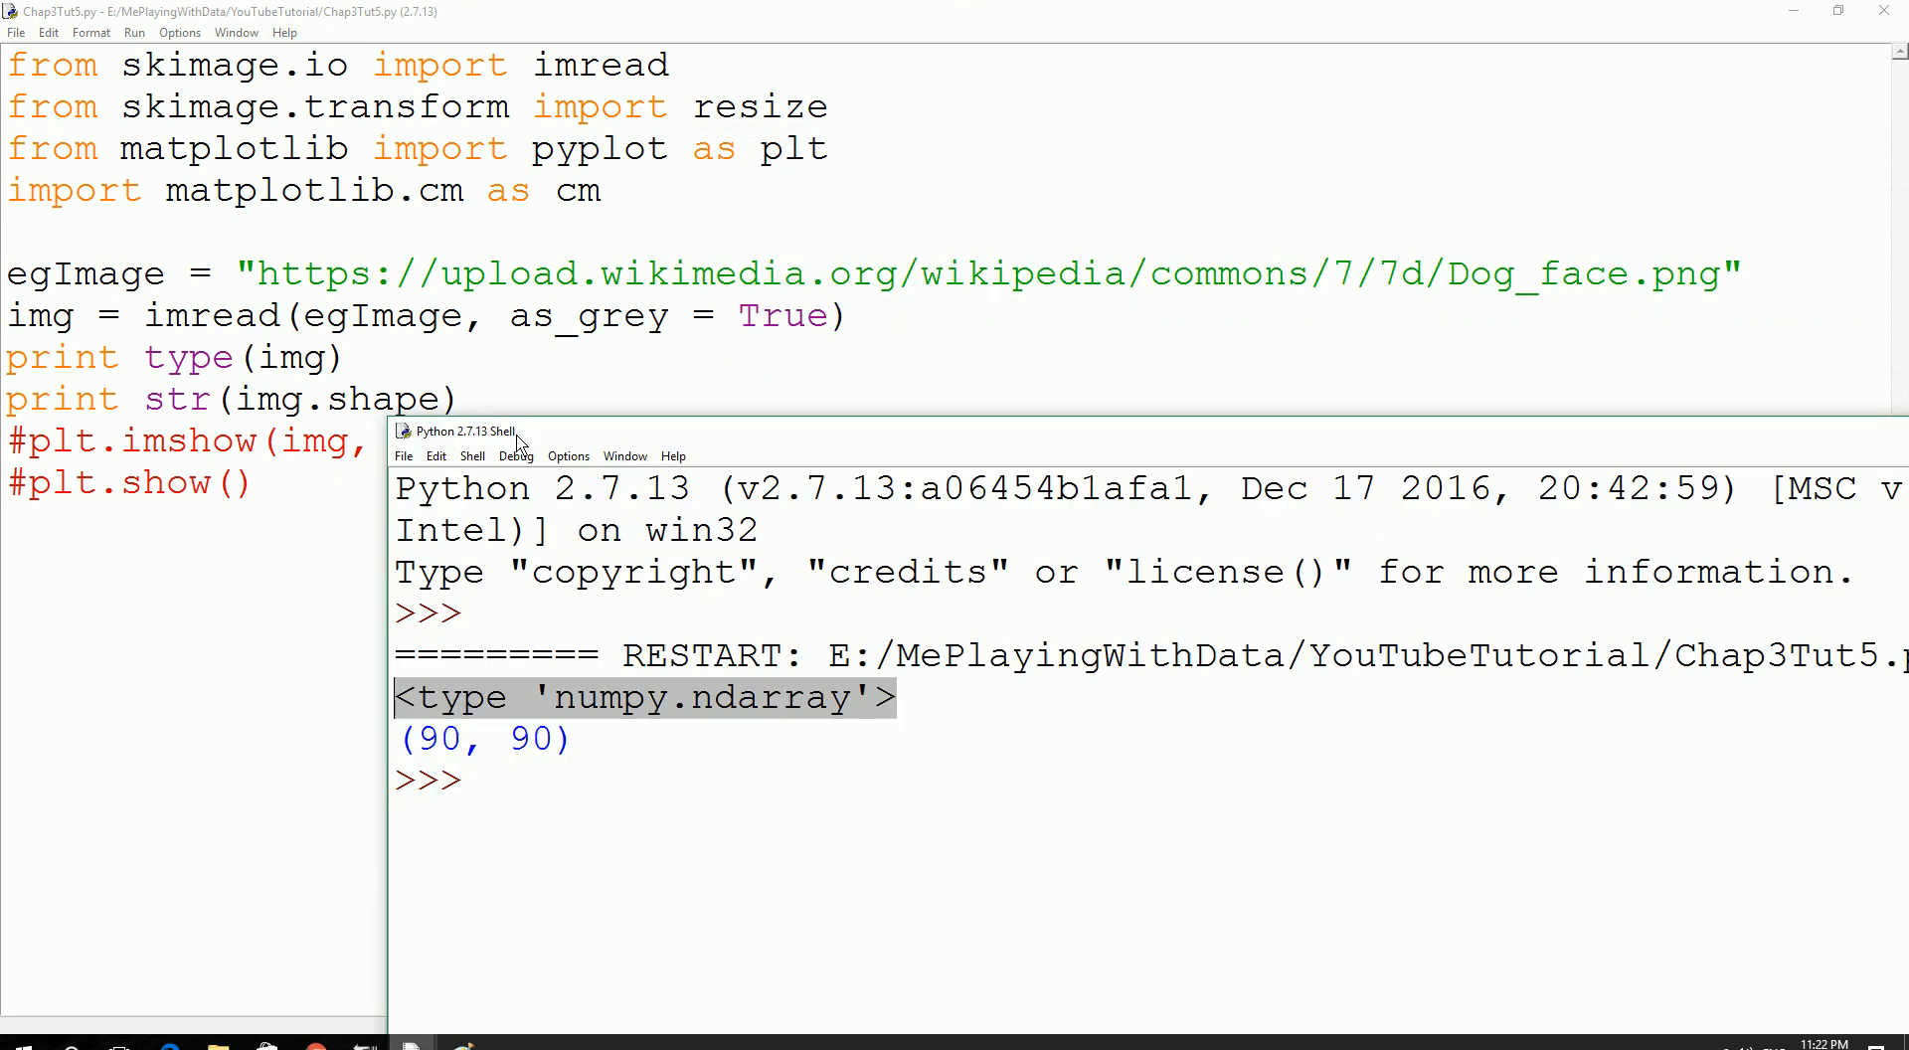
drag(487, 429, 487, 406)
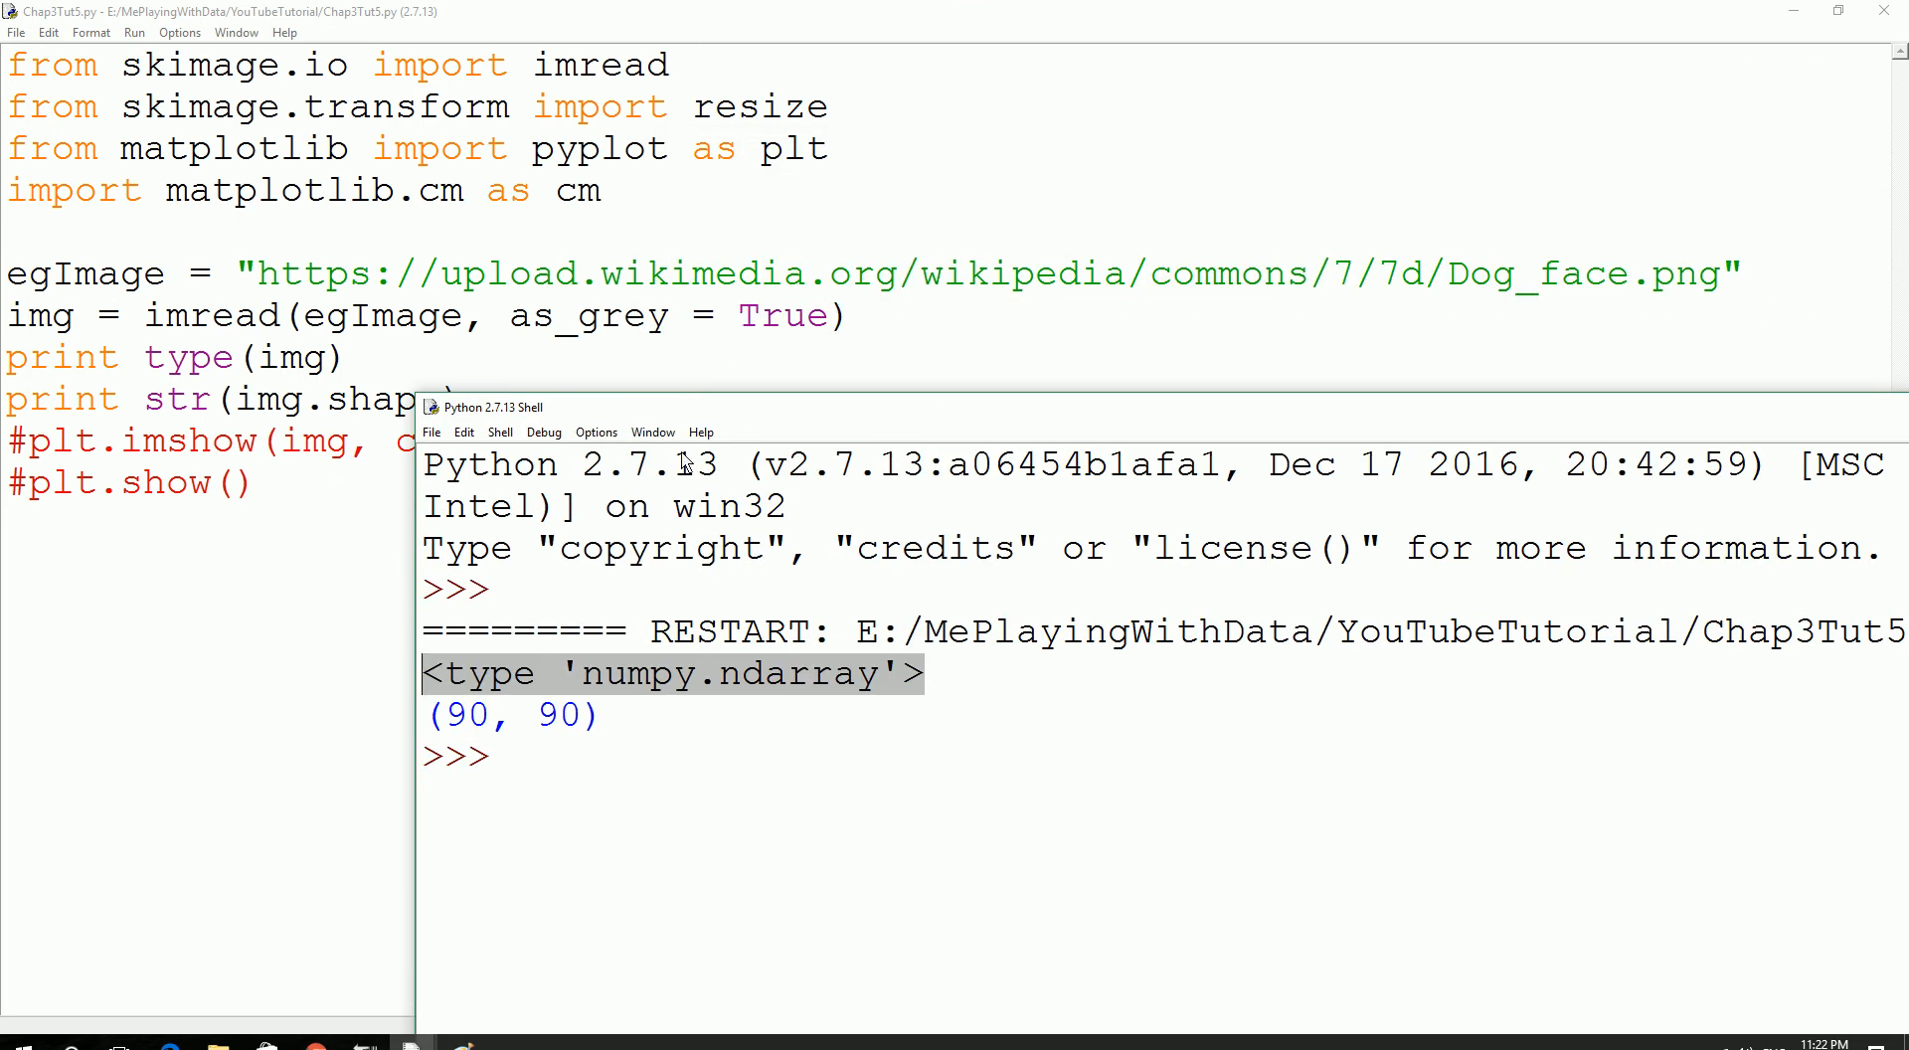
mouse_move(602, 687)
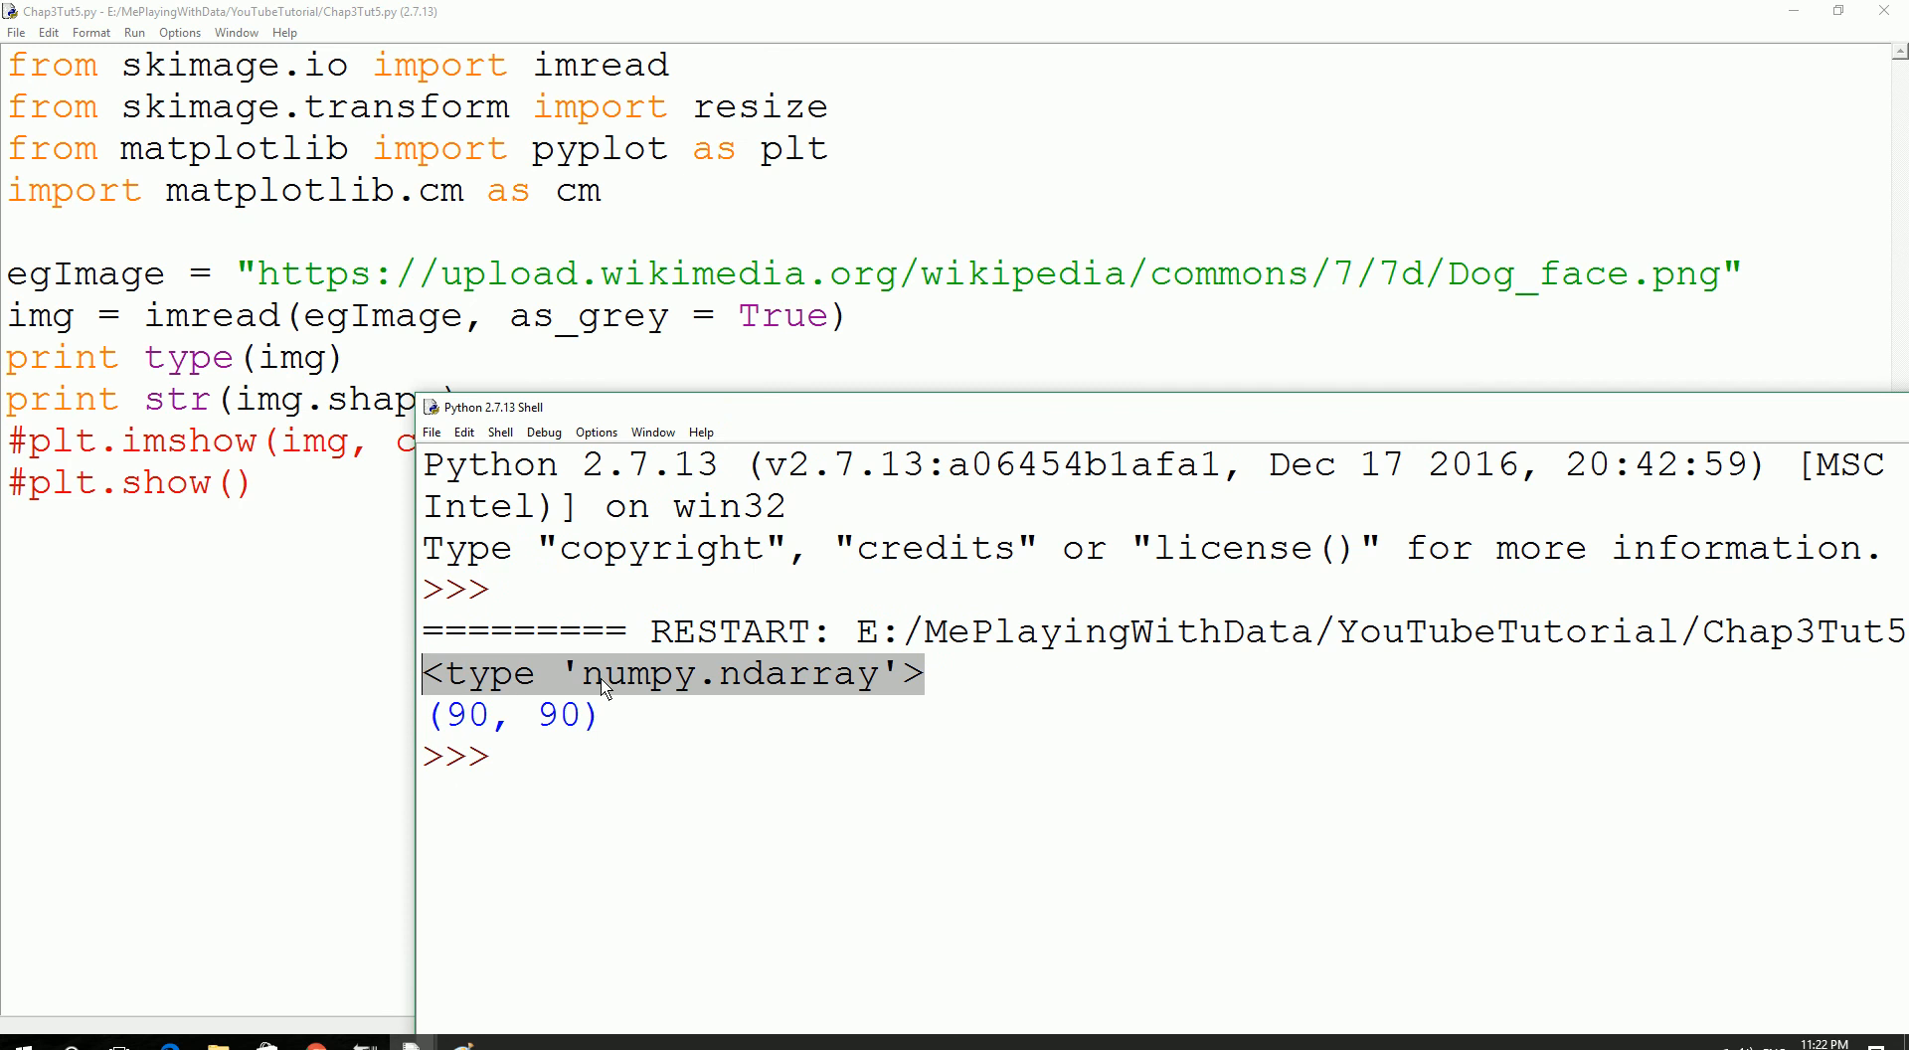
mouse_move(844, 416)
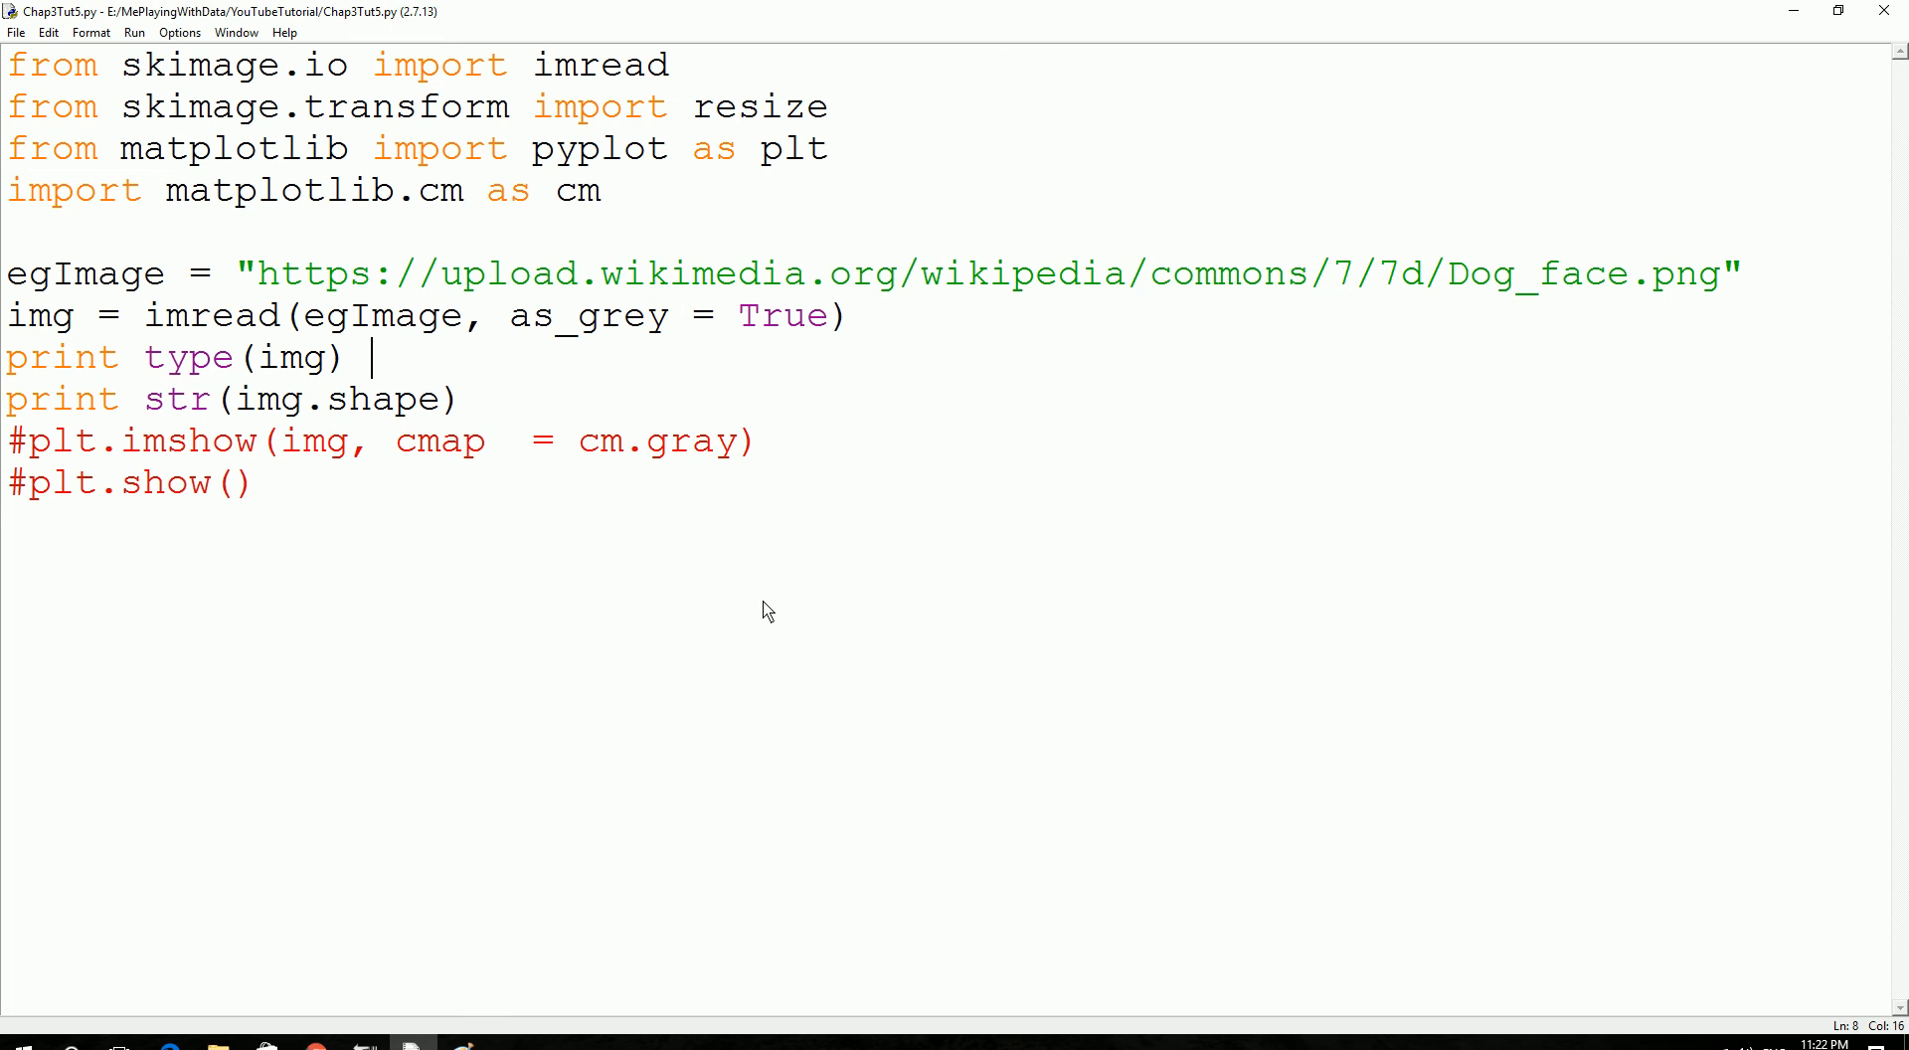
mouse_move(775, 628)
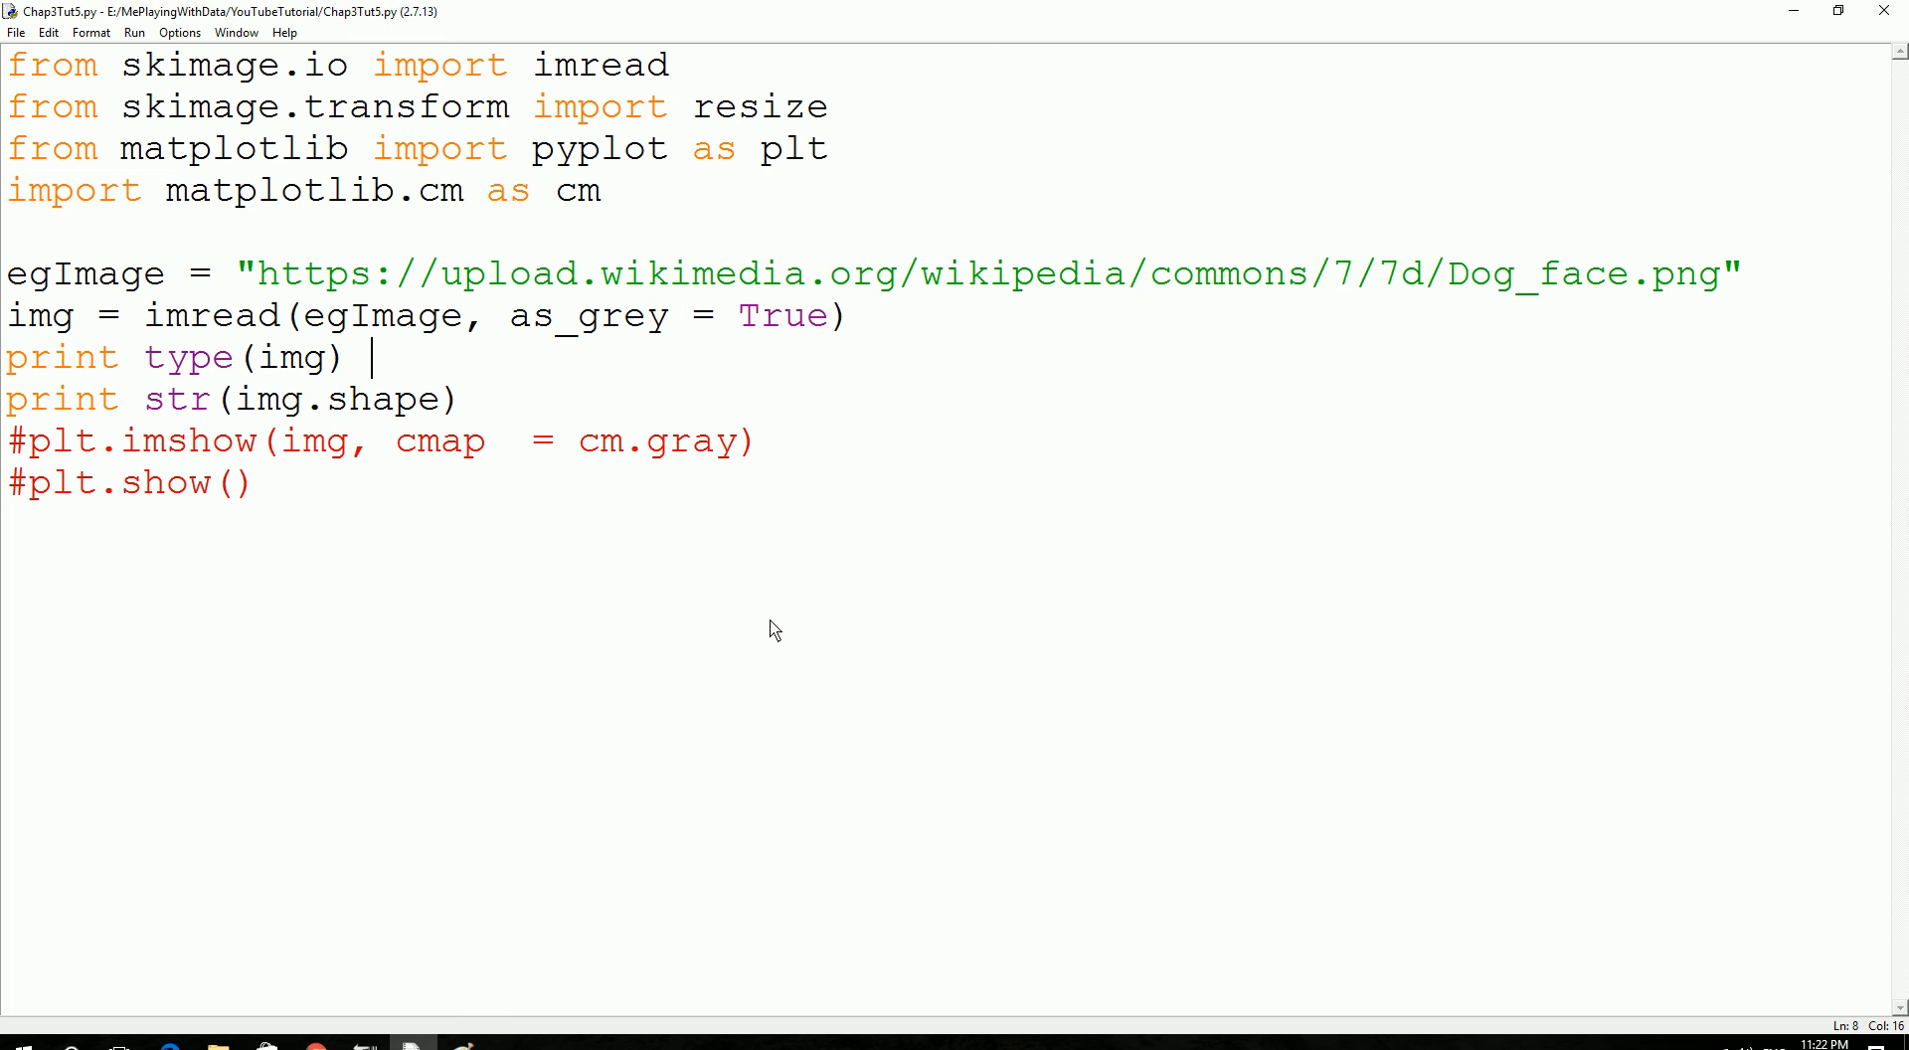
mouse_move(784, 662)
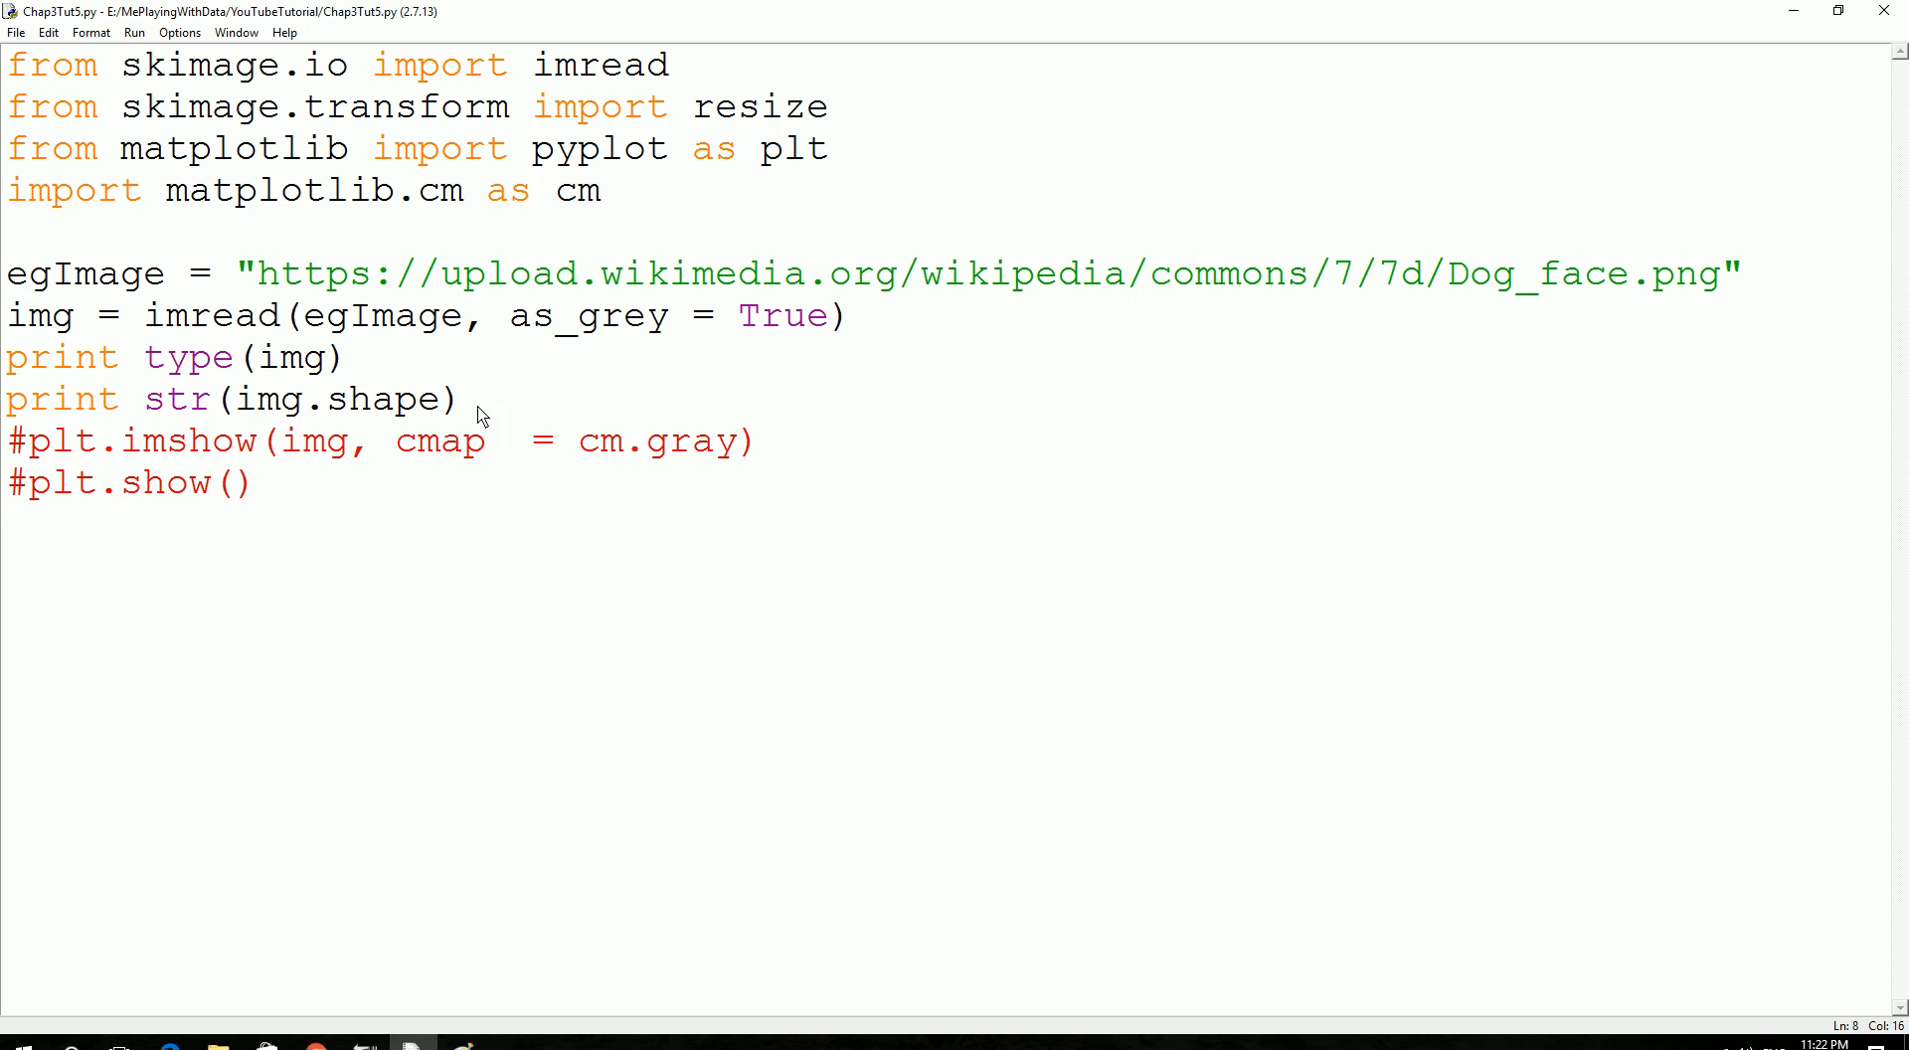
mouse_move(472, 406)
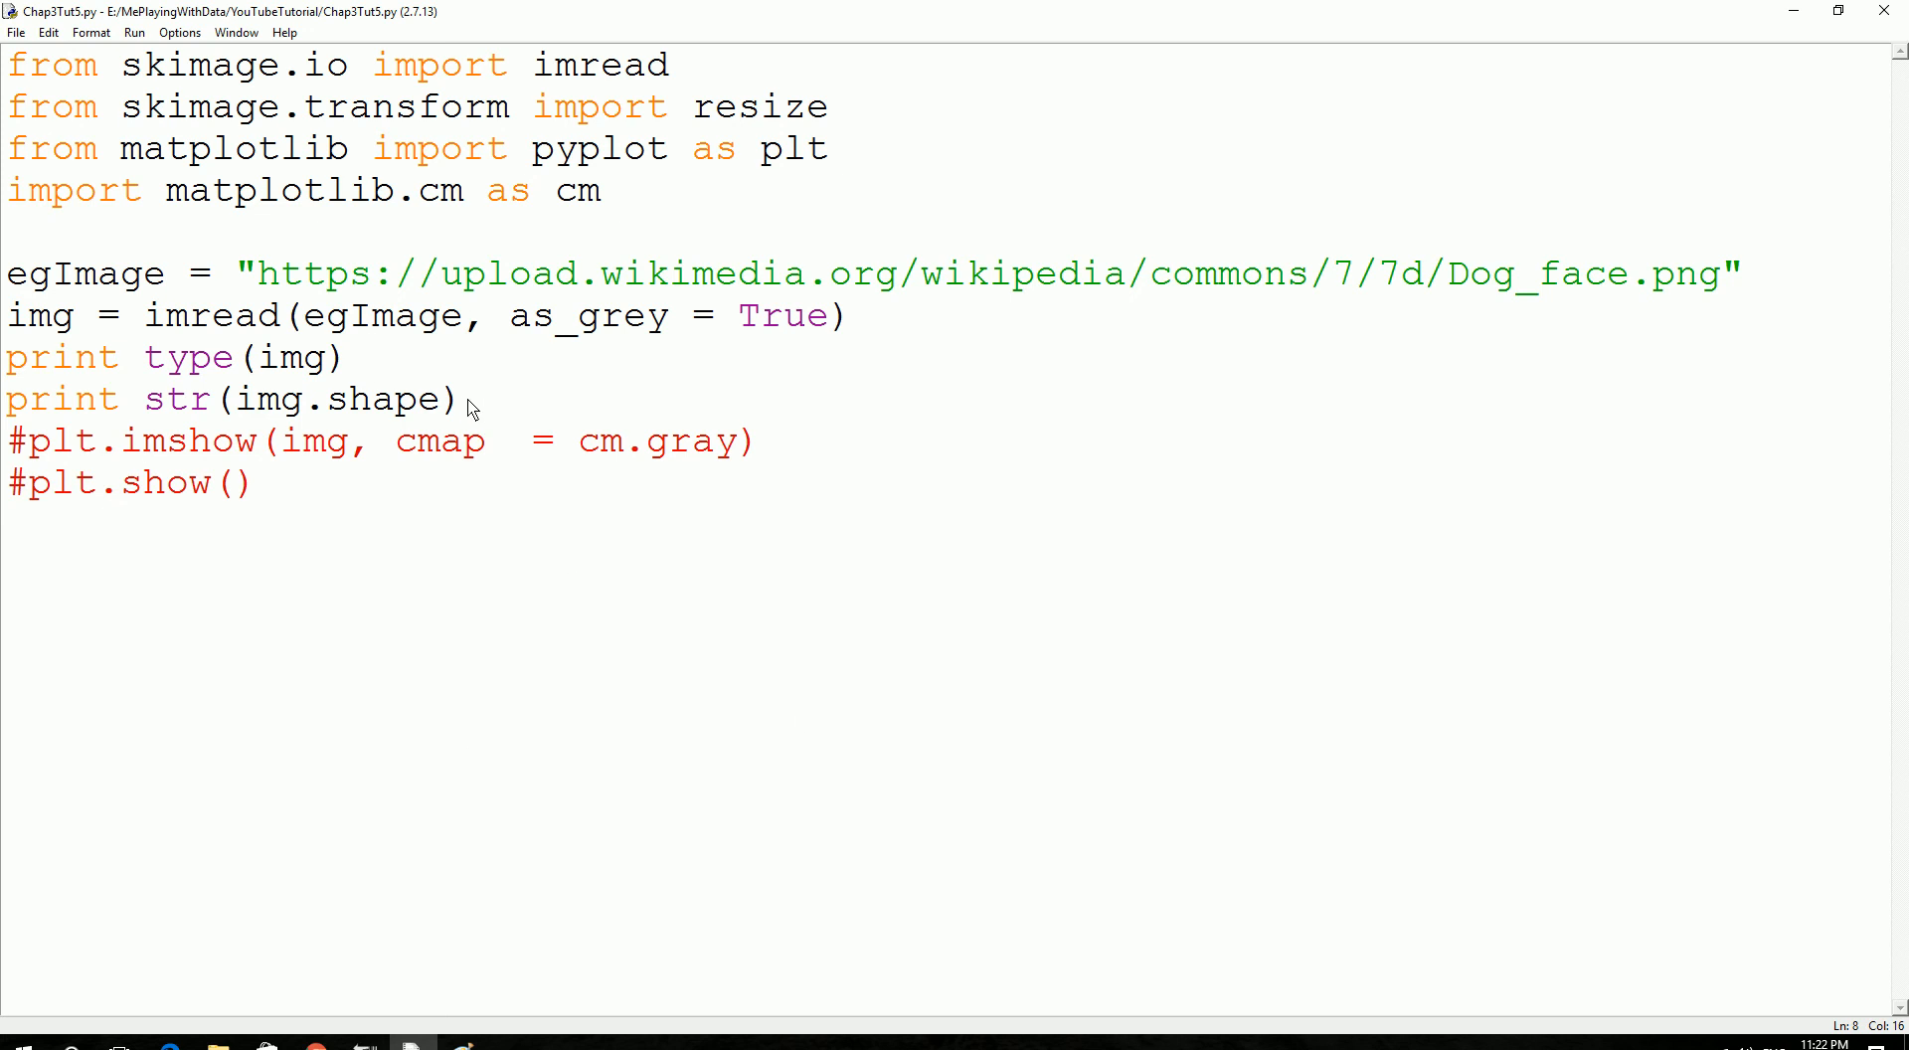
Put the cursor on the type-print line, then the shape-print line, to comment them out.
click(371, 357)
text(#)
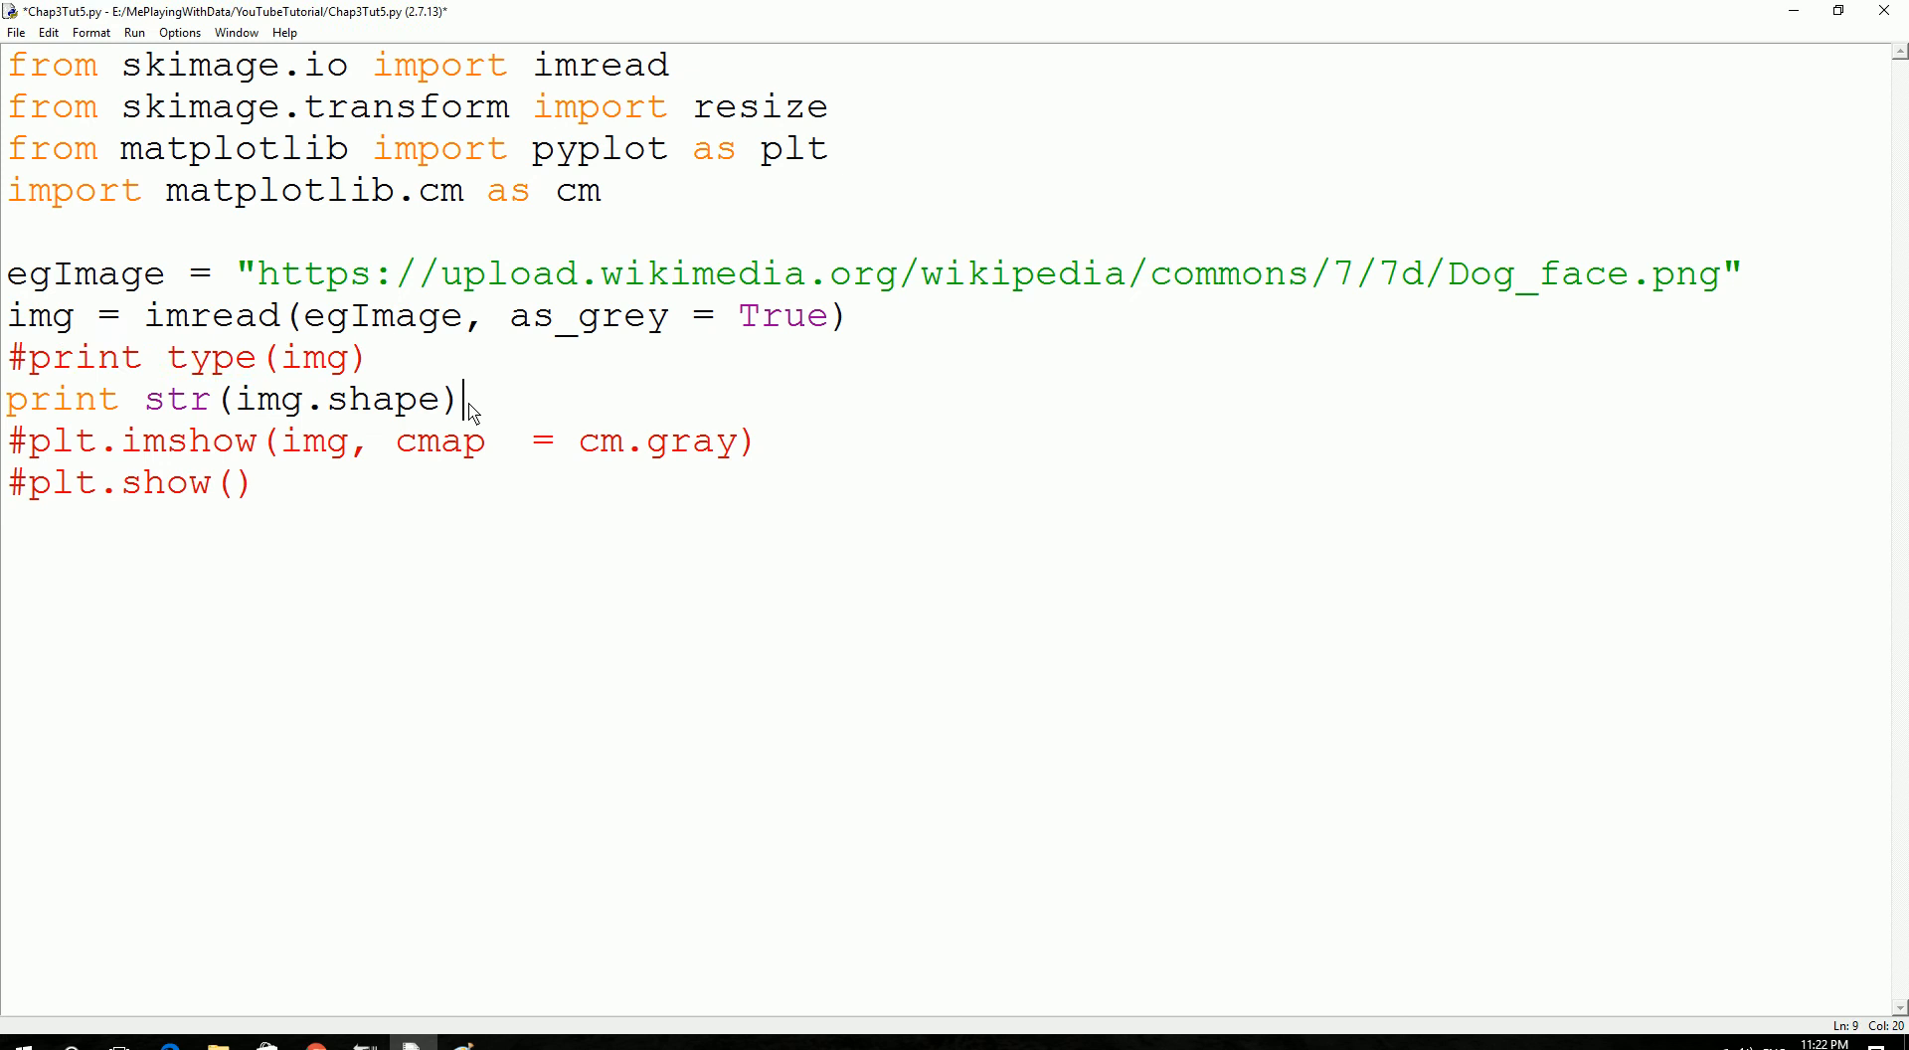
click(370, 357)
text(#)
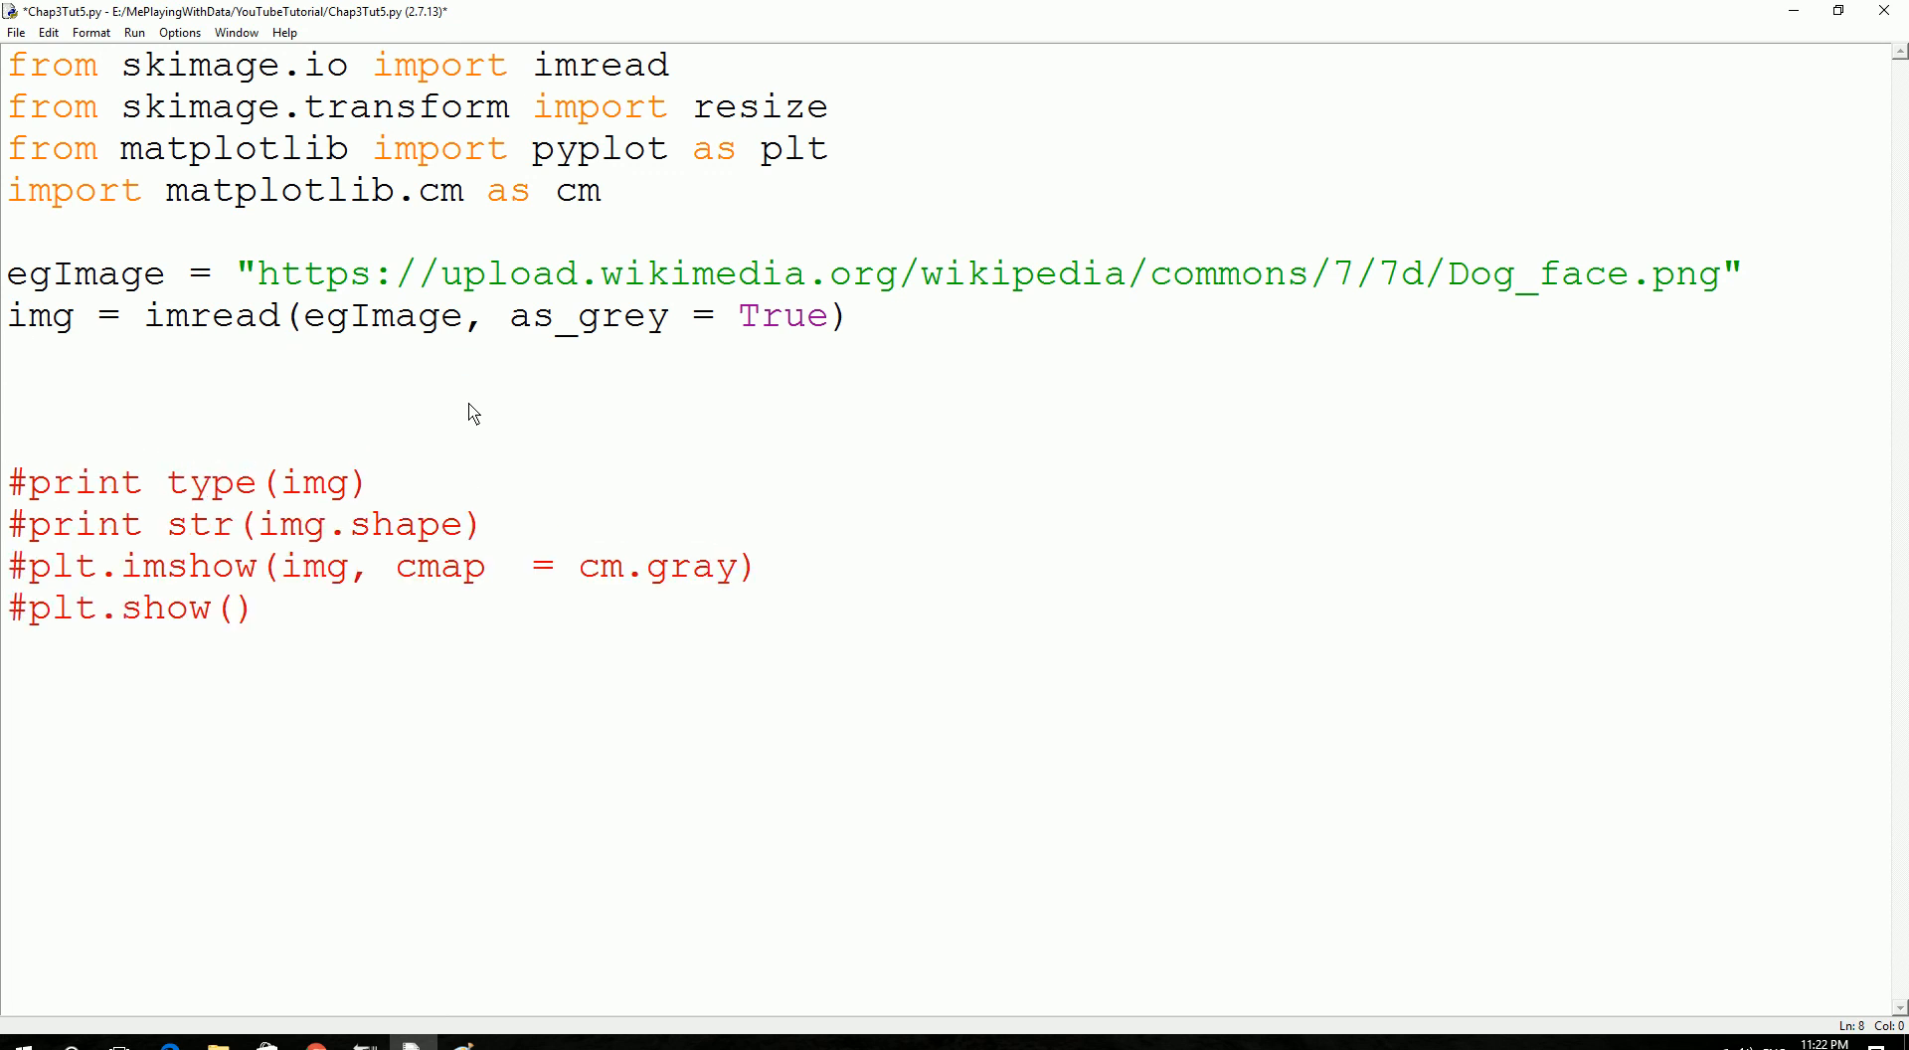
Add the crop line img2 = img[5:70,0:70] below the imread line.
text(i)
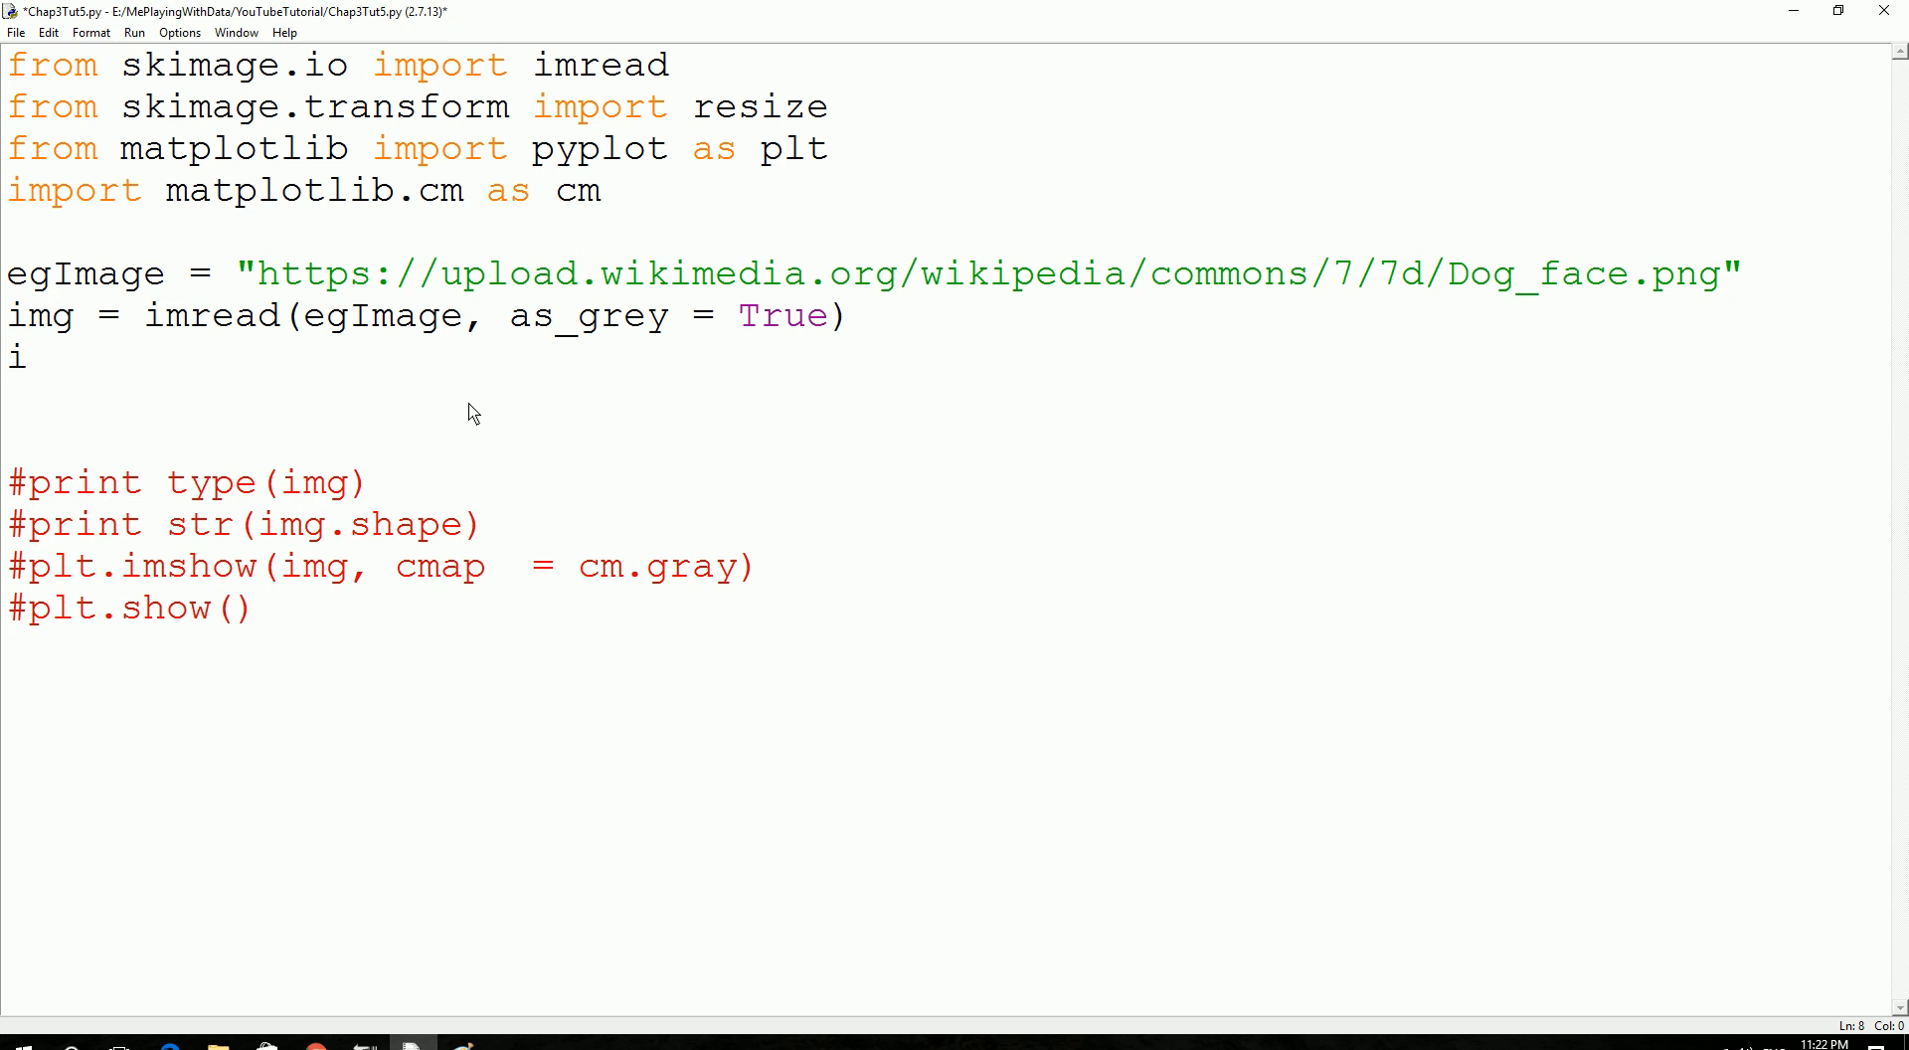
text(mg2)
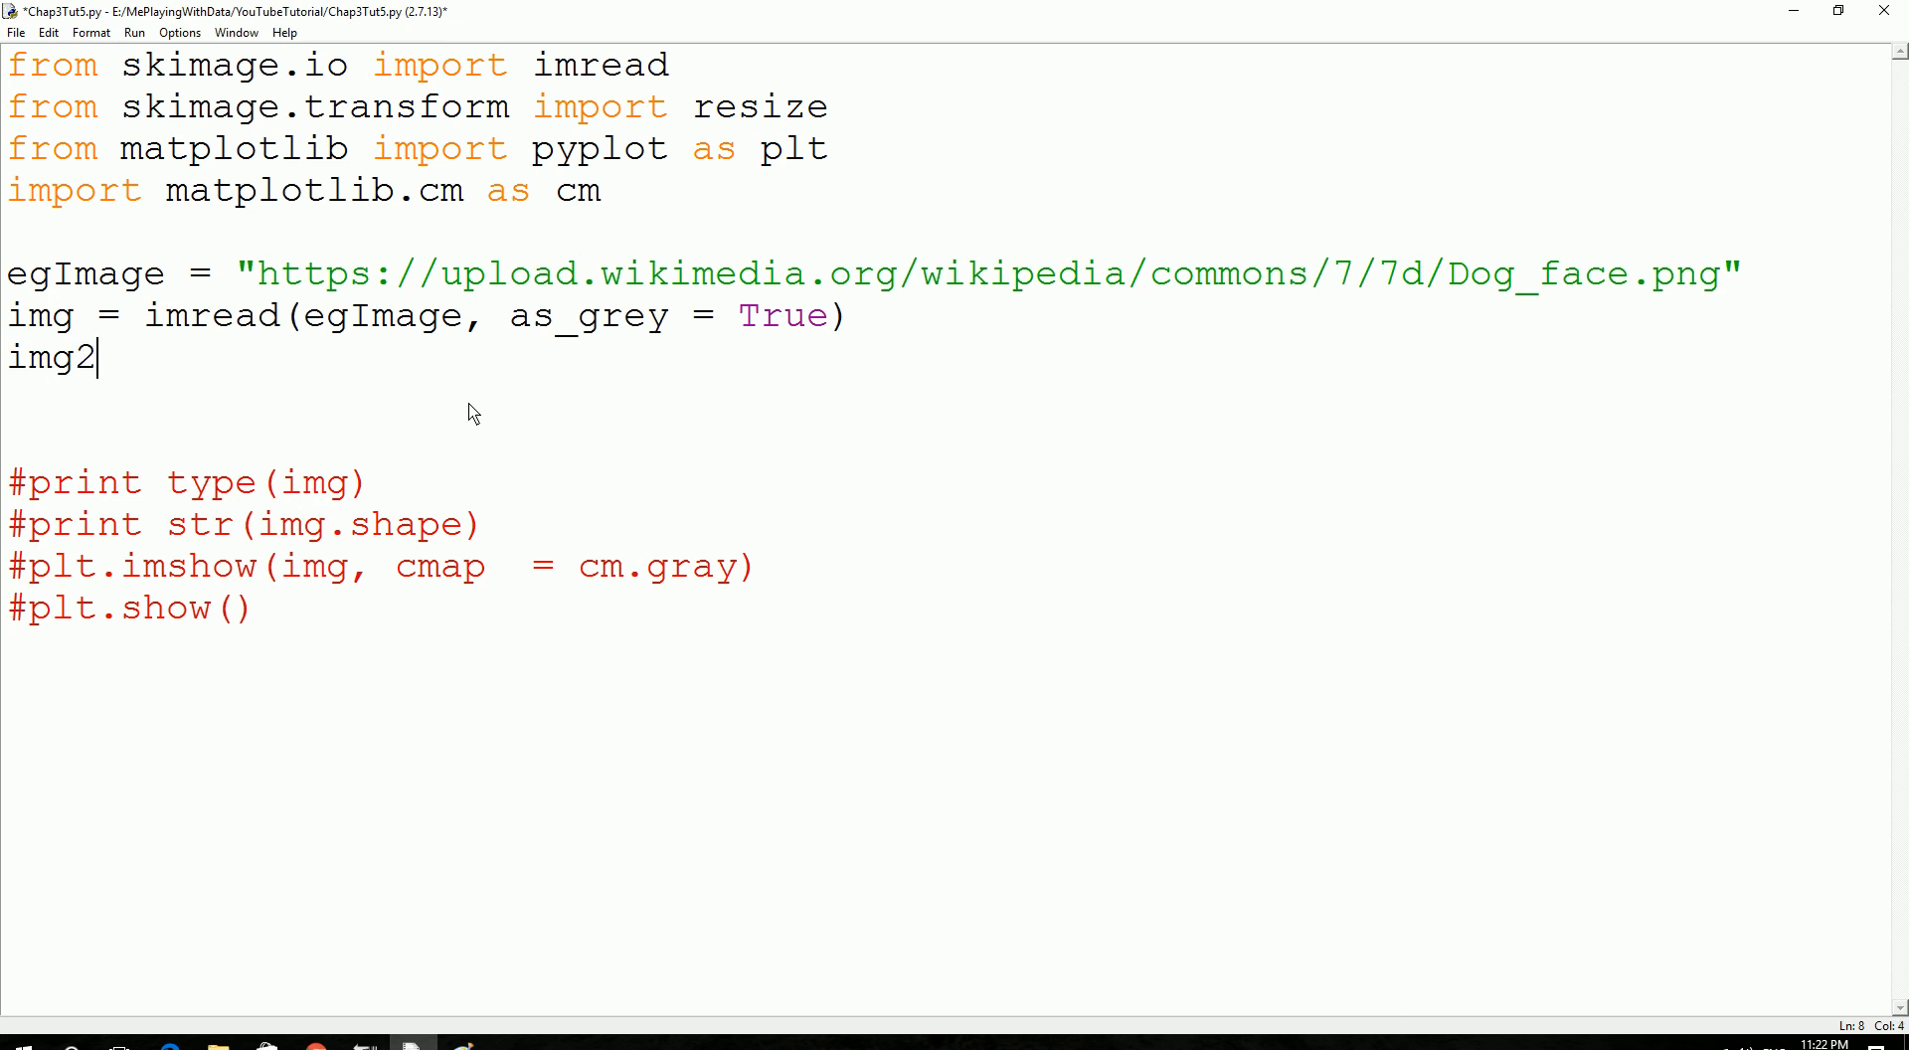
text(= i)
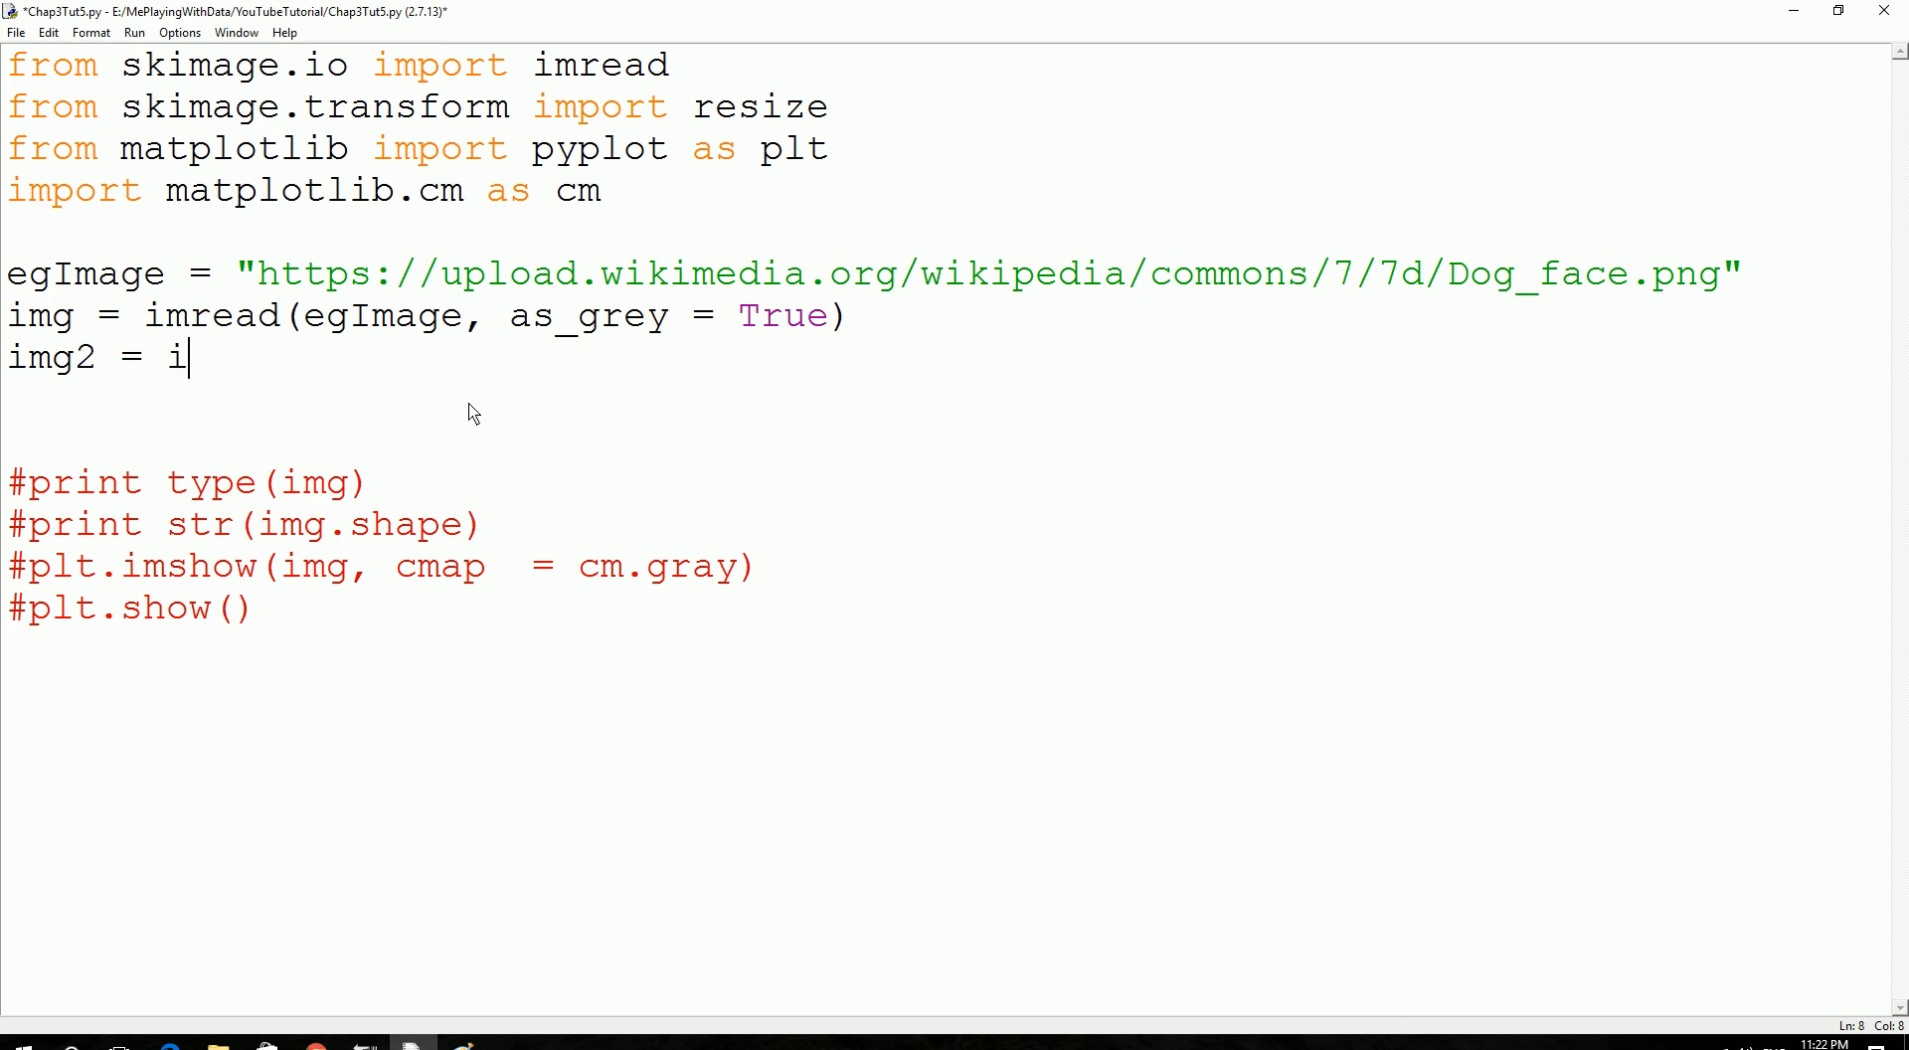
text(mg)
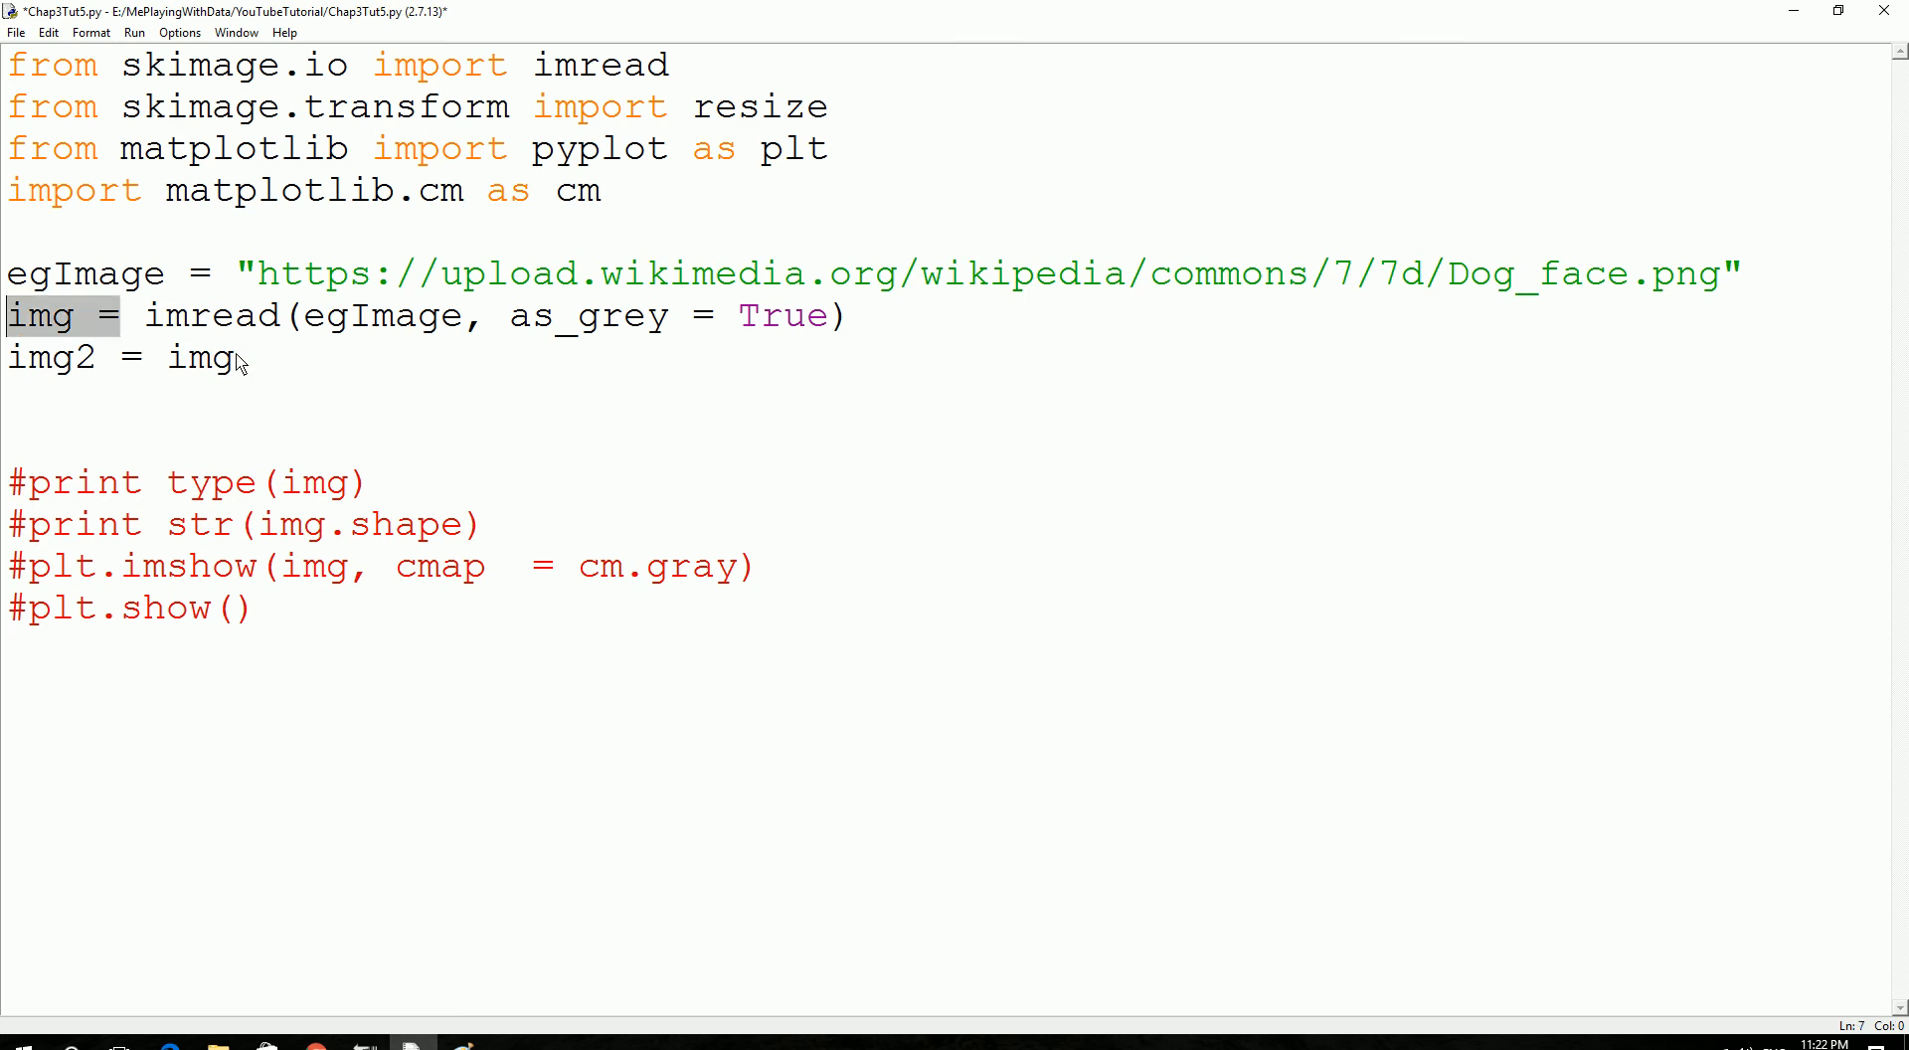
click(311, 315)
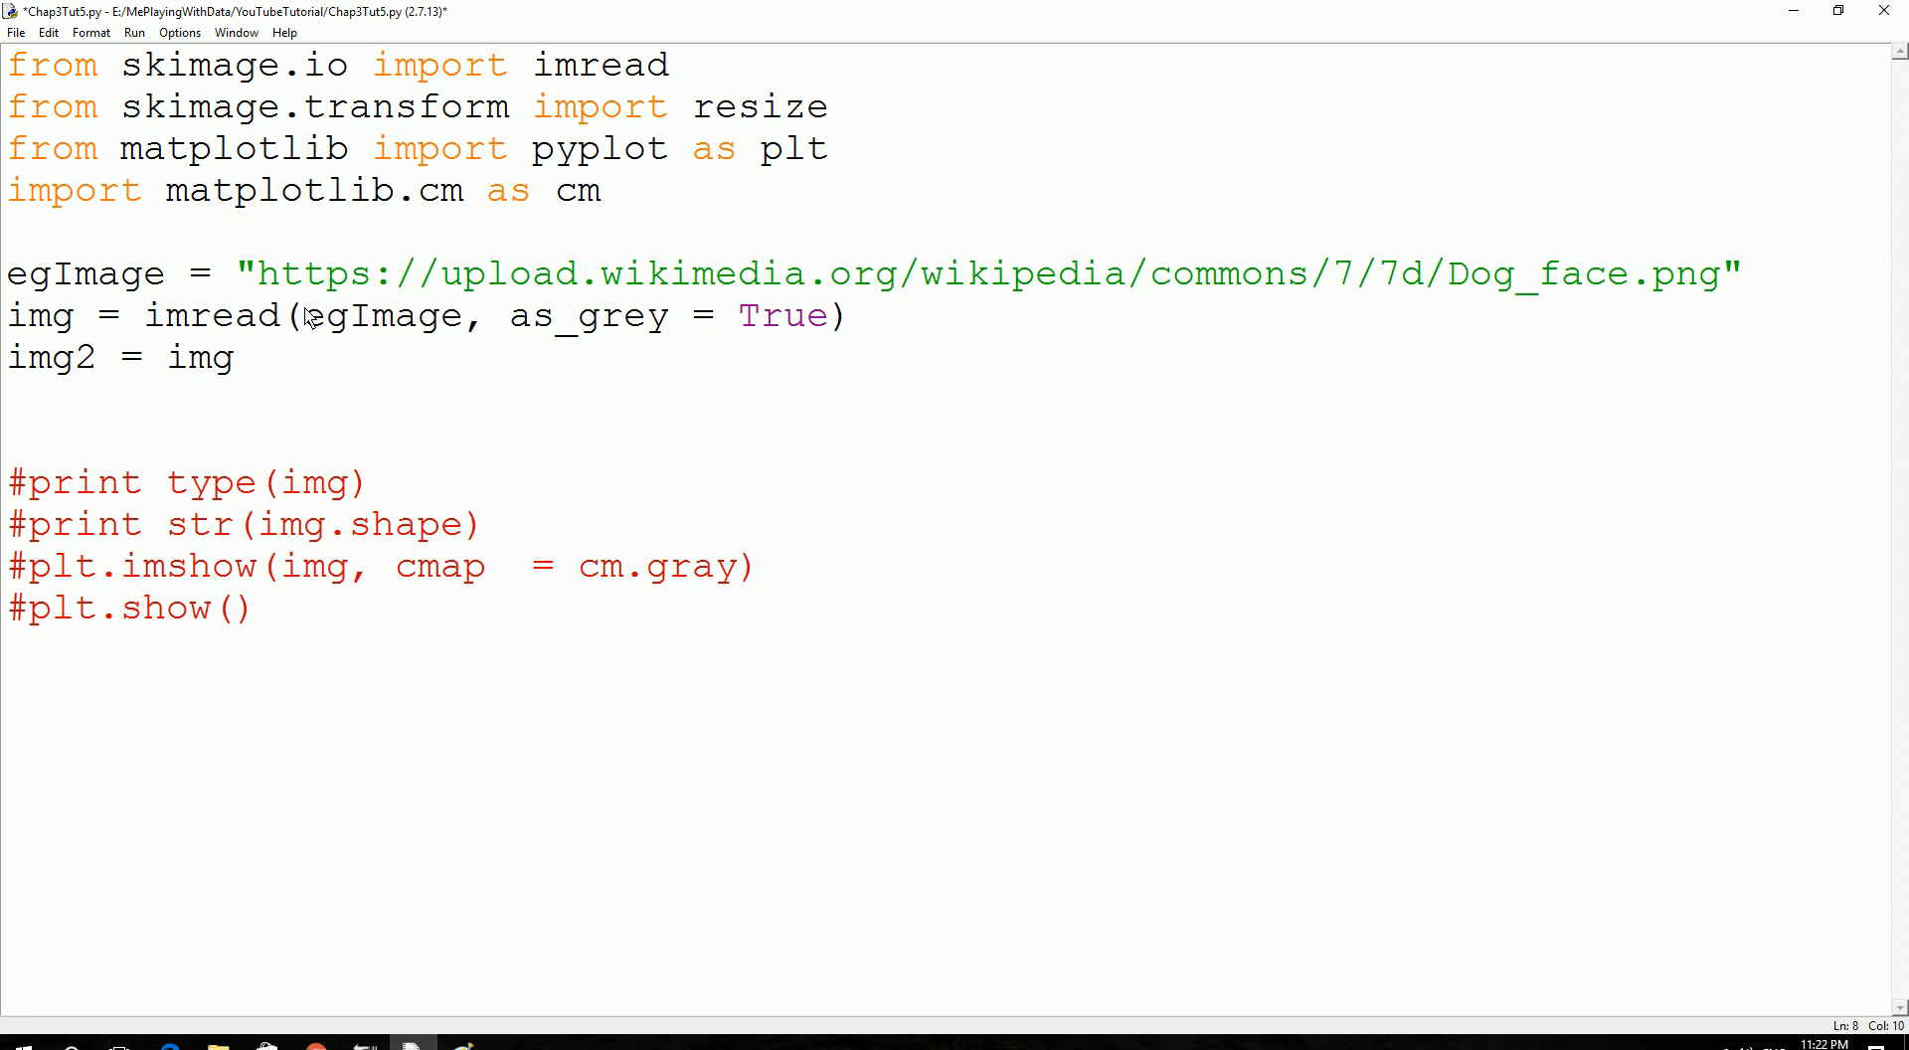
text([])
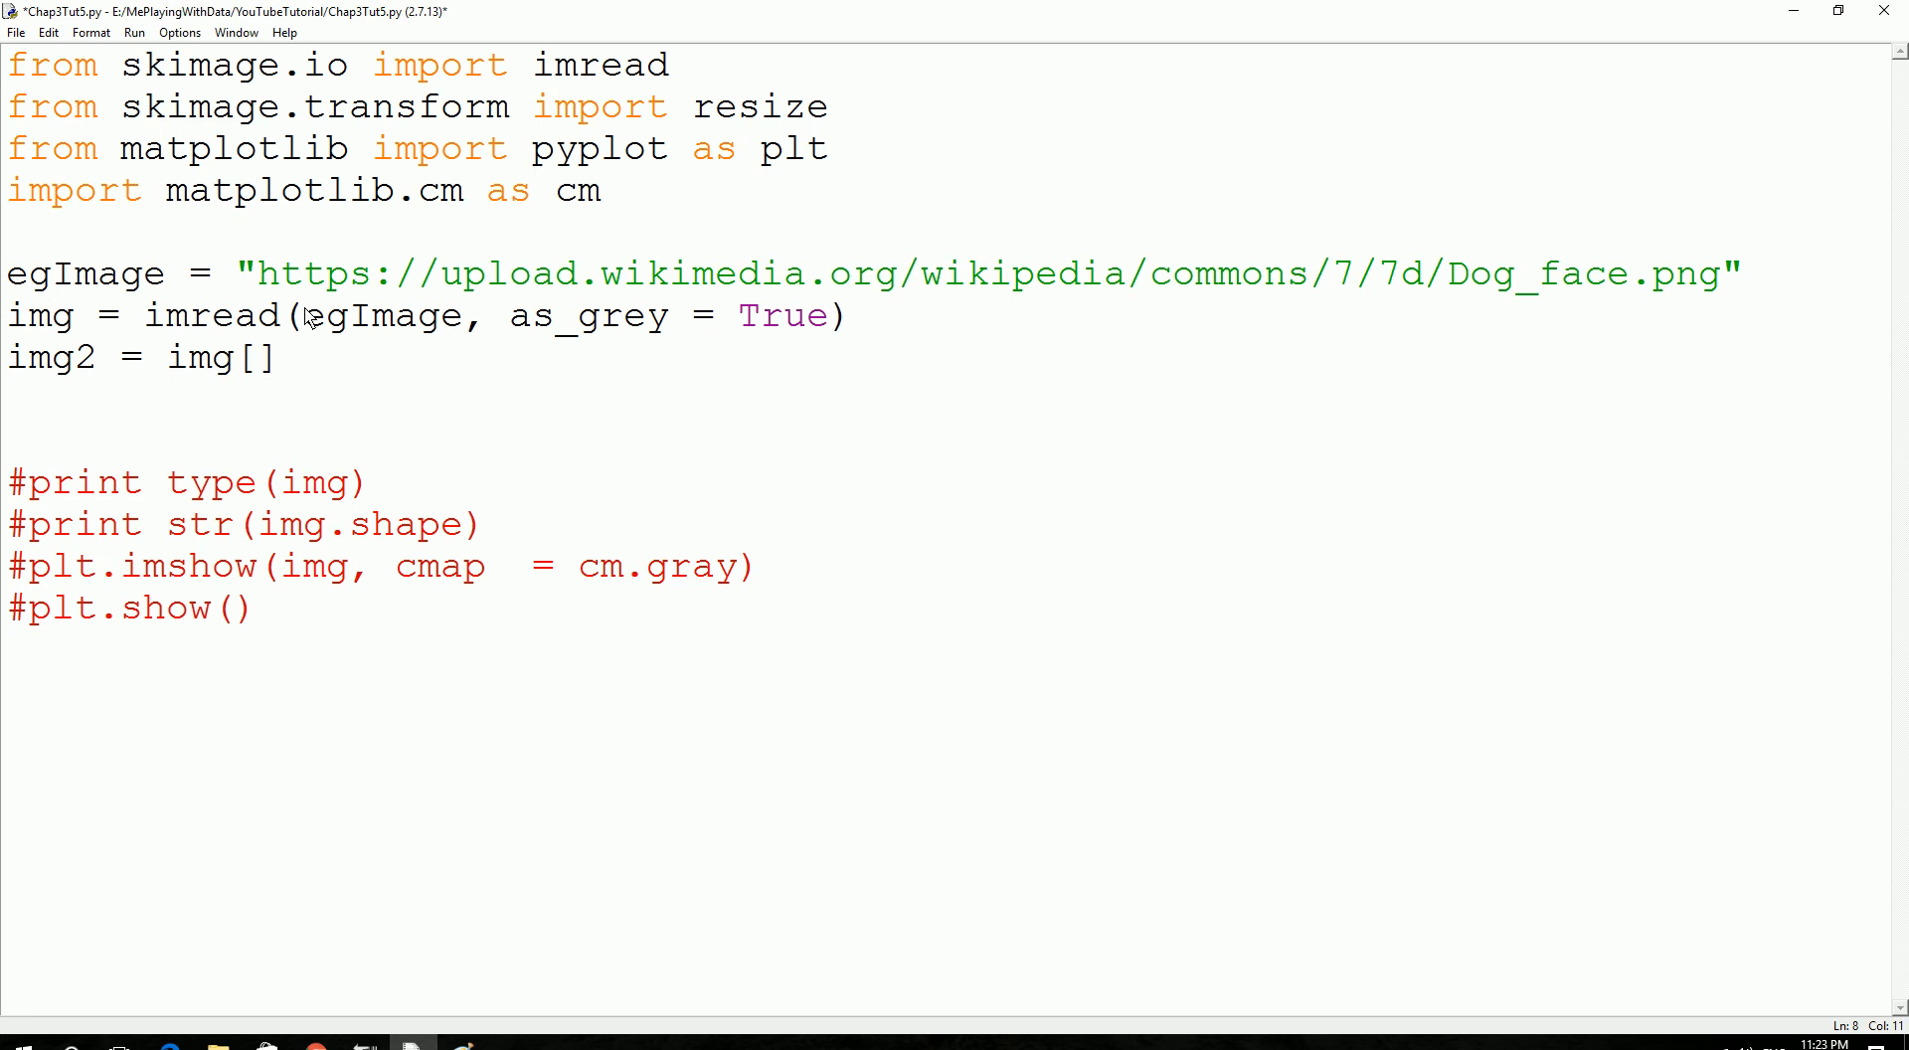
text(5:)
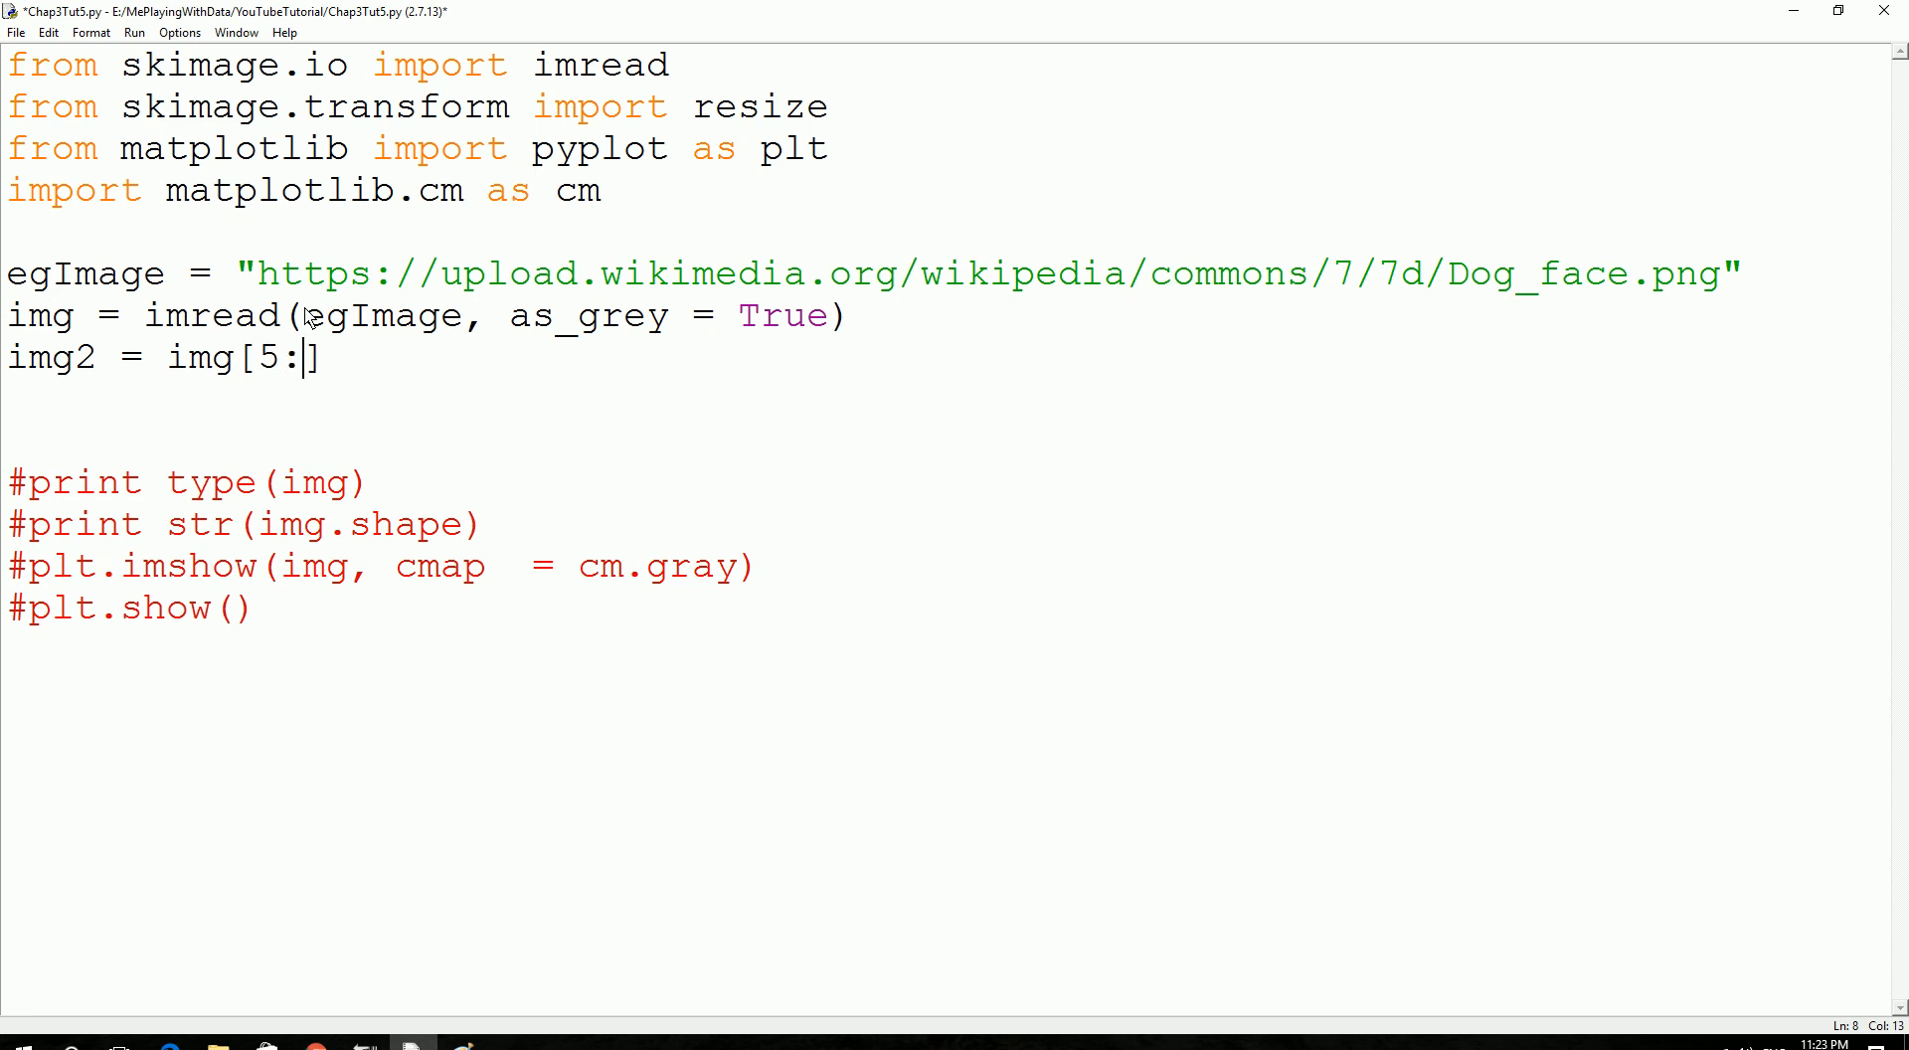
text(70)
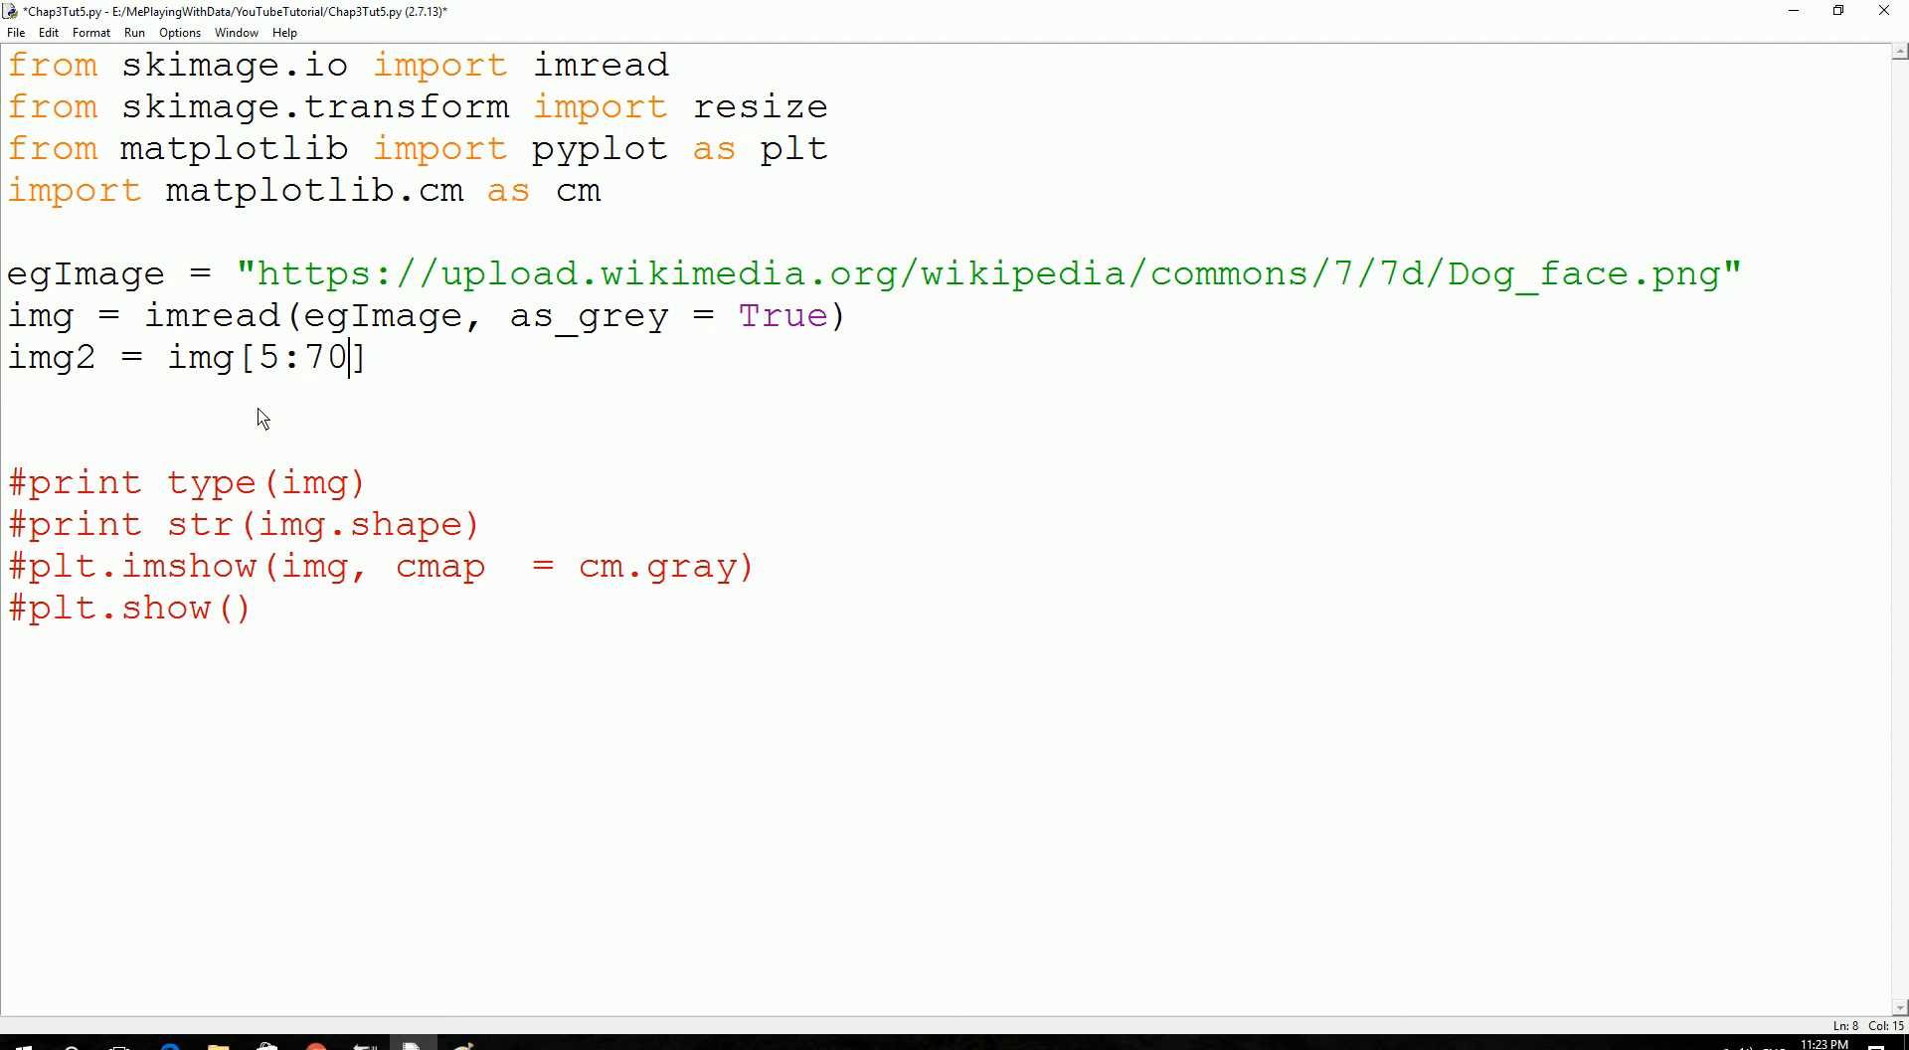
mouse_move(254, 172)
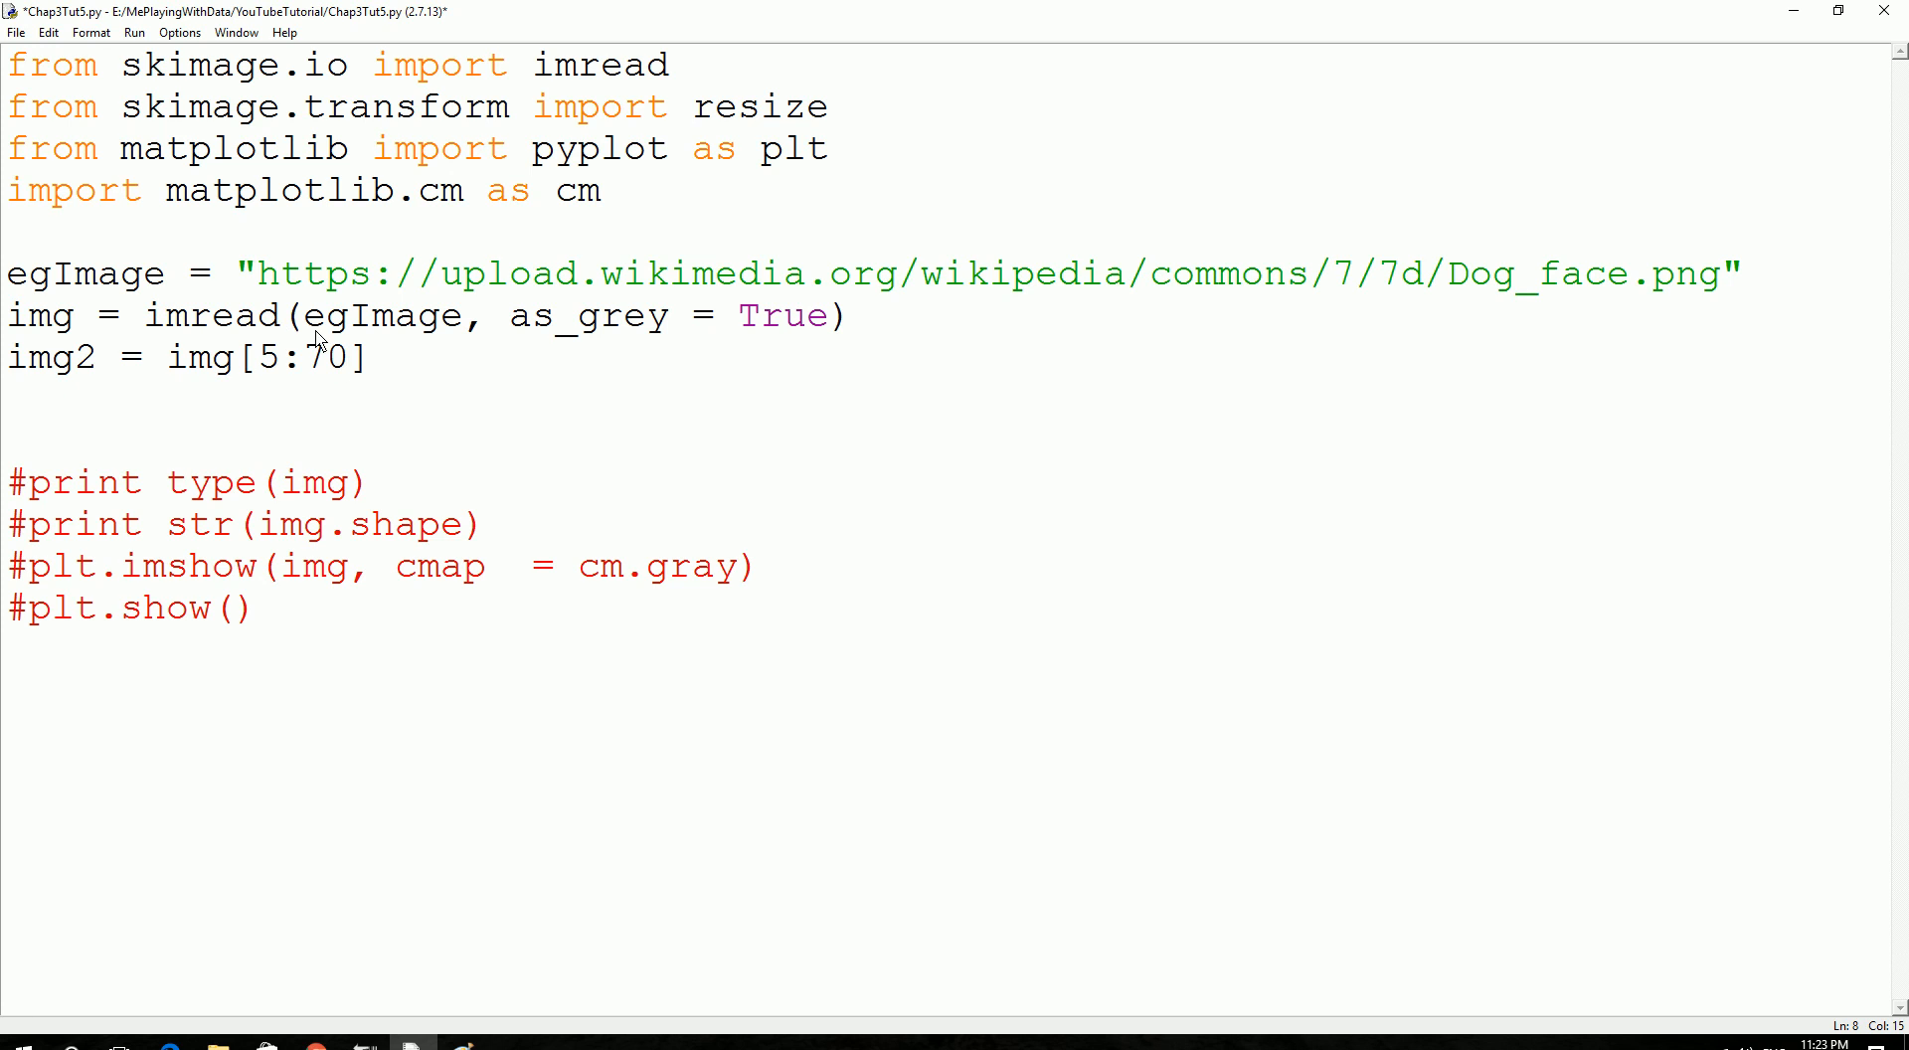
text(,)
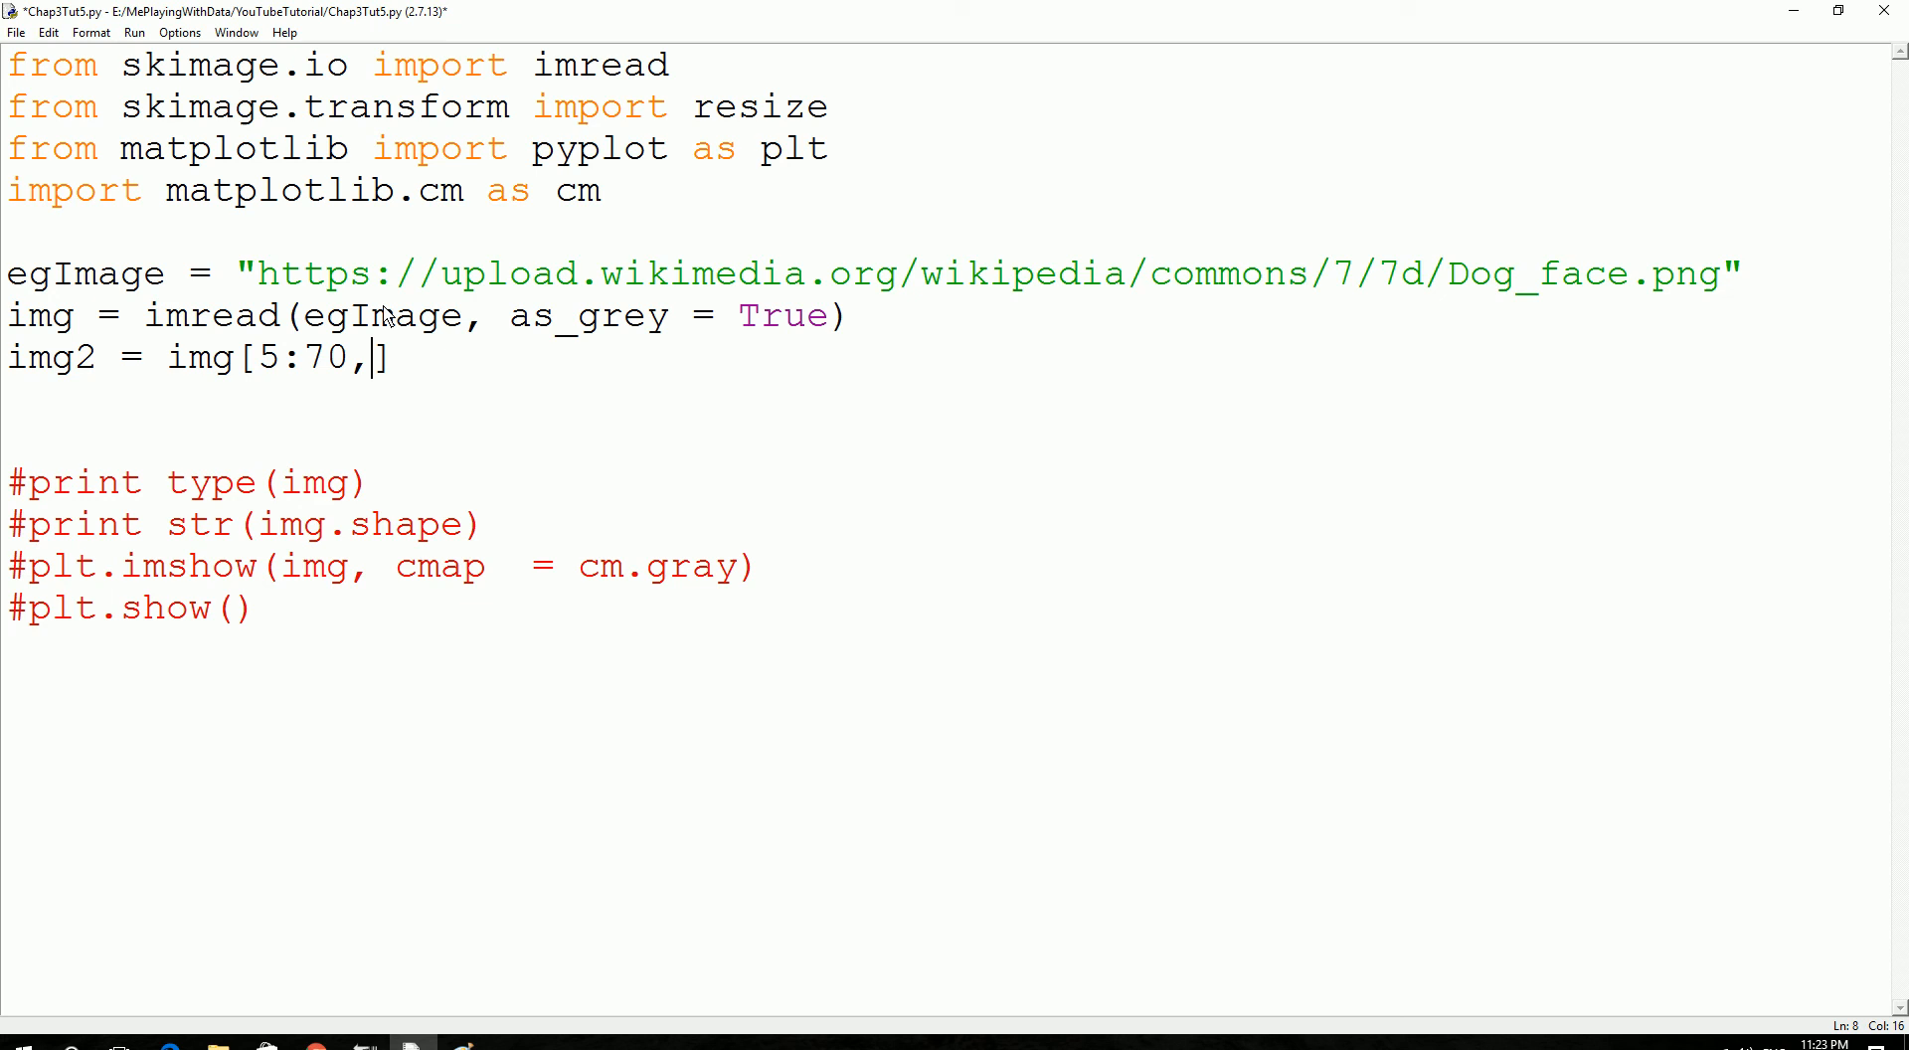
text(0:)
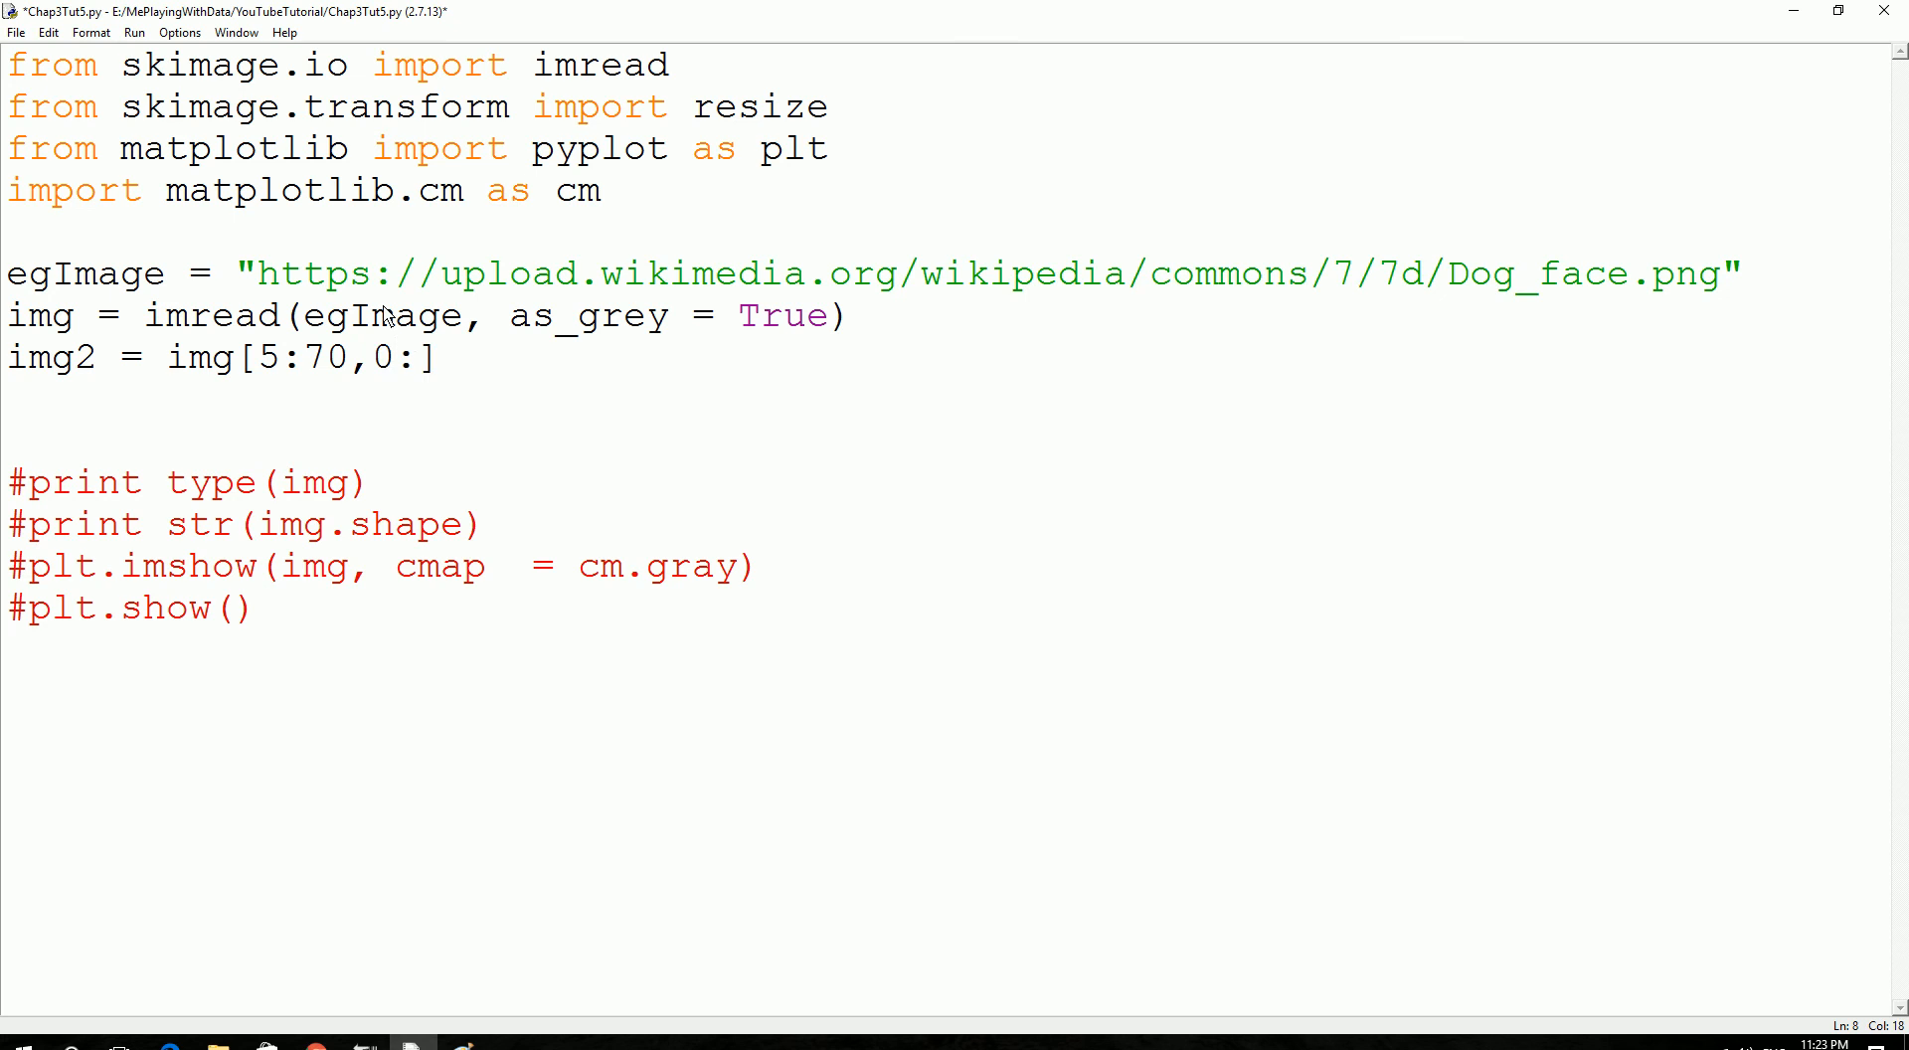
text(70)
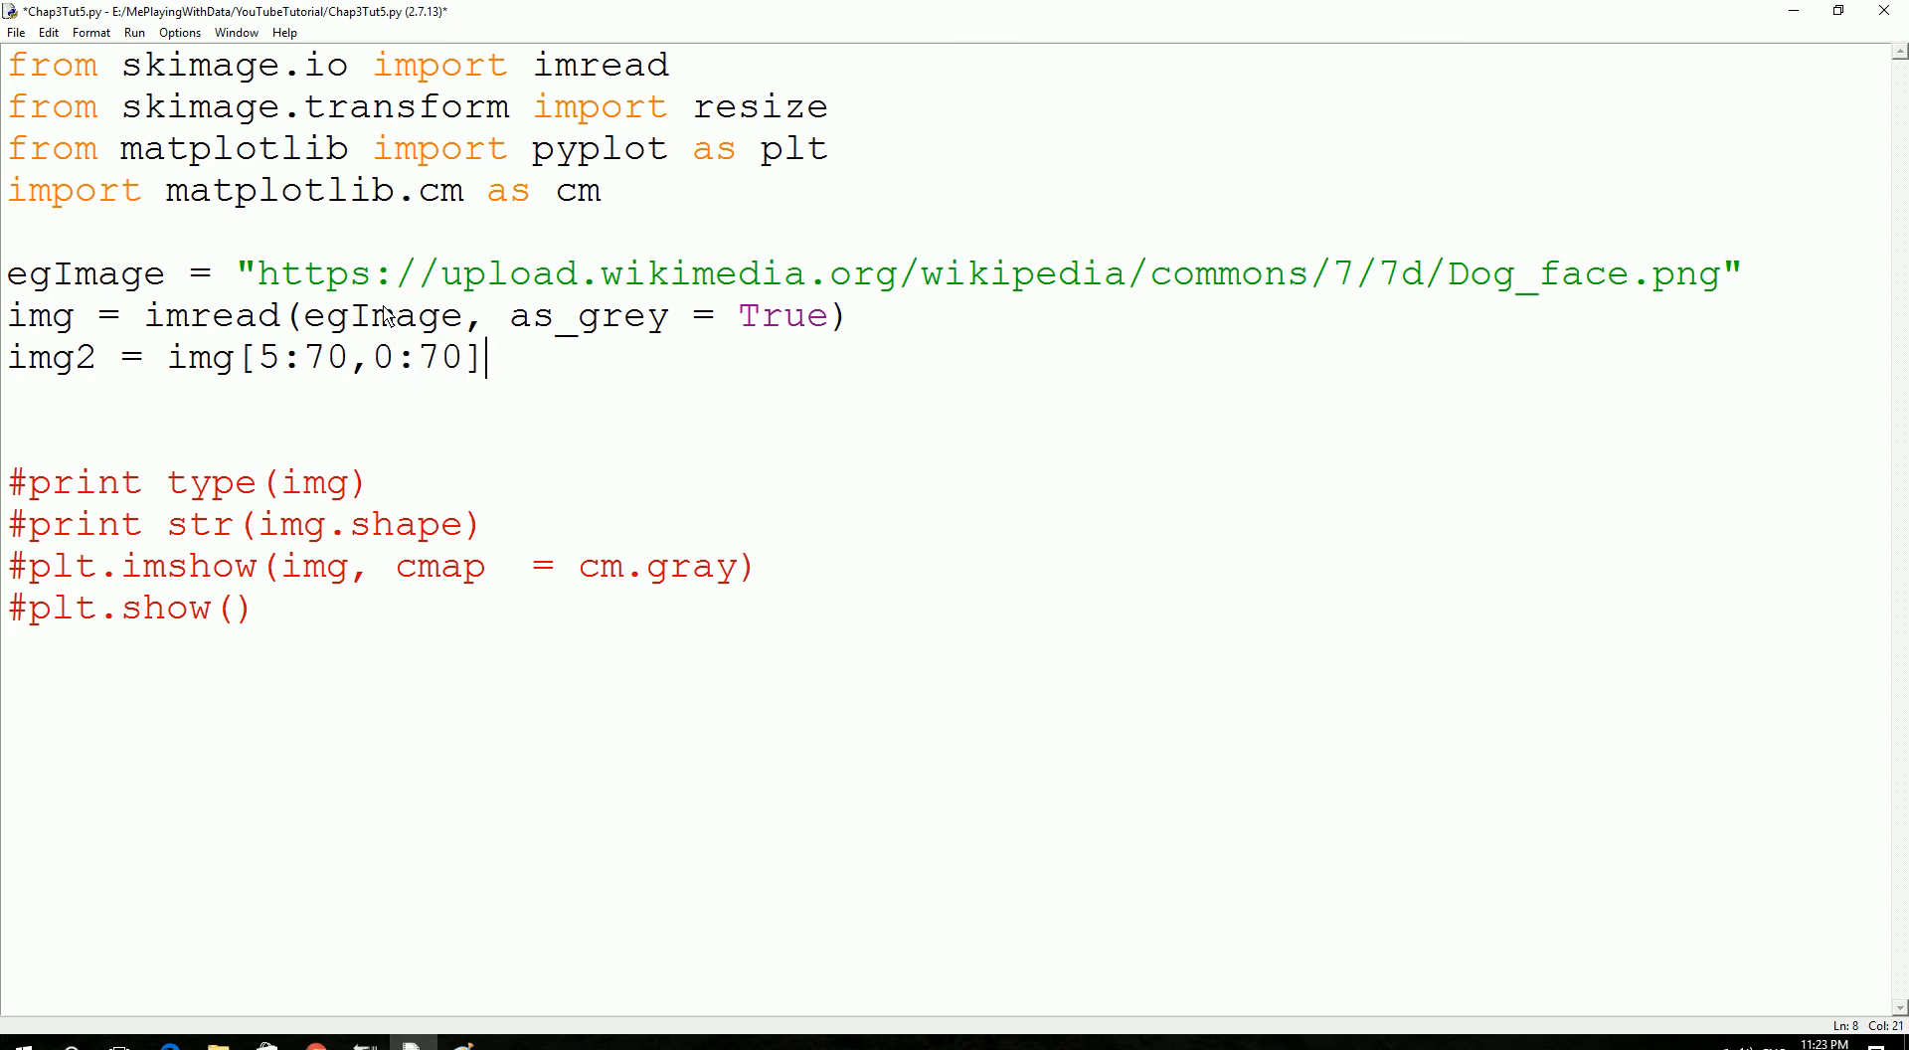
mouse_move(487, 597)
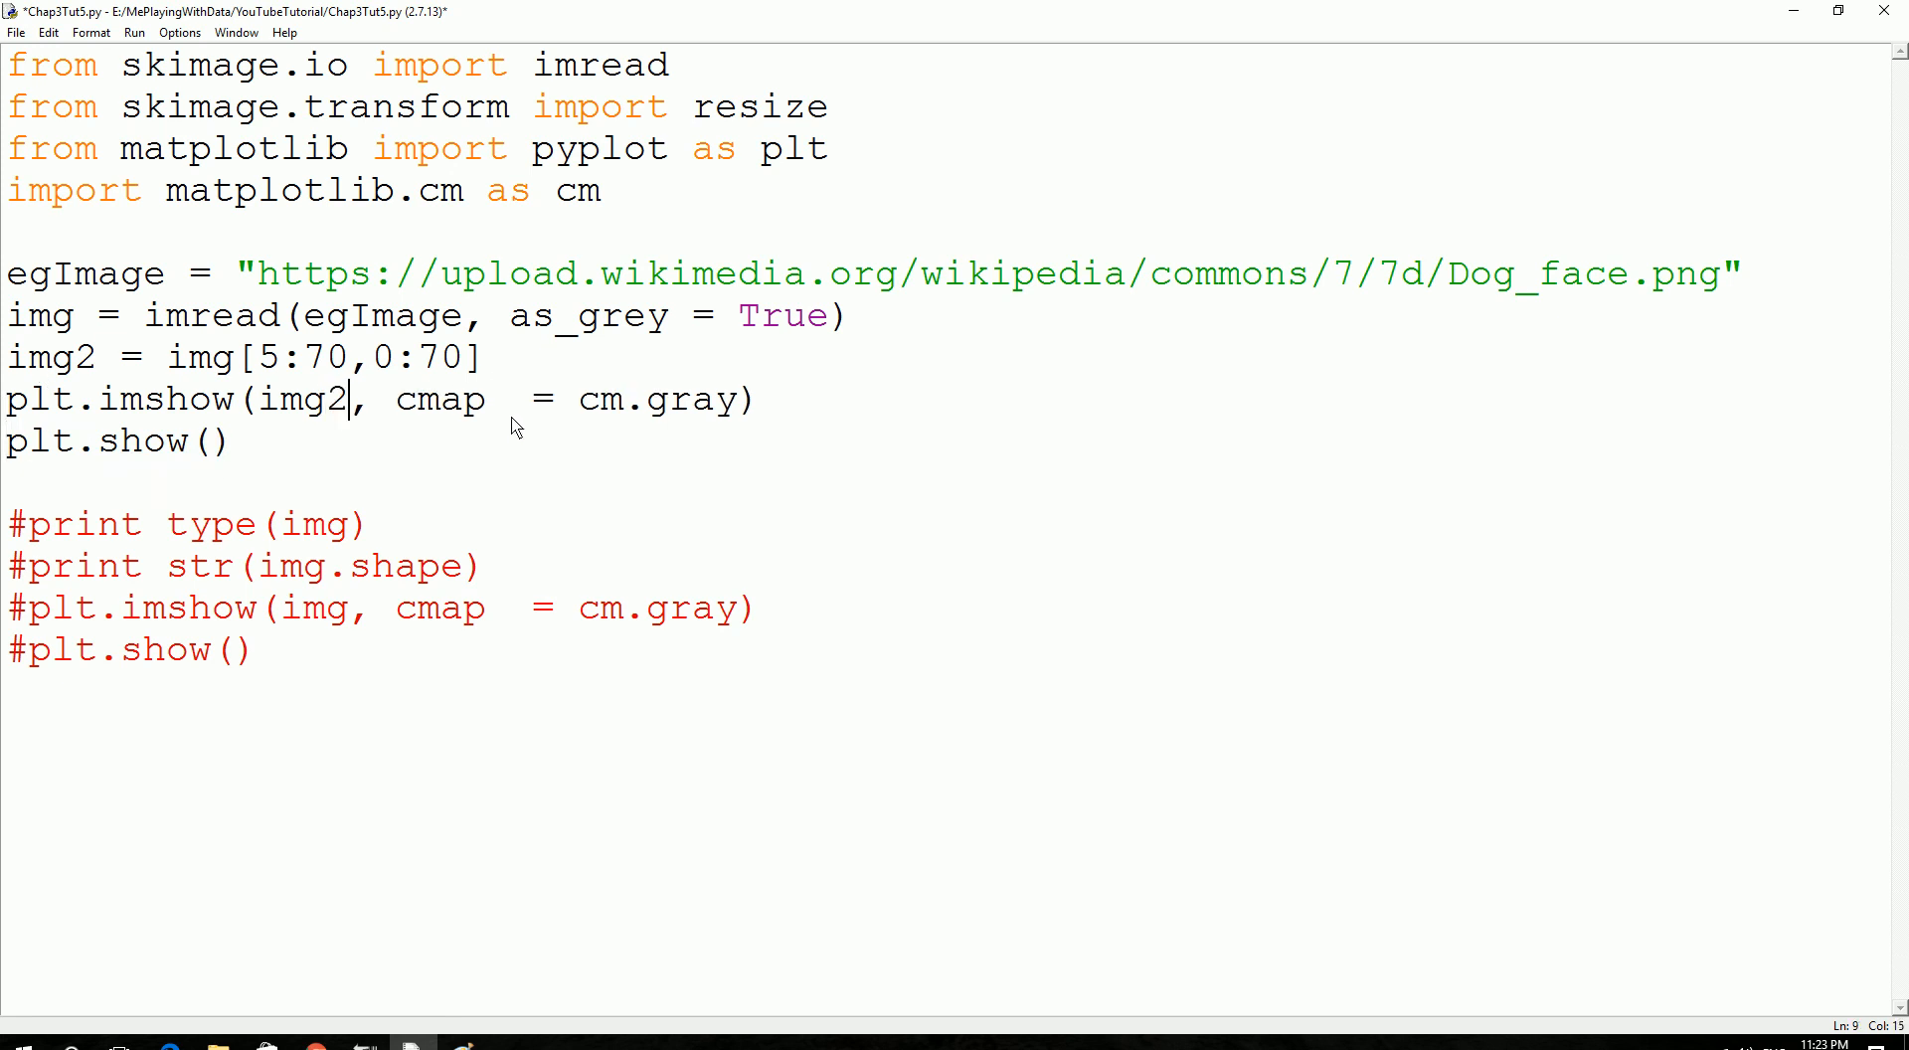
mouse_move(597, 456)
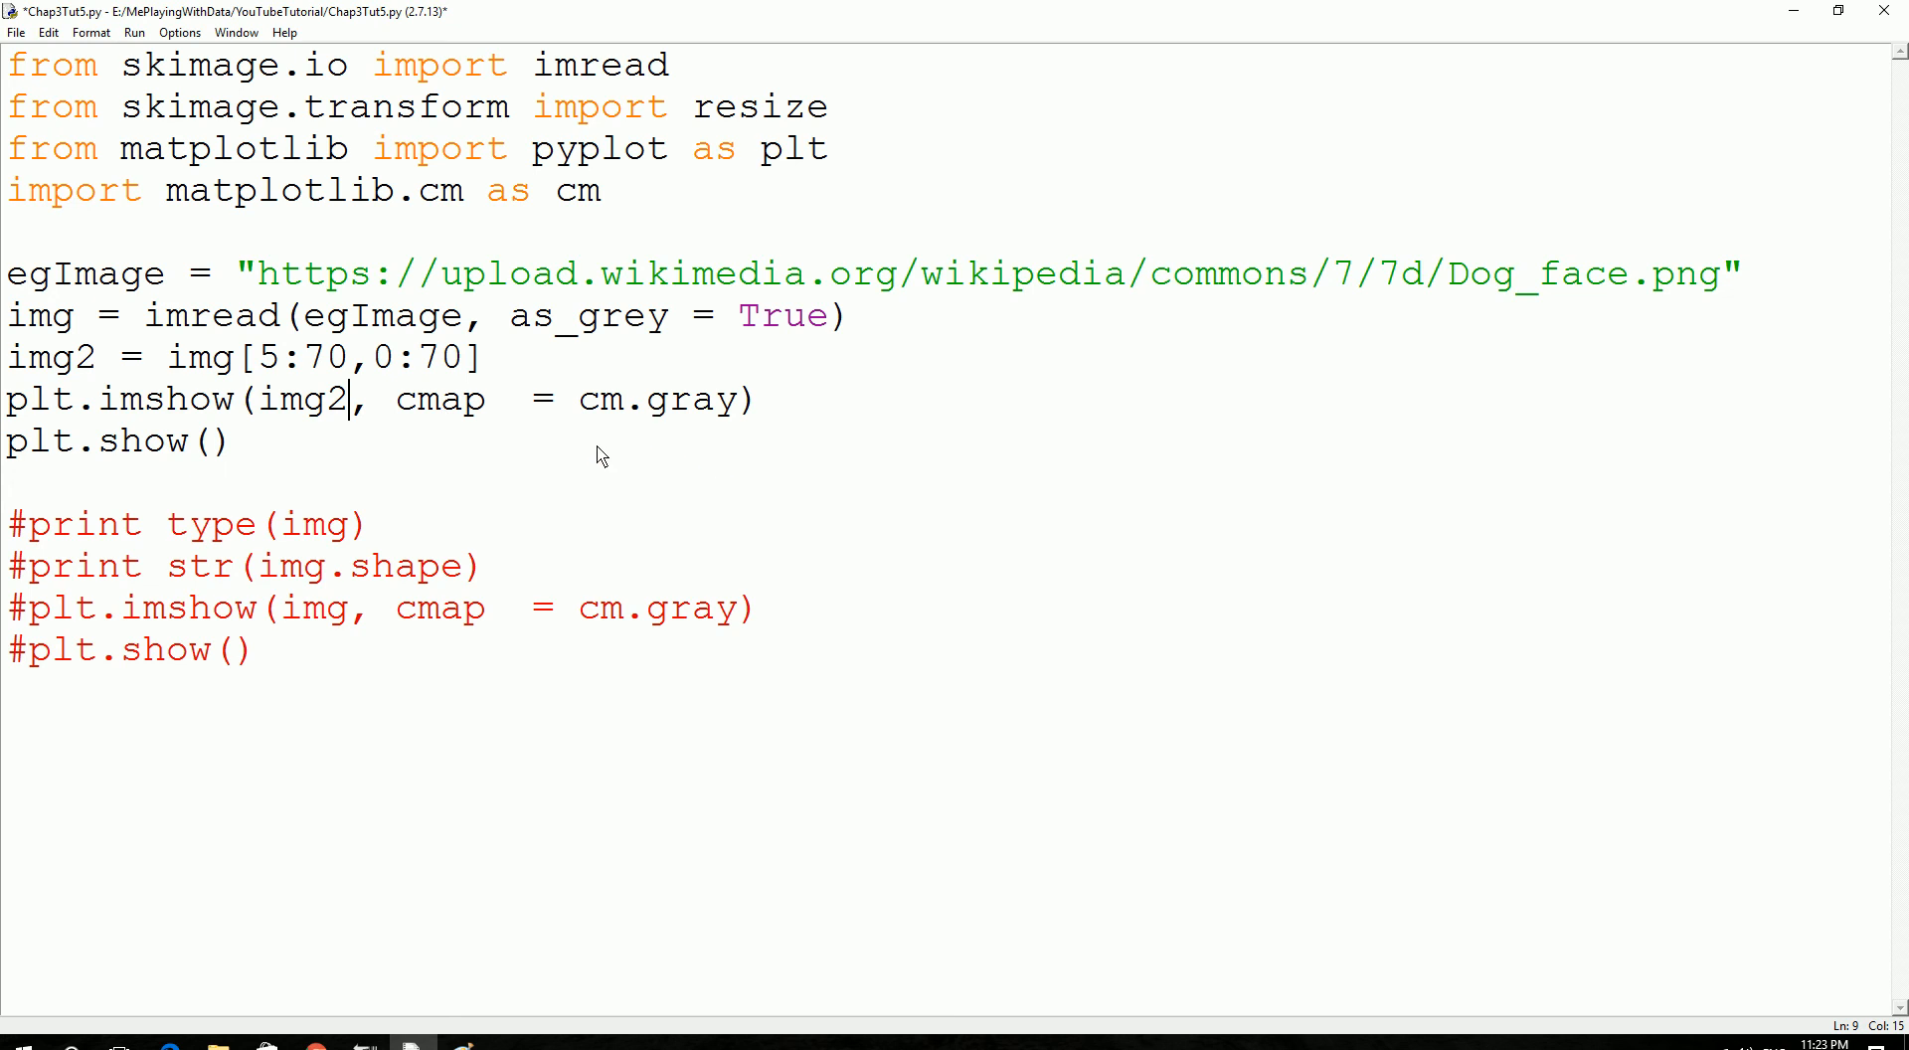
mouse_move(265, 451)
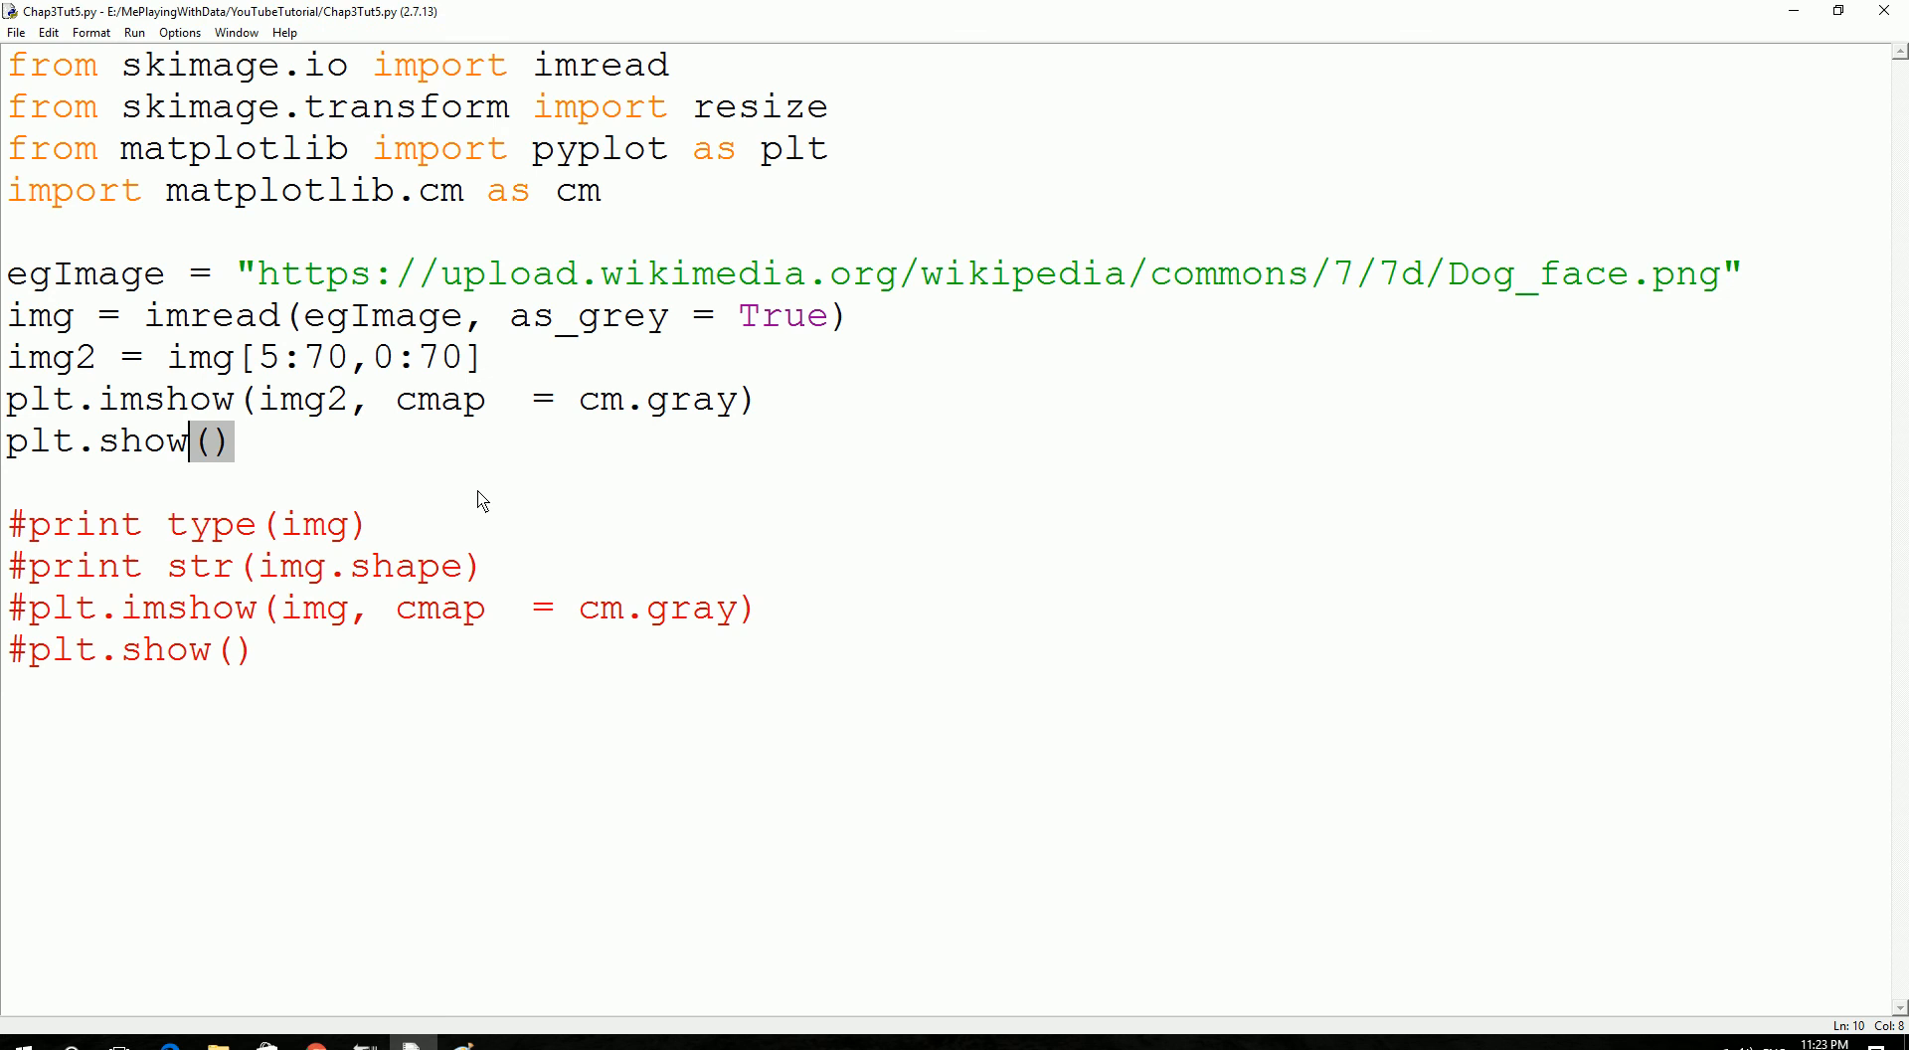
Run the script with the new plt.imshow(img2, cmap = cm.gray) and plt.show() lines.
key(F5)
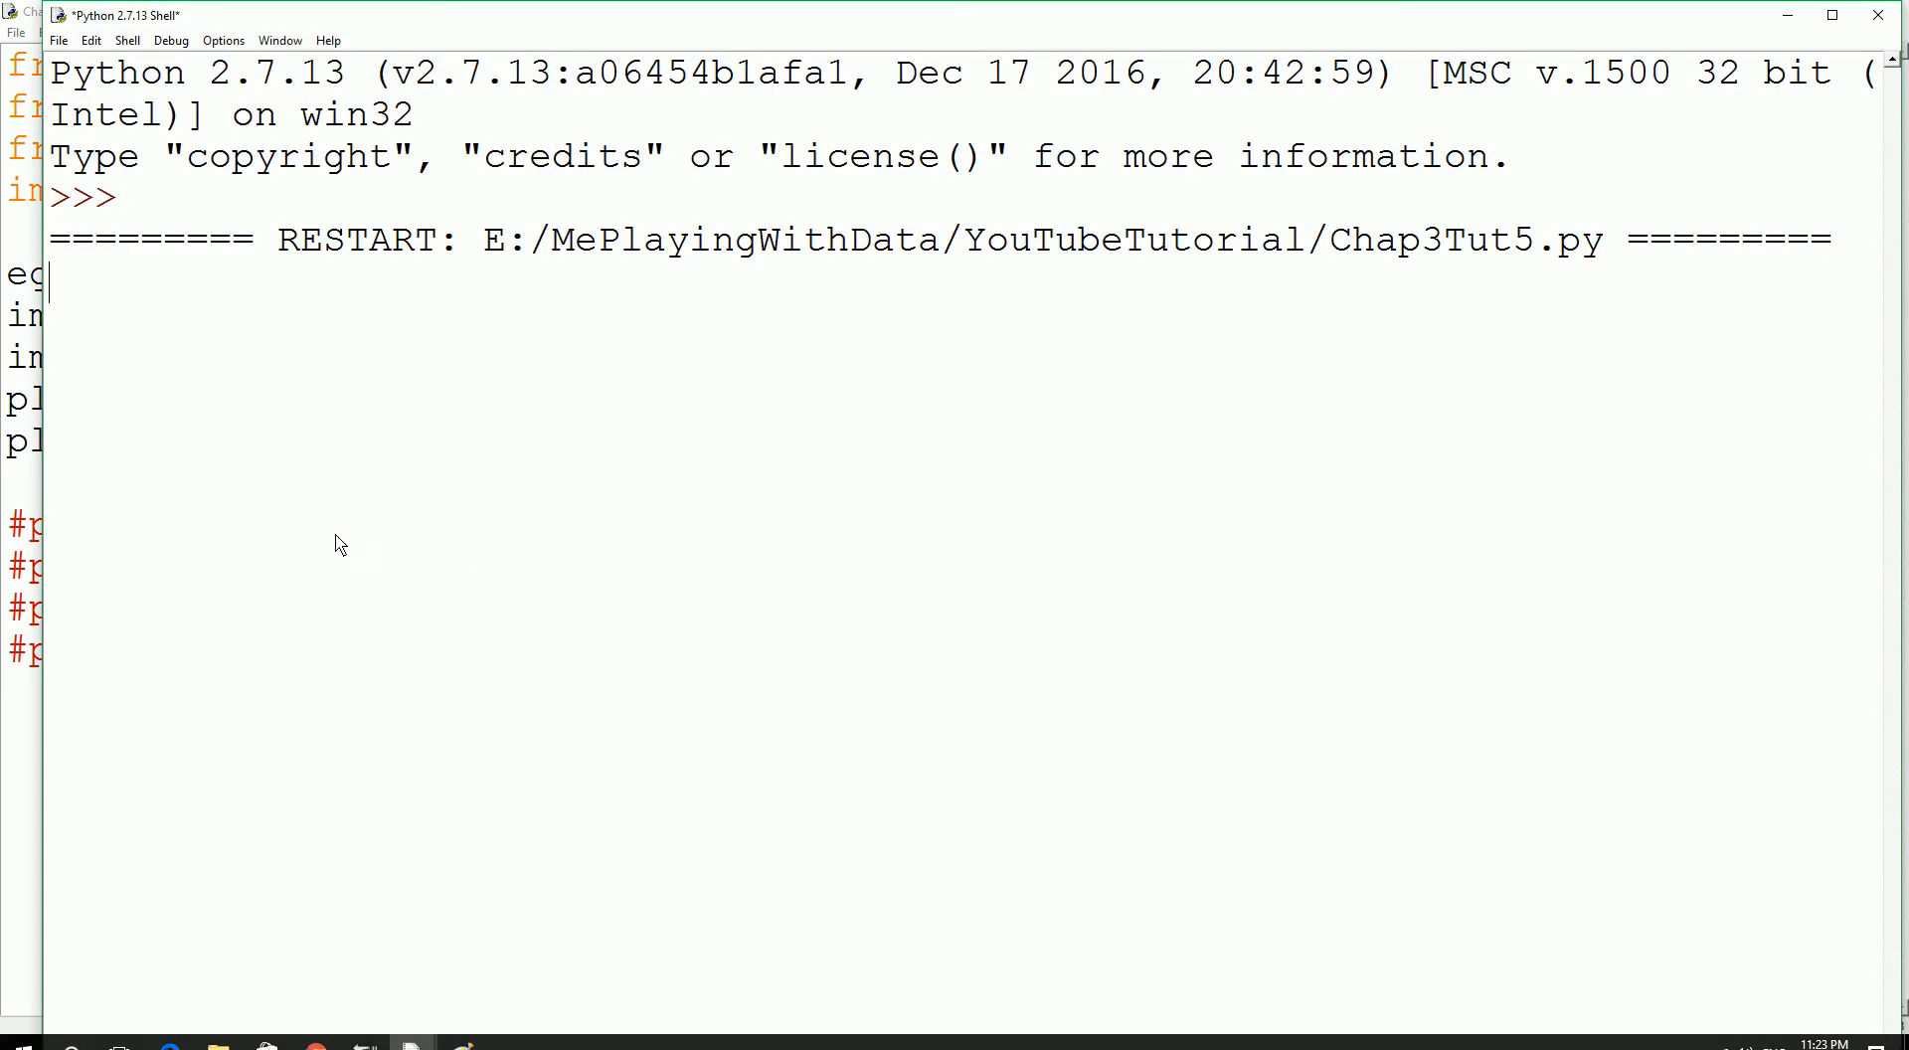
mouse_move(460, 343)
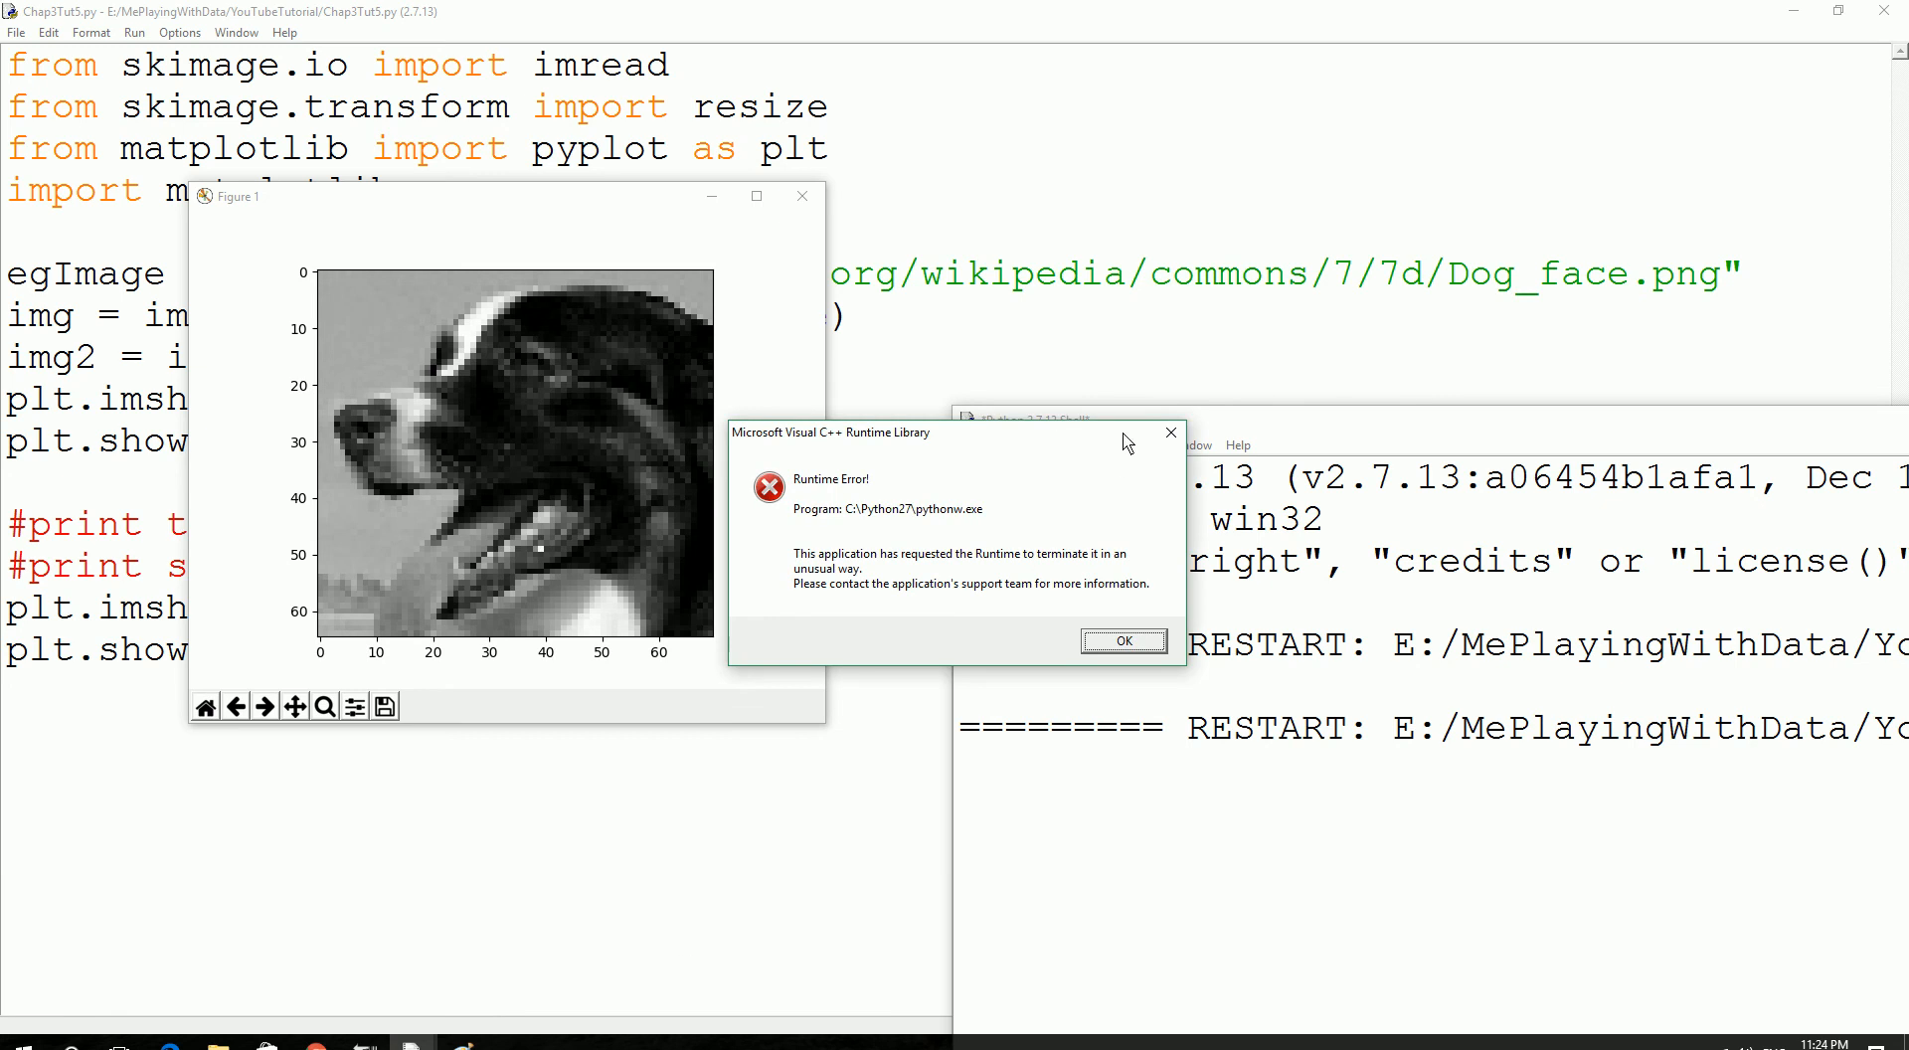
Dismiss the runtime error message and close the full dog face figure.
click(1121, 640)
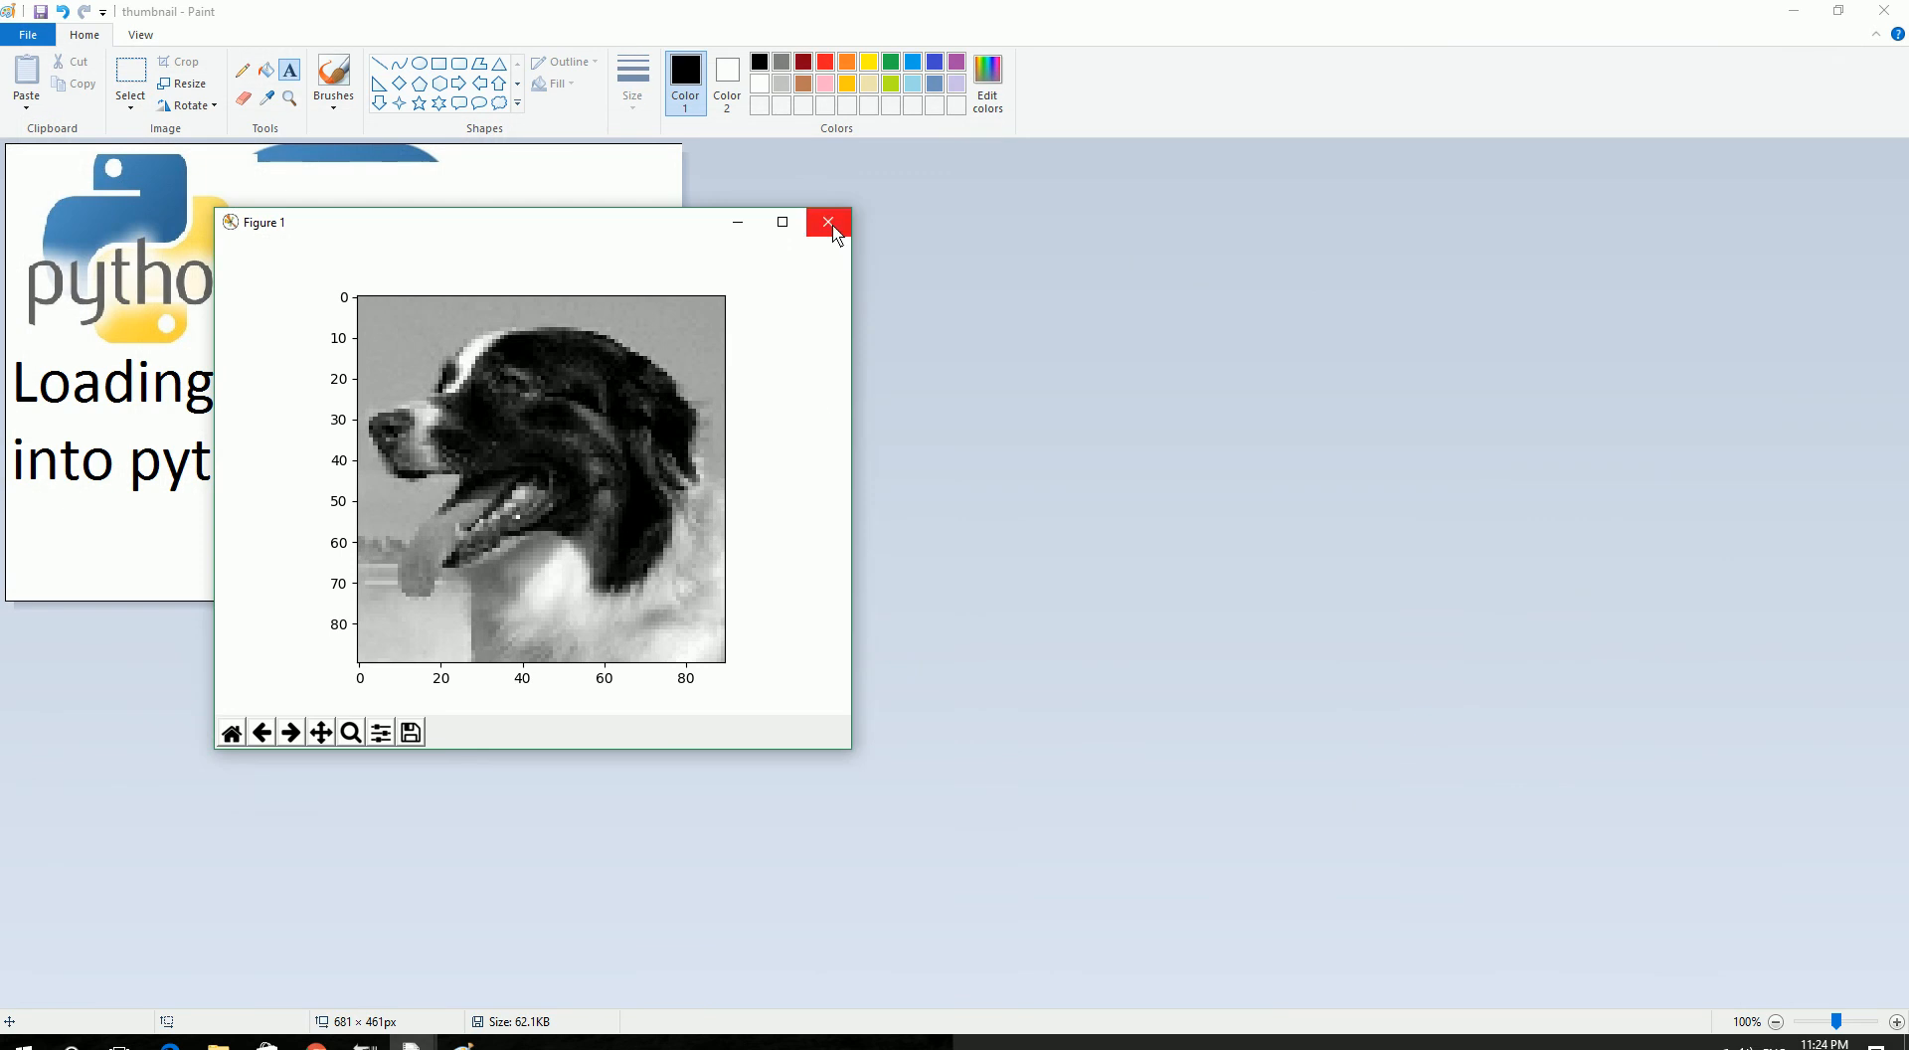
click(829, 222)
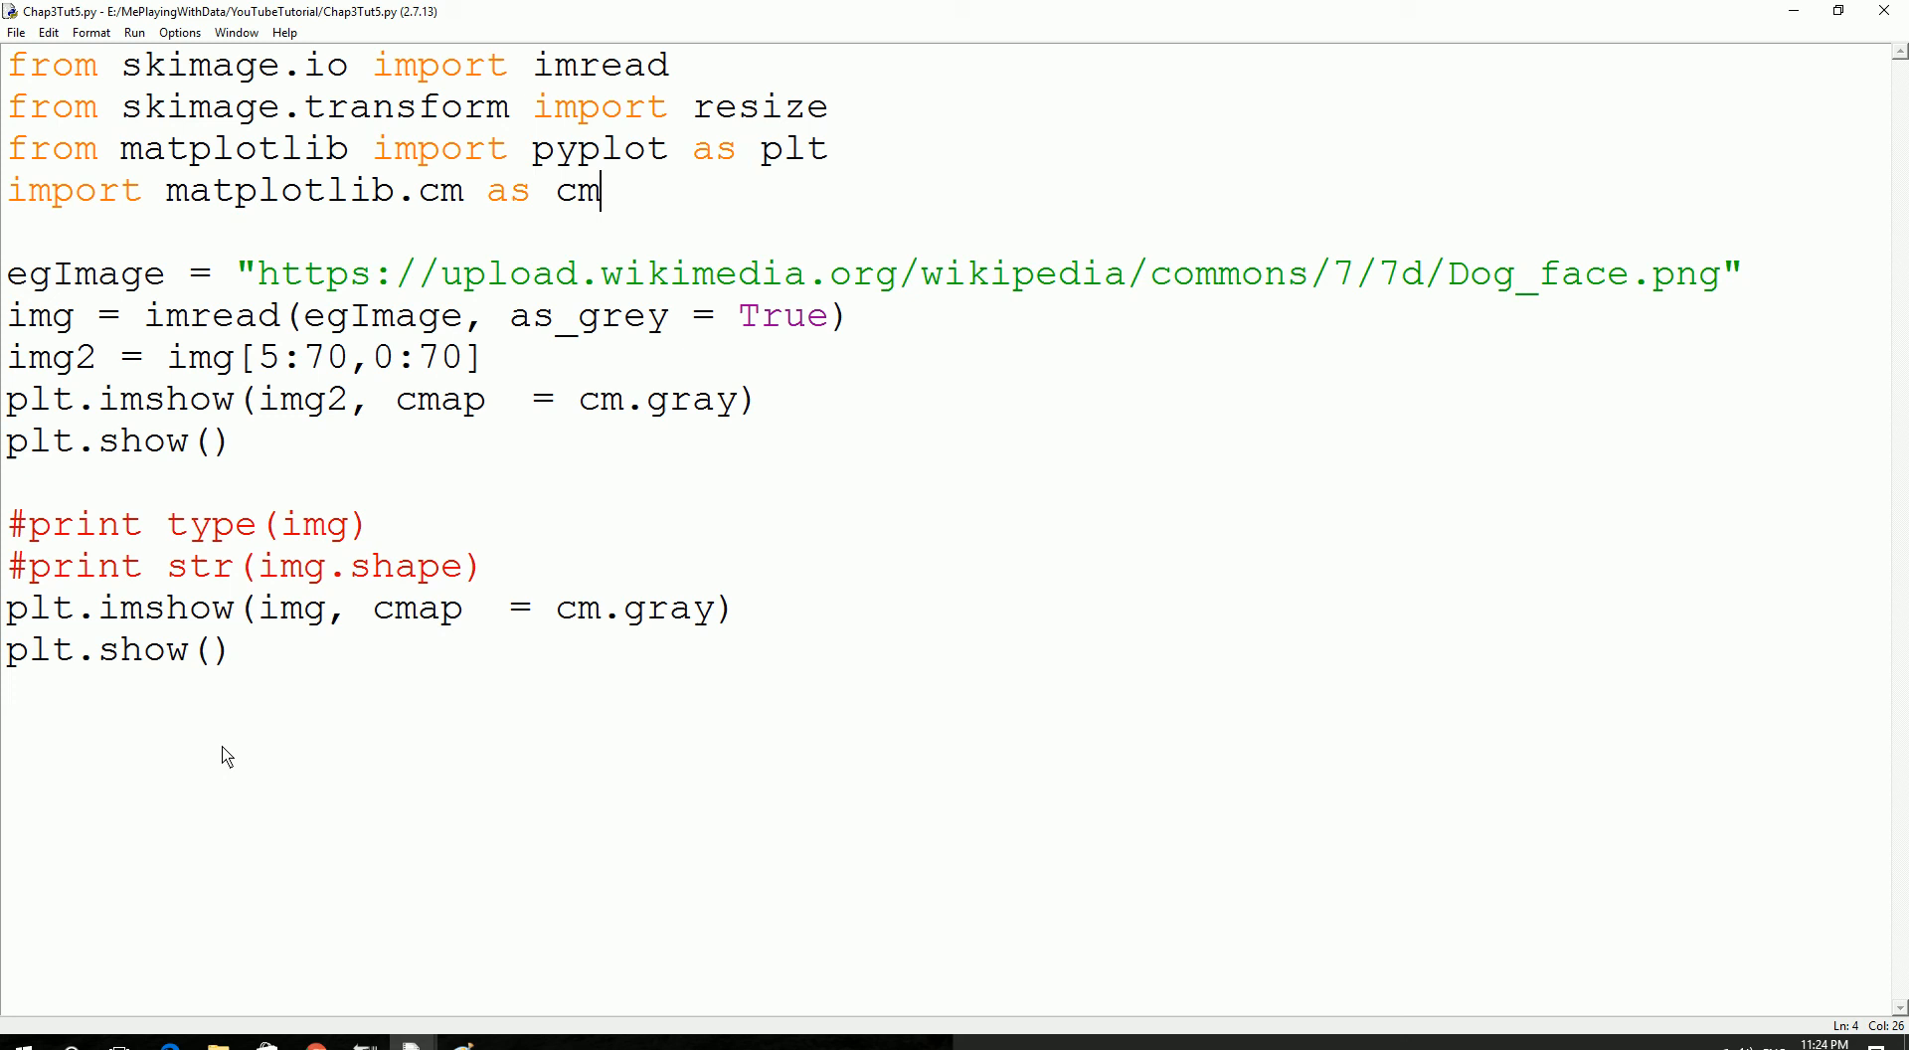
Run Chap3Tut5.py to view the cropped and full figures, then edit the crop's row range.
key(f5)
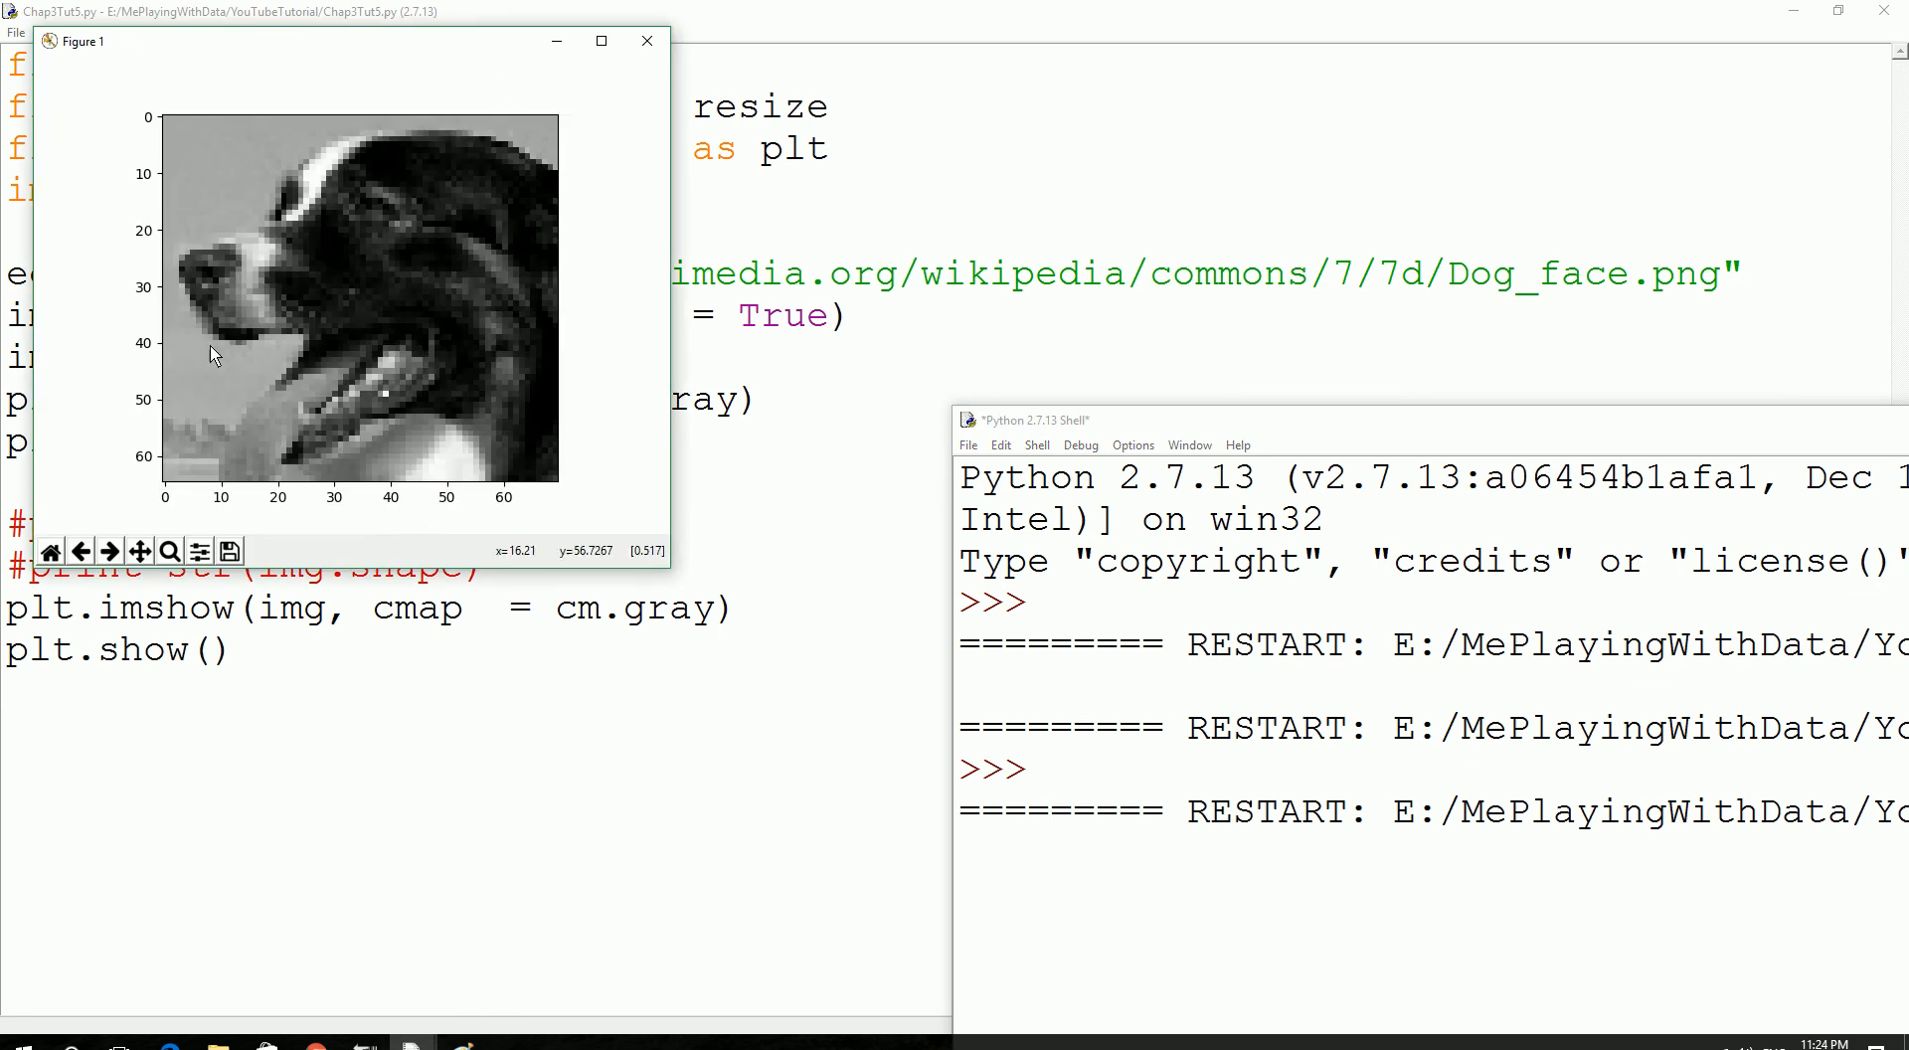
mouse_move(174, 469)
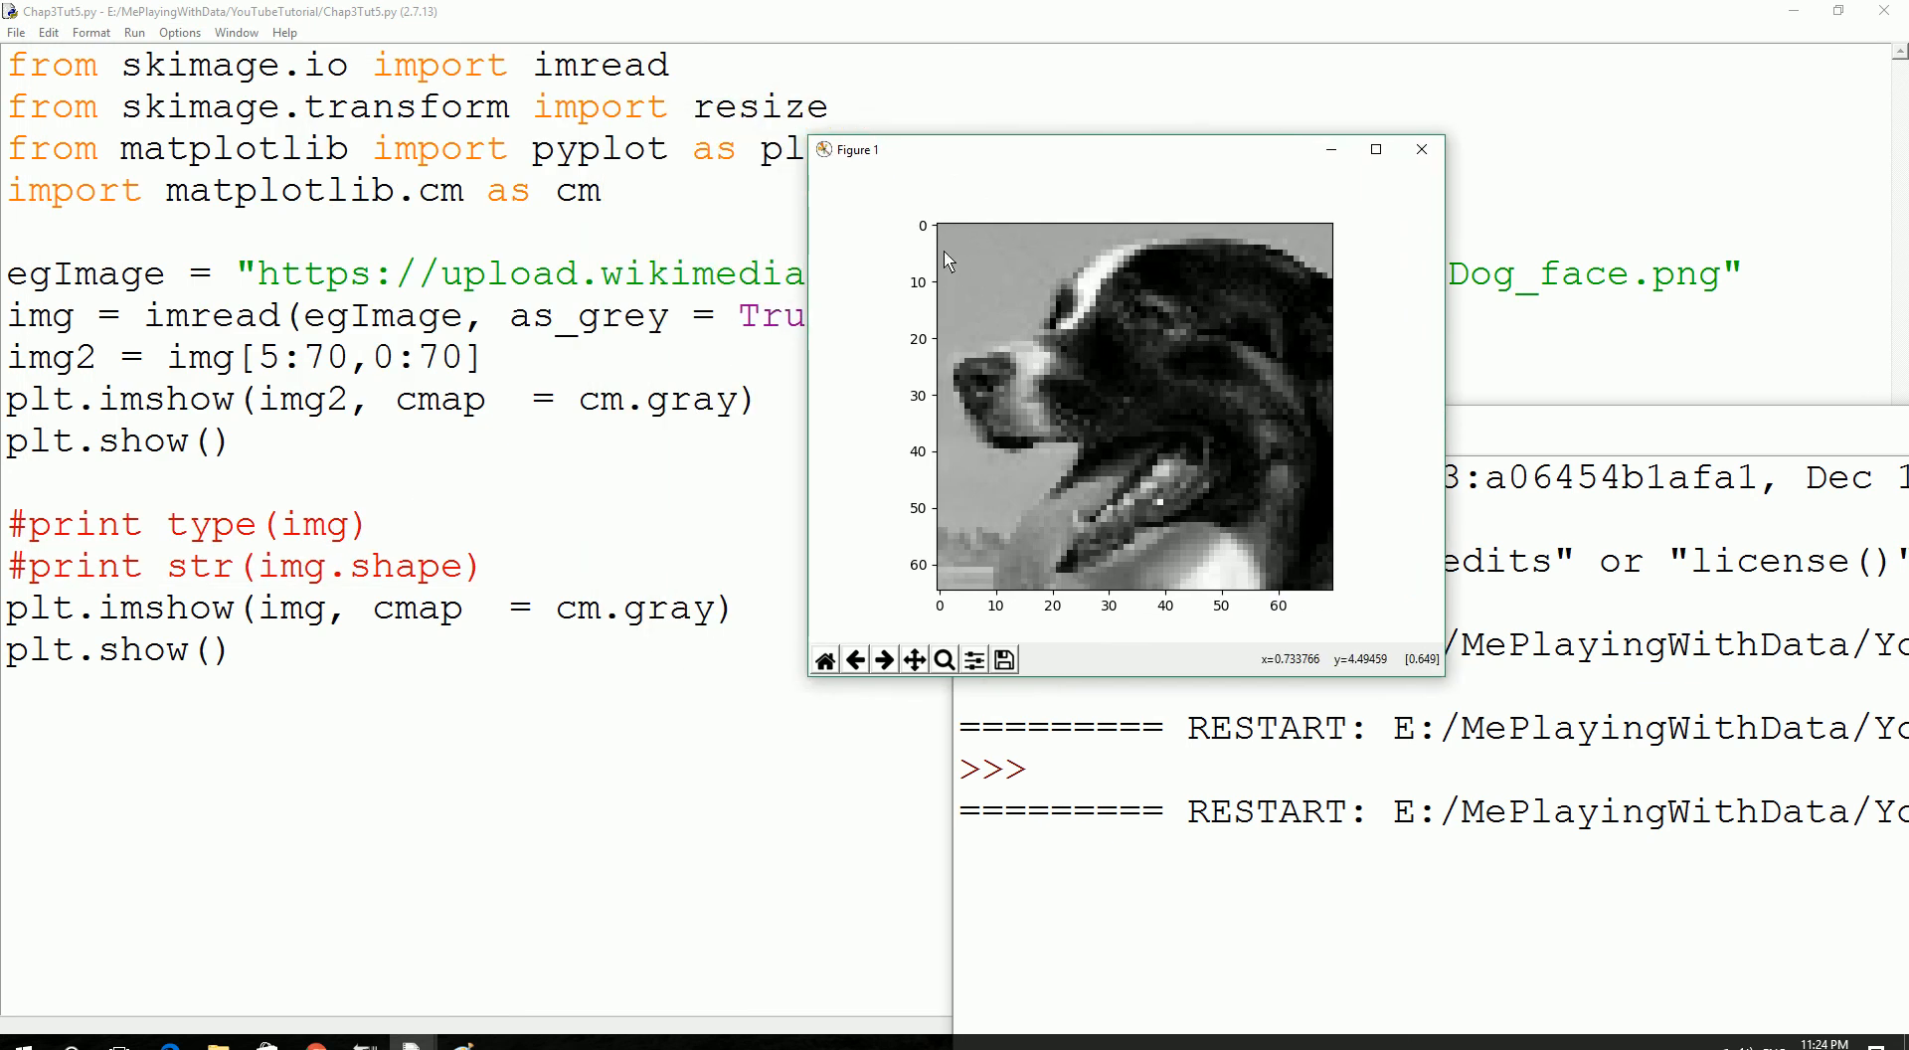
mouse_move(937, 231)
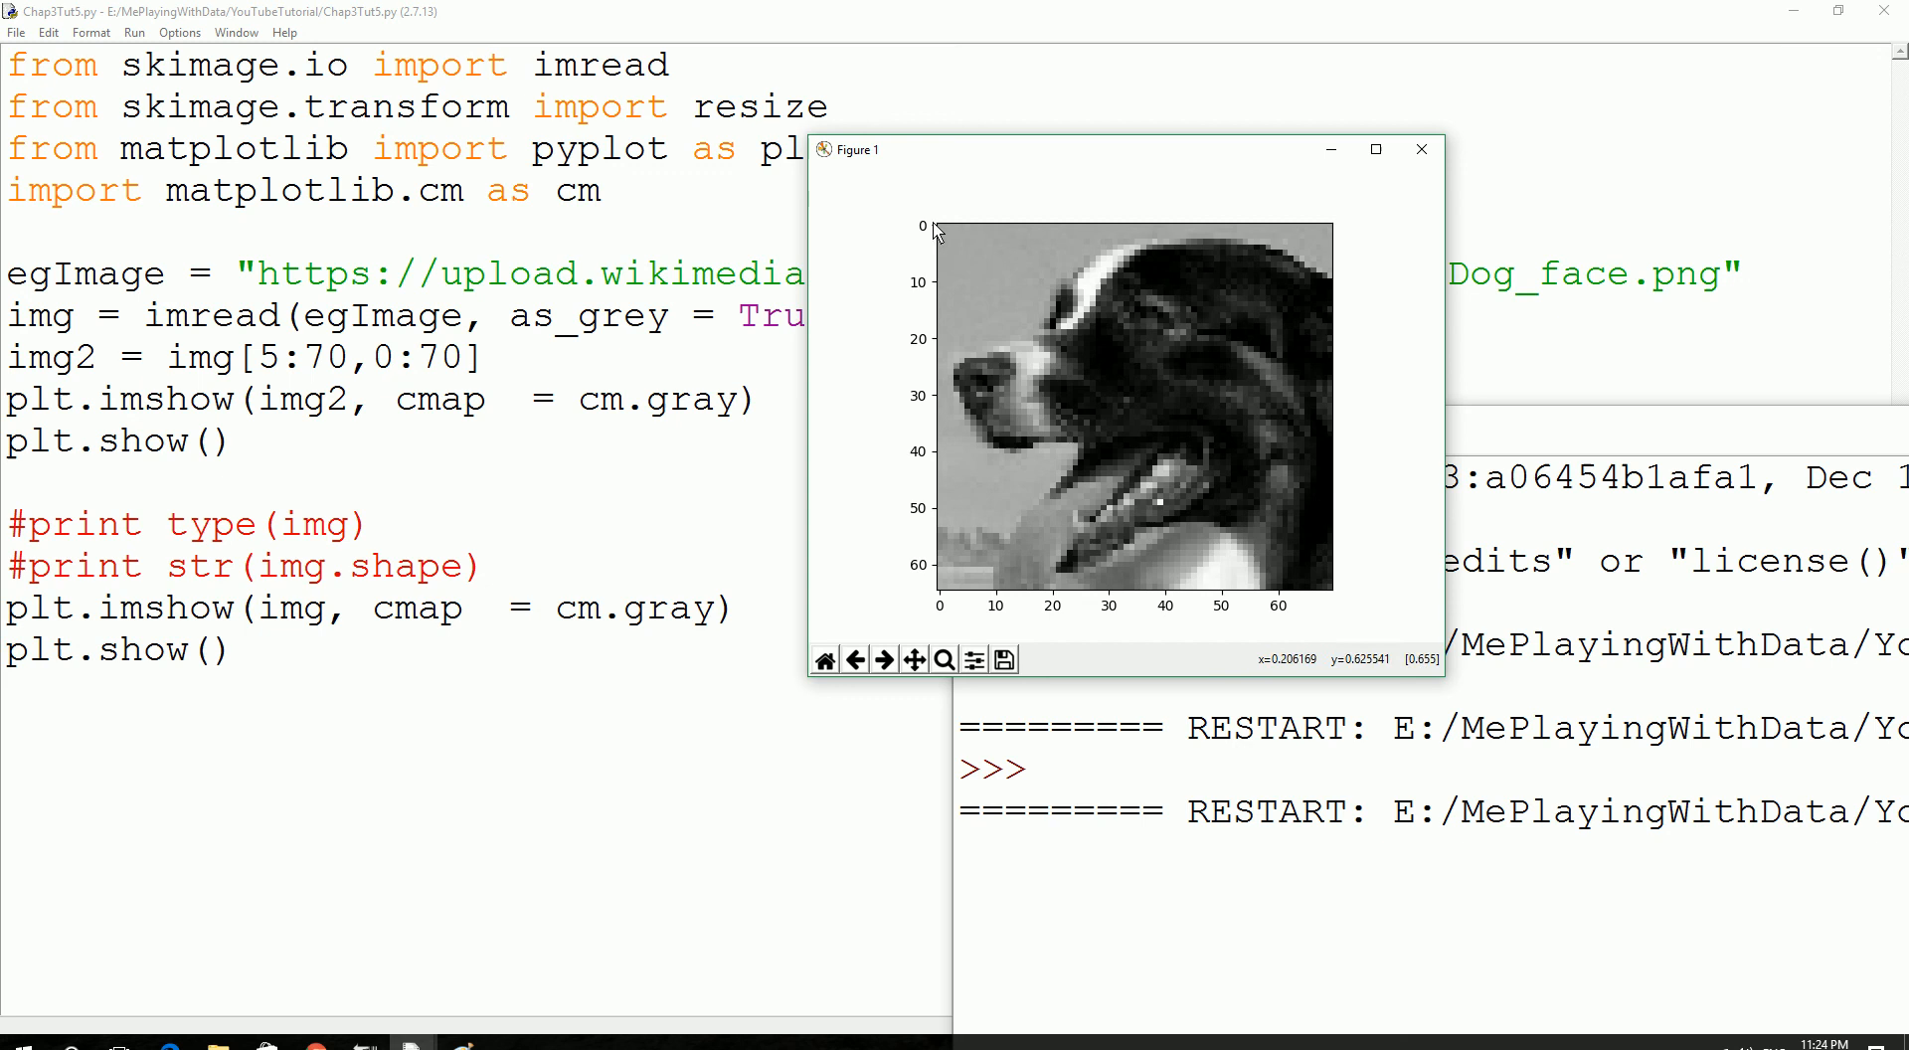
mouse_move(1014, 597)
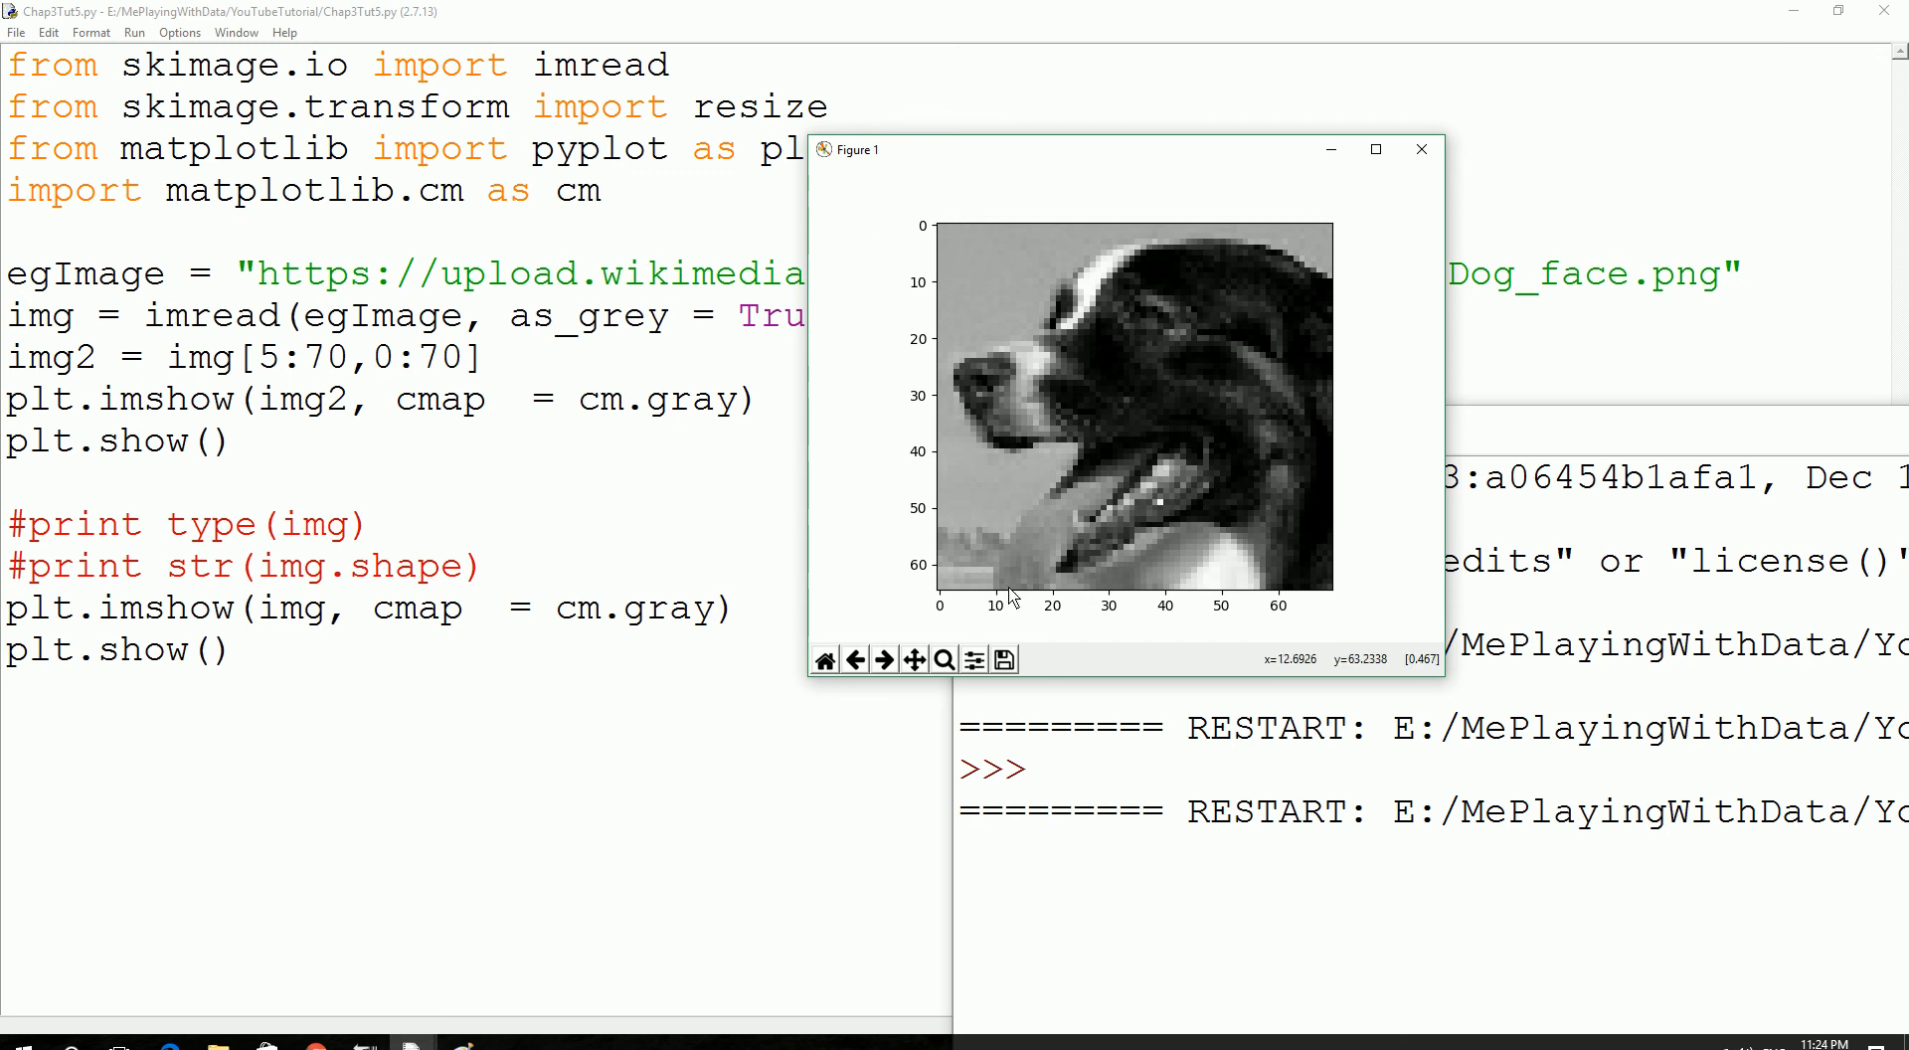
mouse_move(966, 260)
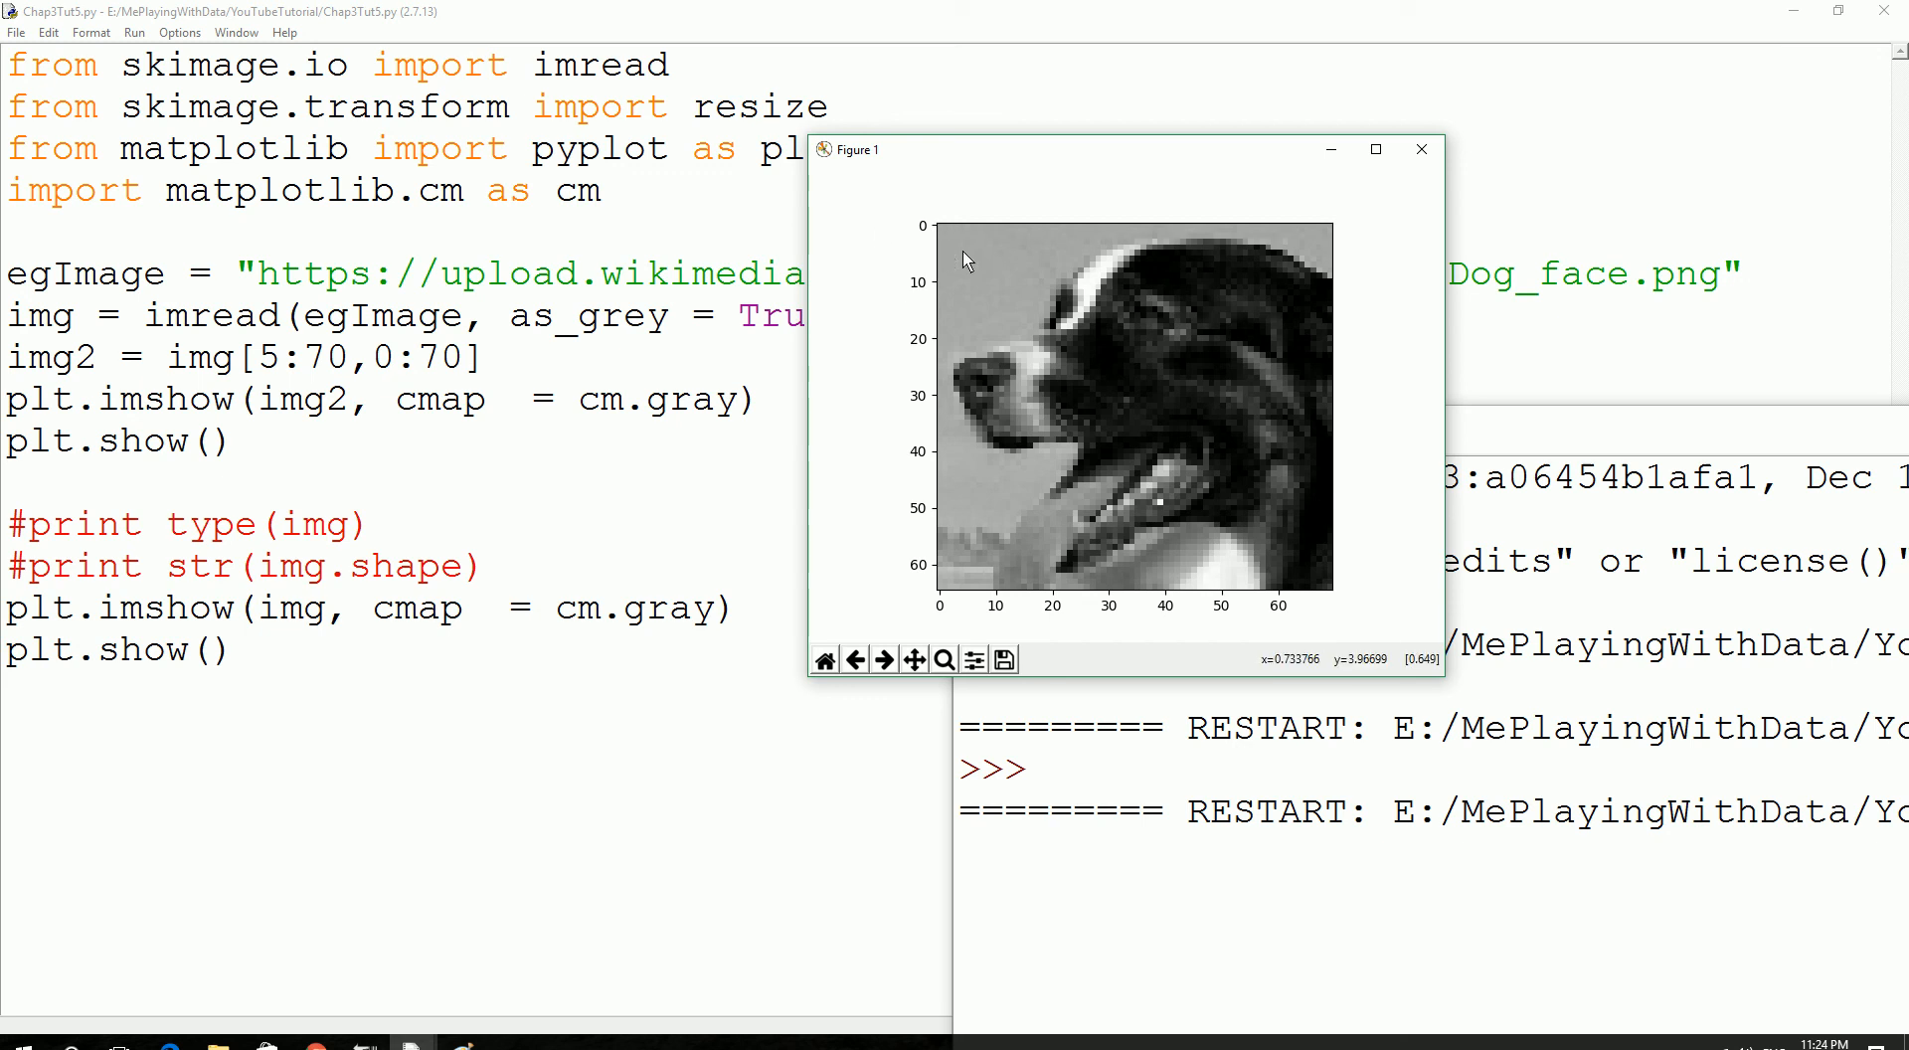
mouse_move(1211, 281)
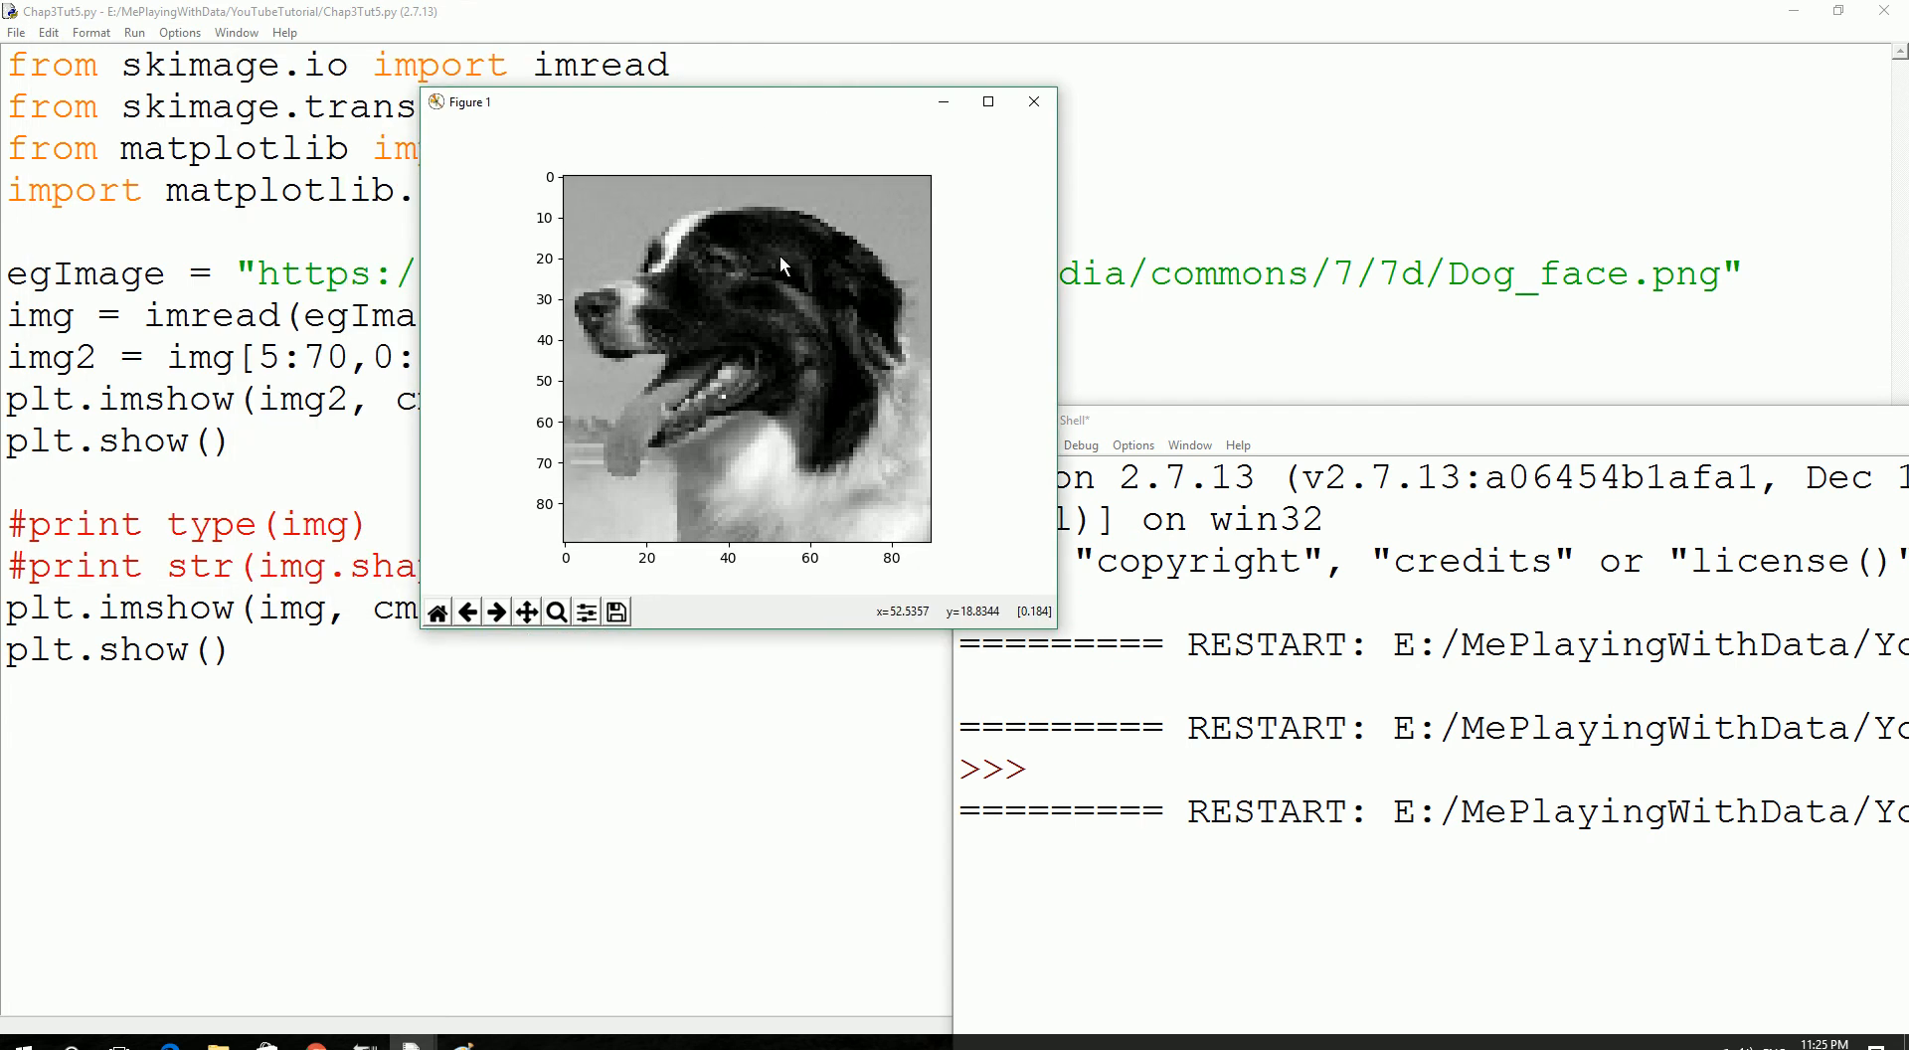
mouse_move(904, 290)
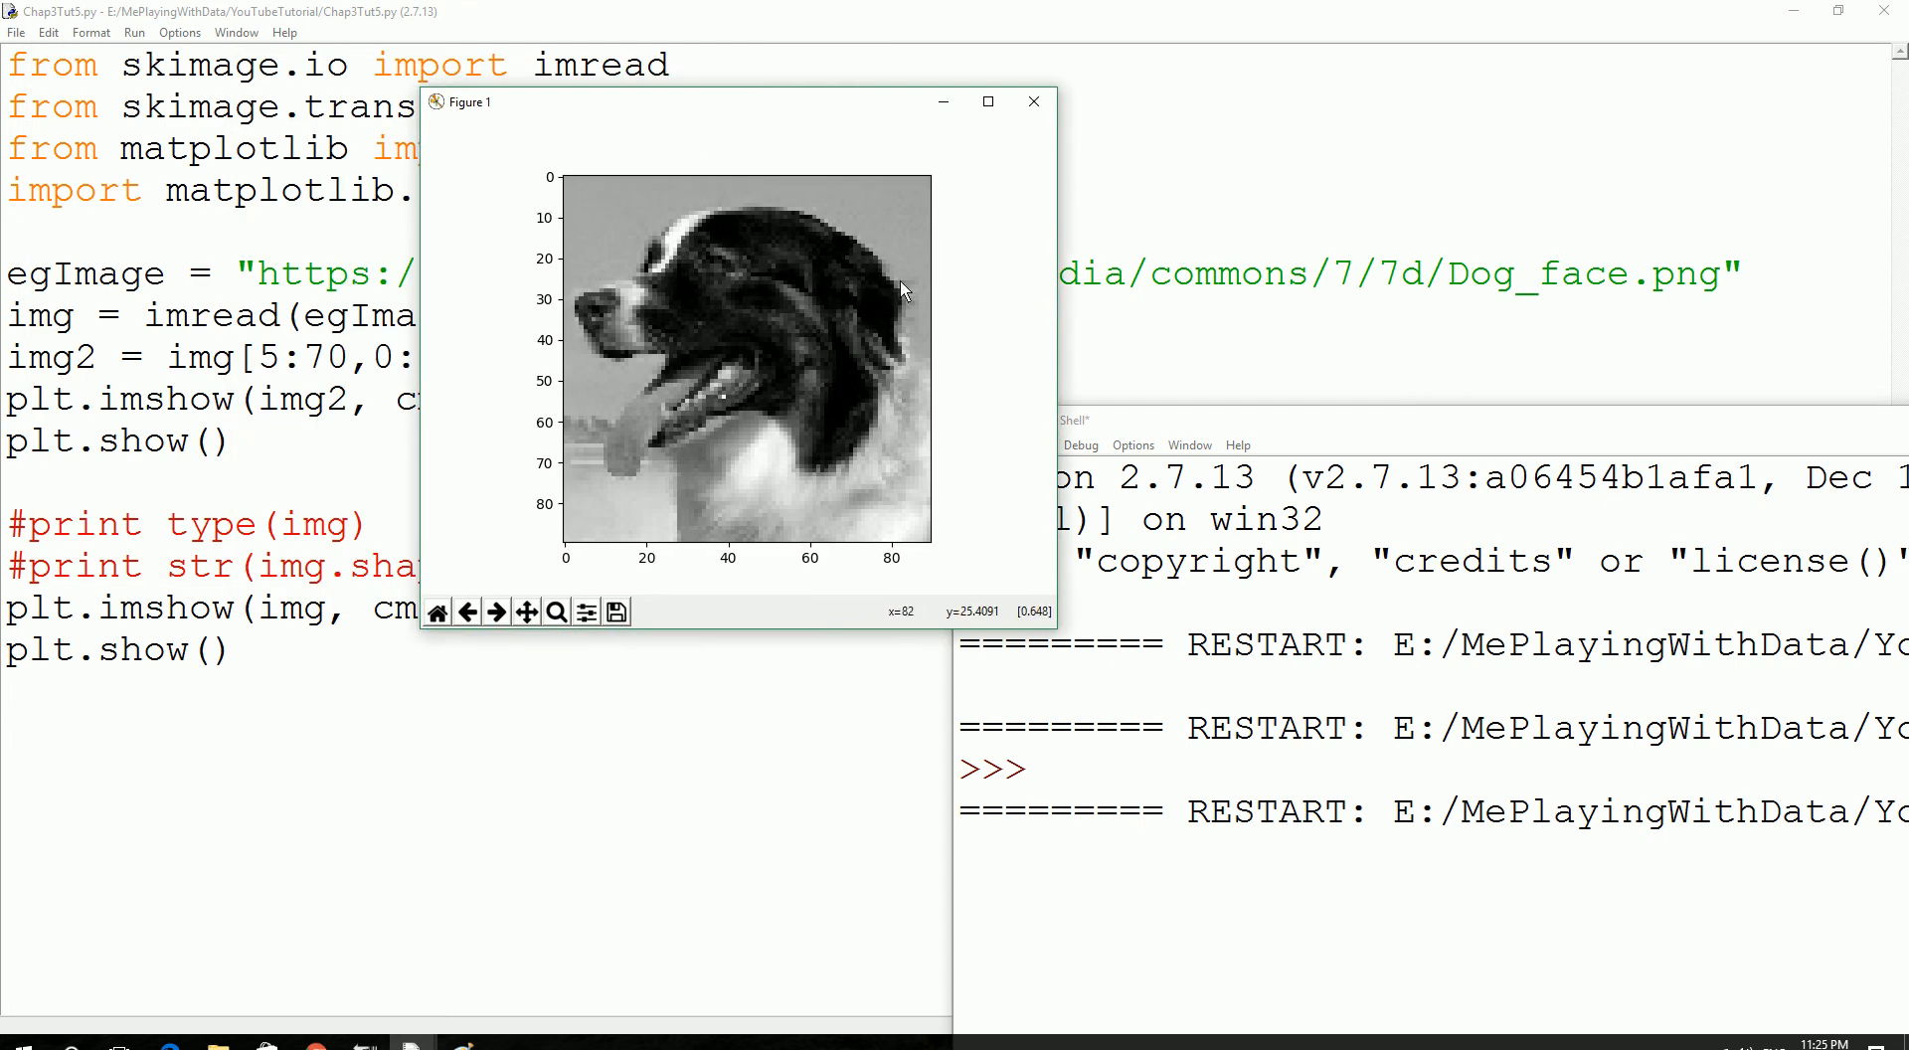
mouse_move(688, 212)
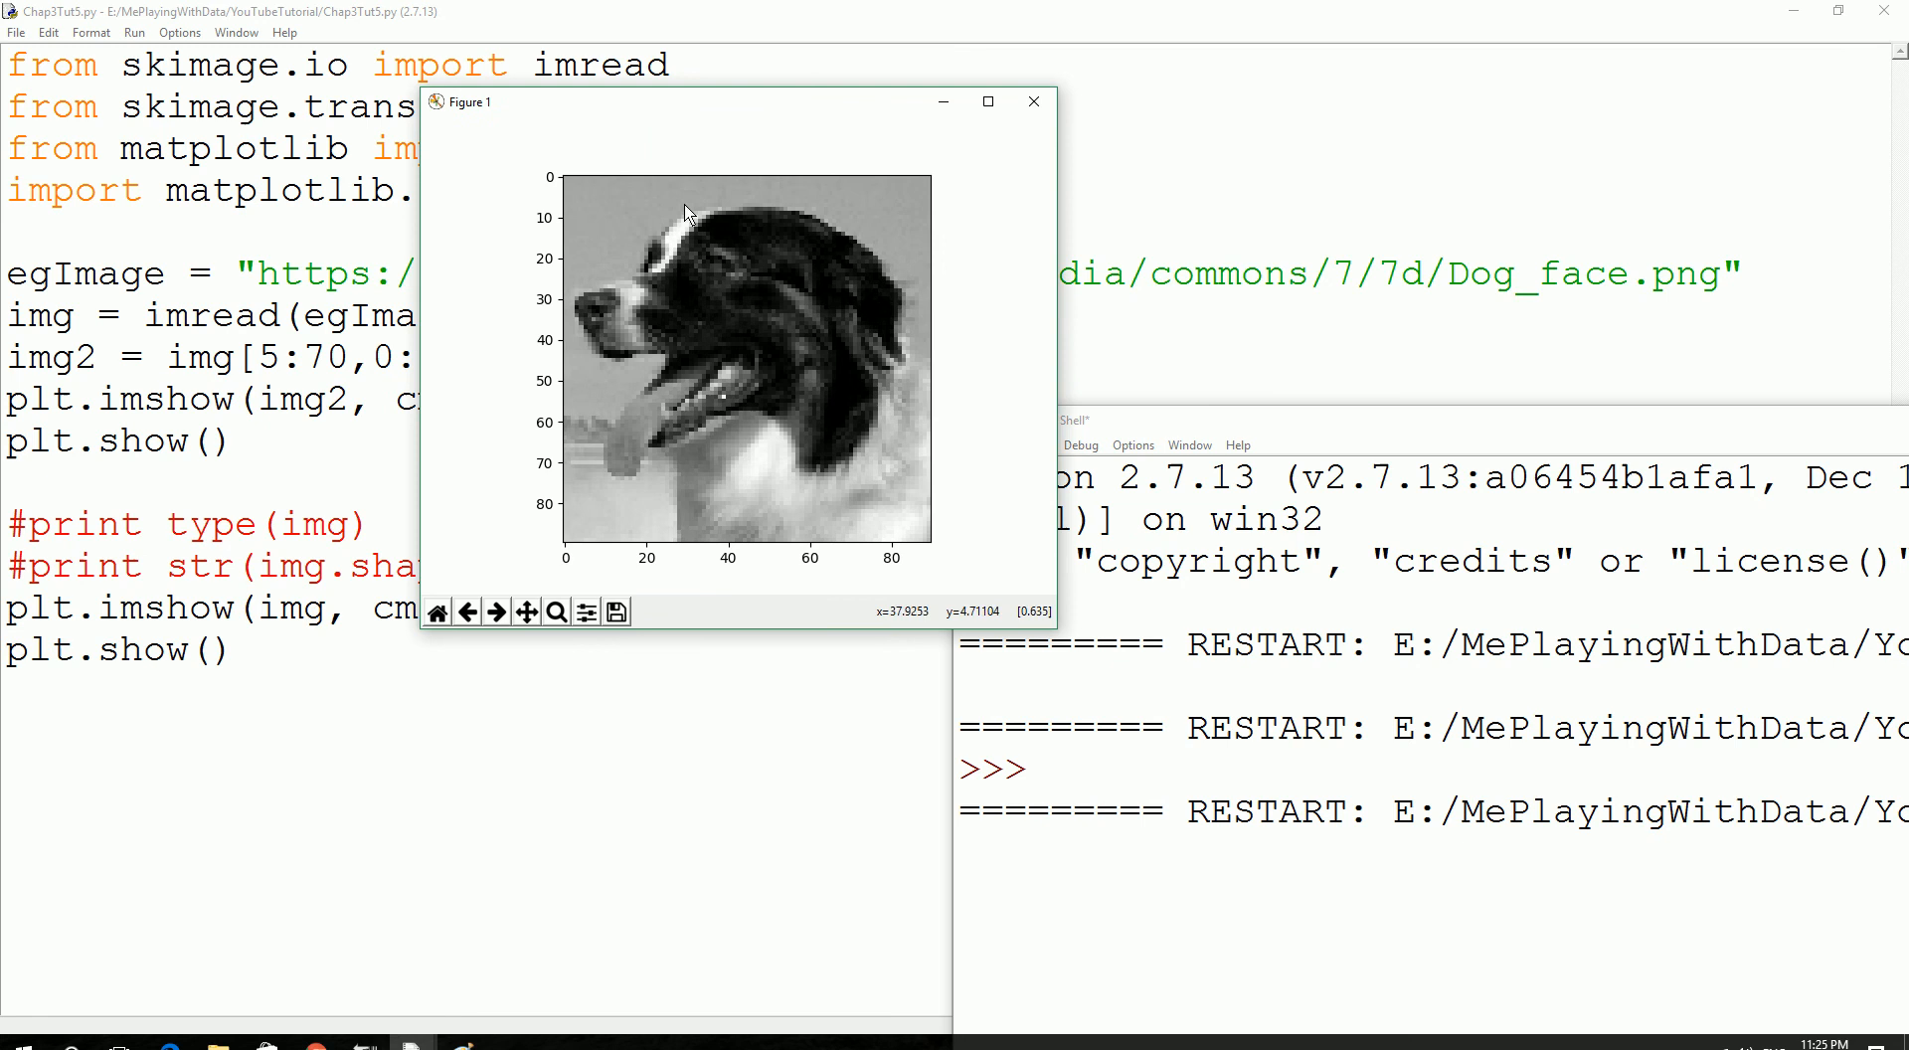
mouse_move(869, 204)
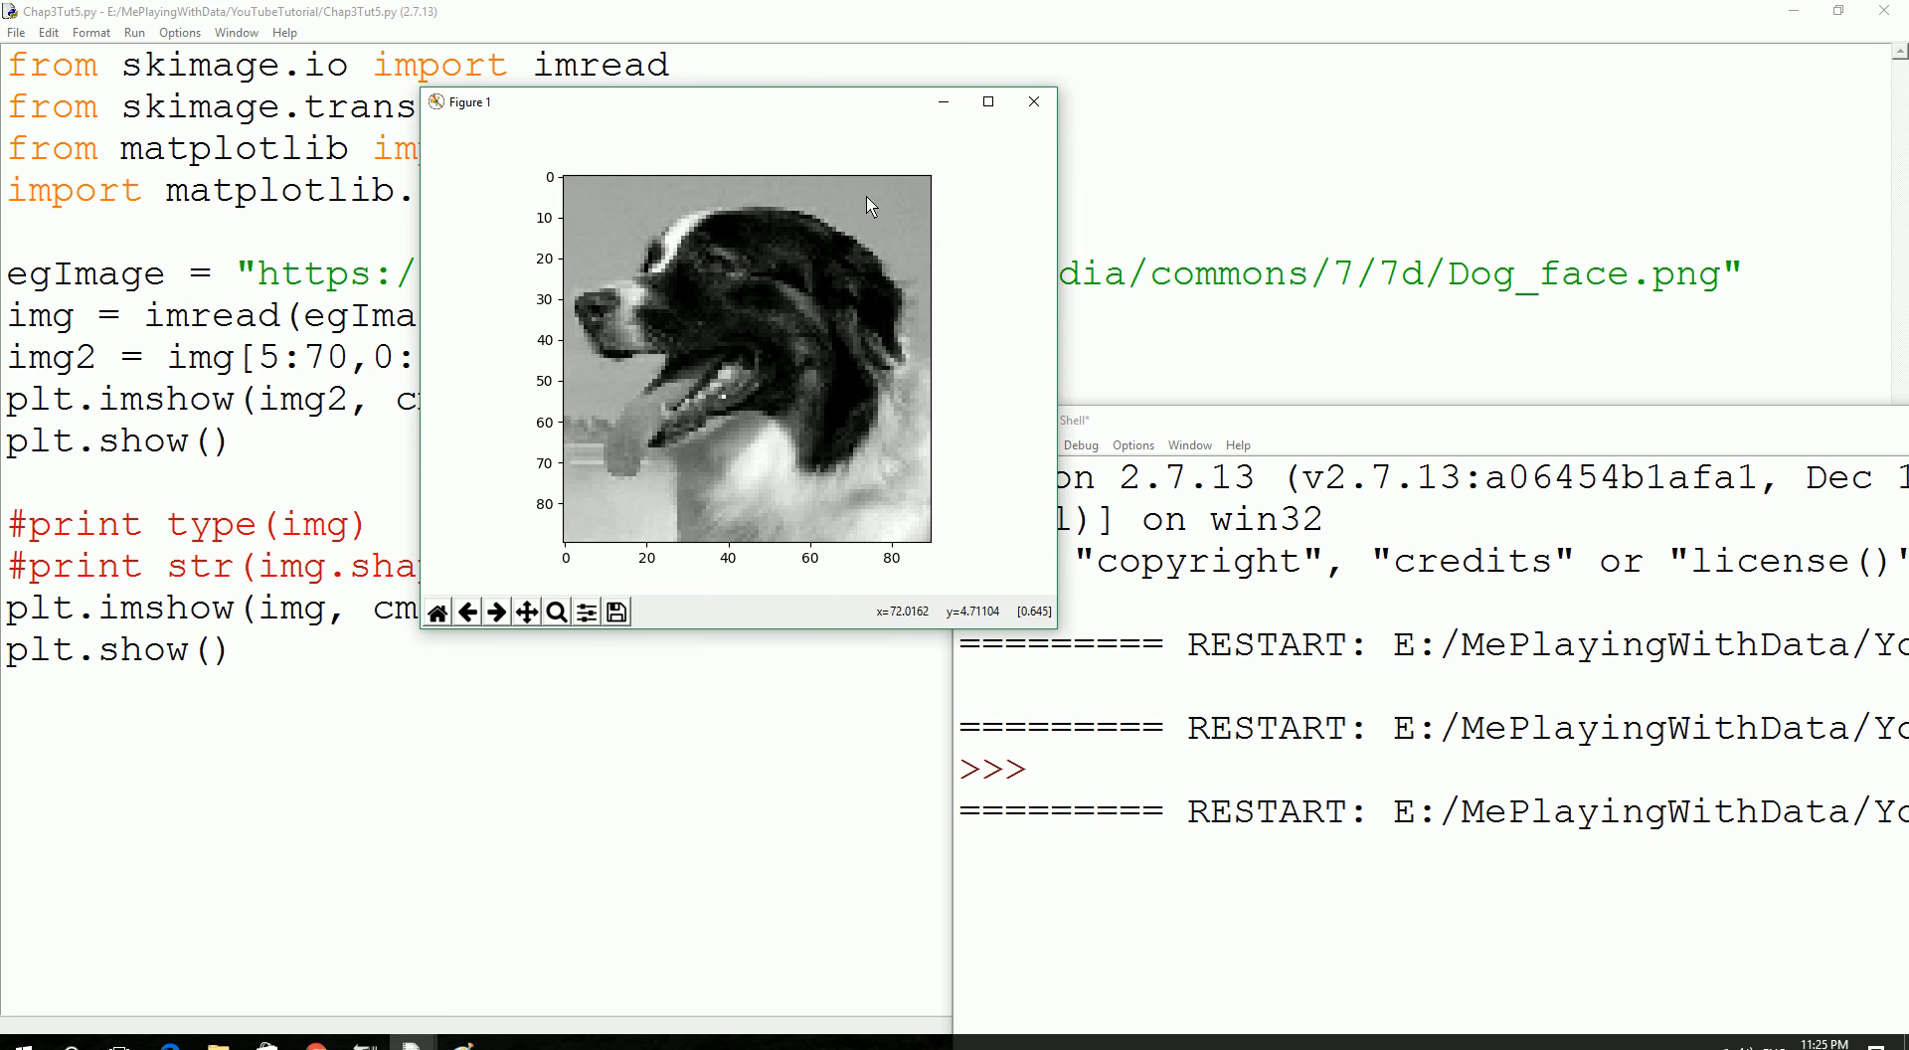
mouse_move(660, 129)
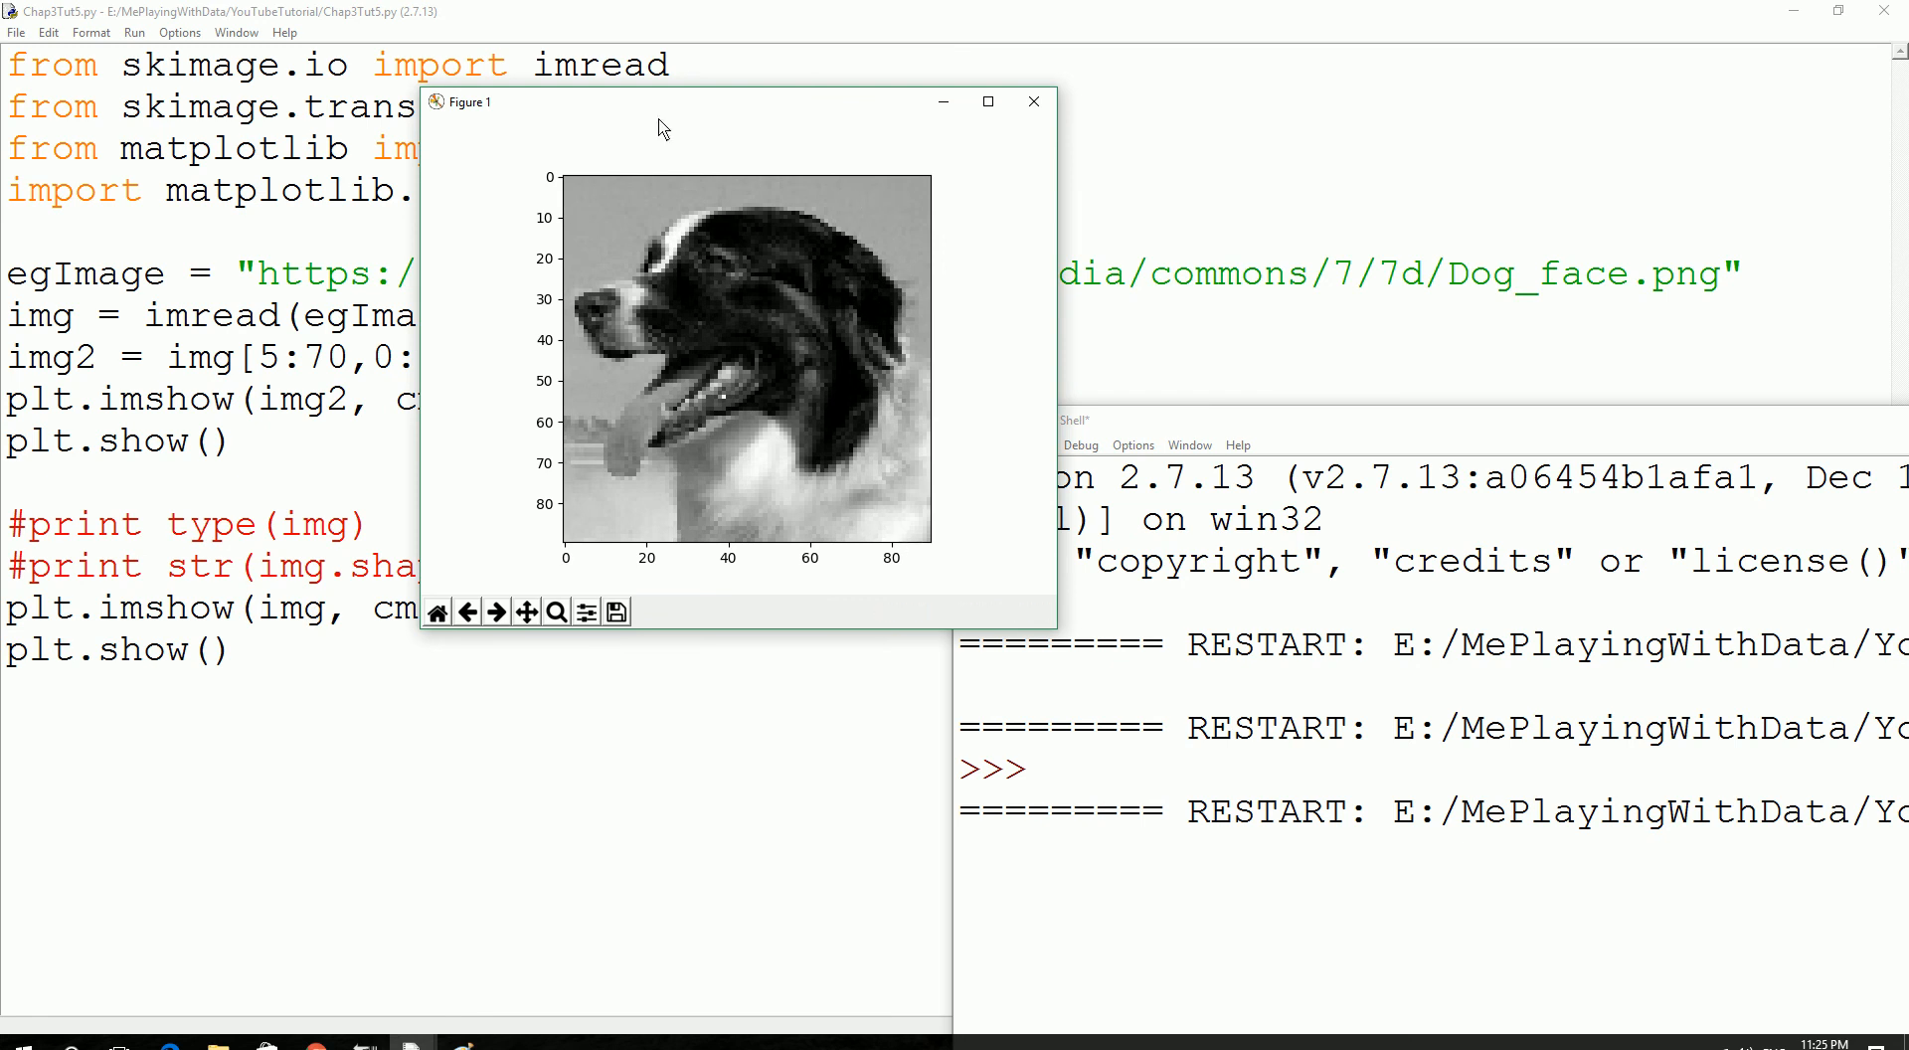
click(1032, 101)
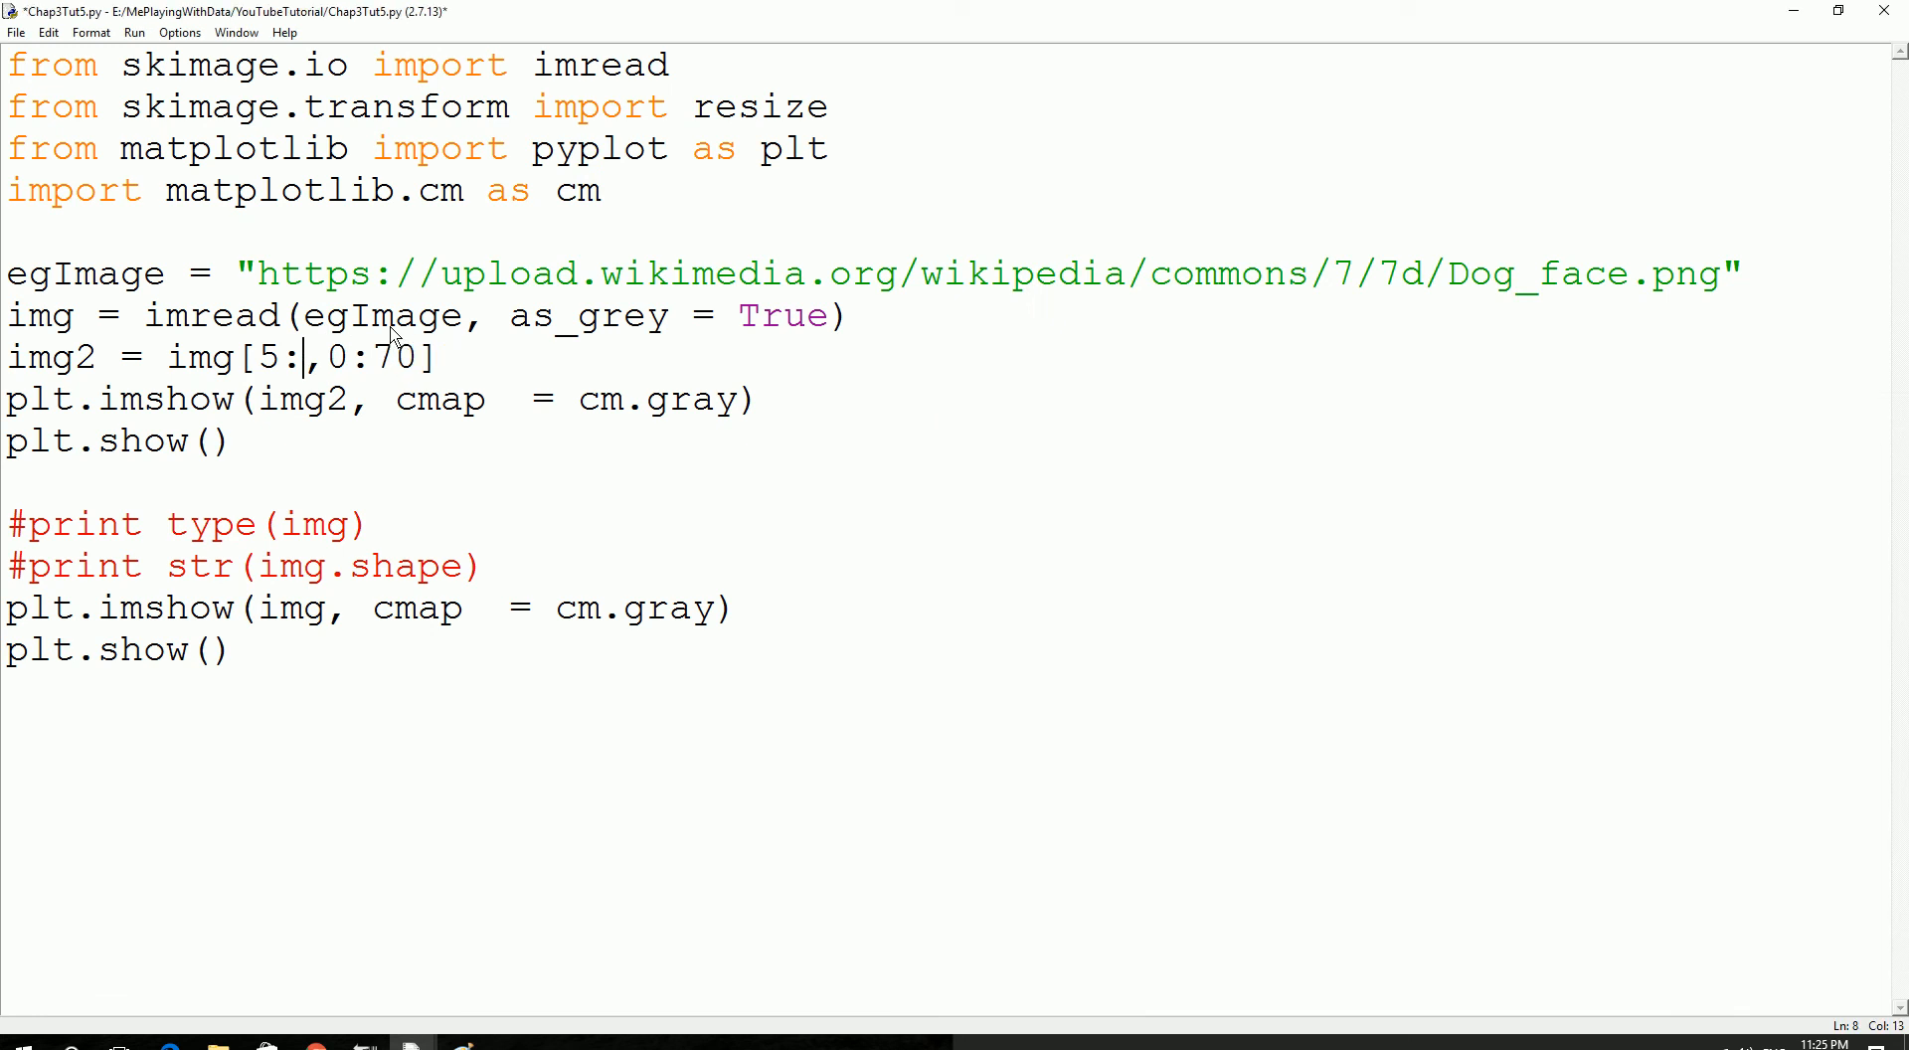
Edit the crop slice to img[5:20,0:20] so it takes rows 5–20 and columns 0–20.
text(20)
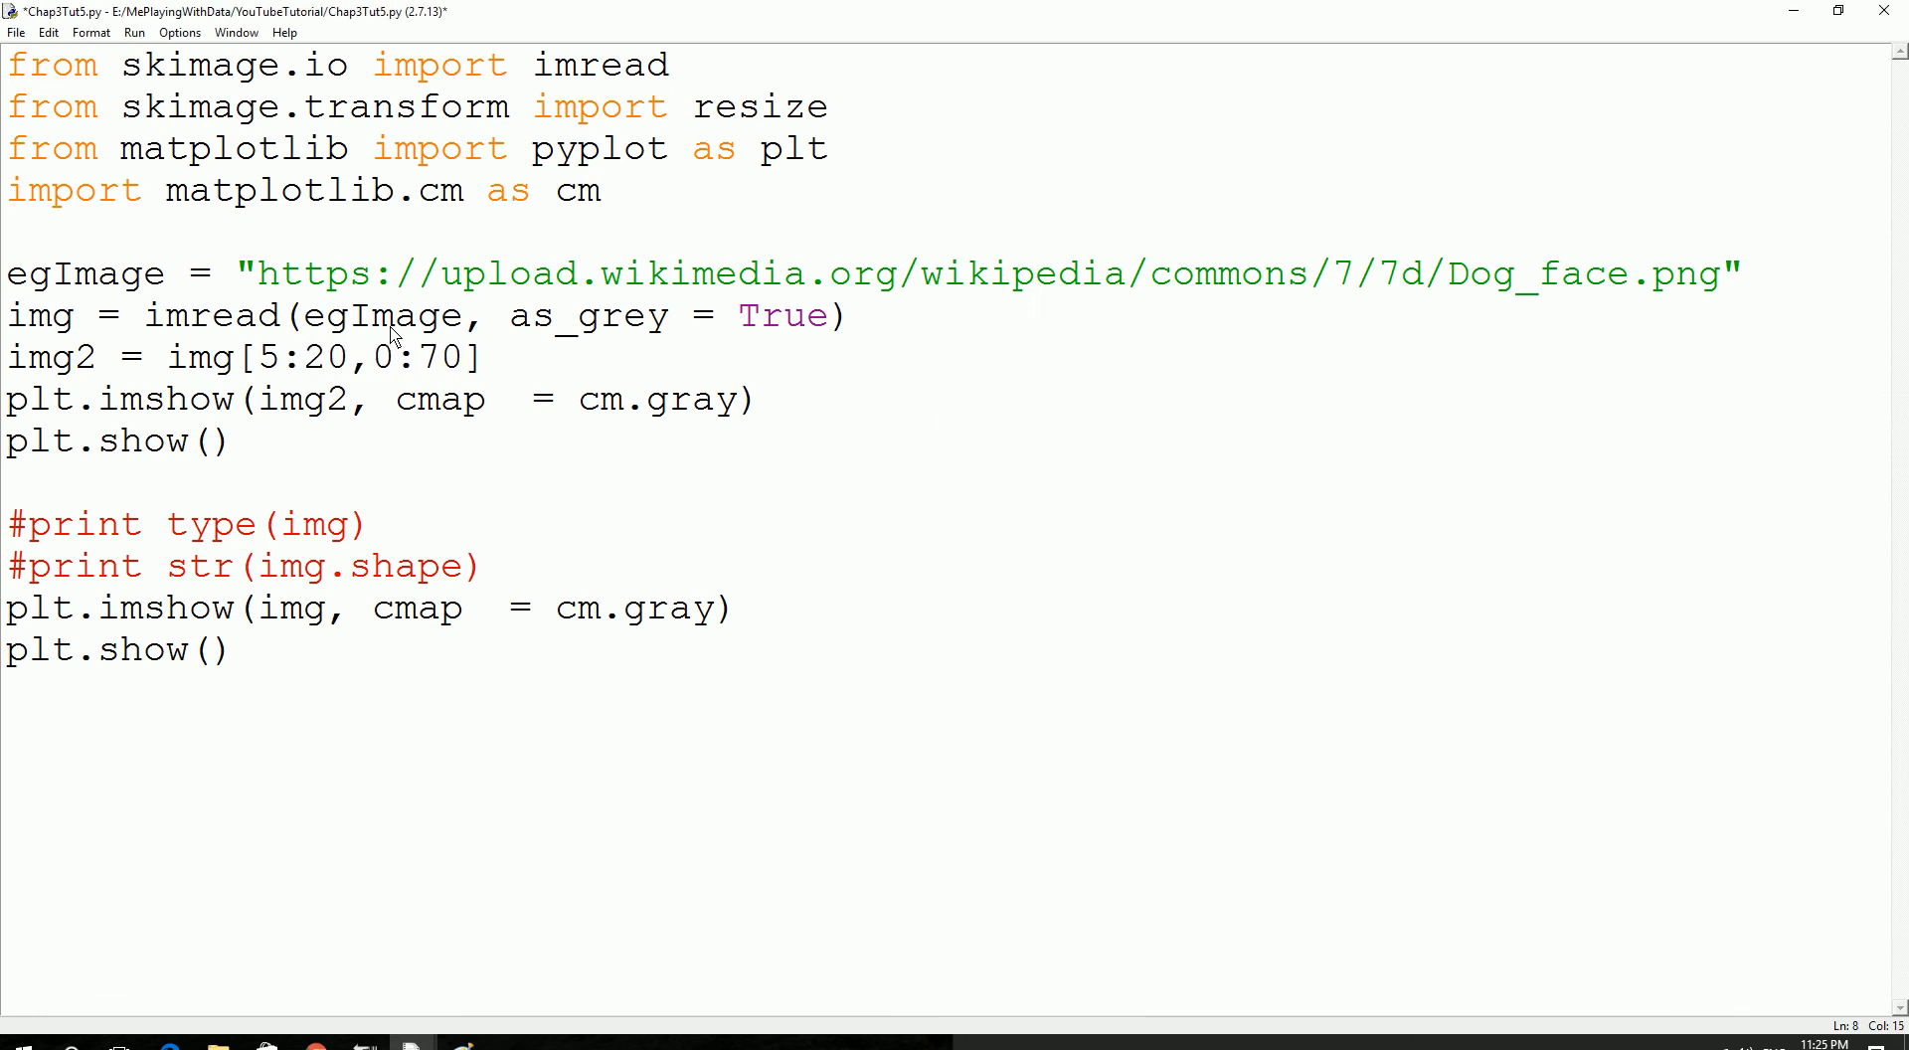
key(BackSpace)
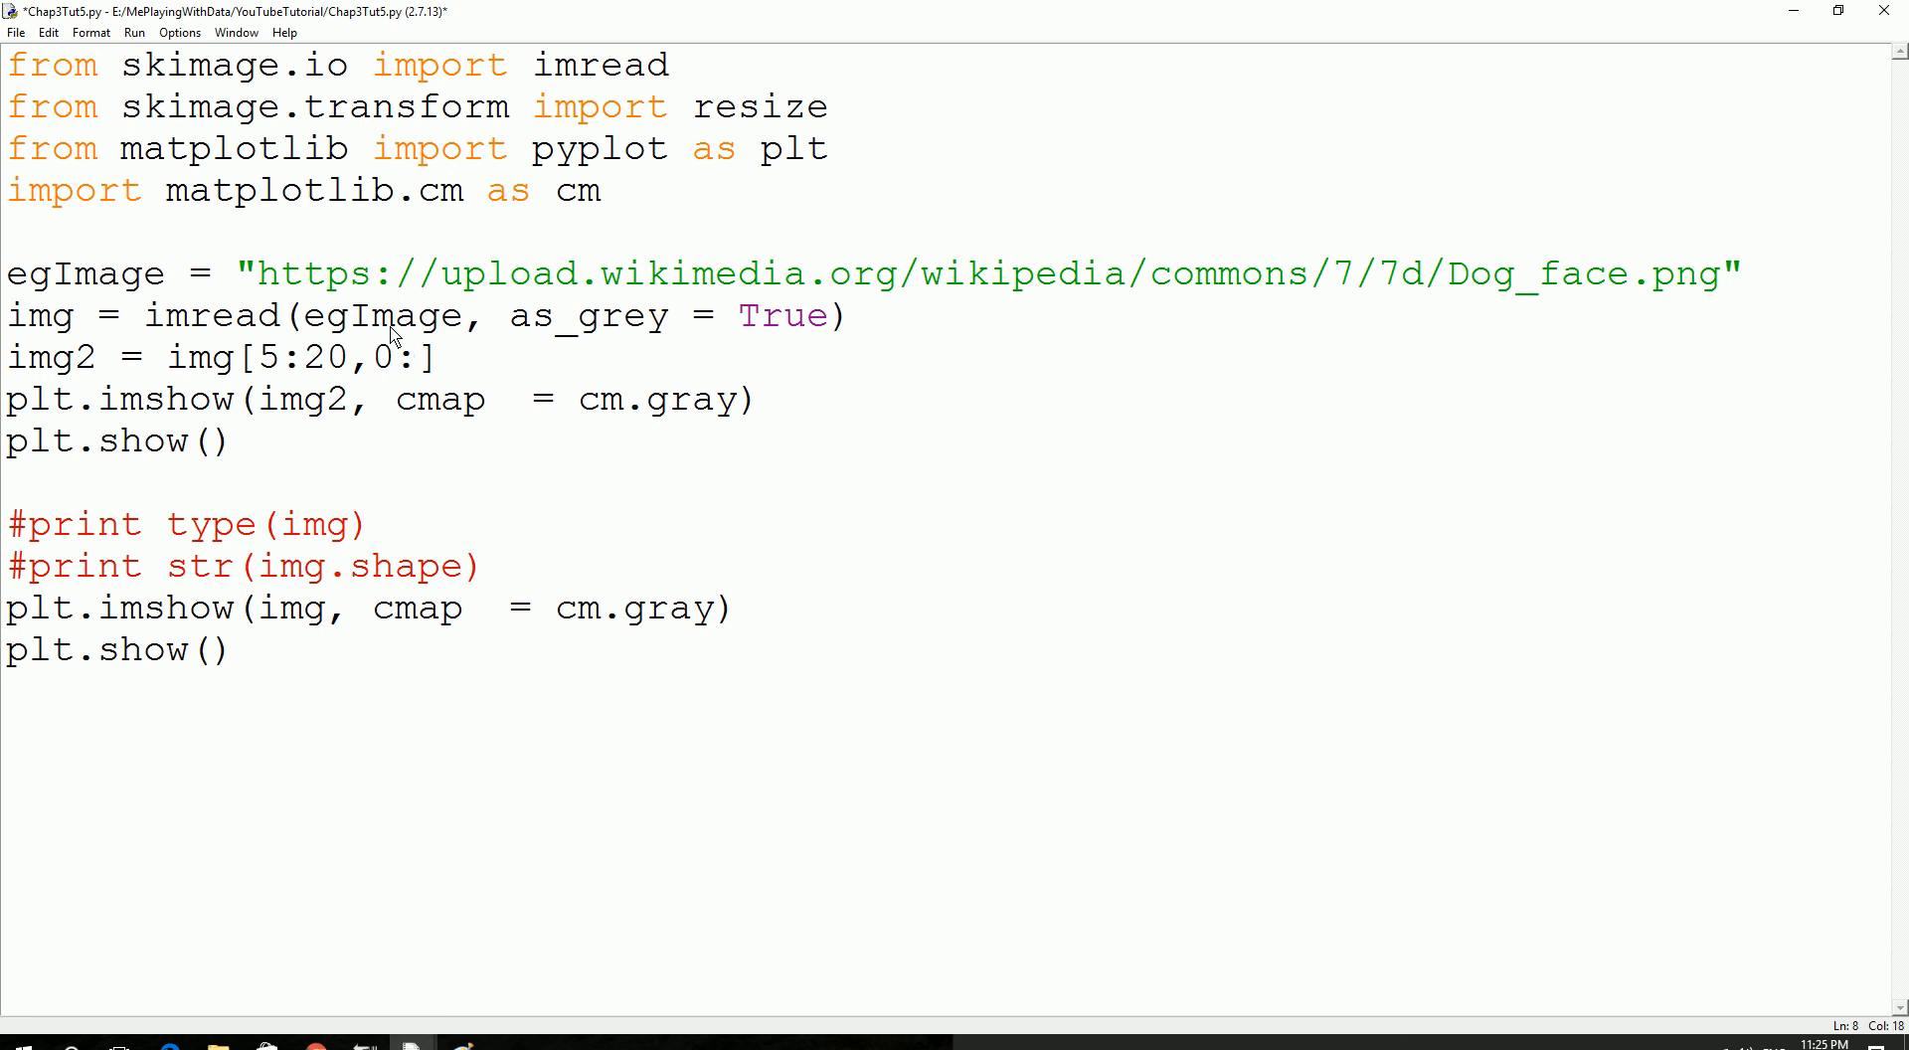
text(20)
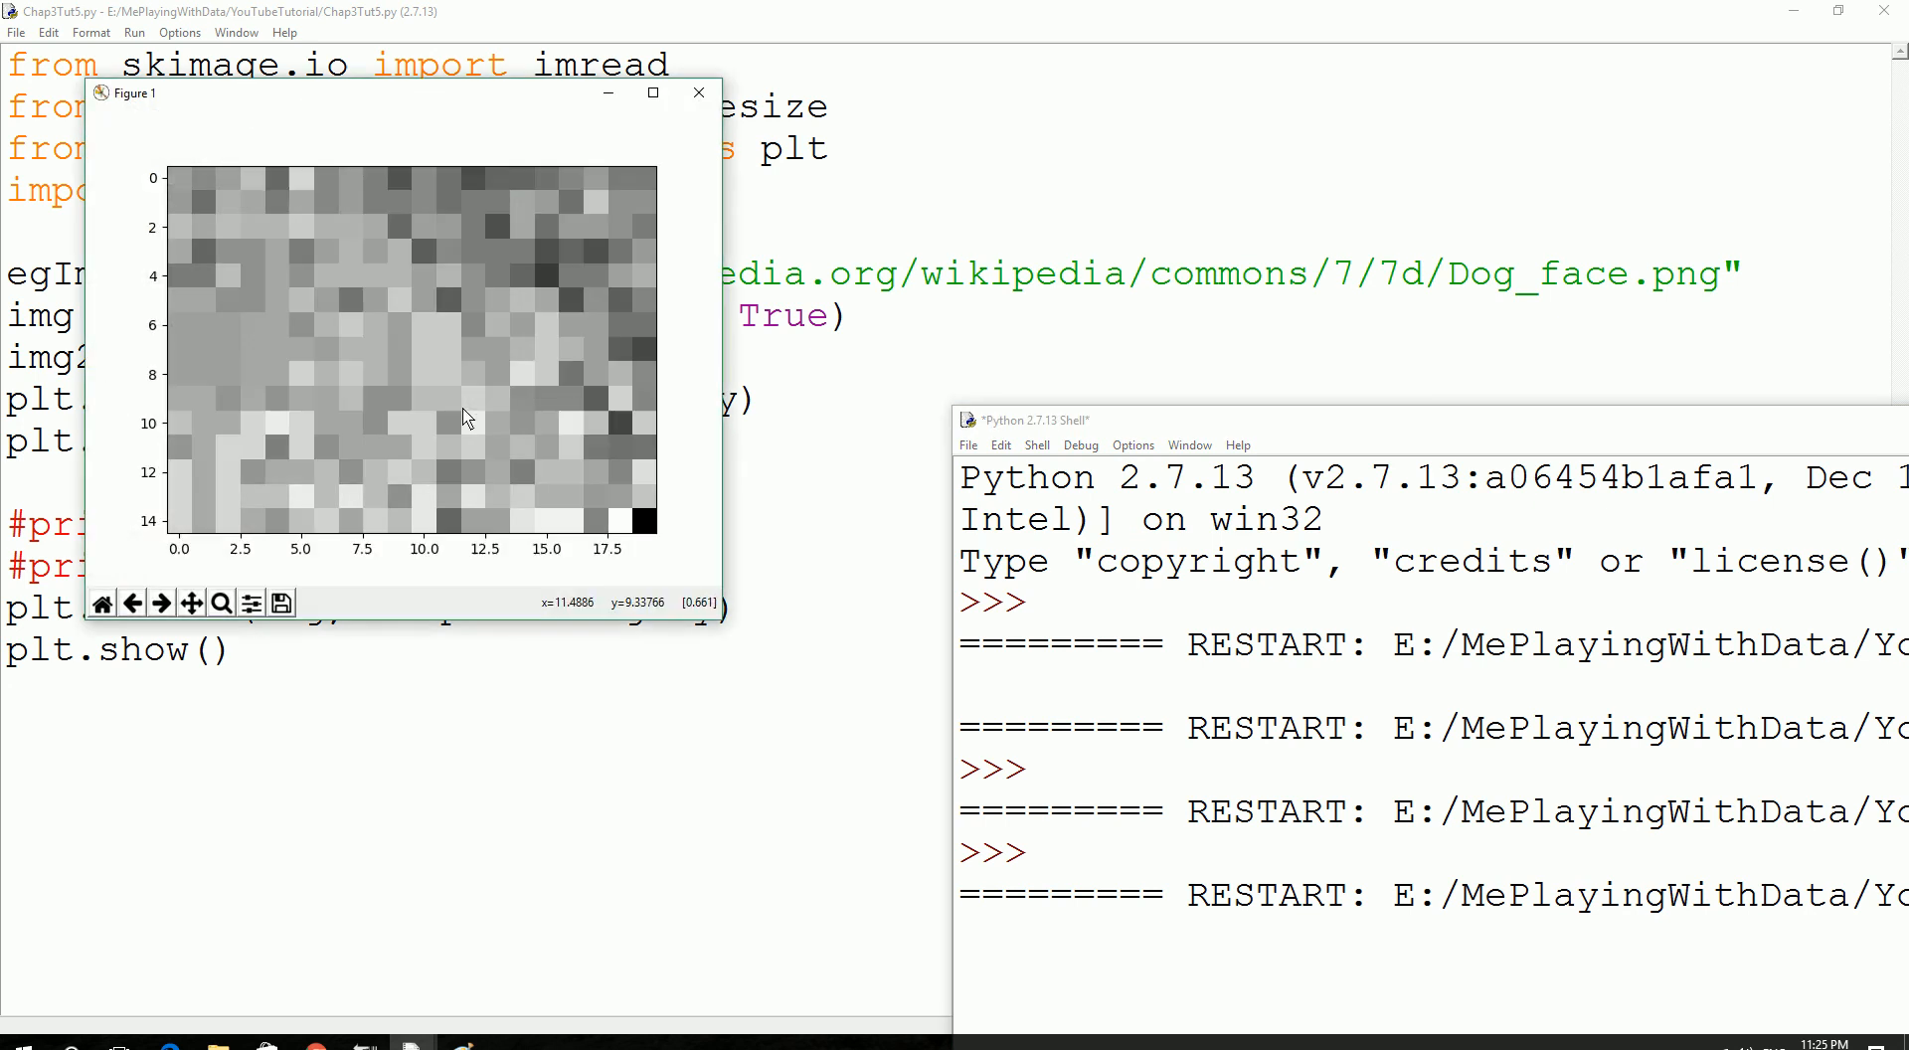
mouse_move(511, 140)
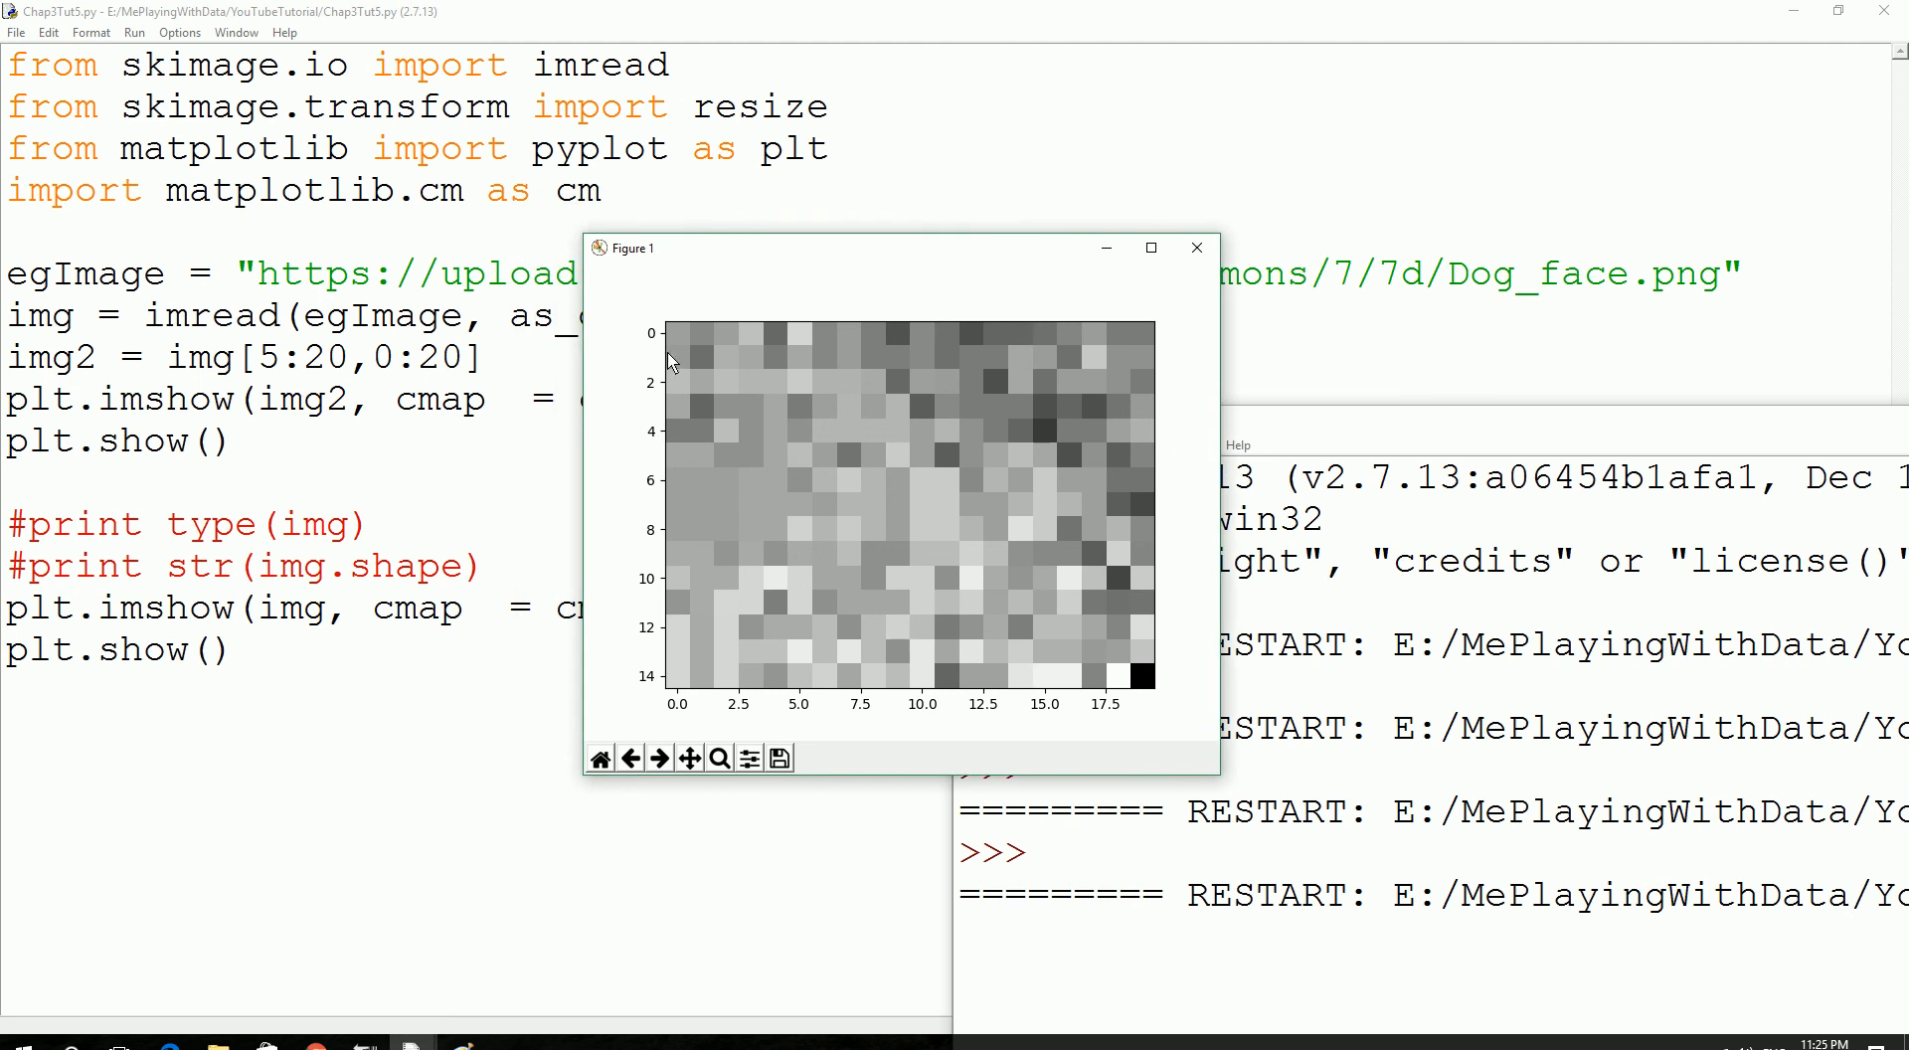
mouse_move(1151, 329)
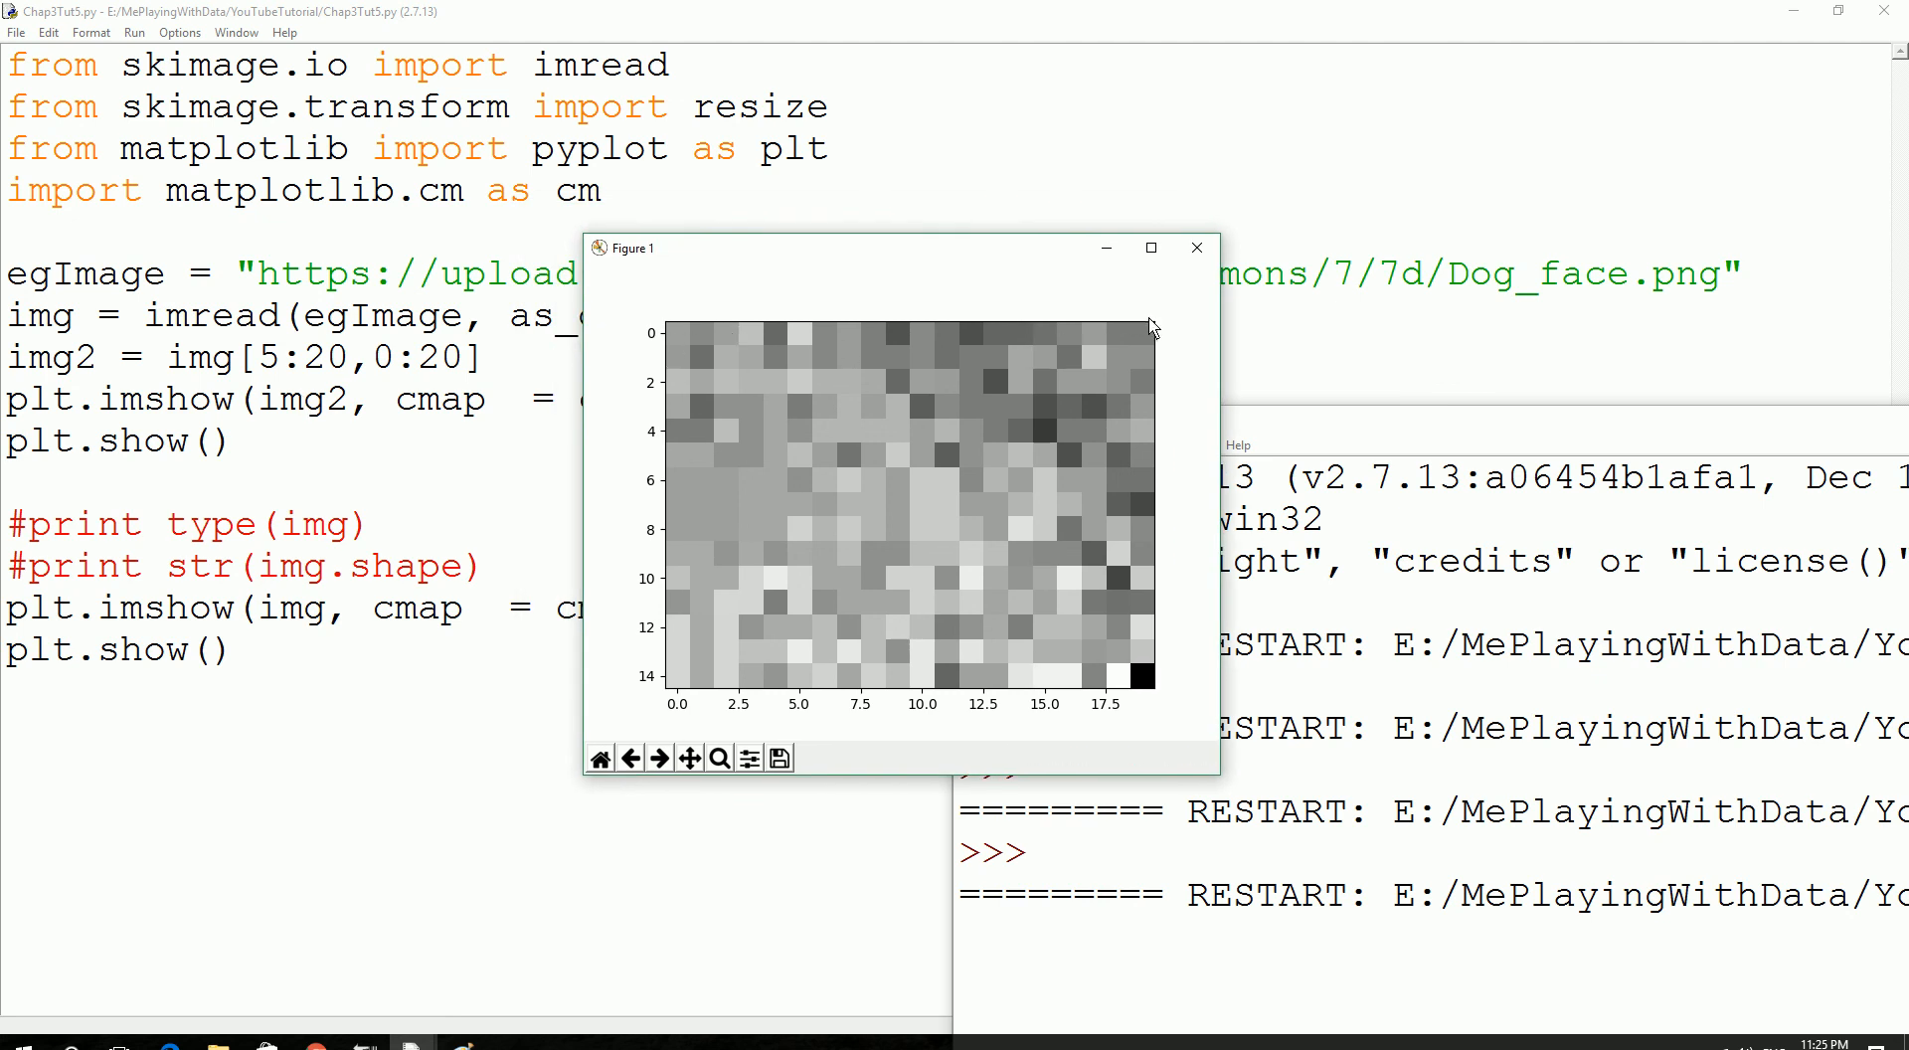
mouse_move(684, 532)
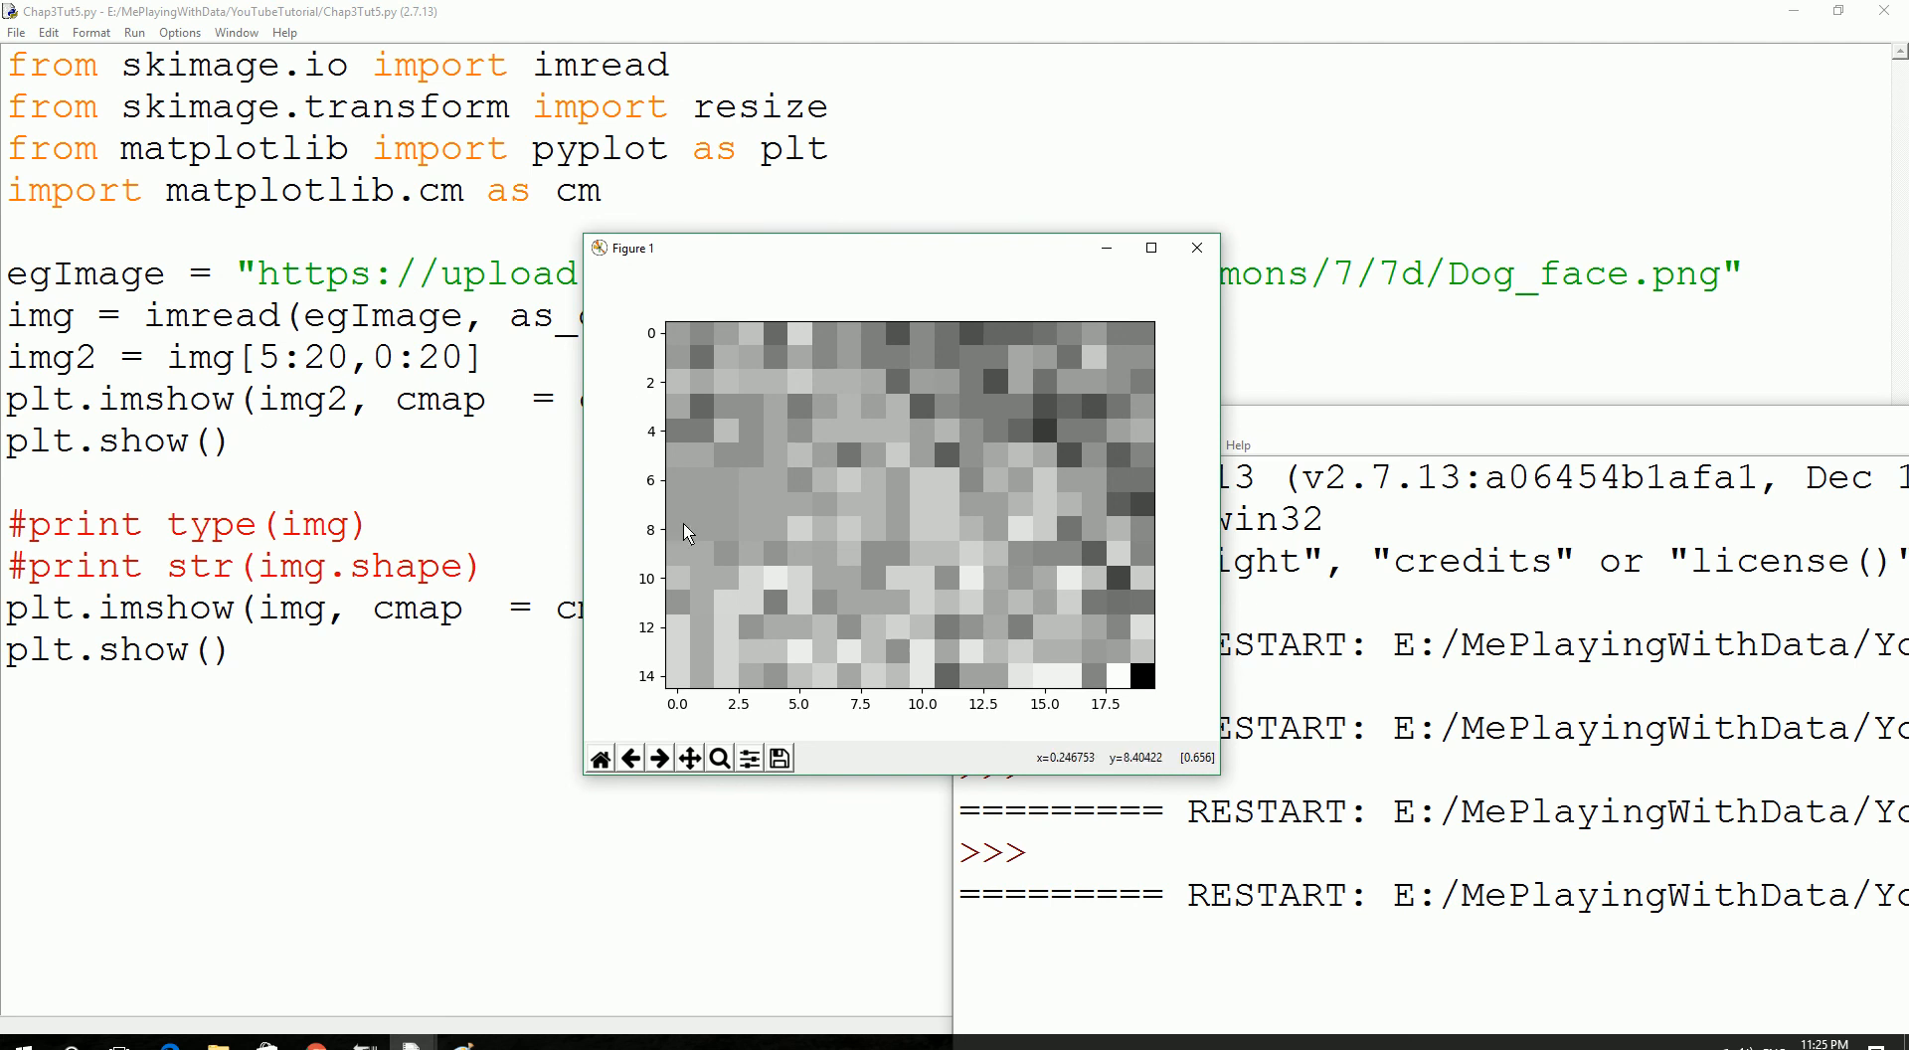
mouse_move(672, 686)
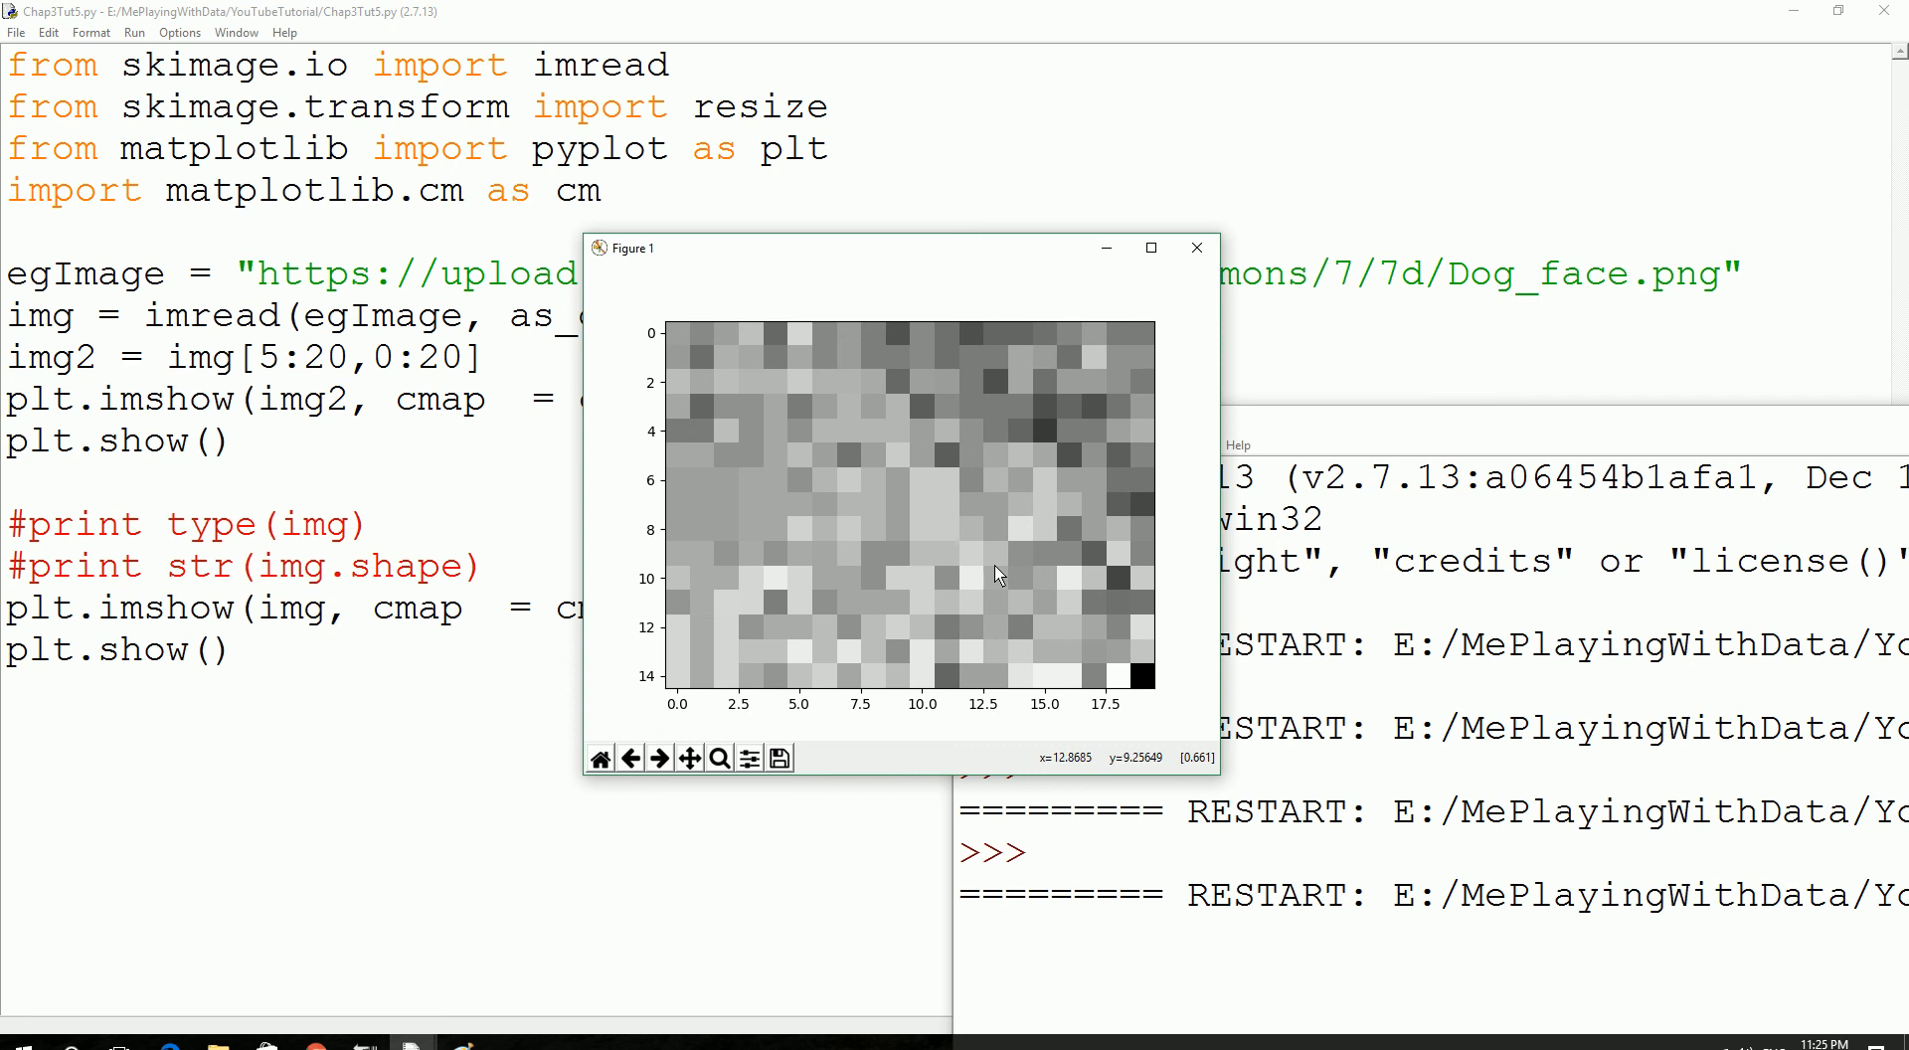
mouse_move(1194, 248)
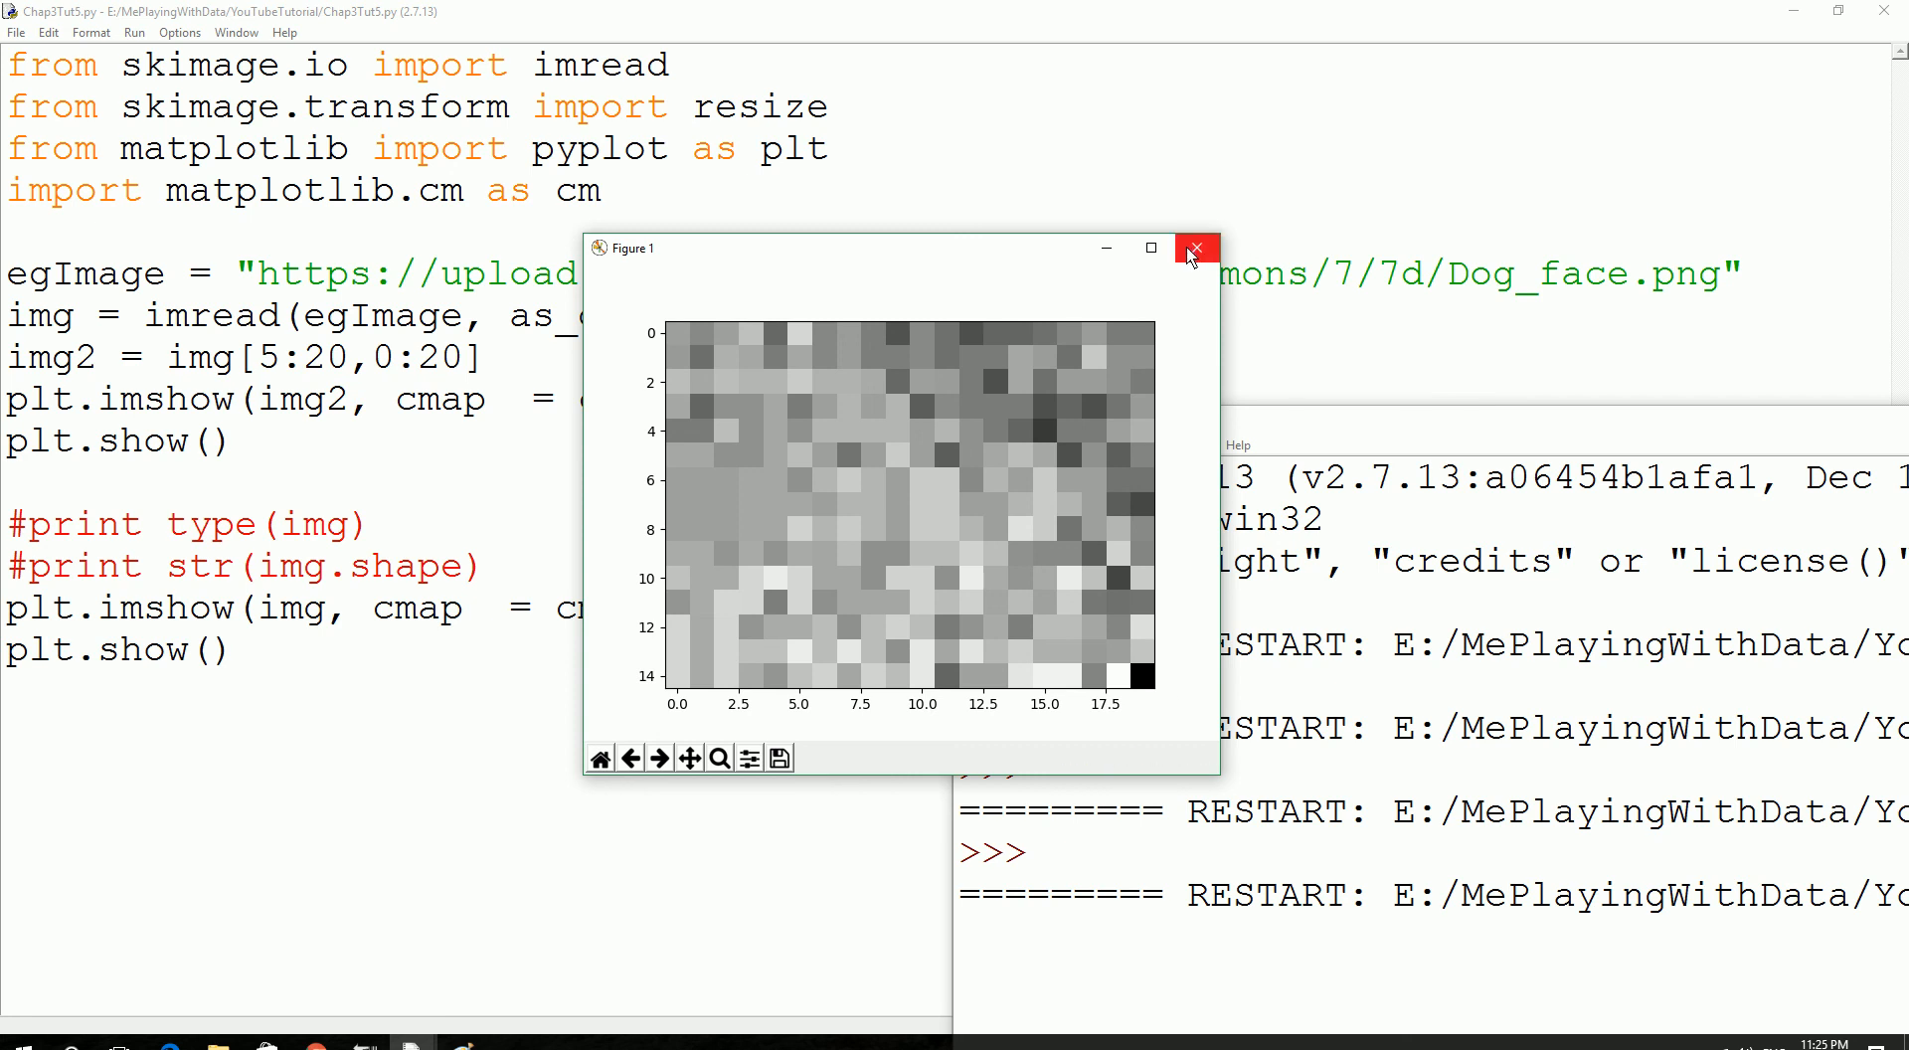
mouse_move(1193, 249)
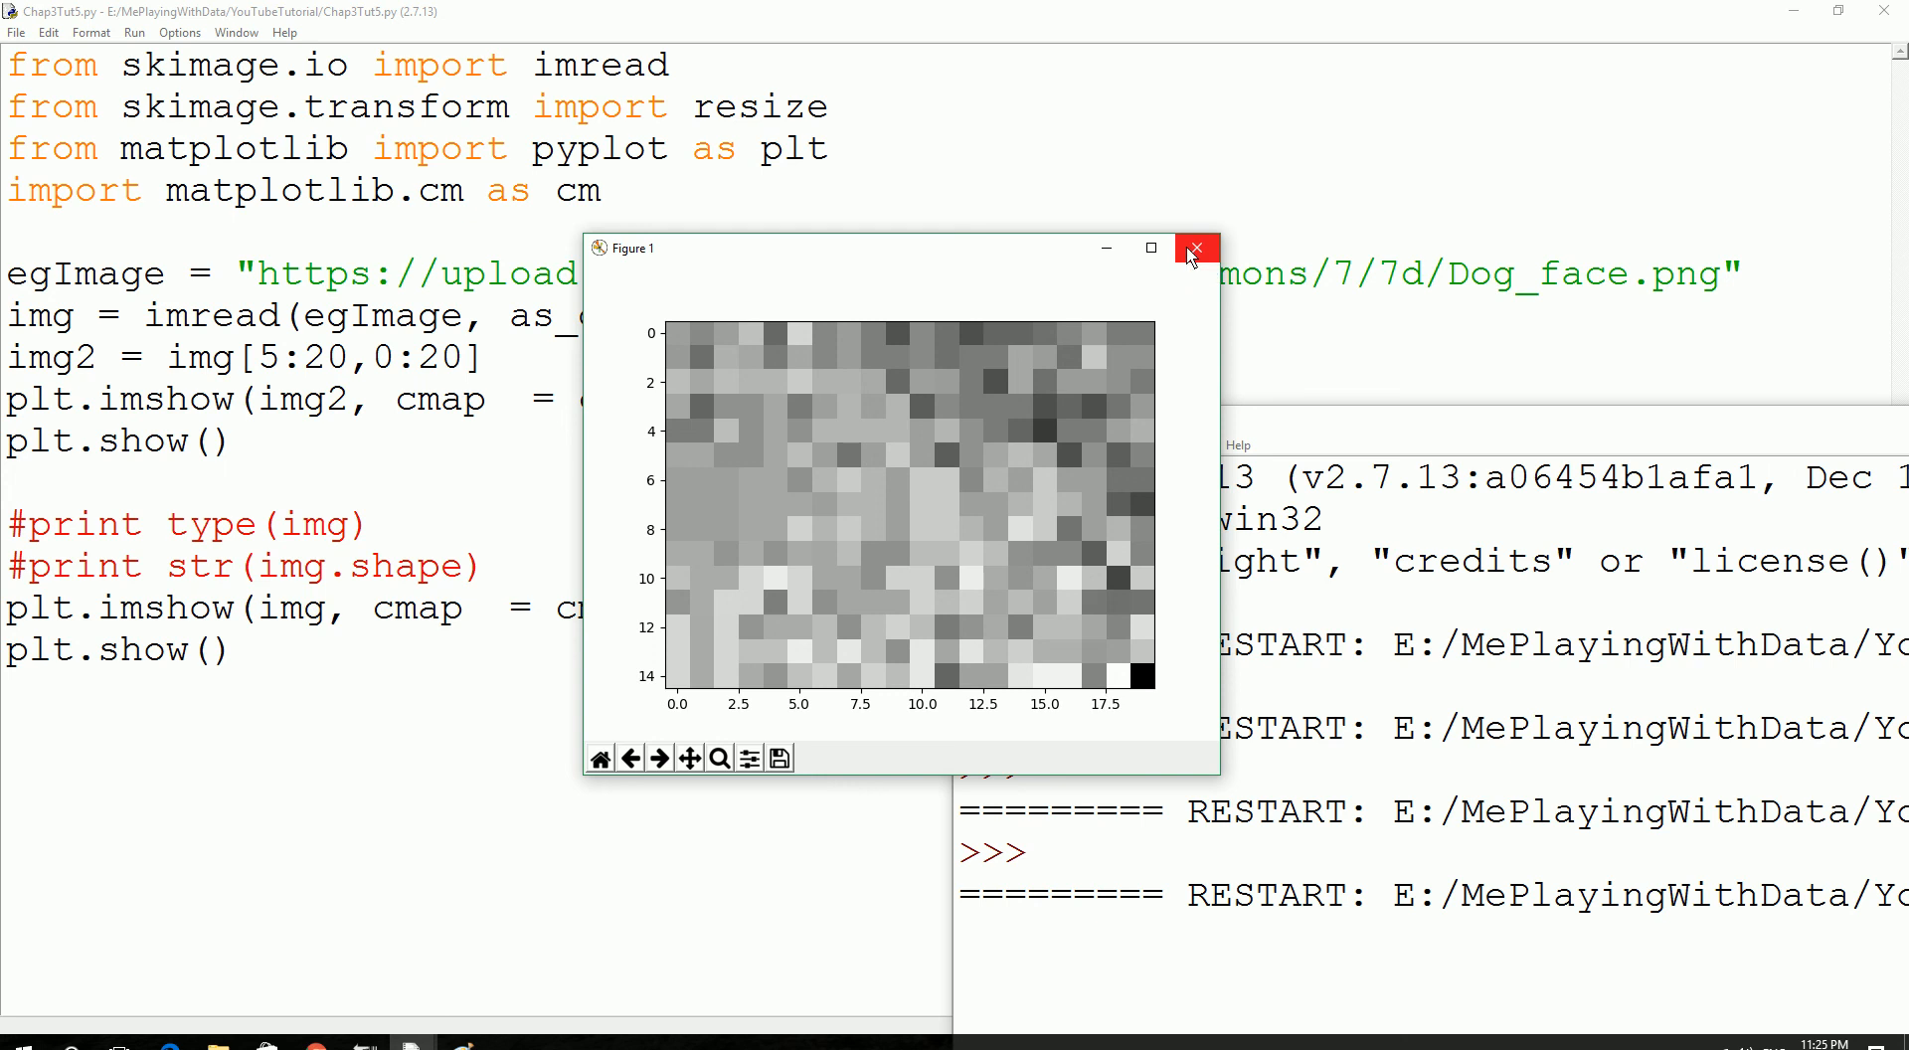
mouse_move(1216, 271)
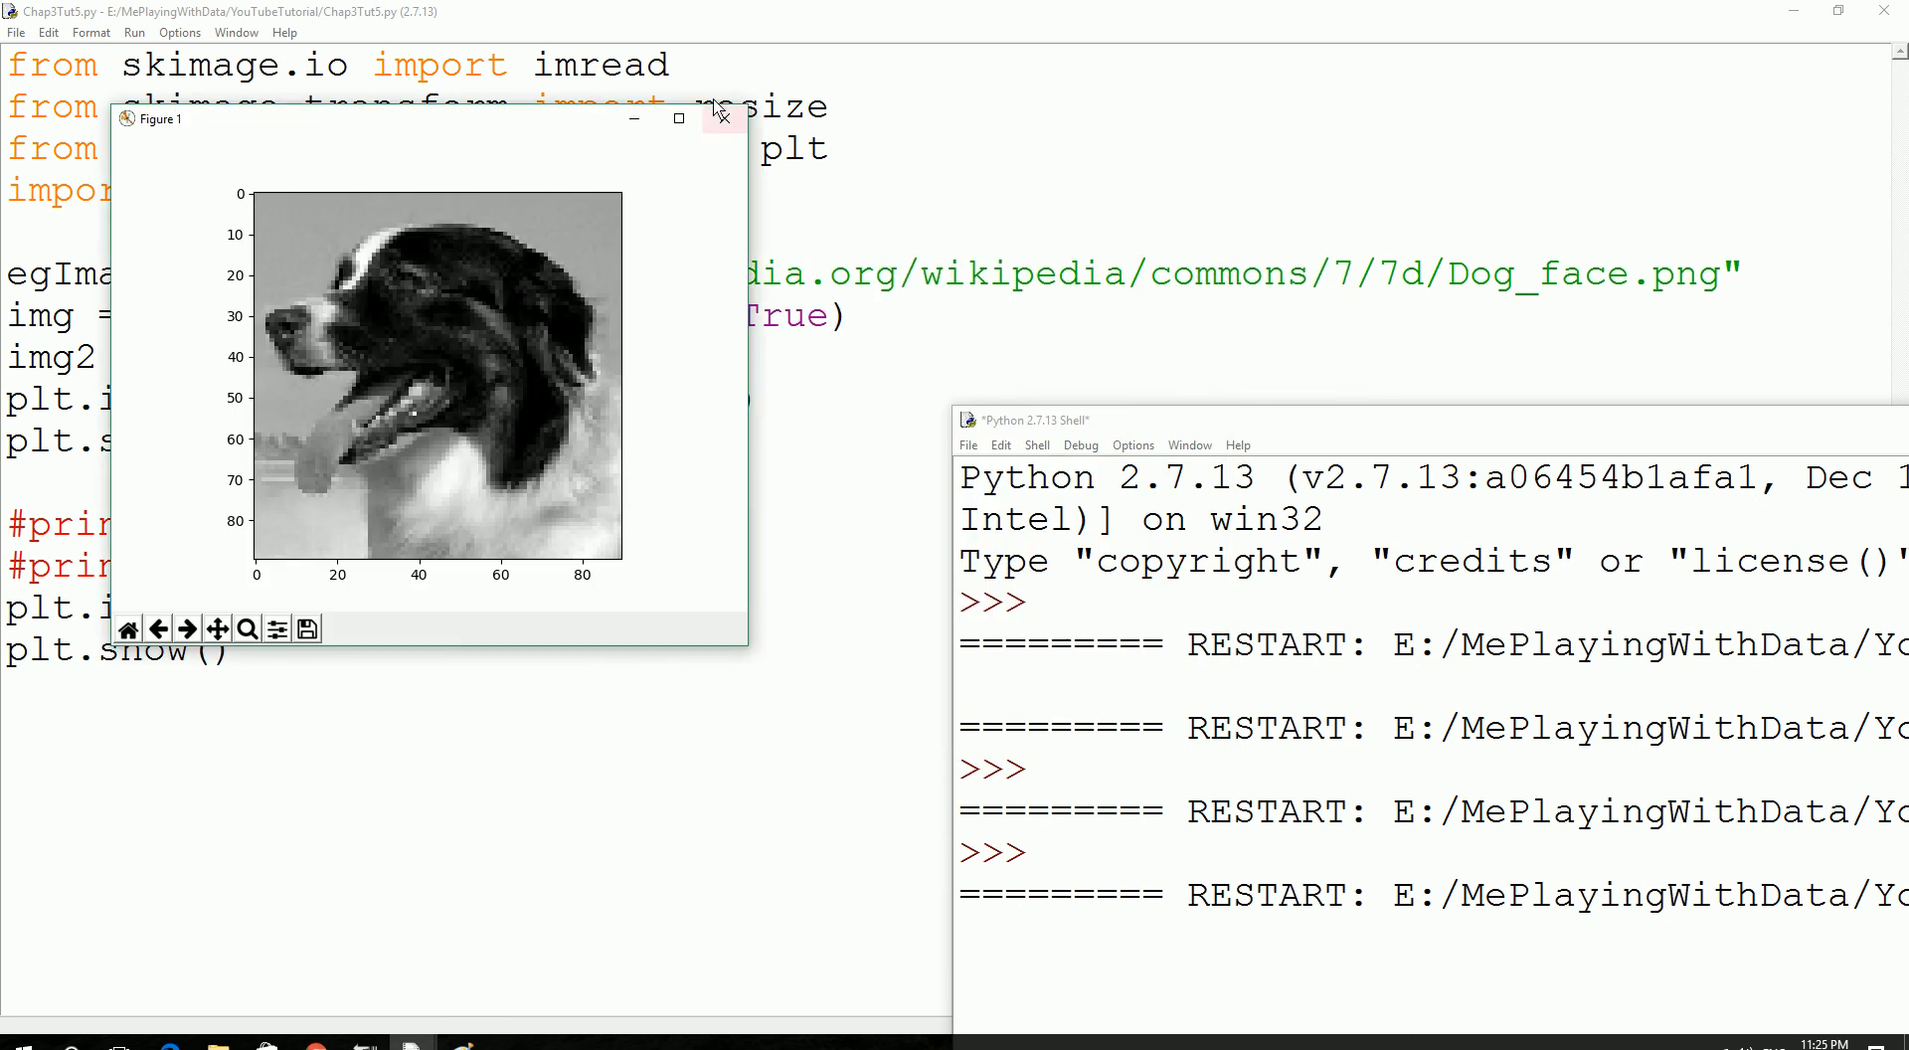
Close the full dog face figure and drag the Python Shell left so full output lines show.
click(723, 118)
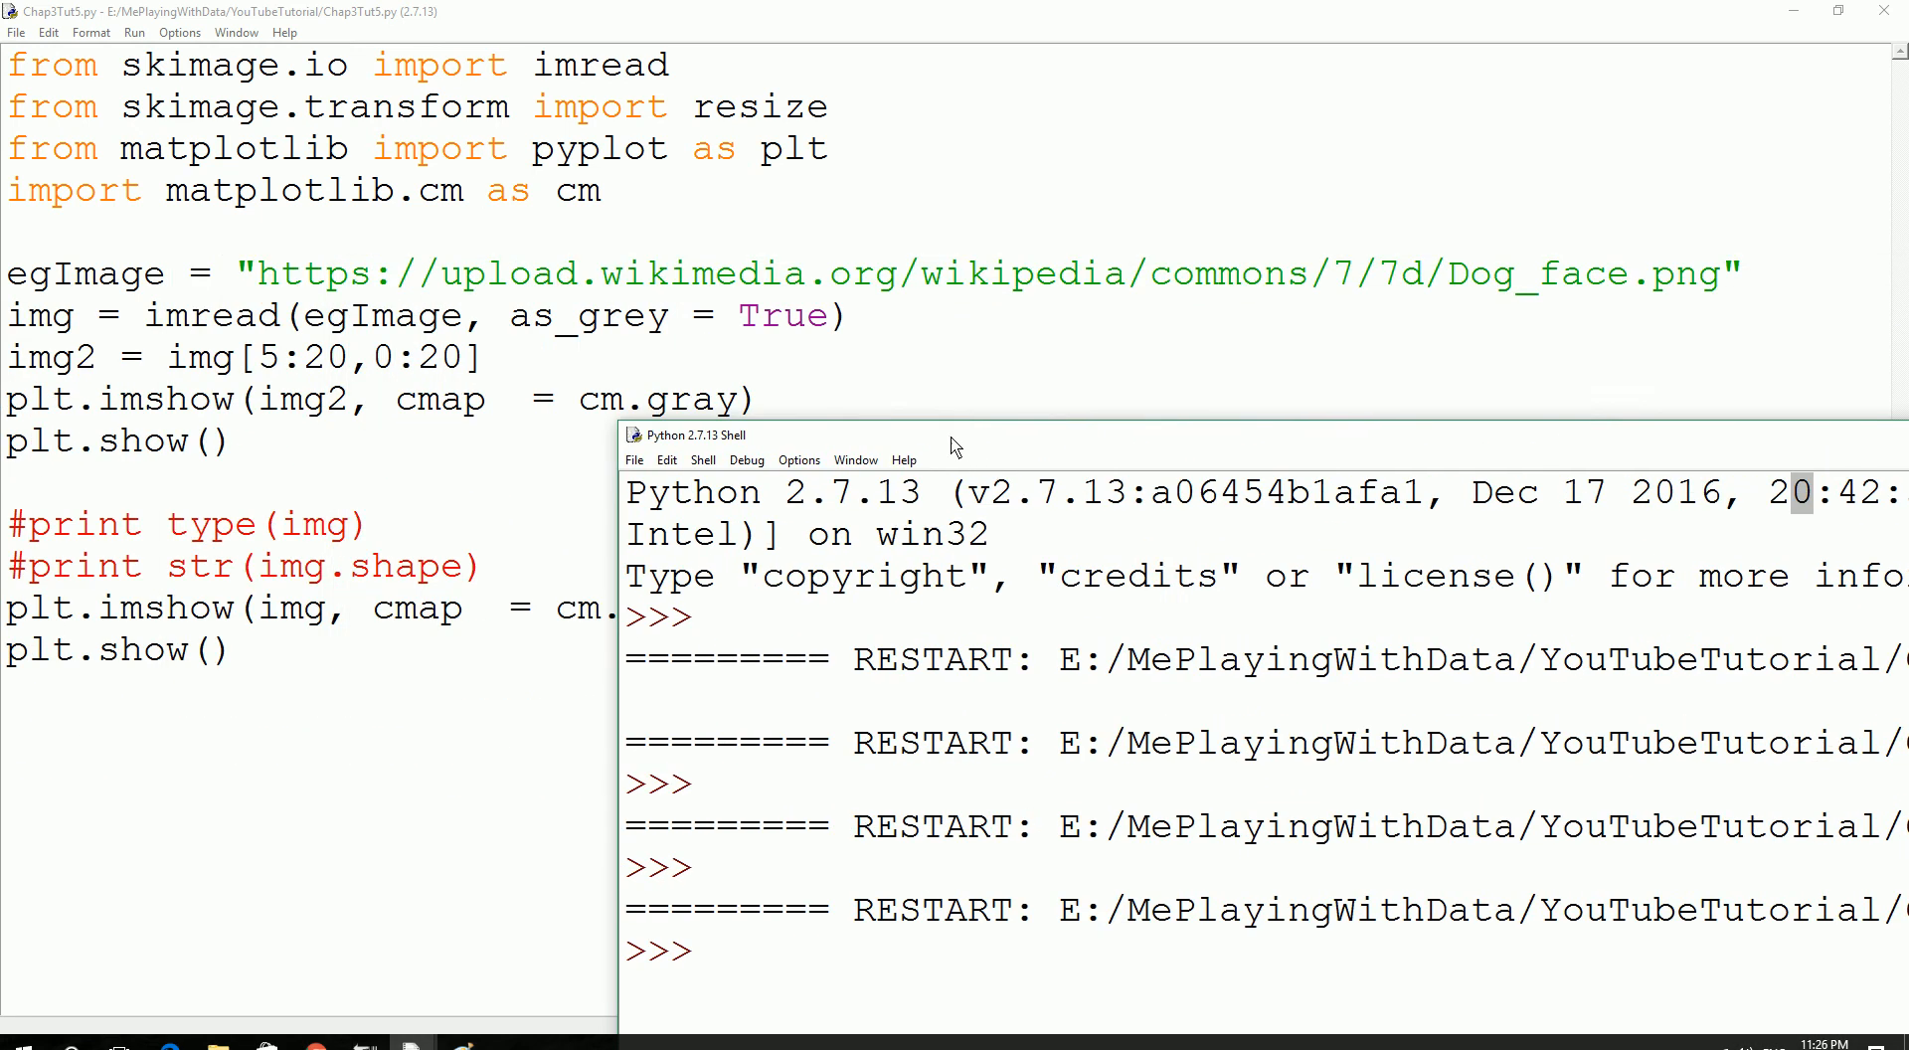
drag(950, 435, 365, 359)
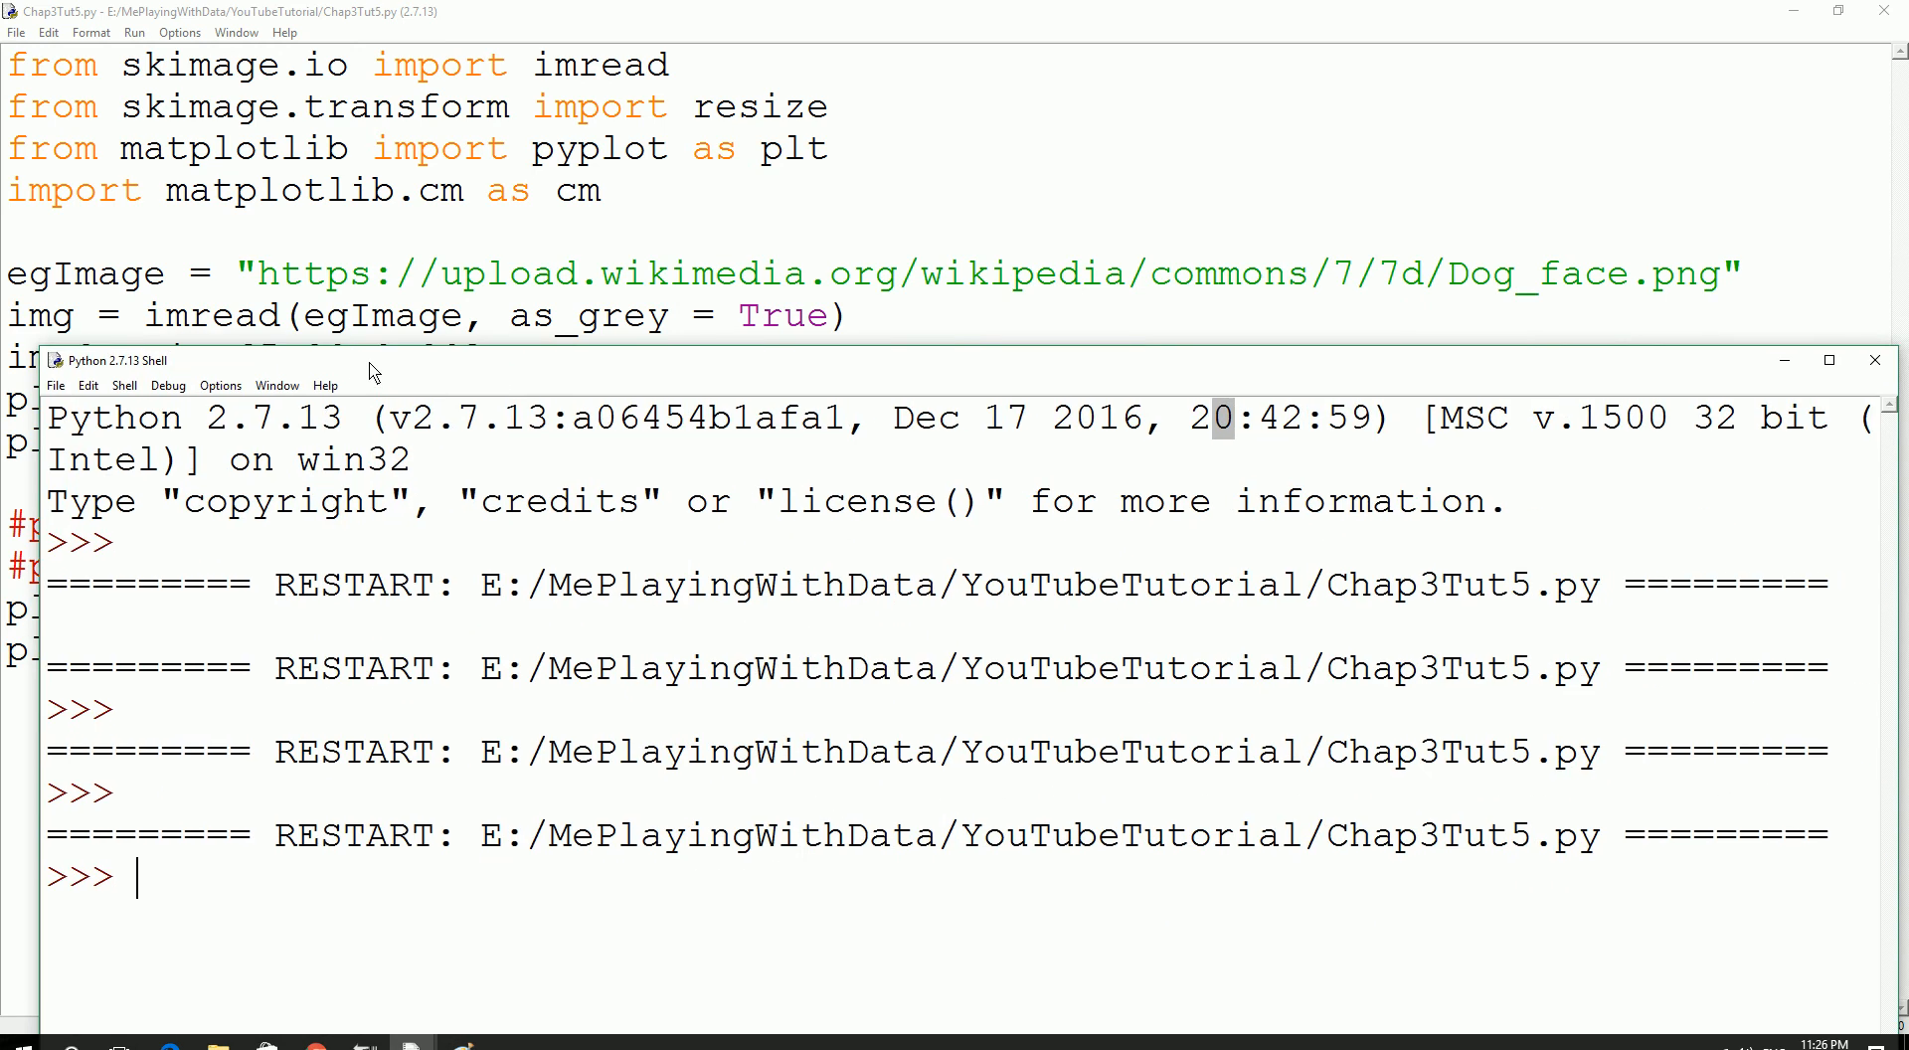
mouse_move(575, 384)
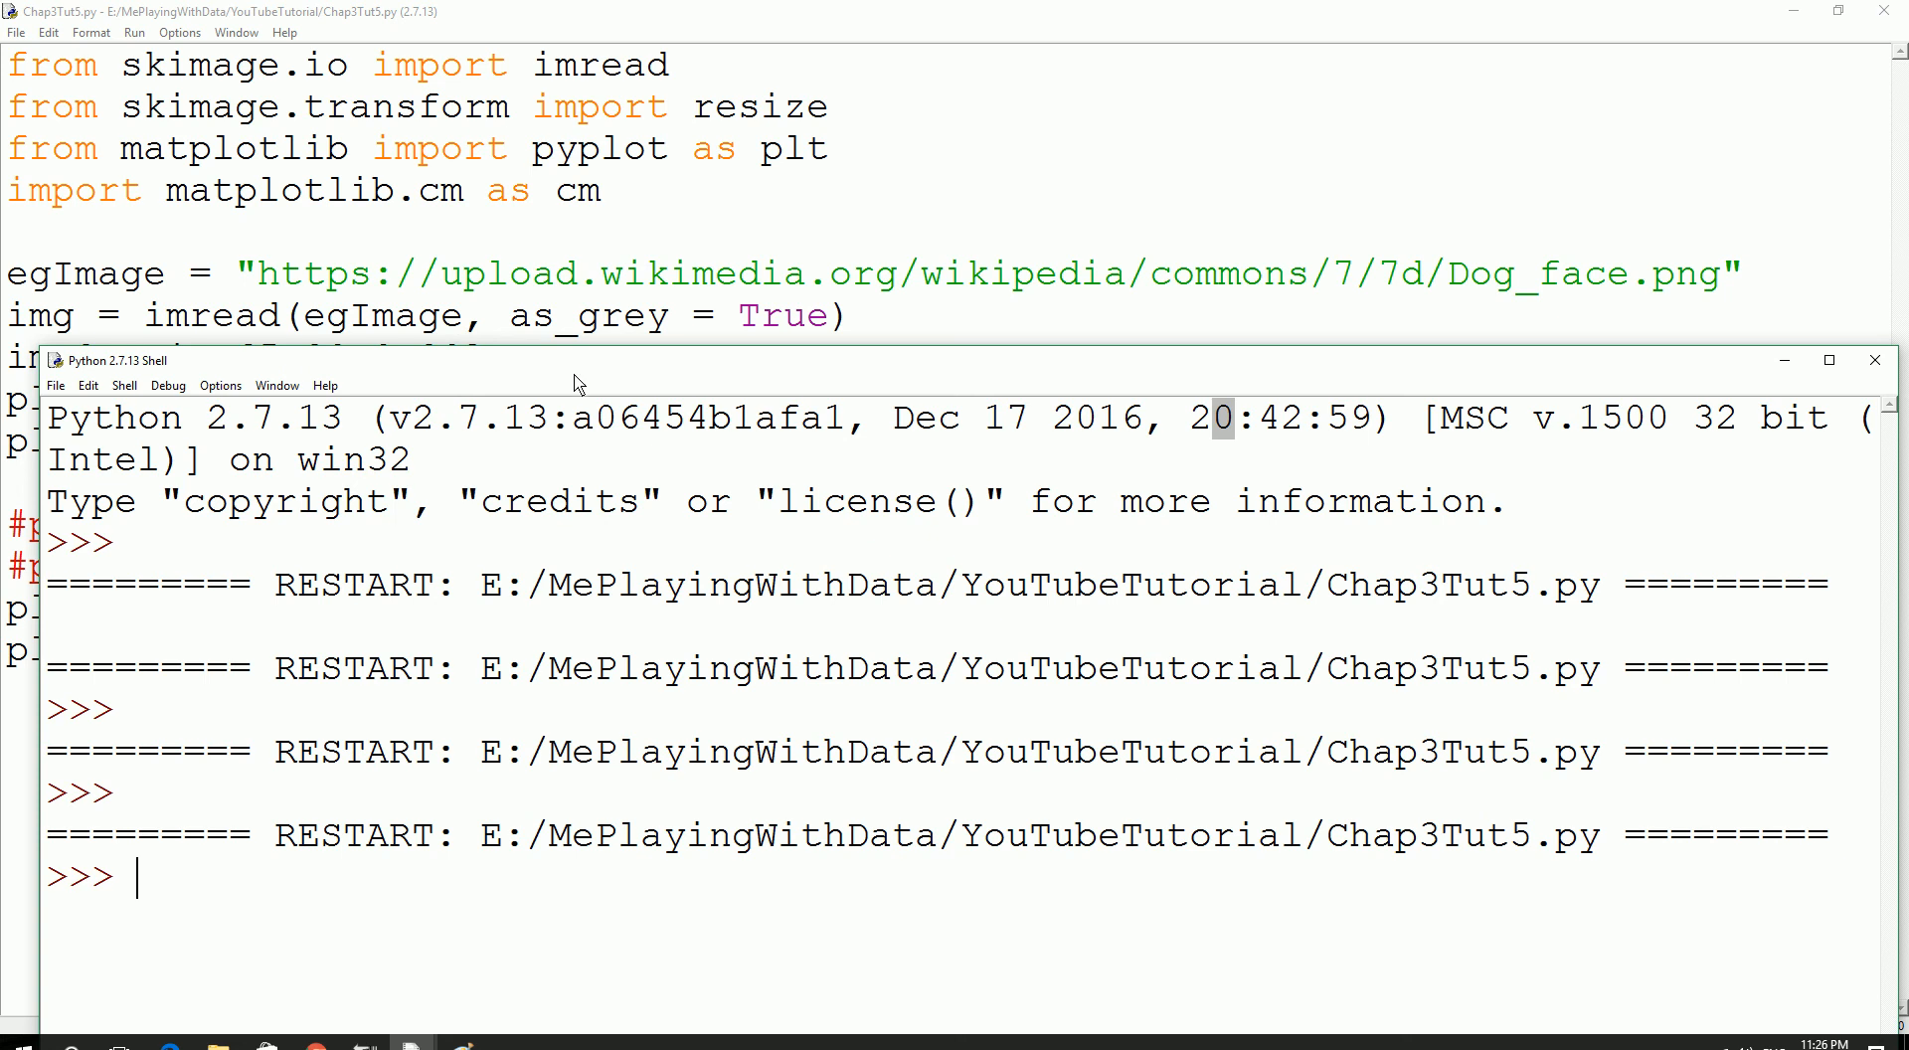